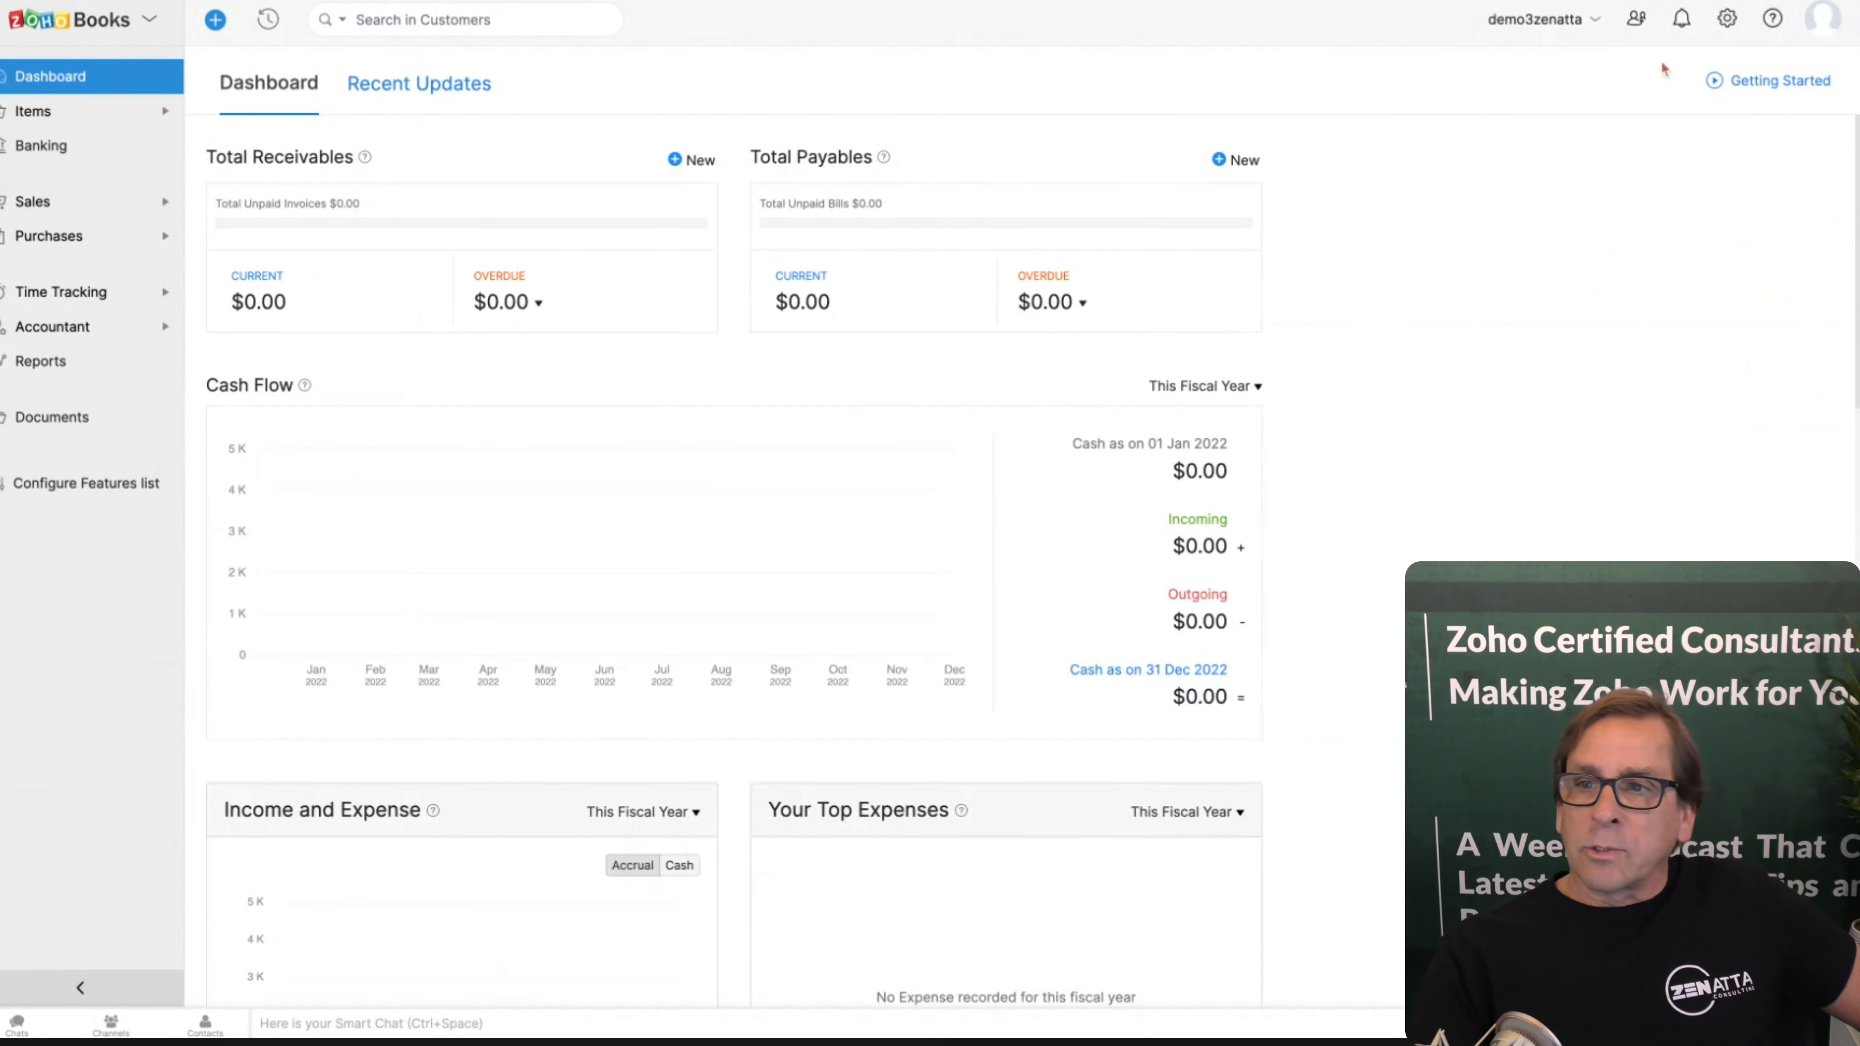
mouse_move(1727, 18)
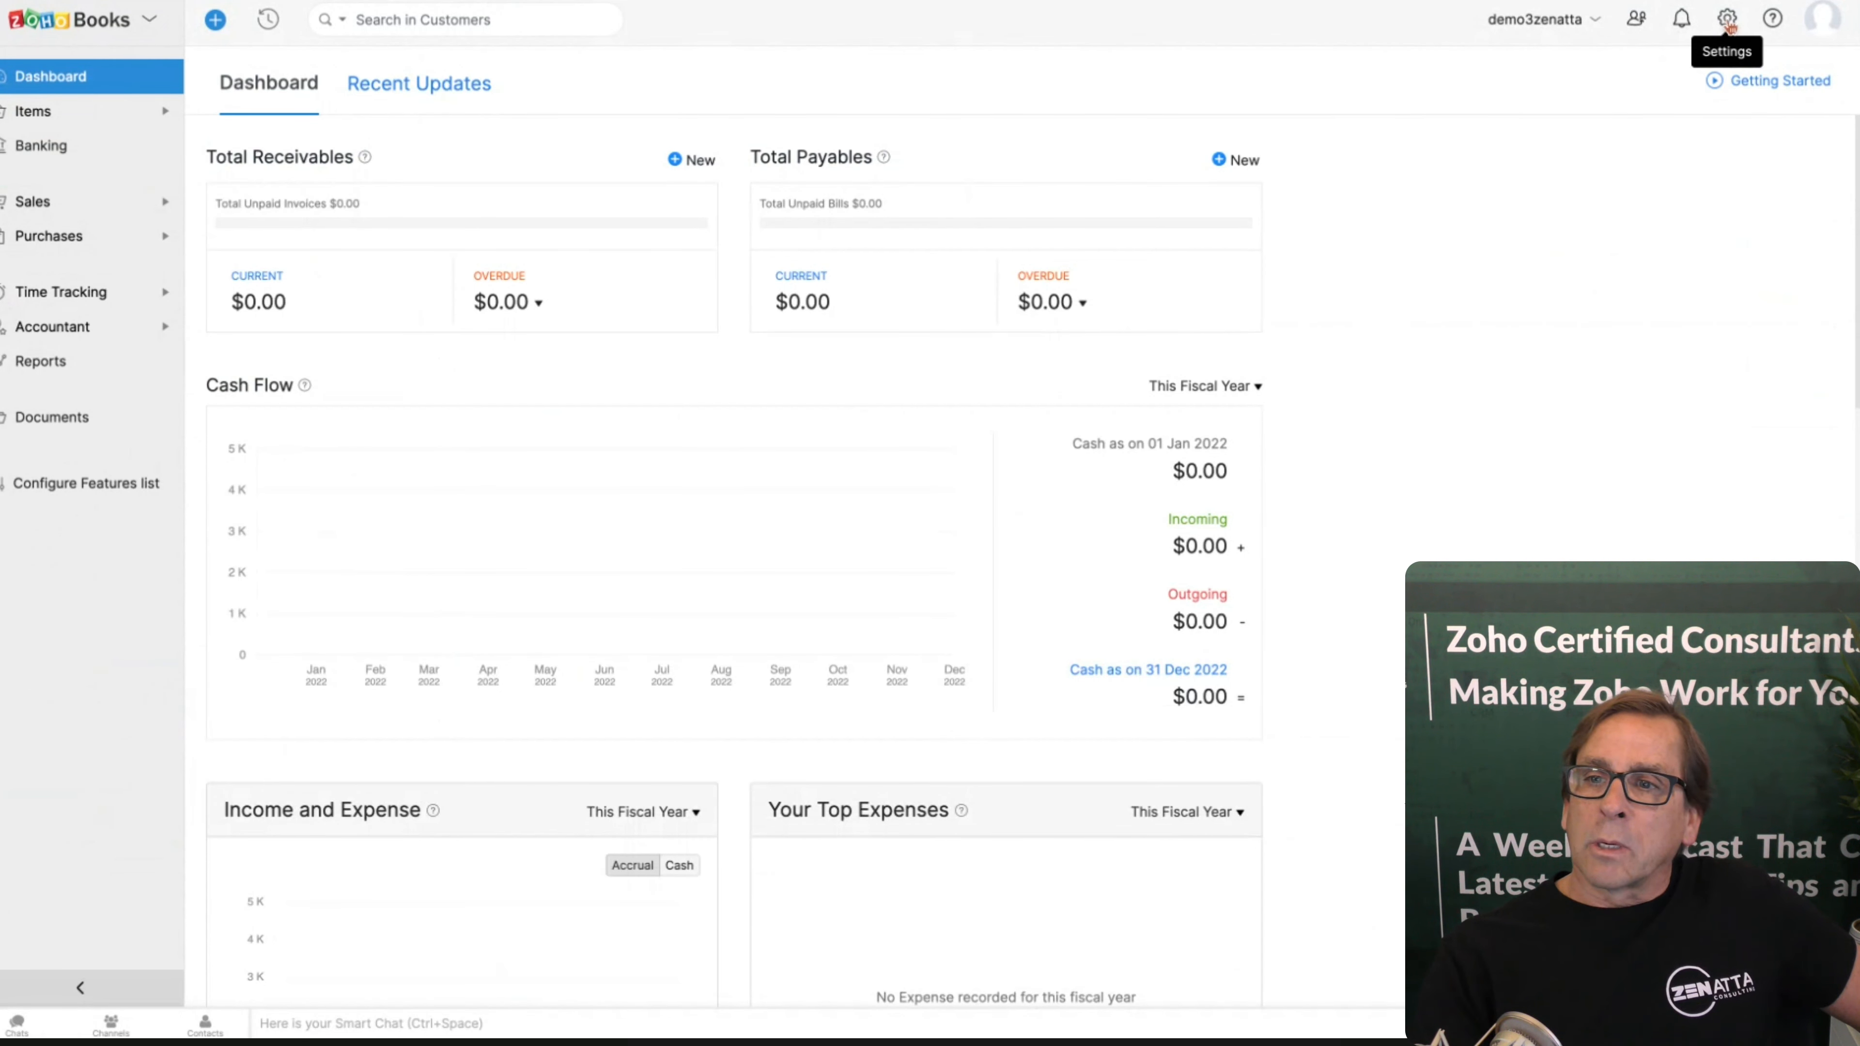
Step: Show the Settings panel from the gear icon in the top bar of the dashboard
left_click(1727, 17)
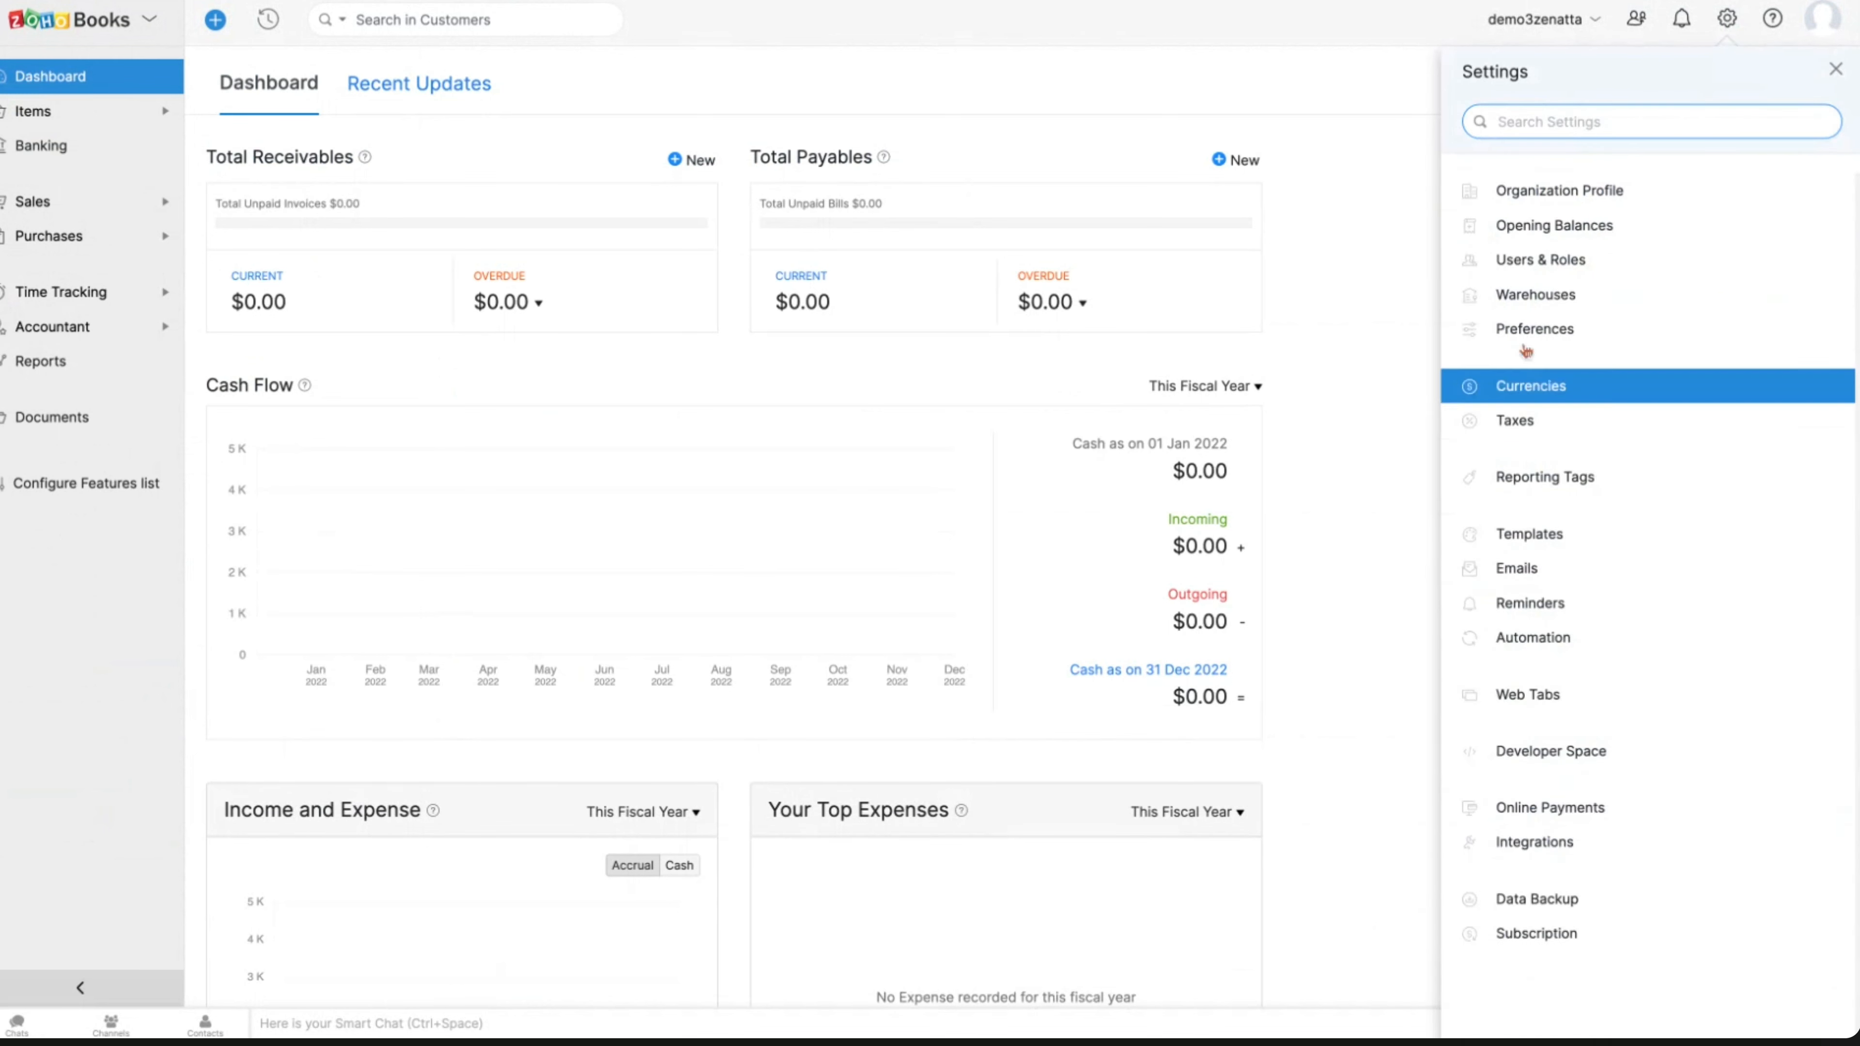
mouse_move(1559, 190)
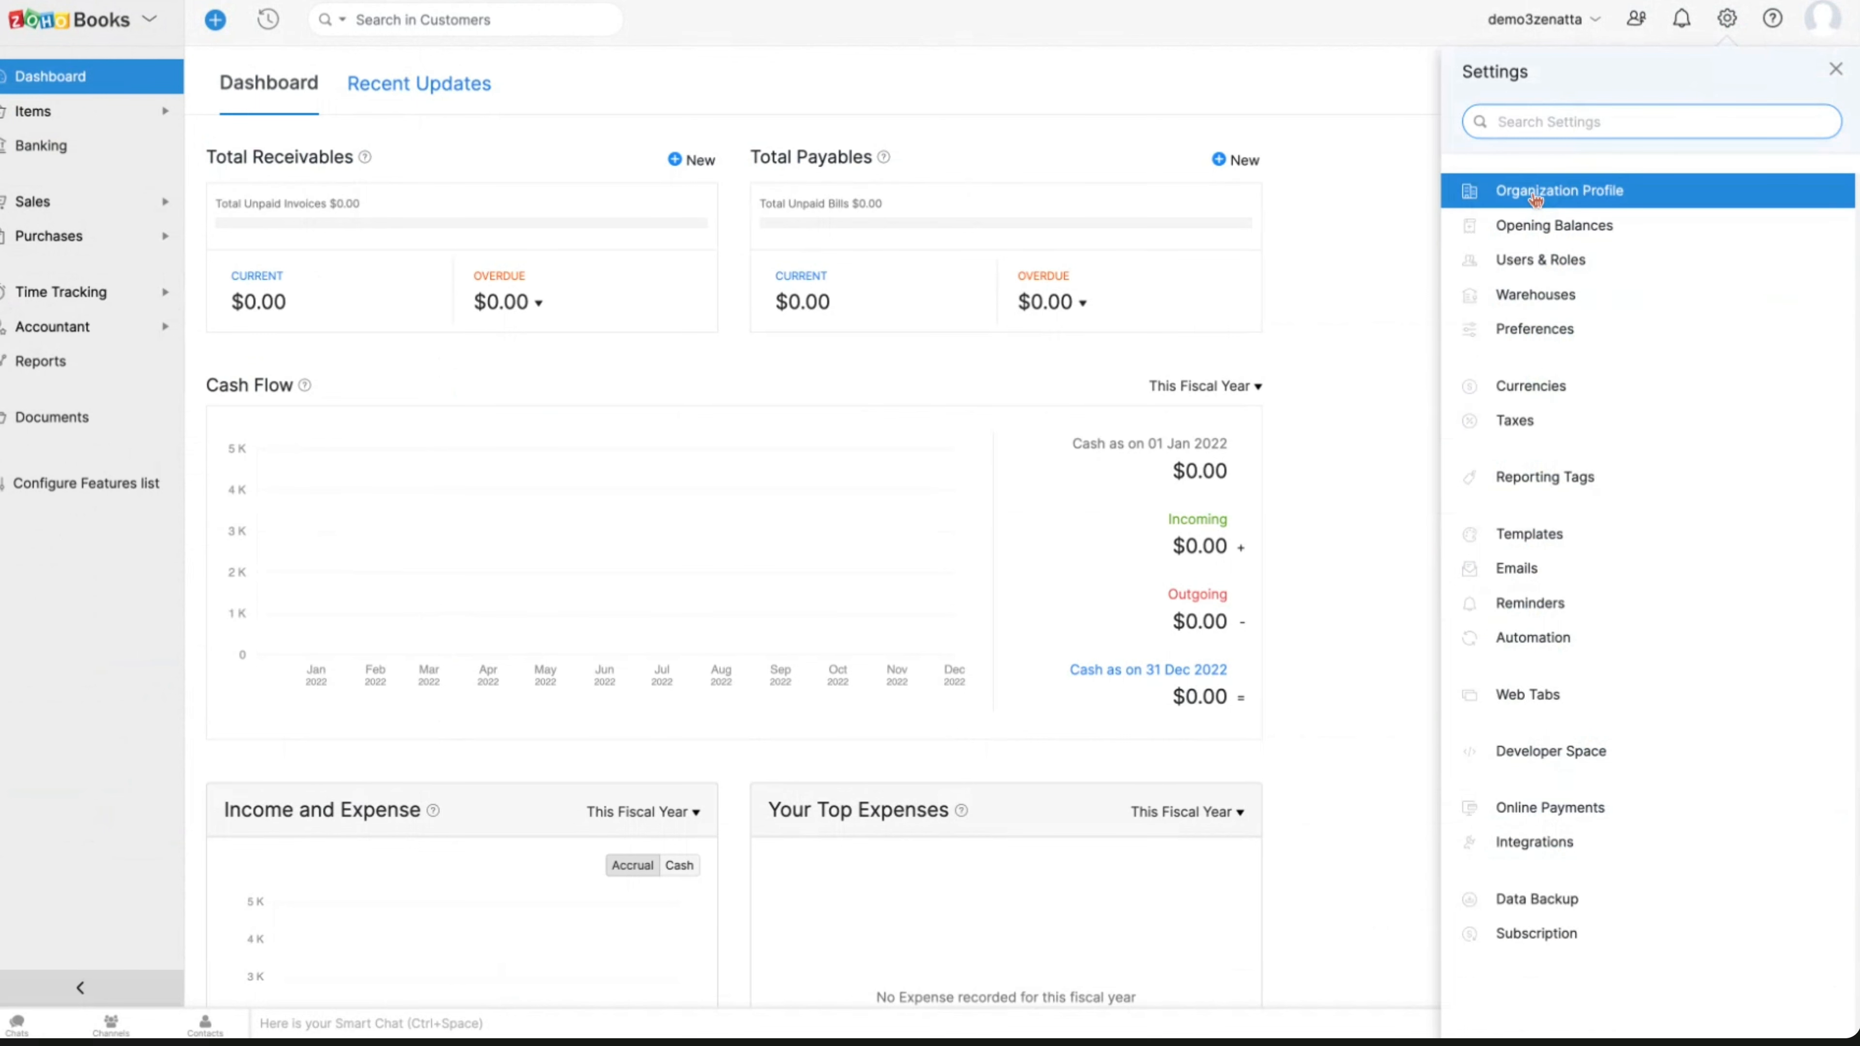
Step: Review the Organization Profile form from name and address down to fiscal year and date format
left_click(1558, 190)
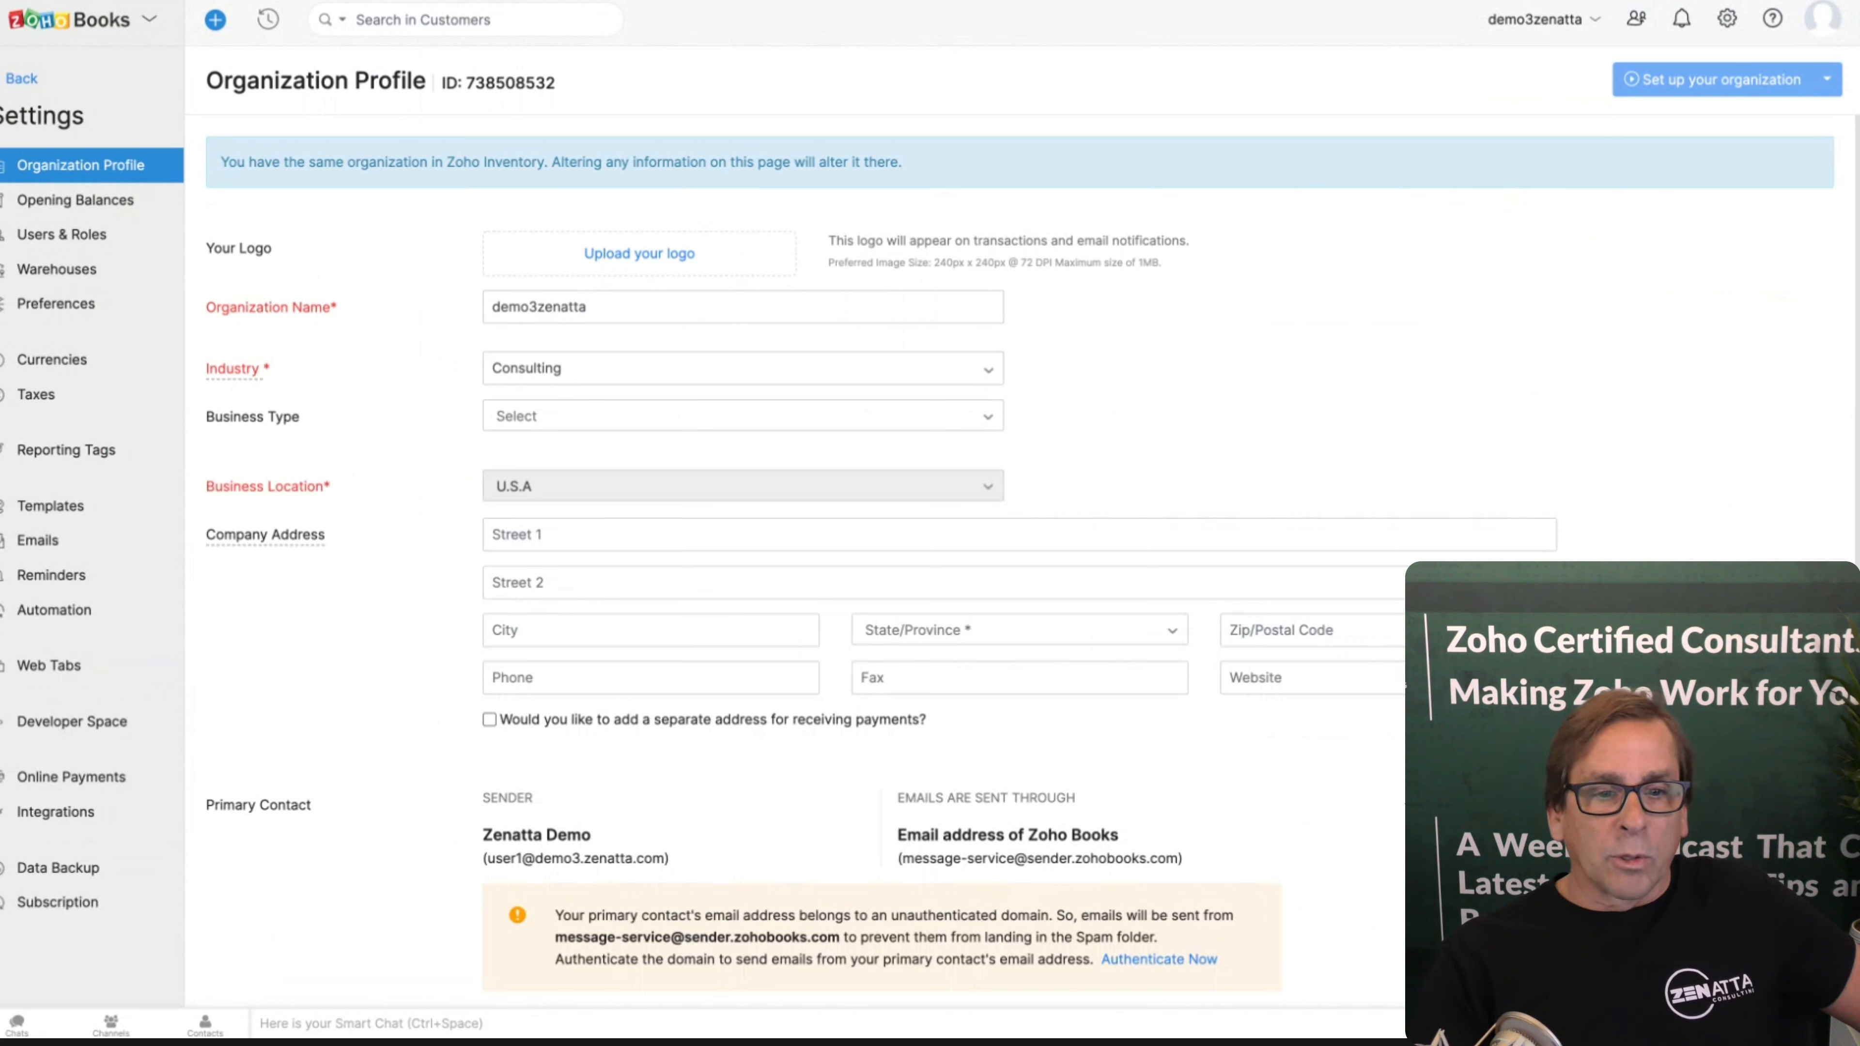
mouse_move(728, 74)
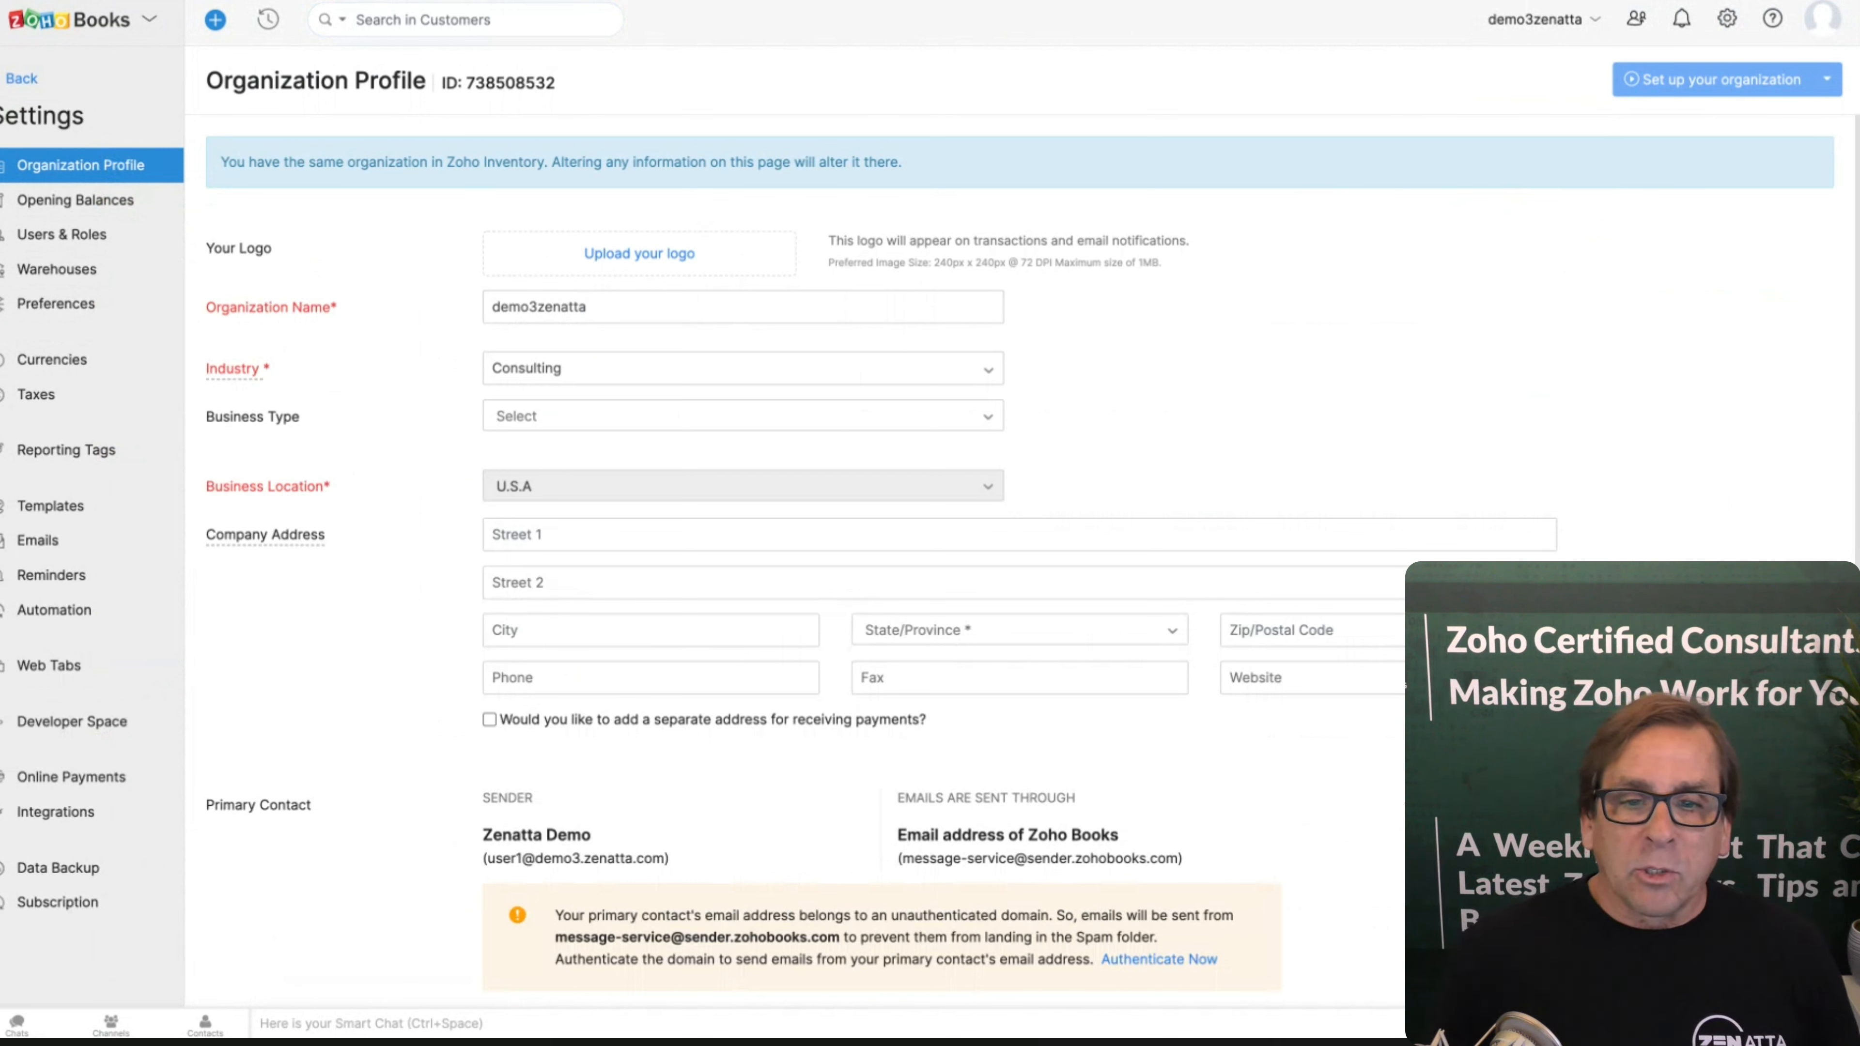
scroll("down", 3)
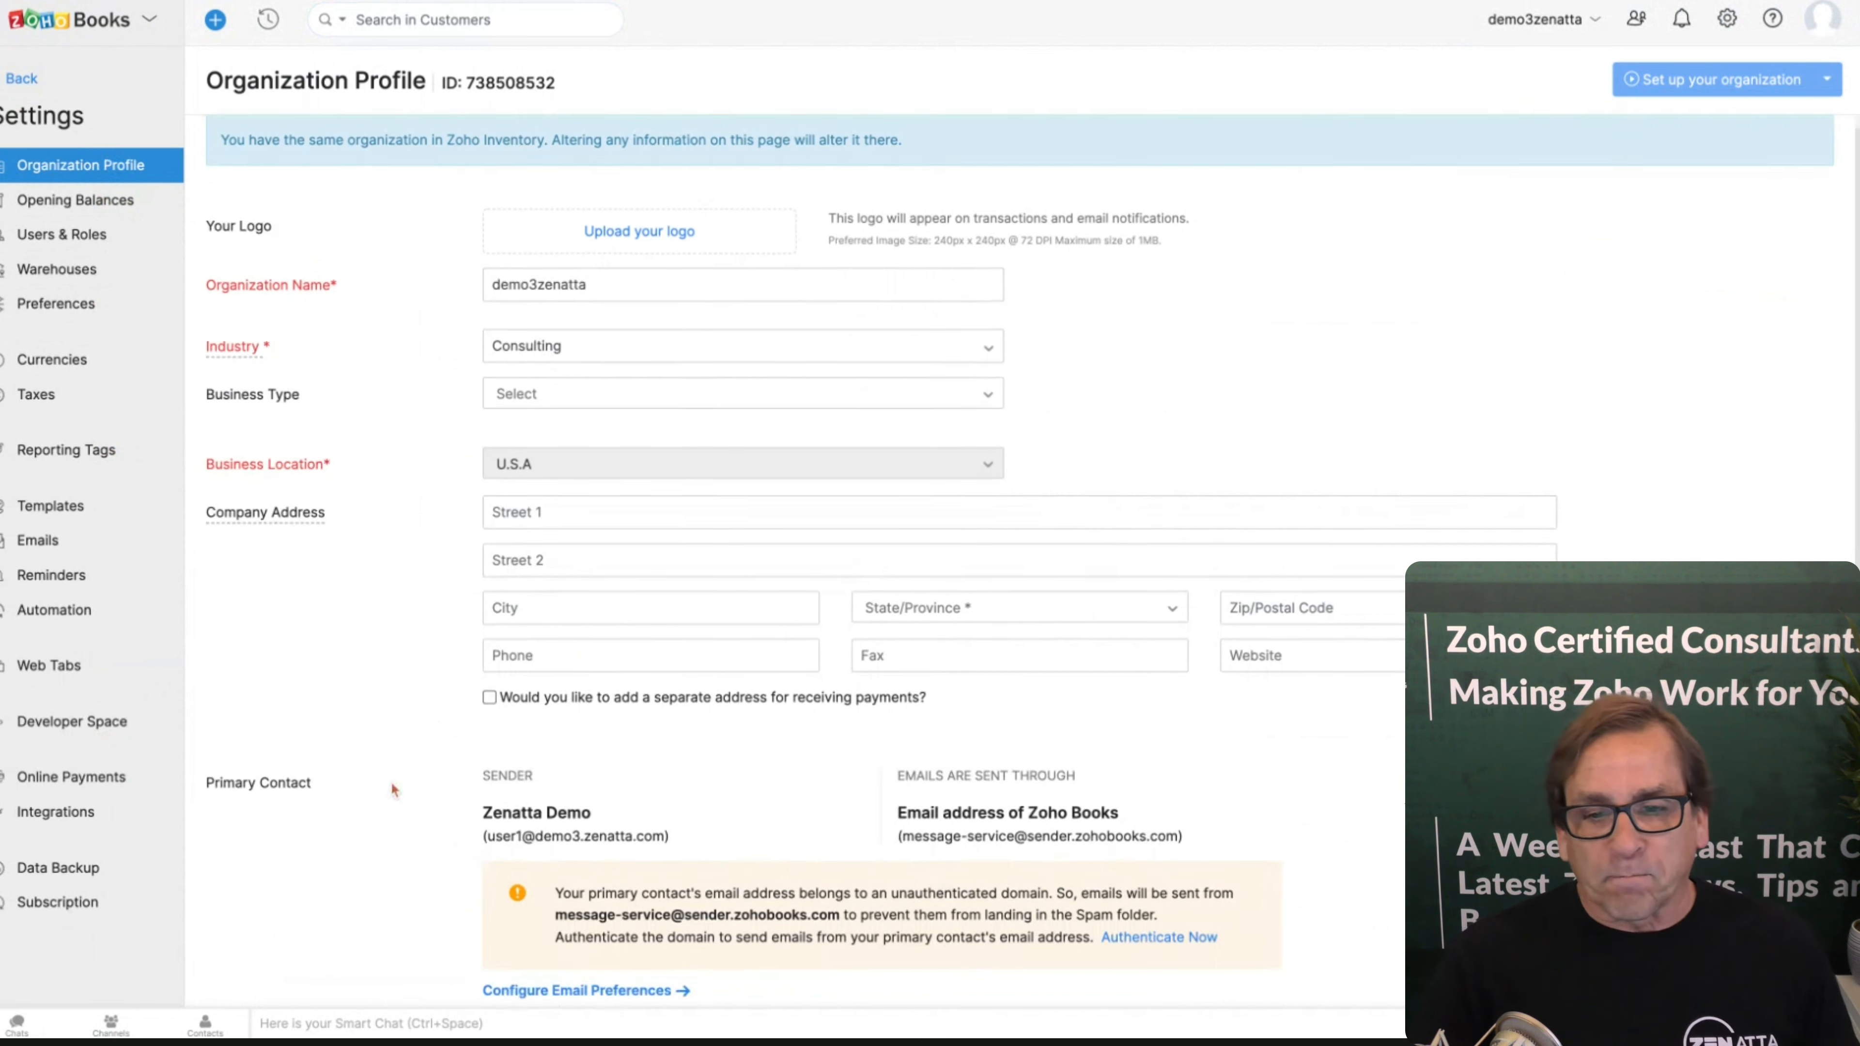
scroll("down", 3)
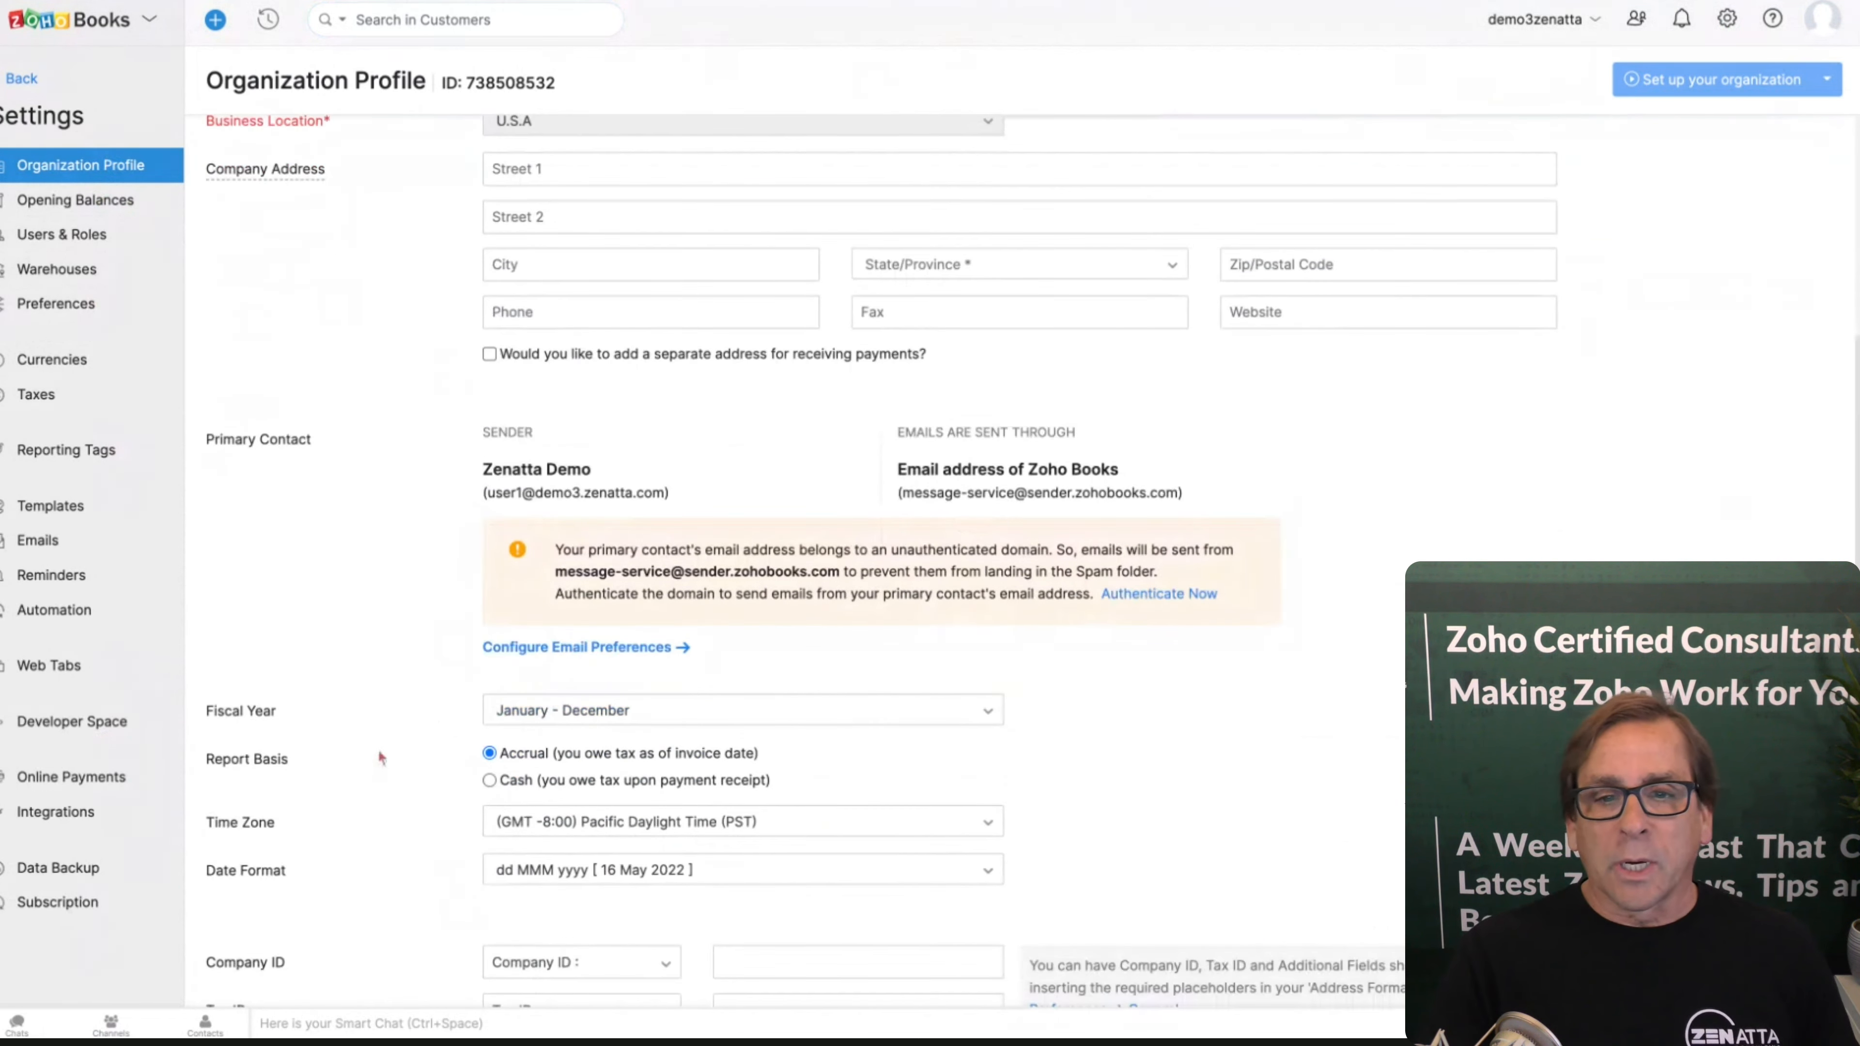
mouse_move(430, 570)
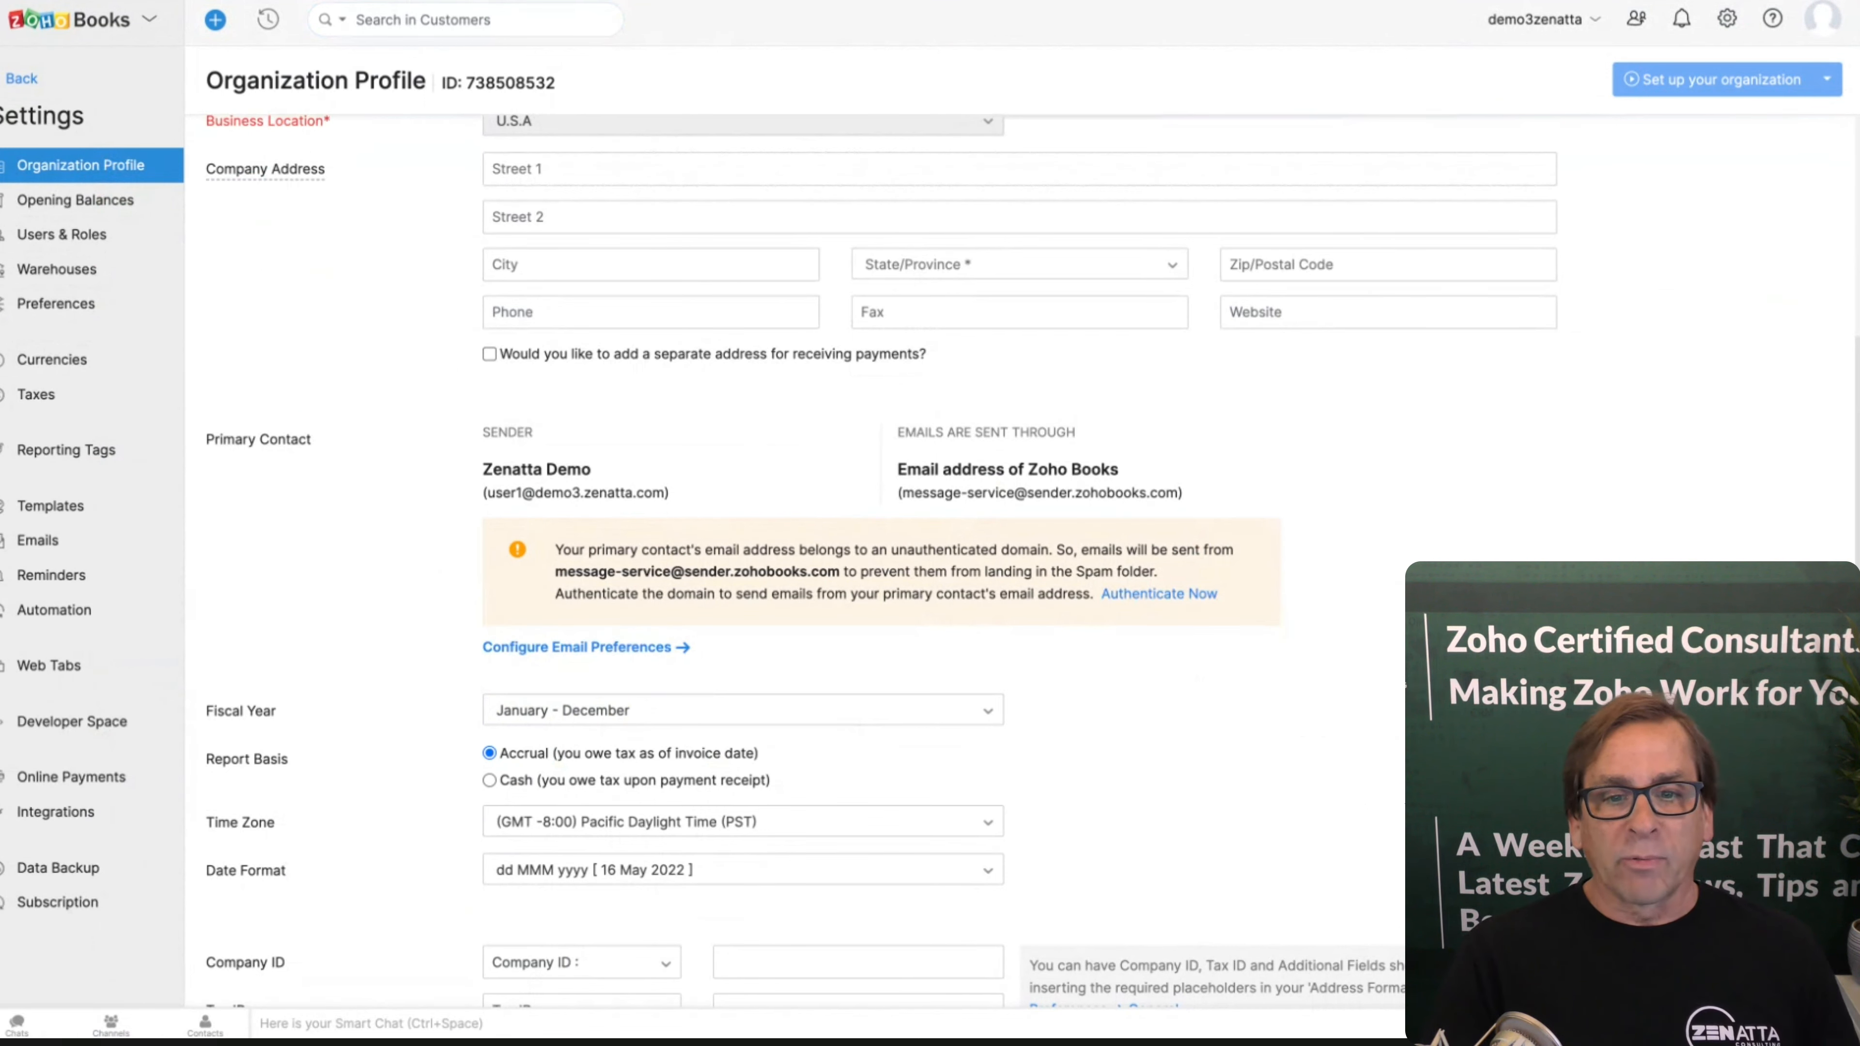
scroll("down", 3)
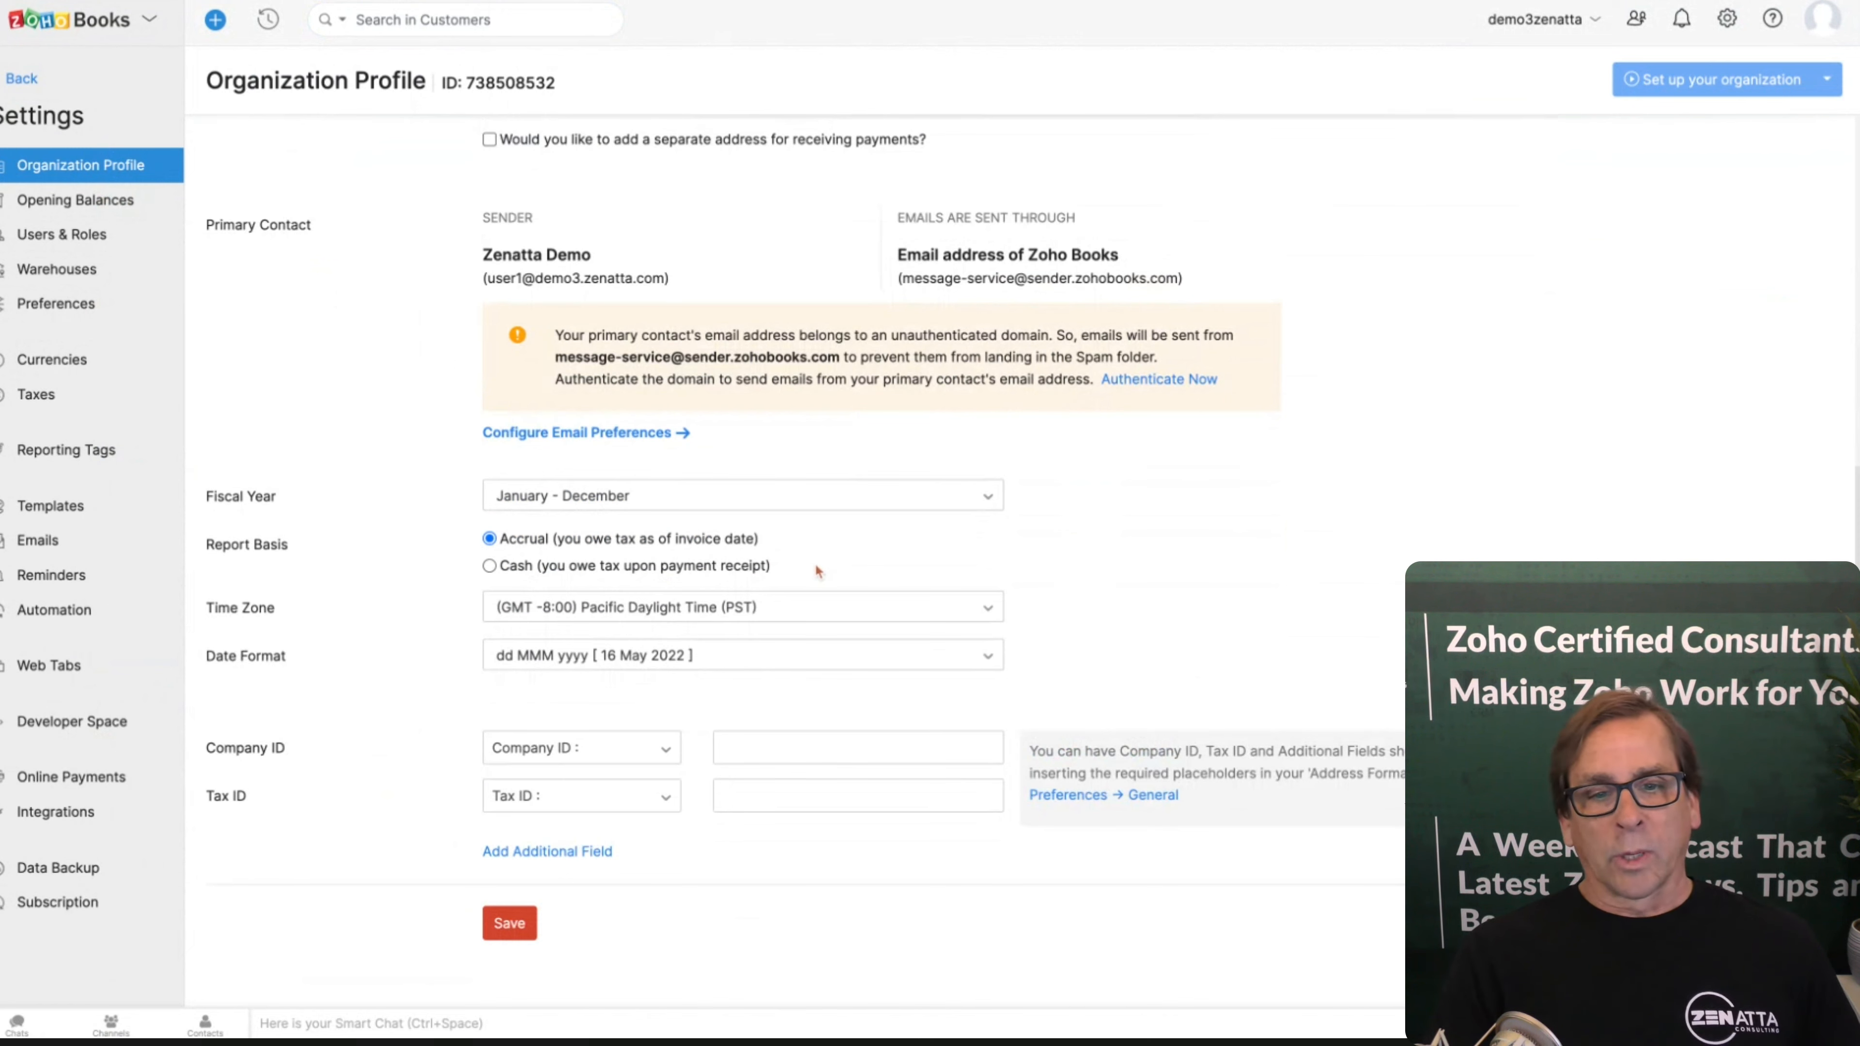
scroll("up", 3)
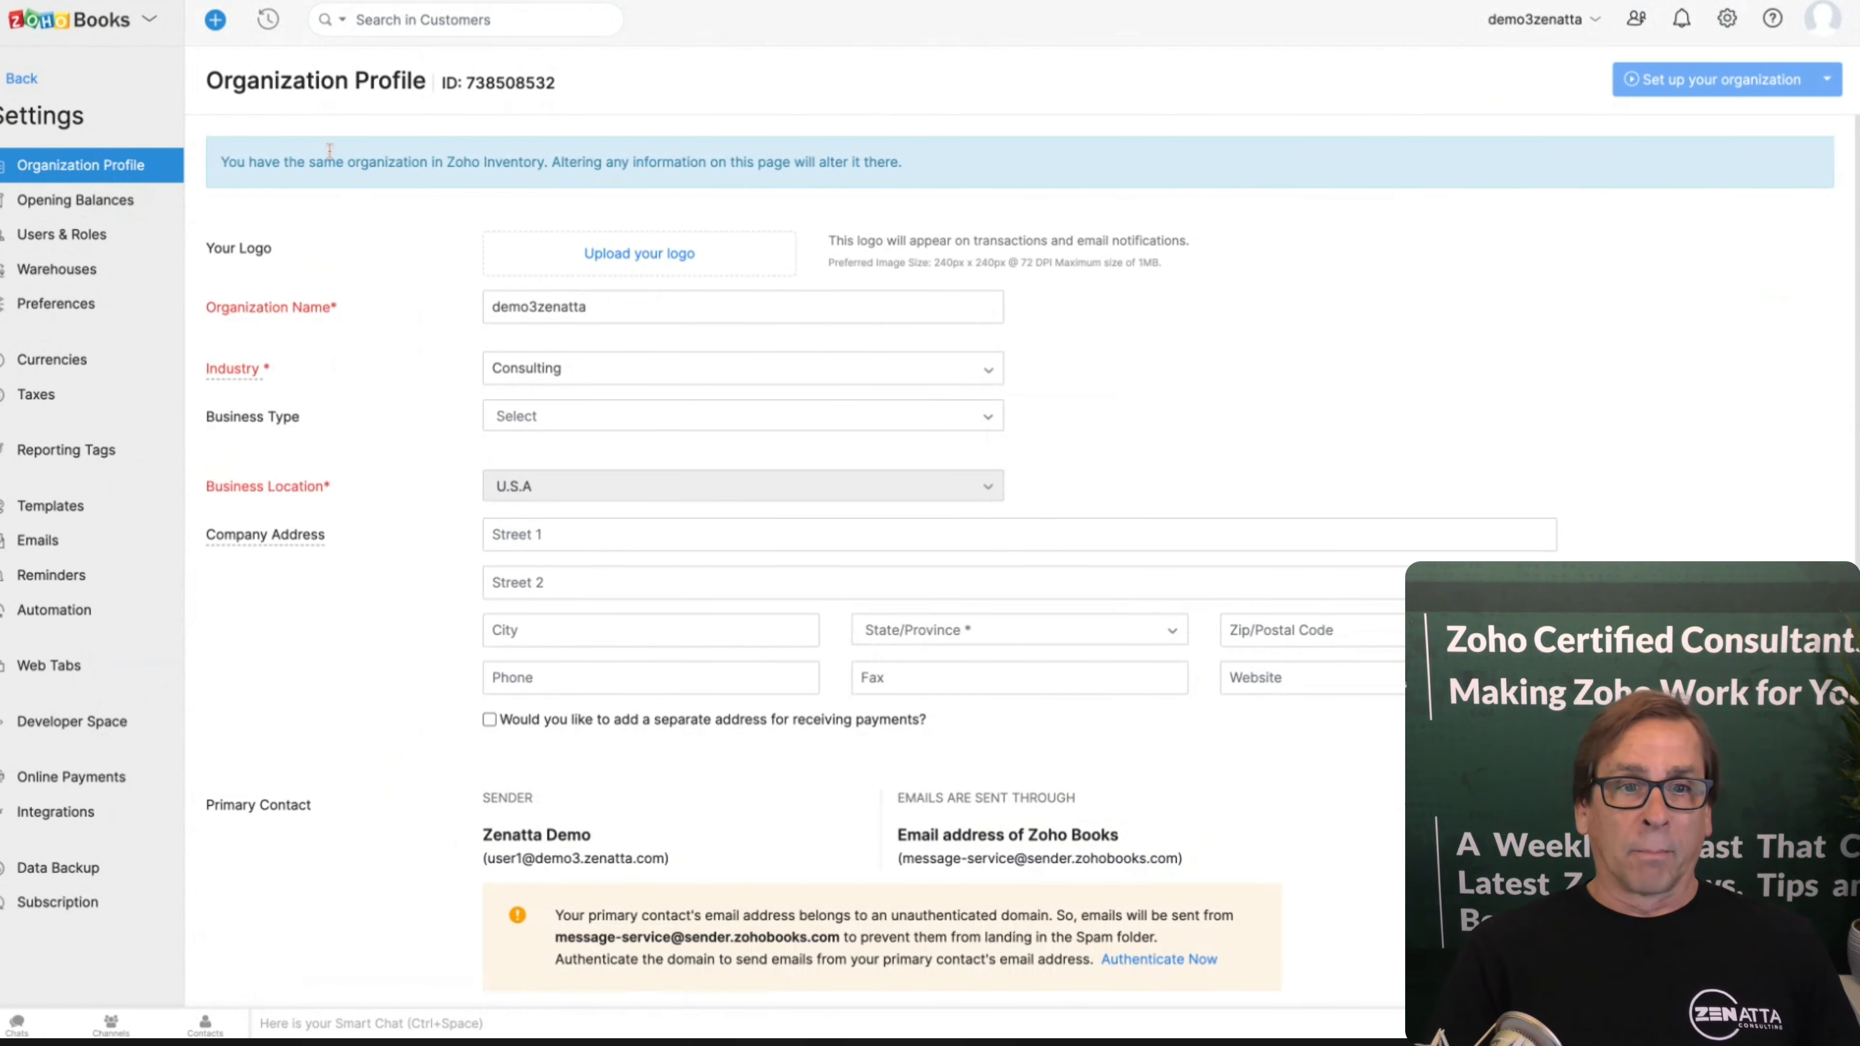
Step: Review the Opening Balances page with its 27 Jan 2021 migration date and zero-total account categories
left_click(76, 199)
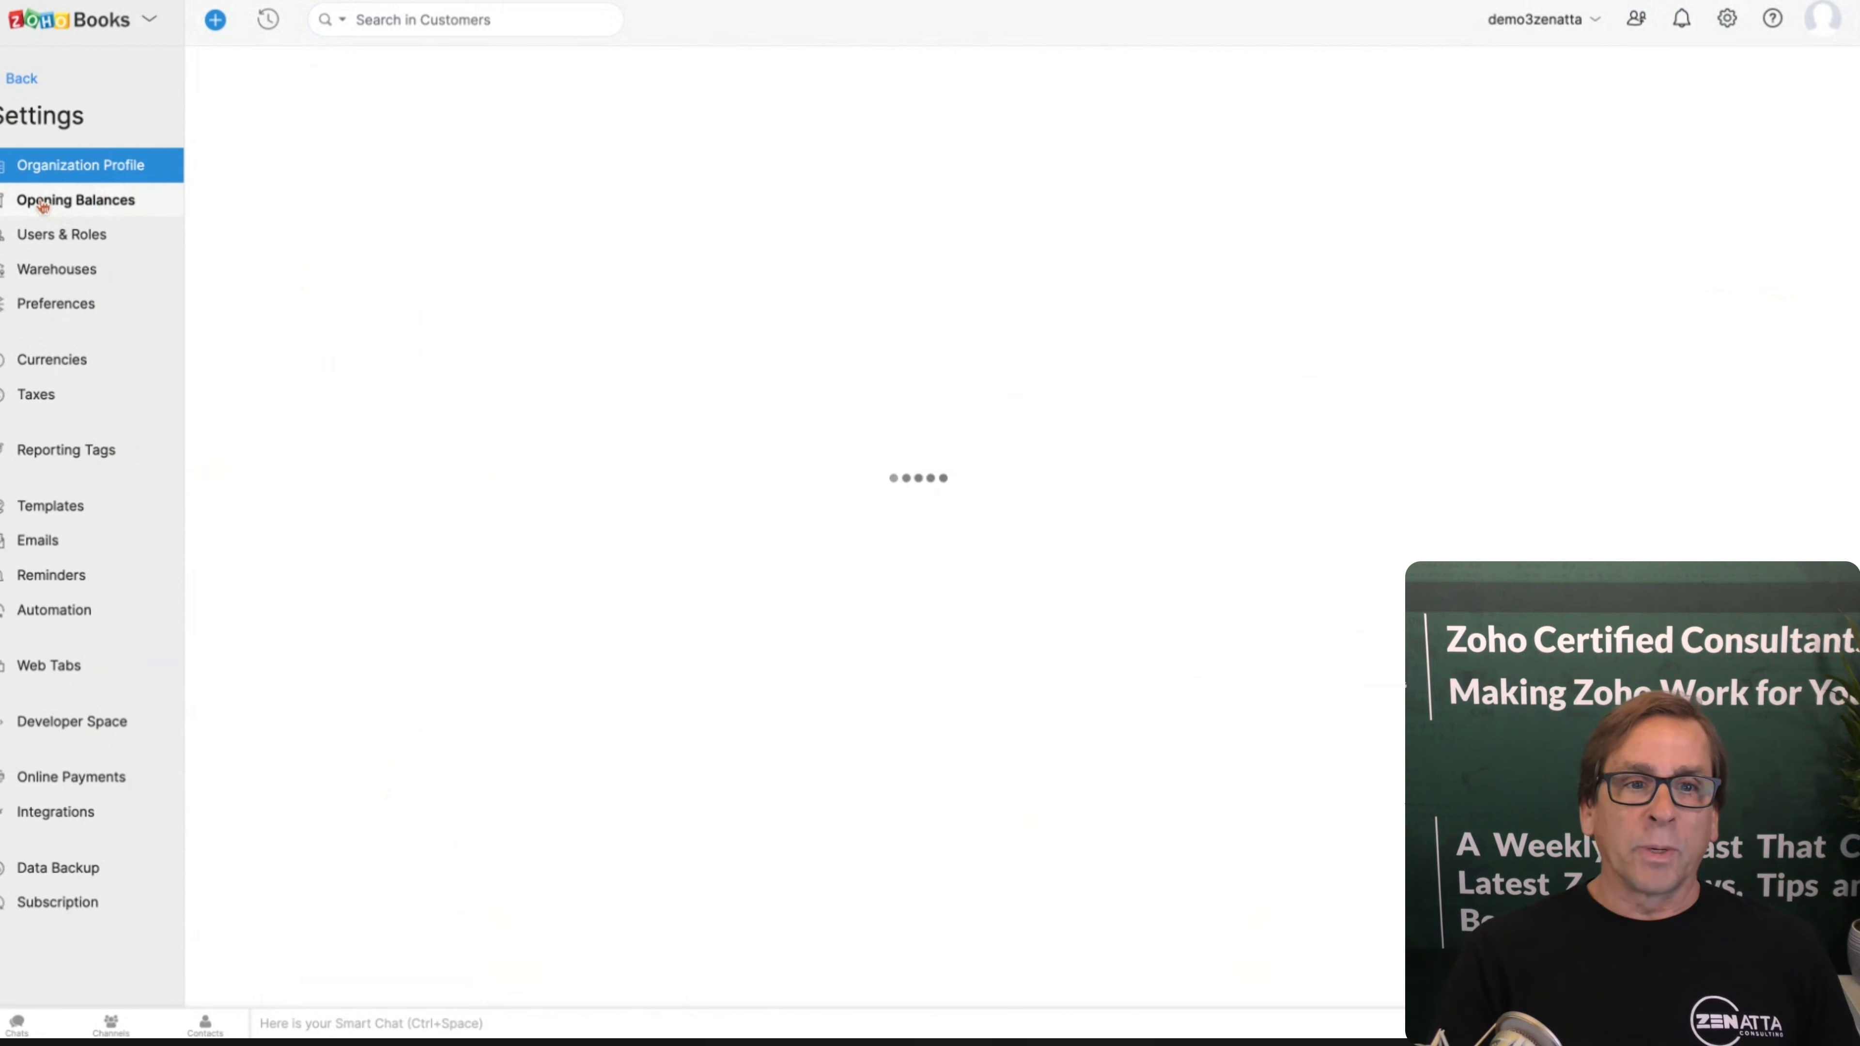
left_click(75, 200)
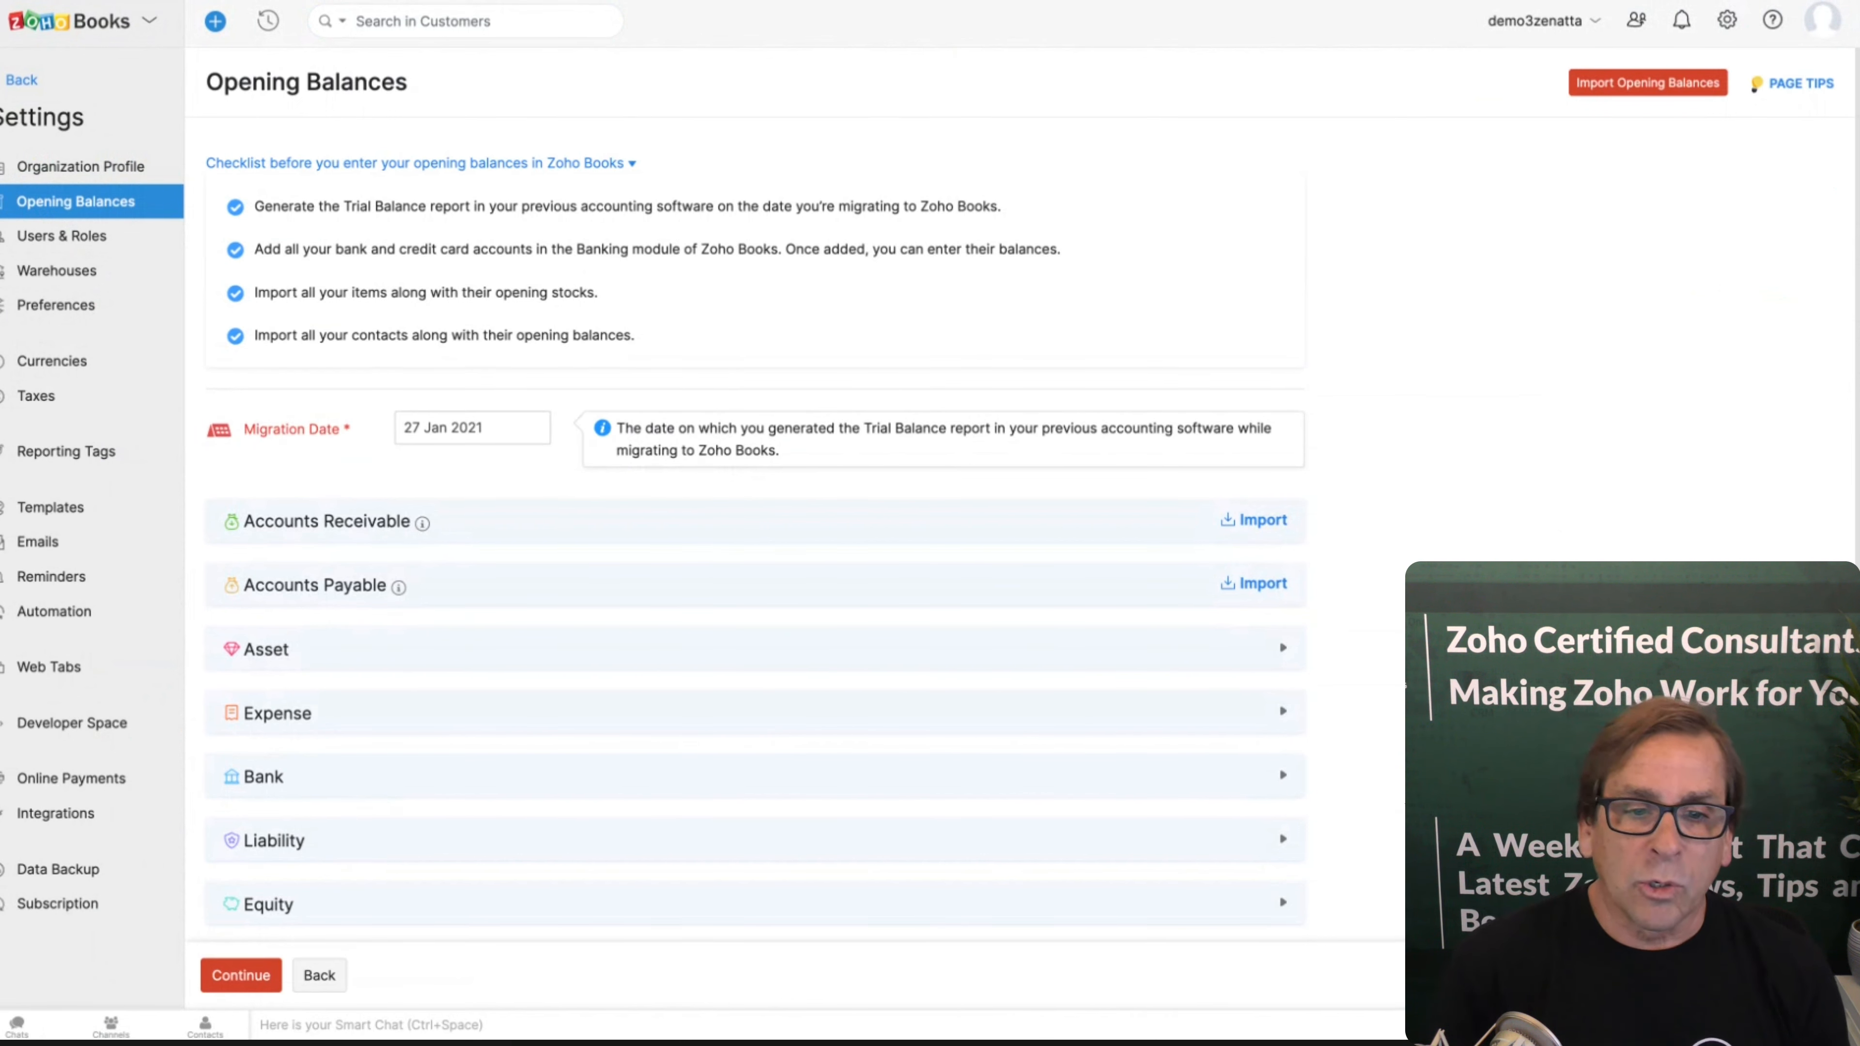
scroll("down", 3)
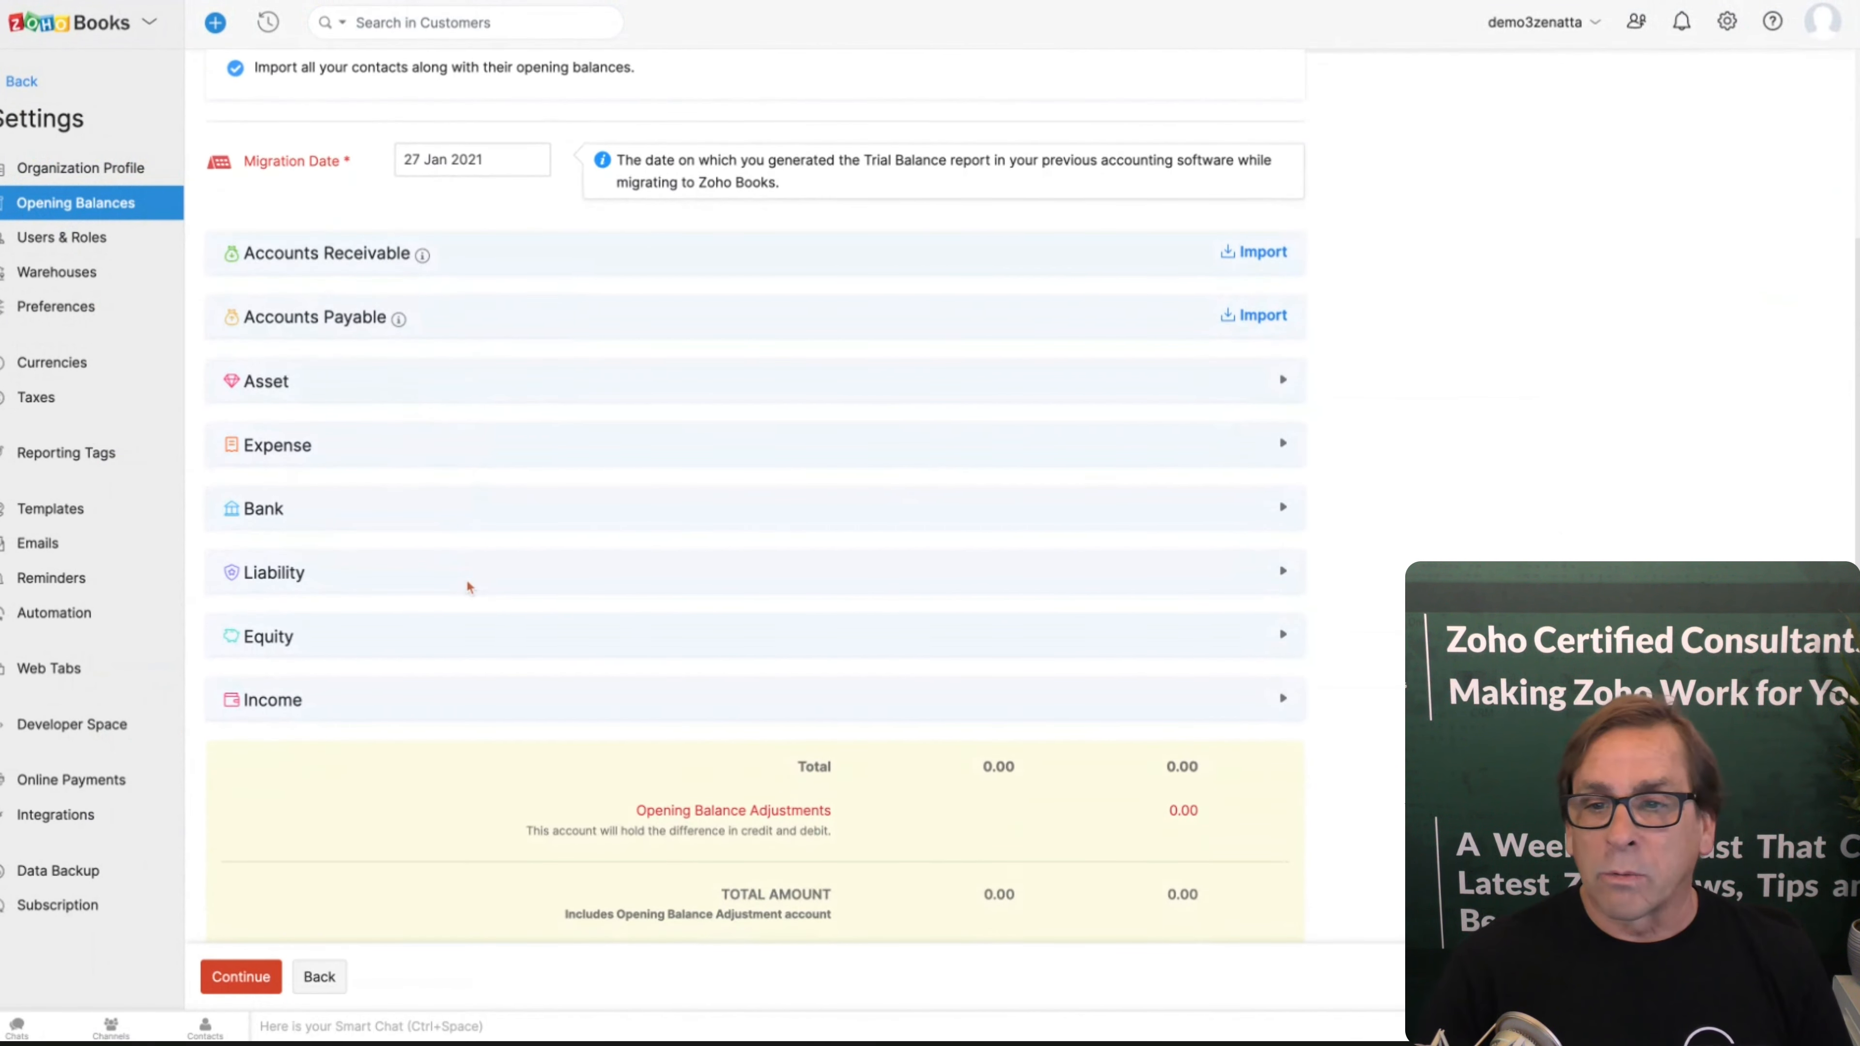
mouse_move(1192, 471)
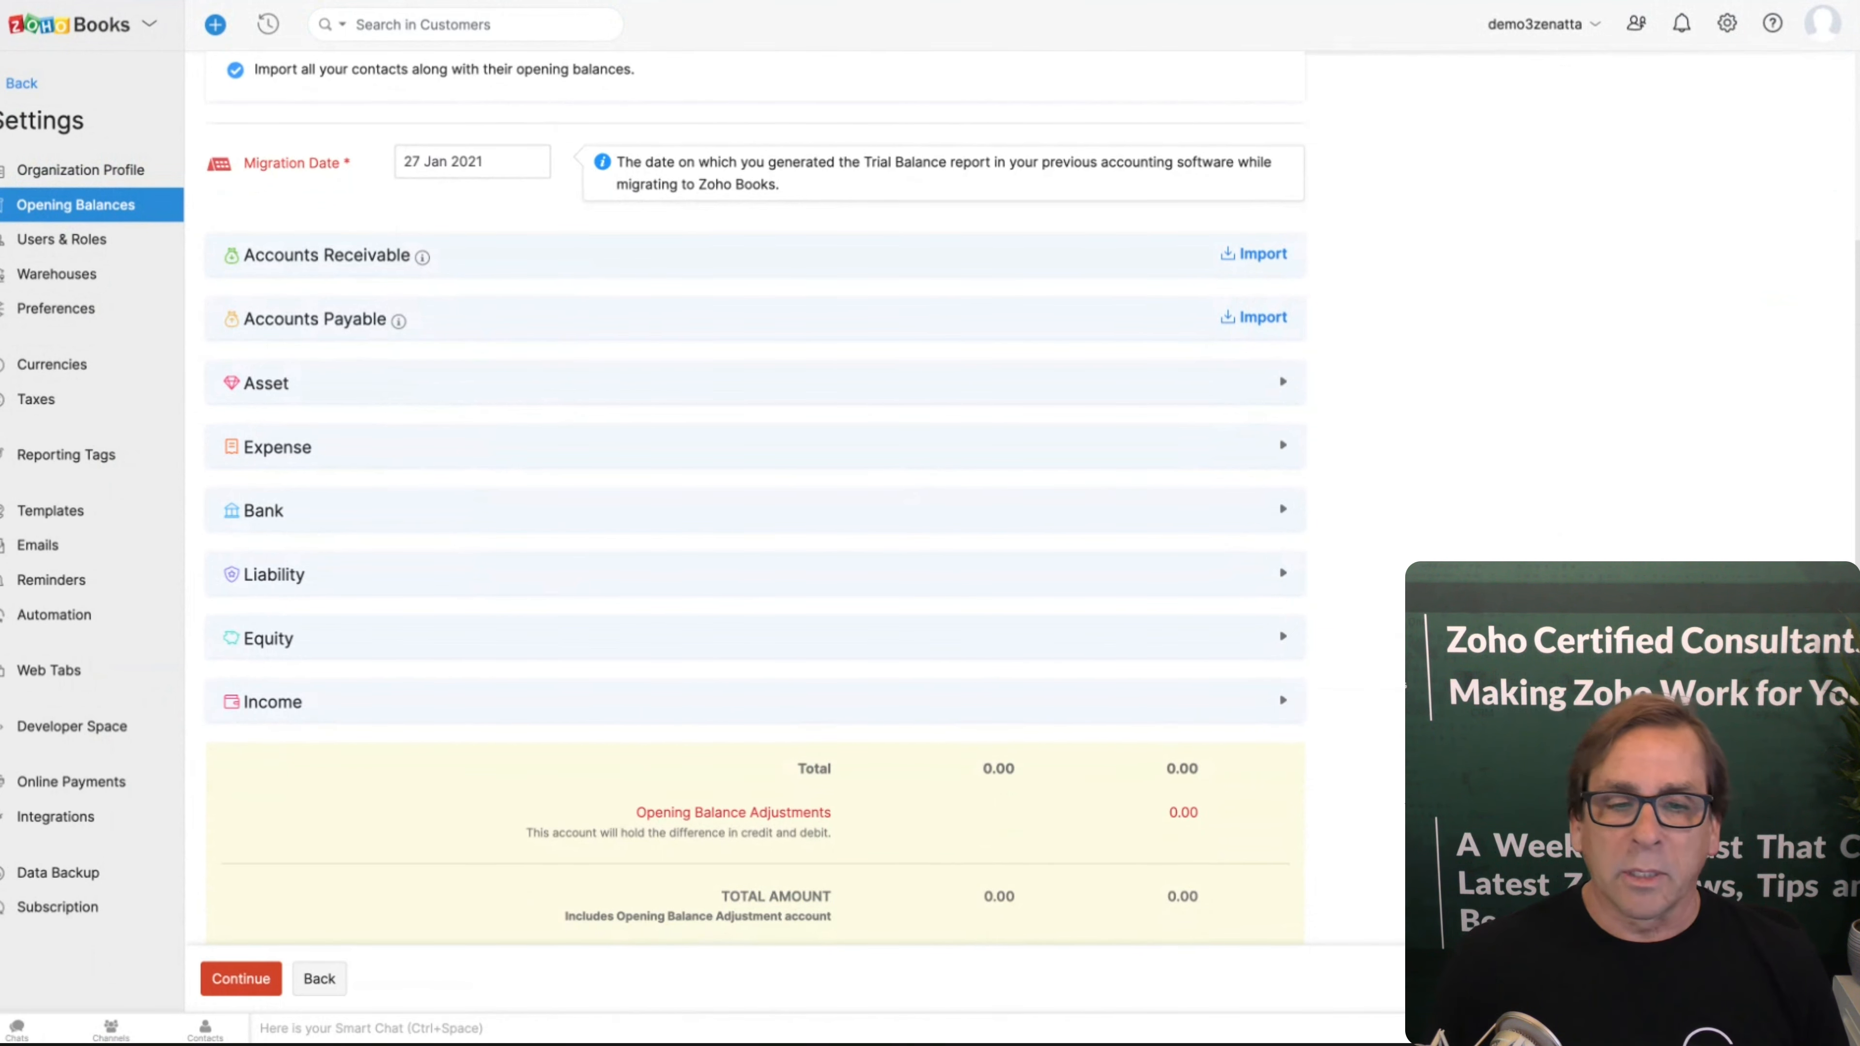
scroll("down", 3)
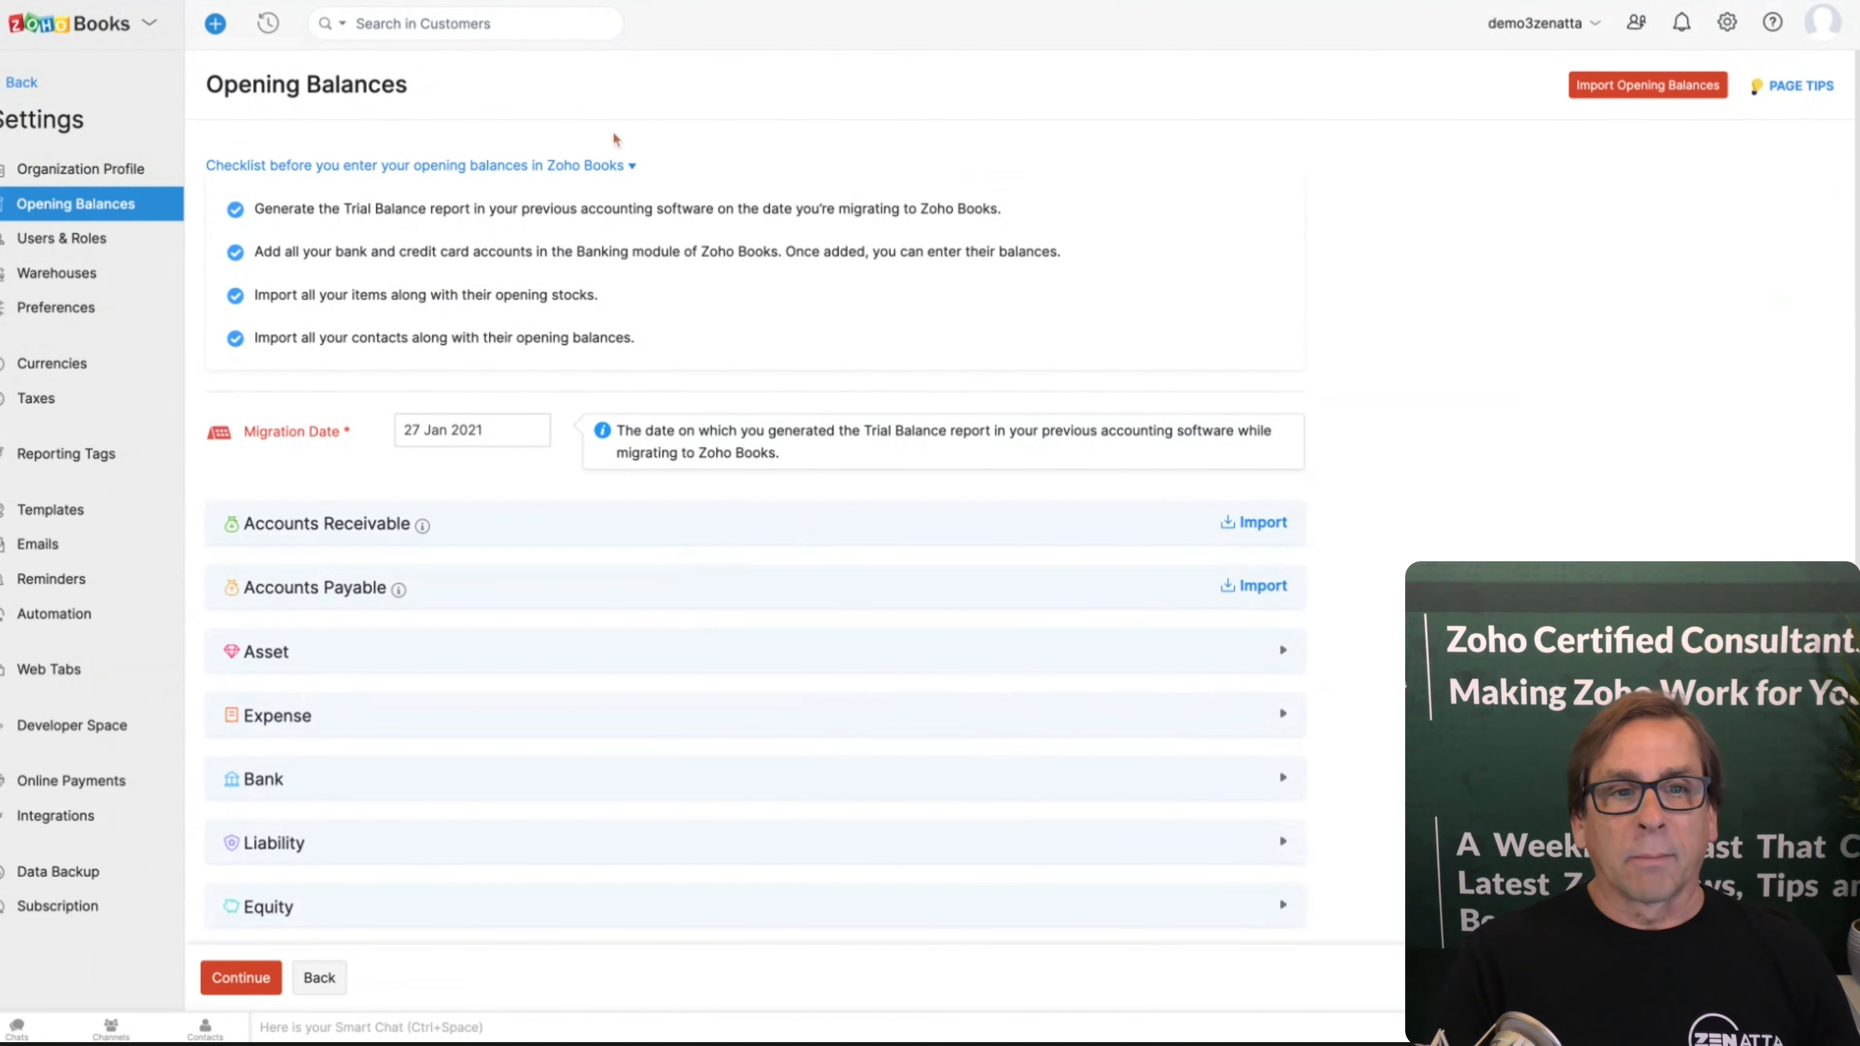
Step: View Users & Roles, list the four roles and attempt to edit the predefined Staff role
left_click(62, 238)
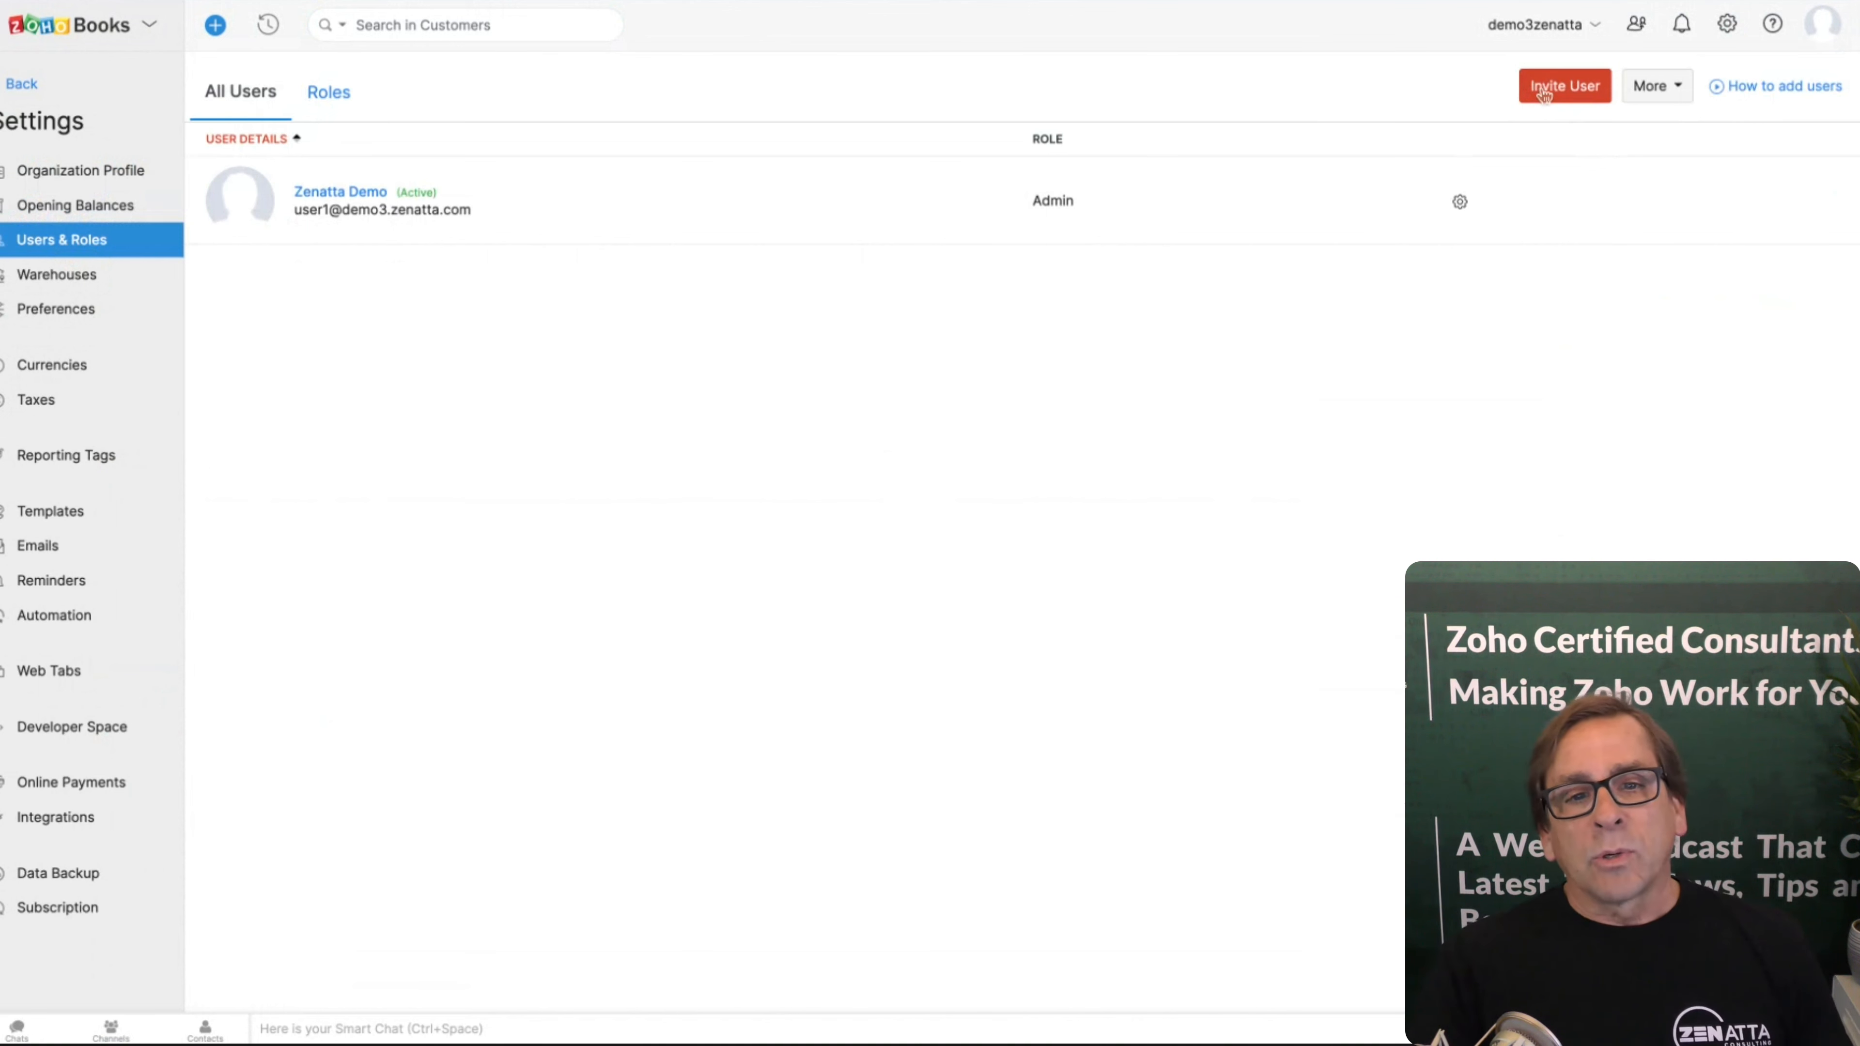
mouse_move(740, 89)
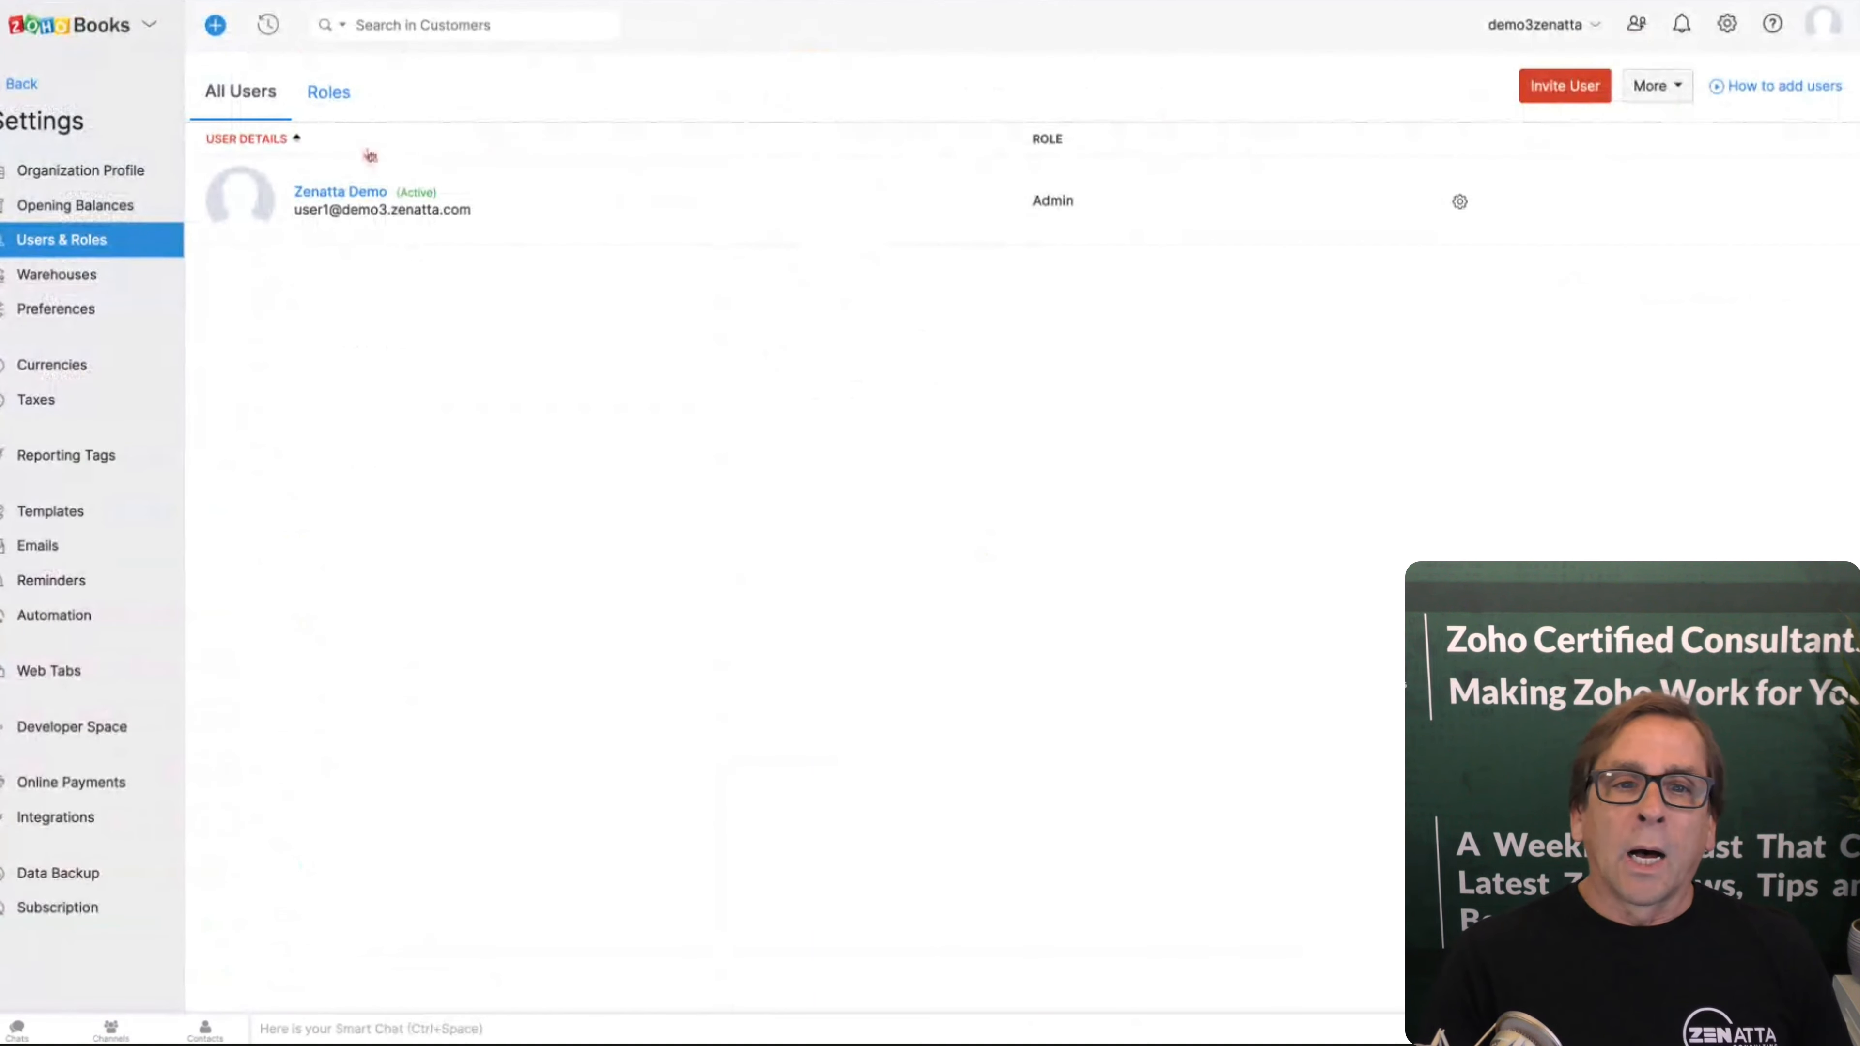
left_click(328, 91)
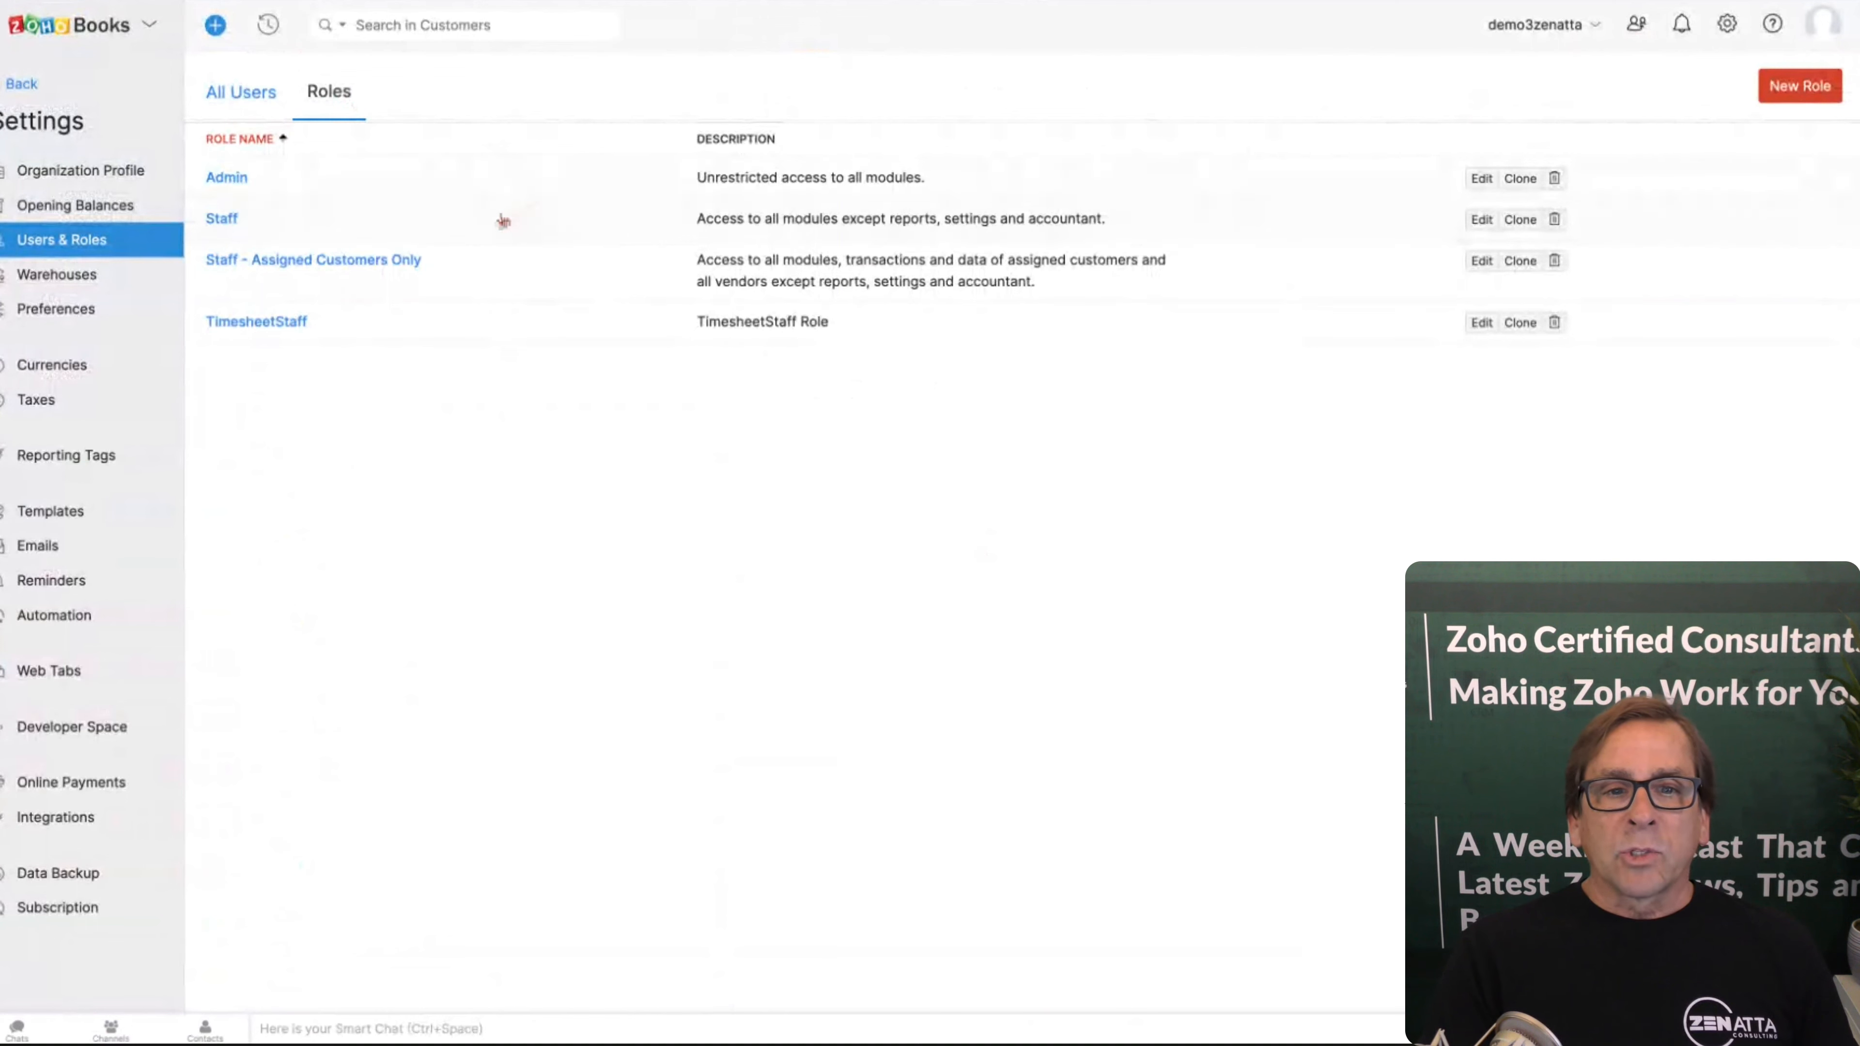
mouse_move(692, 379)
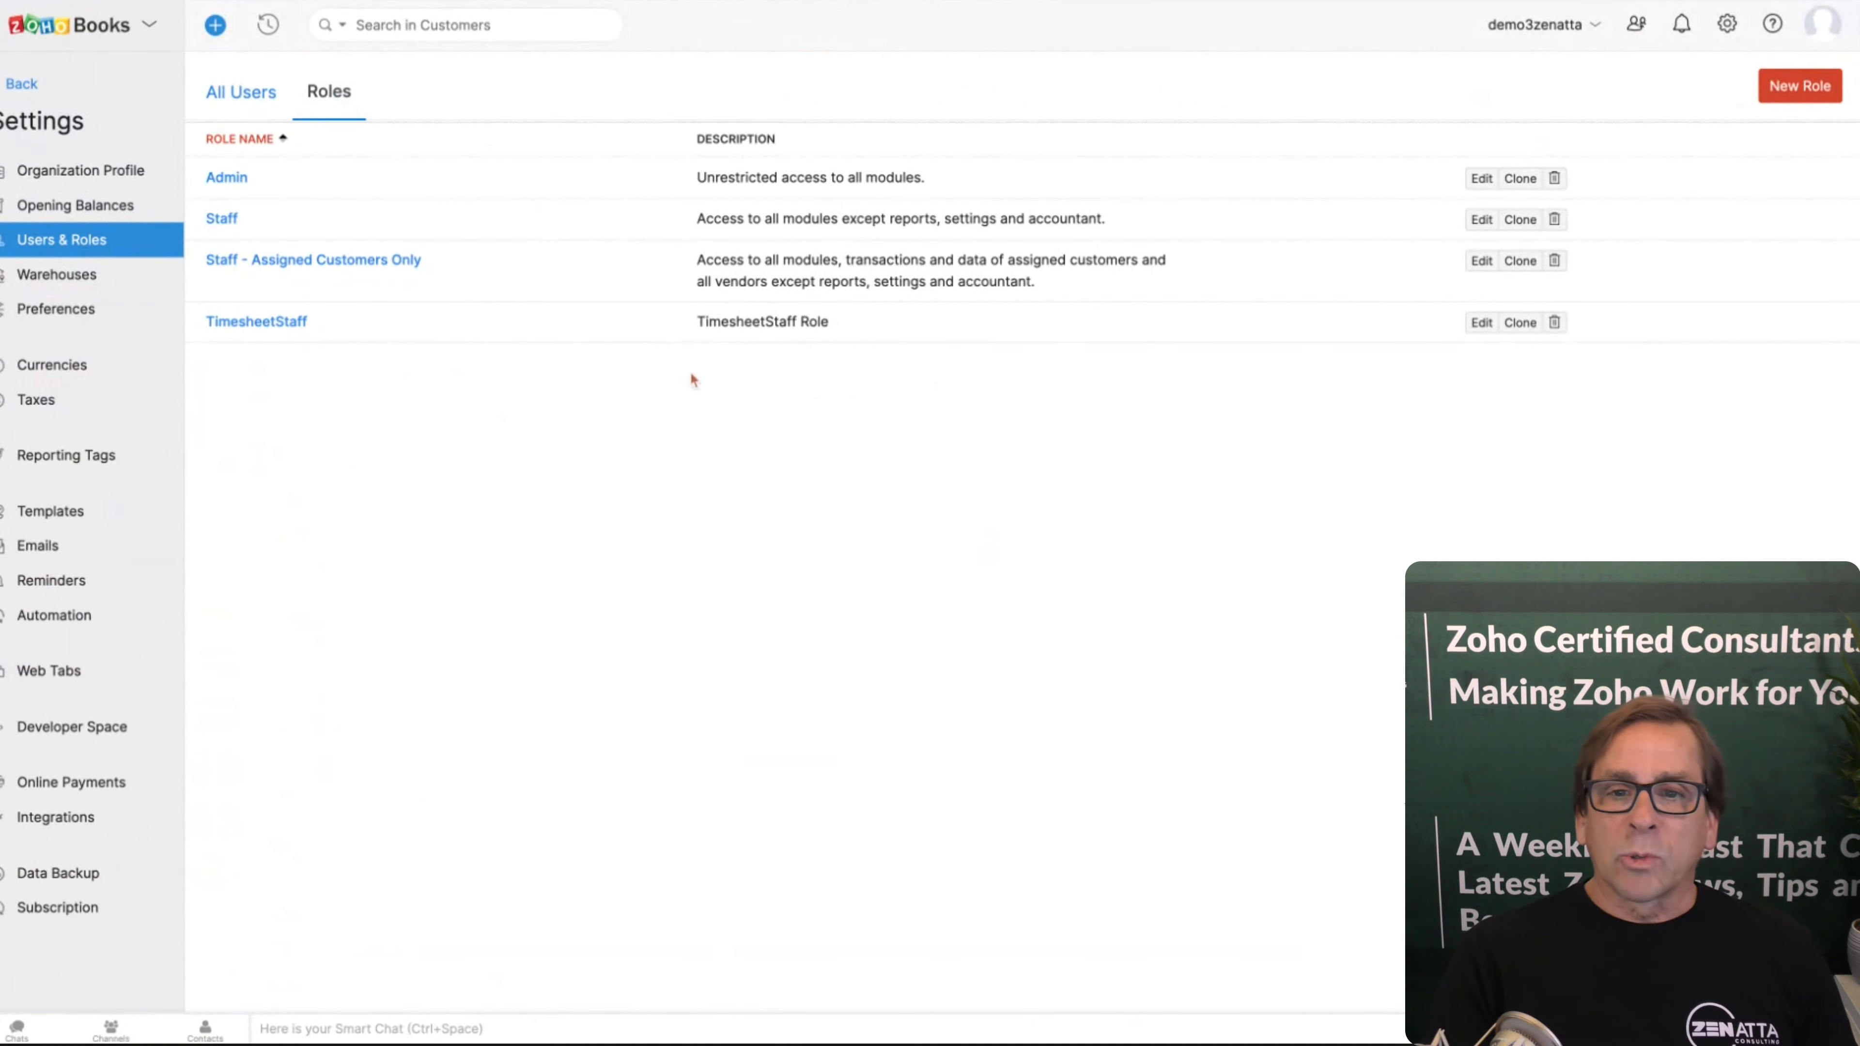
mouse_move(670, 466)
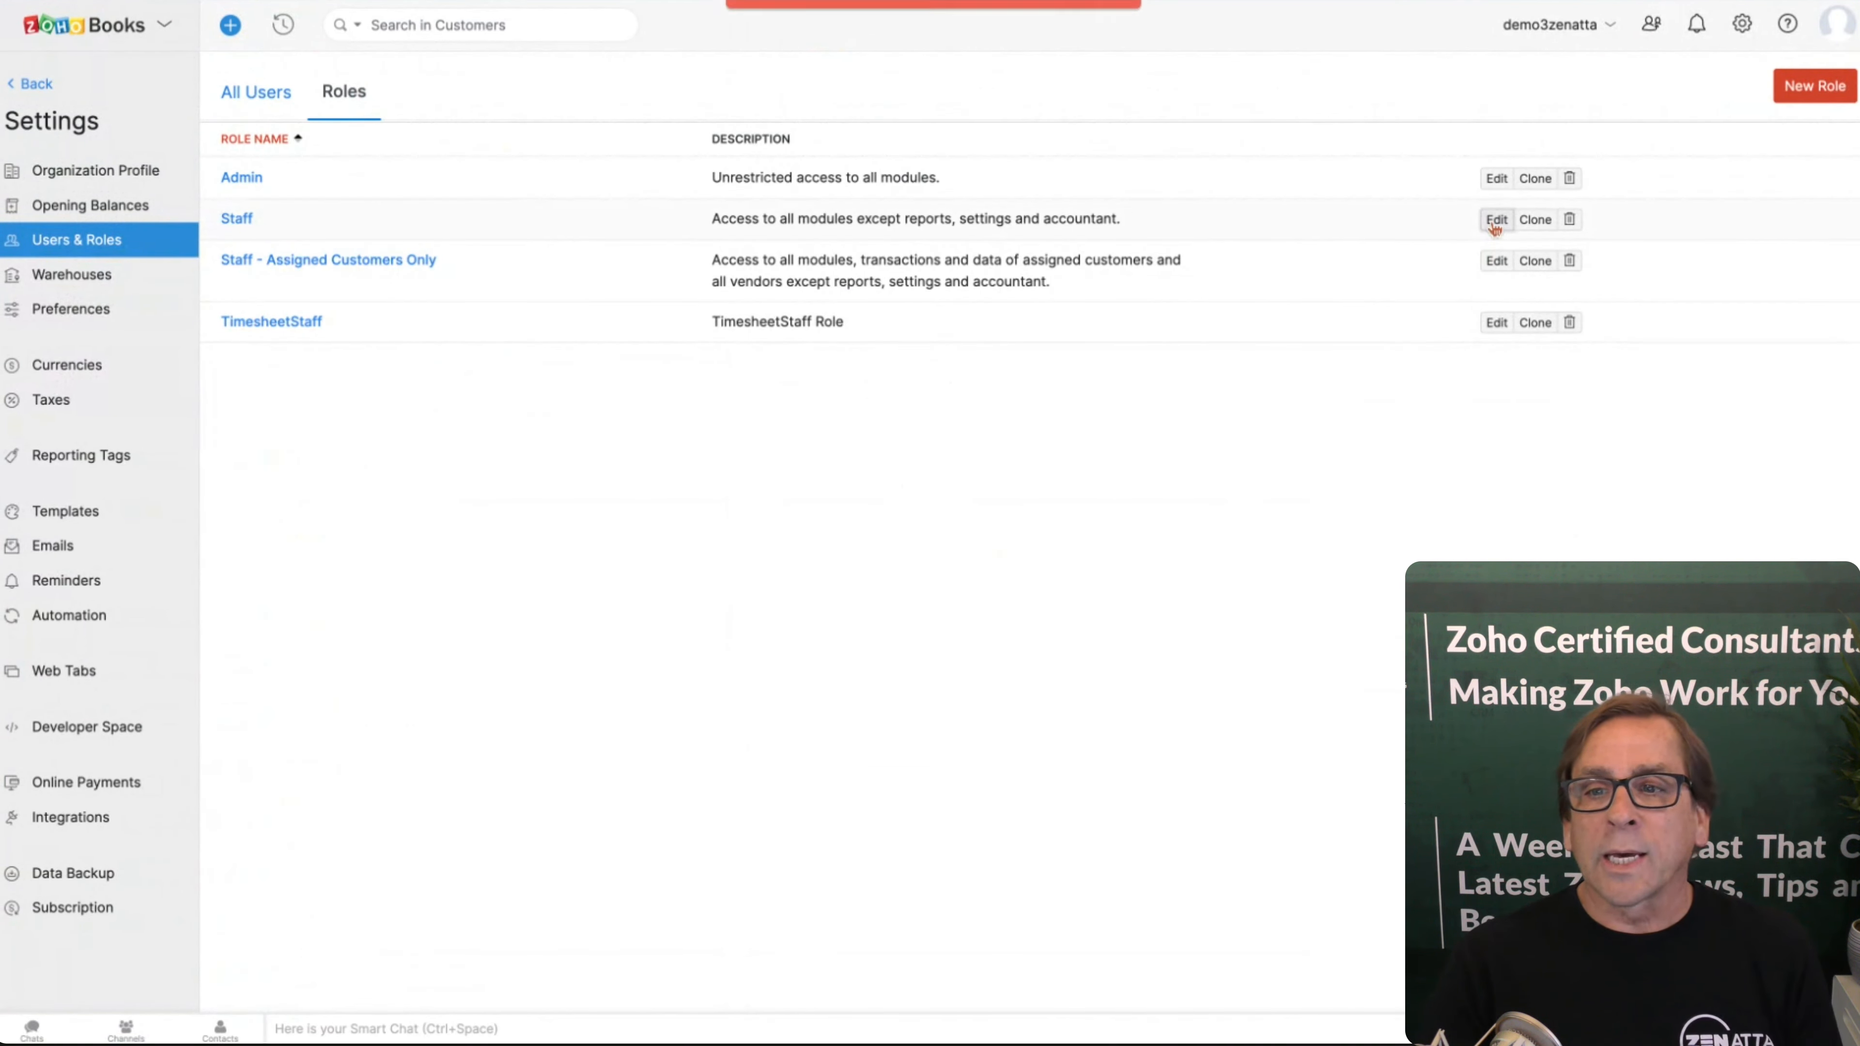
left_click(1496, 220)
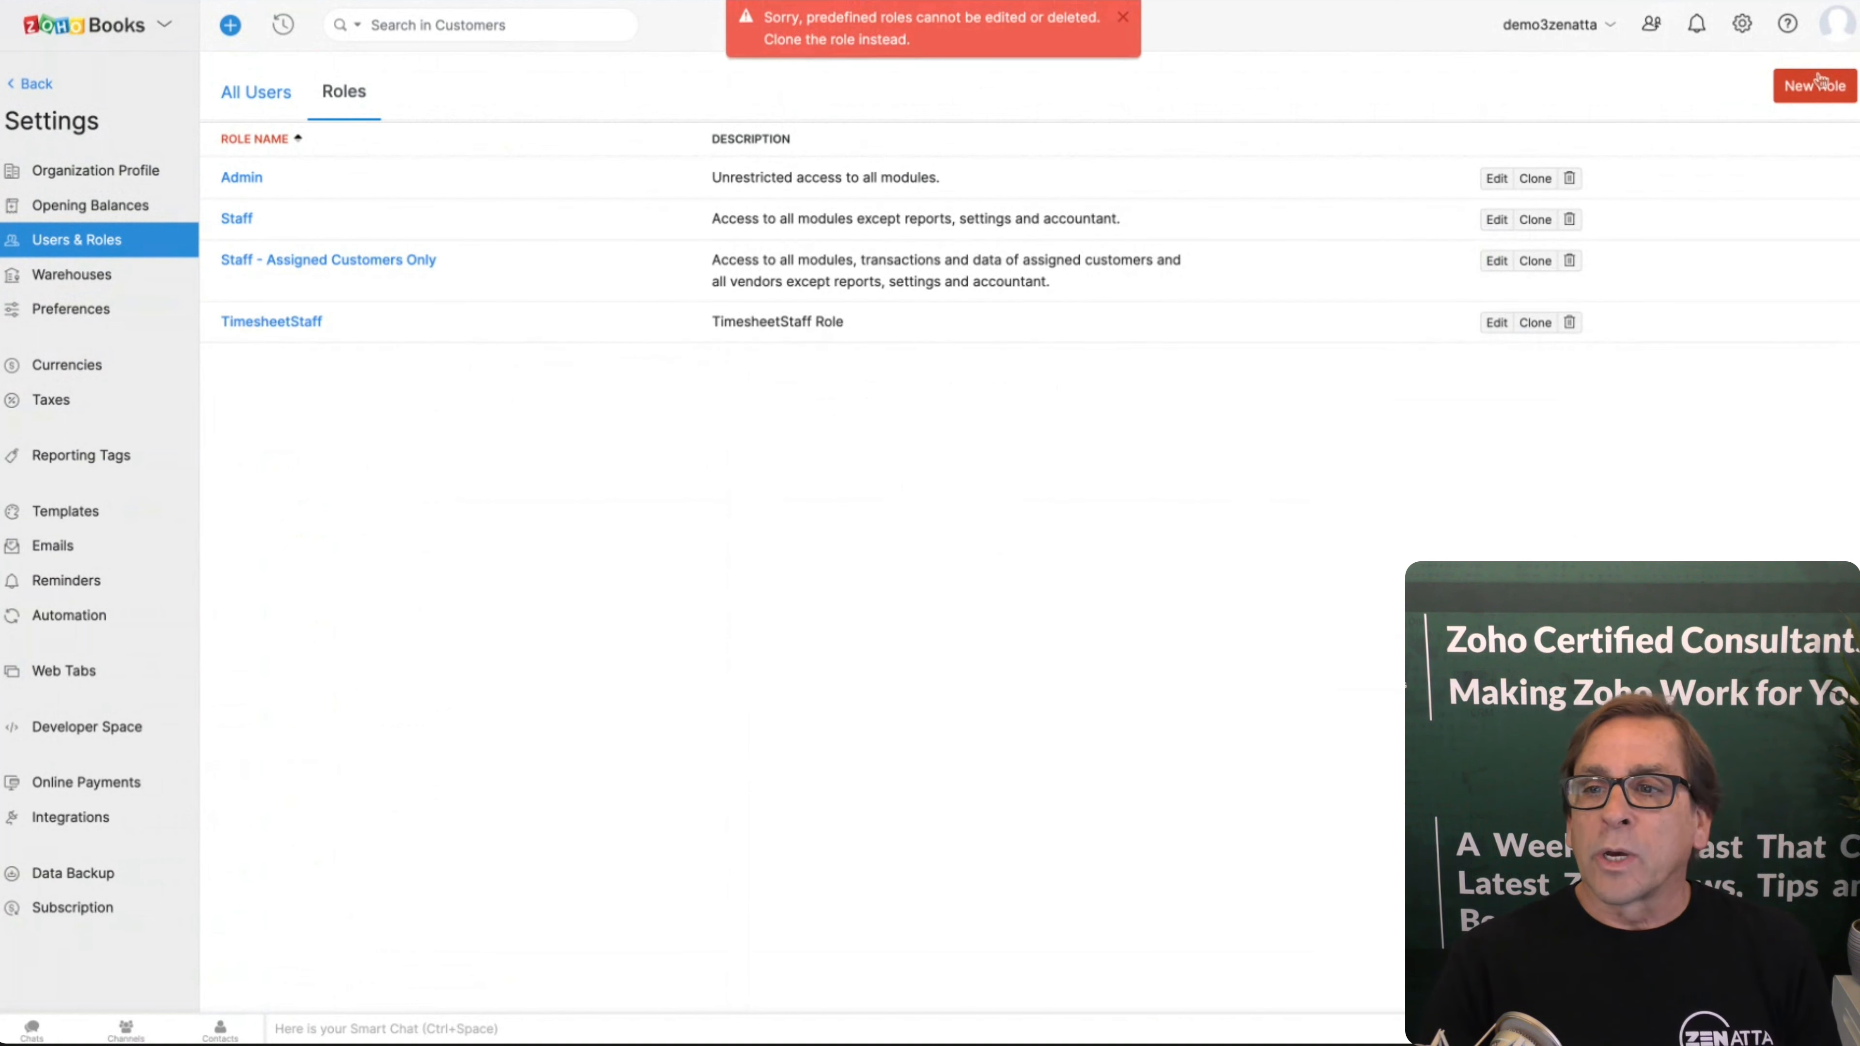
Step: Start a blank New Role and review its default permissions from contacts through reports
left_click(1811, 85)
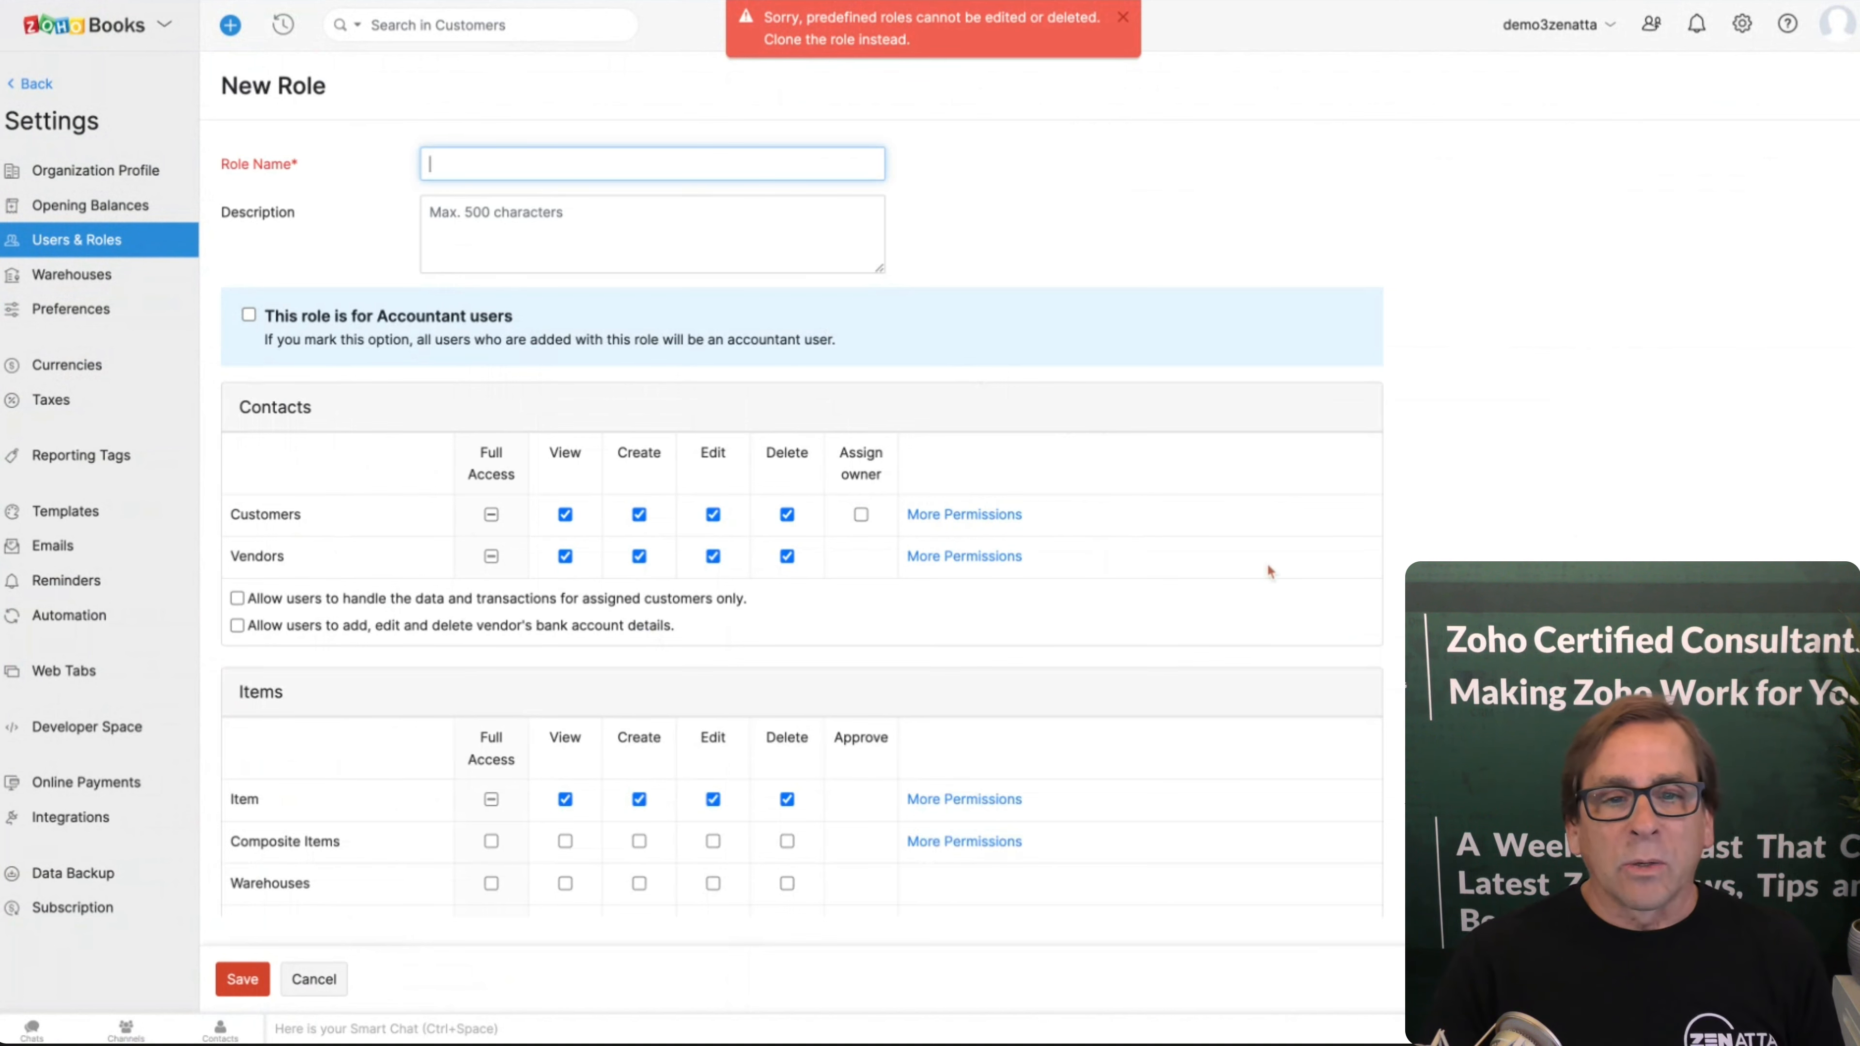
scroll("down", 3)
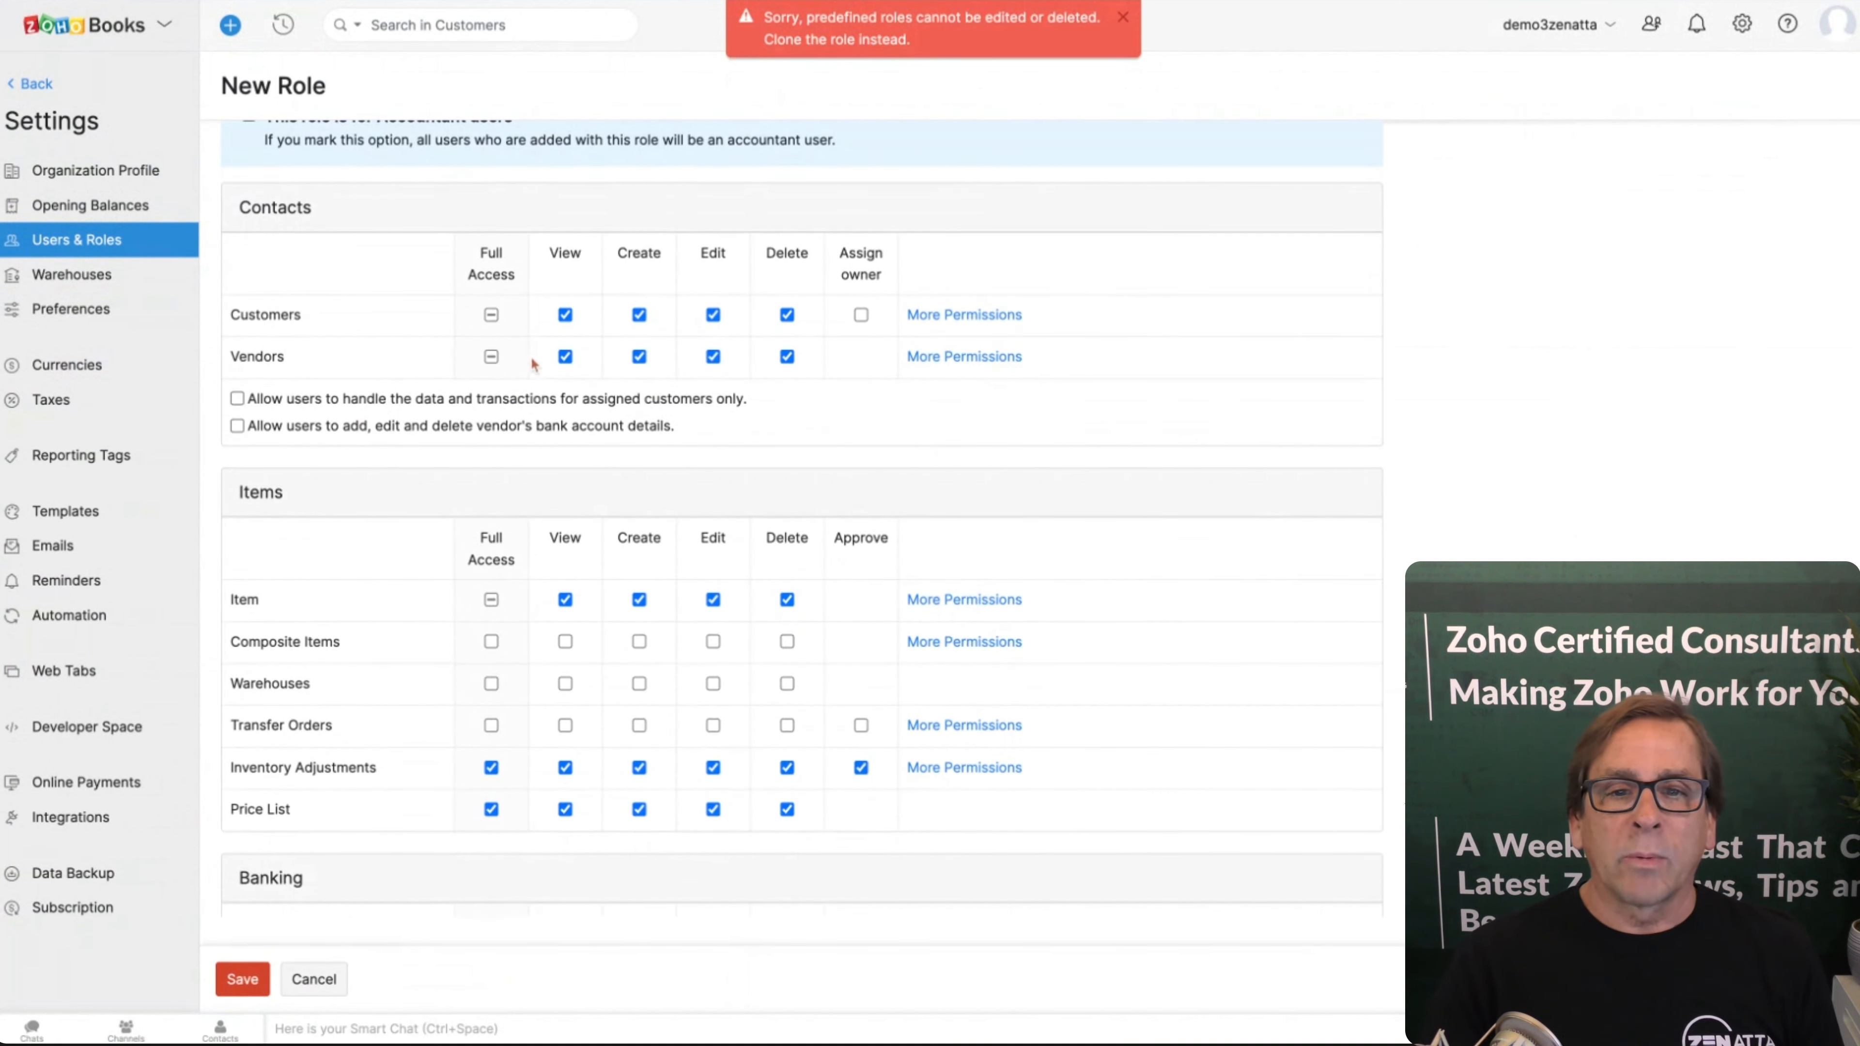
mouse_move(1103, 463)
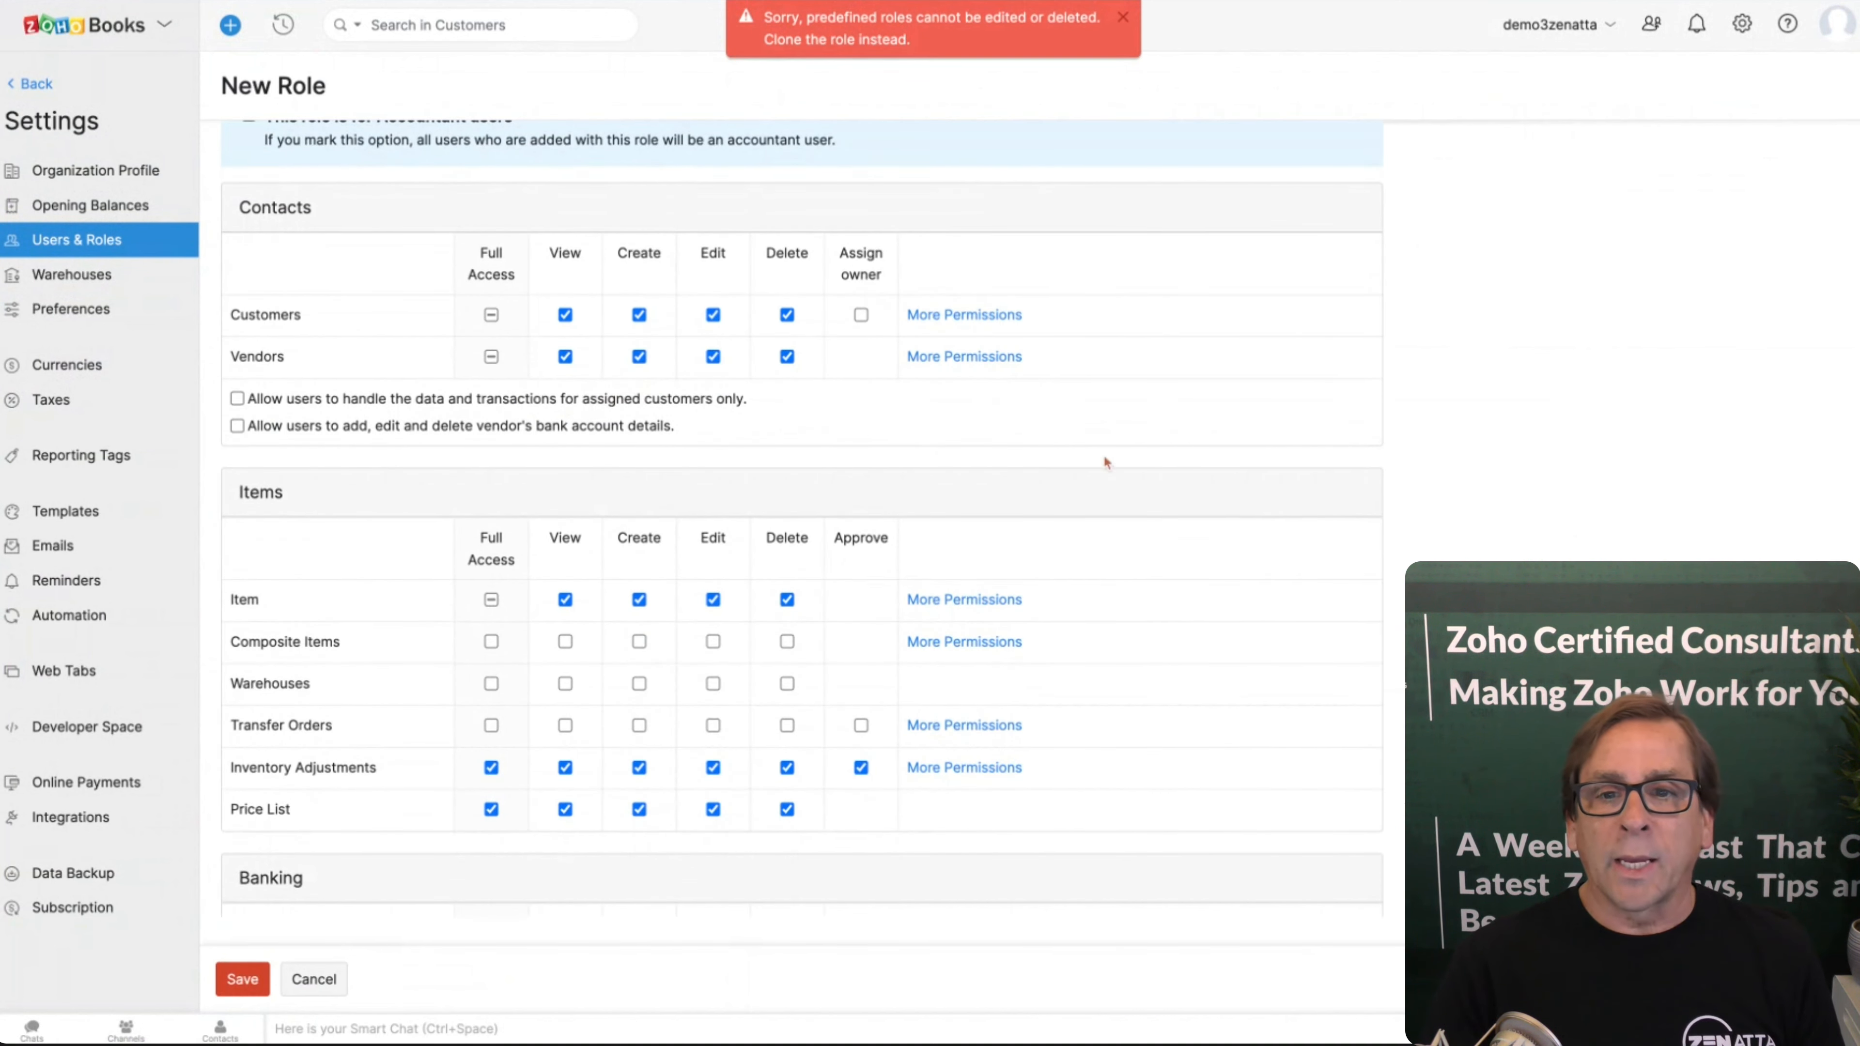
scroll("down", 3)
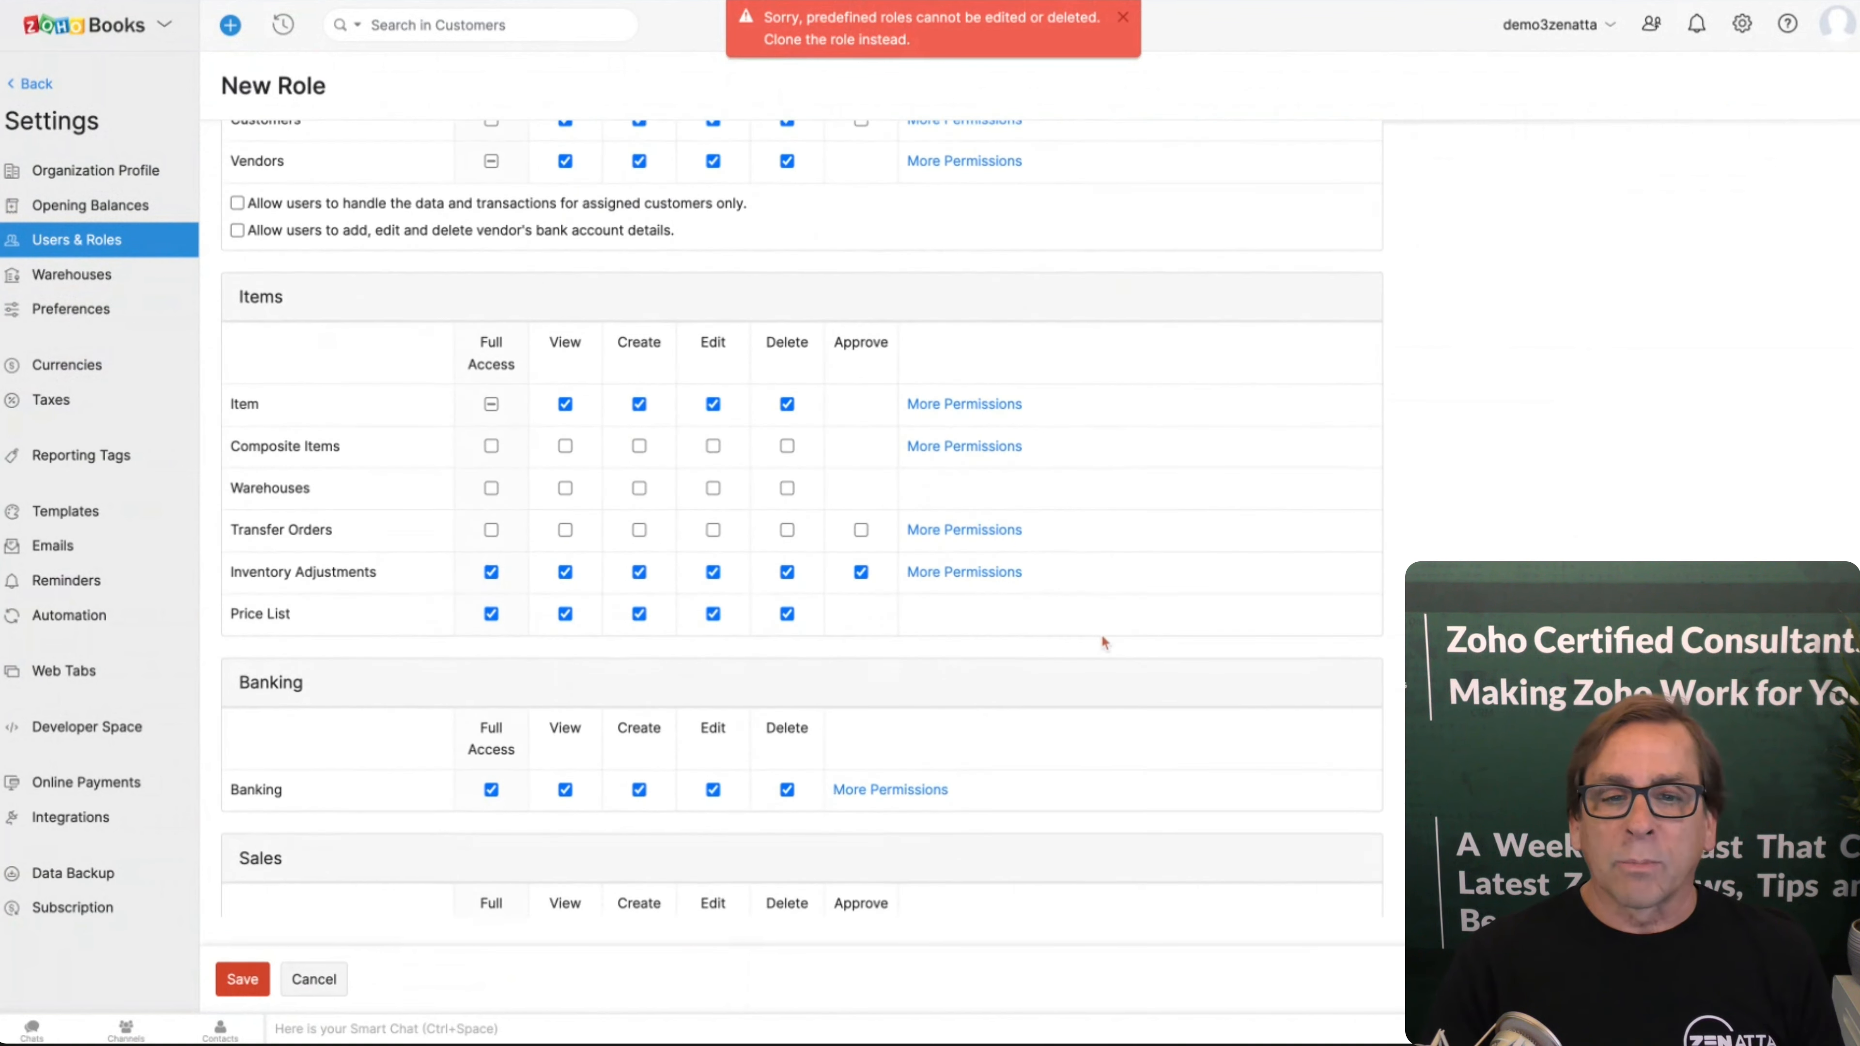
scroll("down", 3)
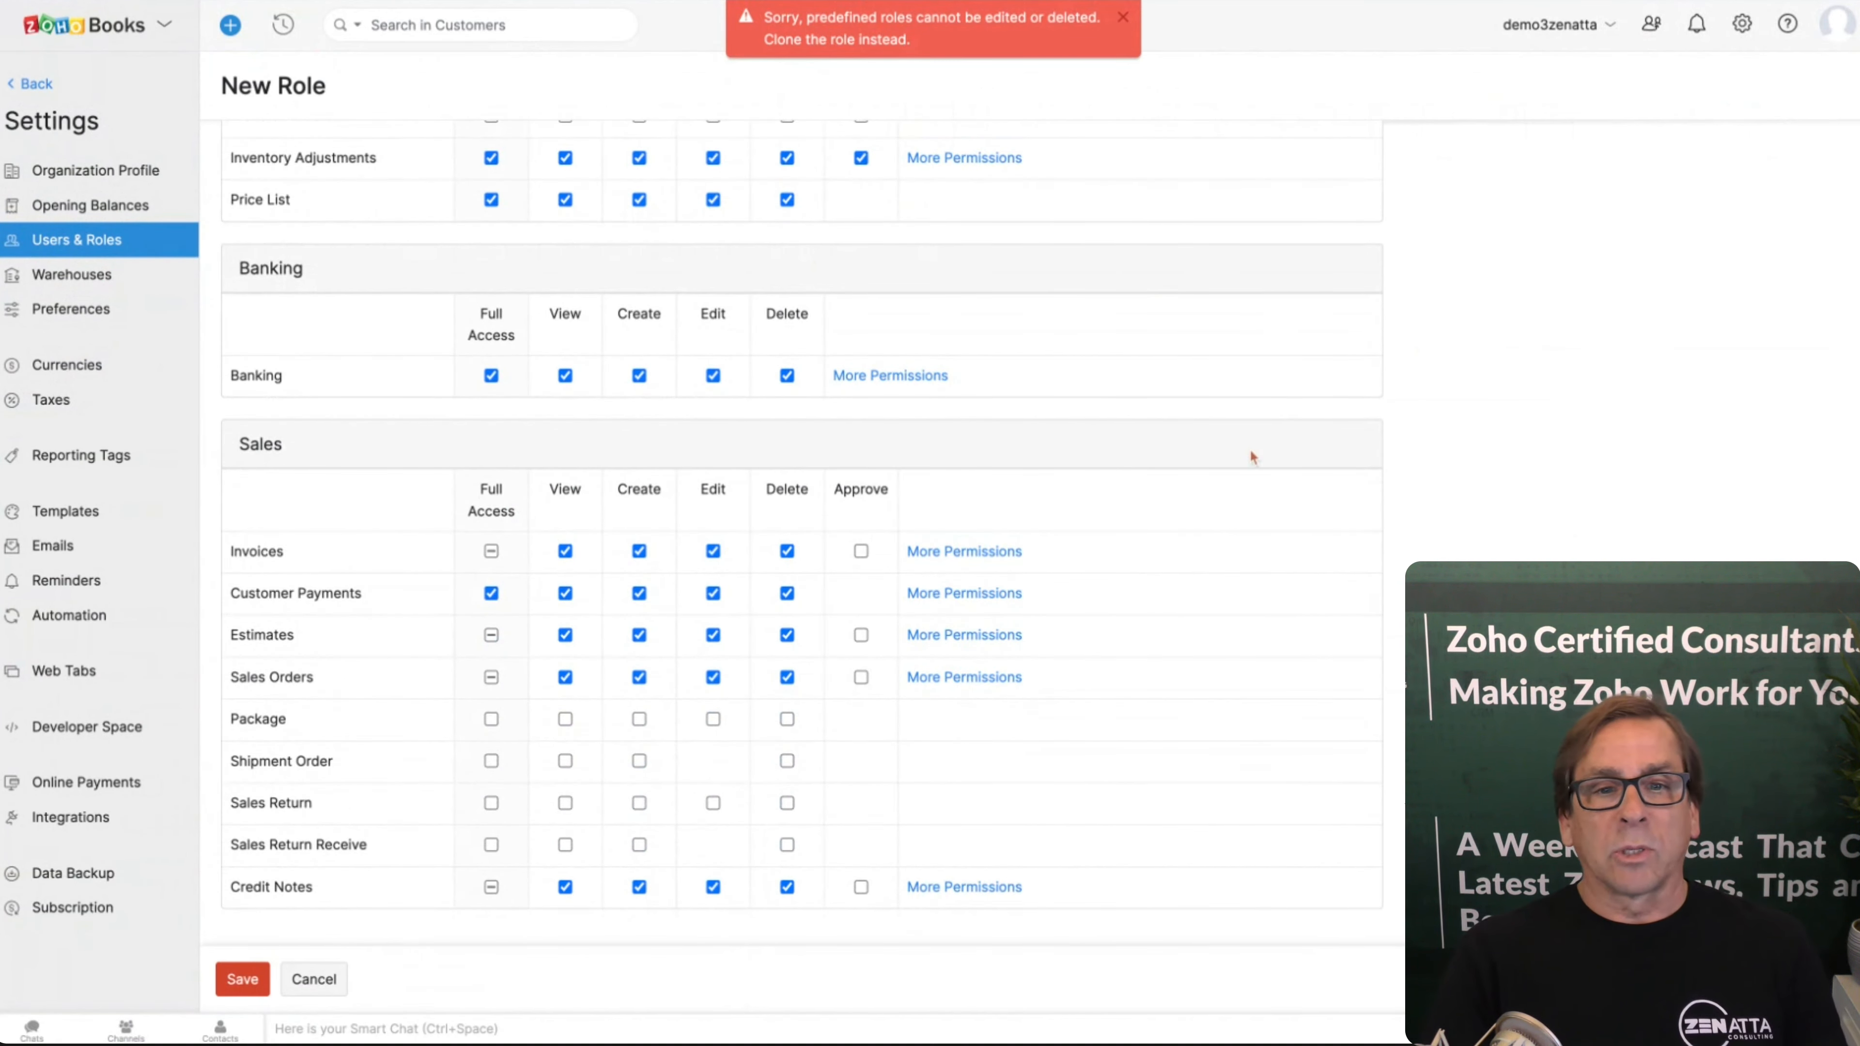
scroll("down", 3)
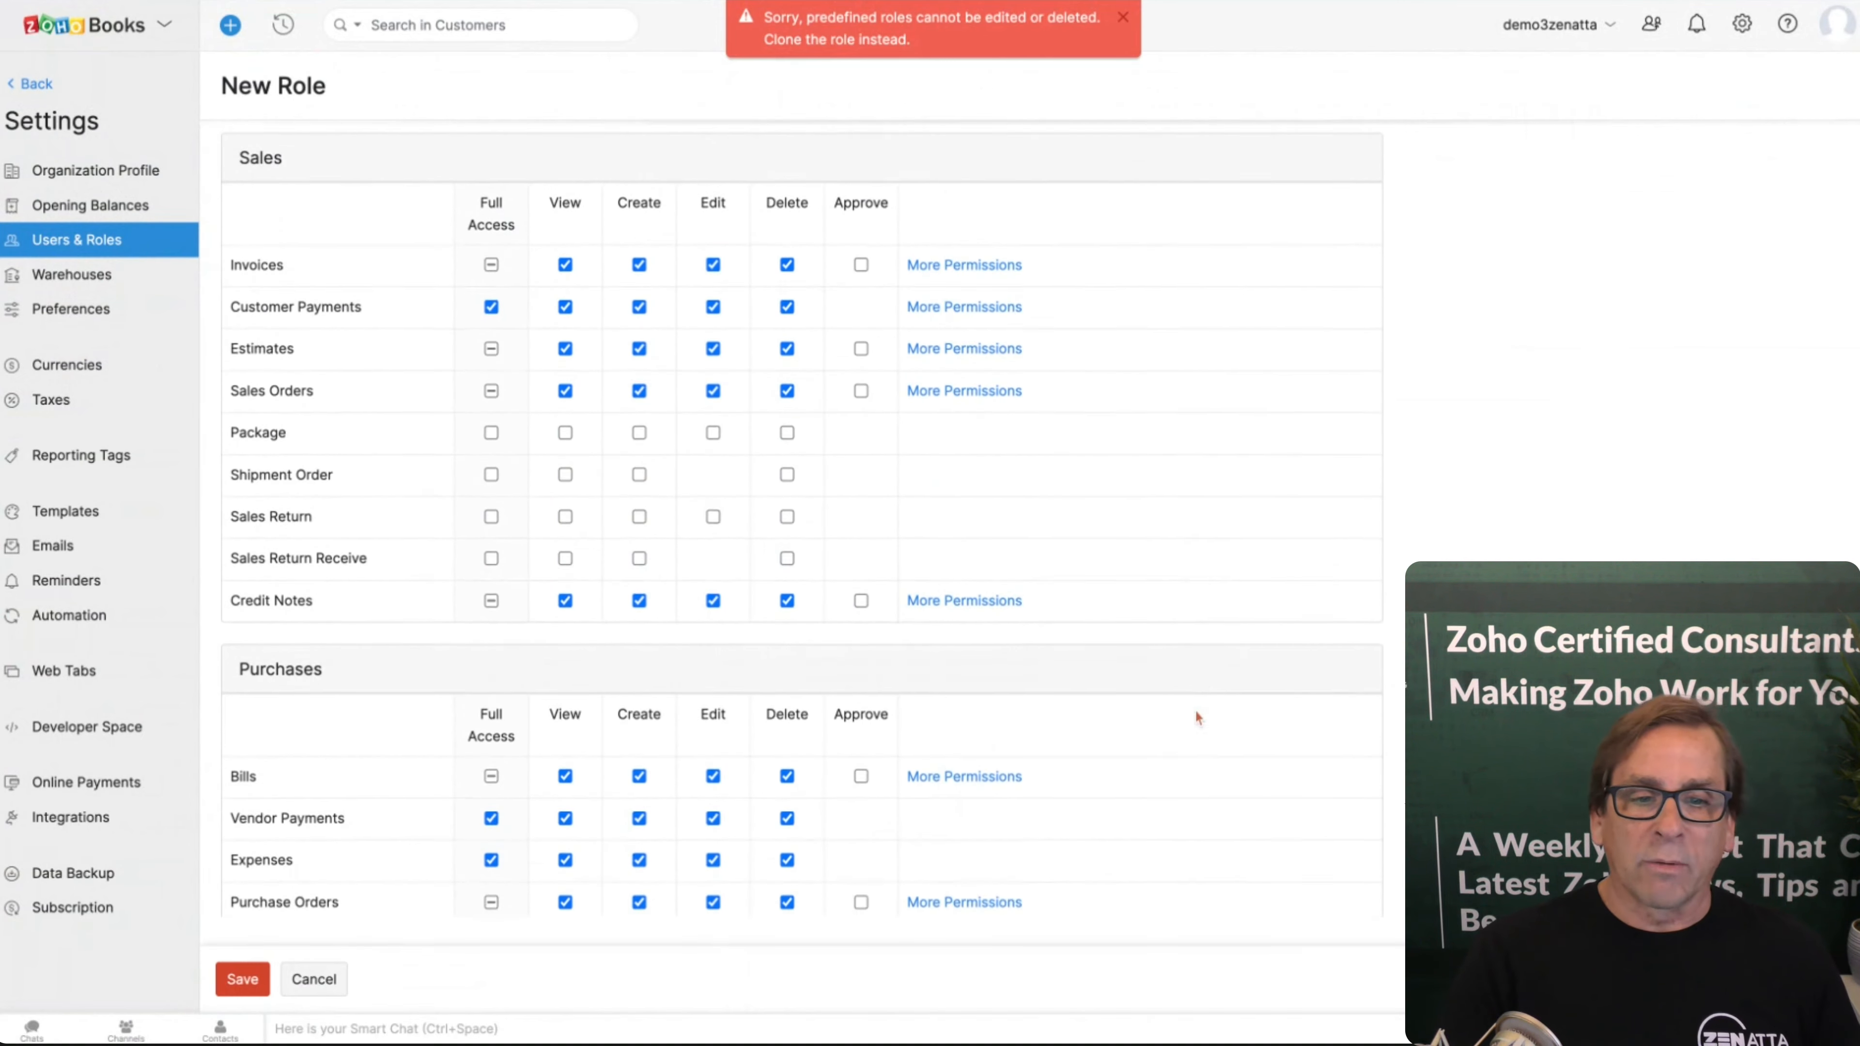
scroll("down", 3)
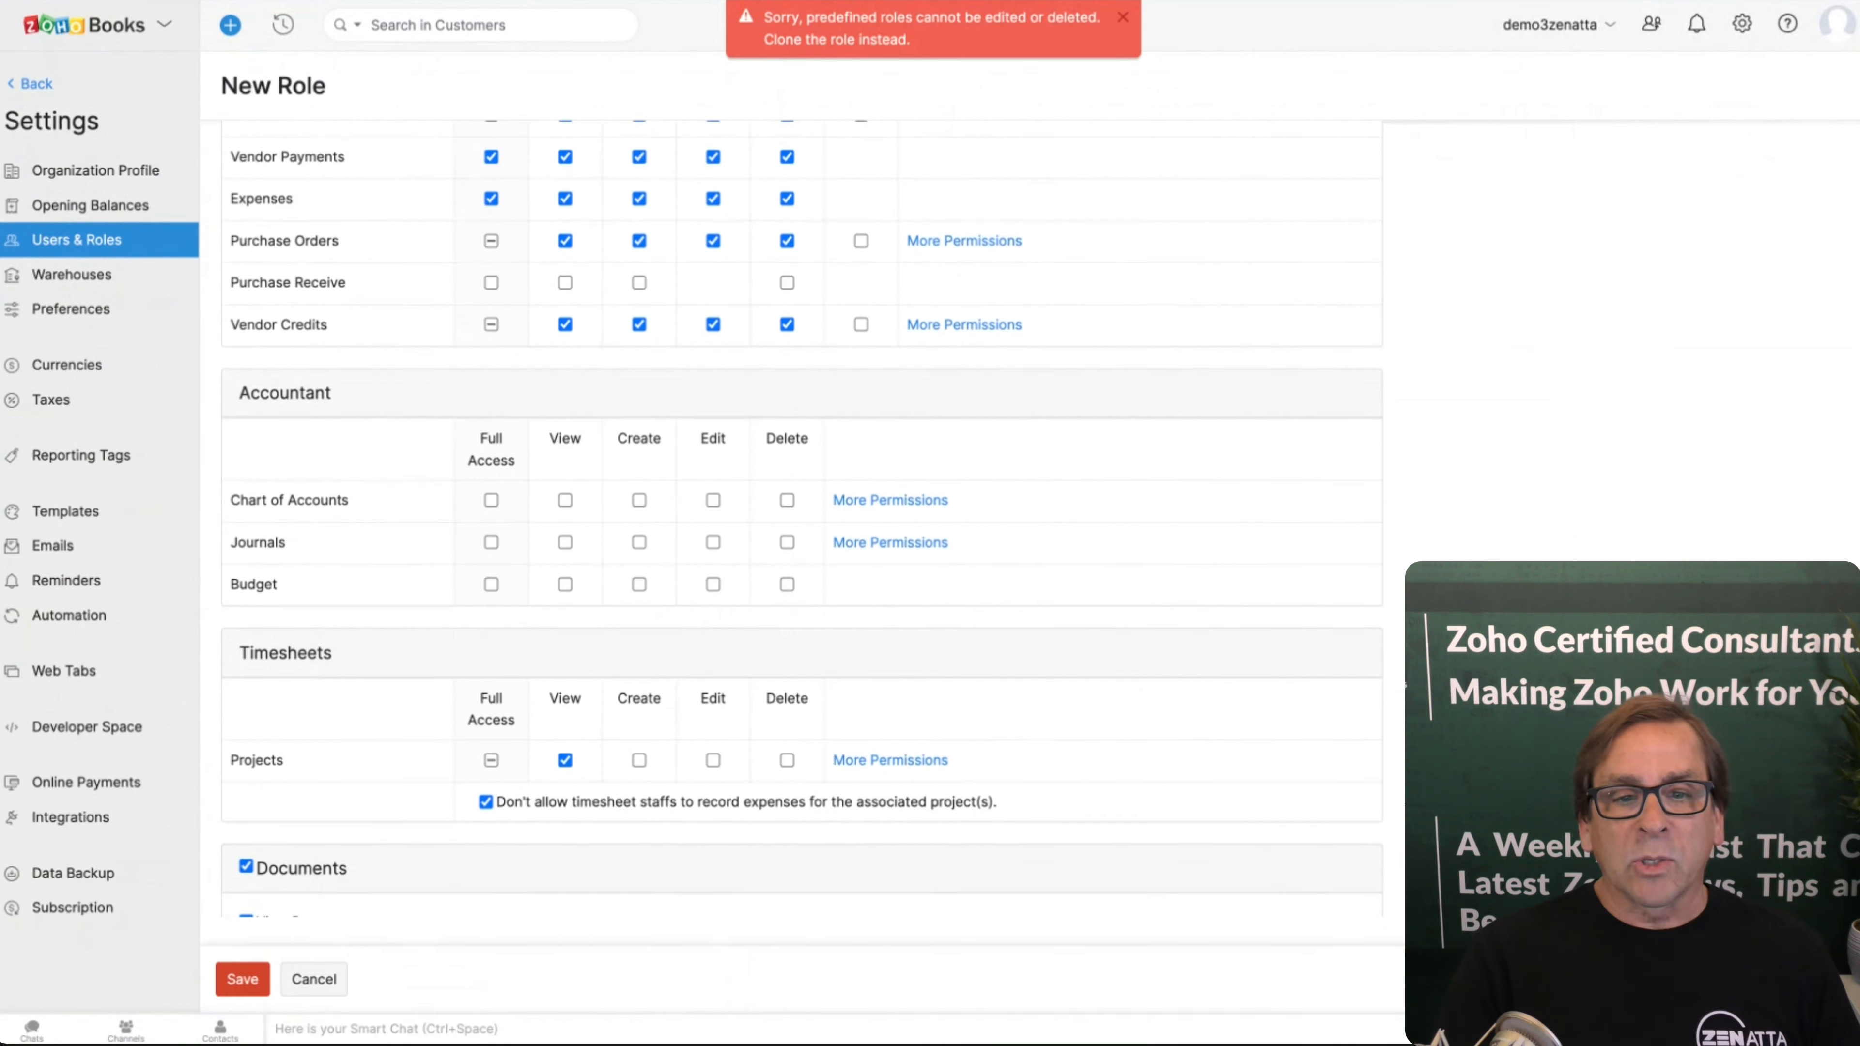
scroll("down", 3)
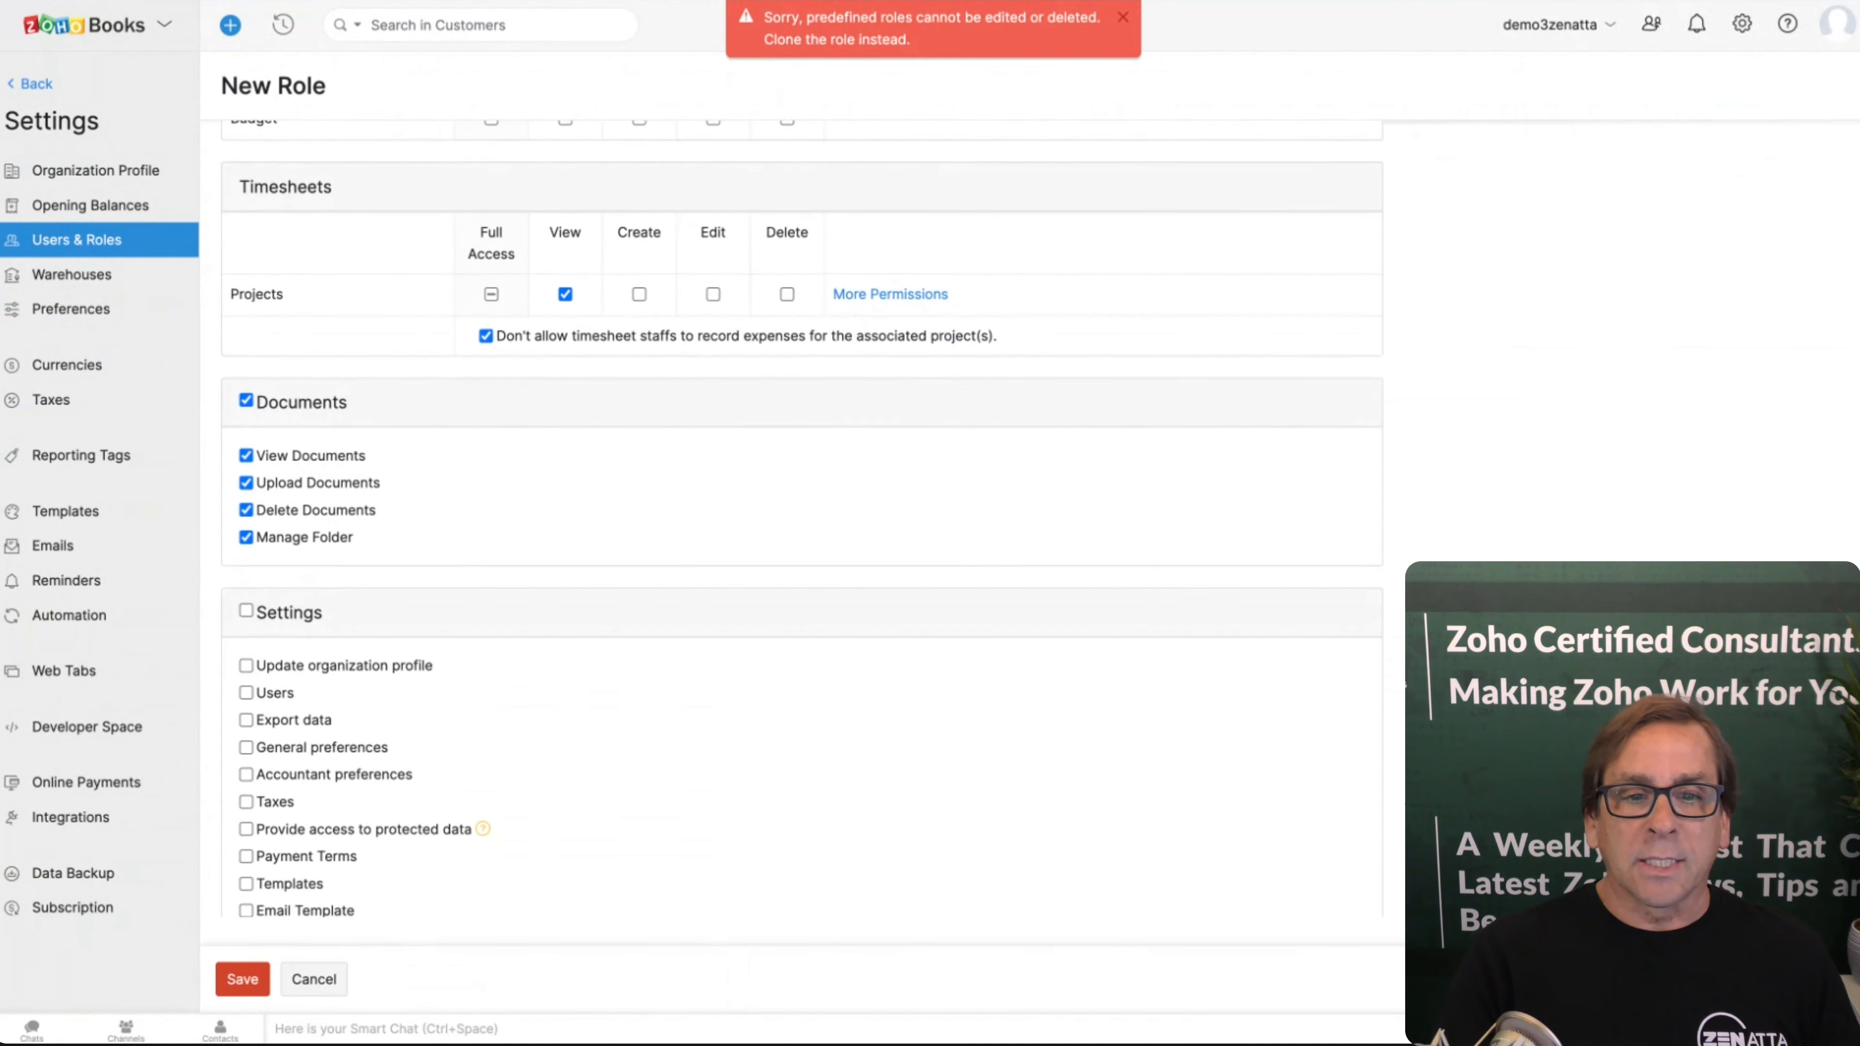
scroll("down", 3)
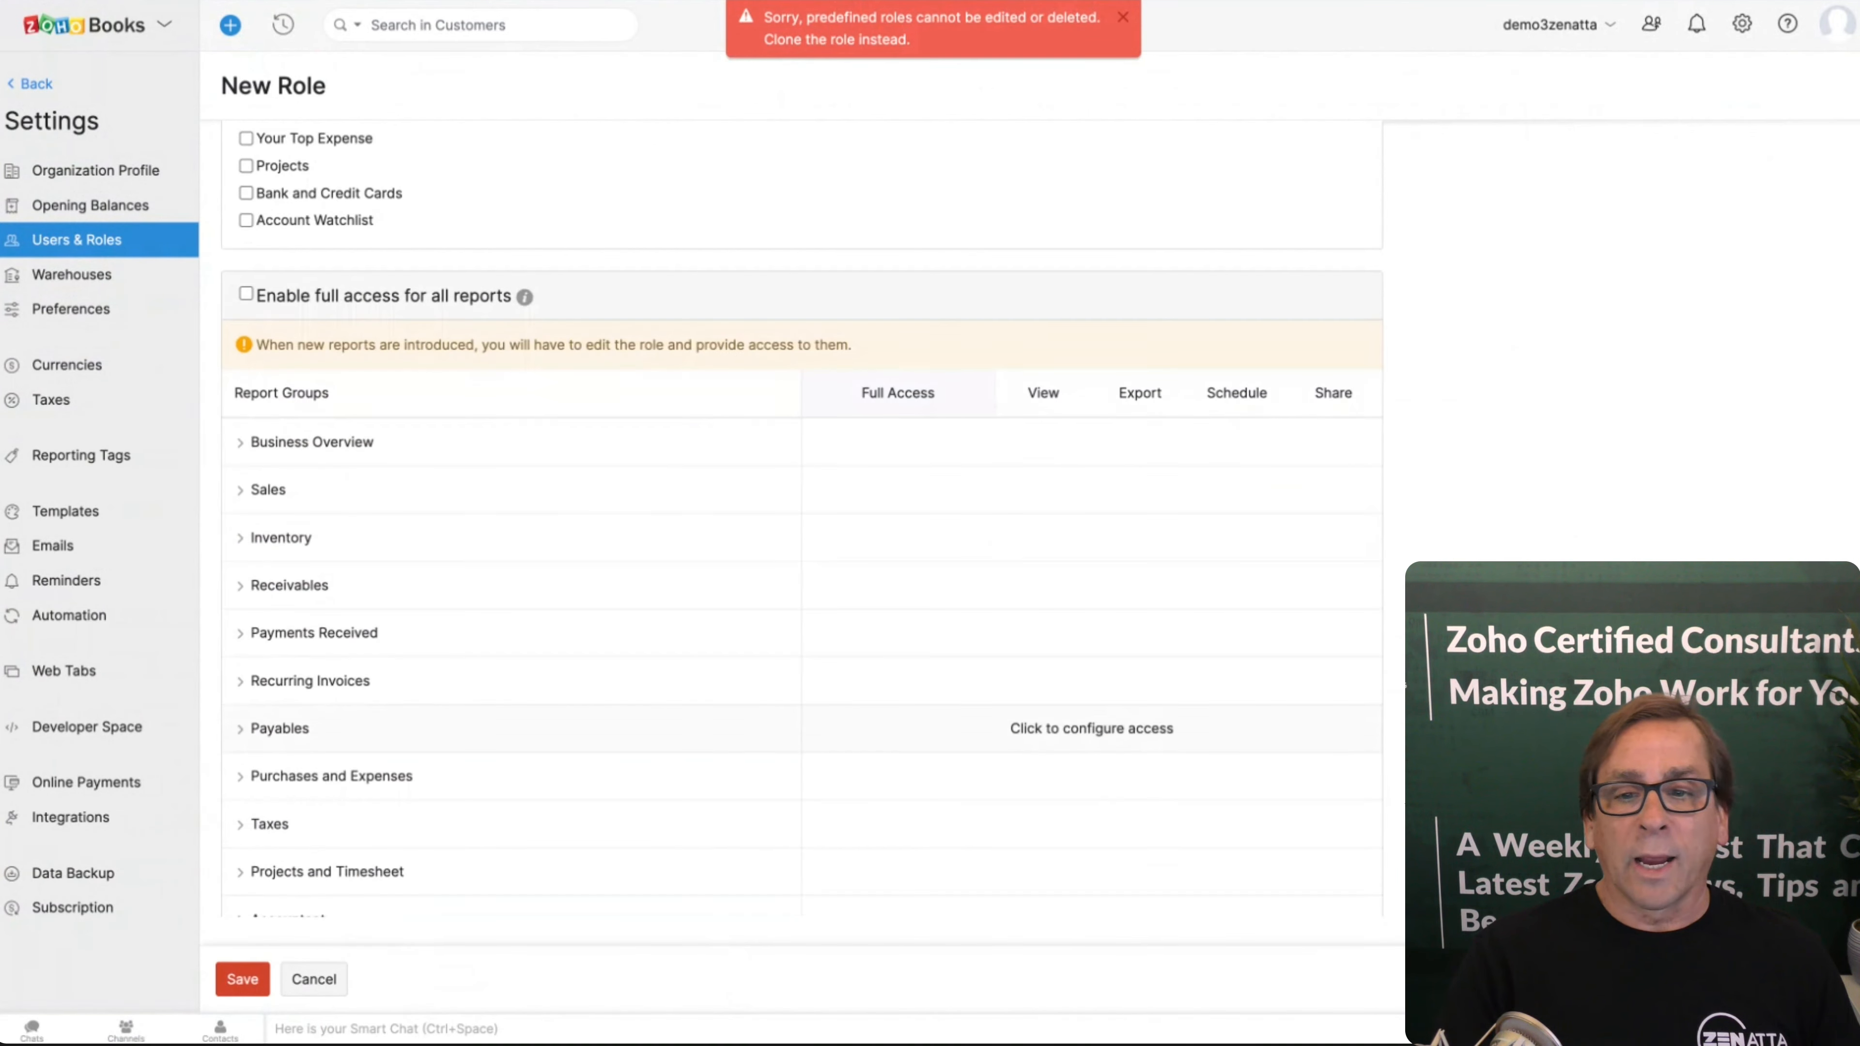
scroll("down", 3)
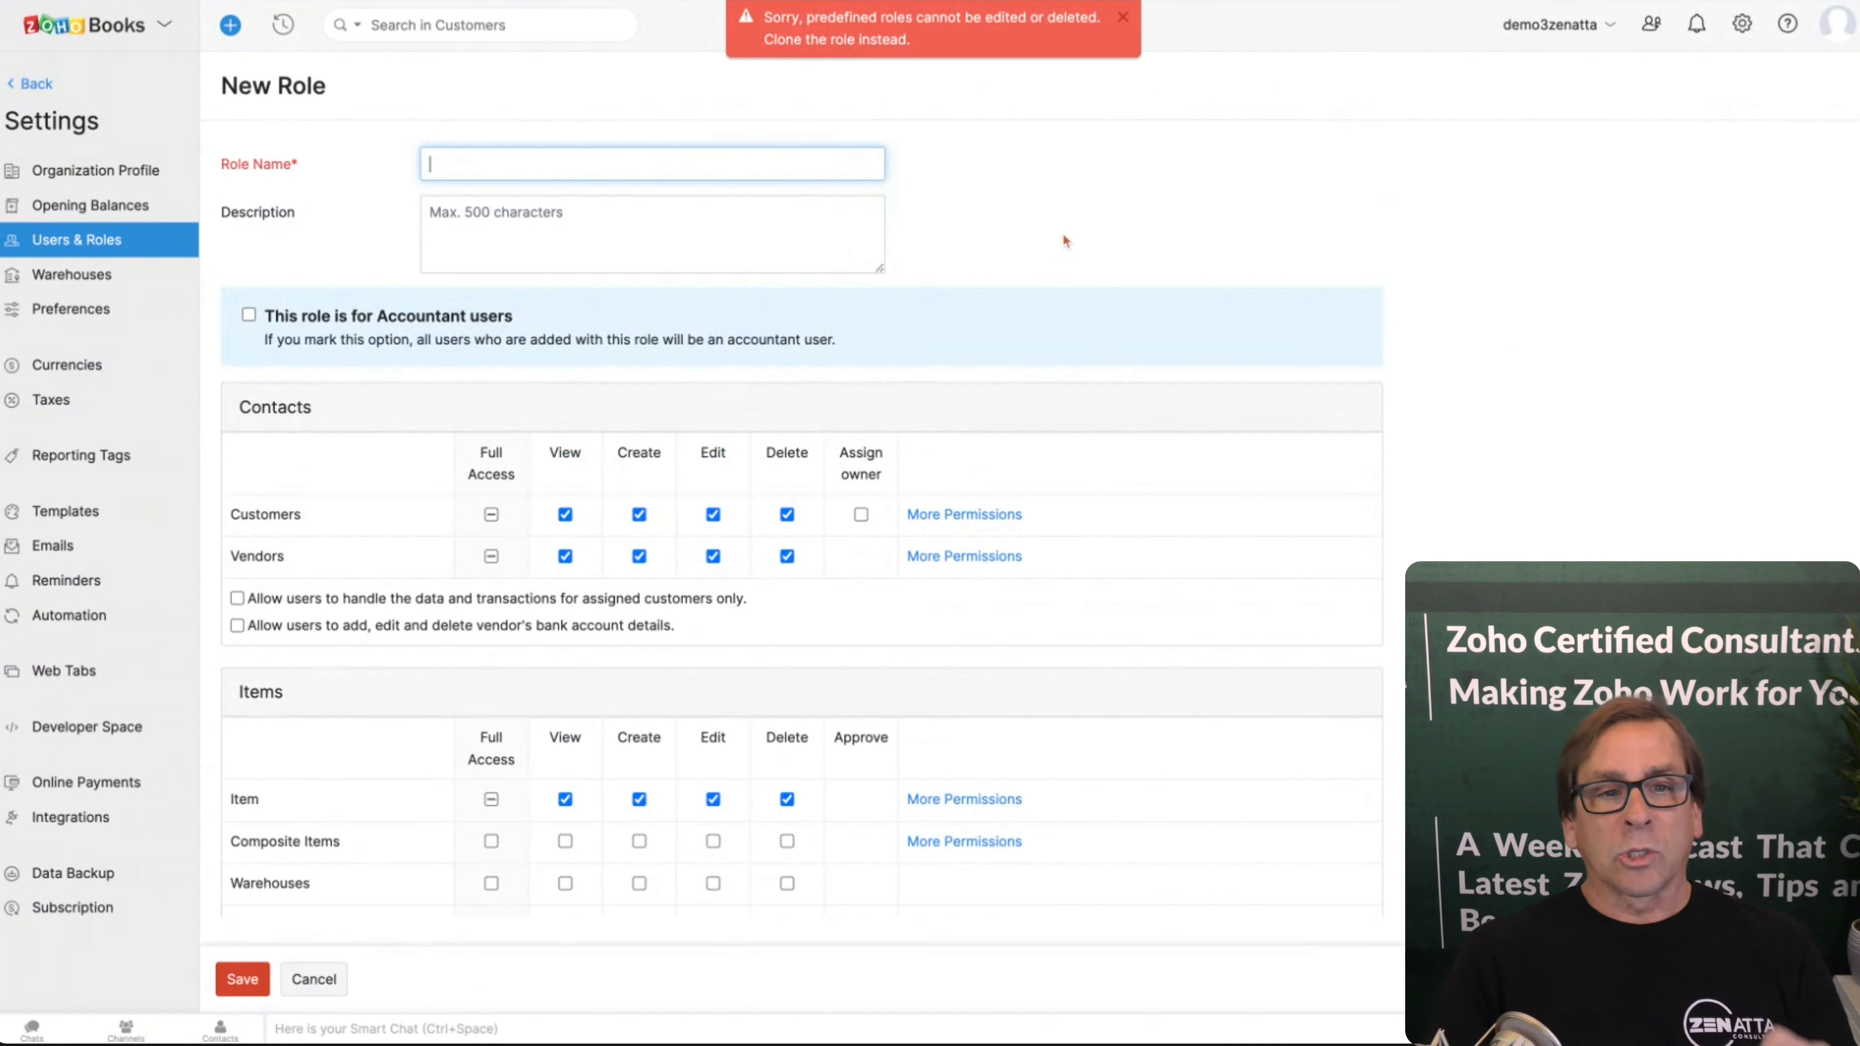
mouse_move(1089, 65)
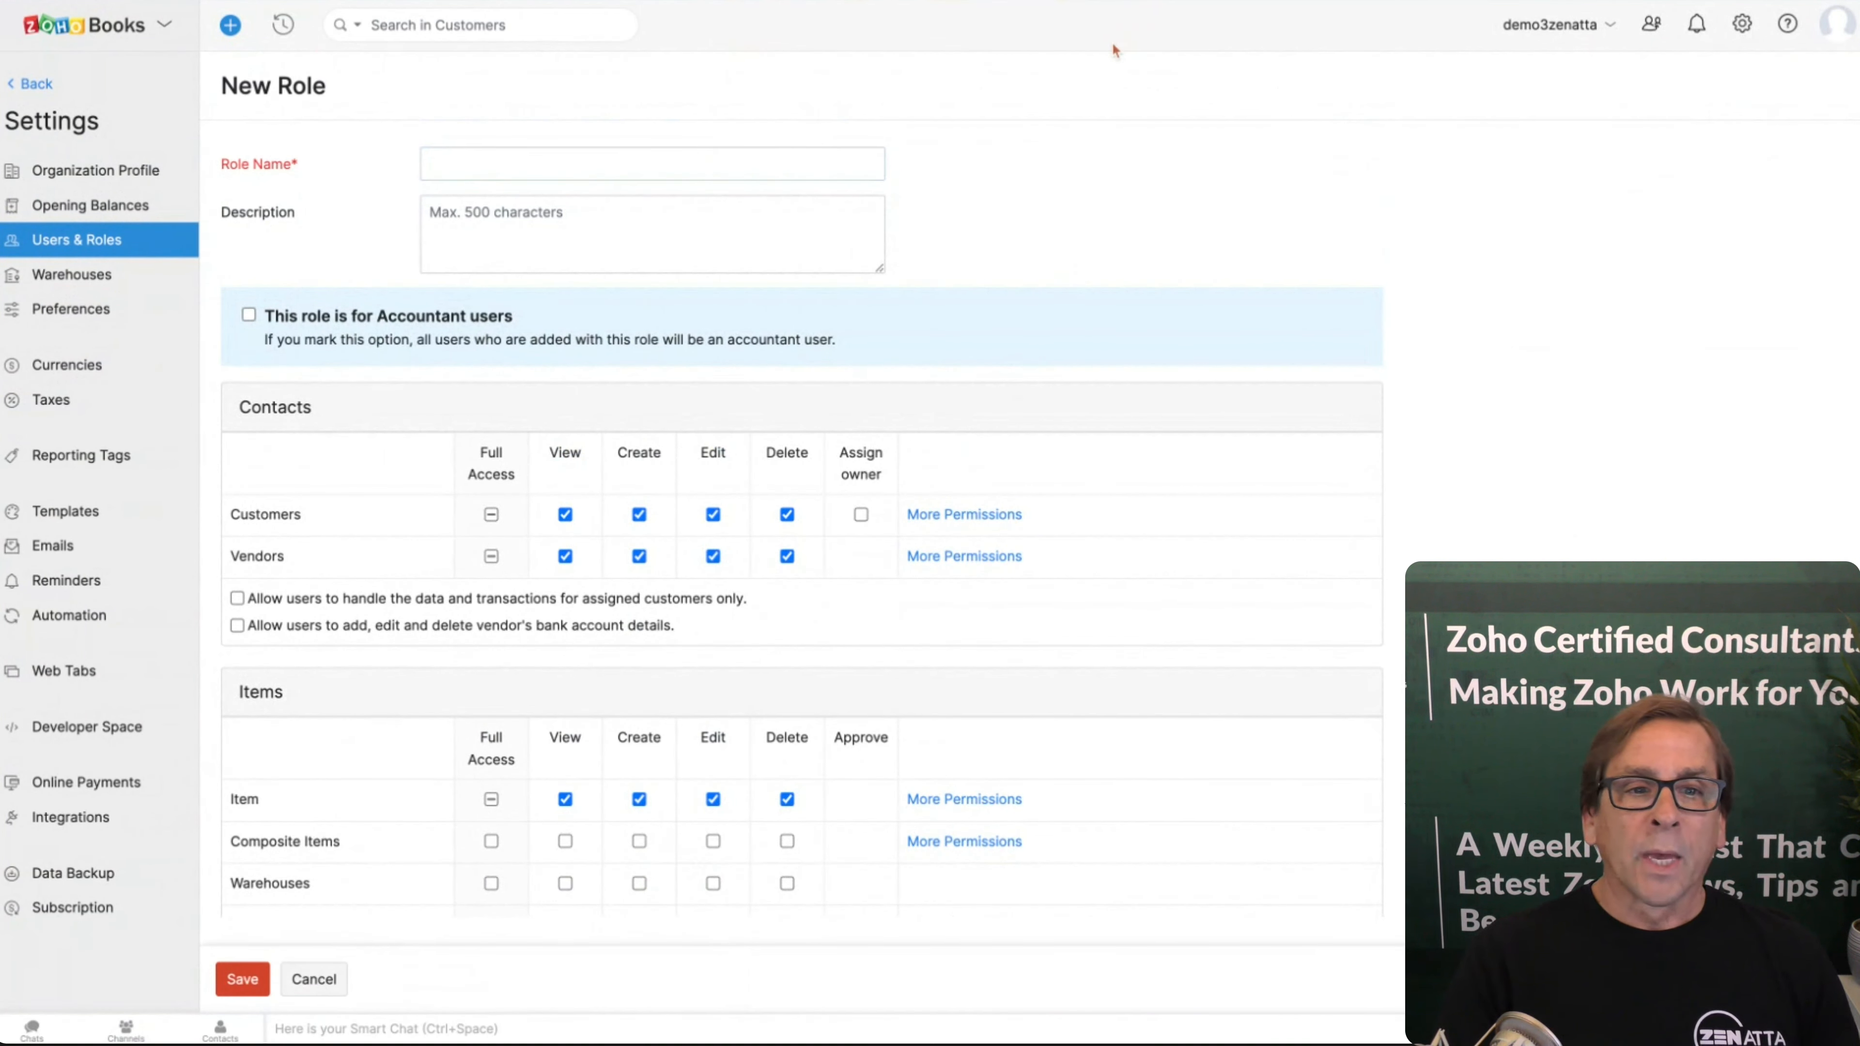
Step: View the Warehouses page offering to enable multiple warehouses
left_click(71, 274)
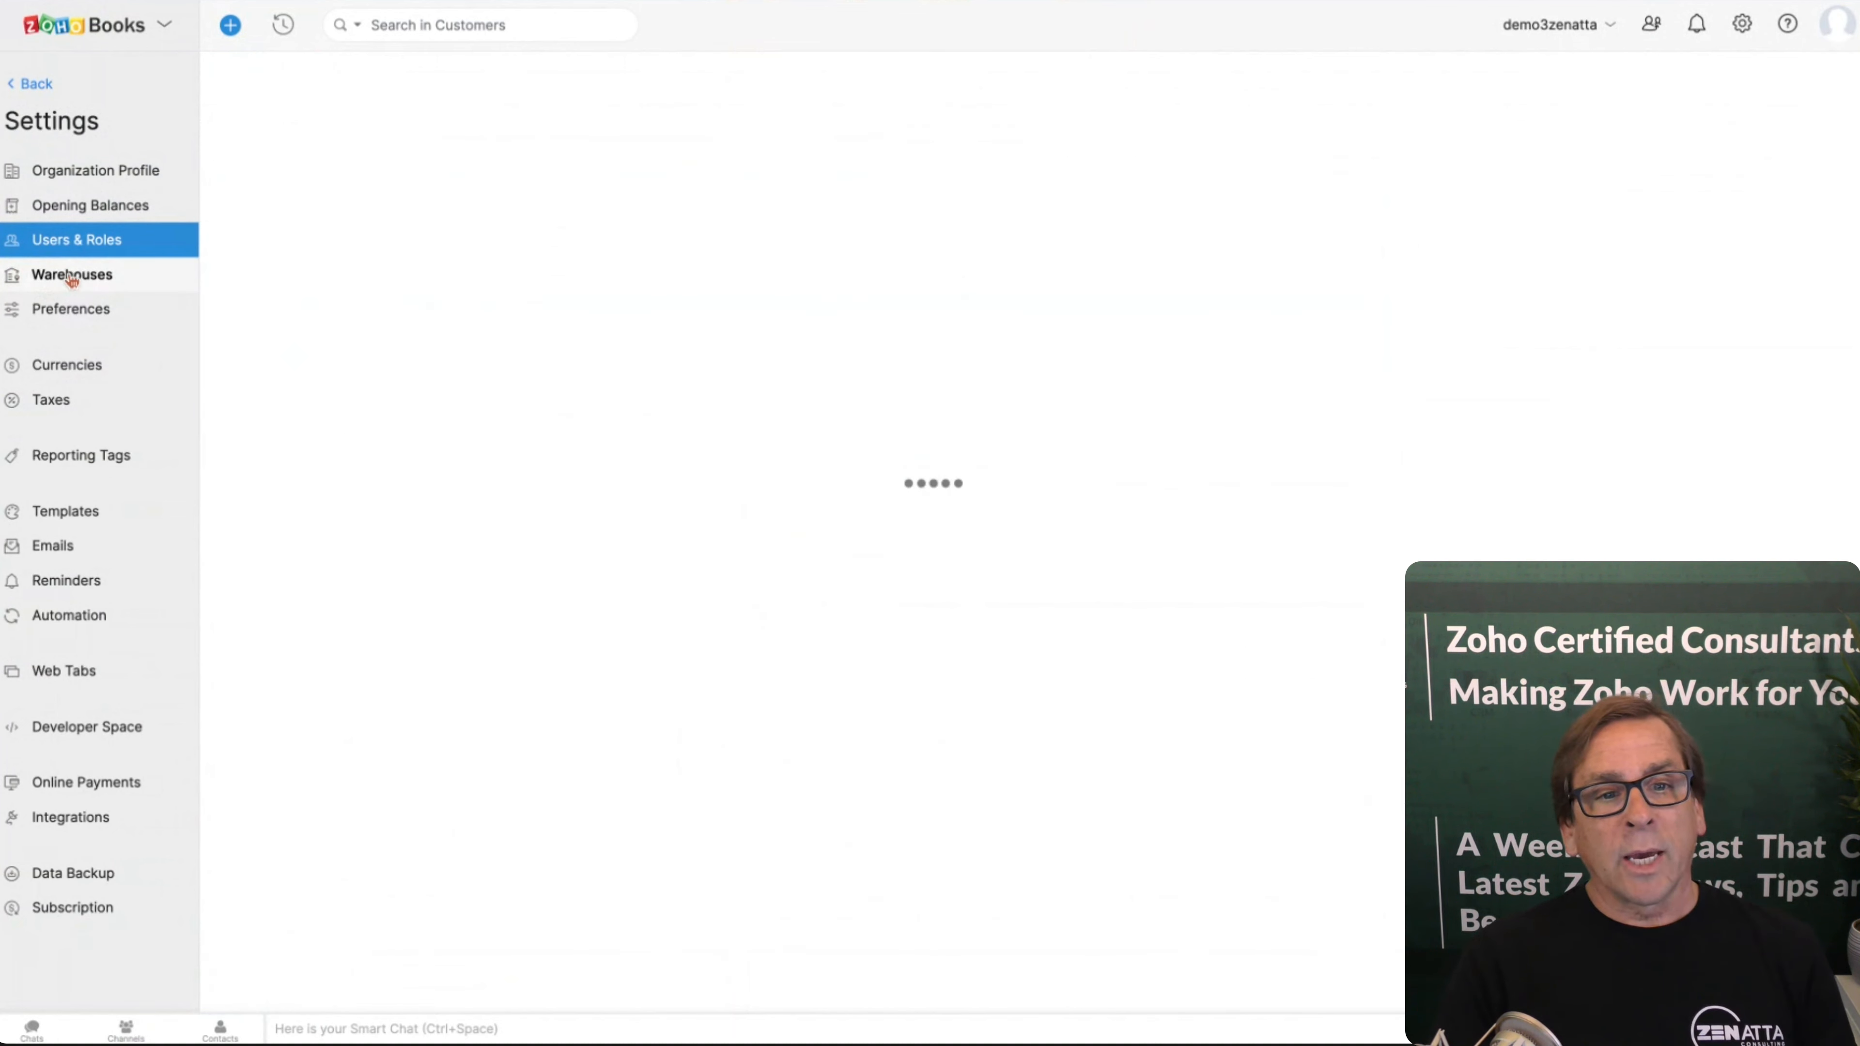
left_click(71, 274)
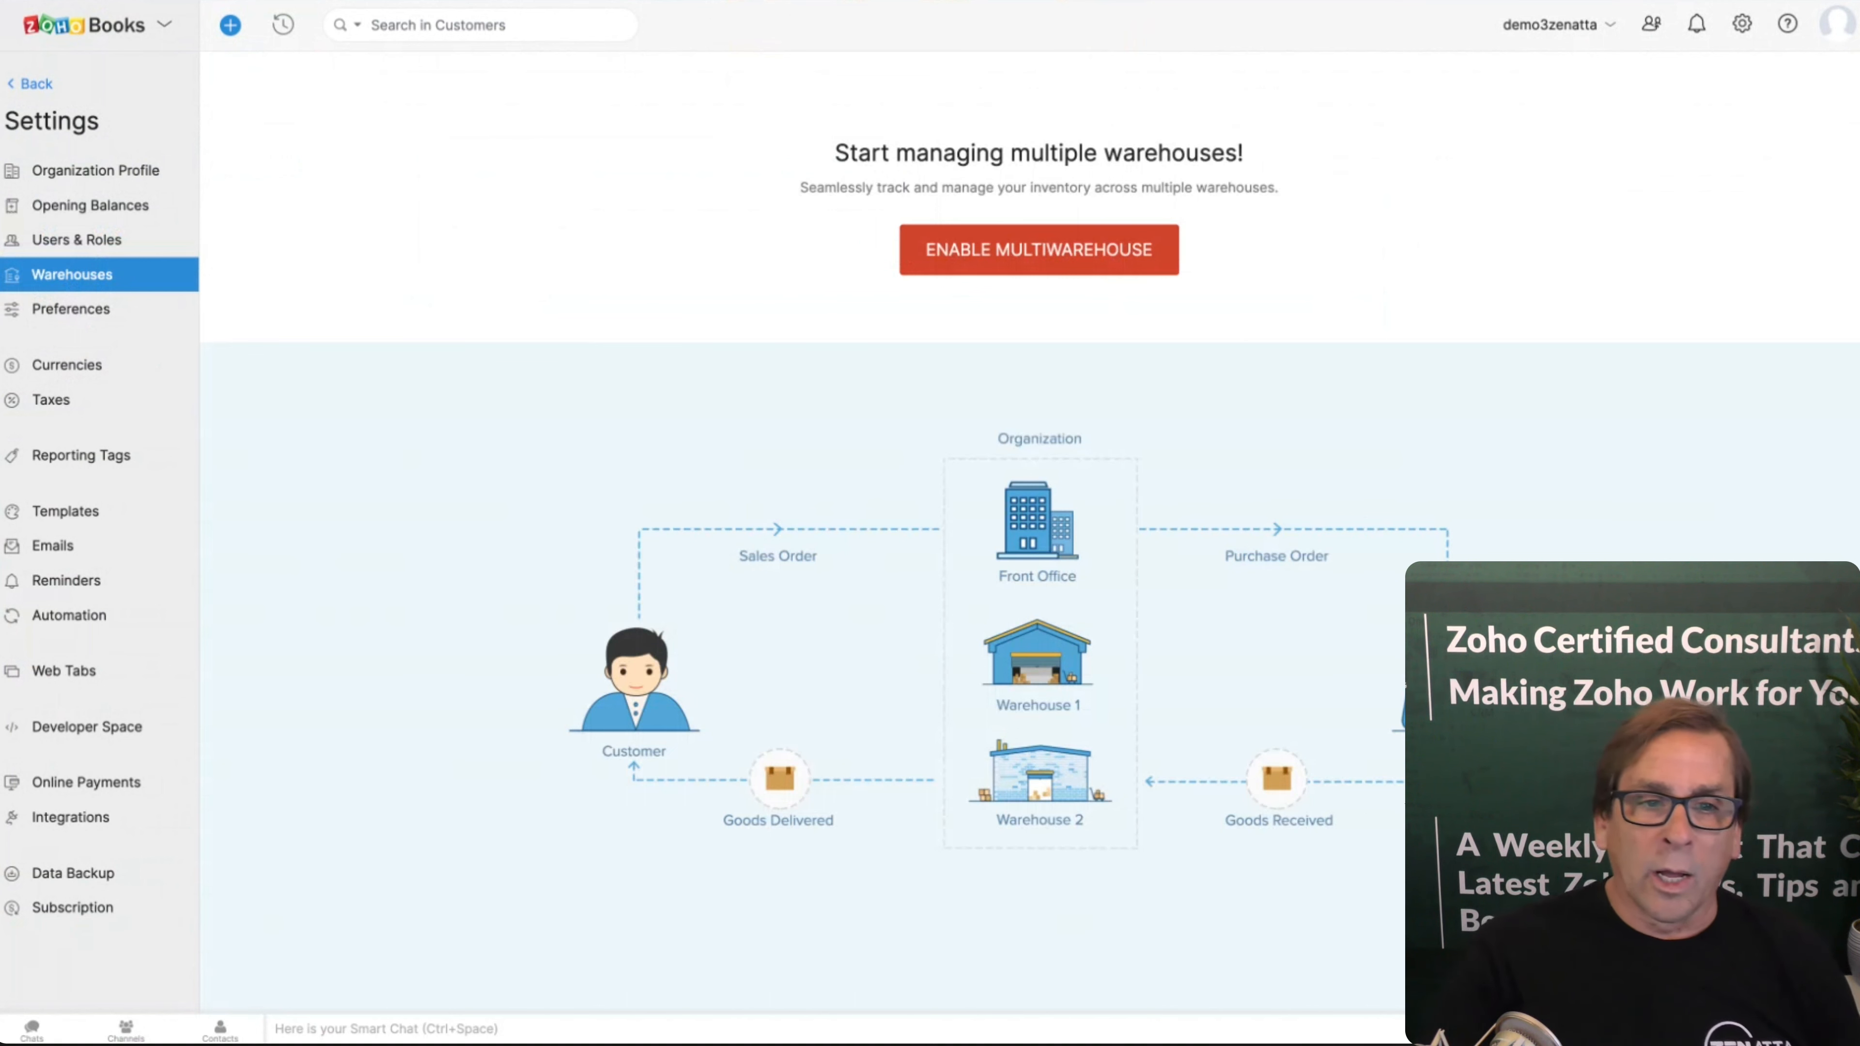
mouse_move(1590, 319)
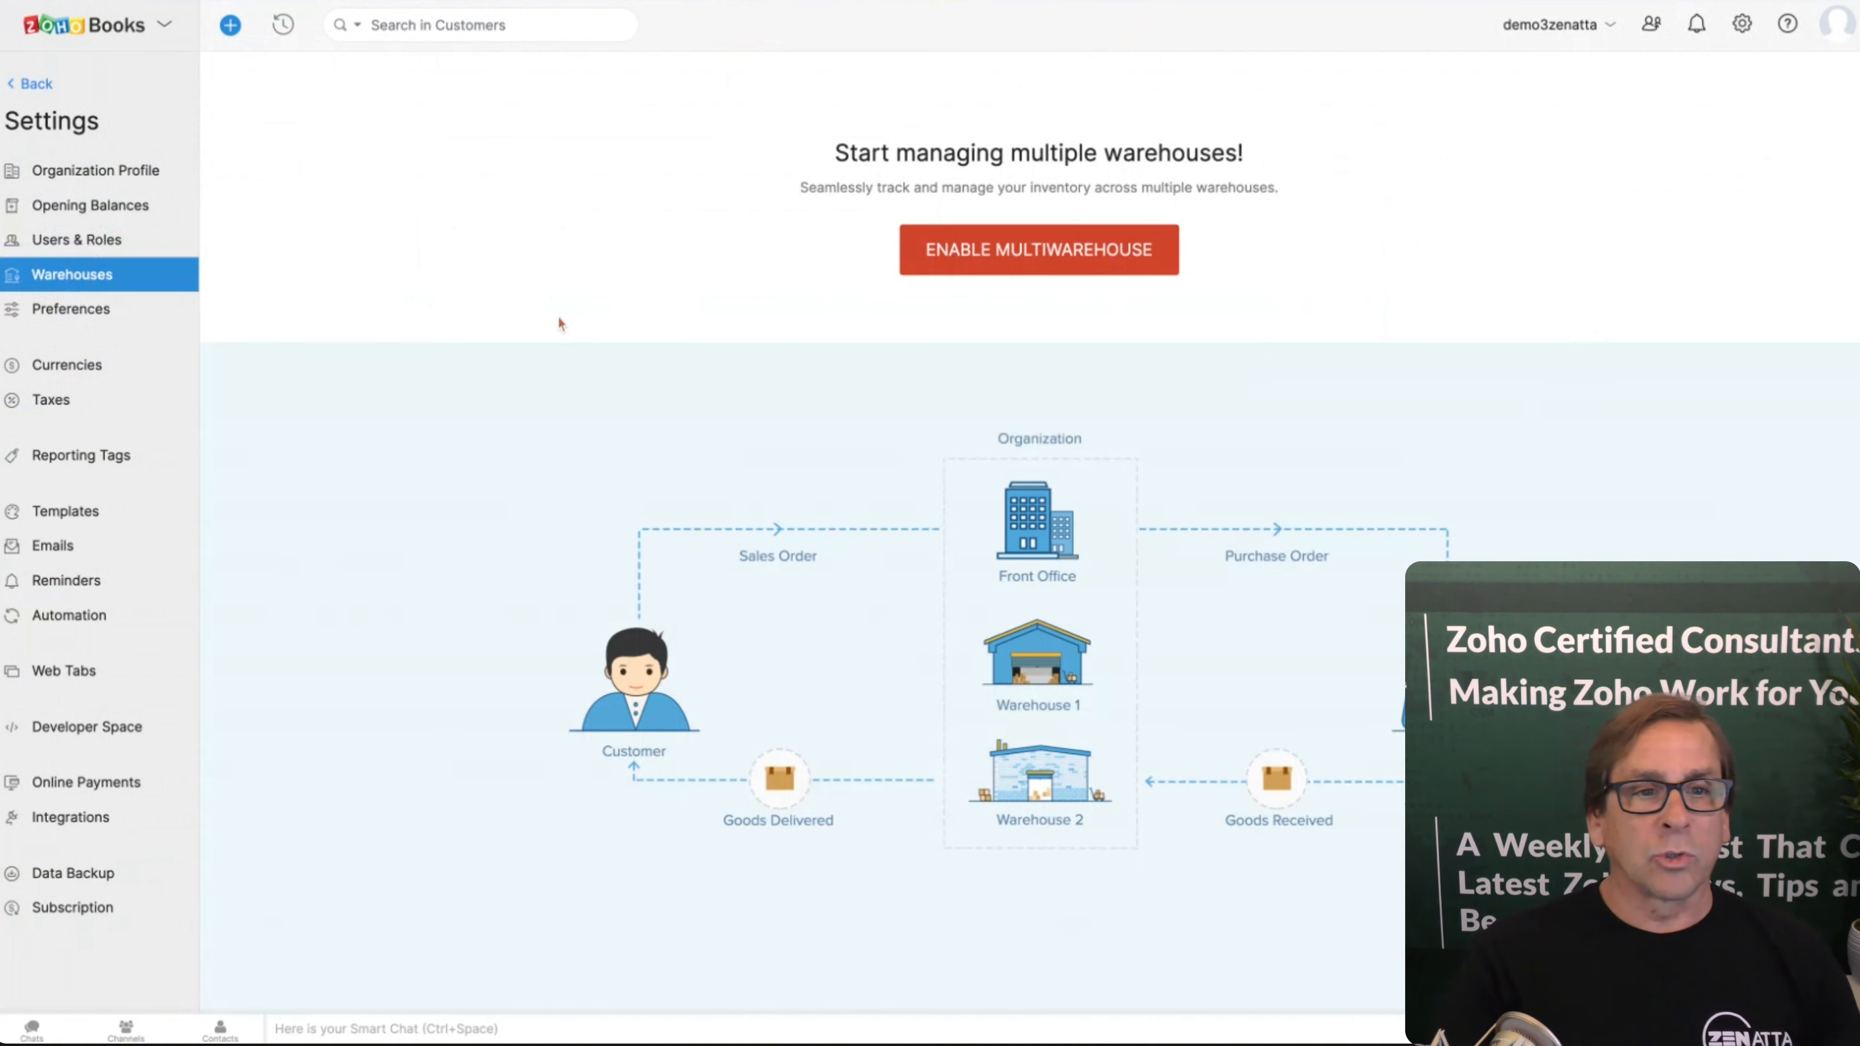
mouse_move(70, 310)
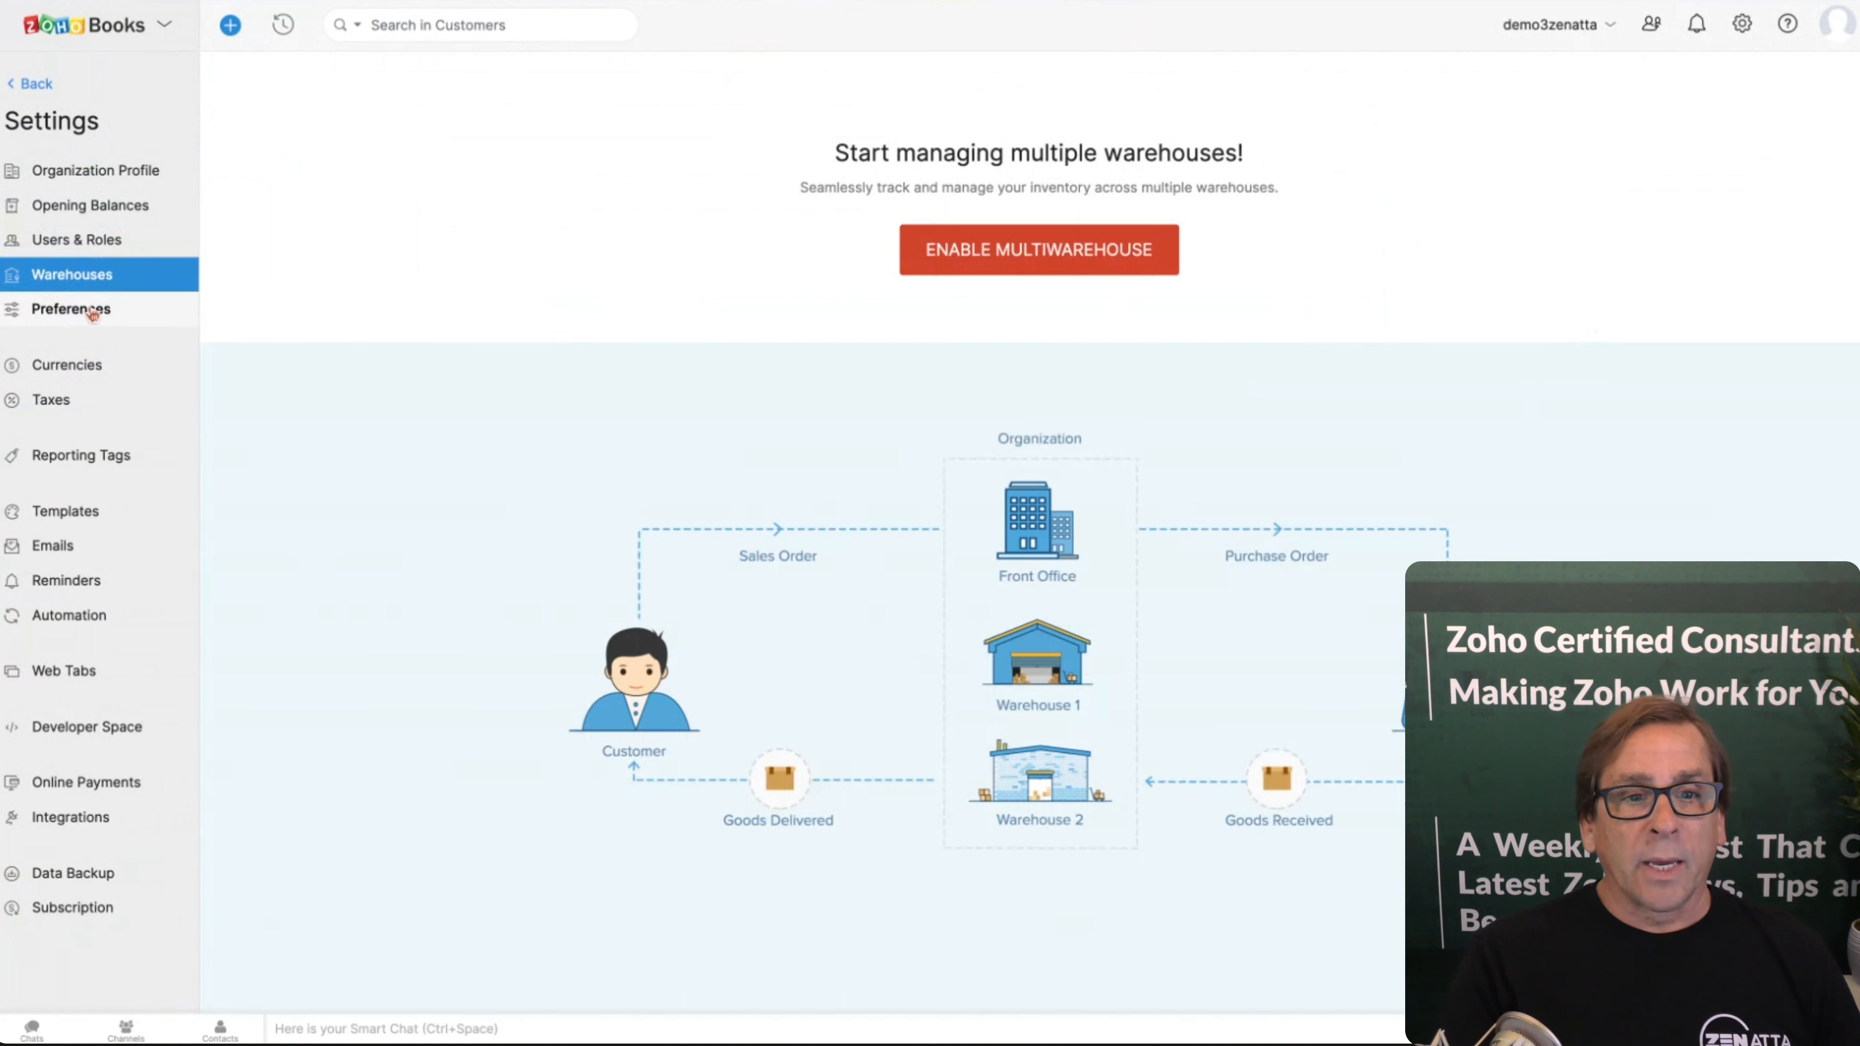
Step: View the General preferences with enabled modules, additional charges and salesperson options
left_click(69, 308)
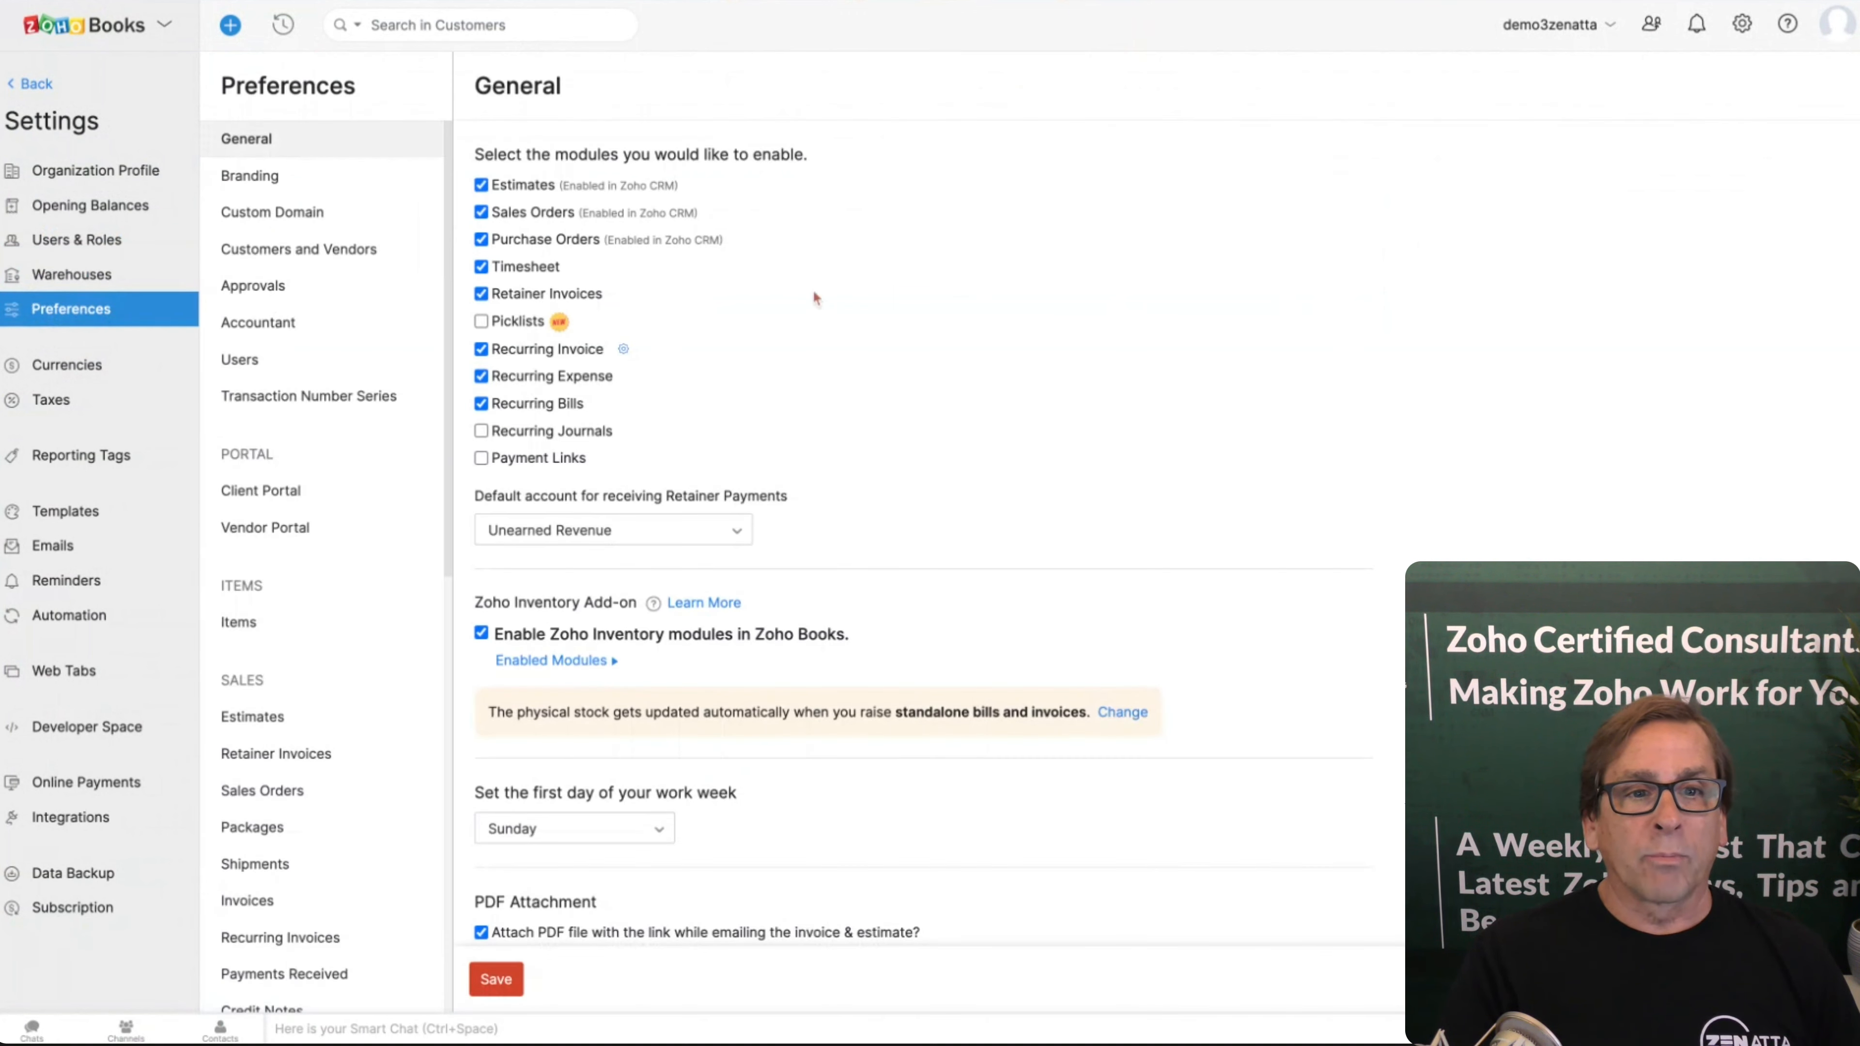
mouse_move(981, 290)
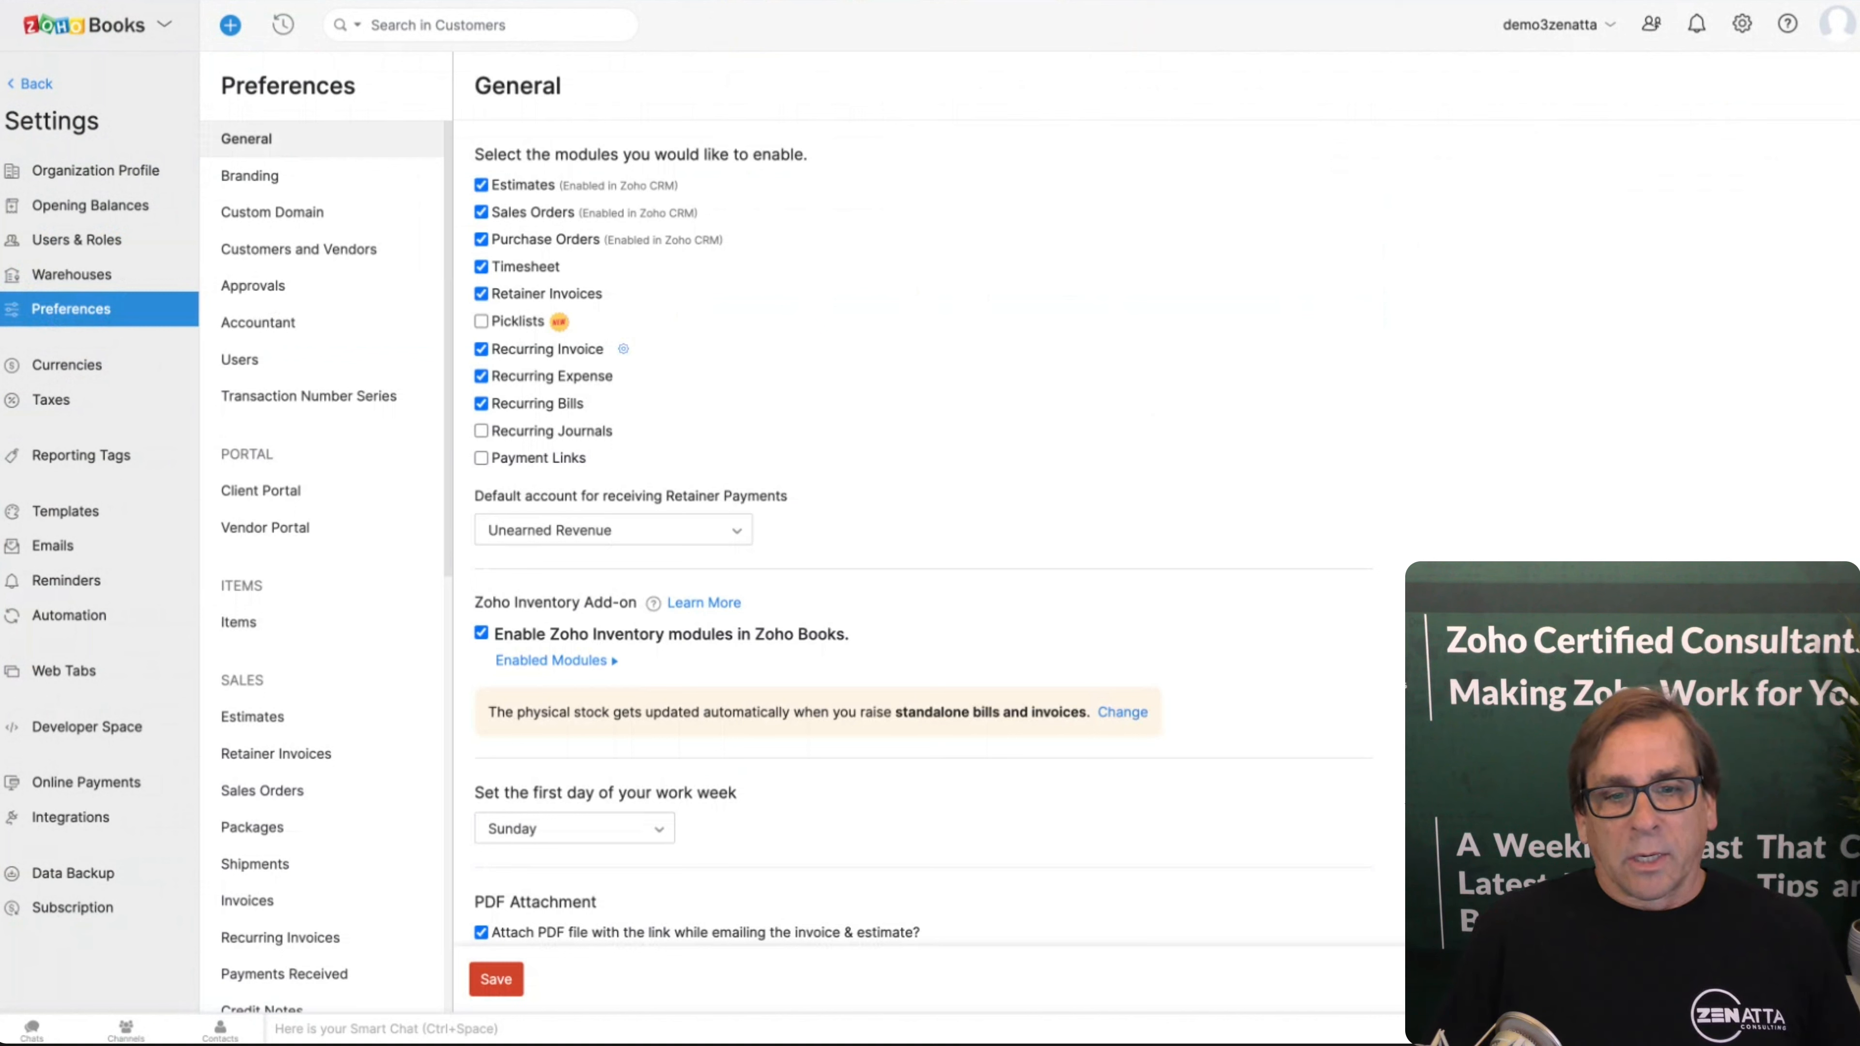
mouse_move(947, 480)
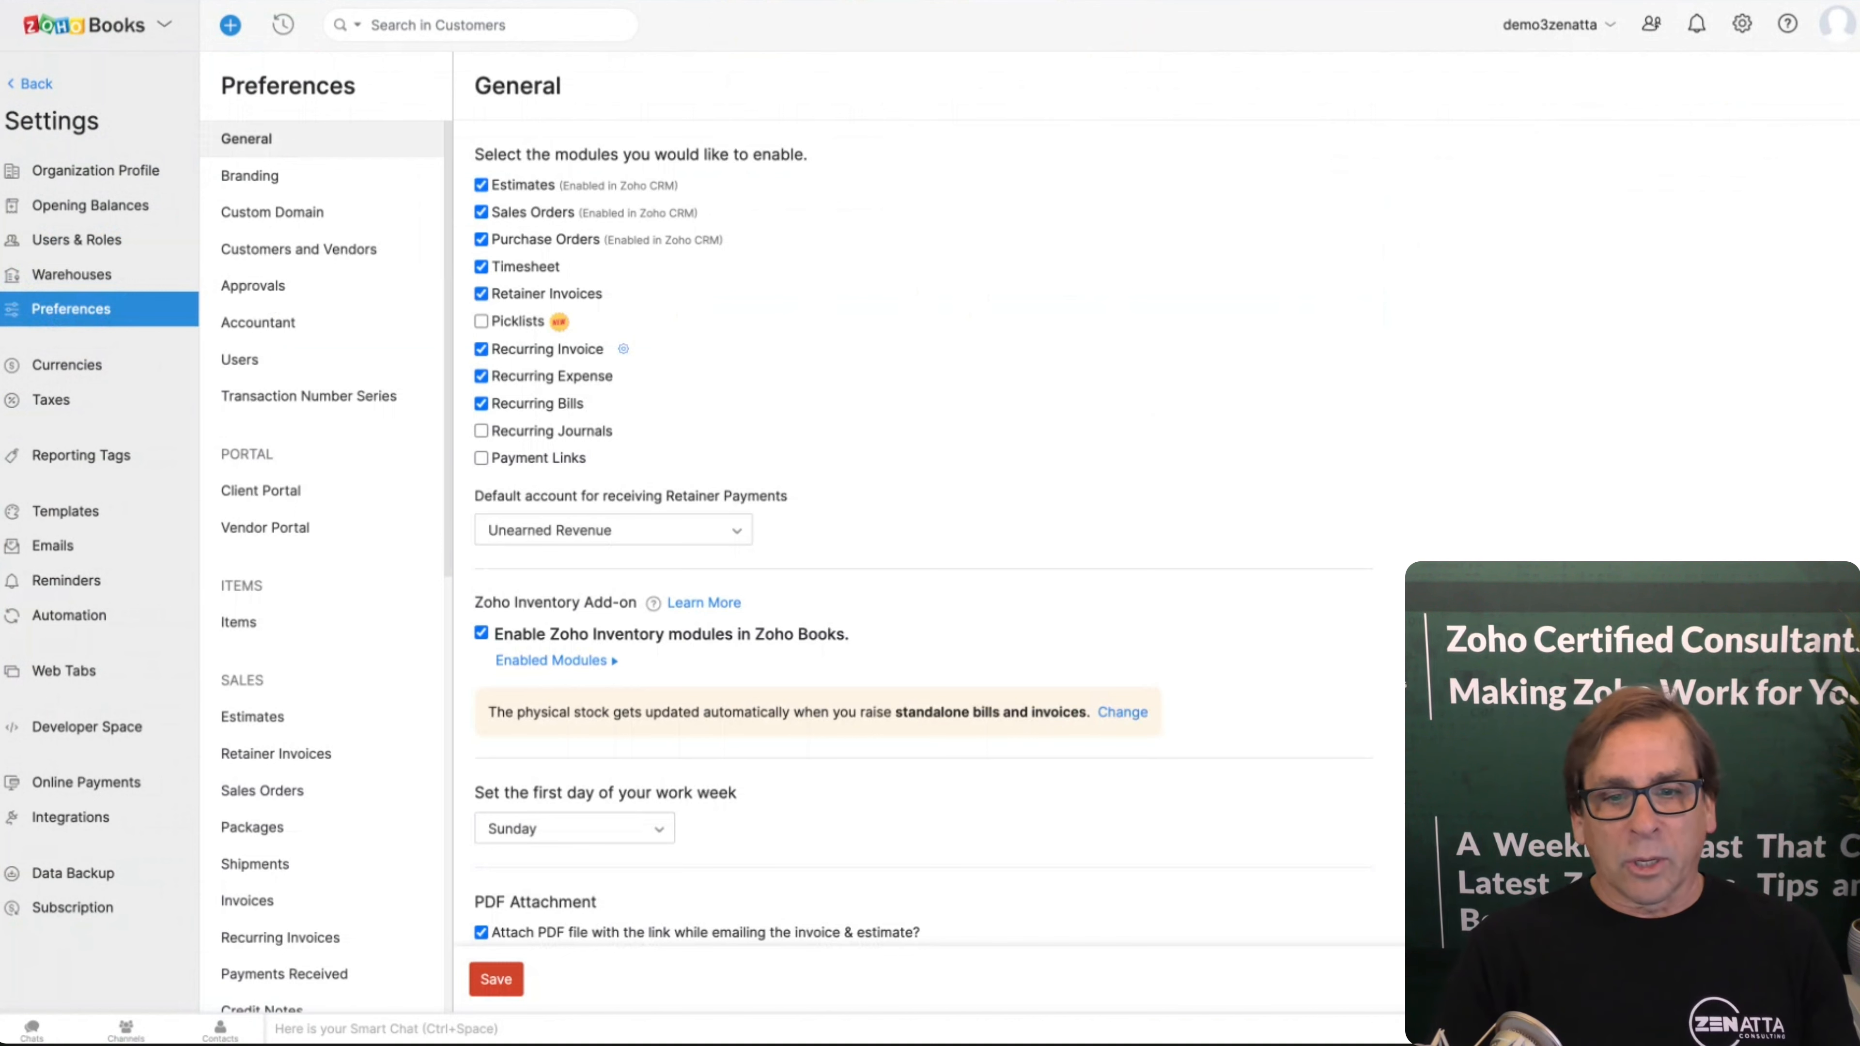
scroll("down", 3)
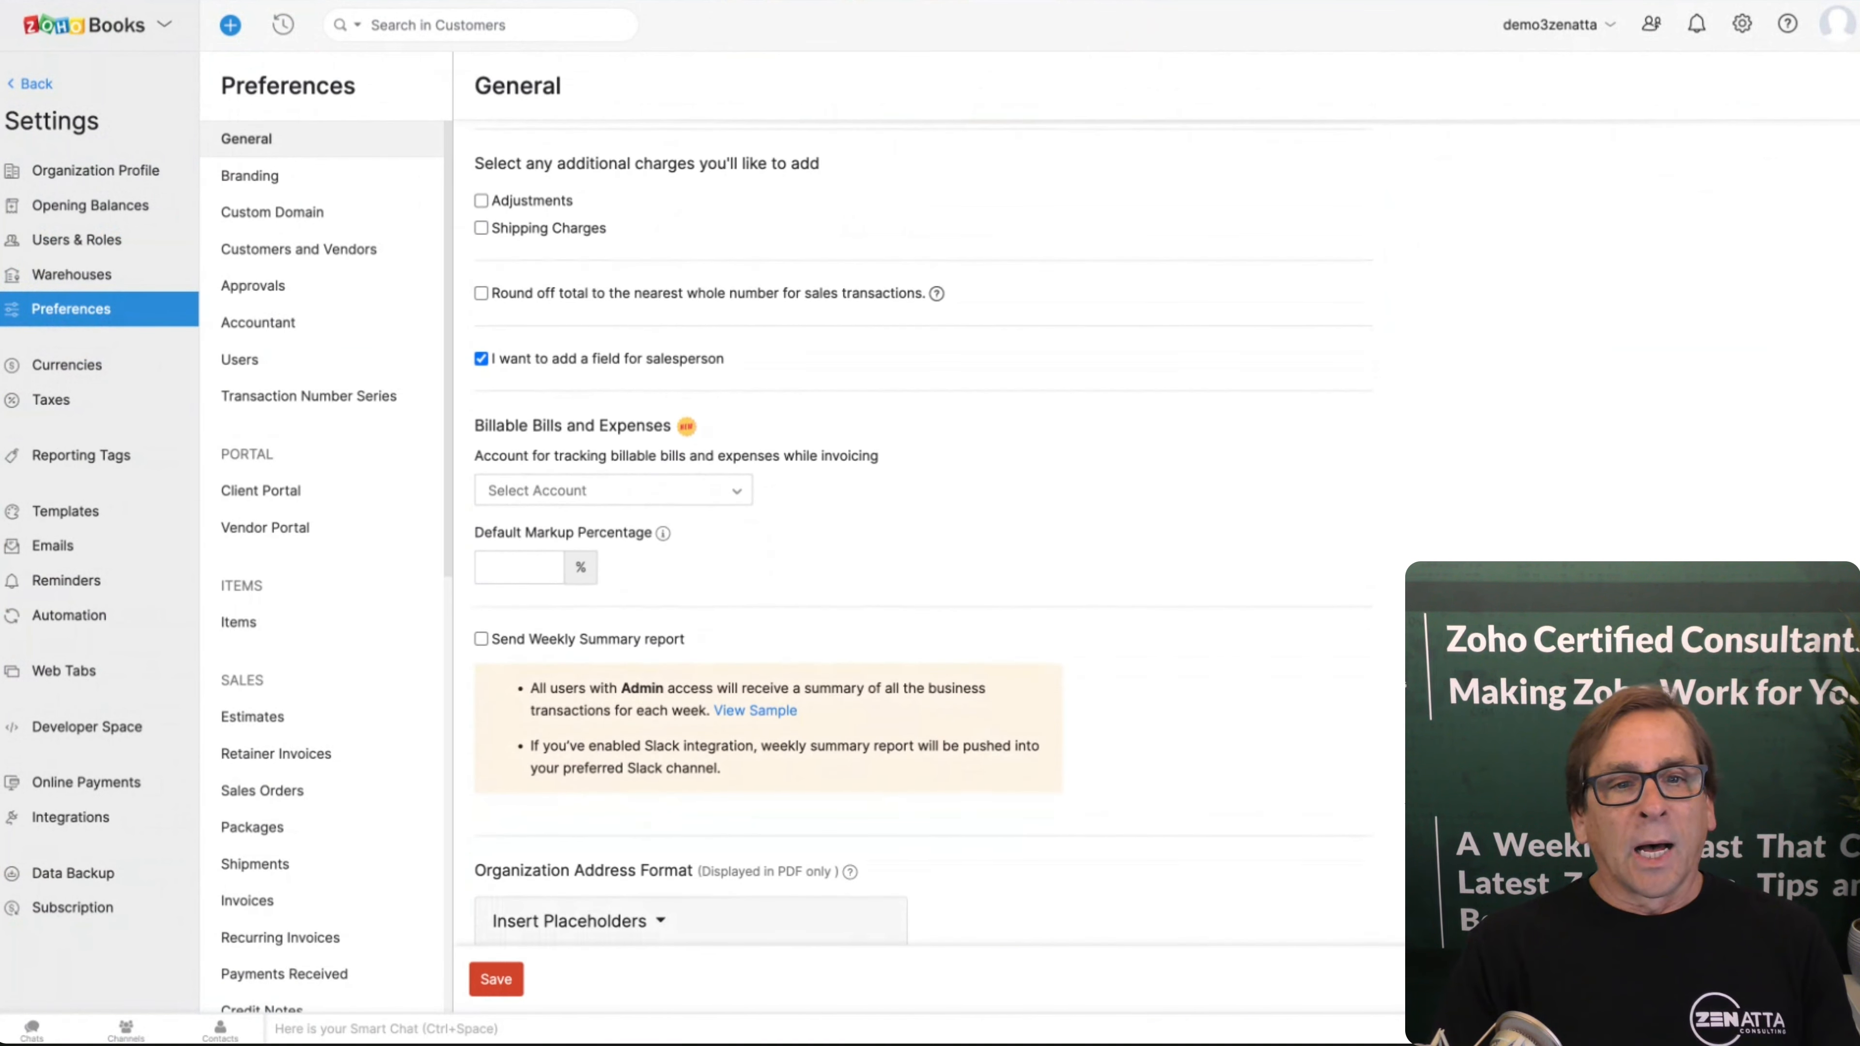
Step: View the Branding preferences, then the Custom Domain page showing no domain mapped
left_click(249, 175)
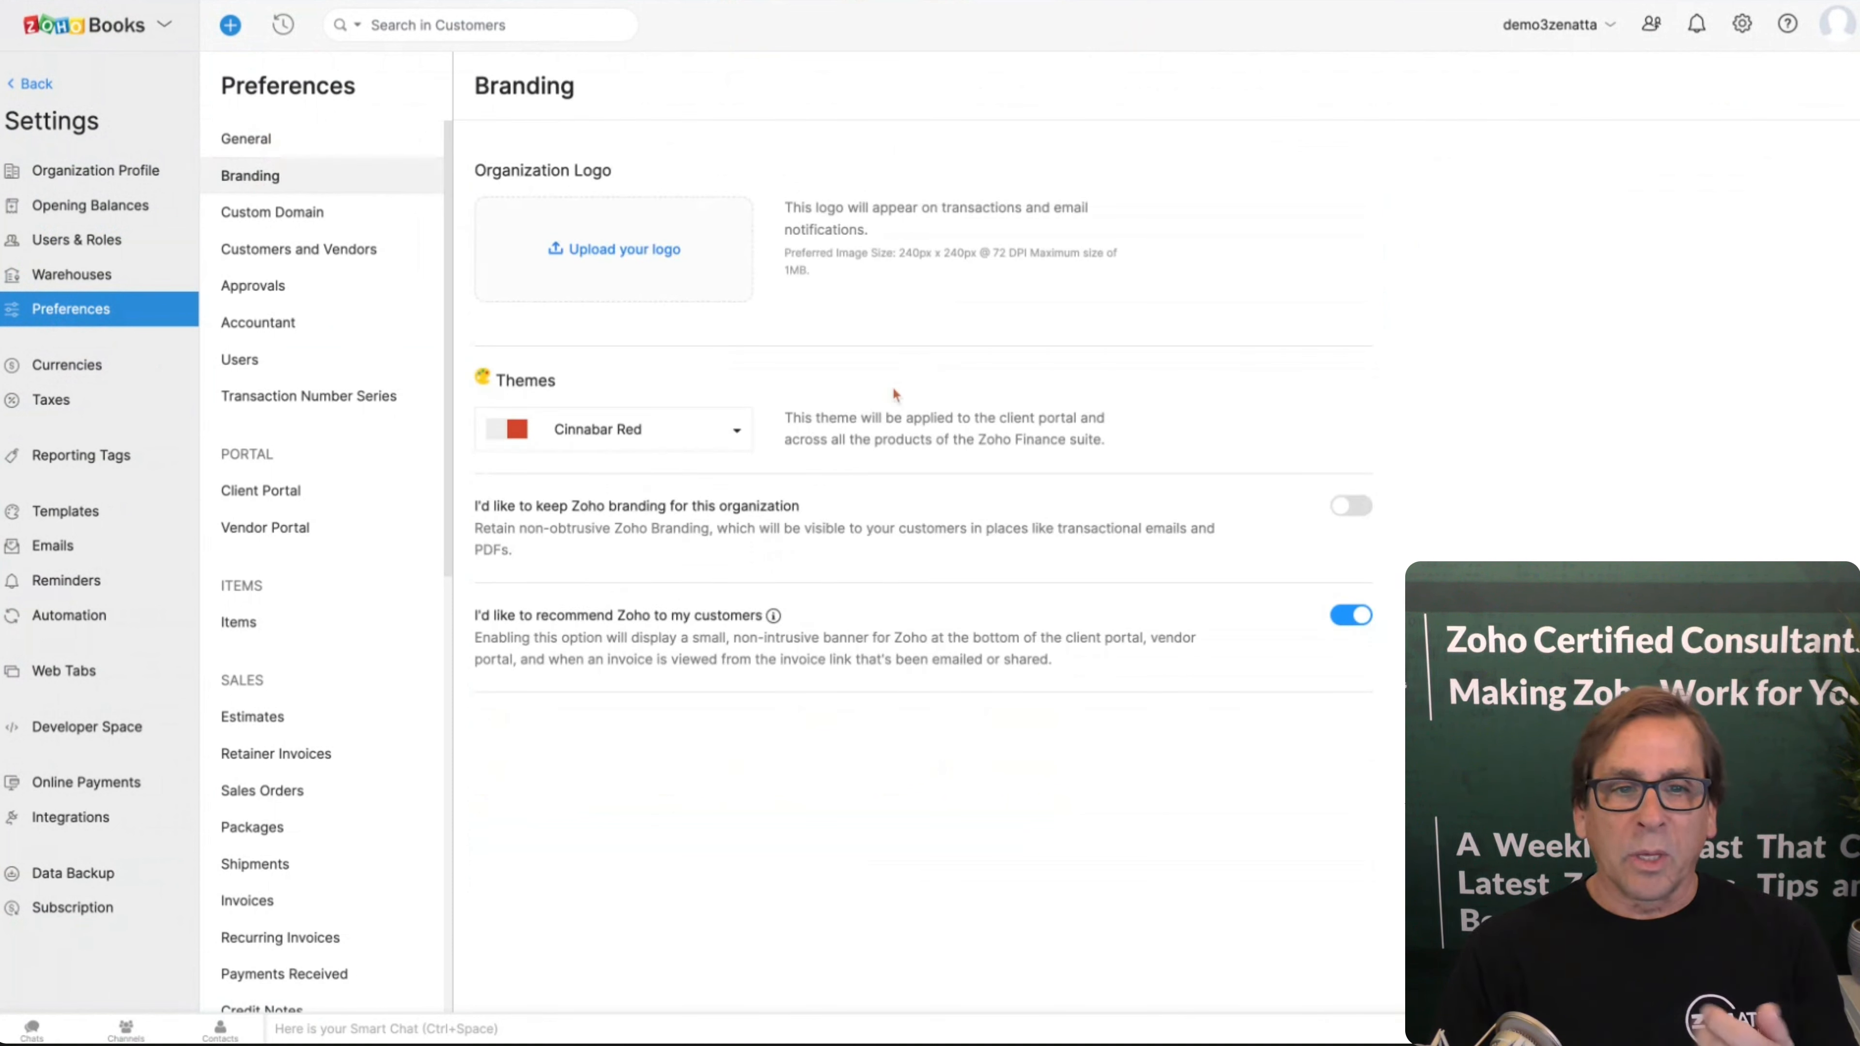
left_click(271, 212)
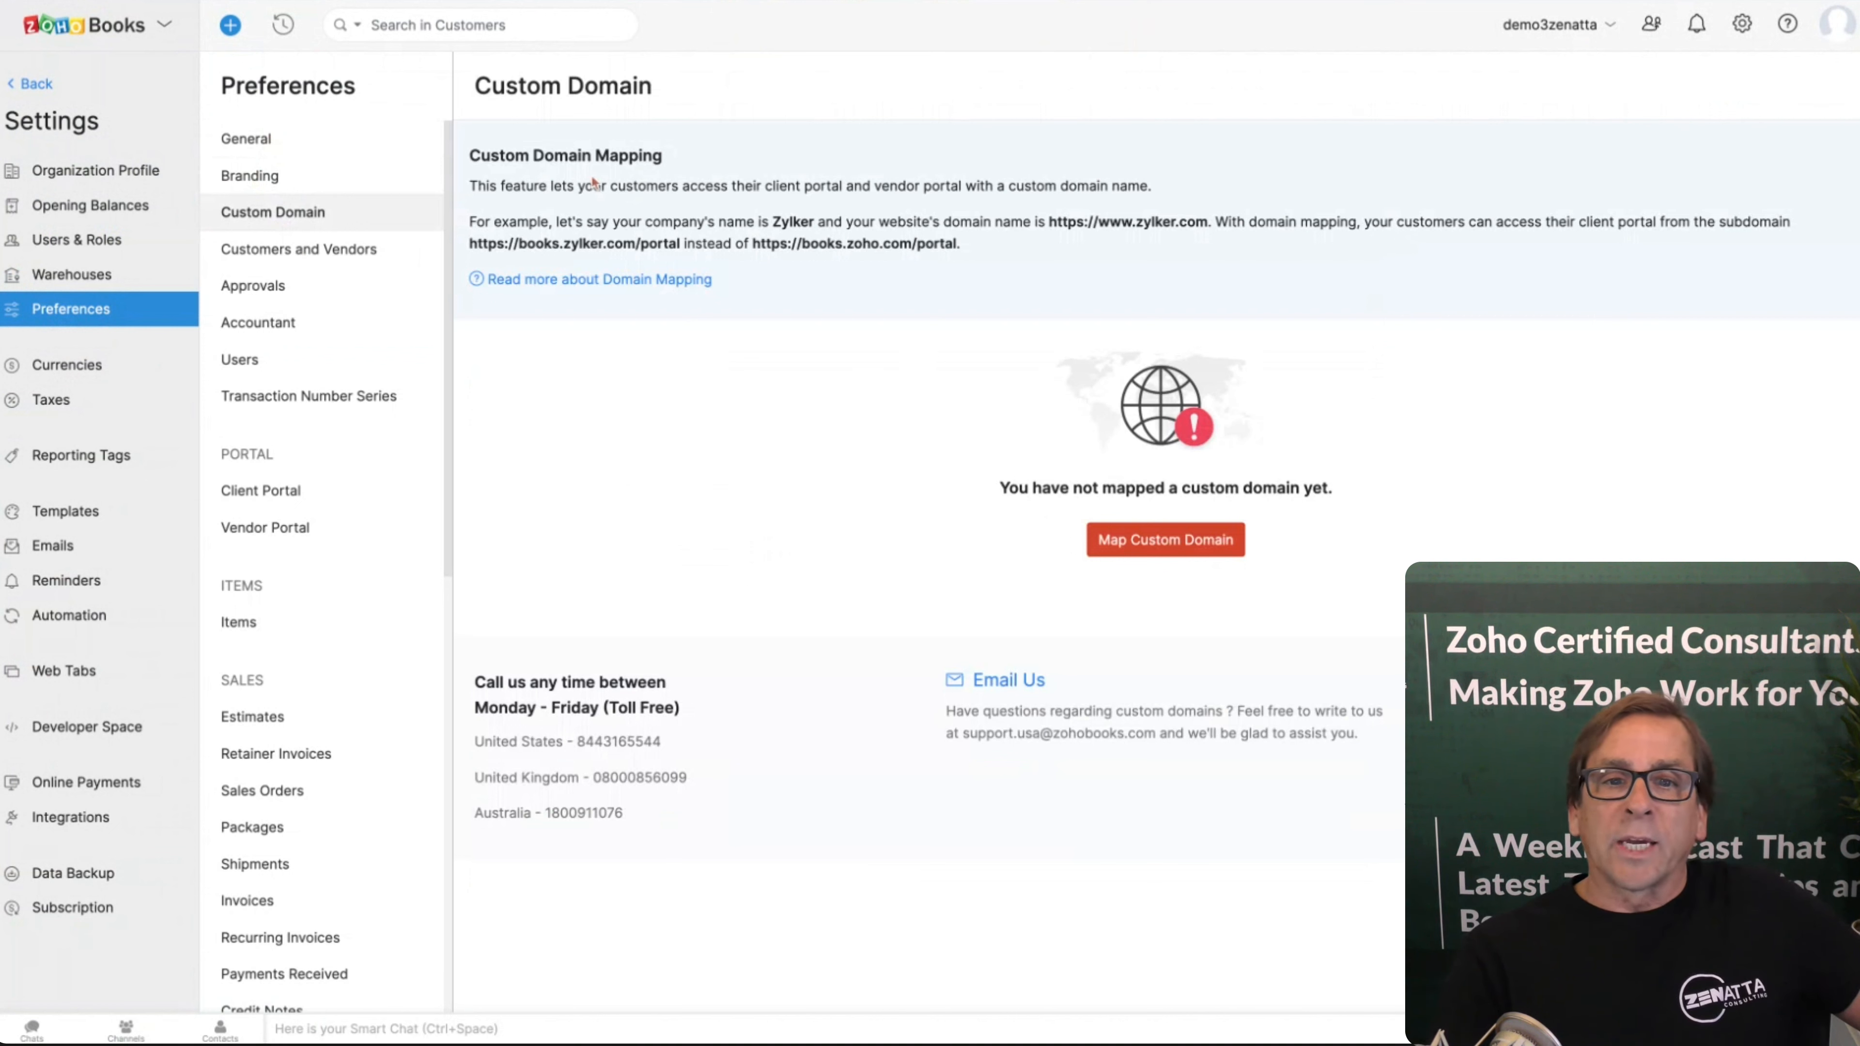
mouse_move(846, 364)
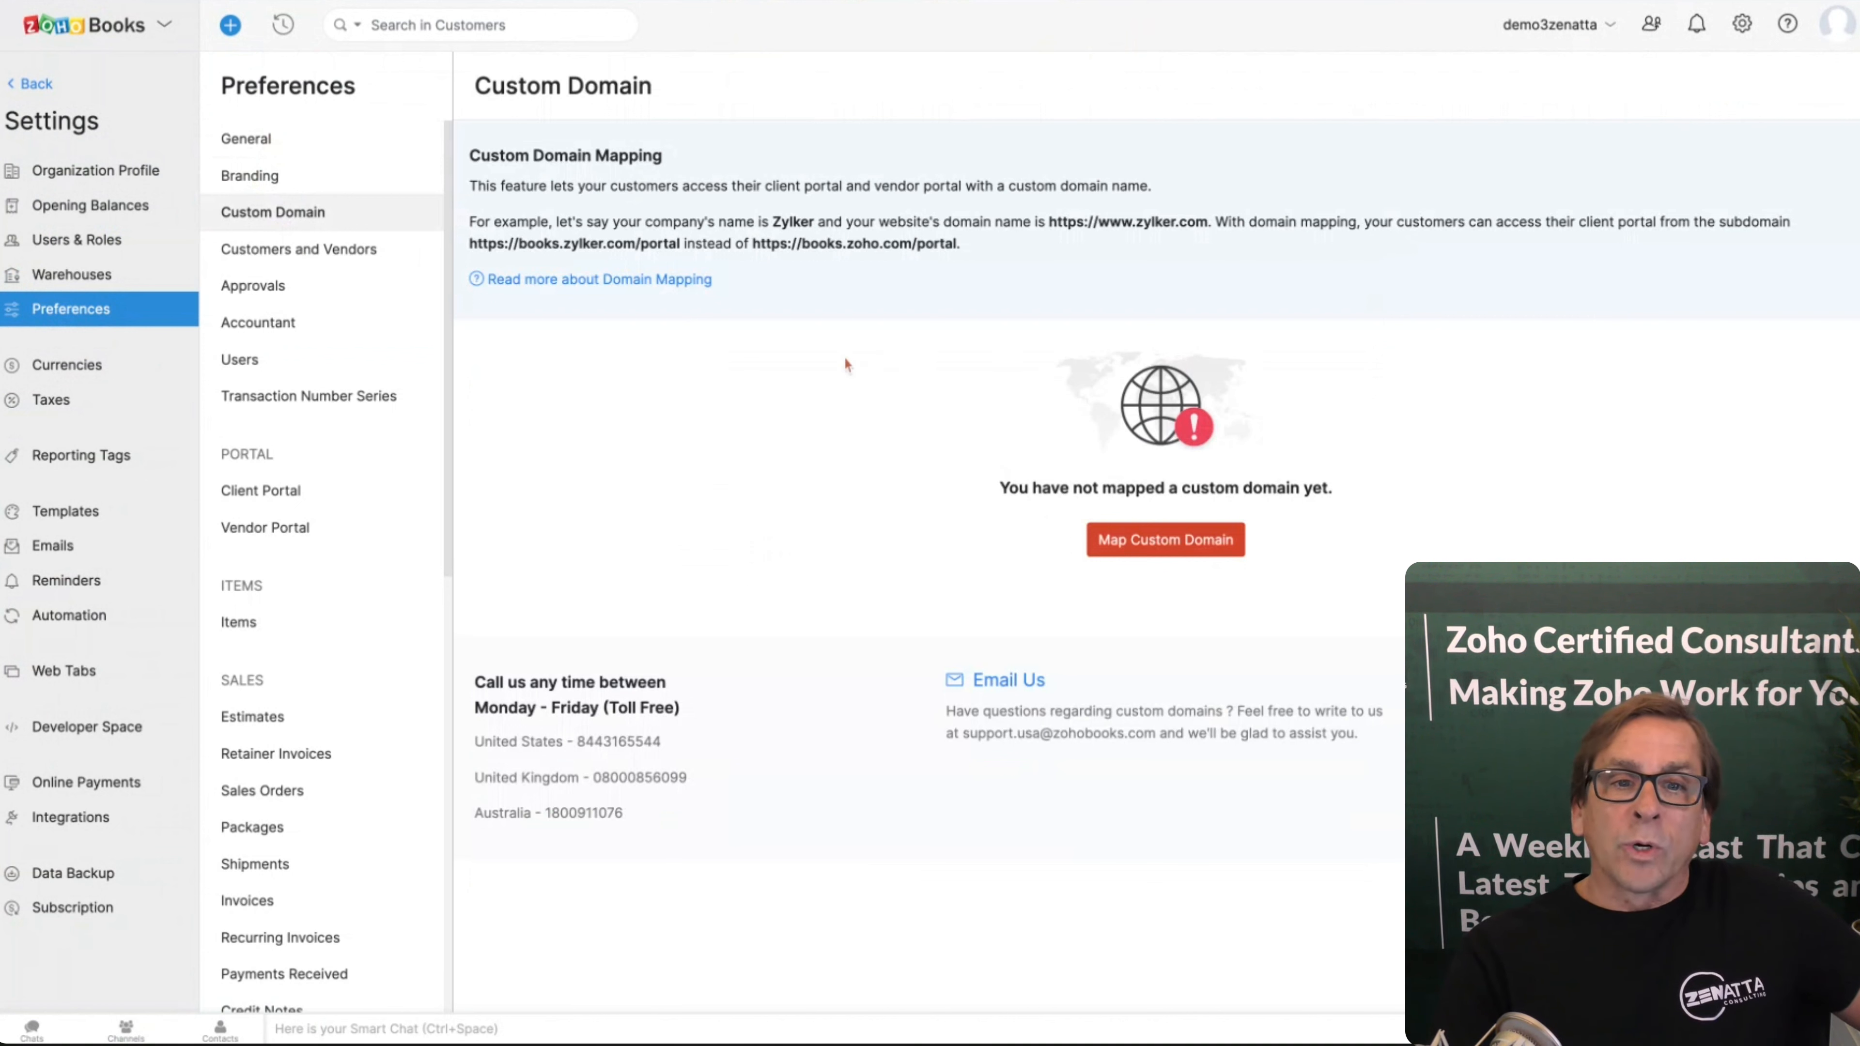
Step: Review Customers and Vendors preferences: General, Field Customization, Custom Buttons and Related Lists, all empty
left_click(299, 248)
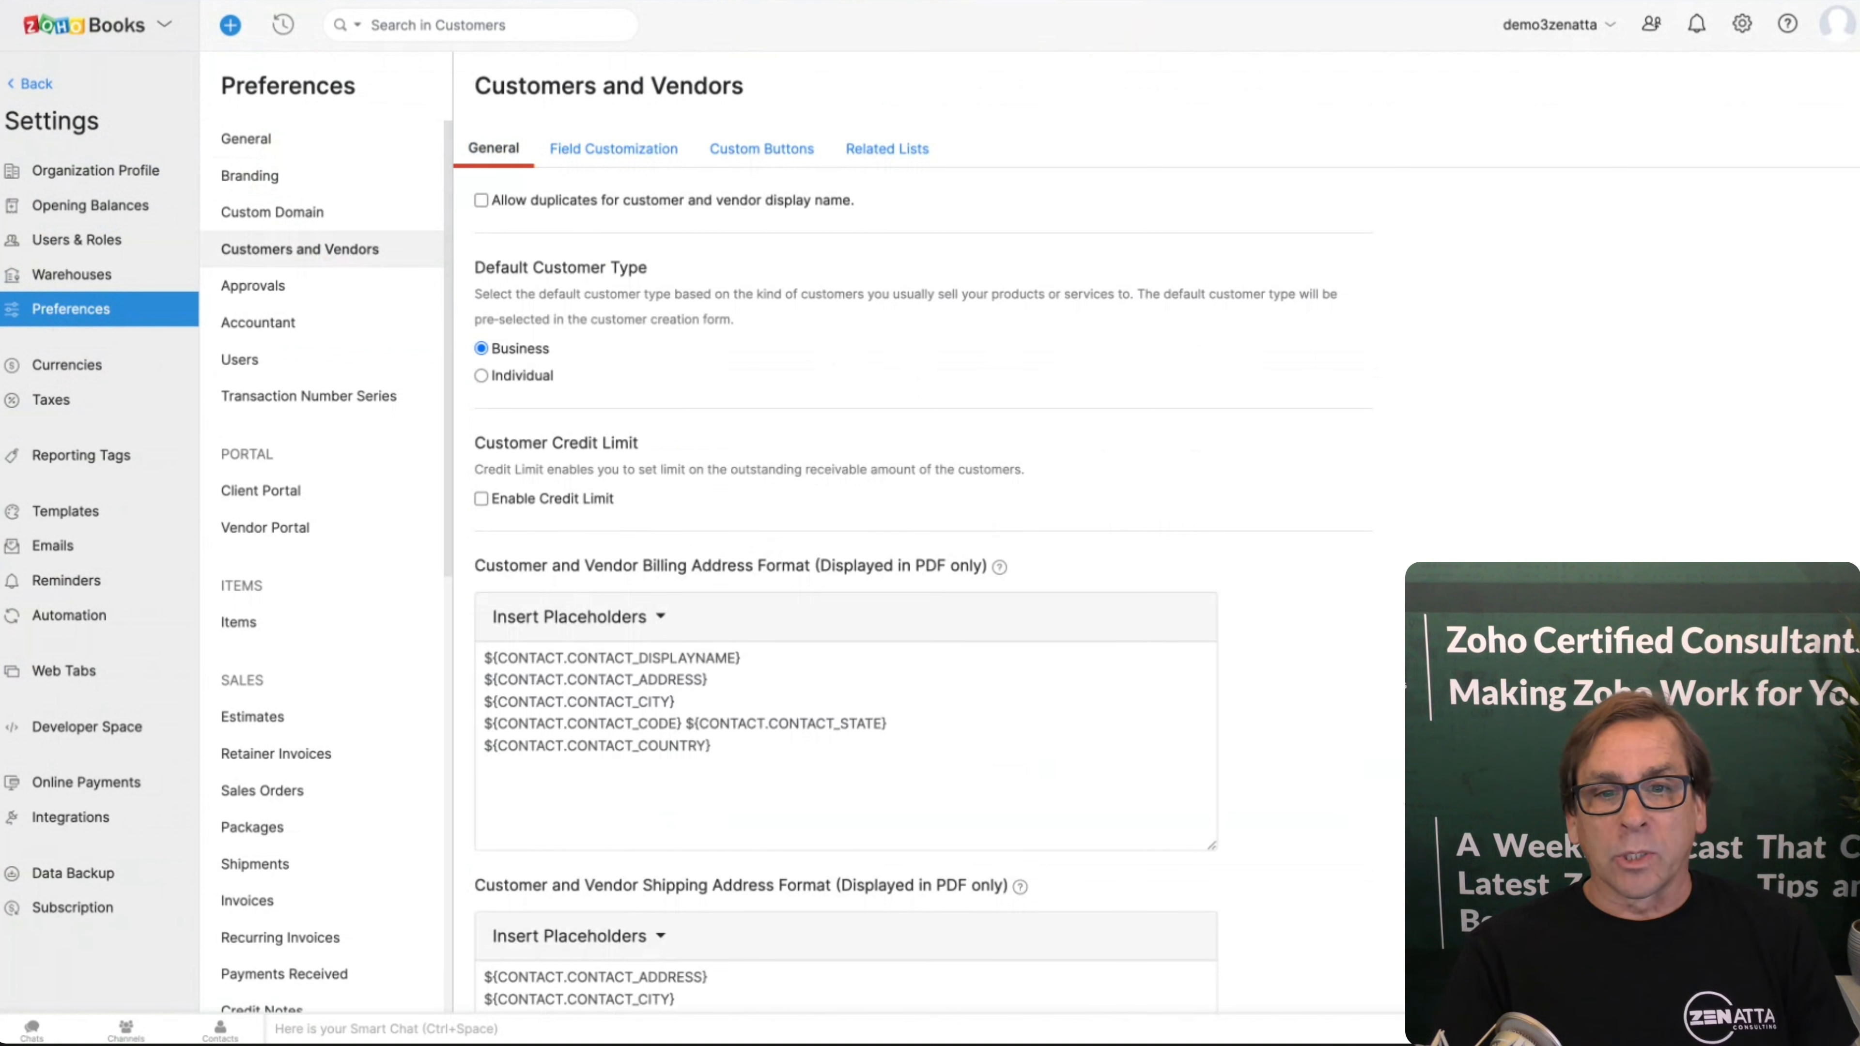
scroll("down", 3)
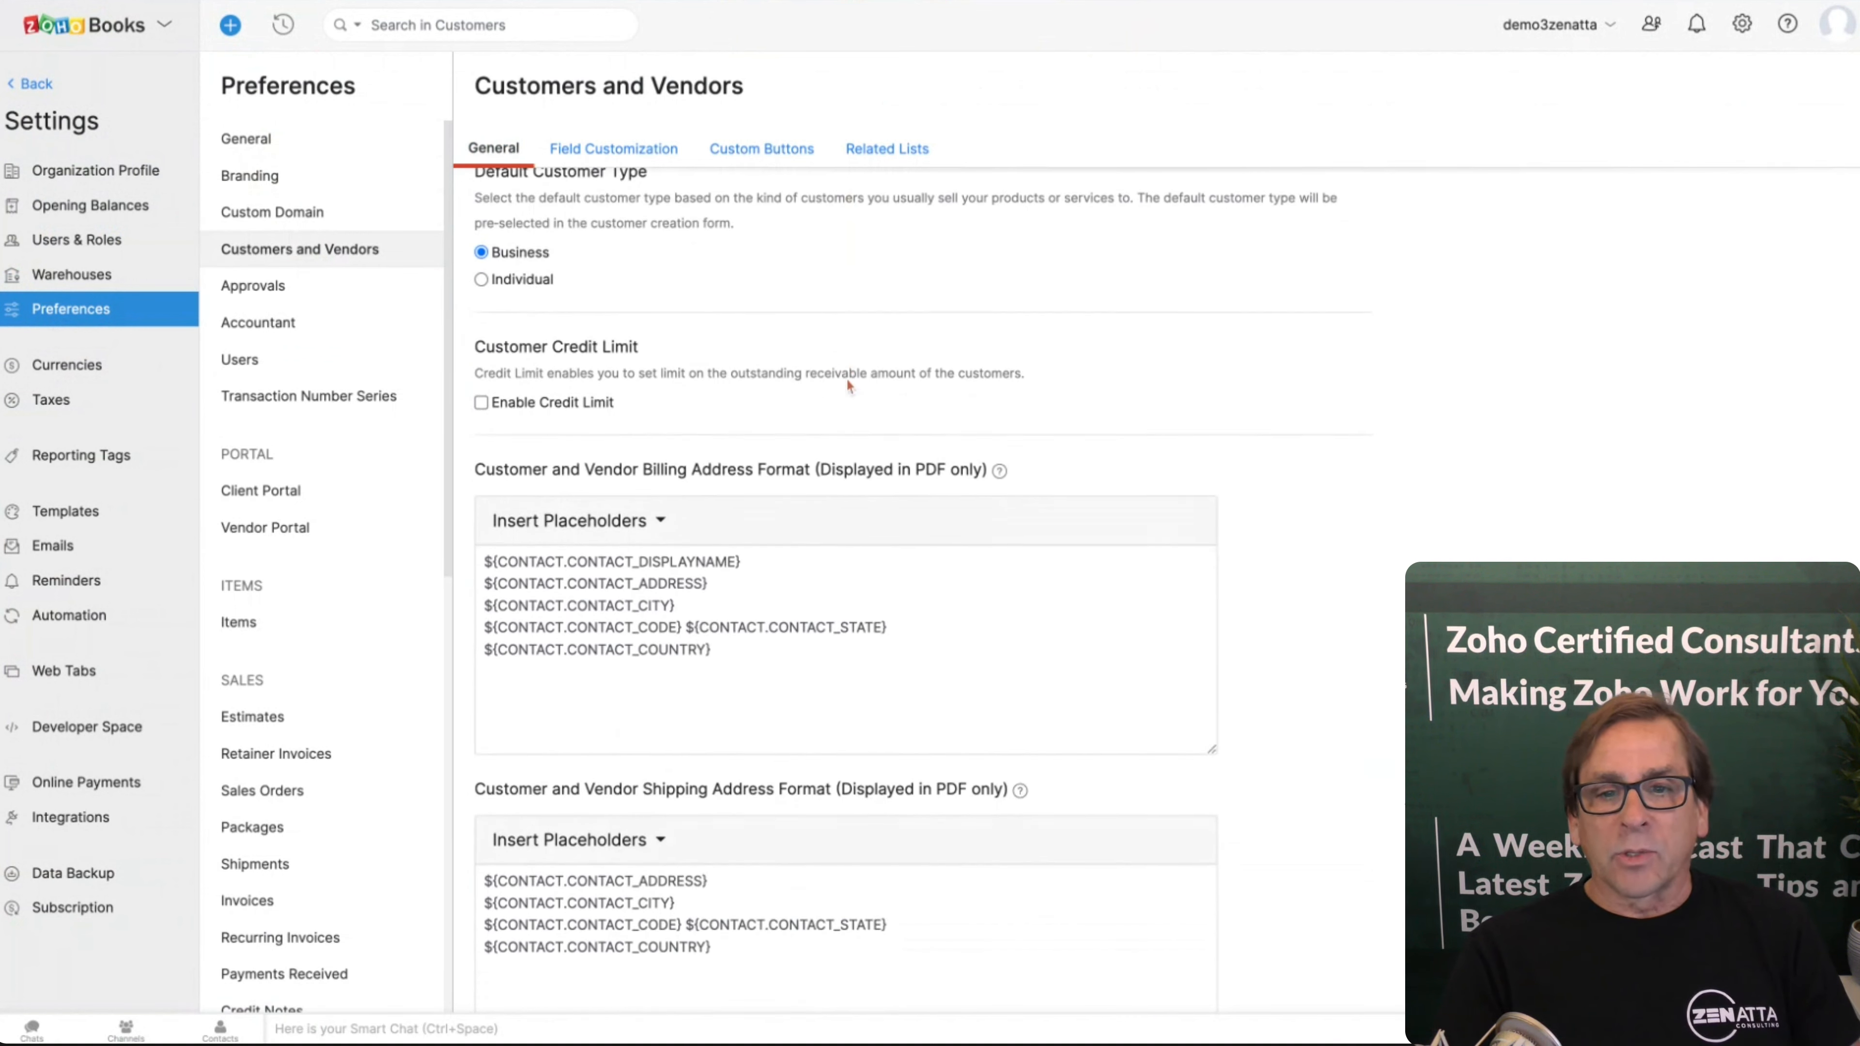
scroll("down", 3)
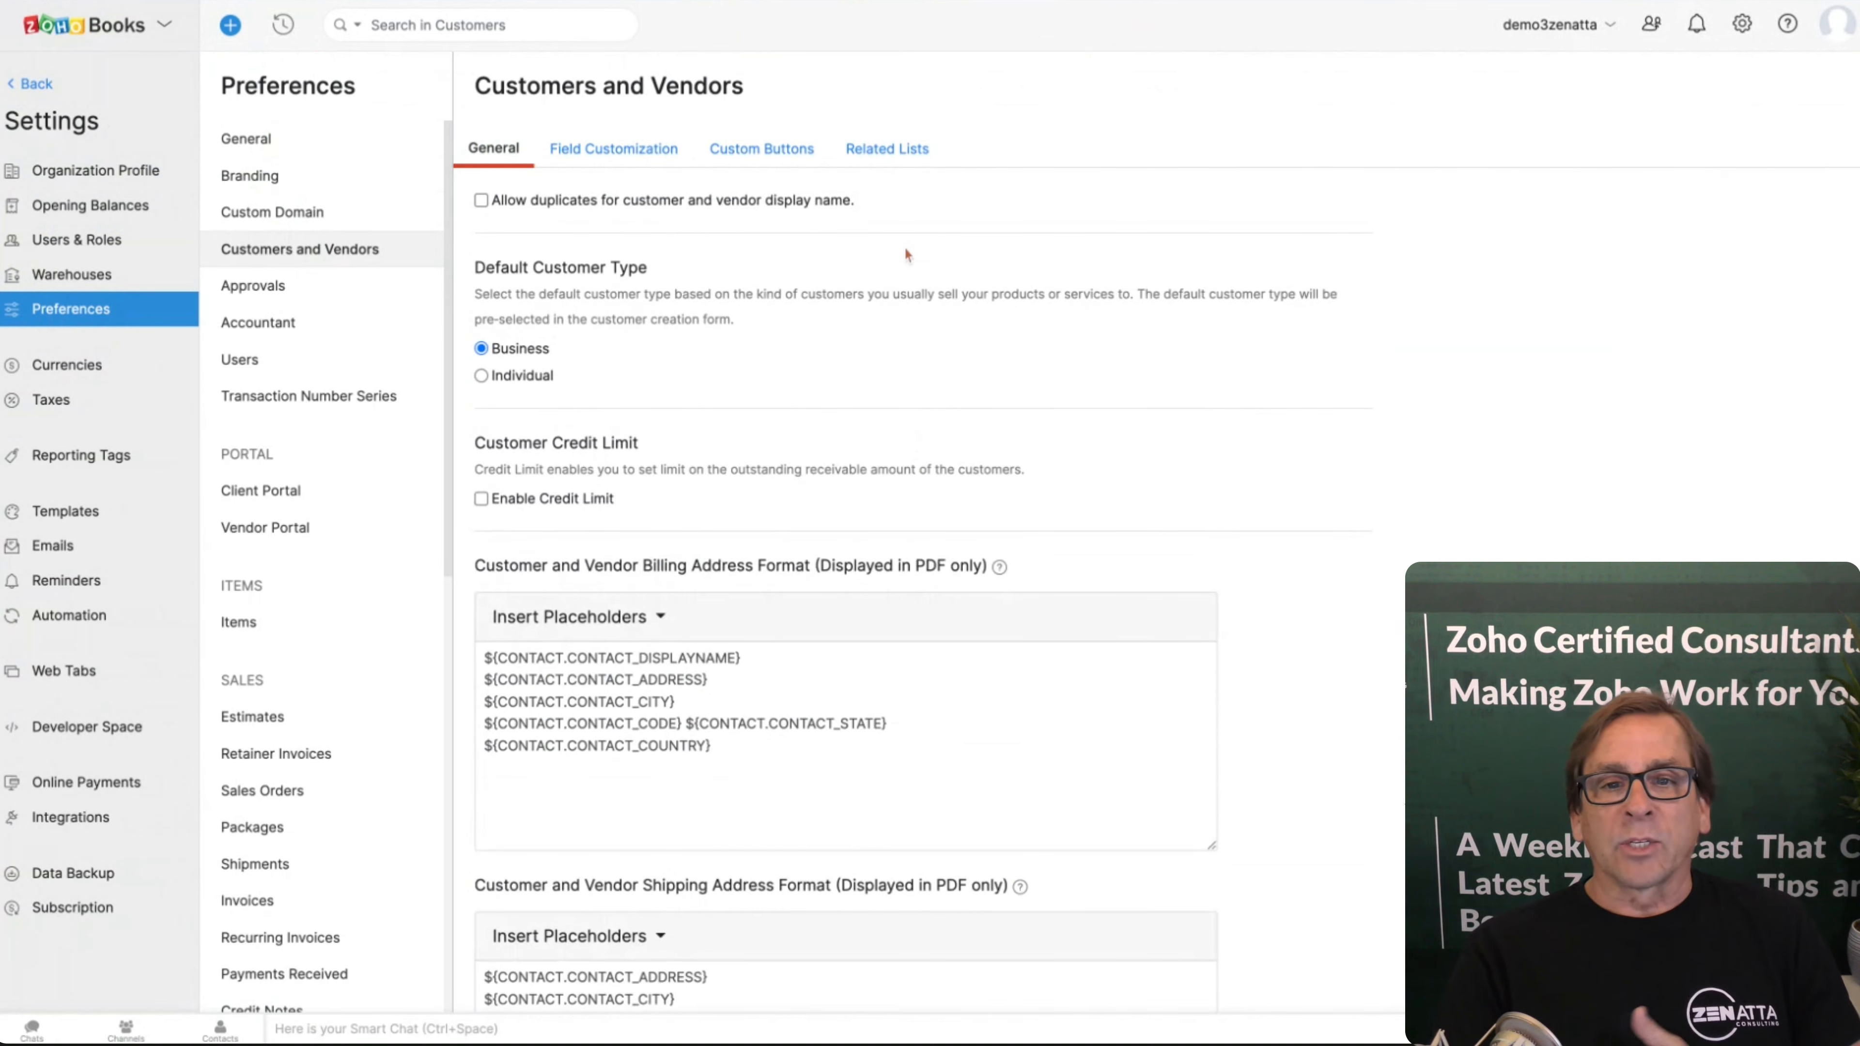
left_click(614, 148)
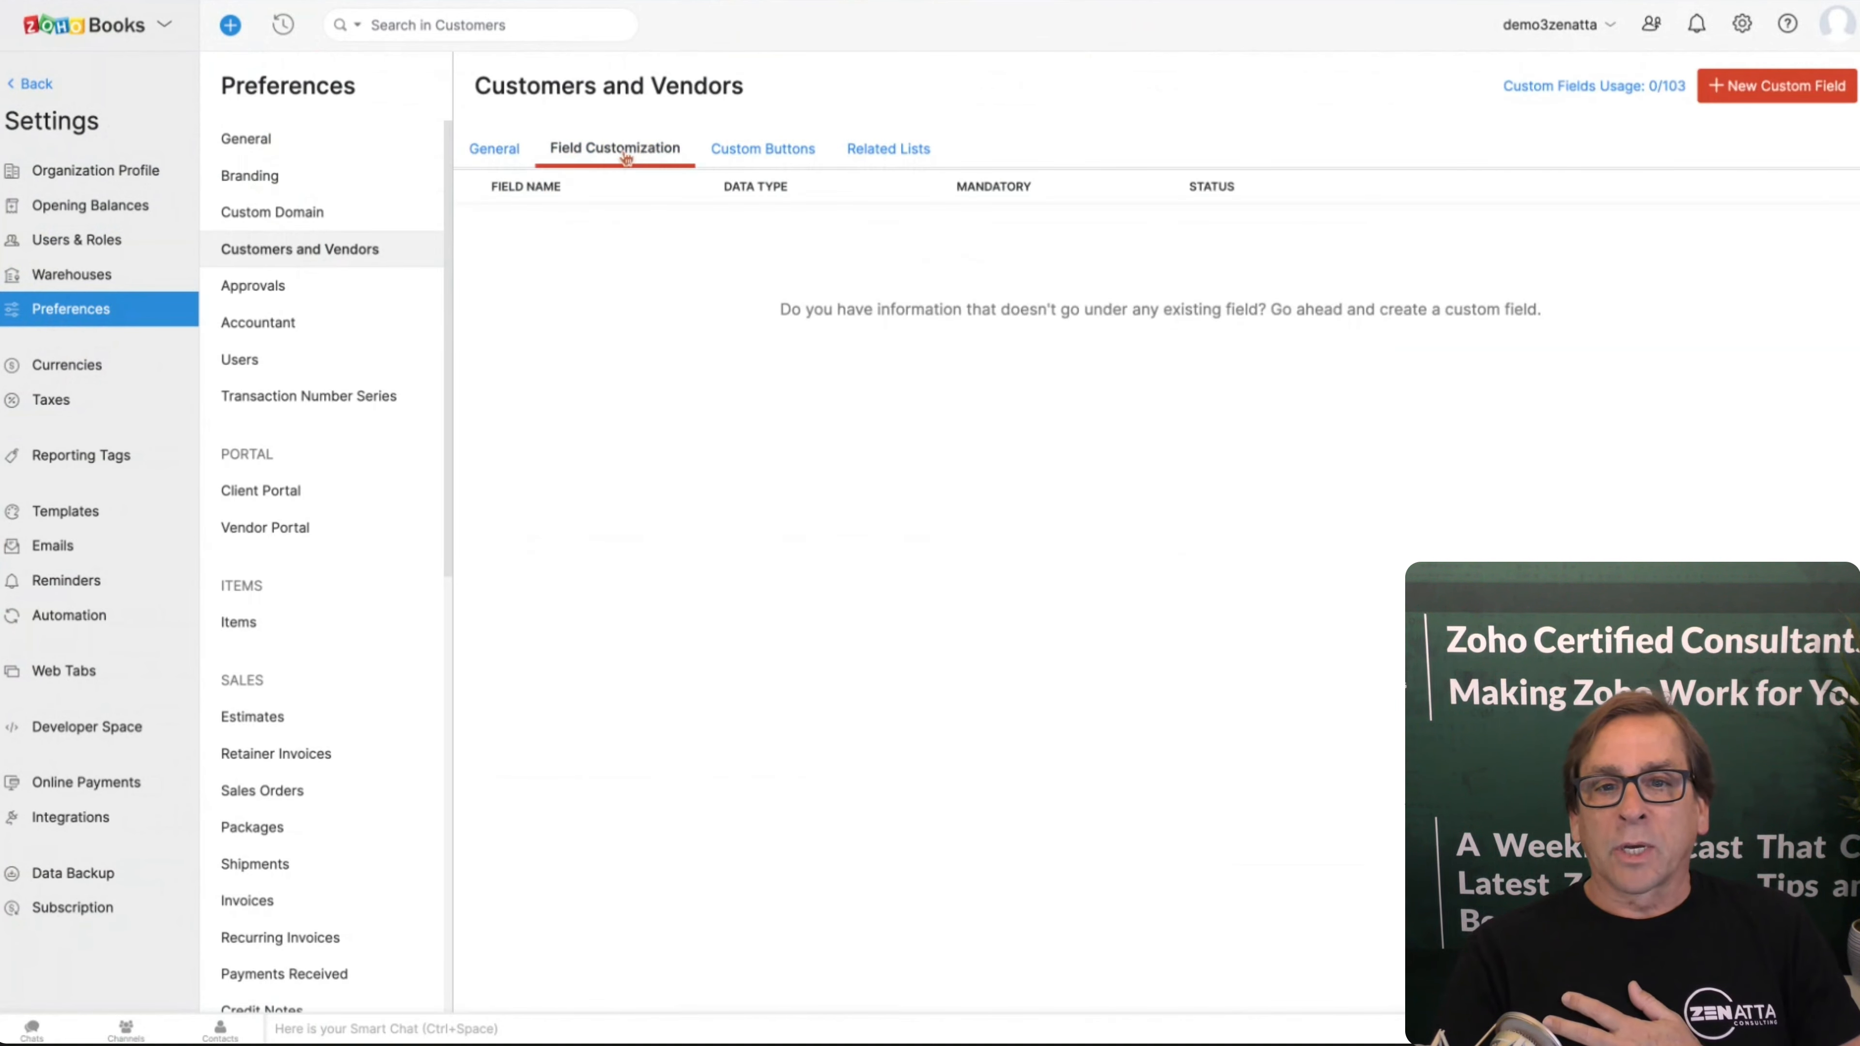
left_click(762, 148)
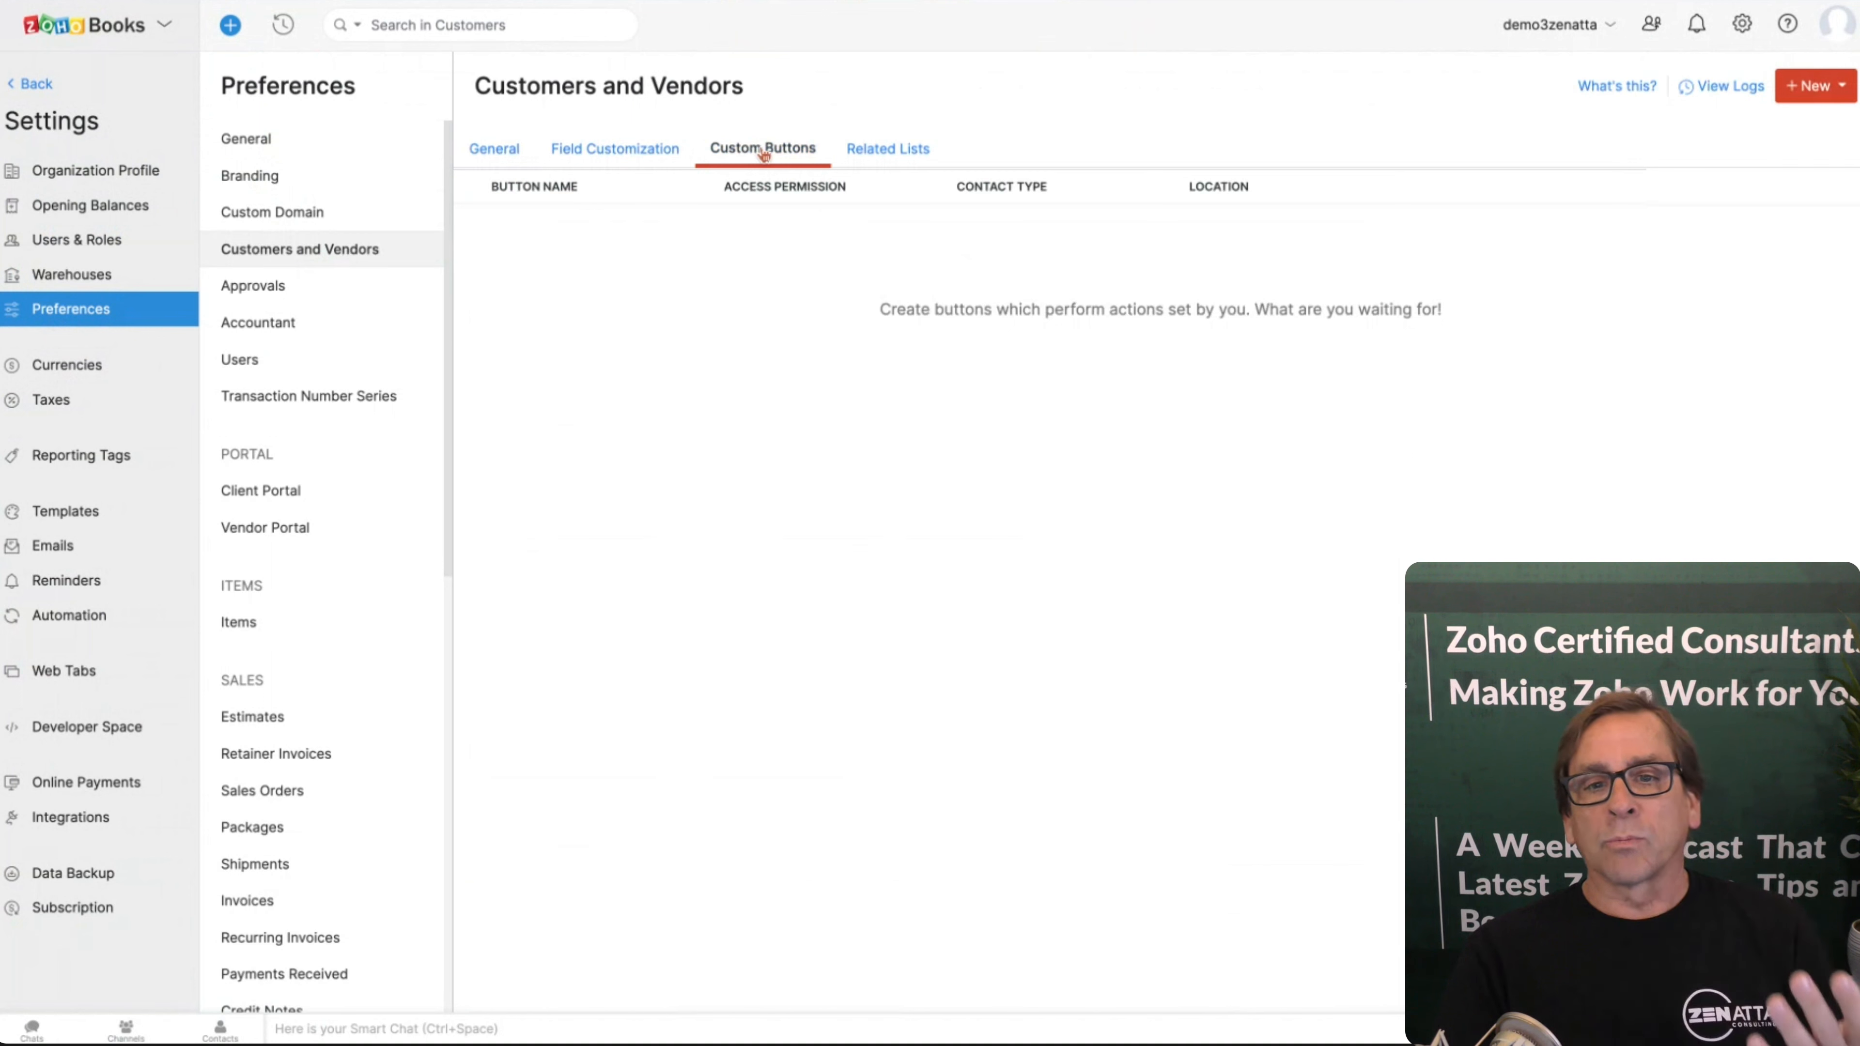
left_click(887, 147)
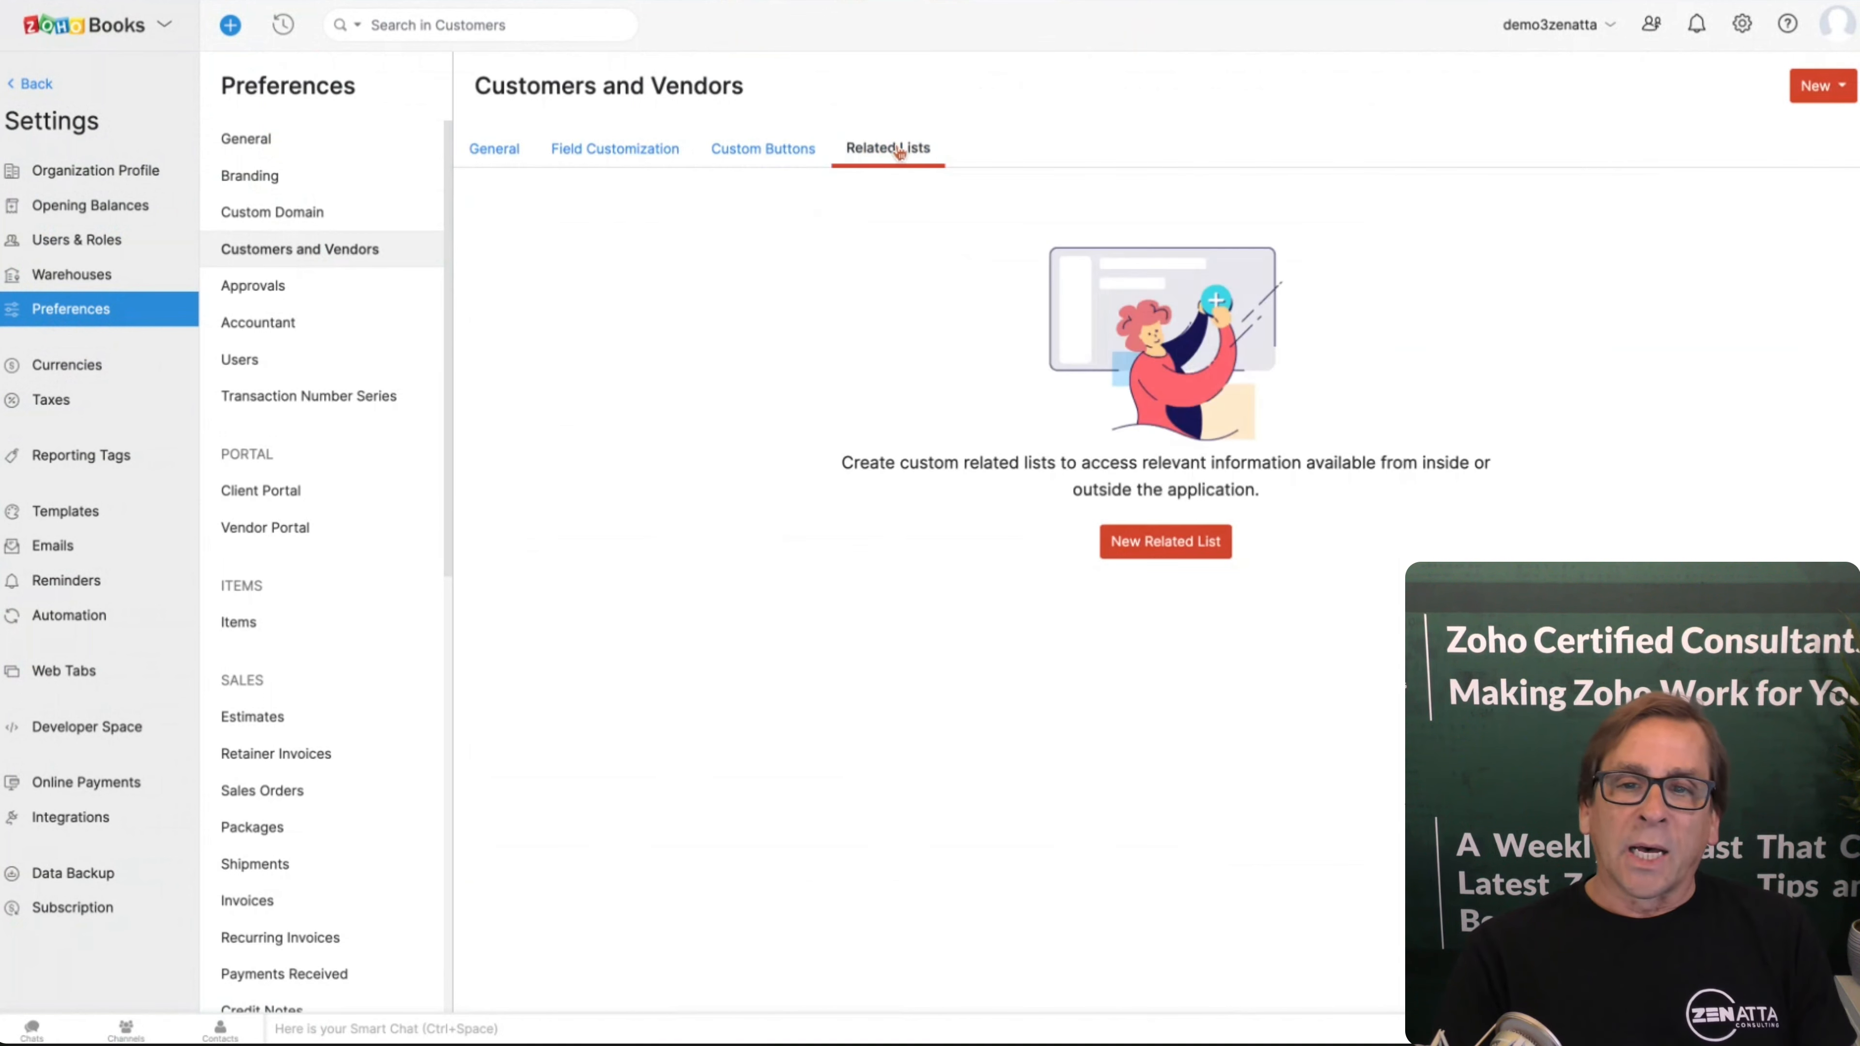
mouse_move(89, 205)
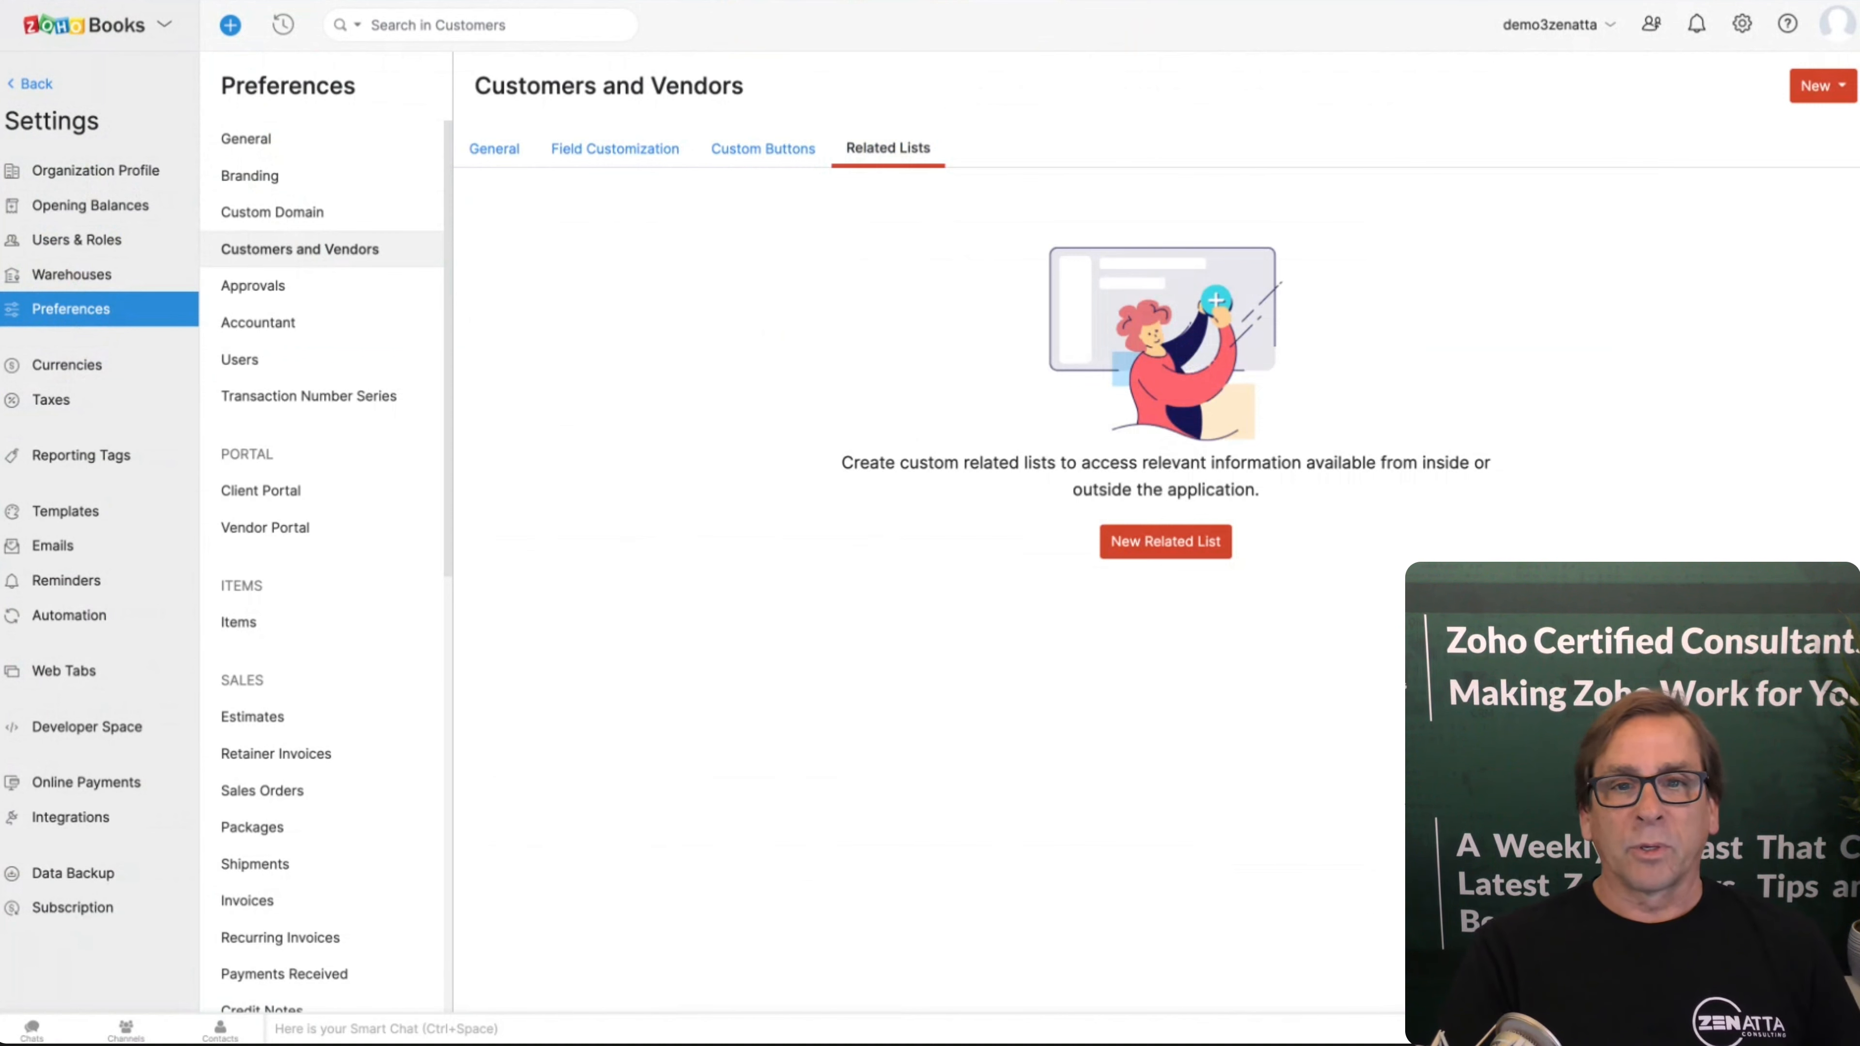
Step: View the Approvals preferences down to the standard and hierarchical Sales Approval Flow diagram
left_click(252, 284)
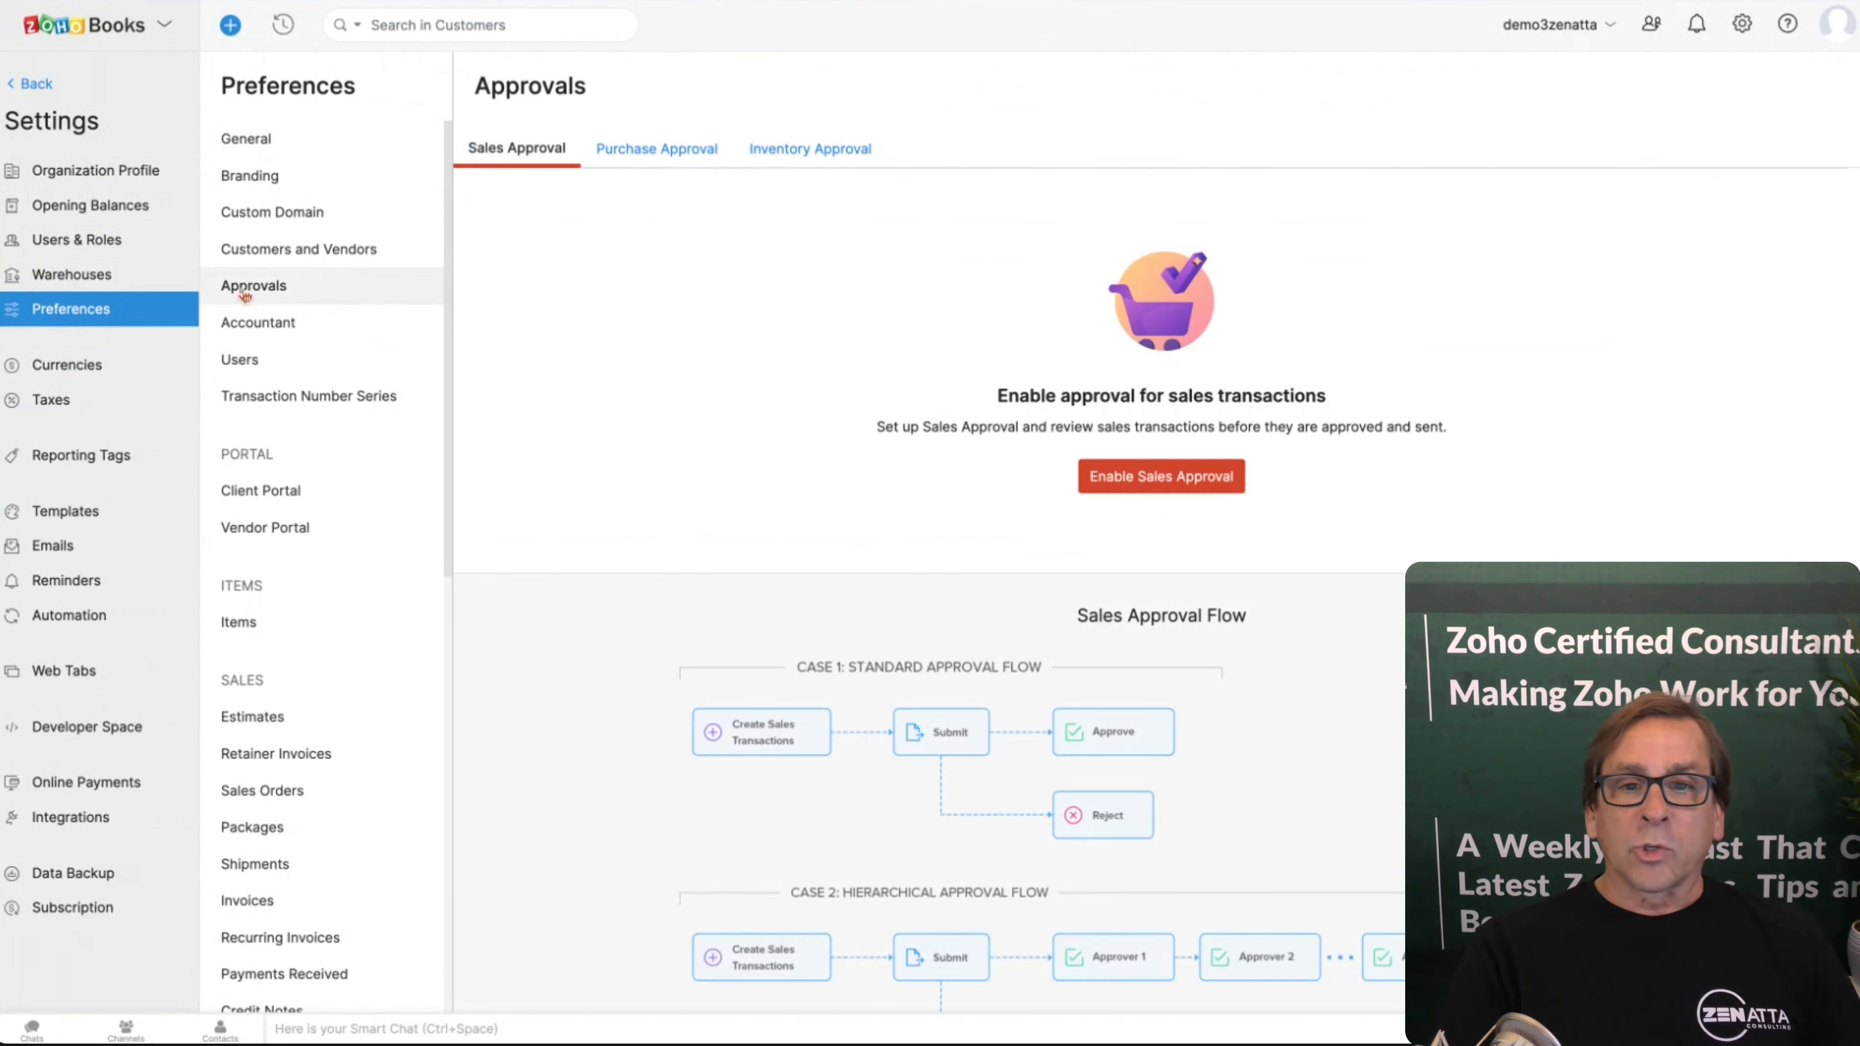
mouse_move(697, 481)
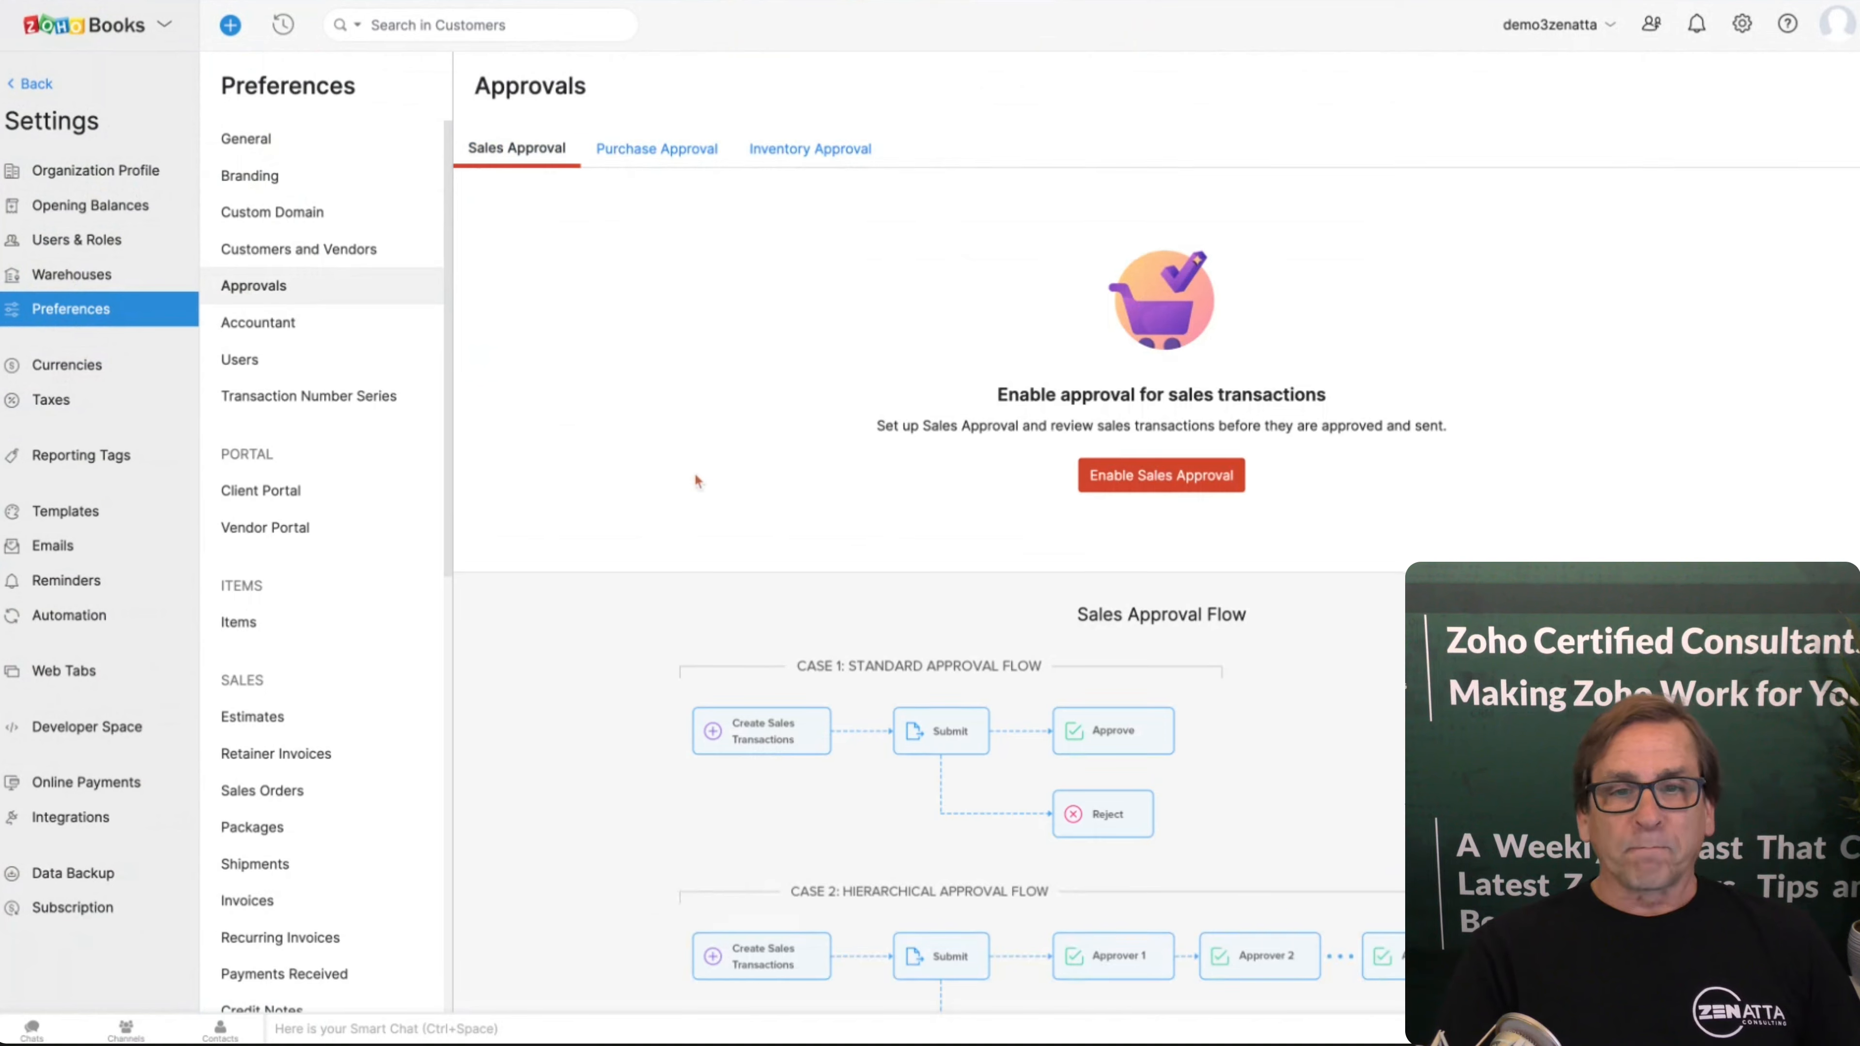
scroll("down", 3)
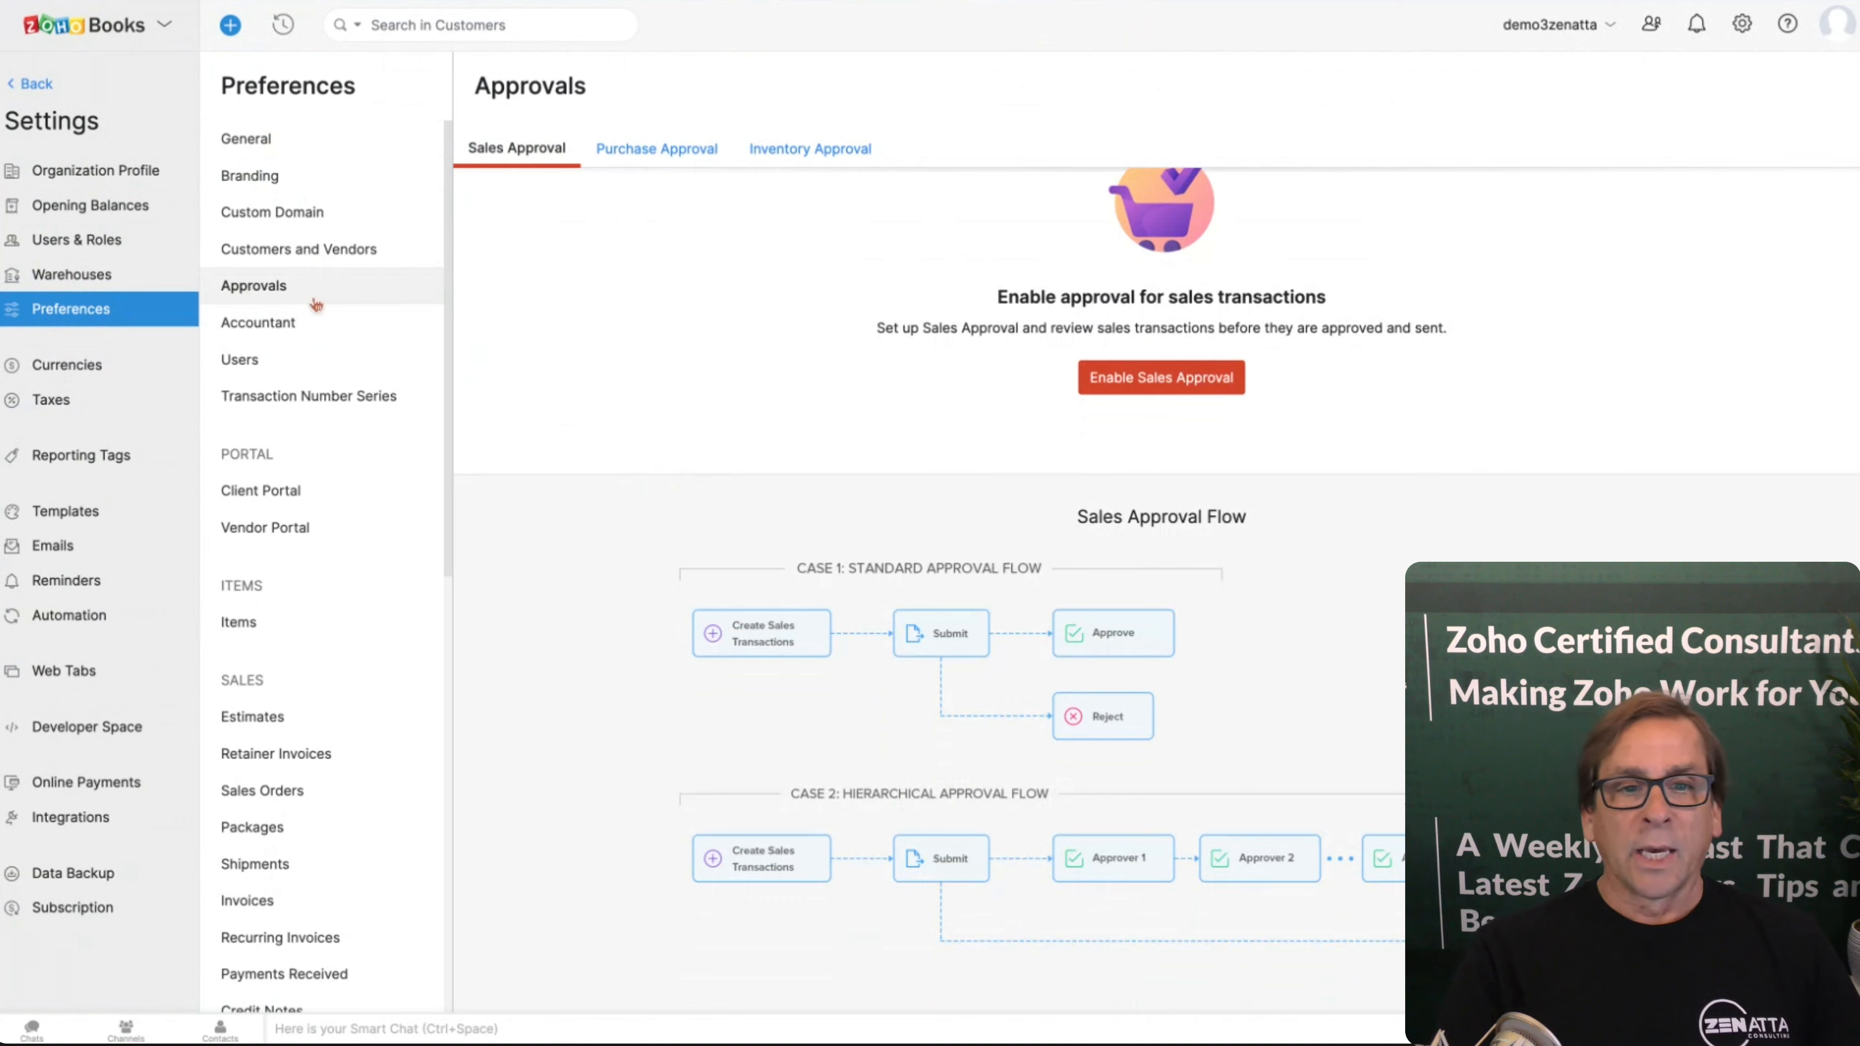
Step: Keep Prepaid Expenses as the vendor advance account and check the Chart of Accounts custom fields
left_click(258, 322)
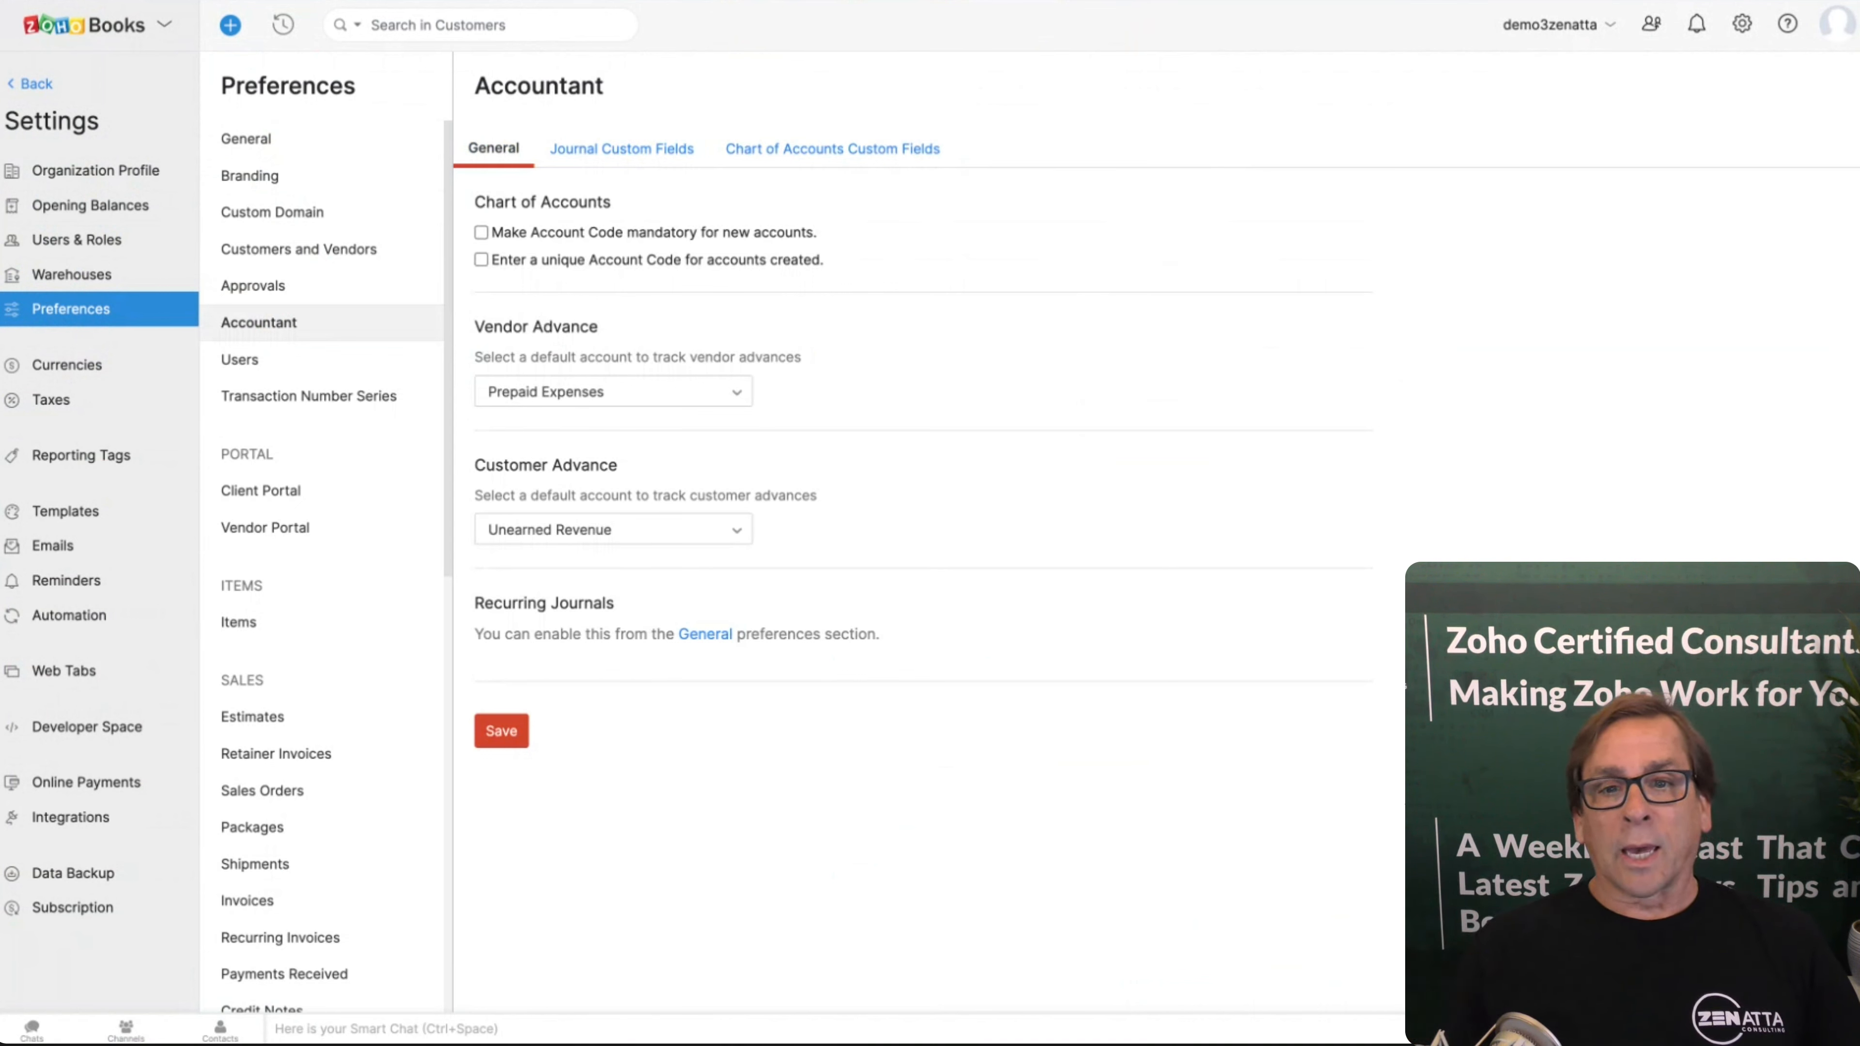
mouse_move(971, 353)
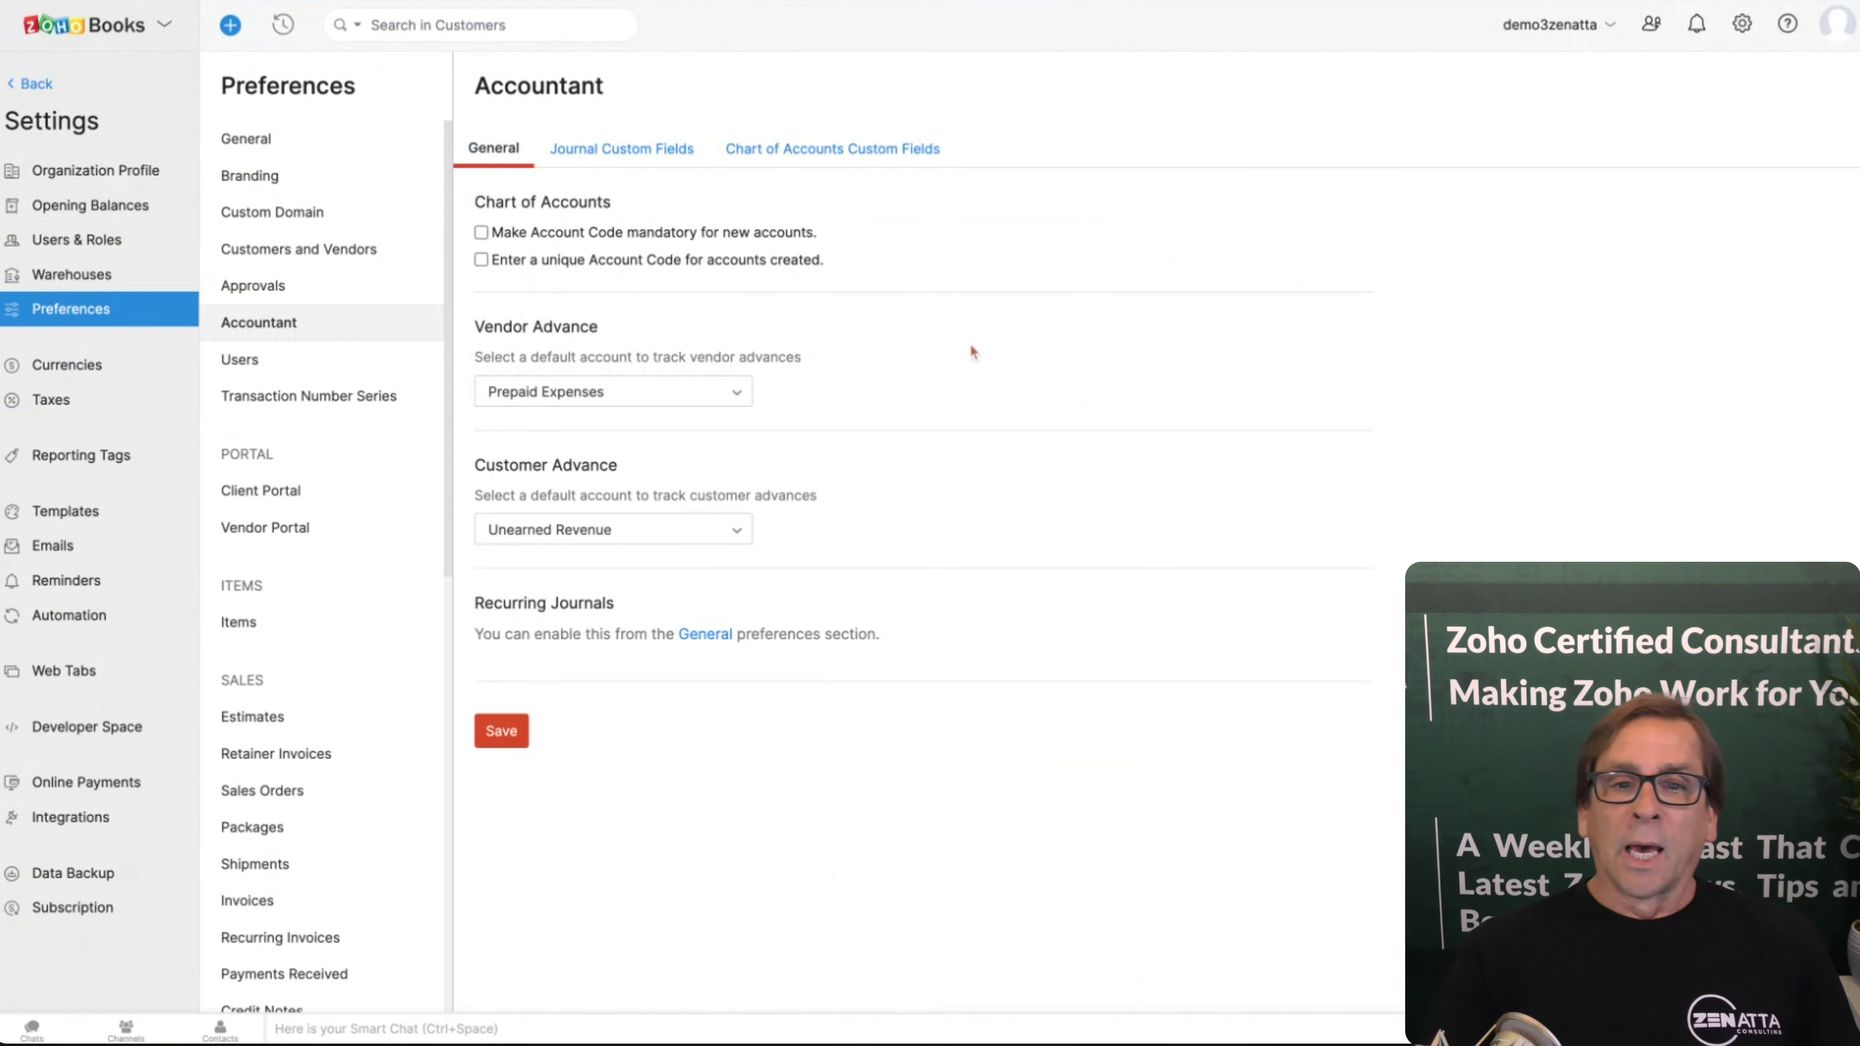
left_click(613, 391)
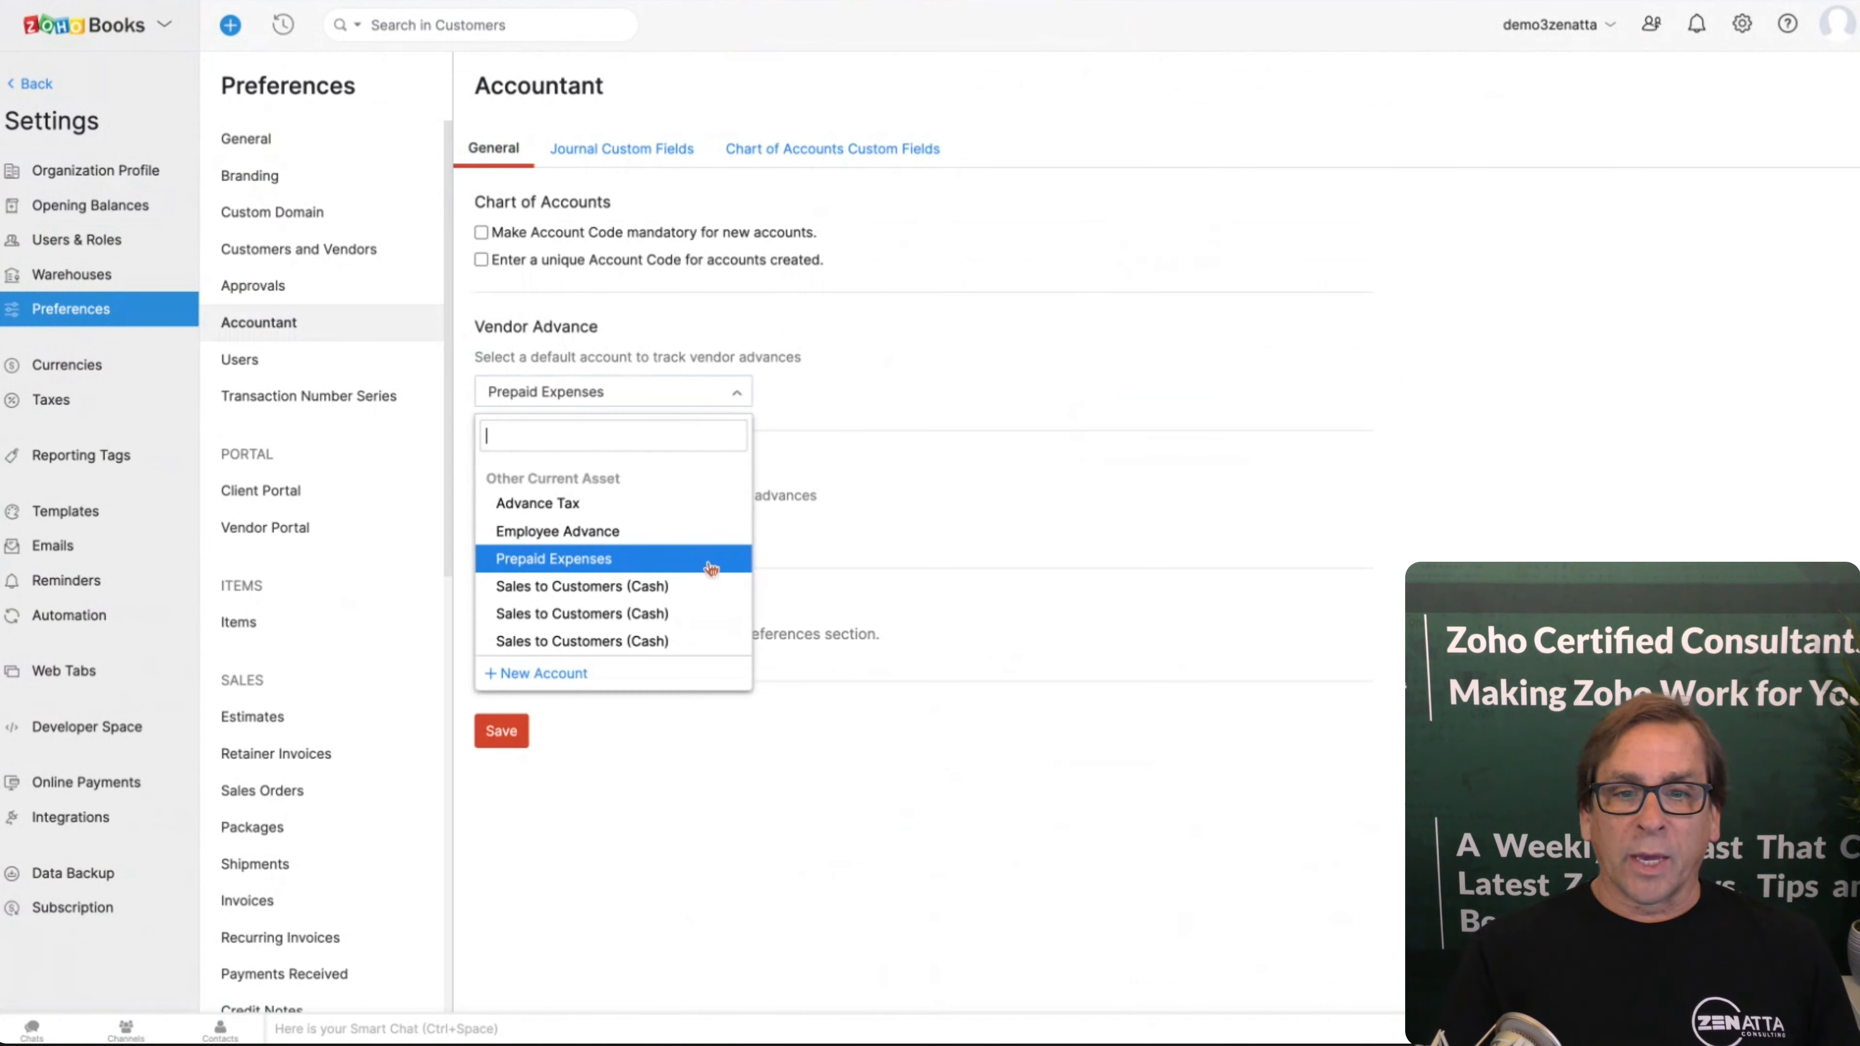
left_click(552, 559)
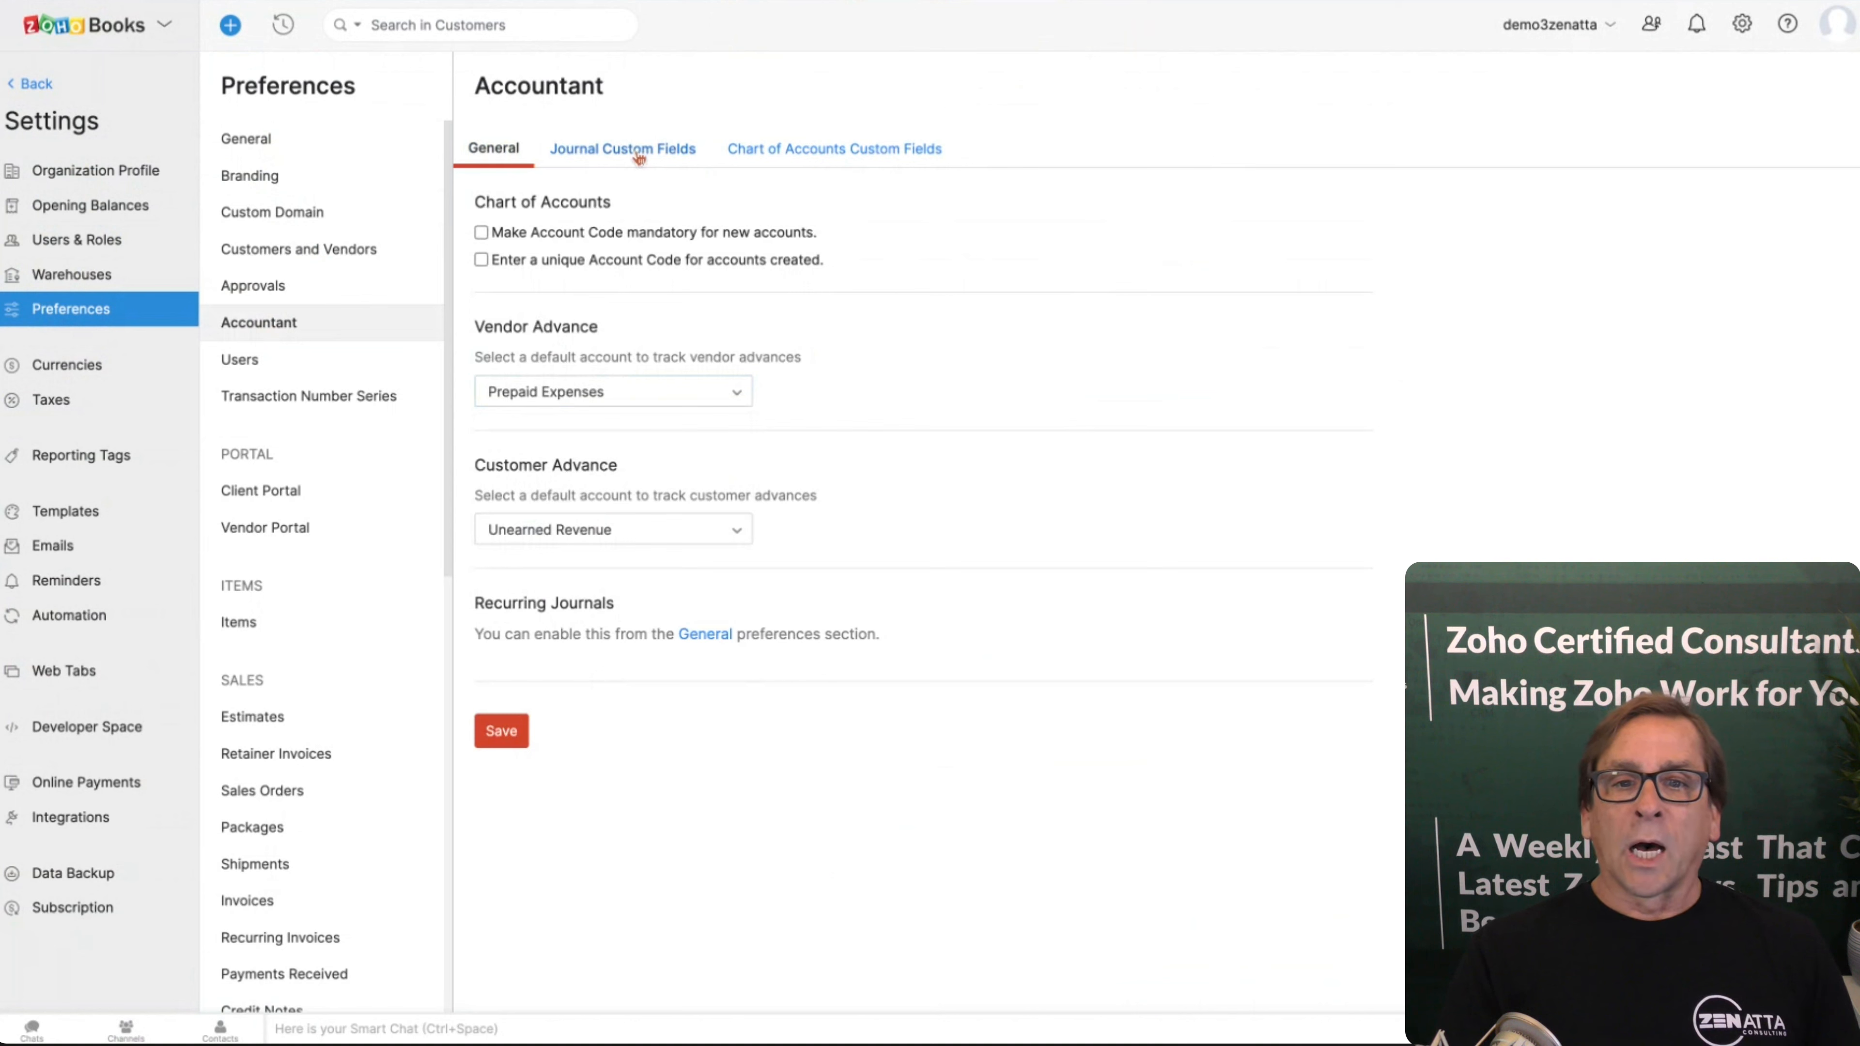
left_click(833, 148)
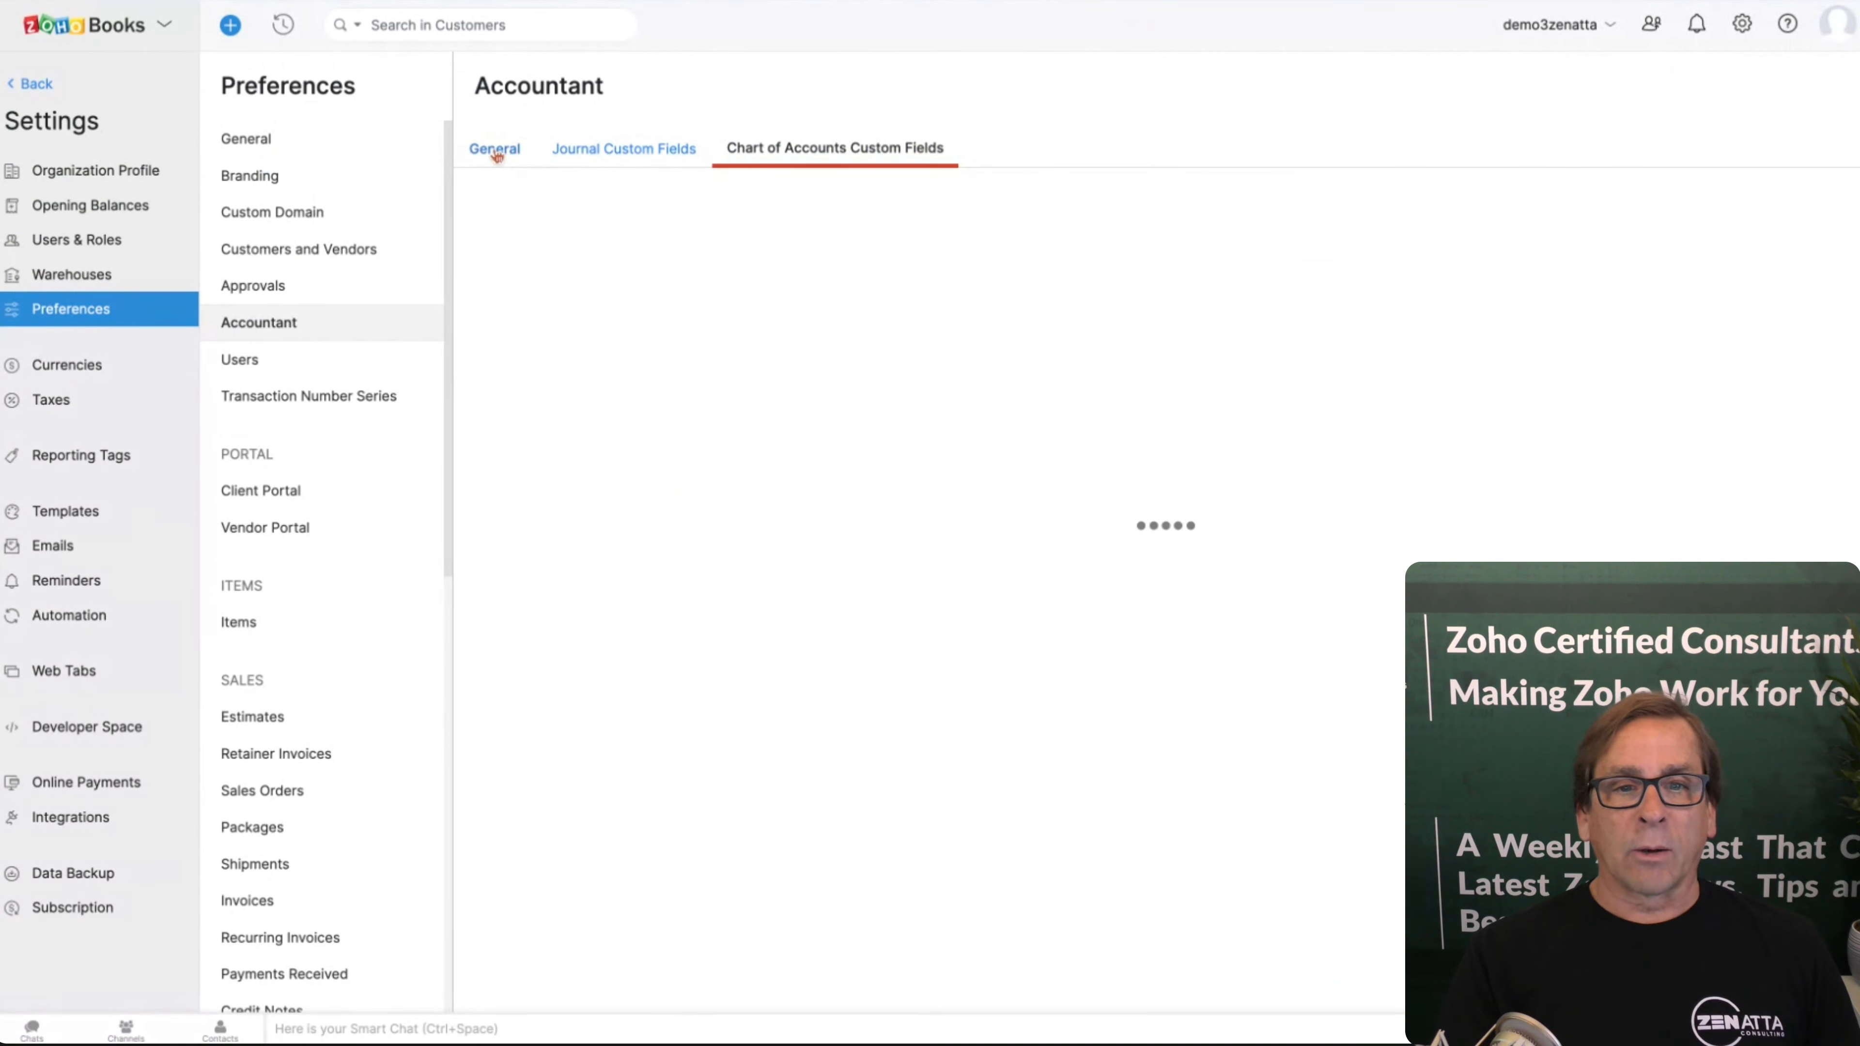
left_click(493, 148)
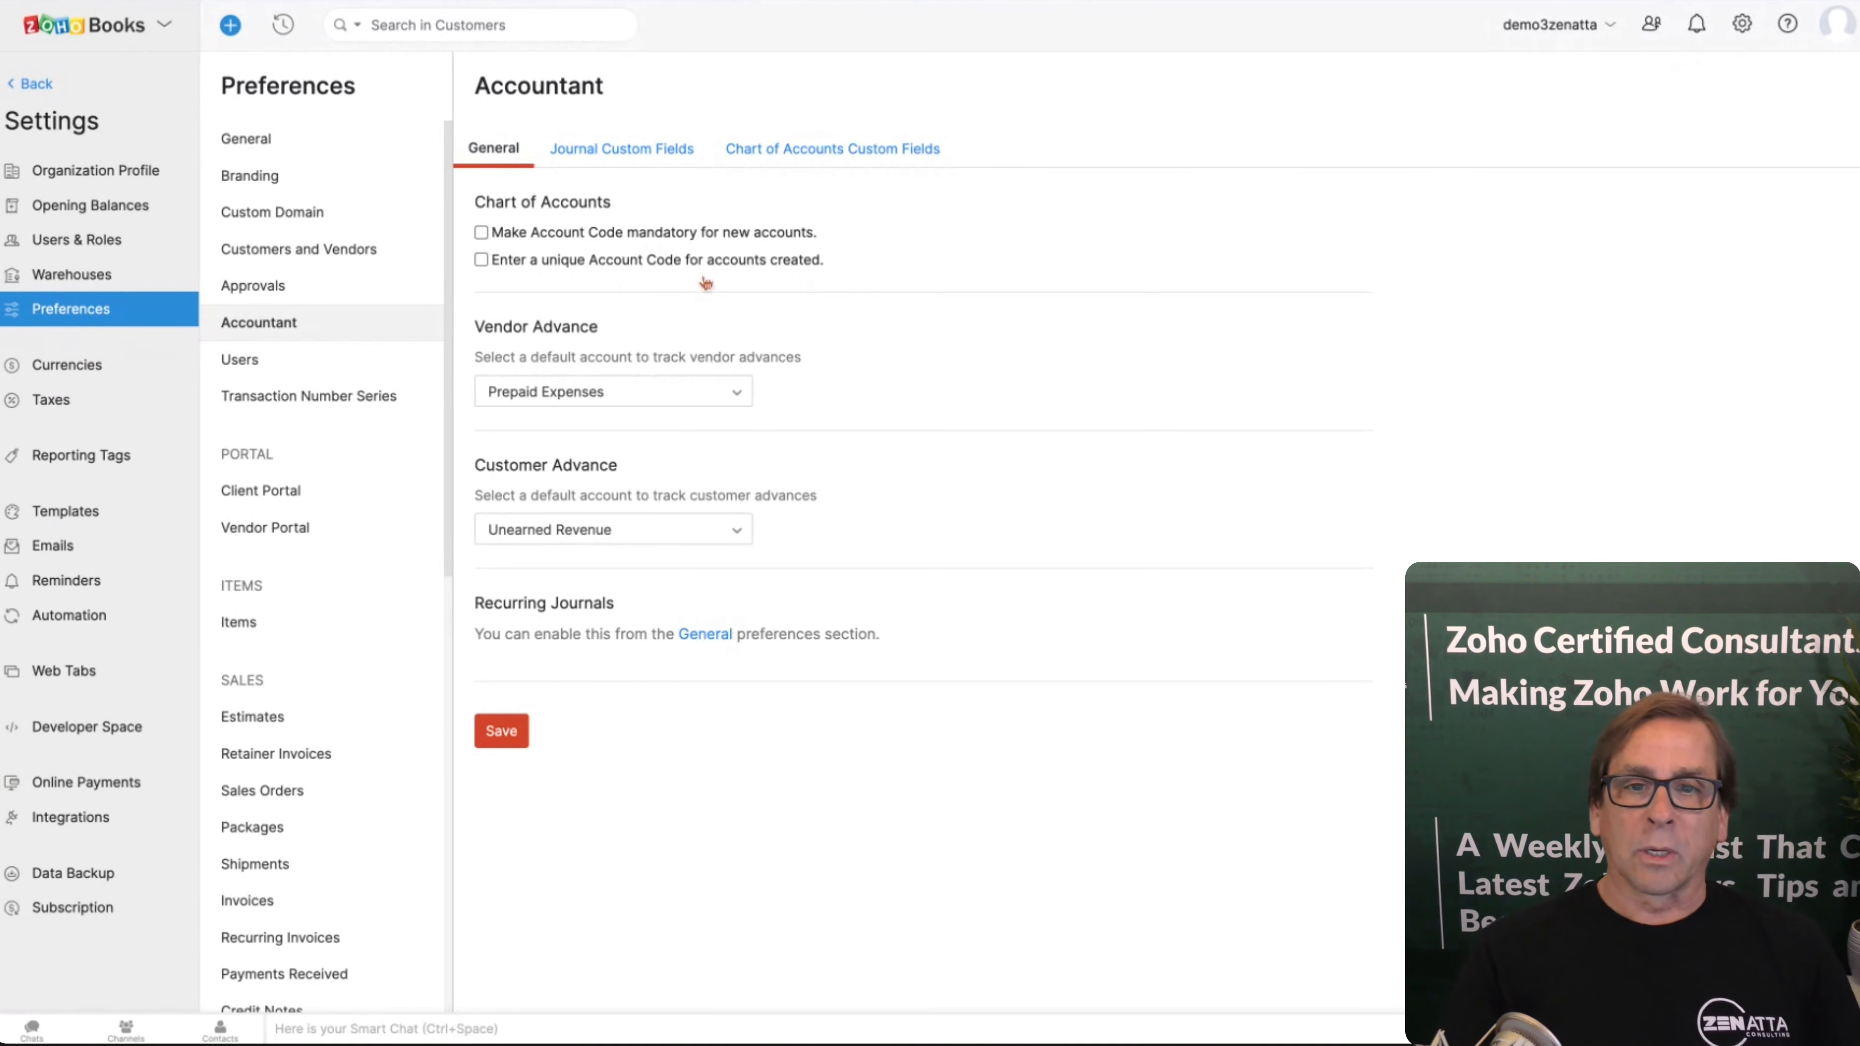
Step: View the Users preferences and their empty Field Customization list
left_click(239, 360)
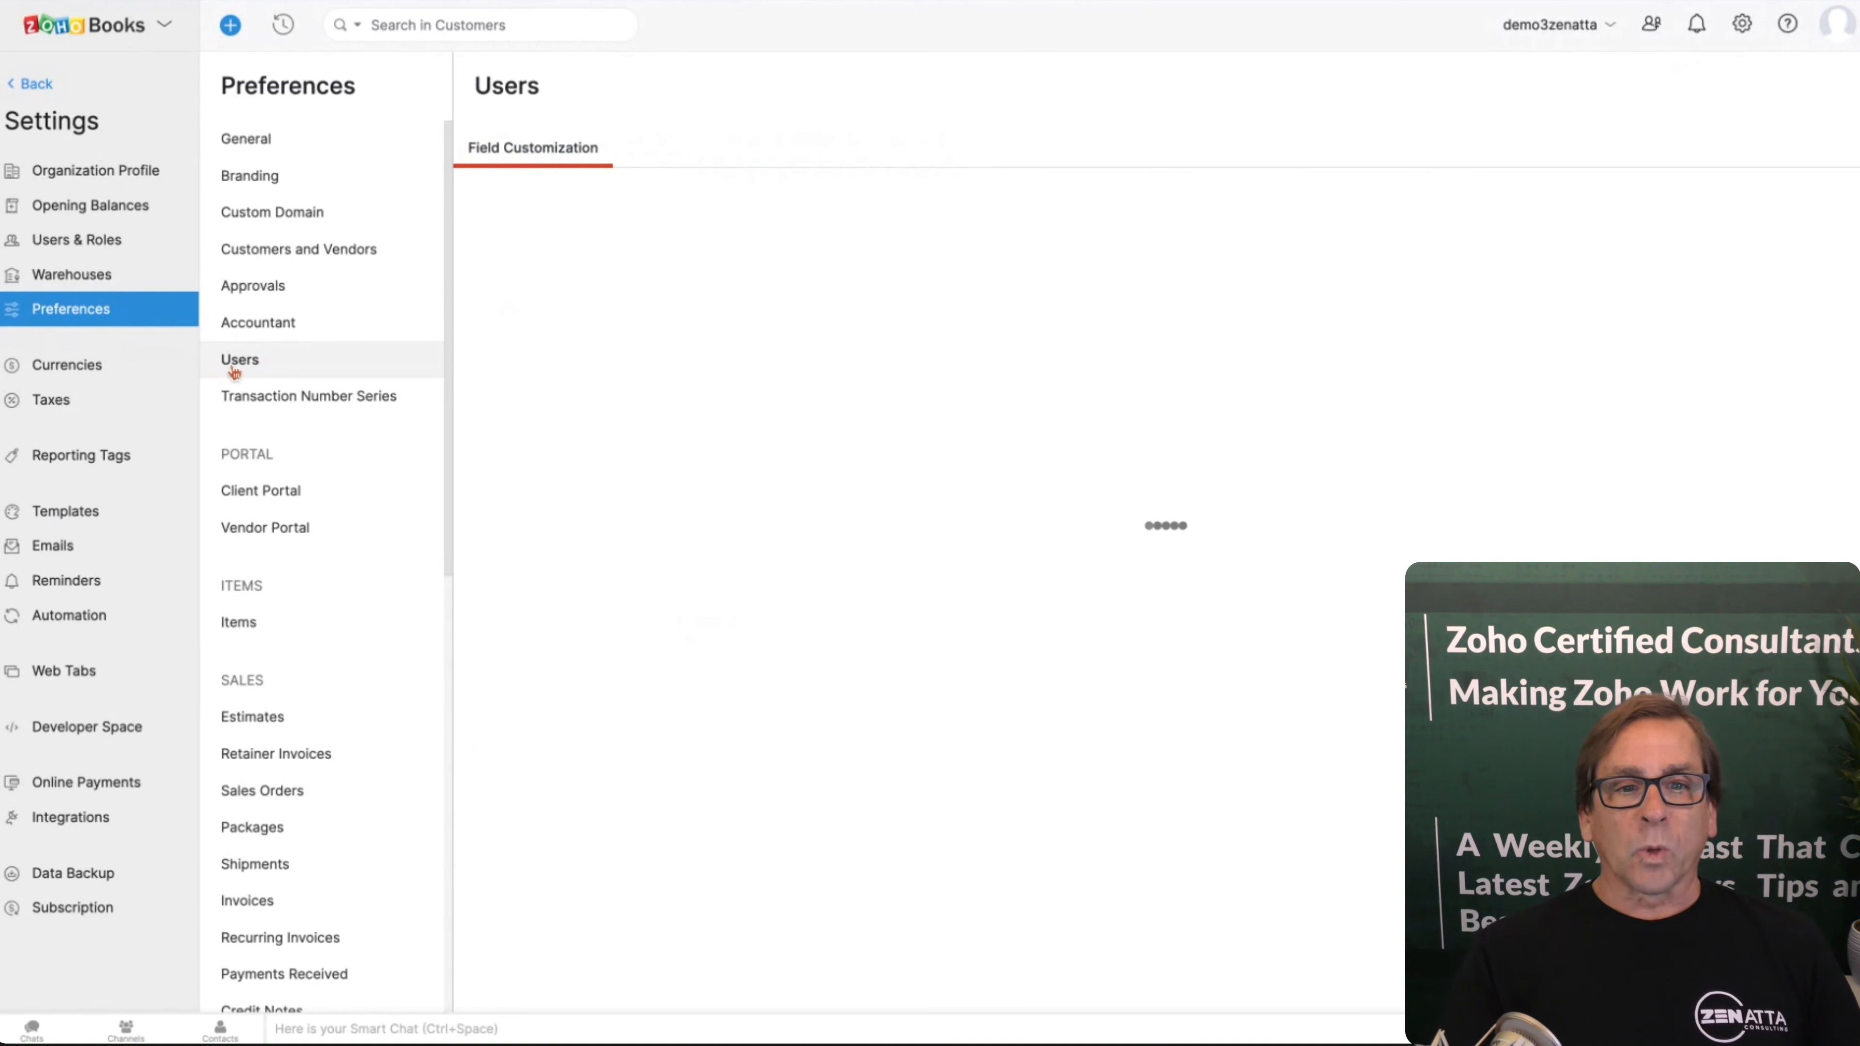
left_click(239, 360)
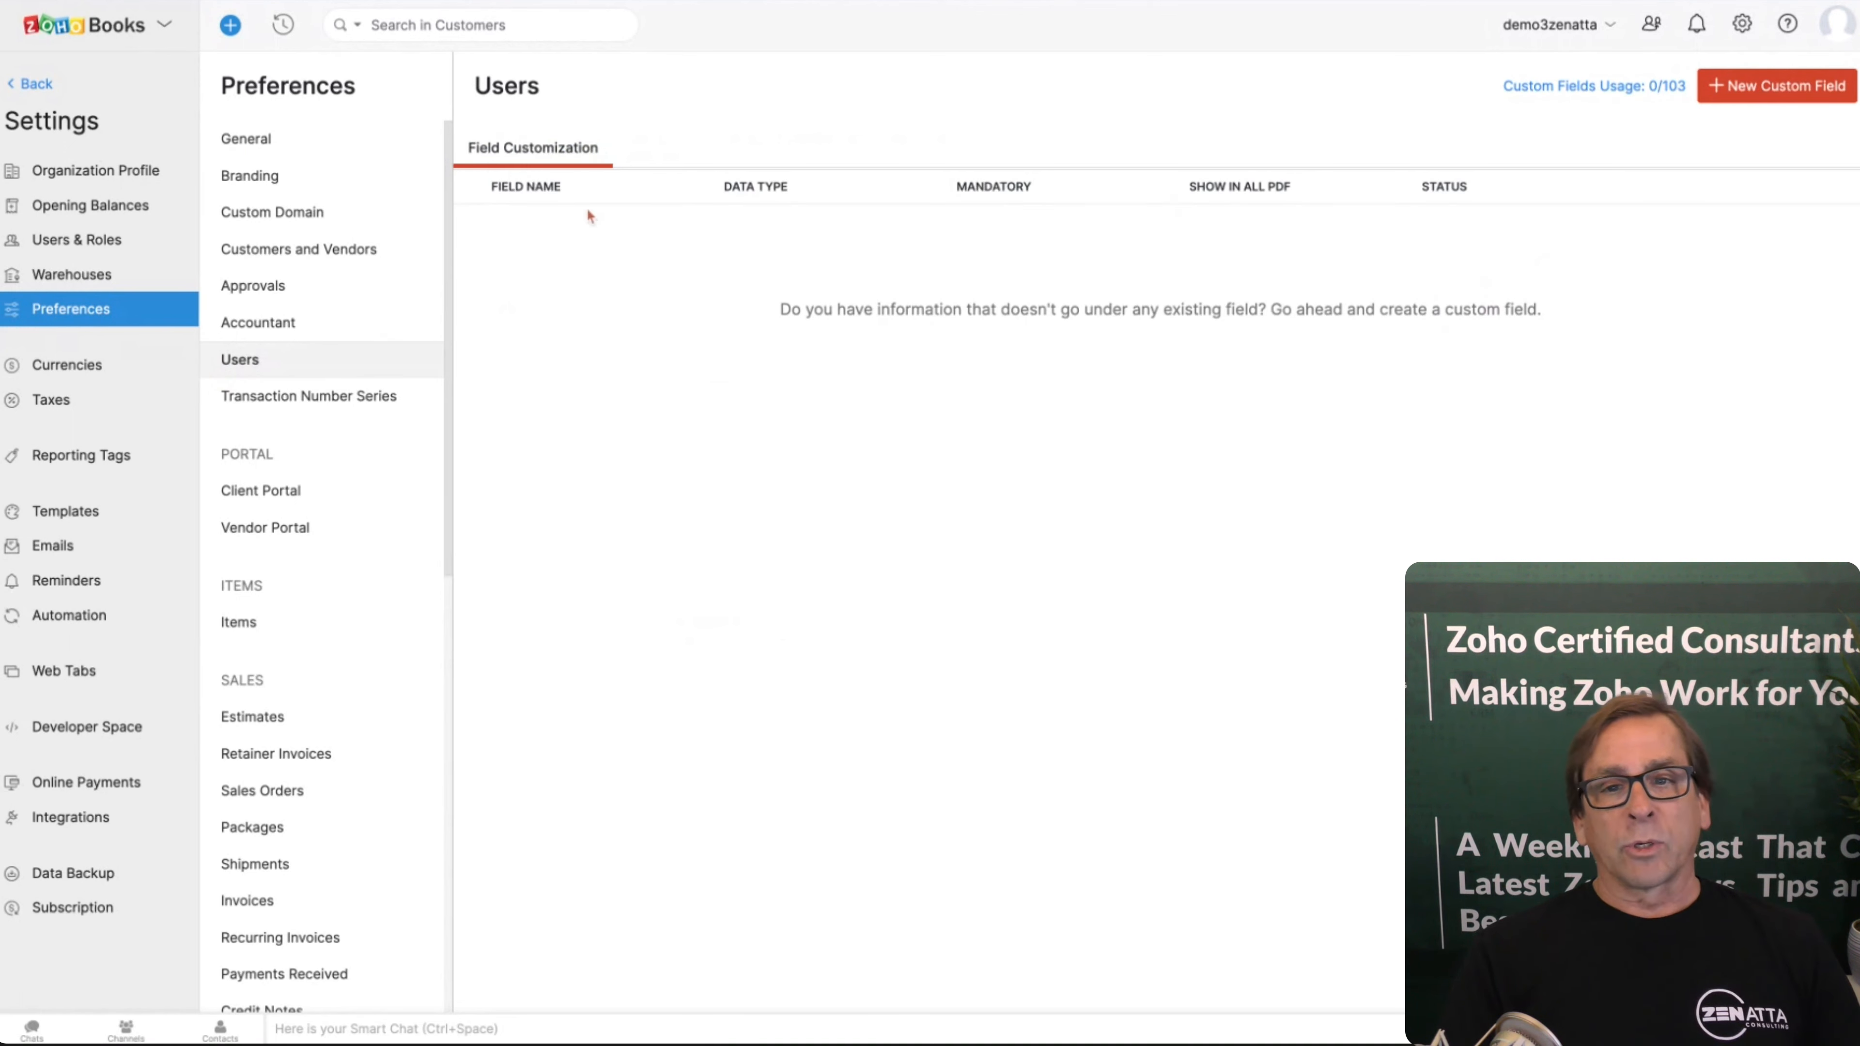
mouse_move(1068, 239)
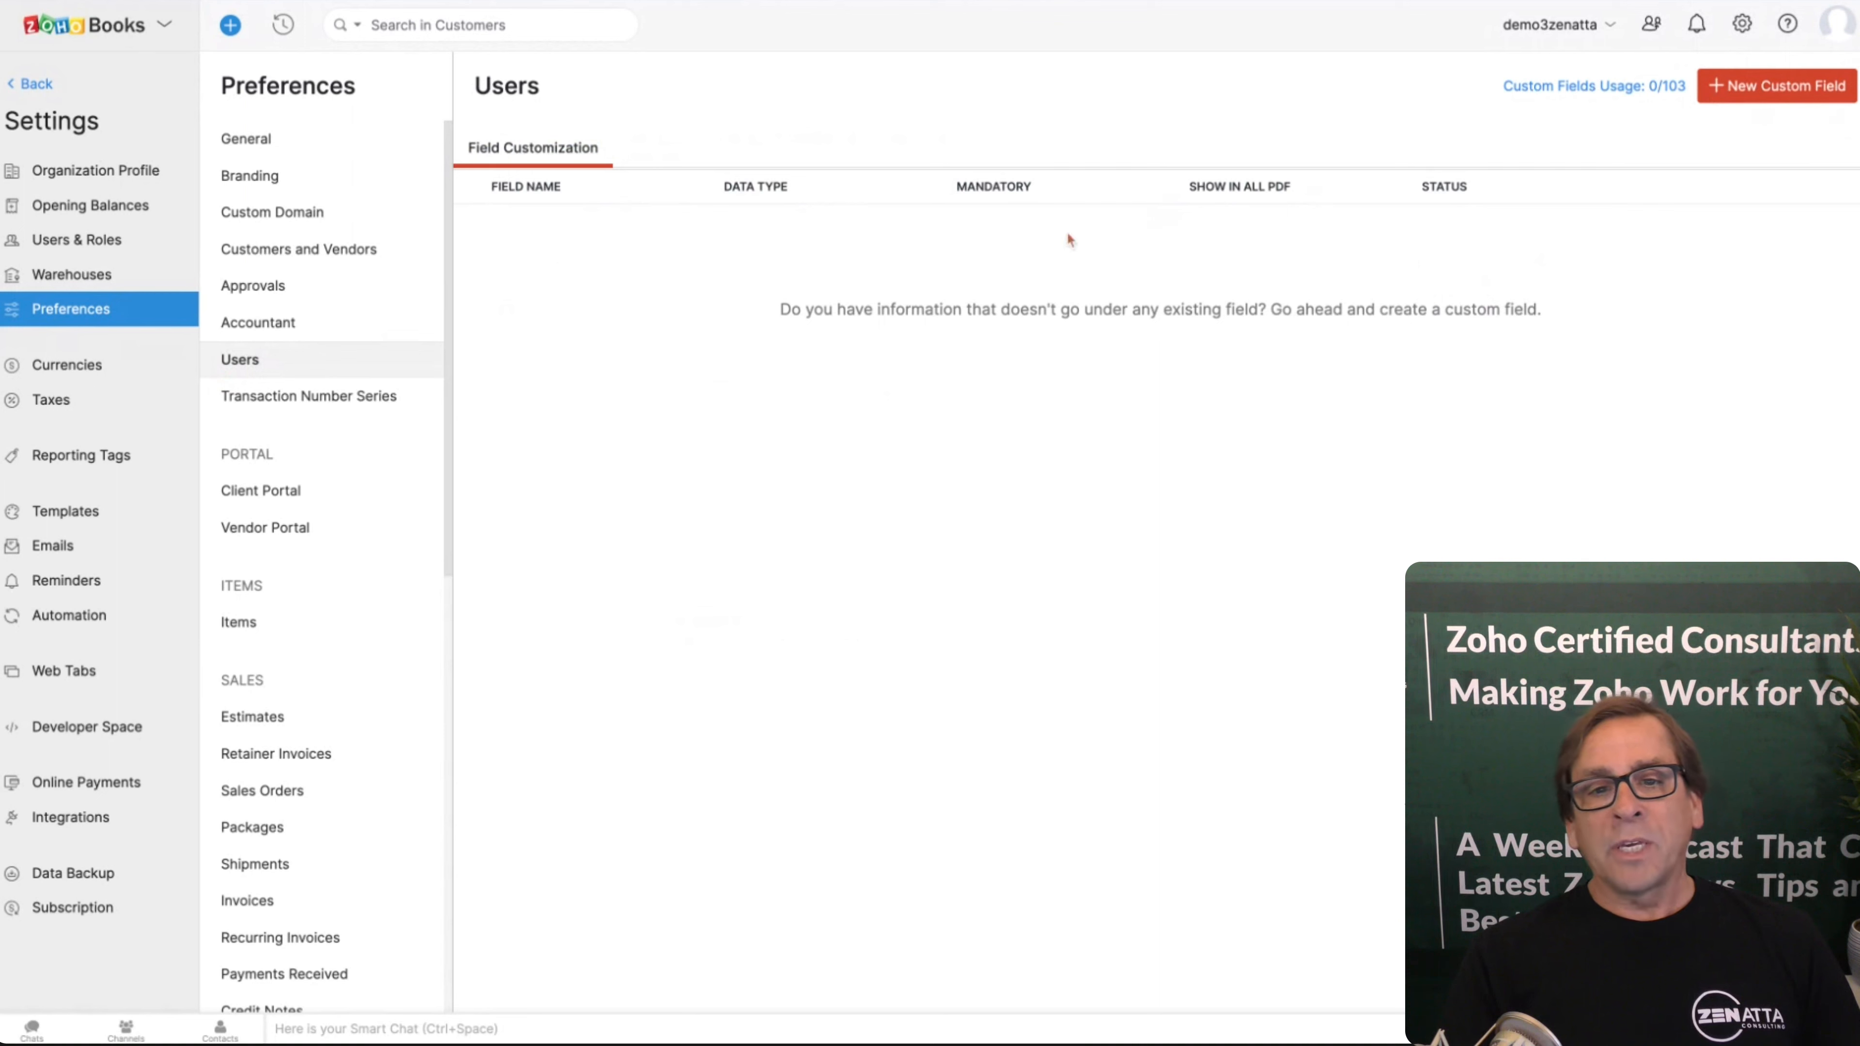
mouse_move(980, 256)
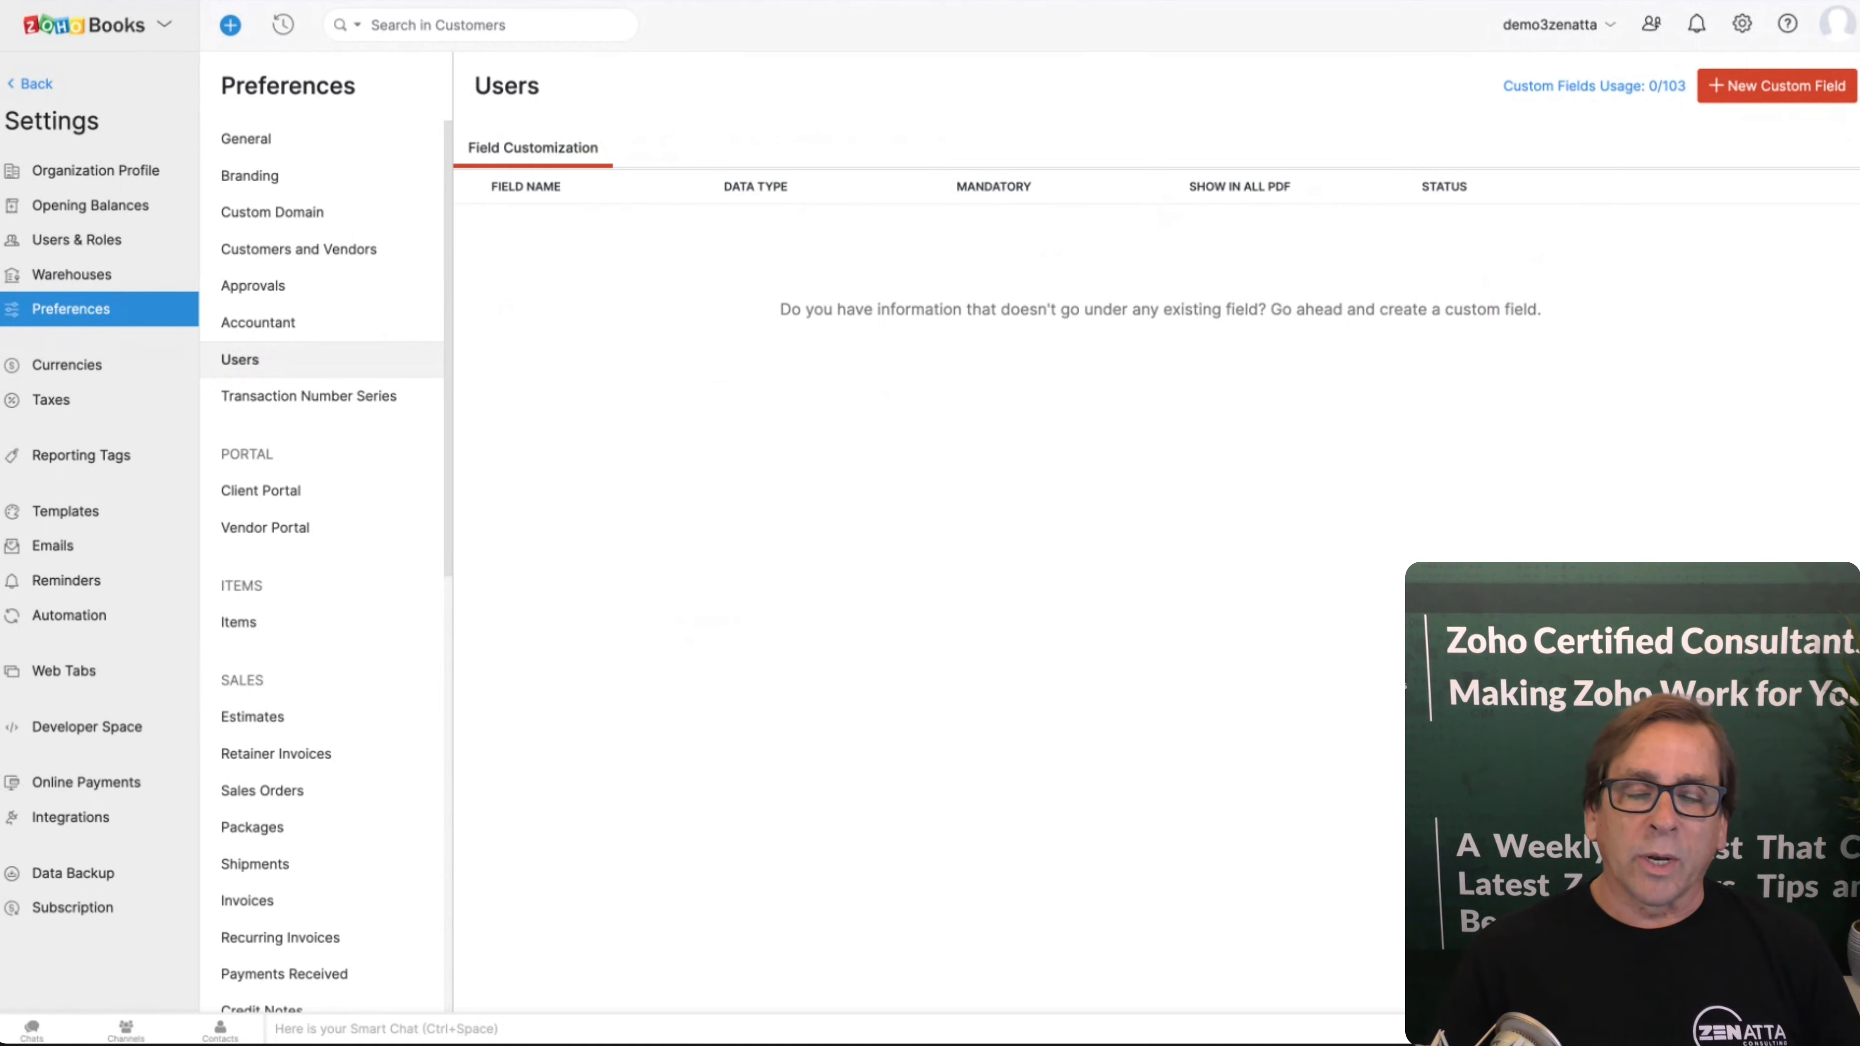
mouse_move(602, 343)
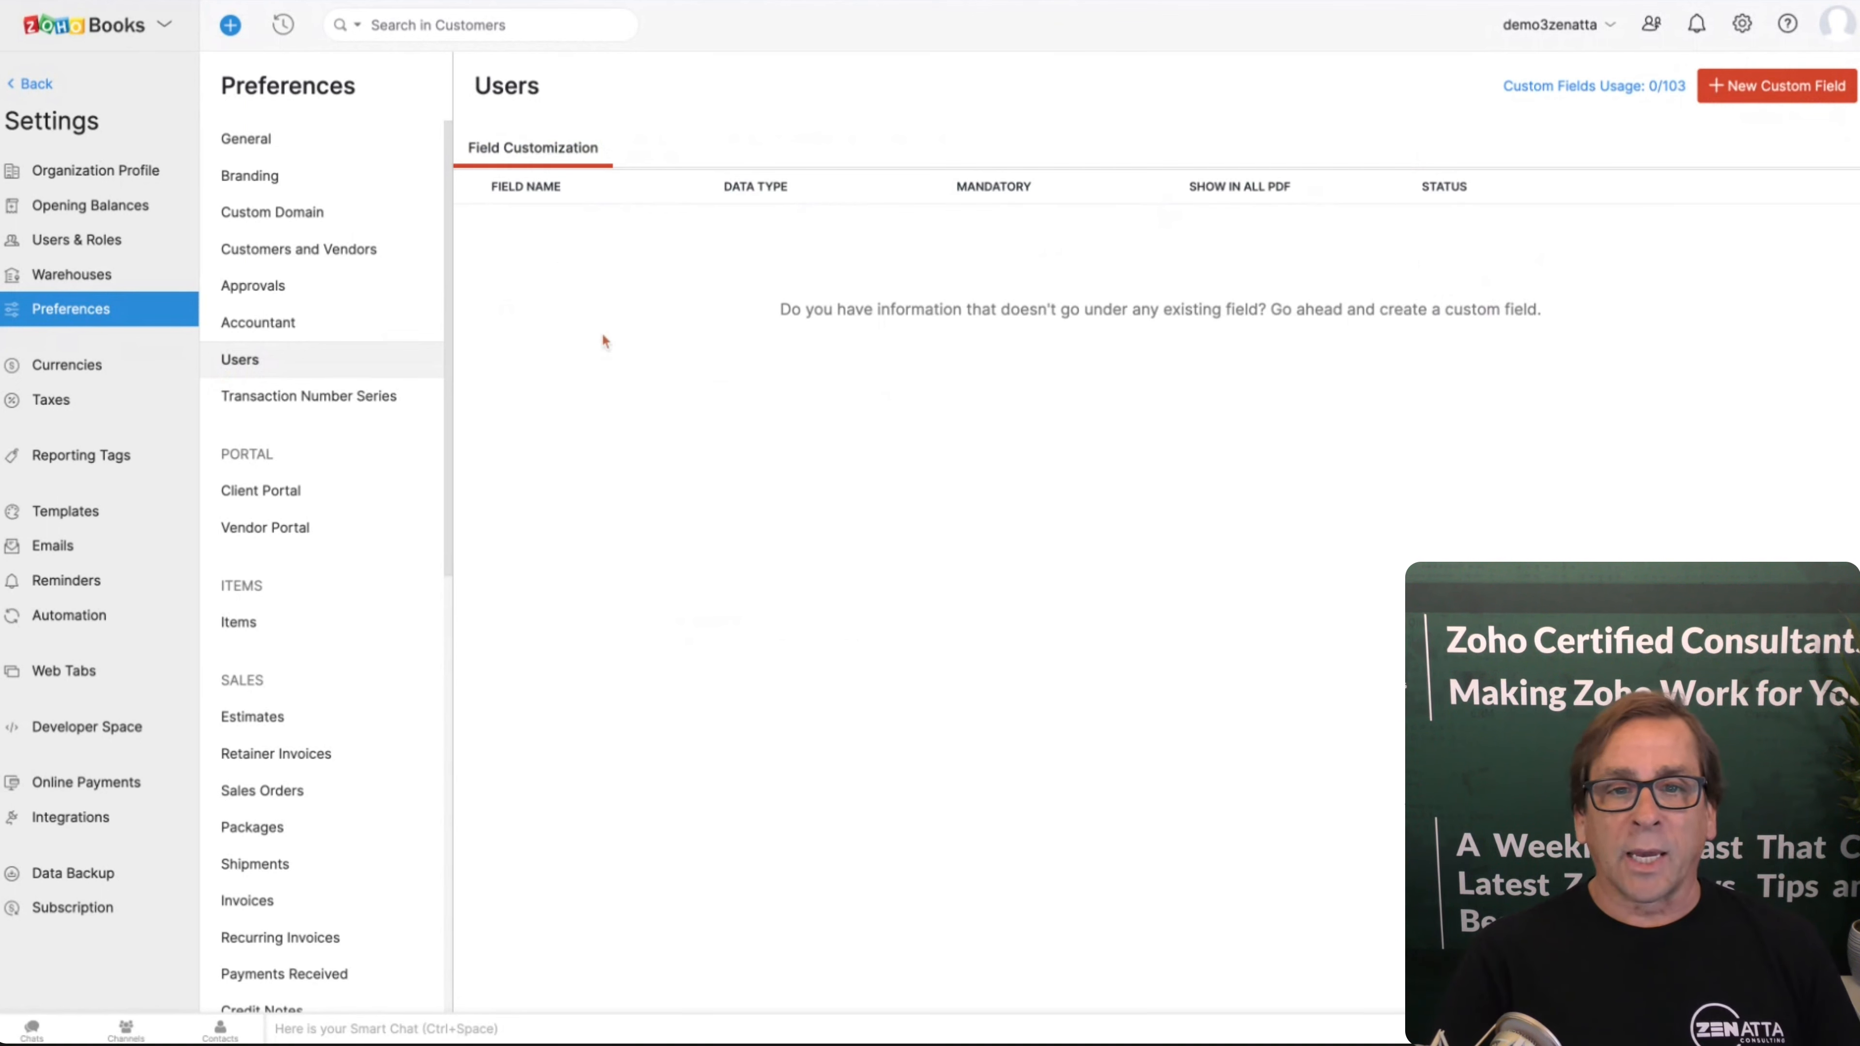
Step: View the Transaction Number Series preferences, leaving multiple series disabled
left_click(307, 396)
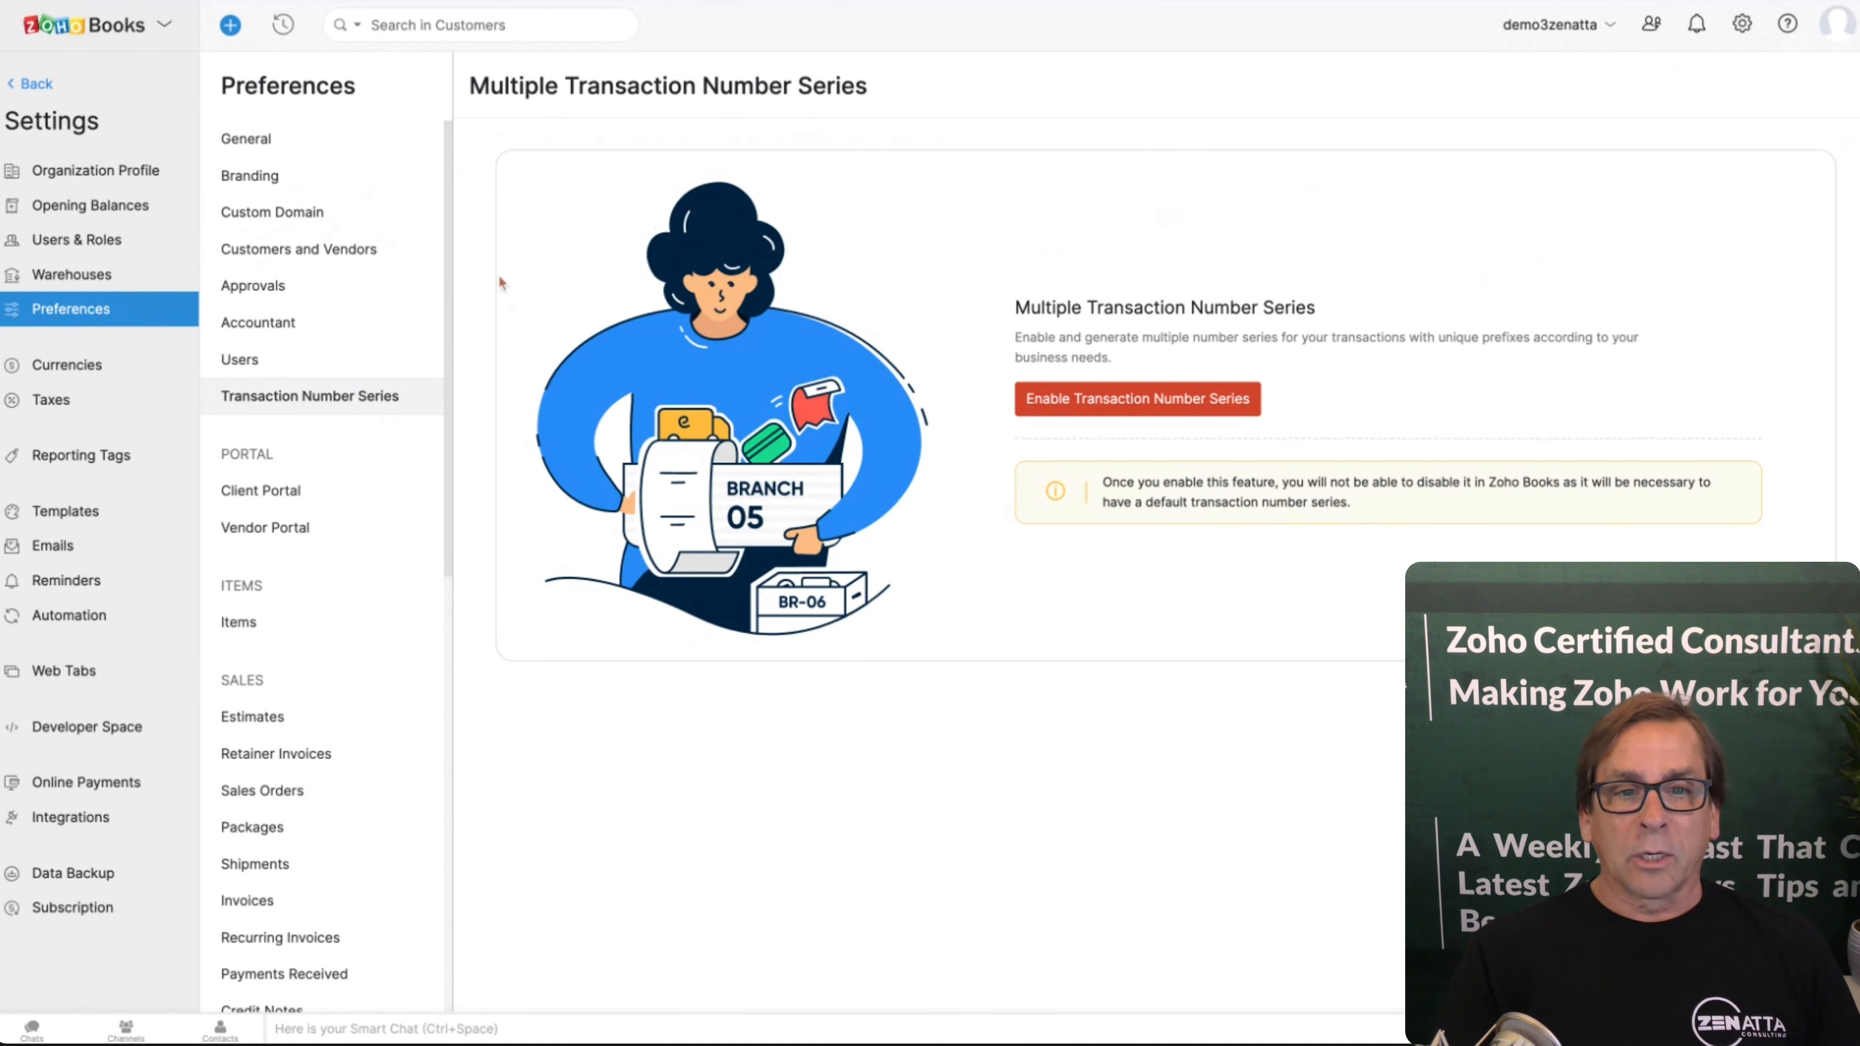
Step: Look over the Client Portal and Vendor Portal settings, then move to Items
left_click(261, 490)
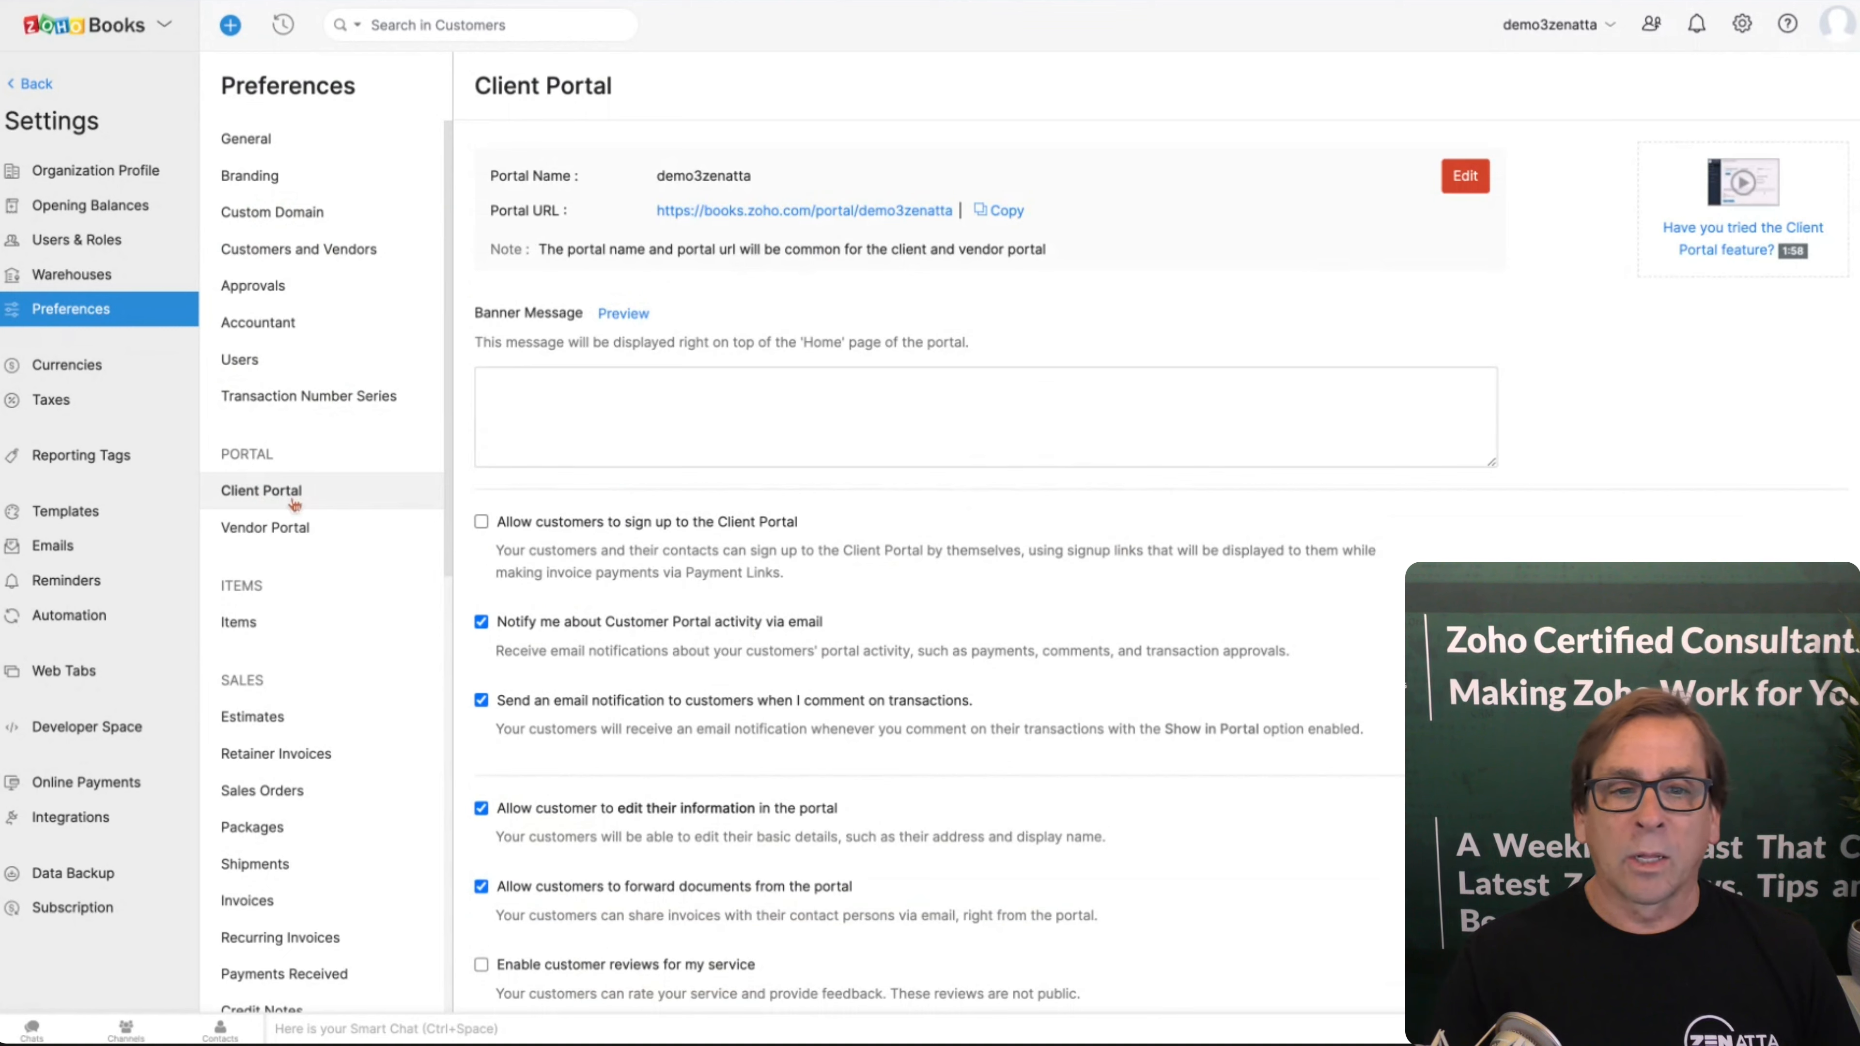
left_click(264, 527)
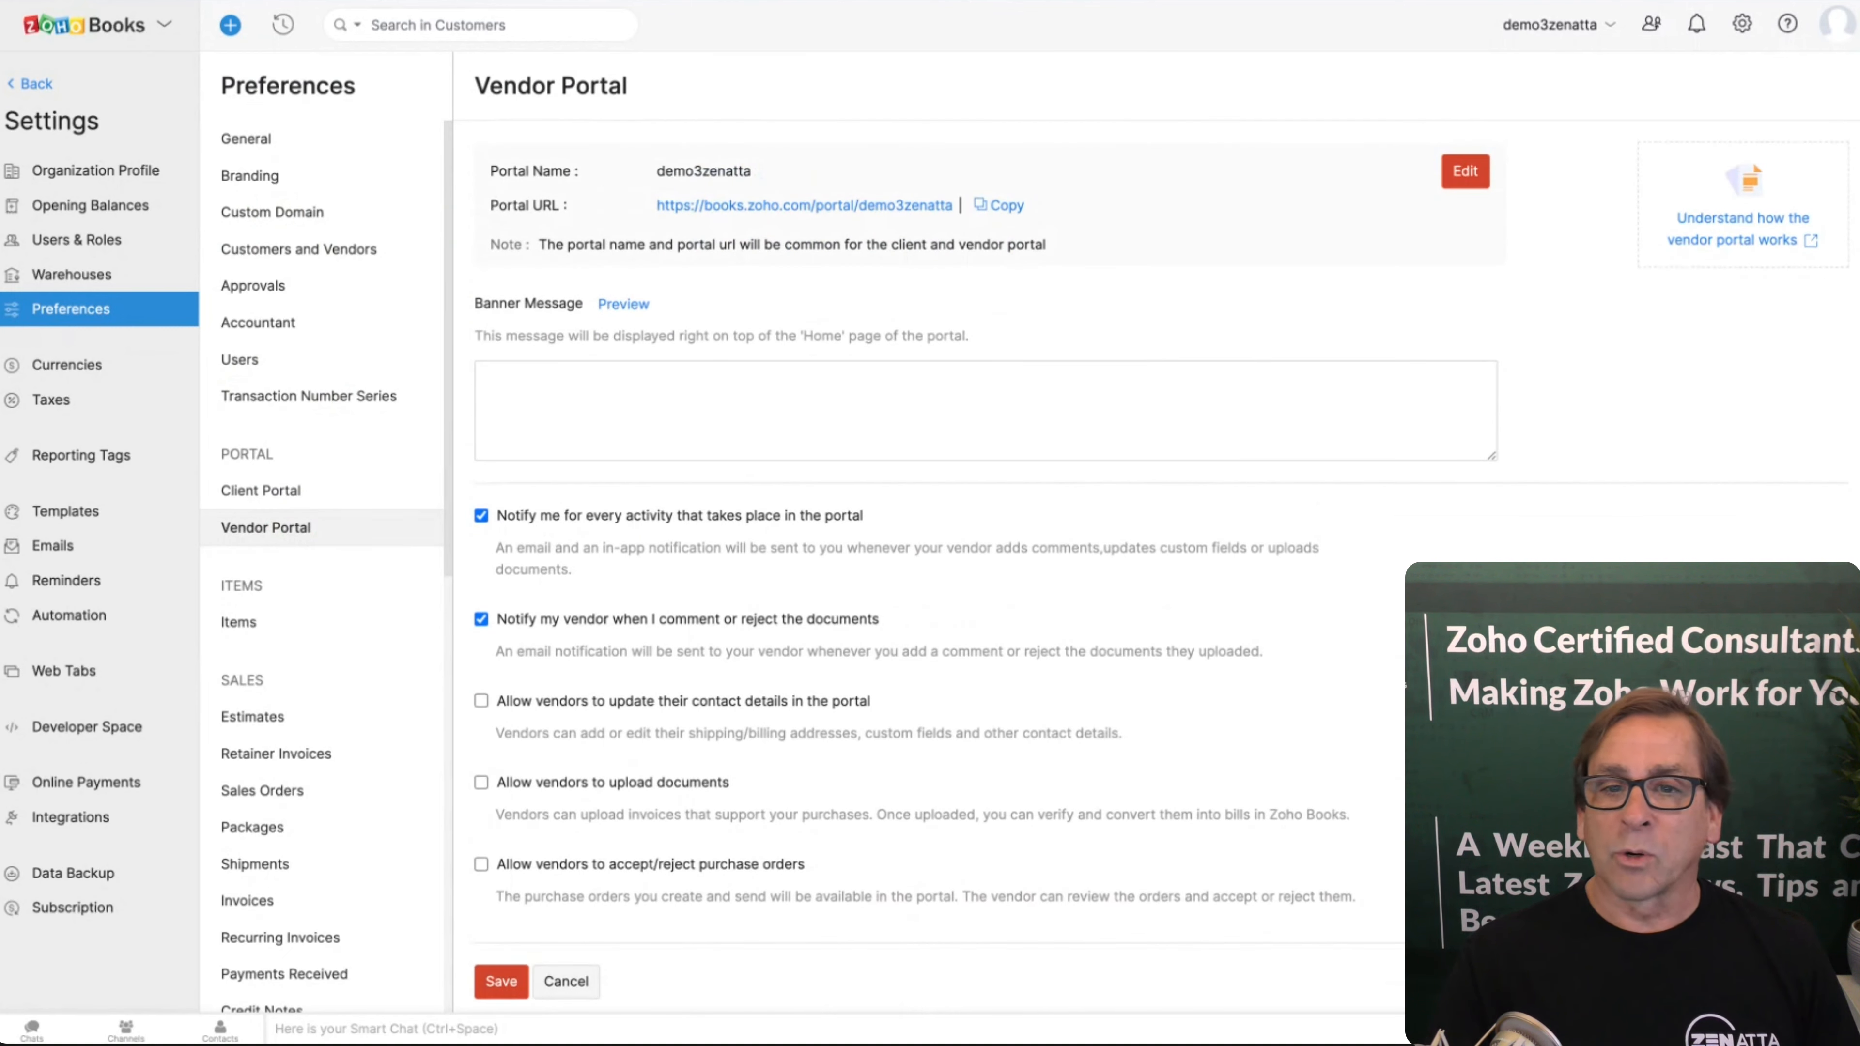
scroll("down", 3)
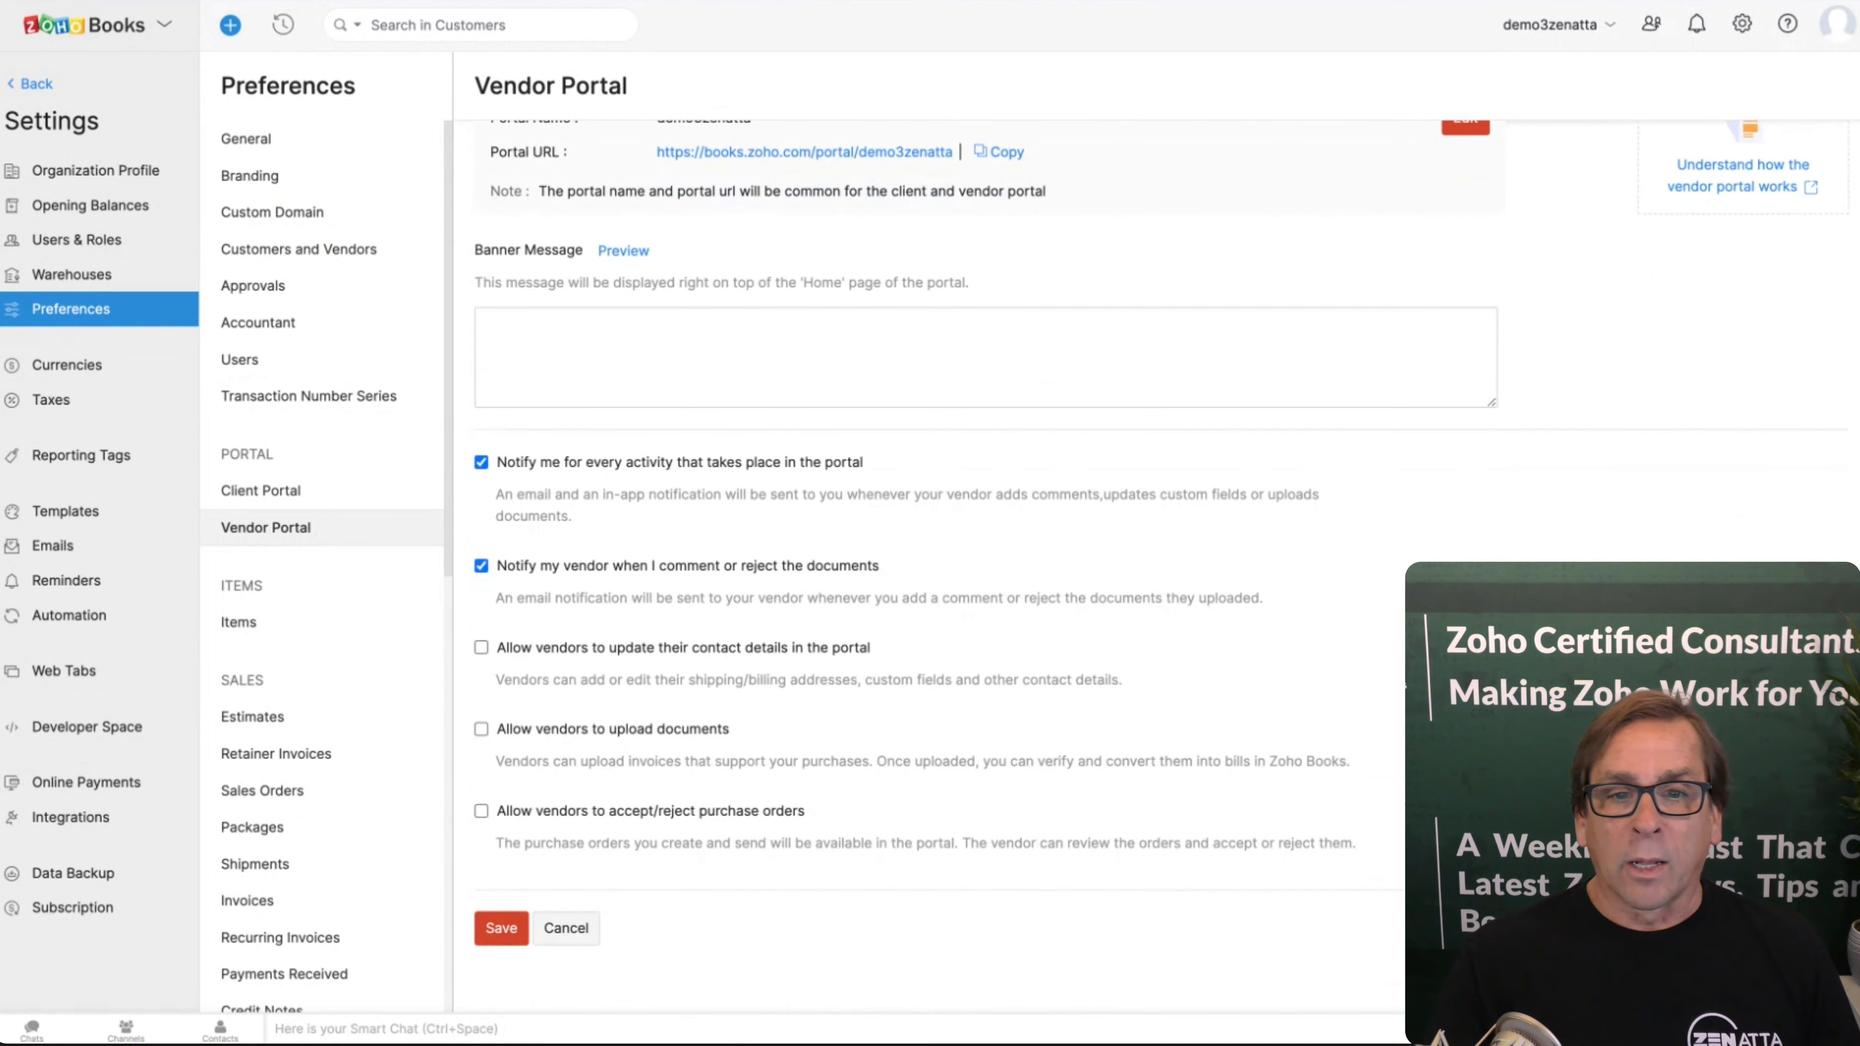
left_click(238, 622)
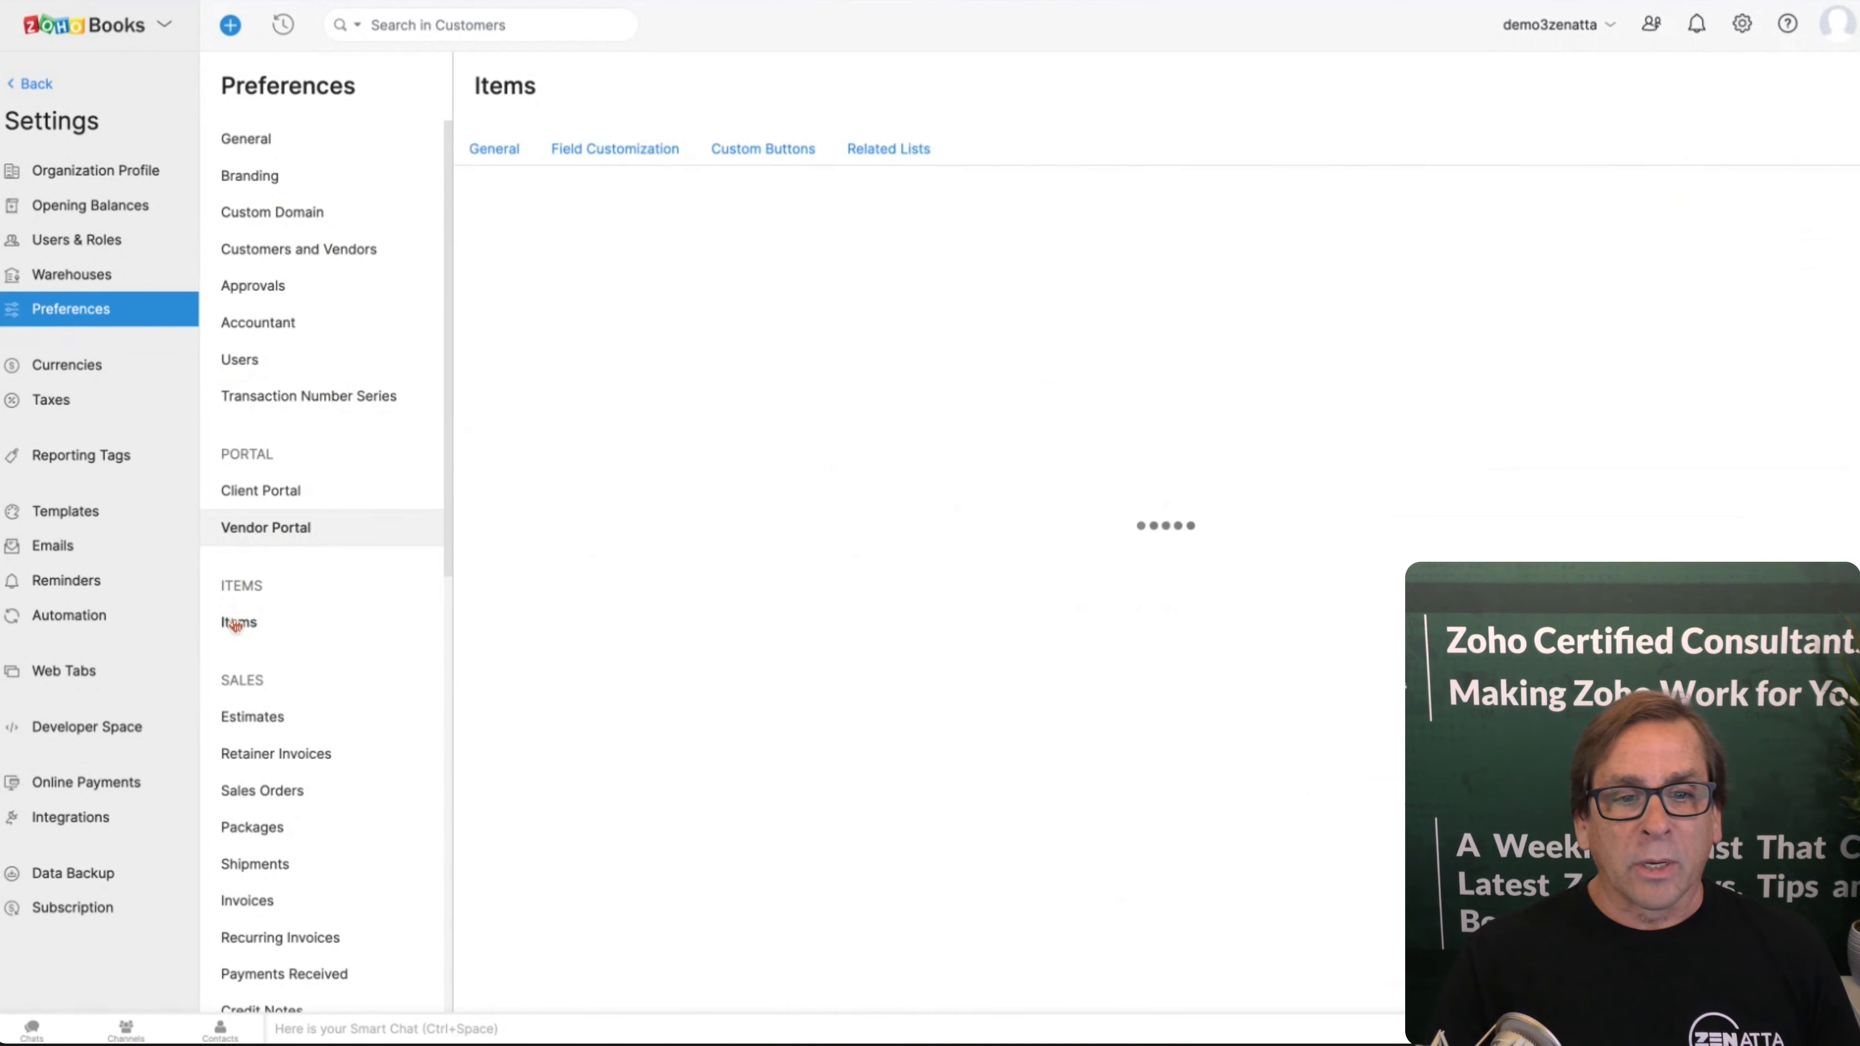
Step: Keep lb as the weight unit and review inventory tracking, enabled from 27 Jan 2021
left_click(238, 622)
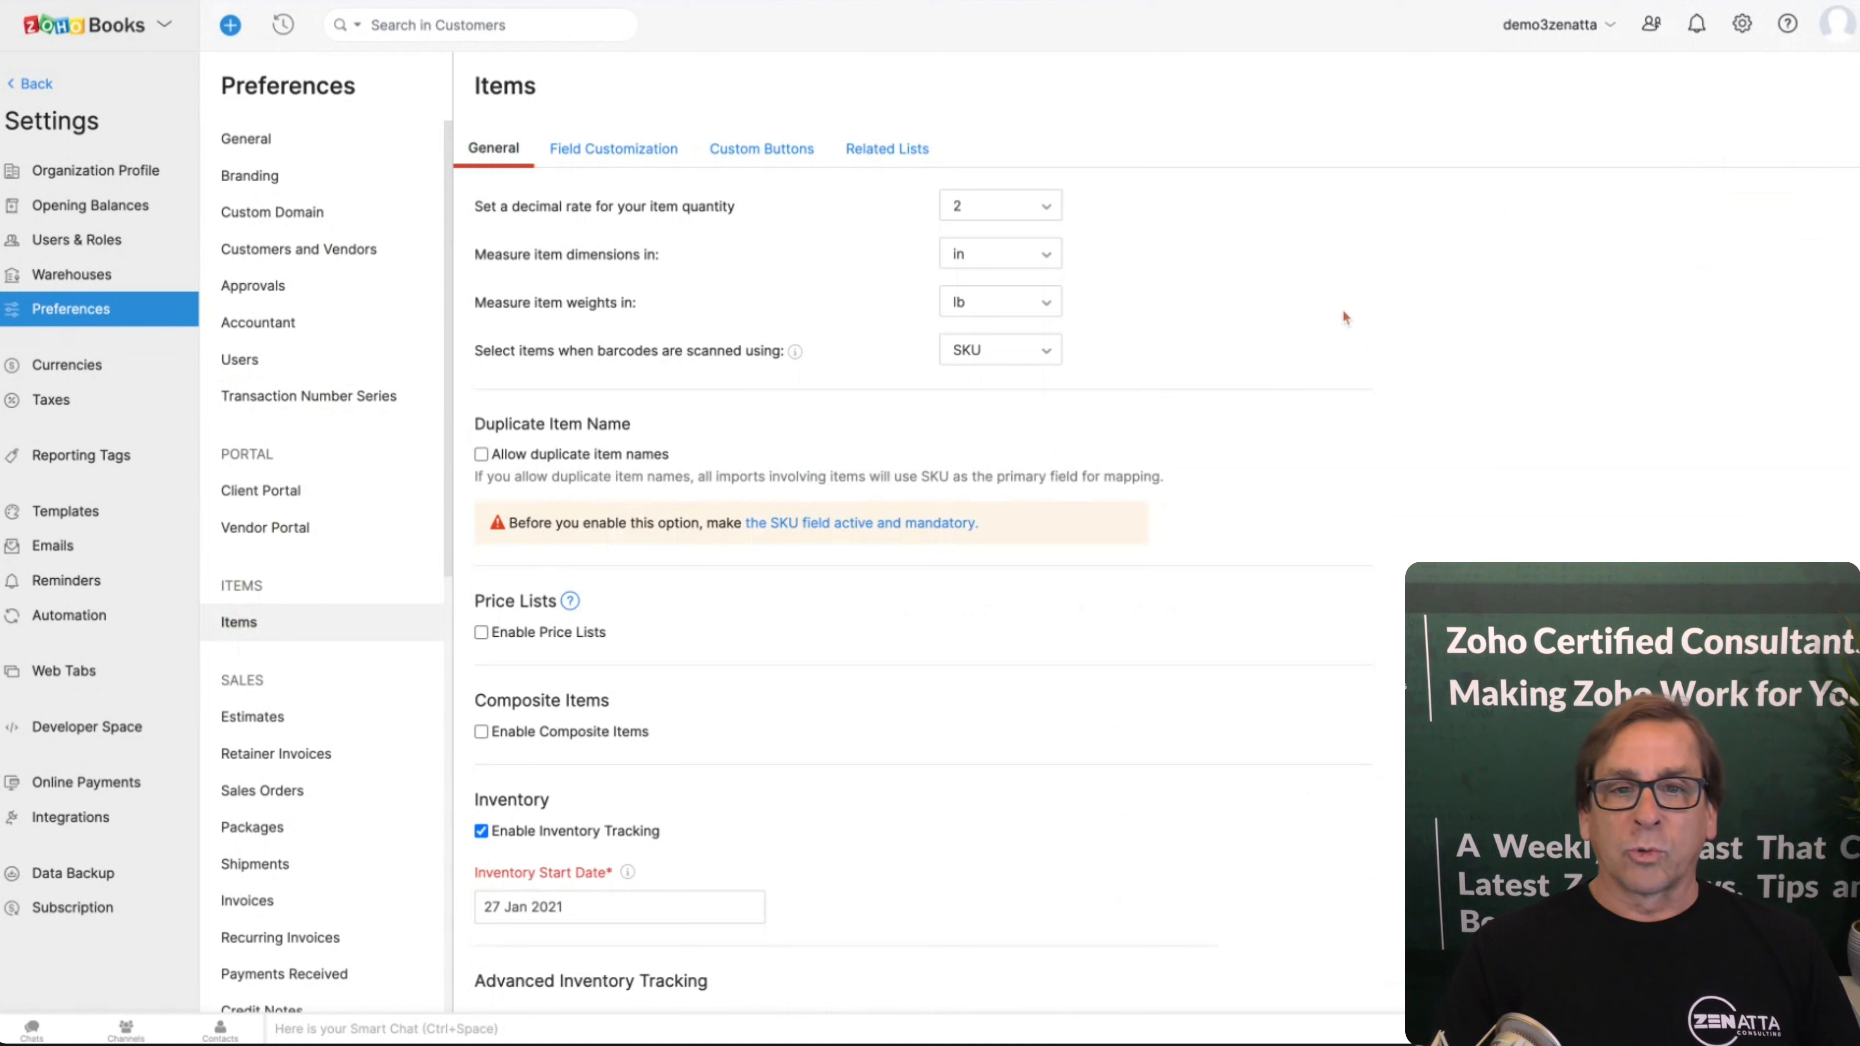
mouse_move(1197, 279)
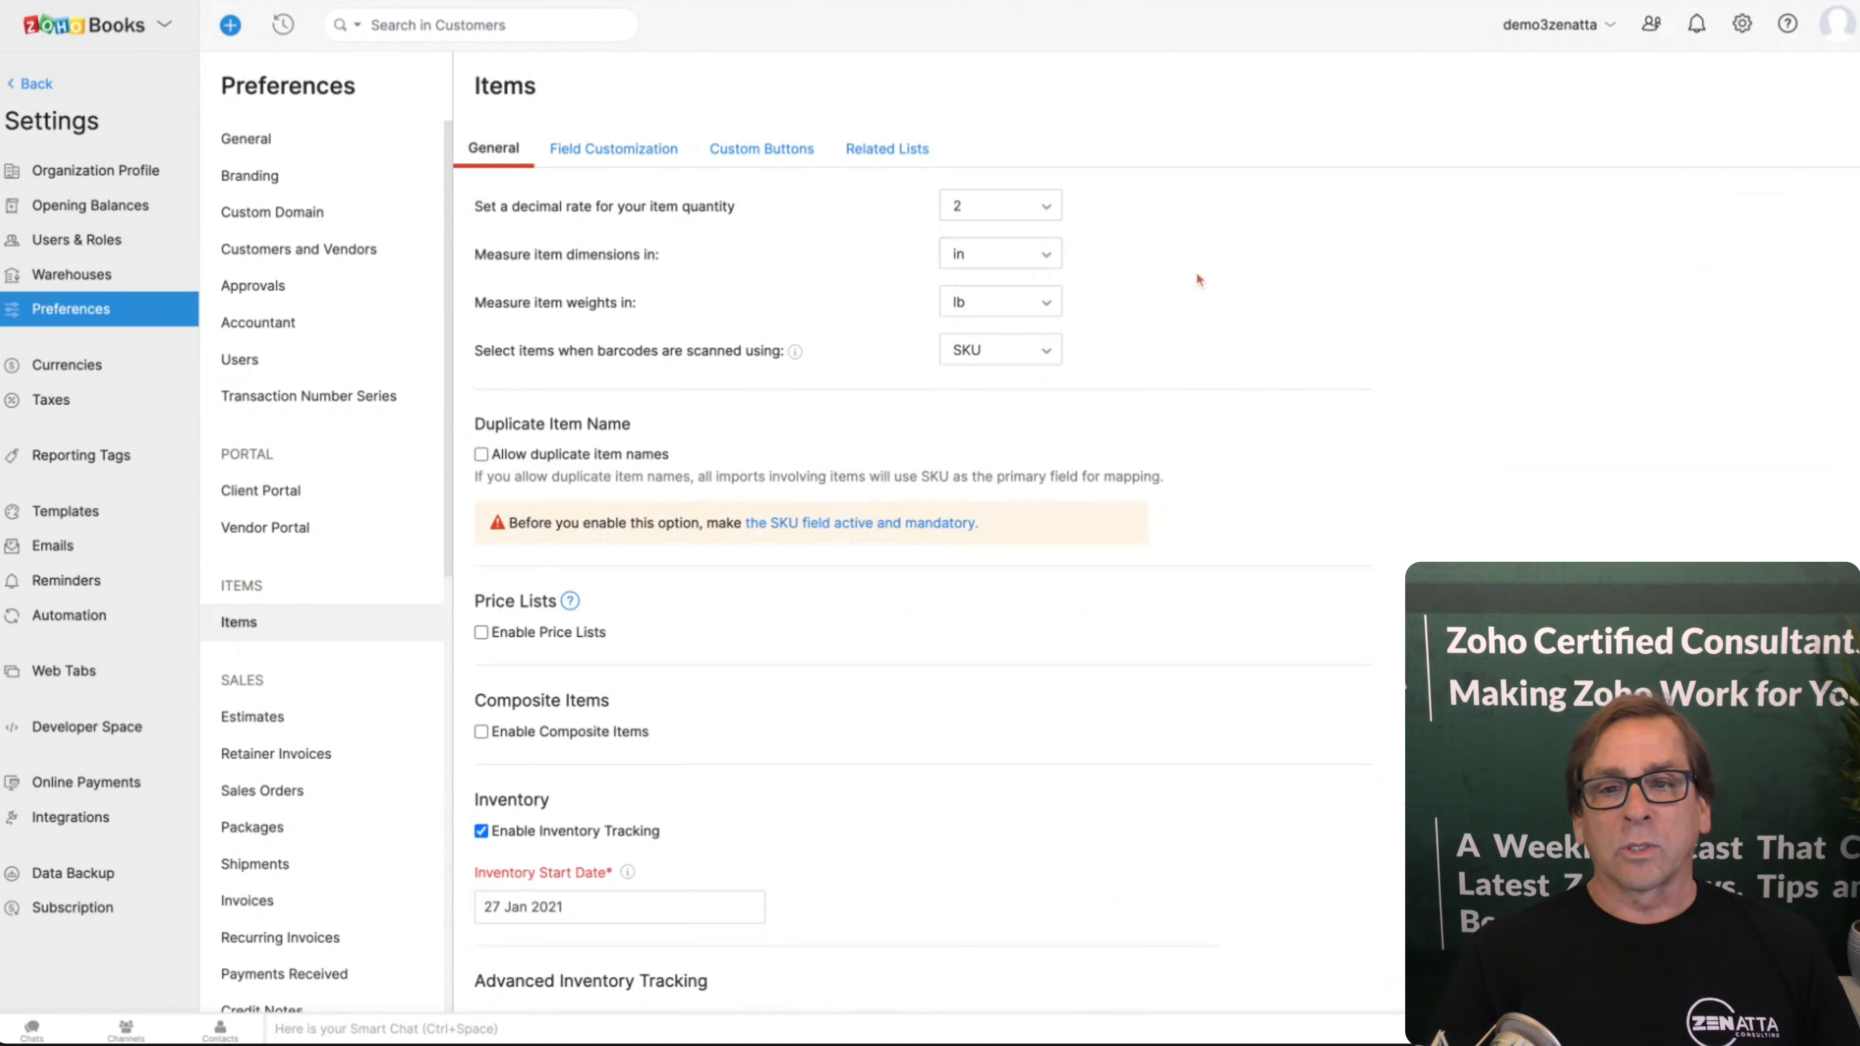
left_click(998, 301)
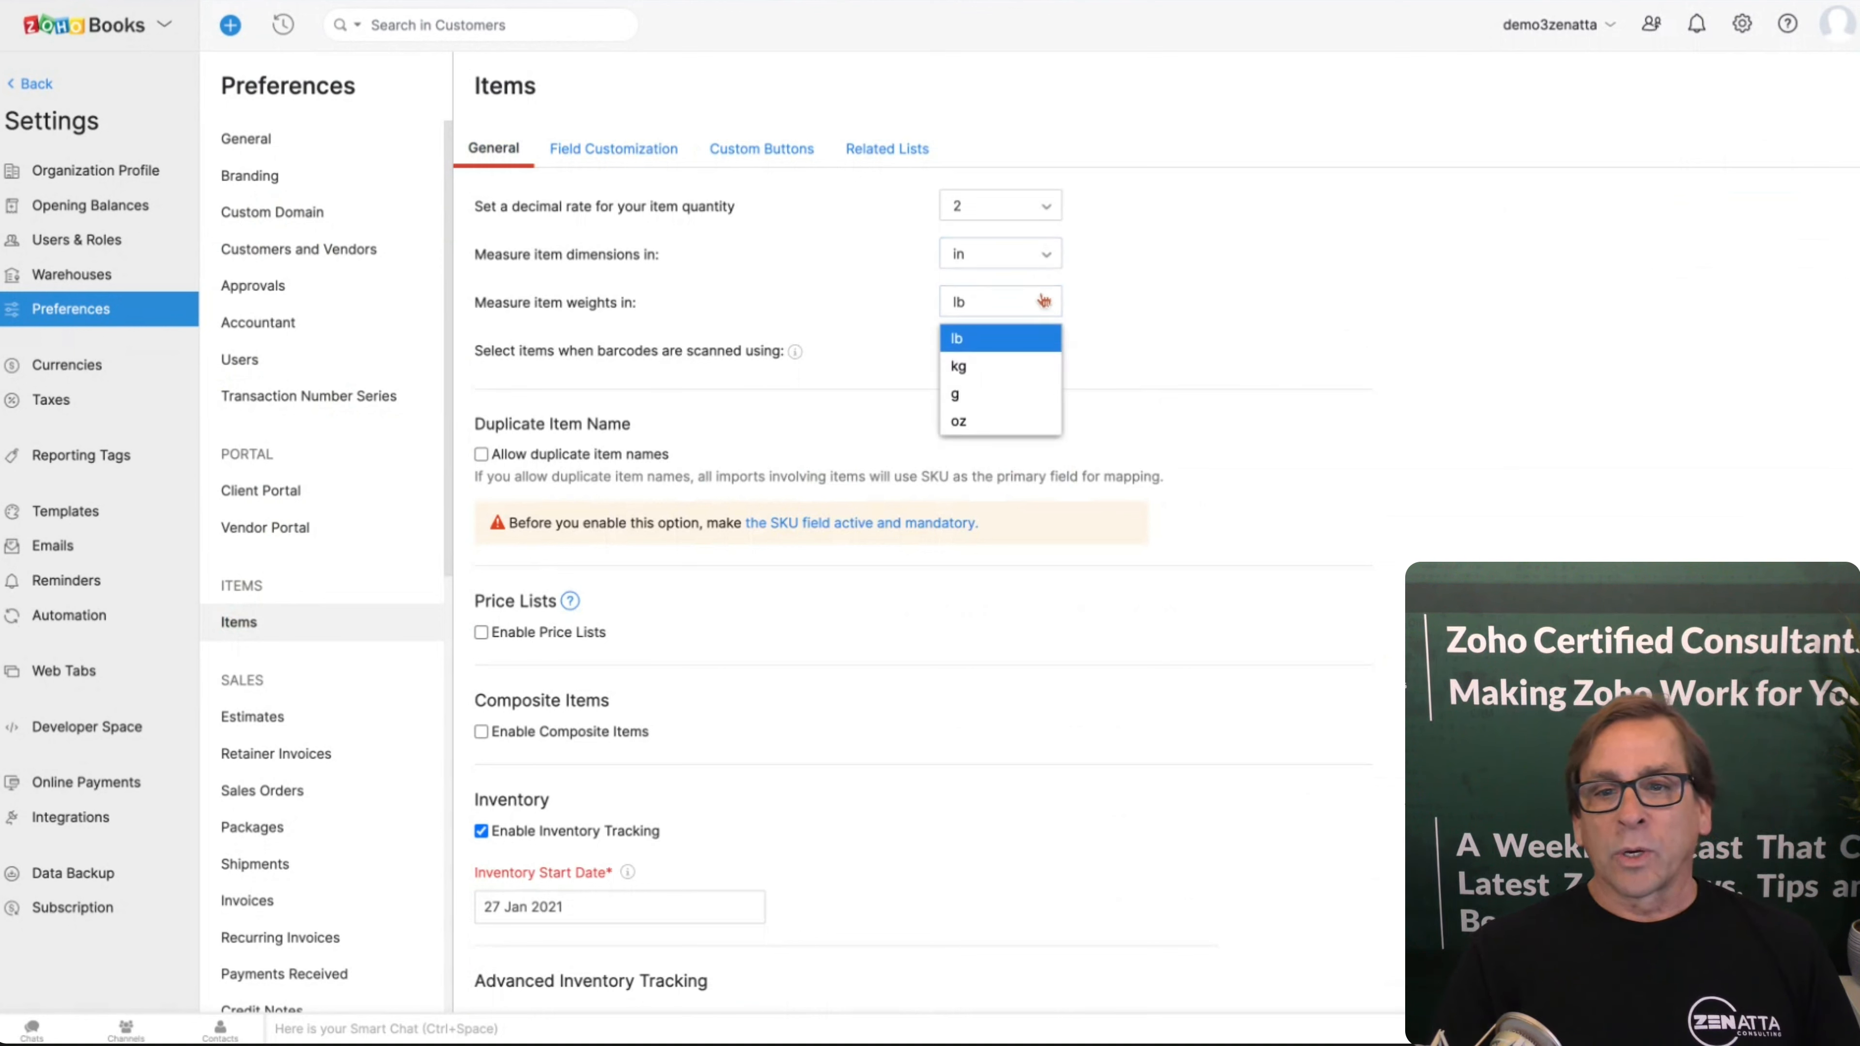
left_click(1000, 338)
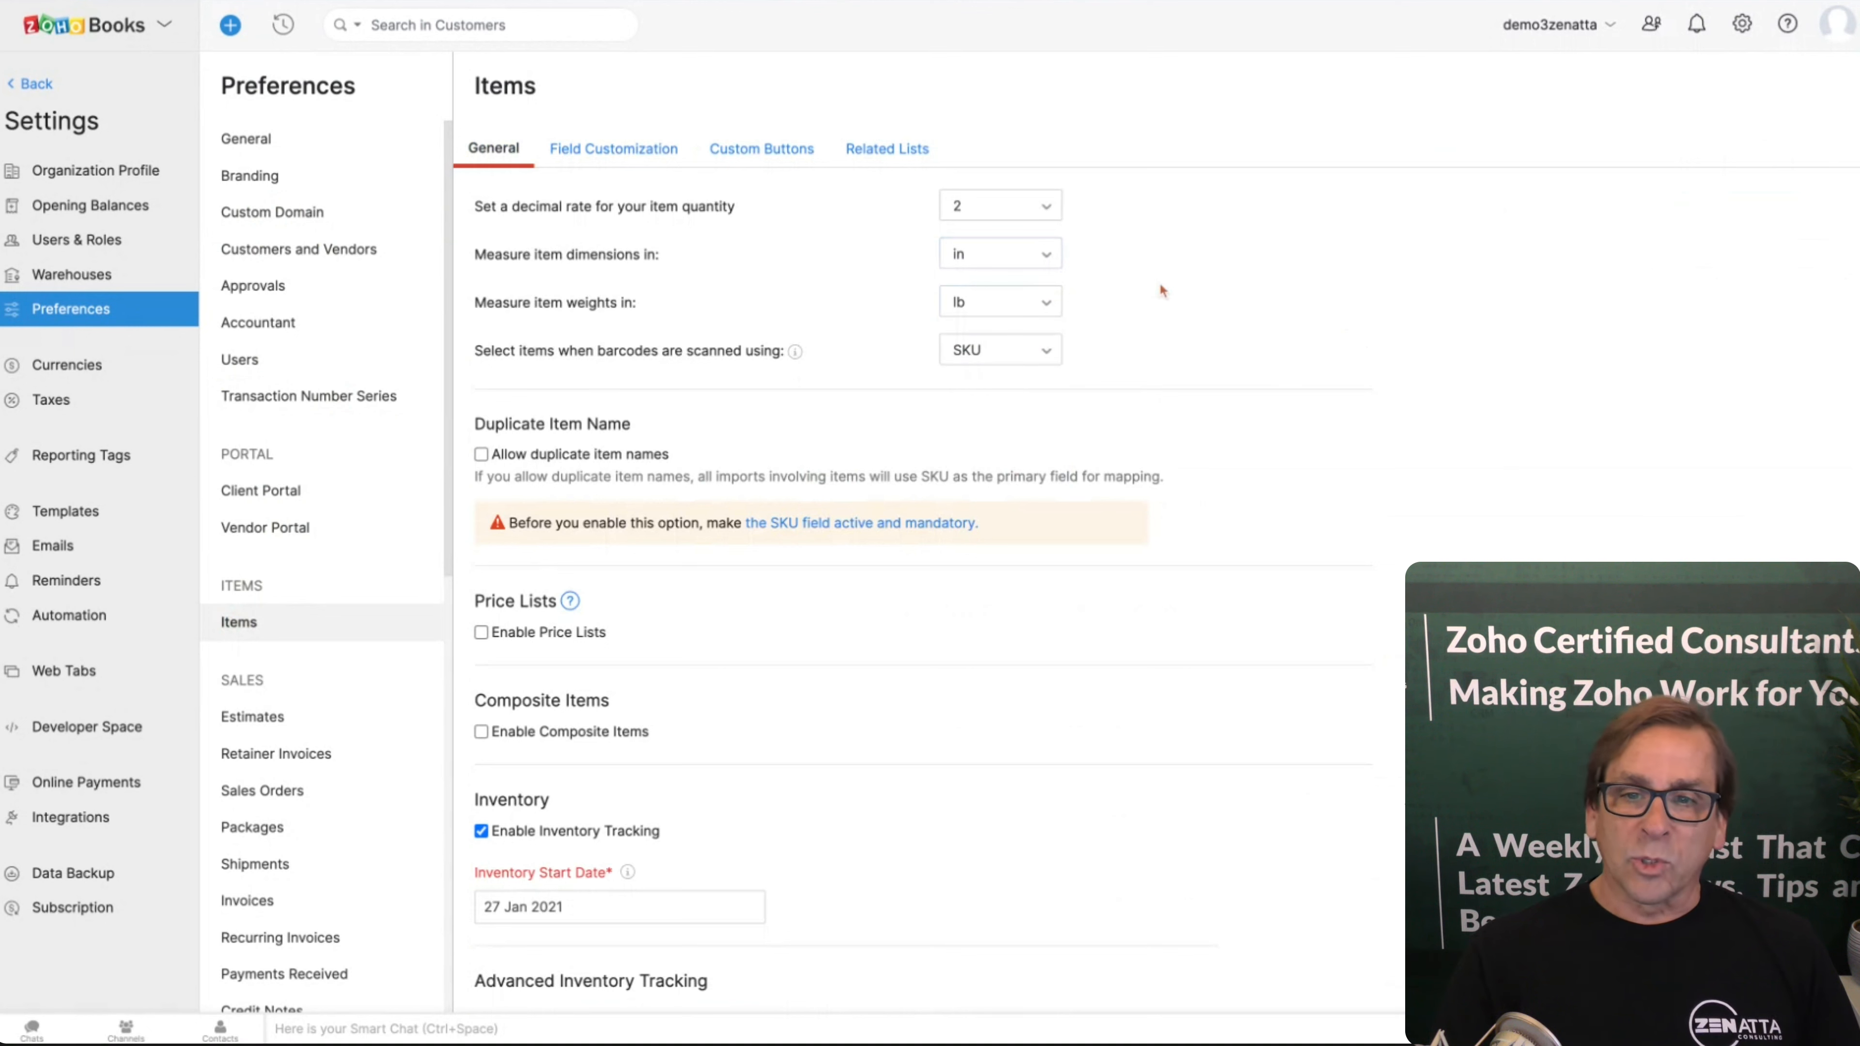
left_click(999, 349)
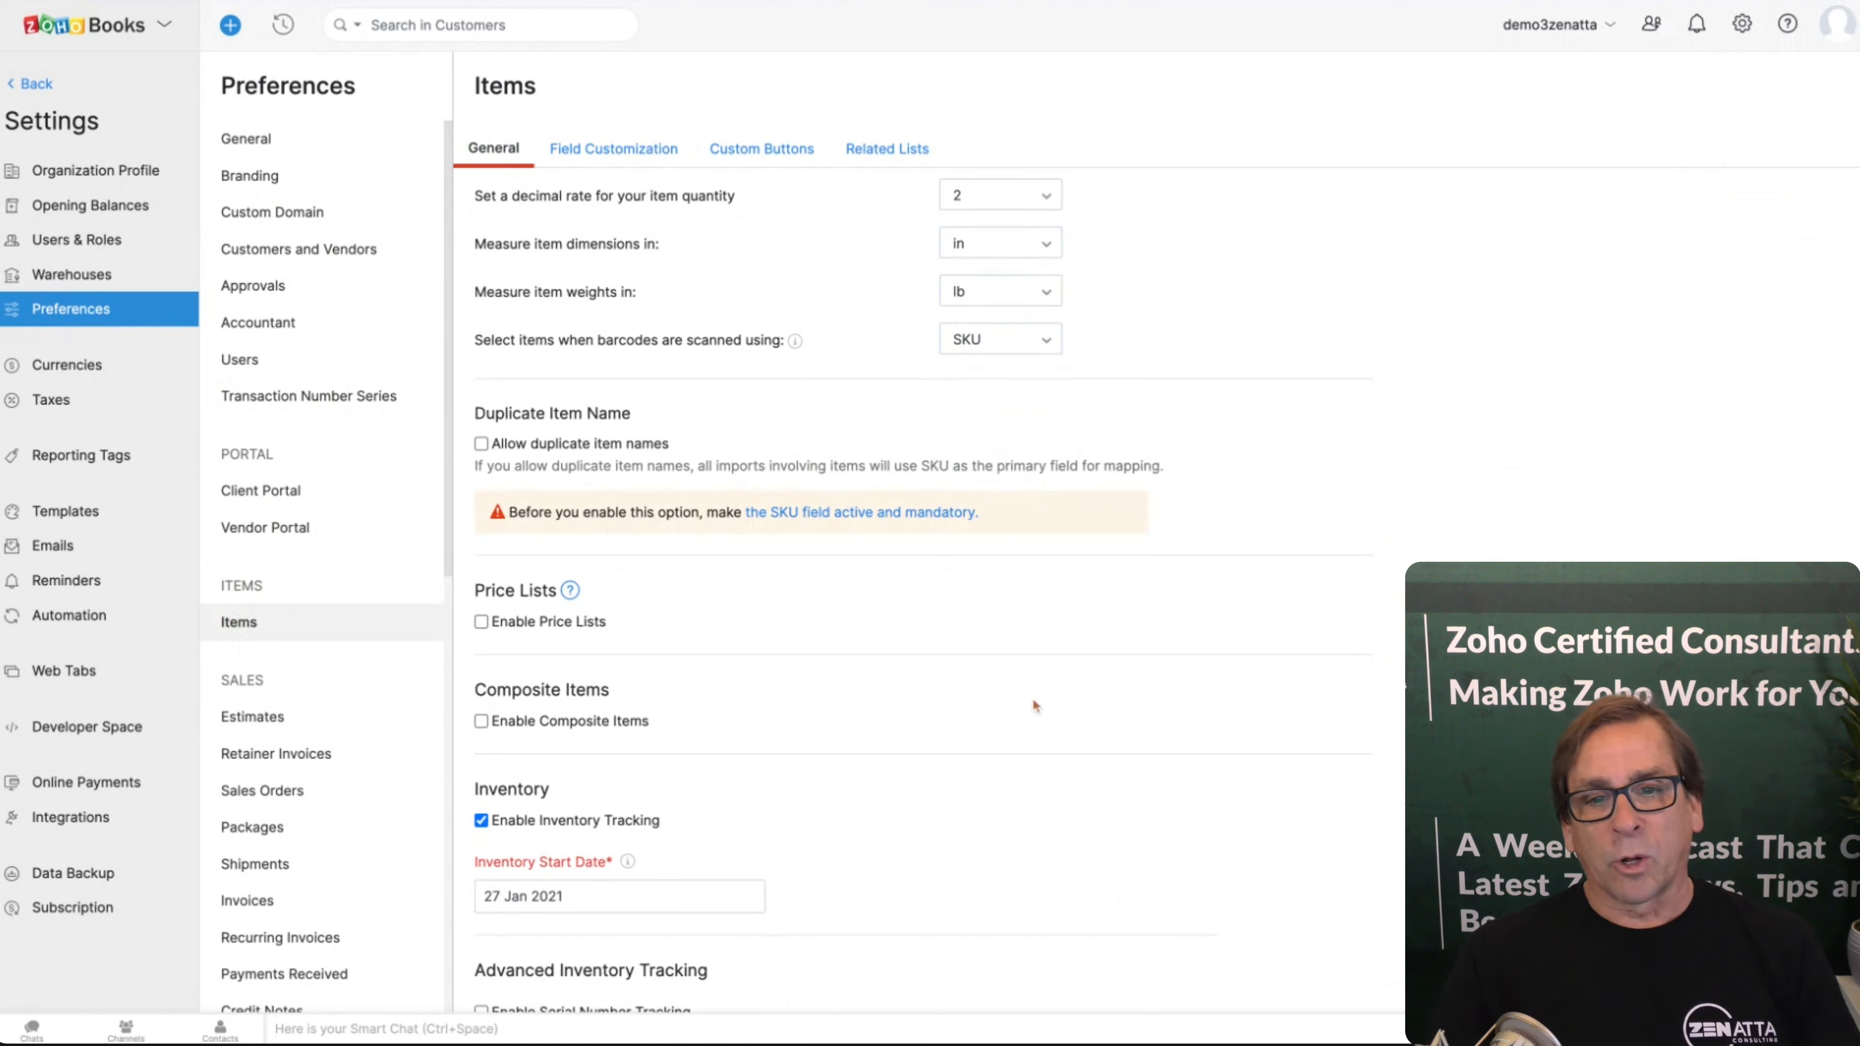
mouse_move(1094, 511)
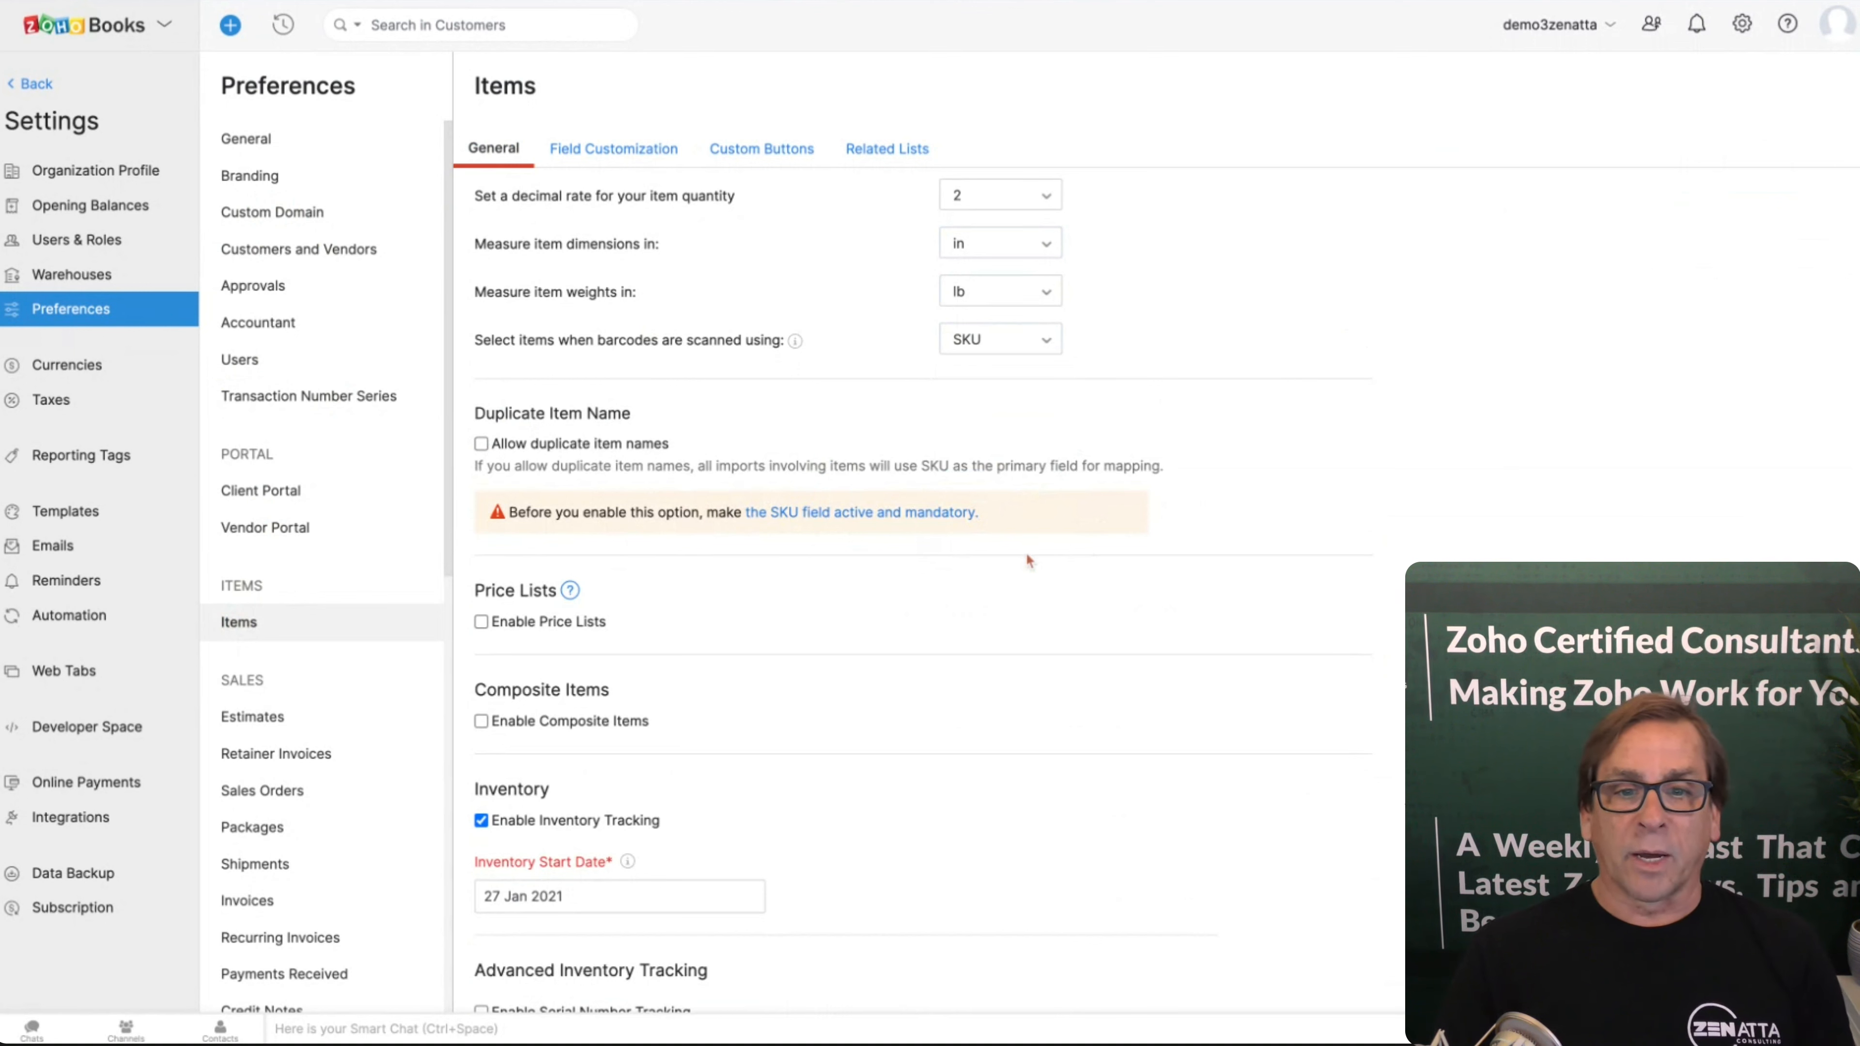
scroll("down", 3)
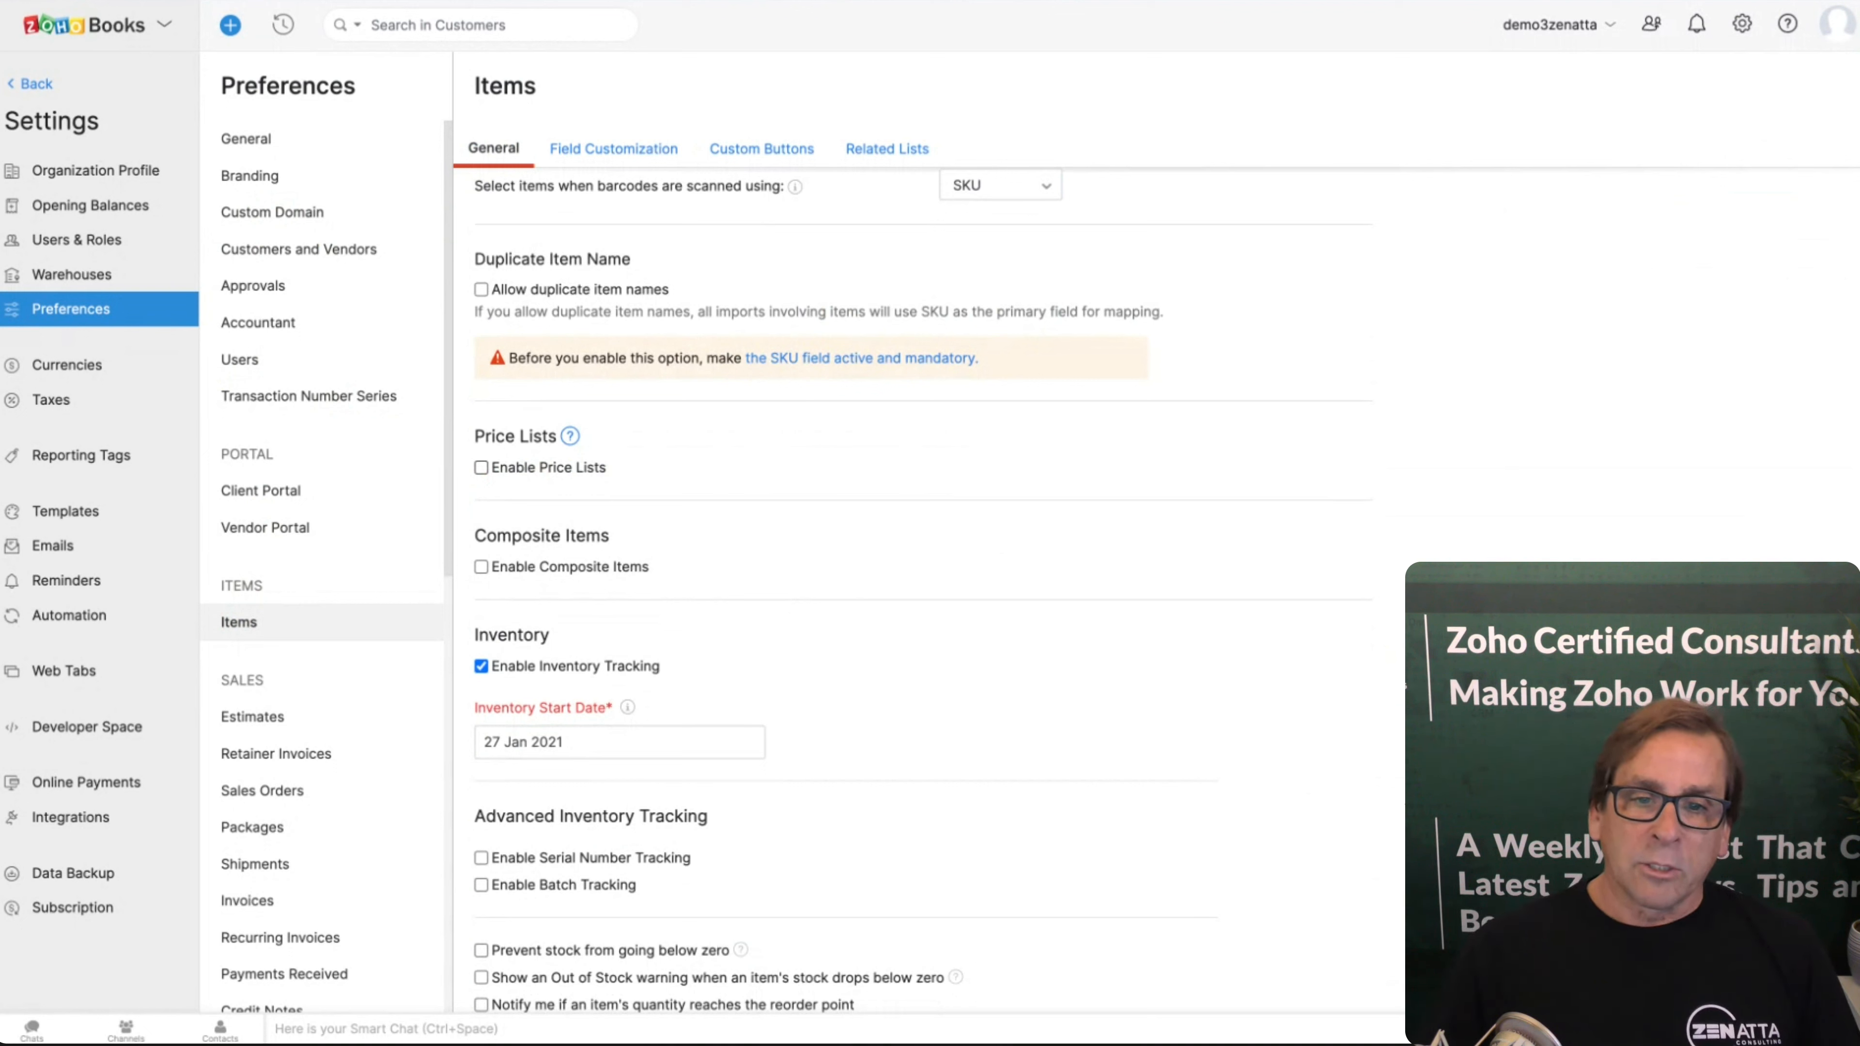
scroll("down", 3)
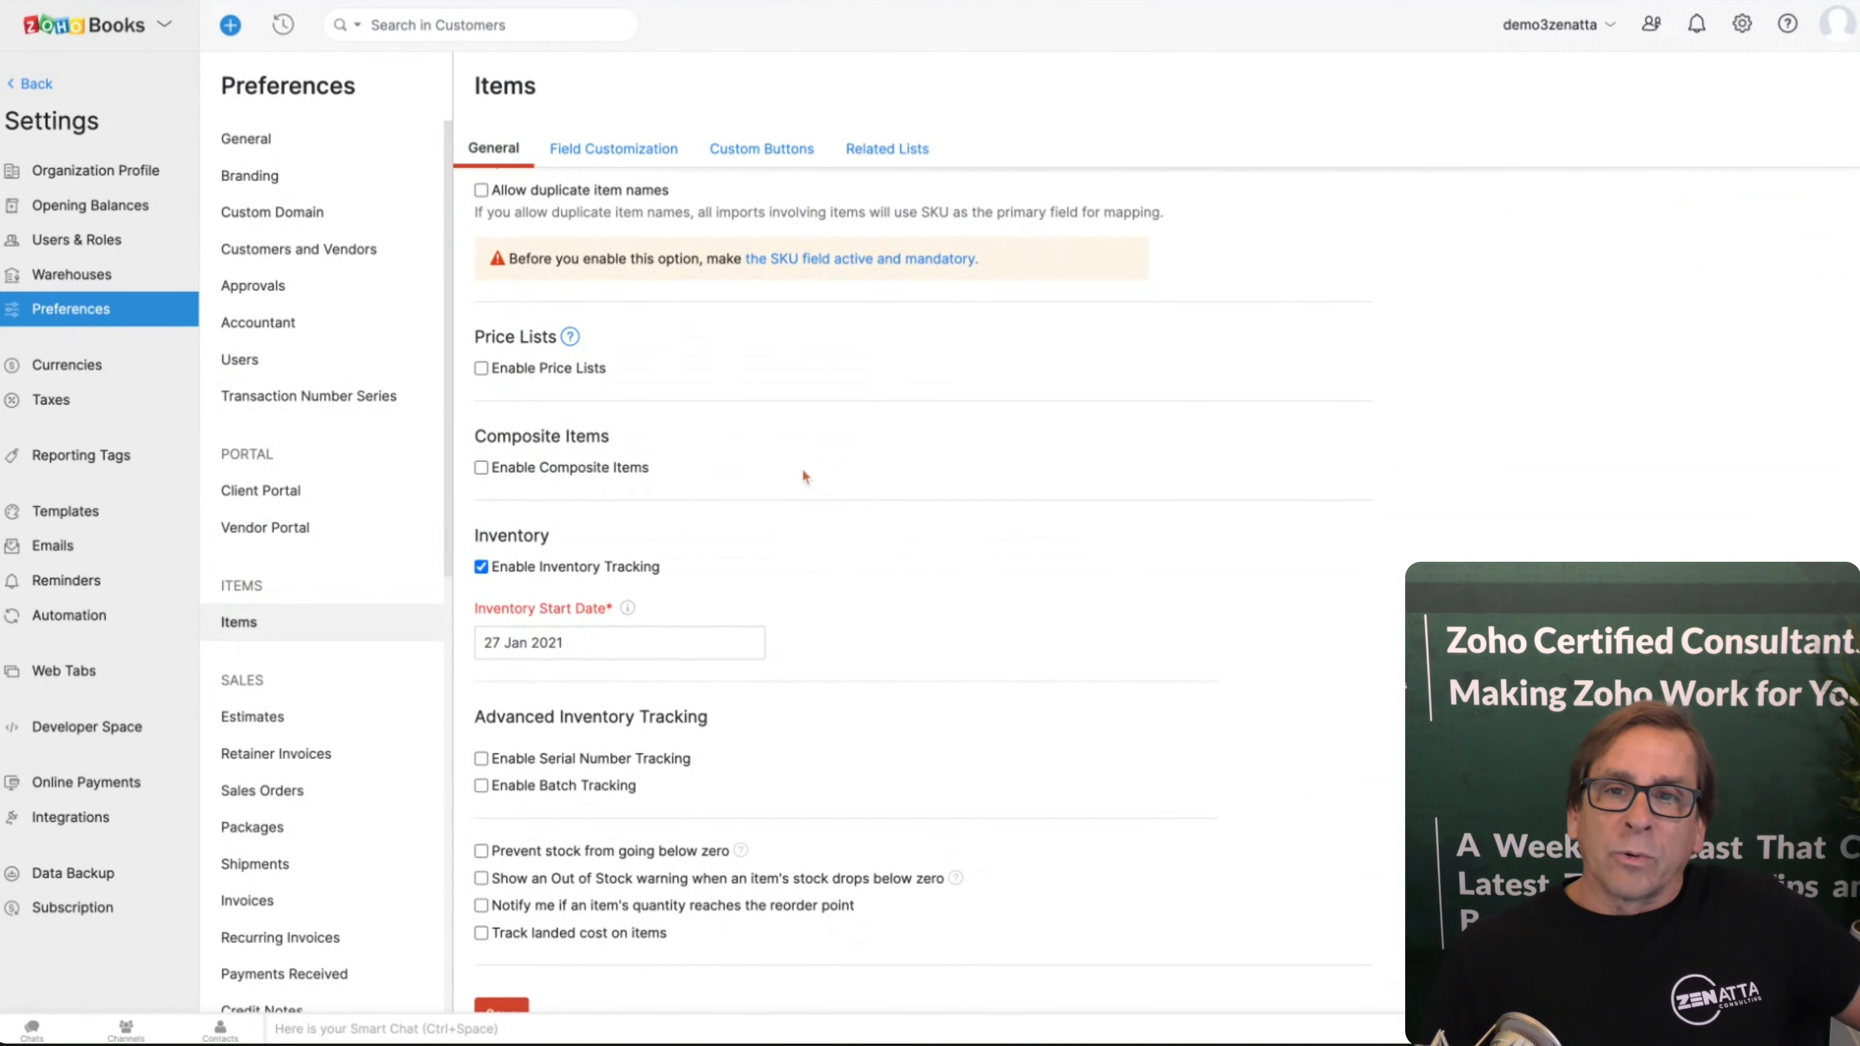
mouse_move(804, 480)
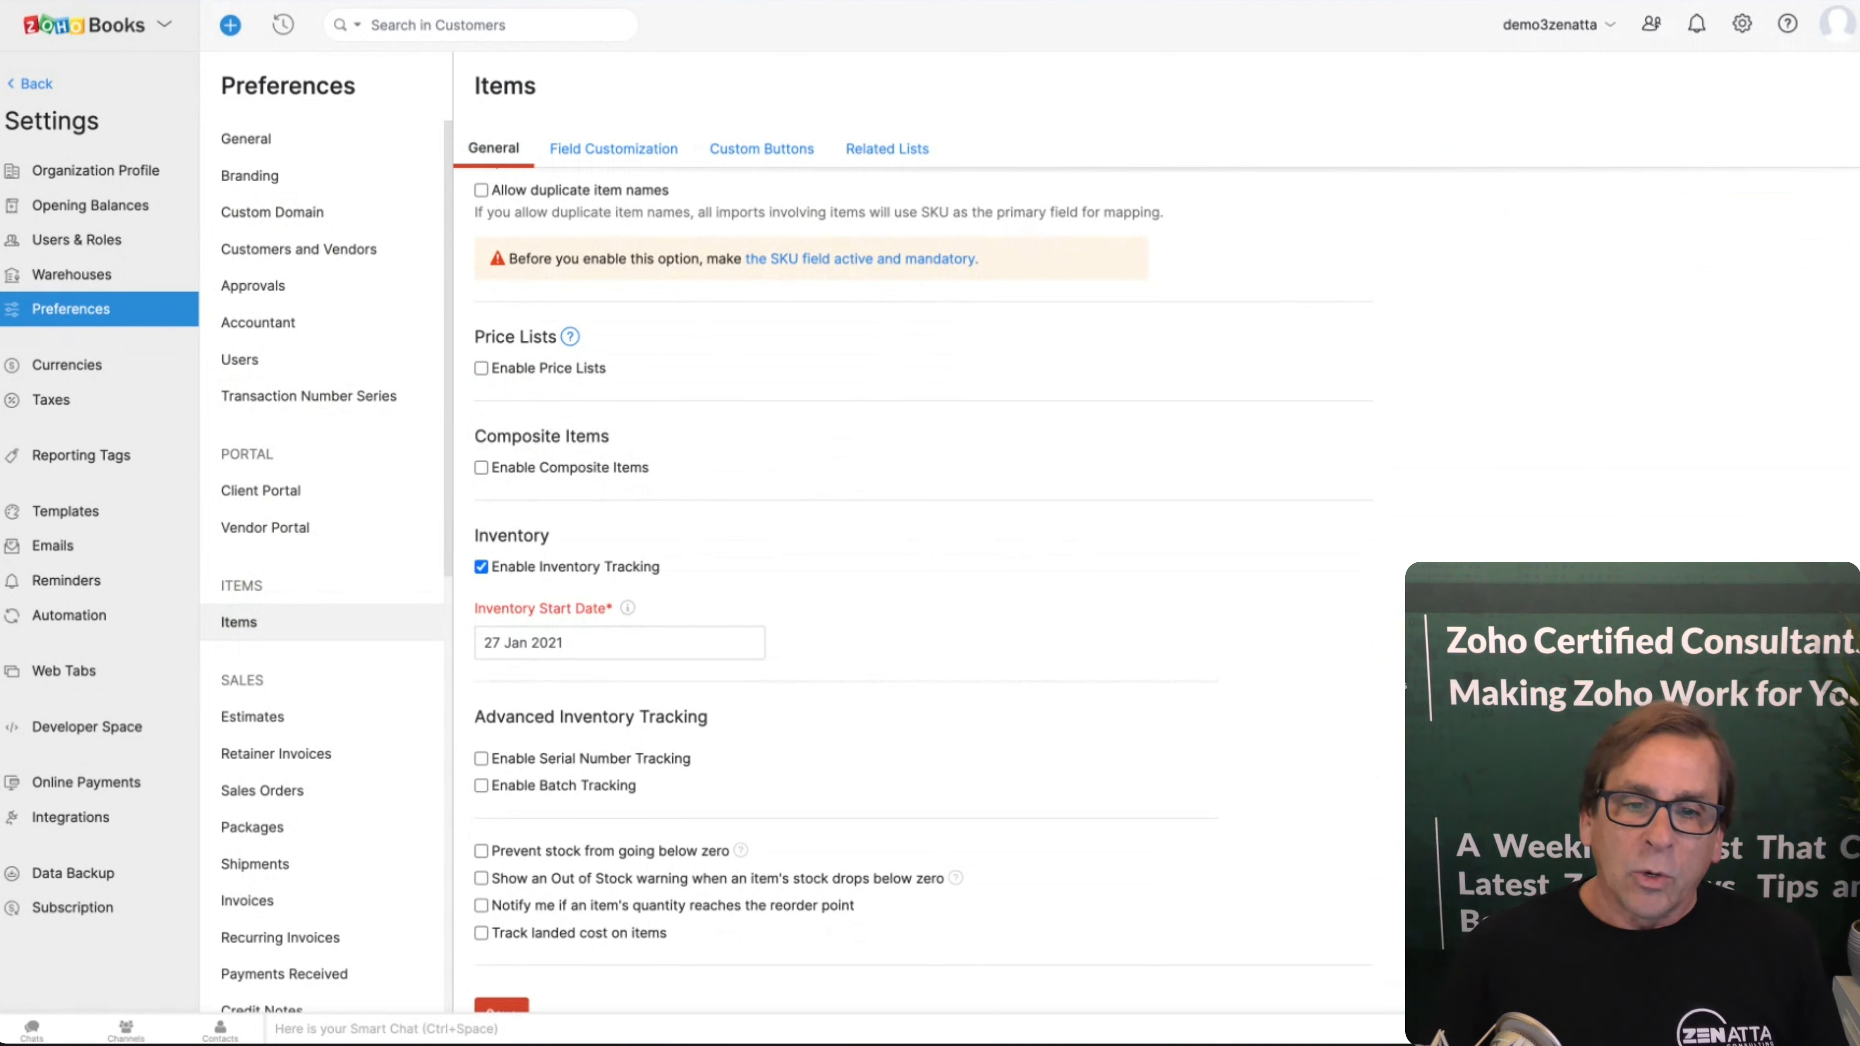
mouse_move(825, 570)
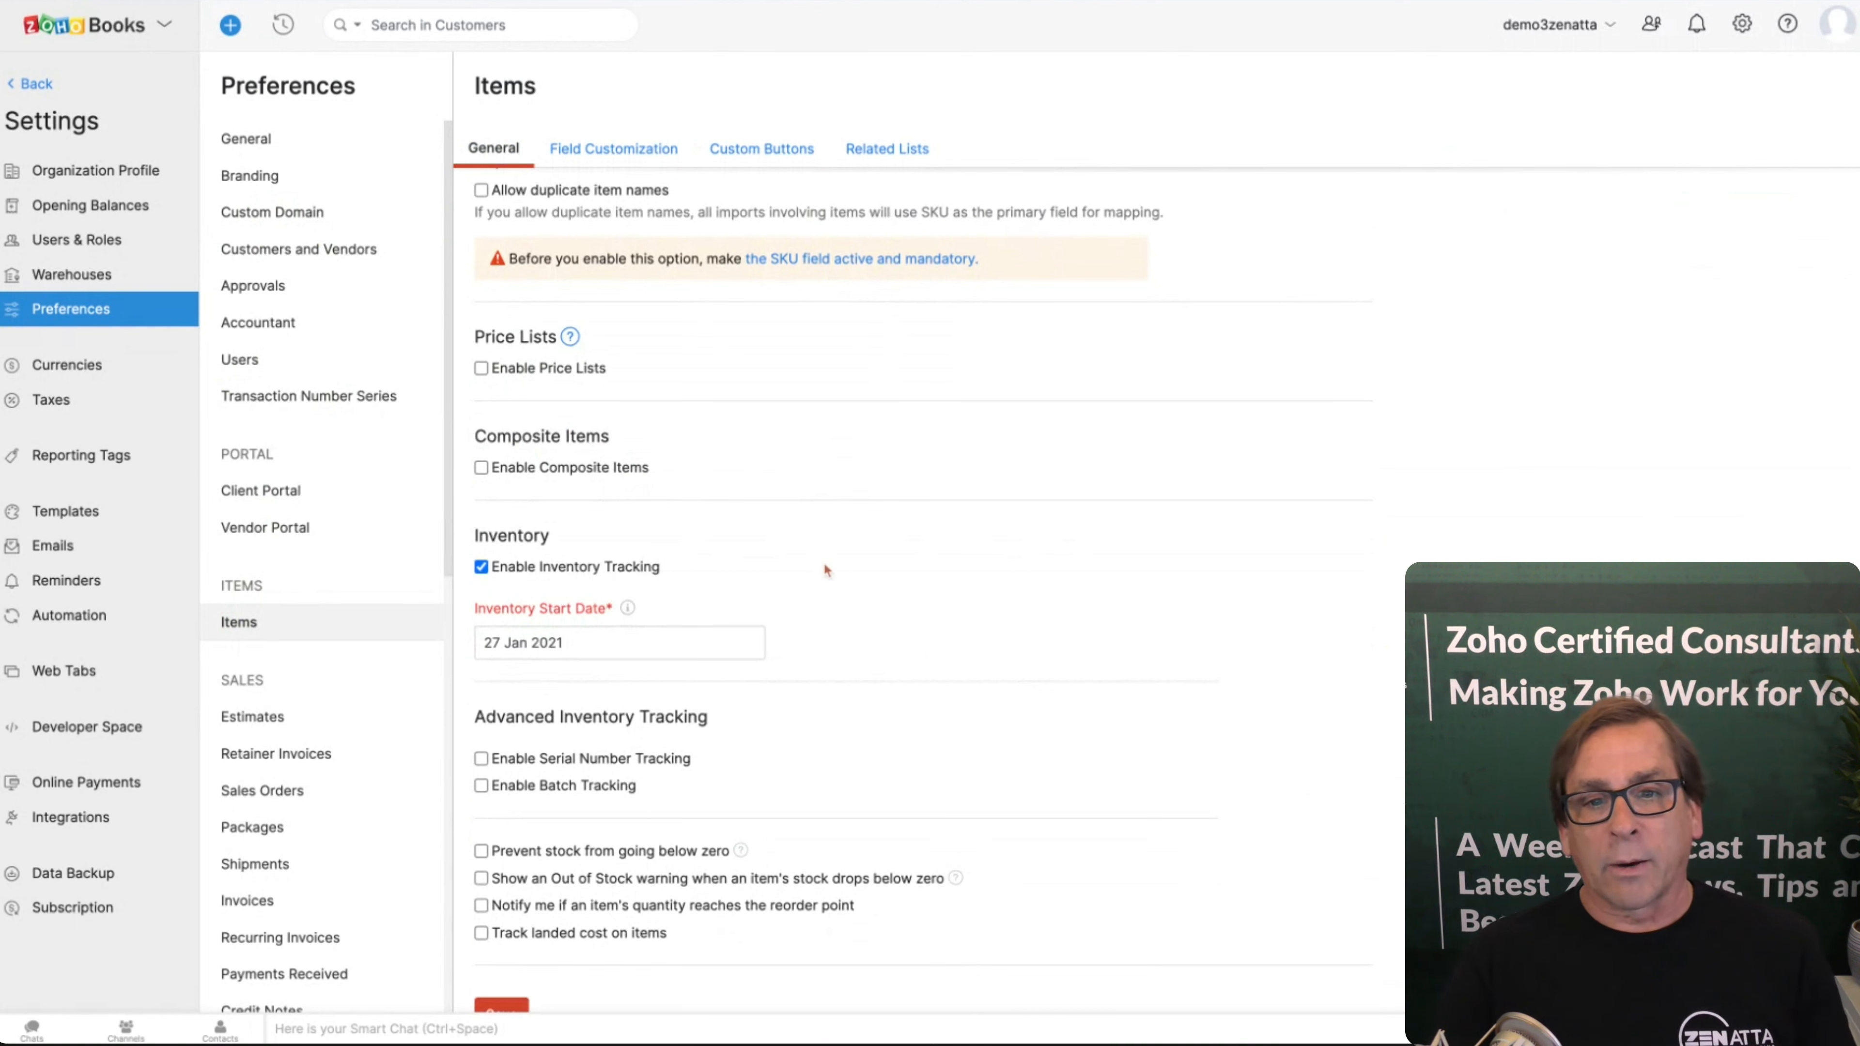
scroll("down", 3)
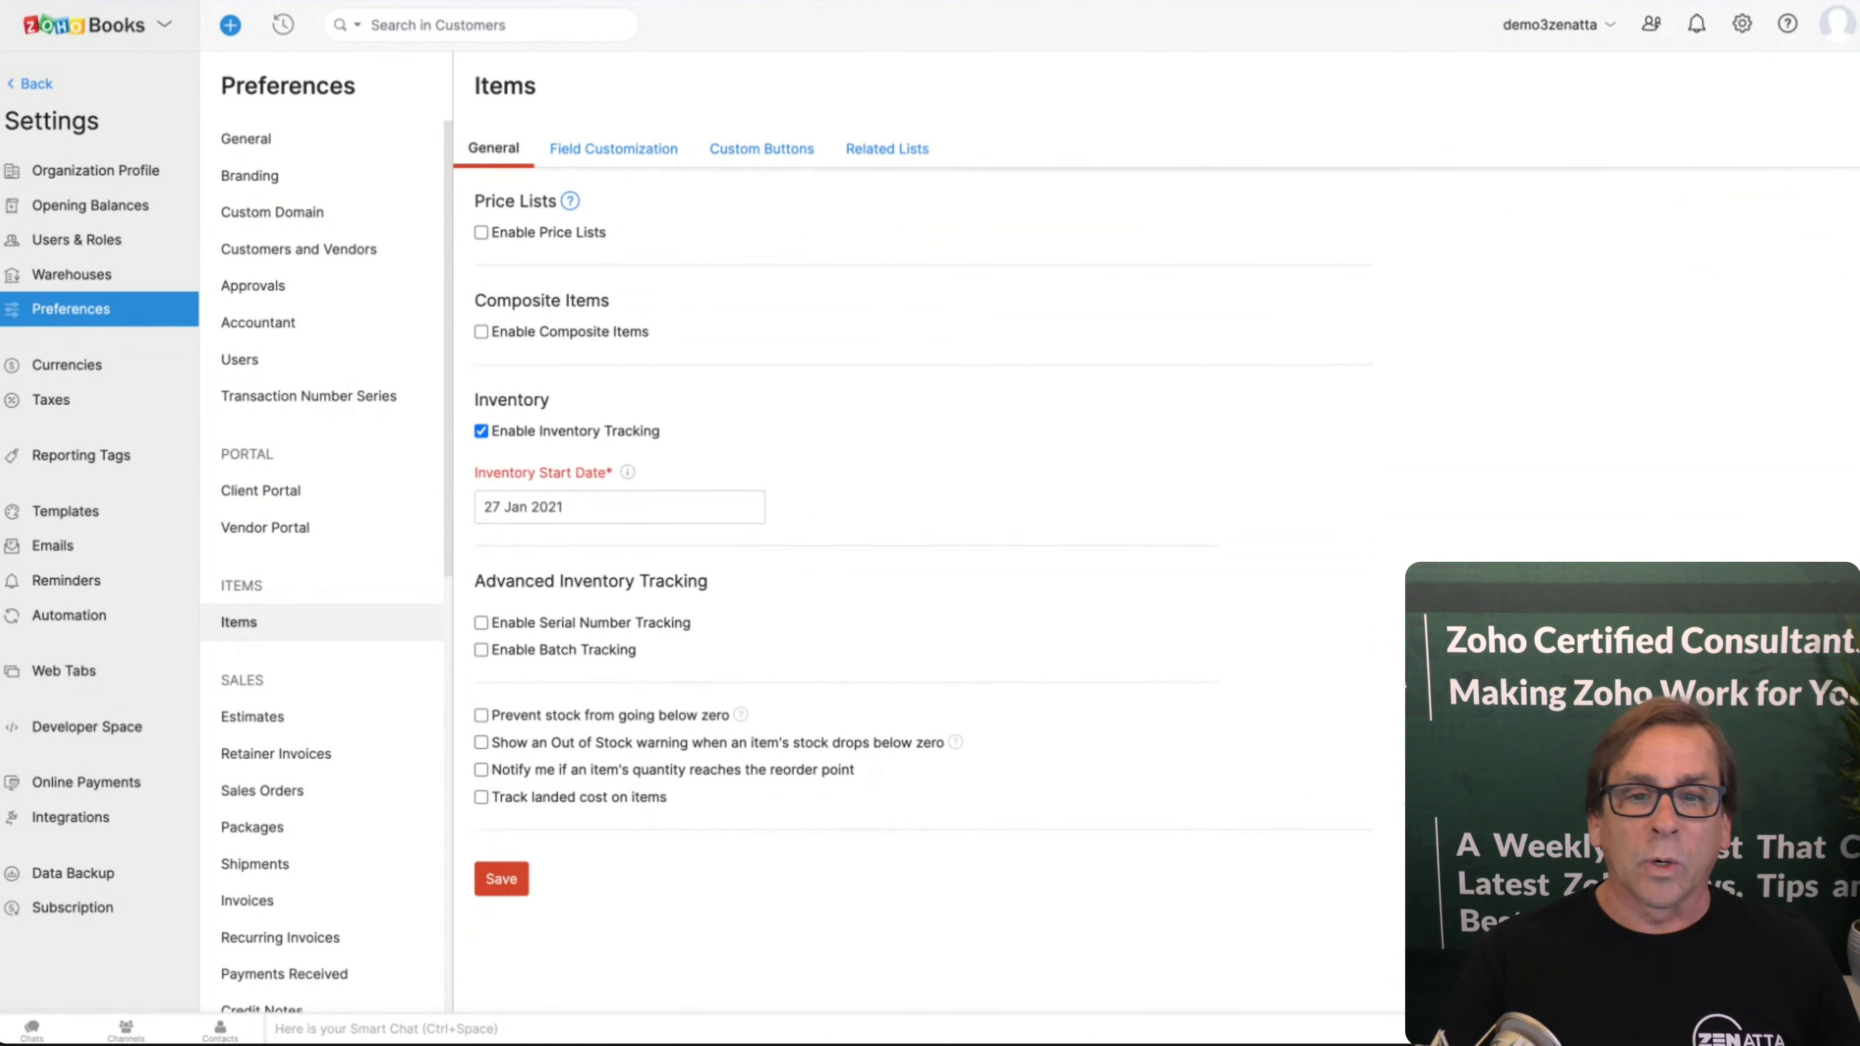
mouse_move(850, 618)
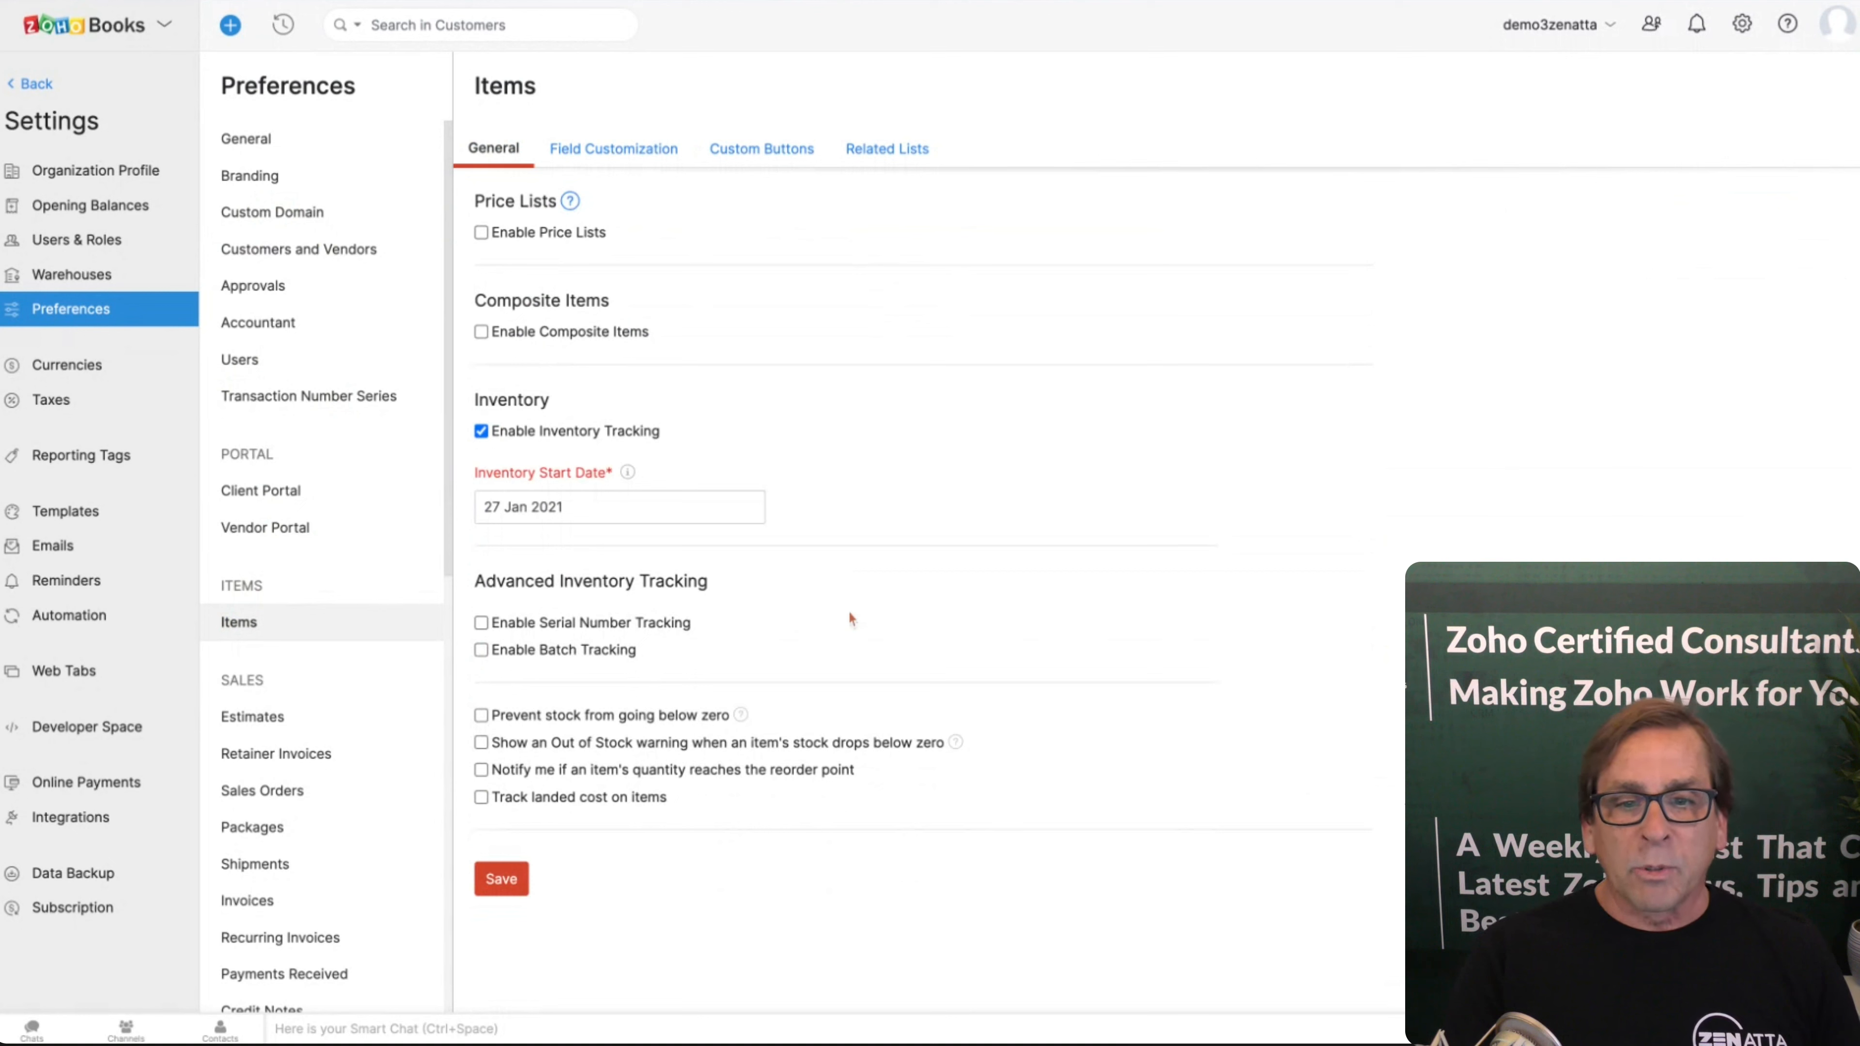
mouse_move(720, 427)
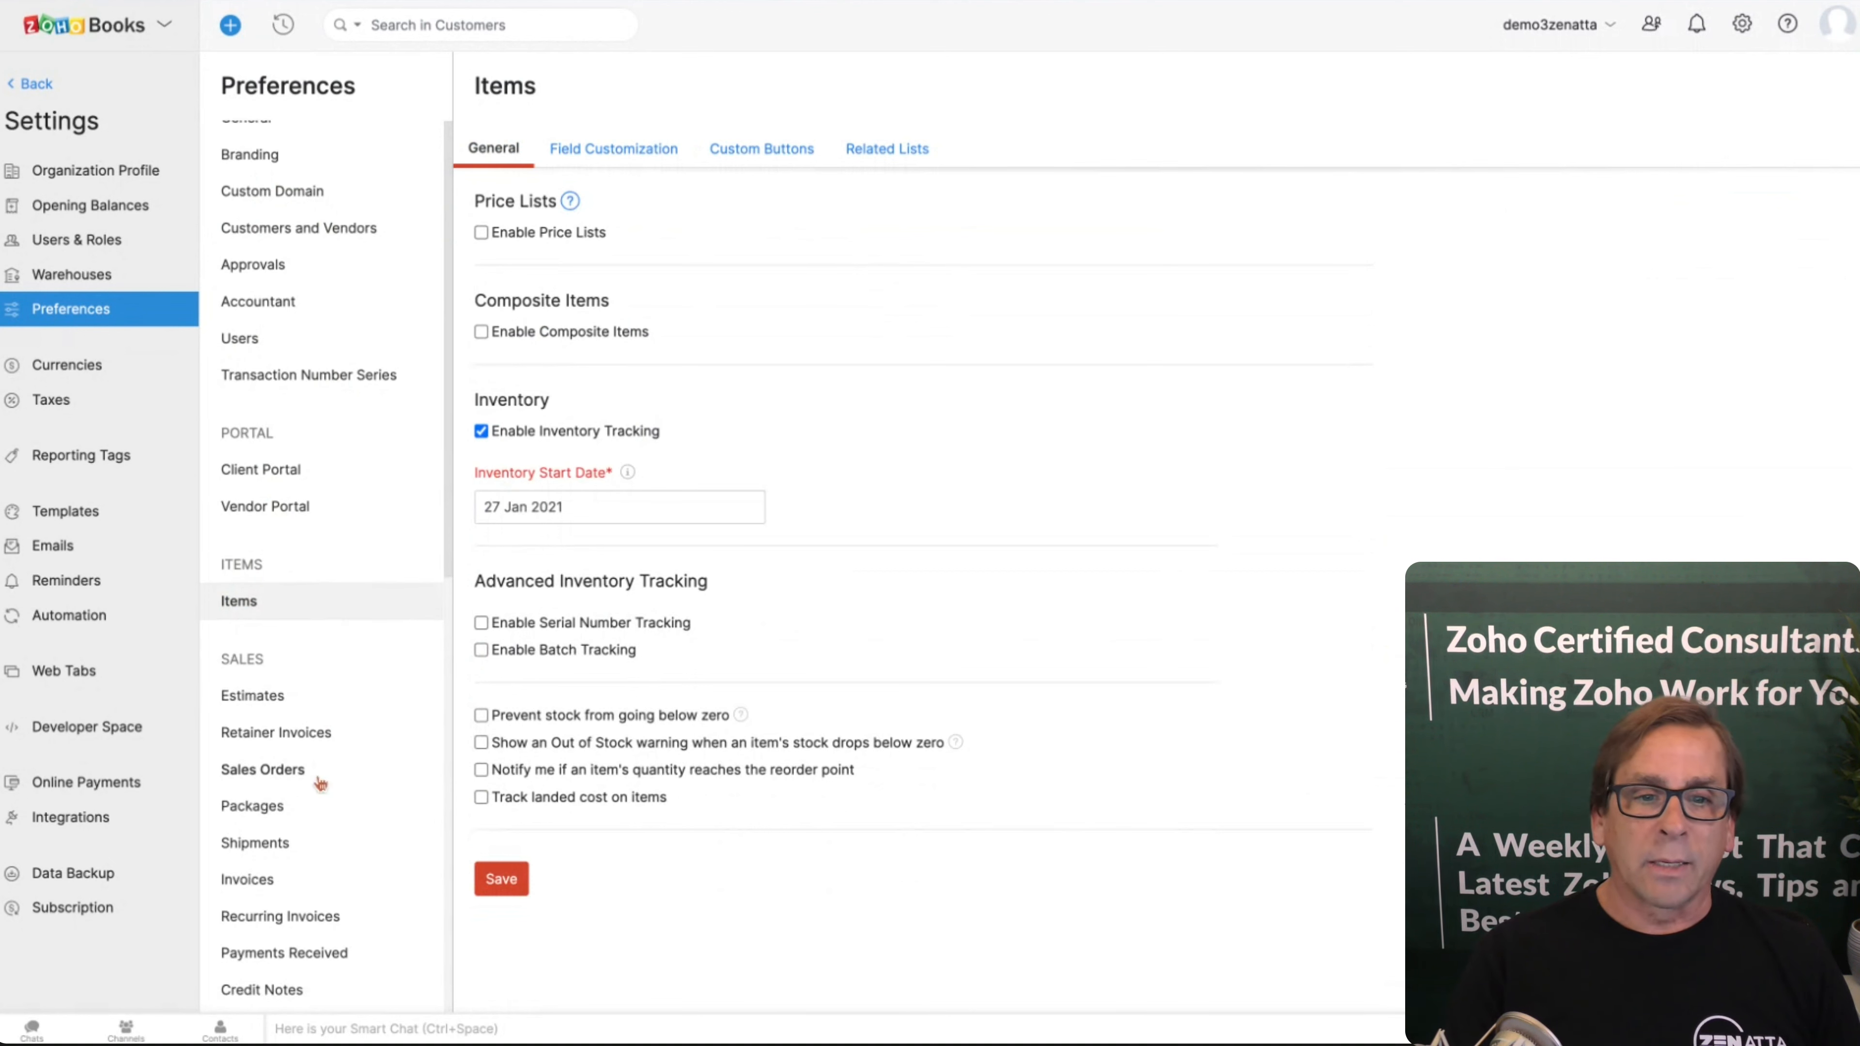
scroll("down", 3)
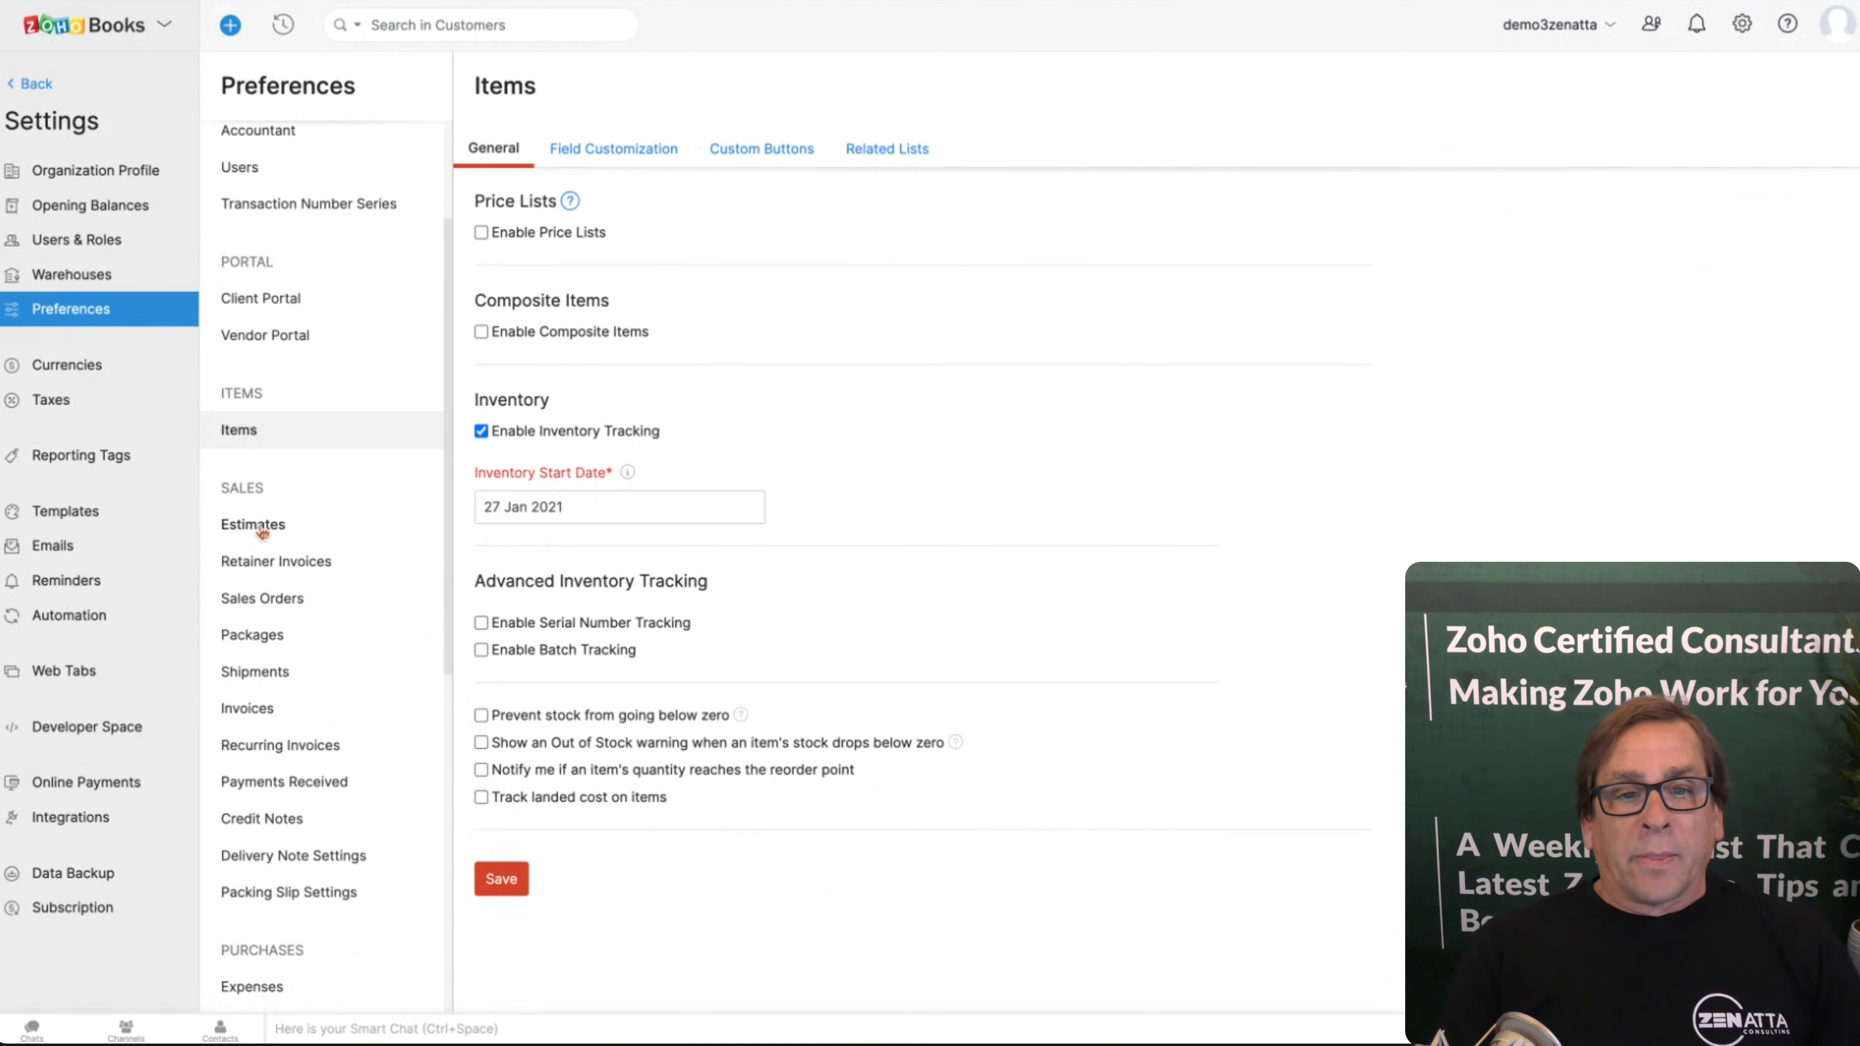
left_click(252, 525)
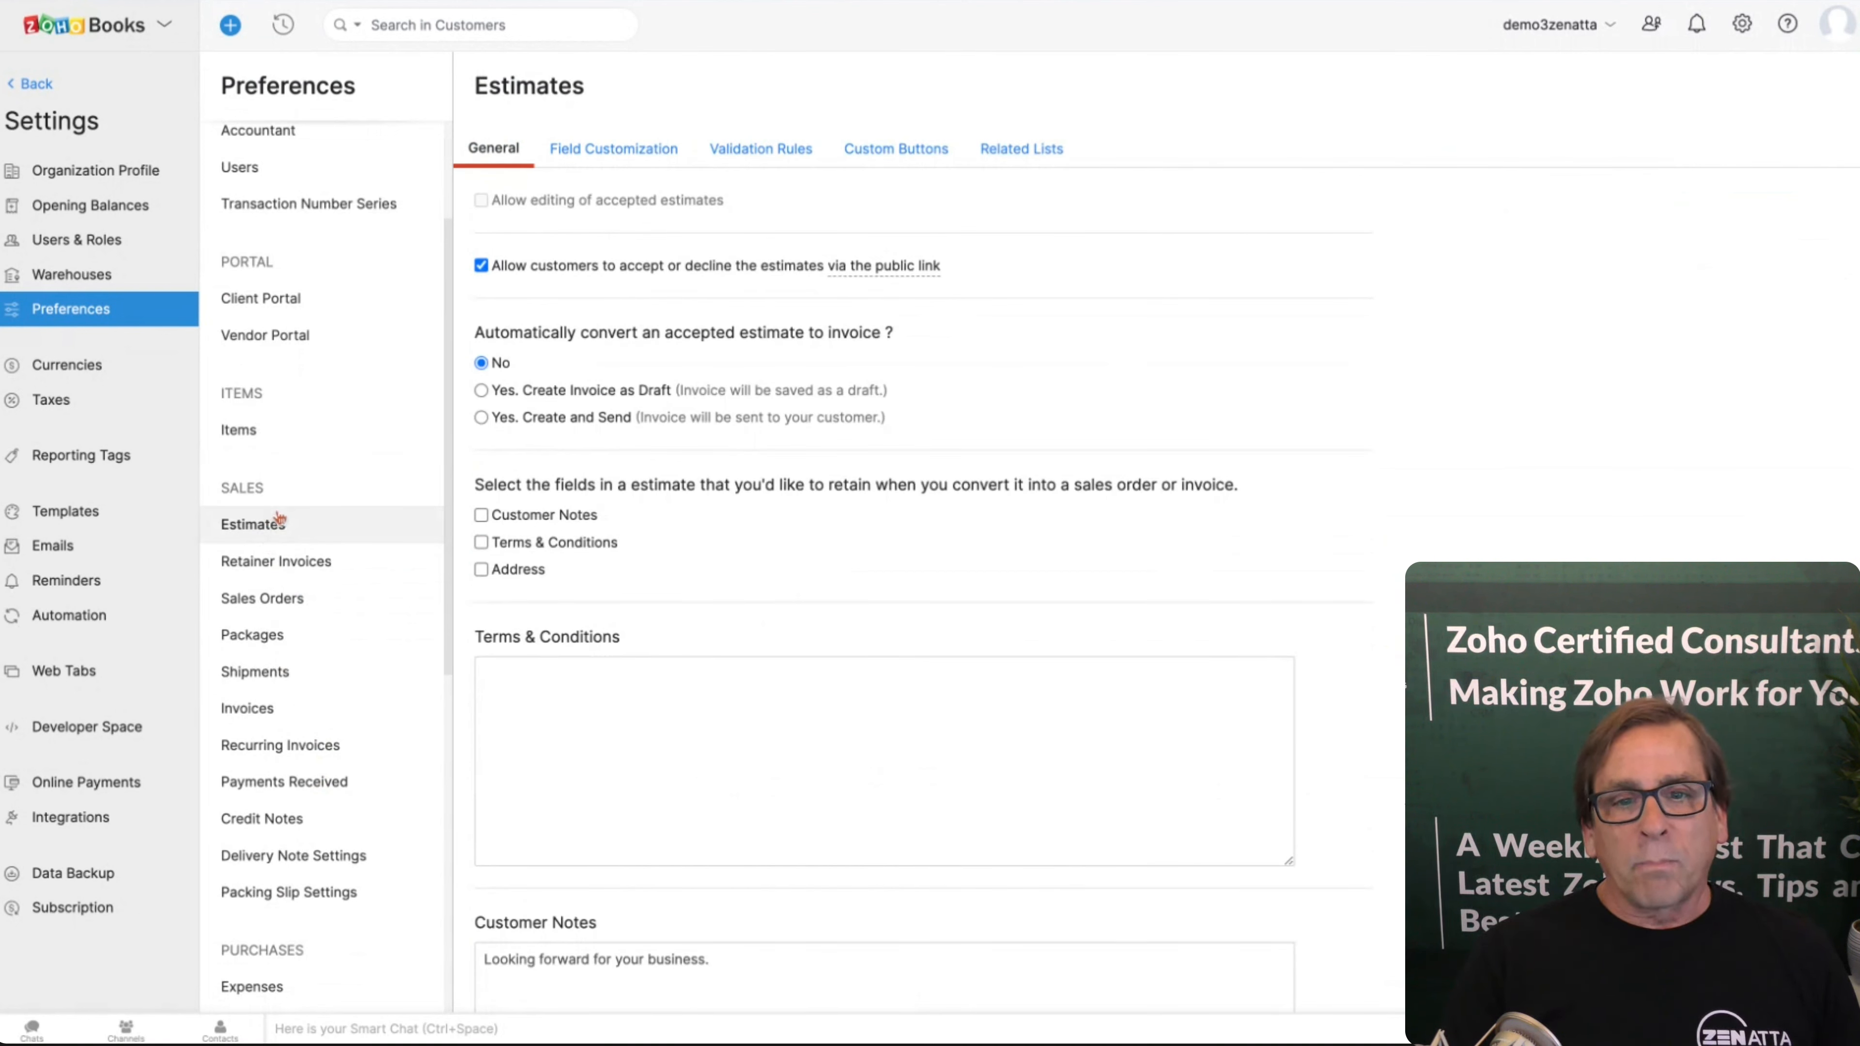
mouse_move(321, 616)
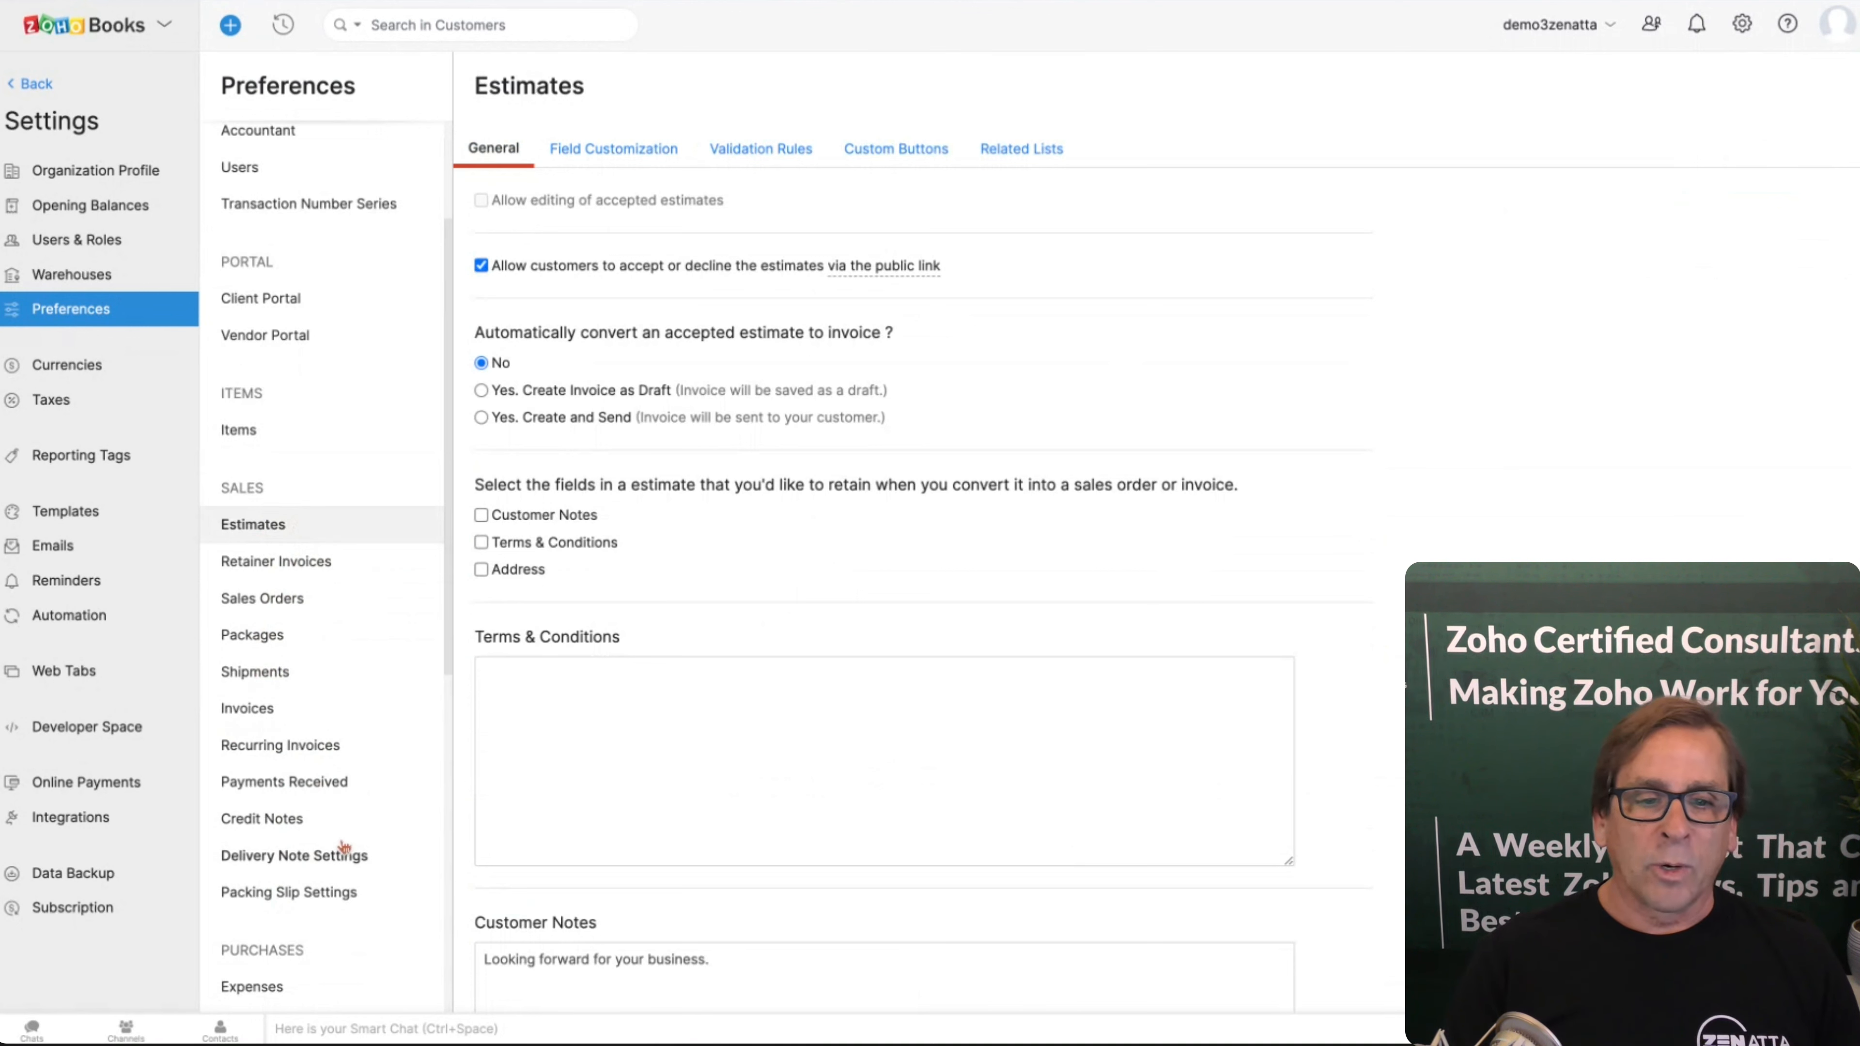
mouse_move(769, 565)
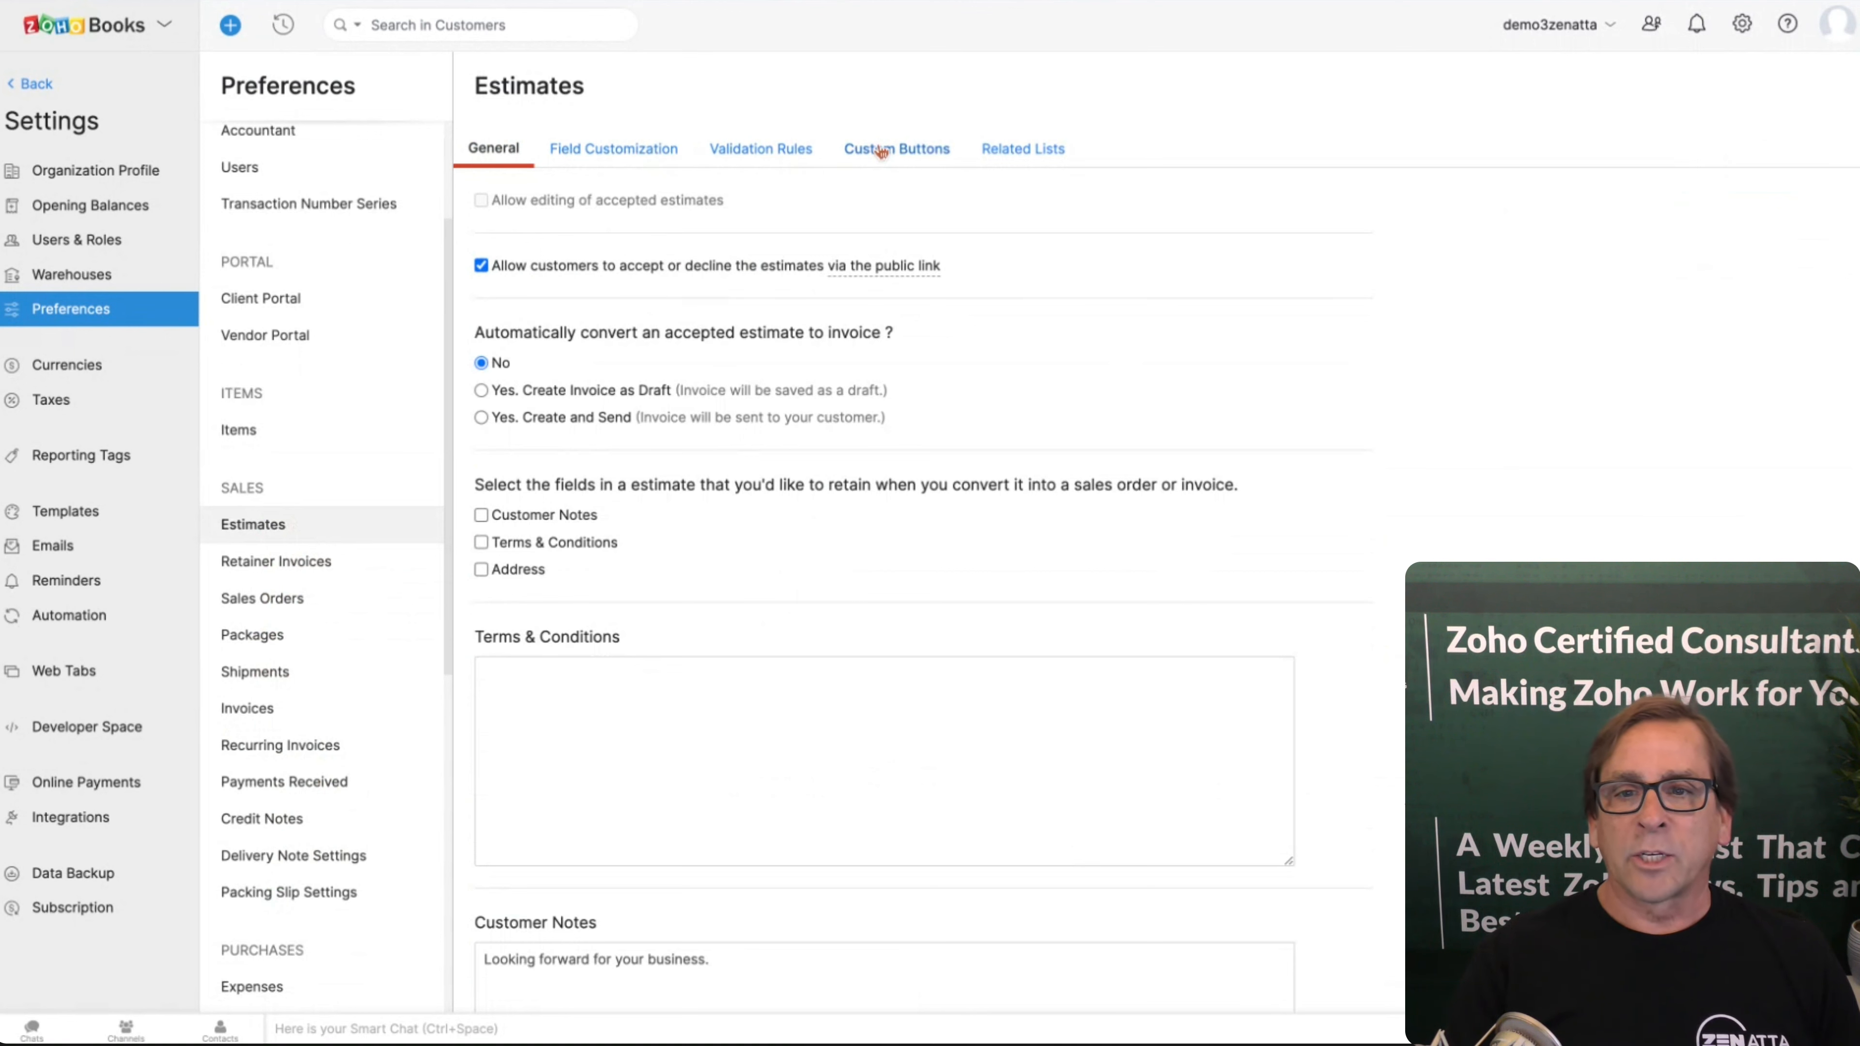
scroll("down", 3)
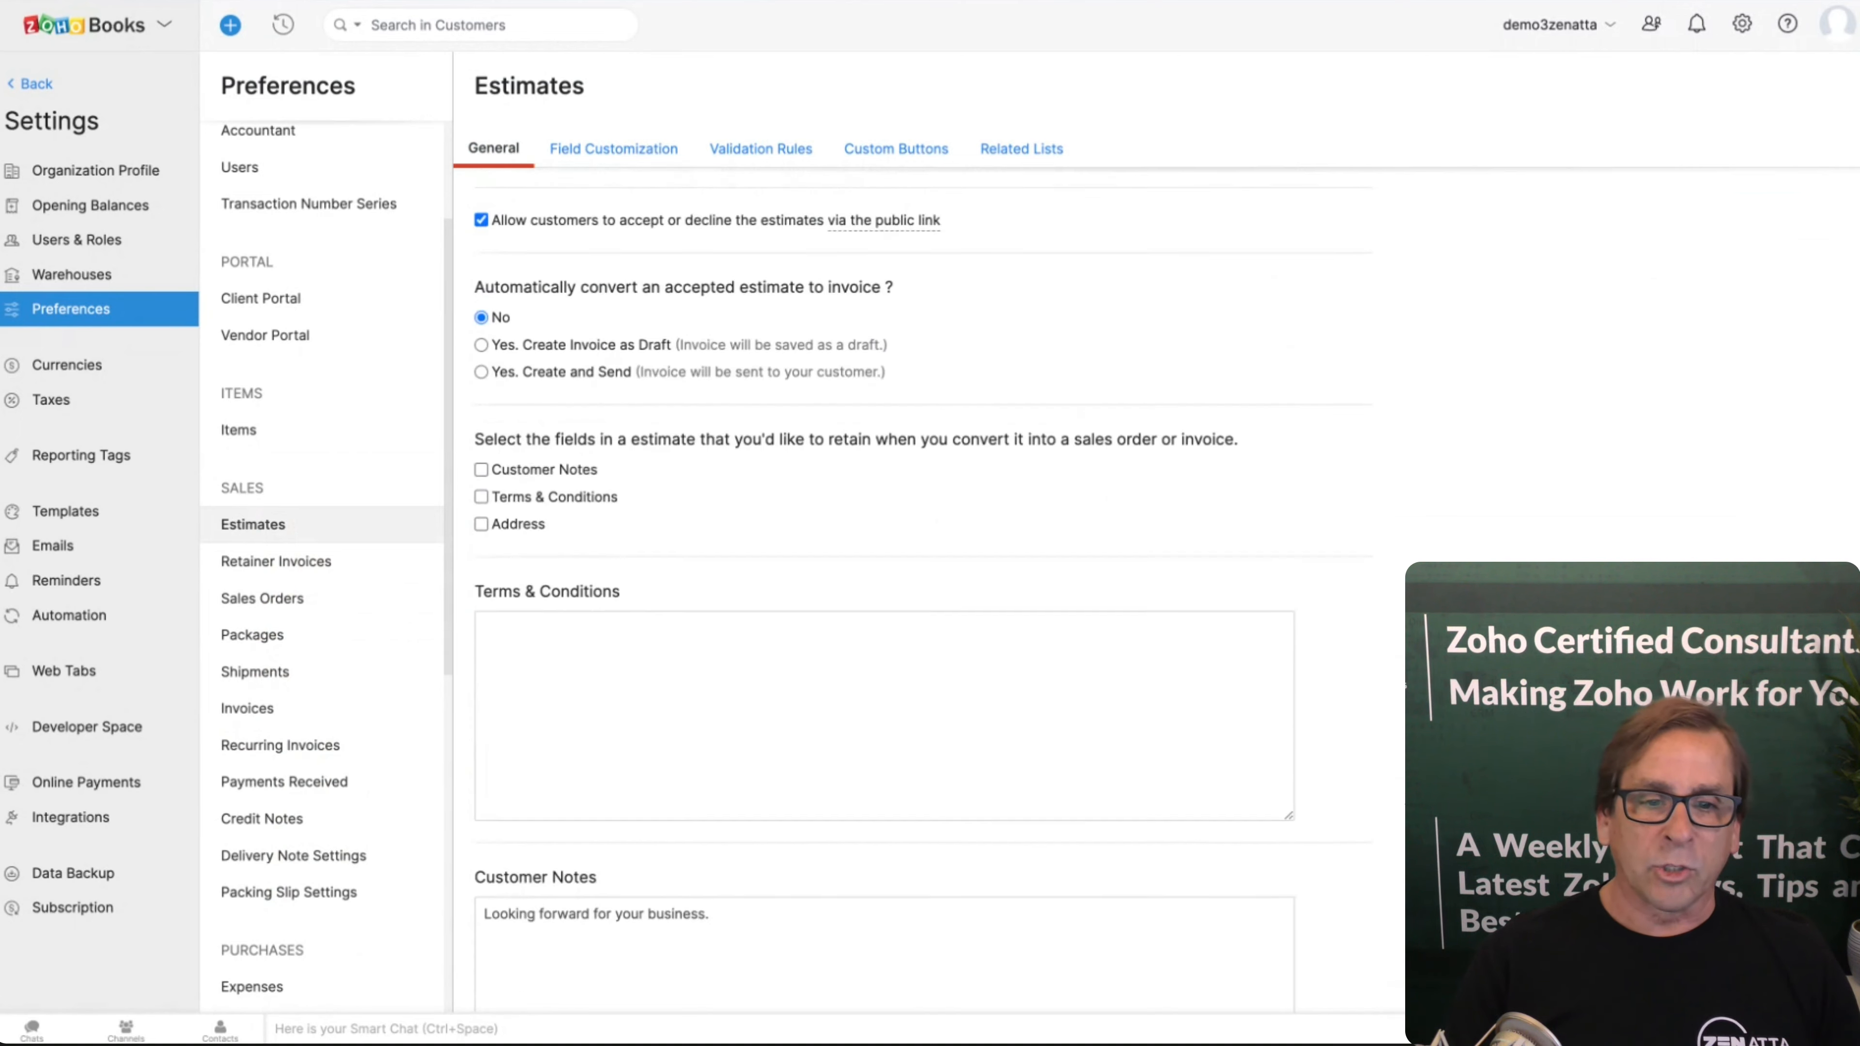
scroll("down", 3)
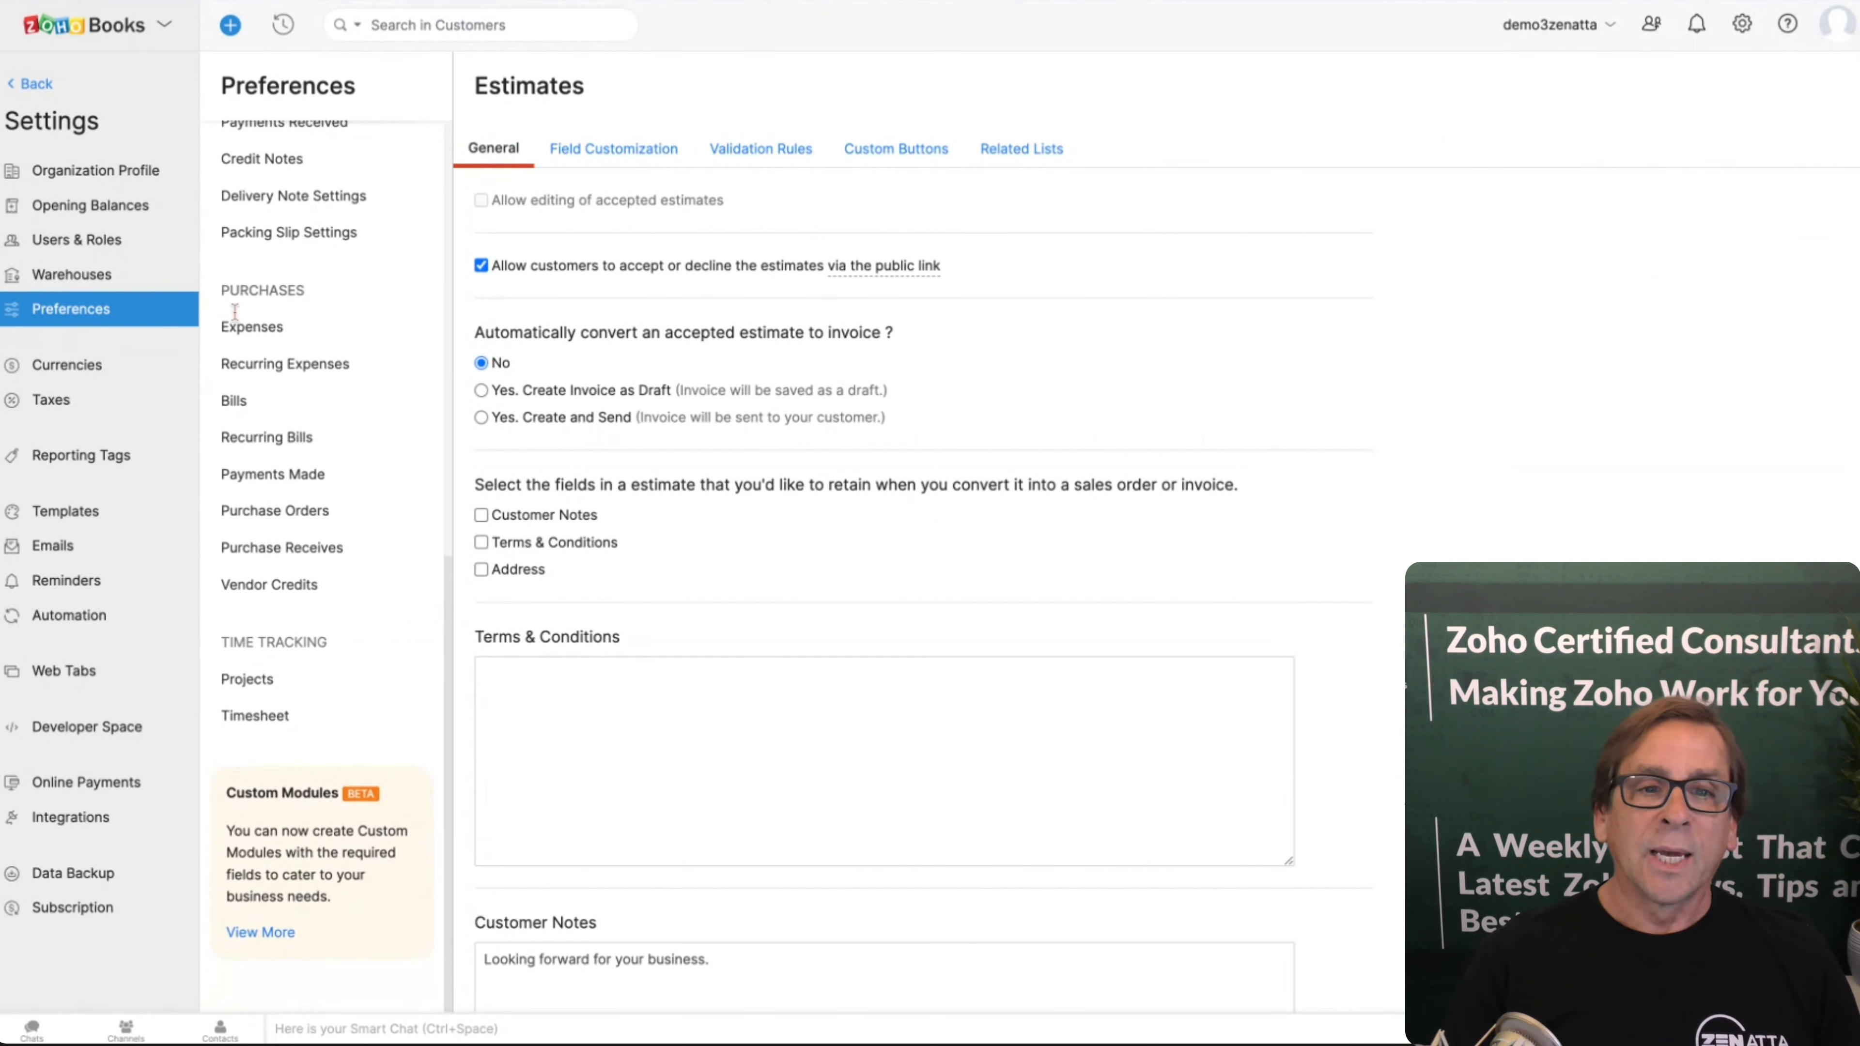
Step: Review the Expenses General, Vehicle, Field Customization and Related Lists sections, then move to Bills
left_click(253, 328)
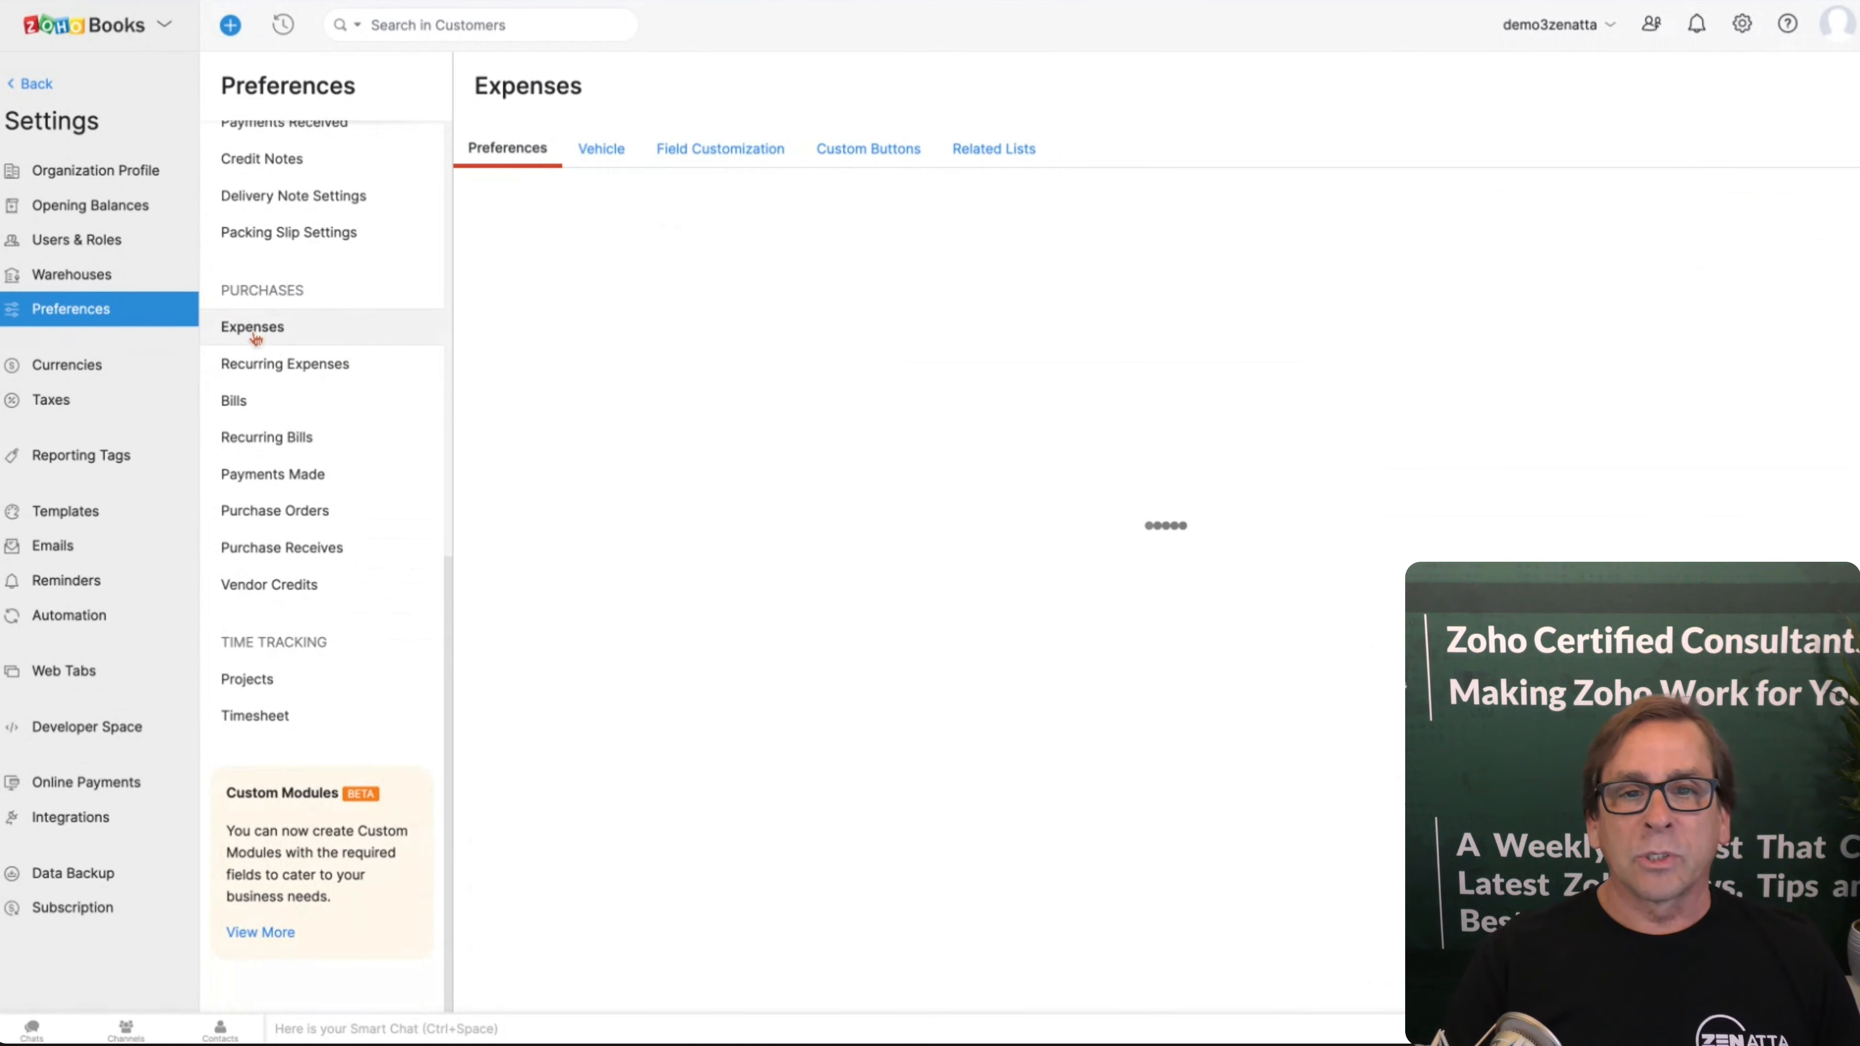
left_click(253, 327)
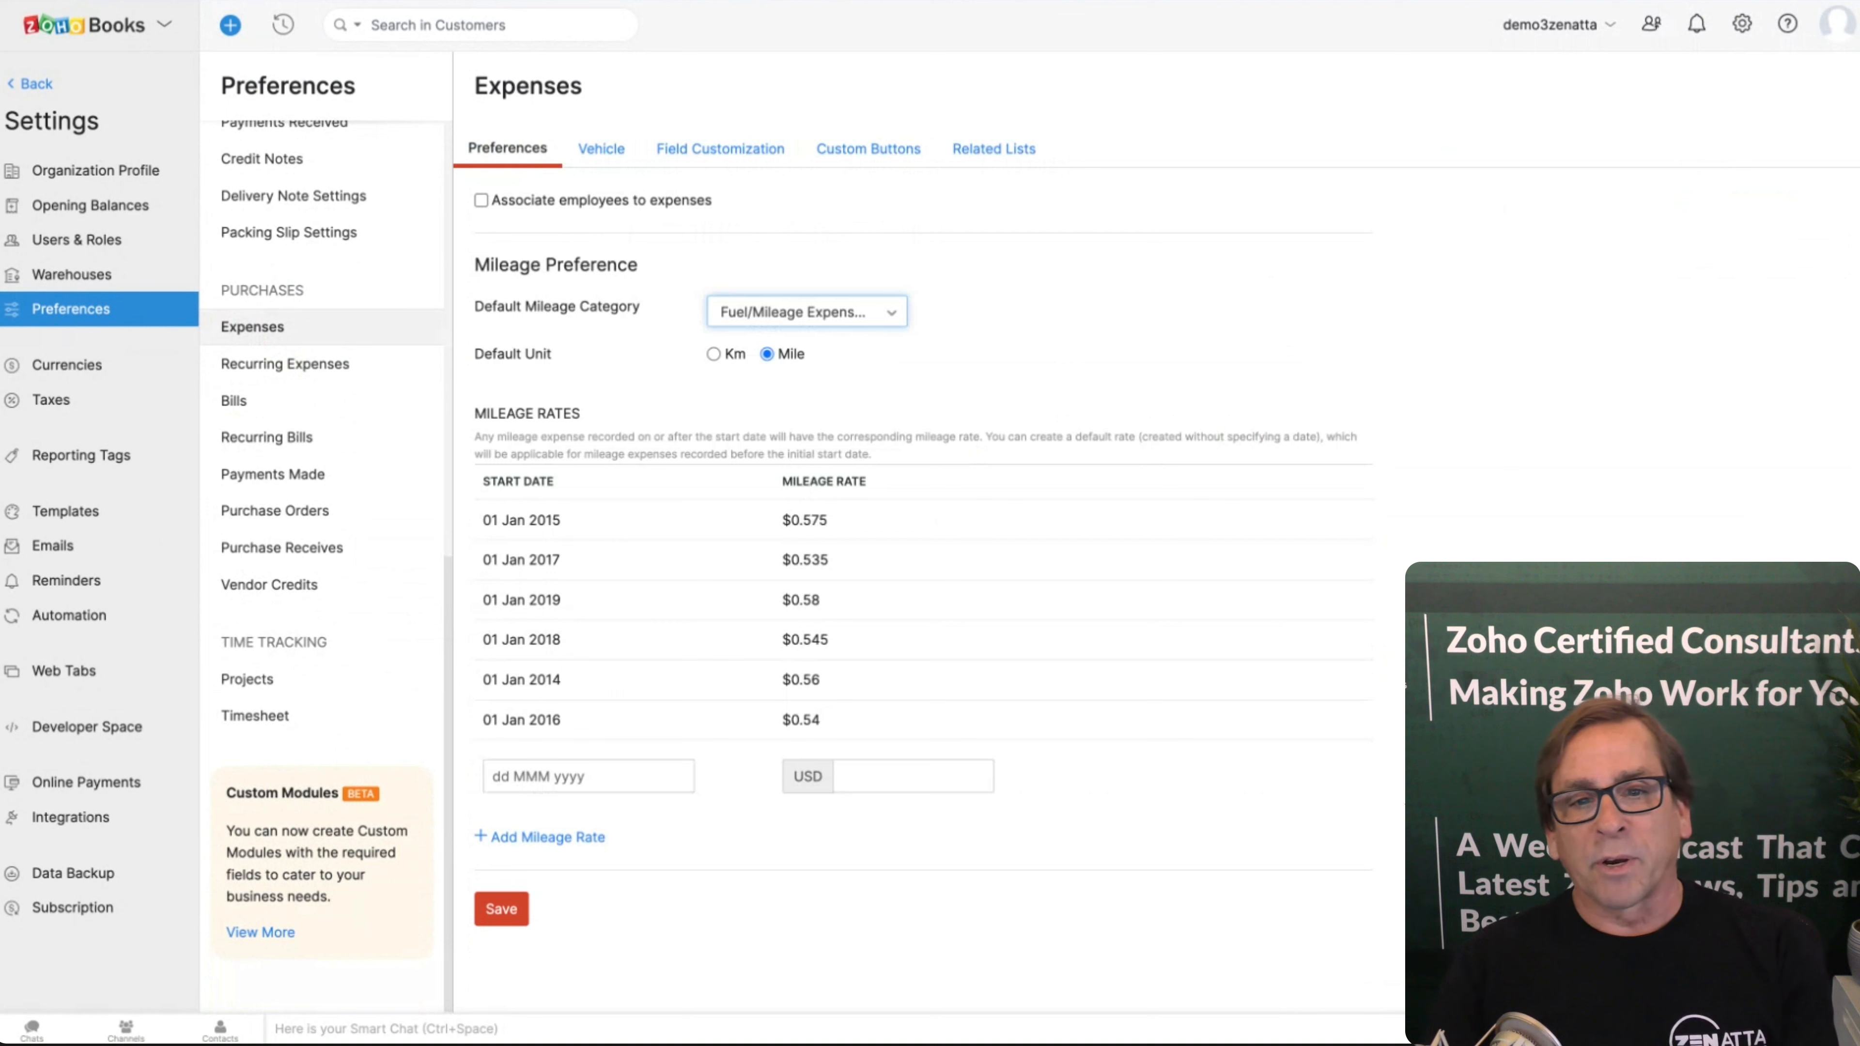
mouse_move(915, 377)
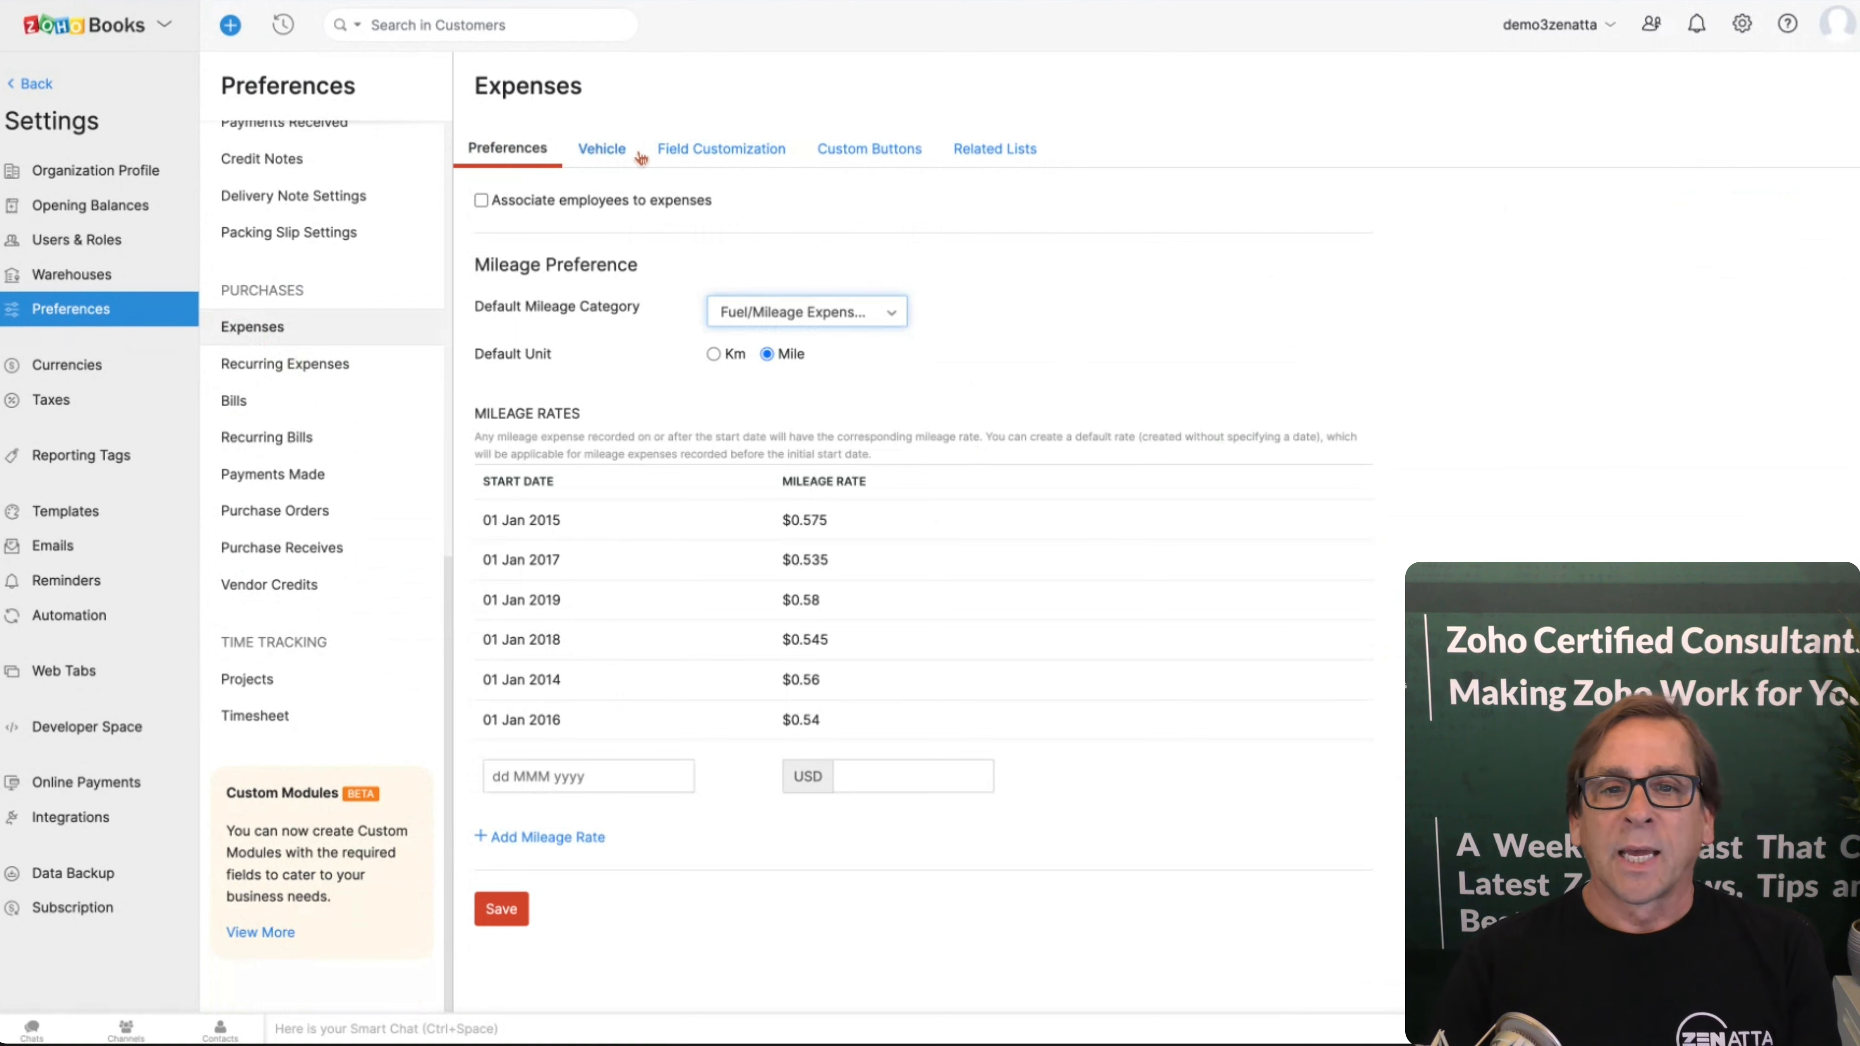
left_click(601, 149)
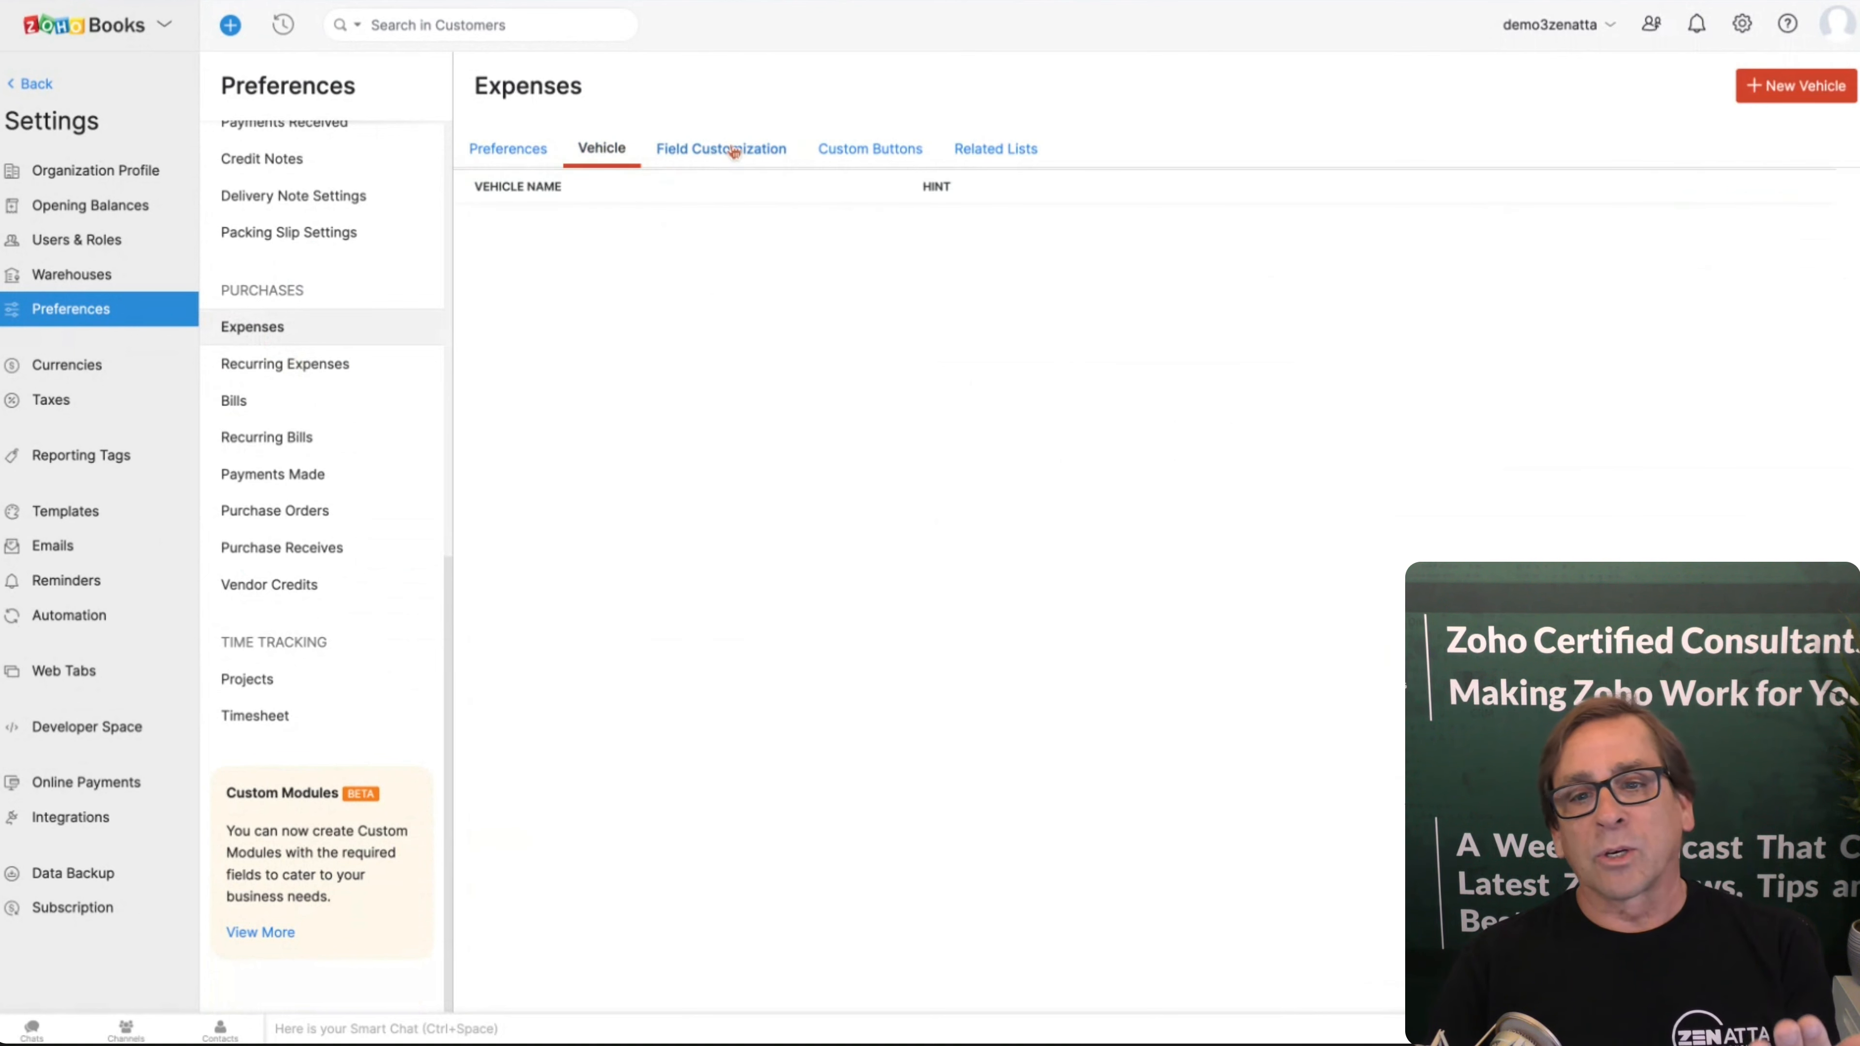
left_click(719, 148)
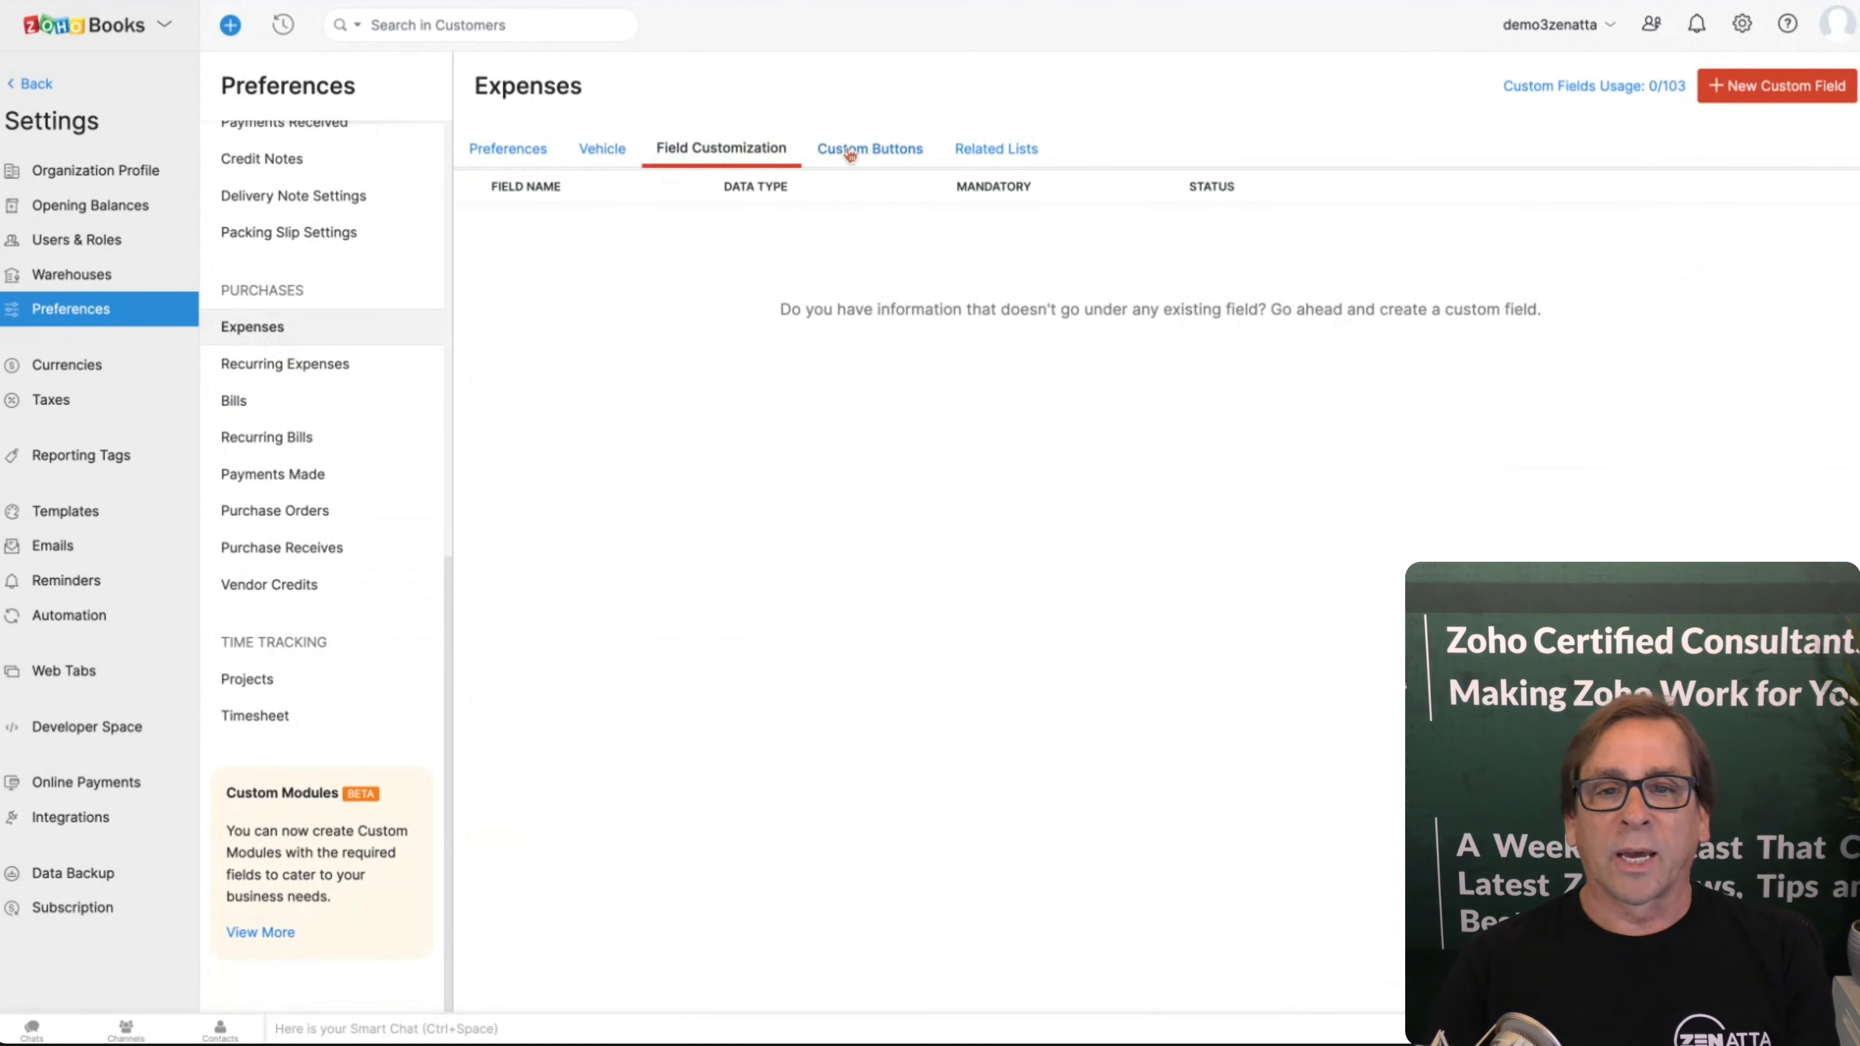
left_click(993, 148)
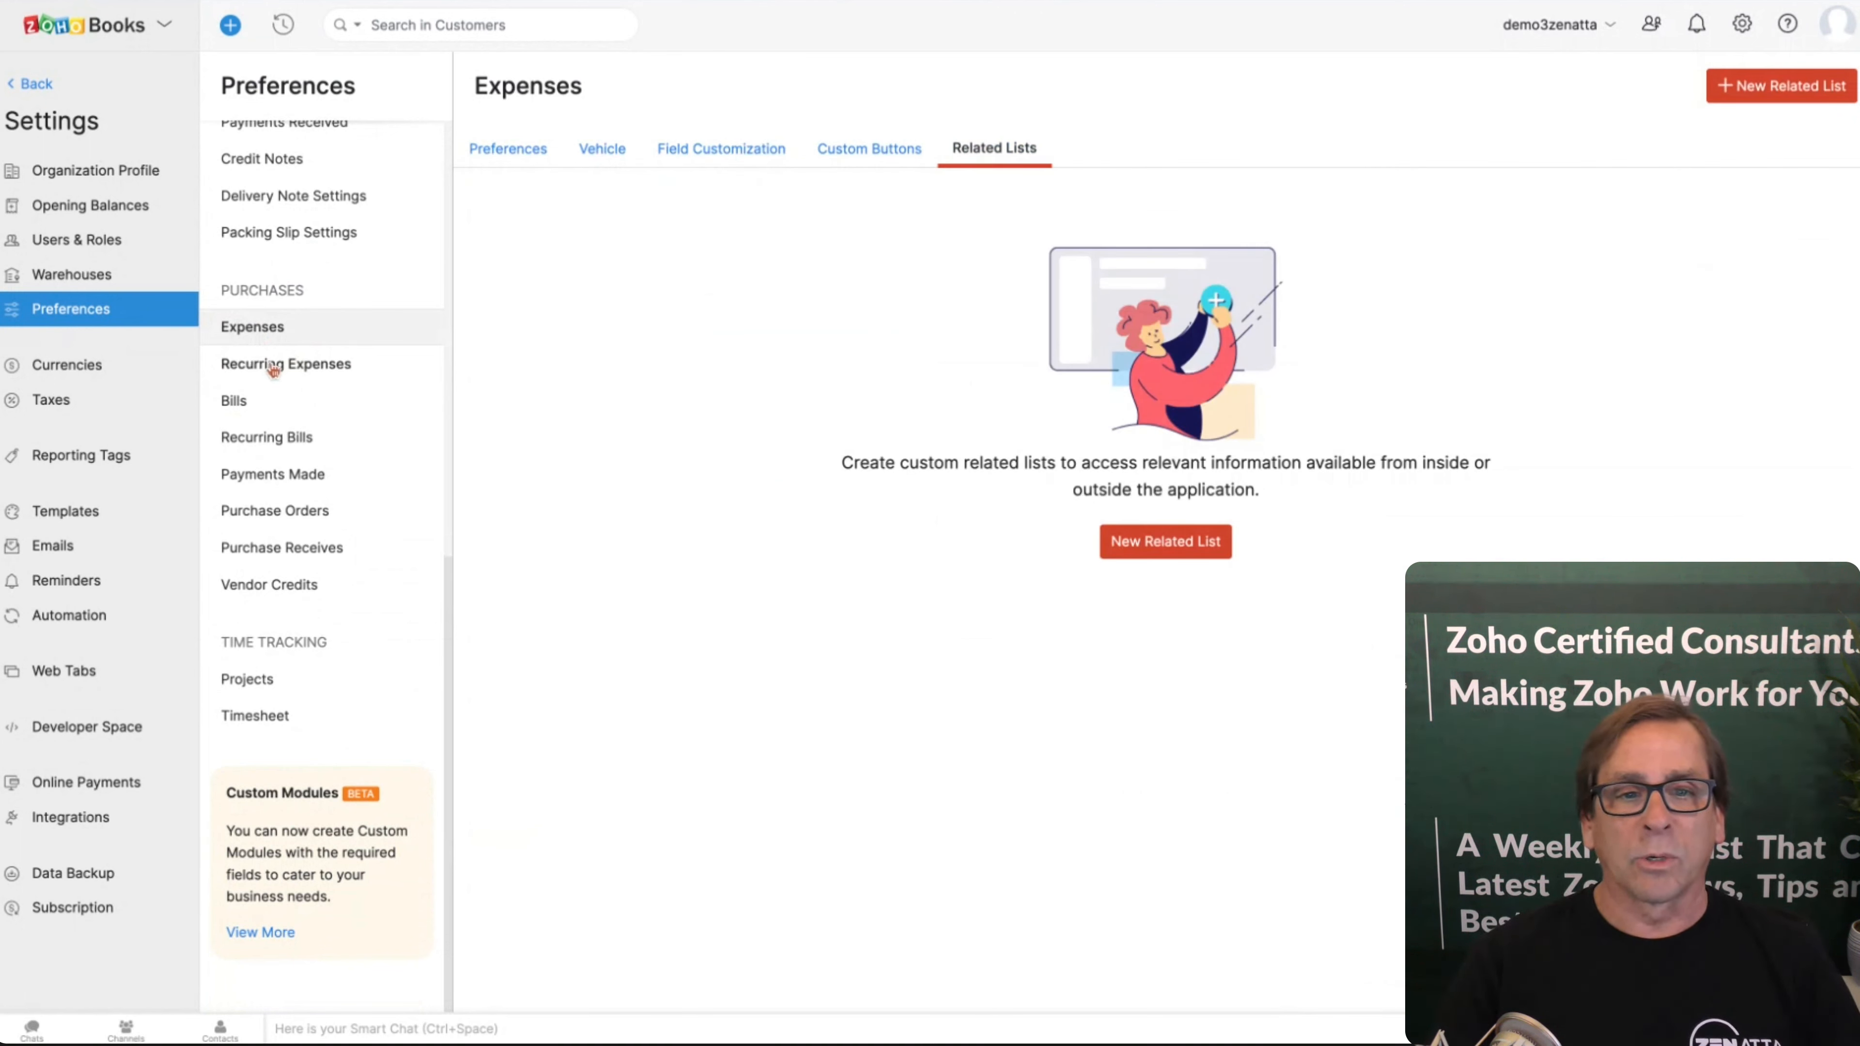
left_click(234, 400)
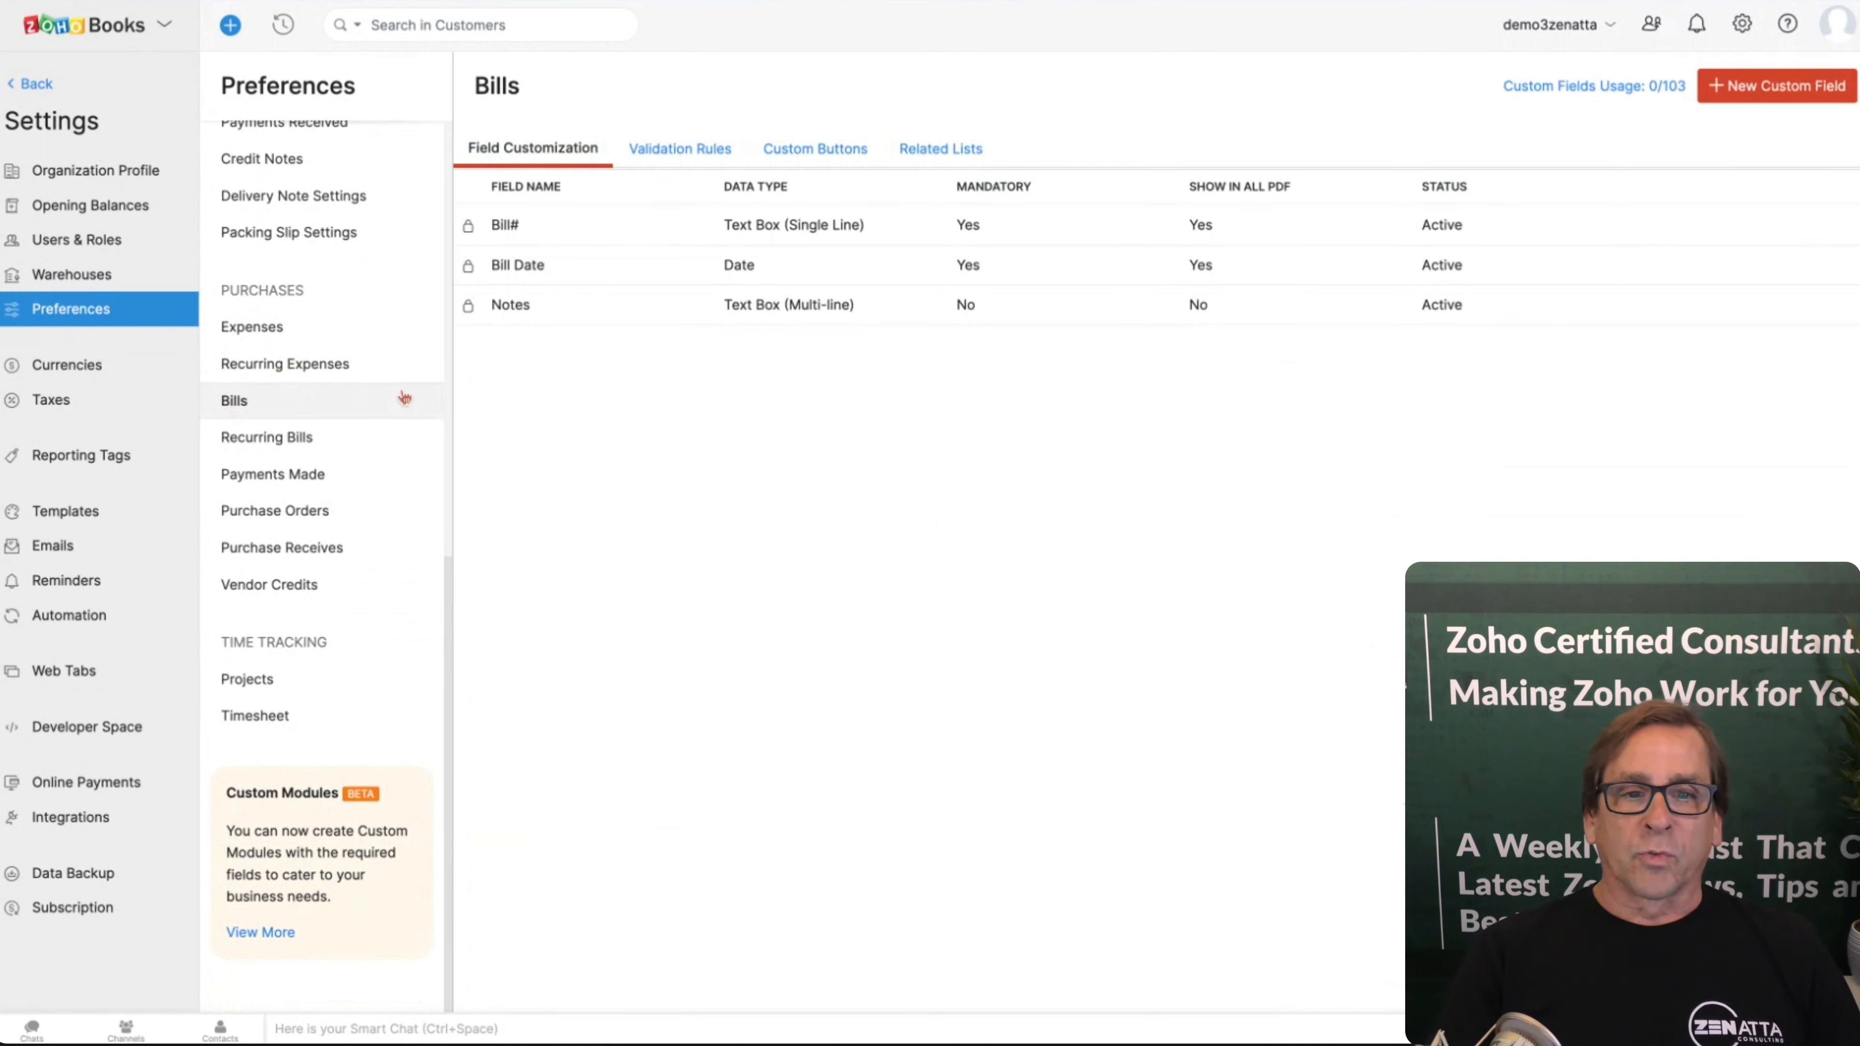
mouse_move(381, 575)
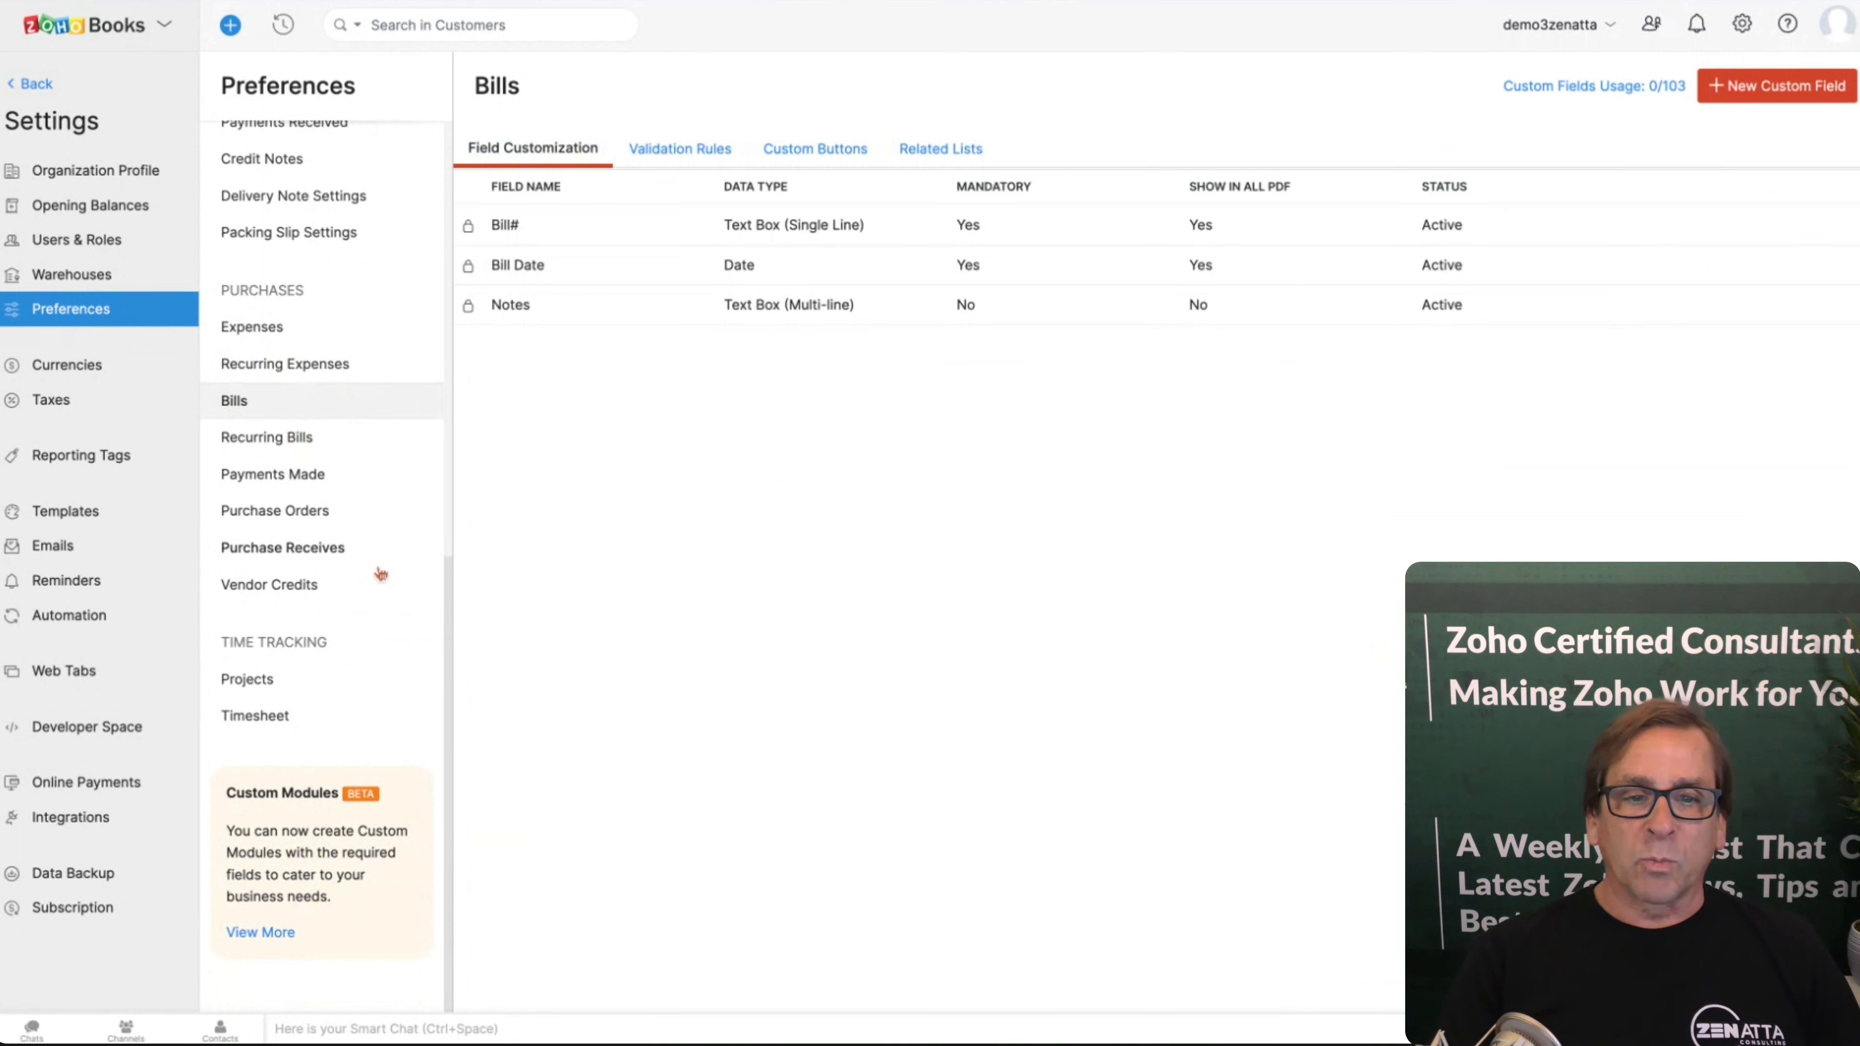
Step: View the empty Vendor Credits and Projects custom fields, then the Timesheet preferences
left_click(269, 583)
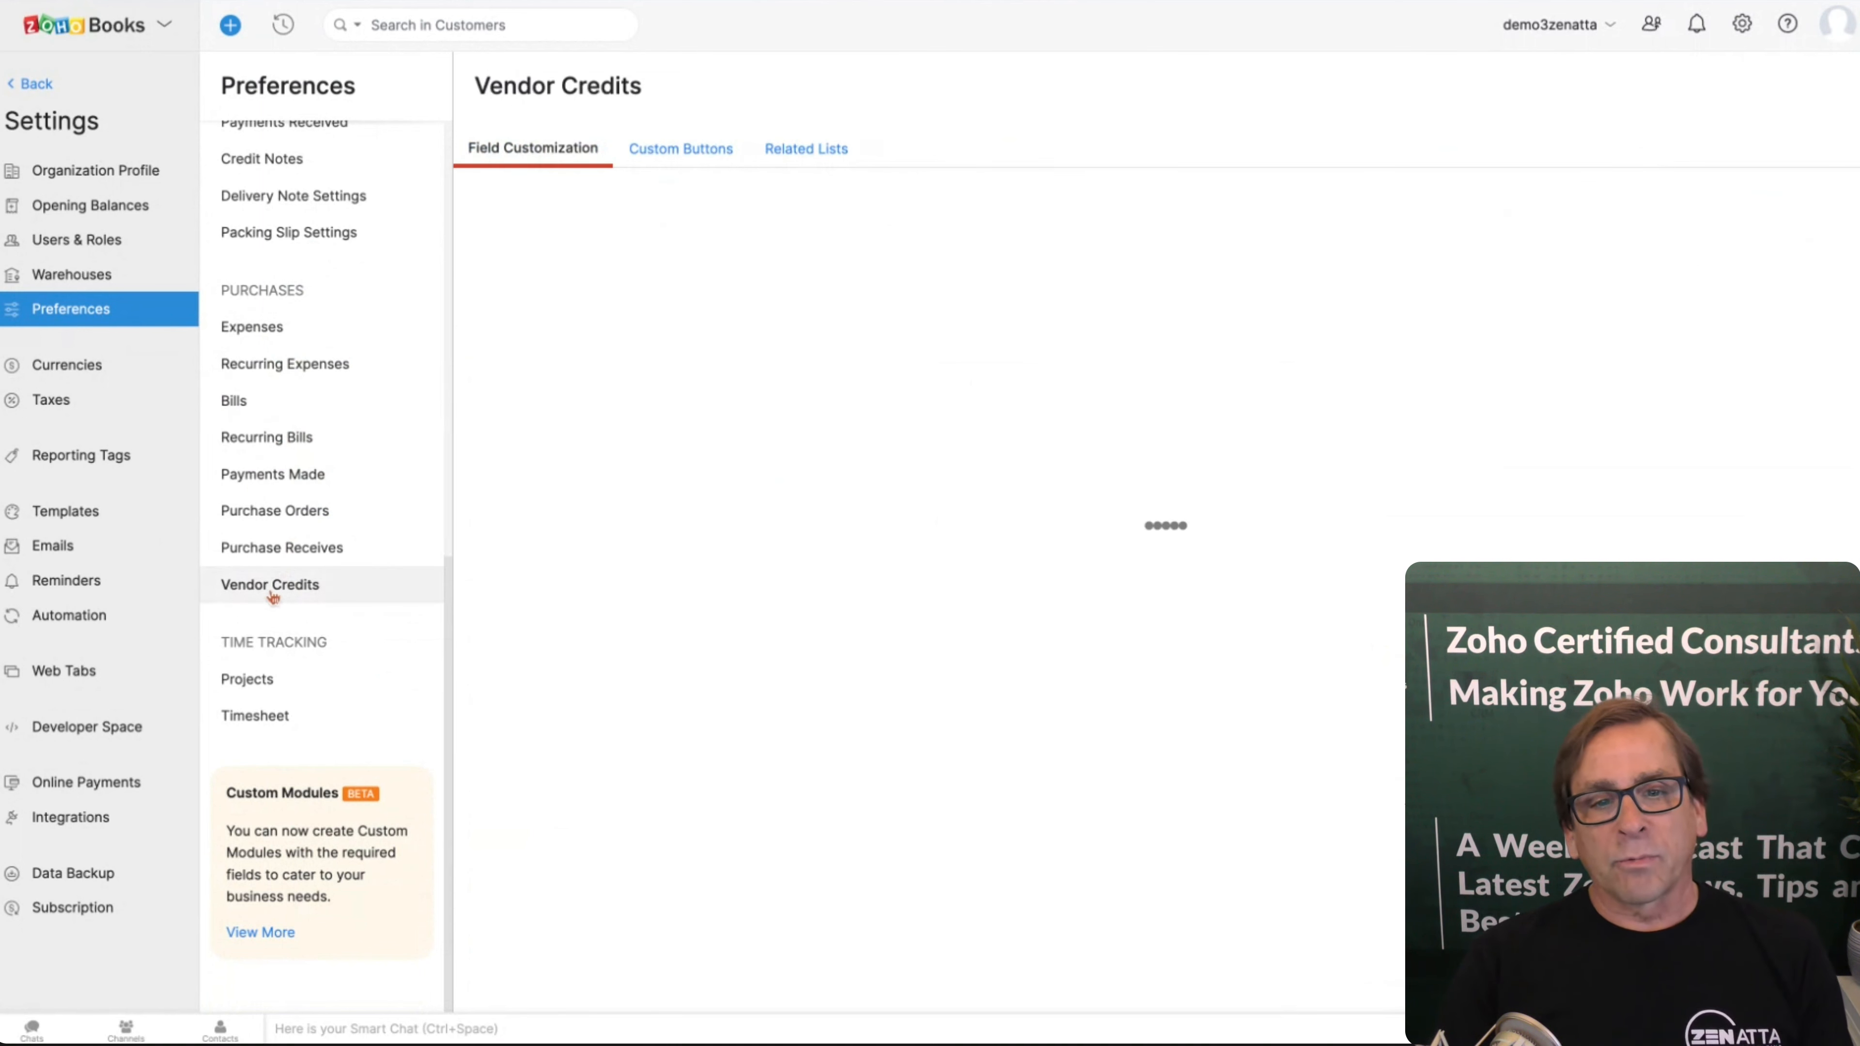
left_click(270, 583)
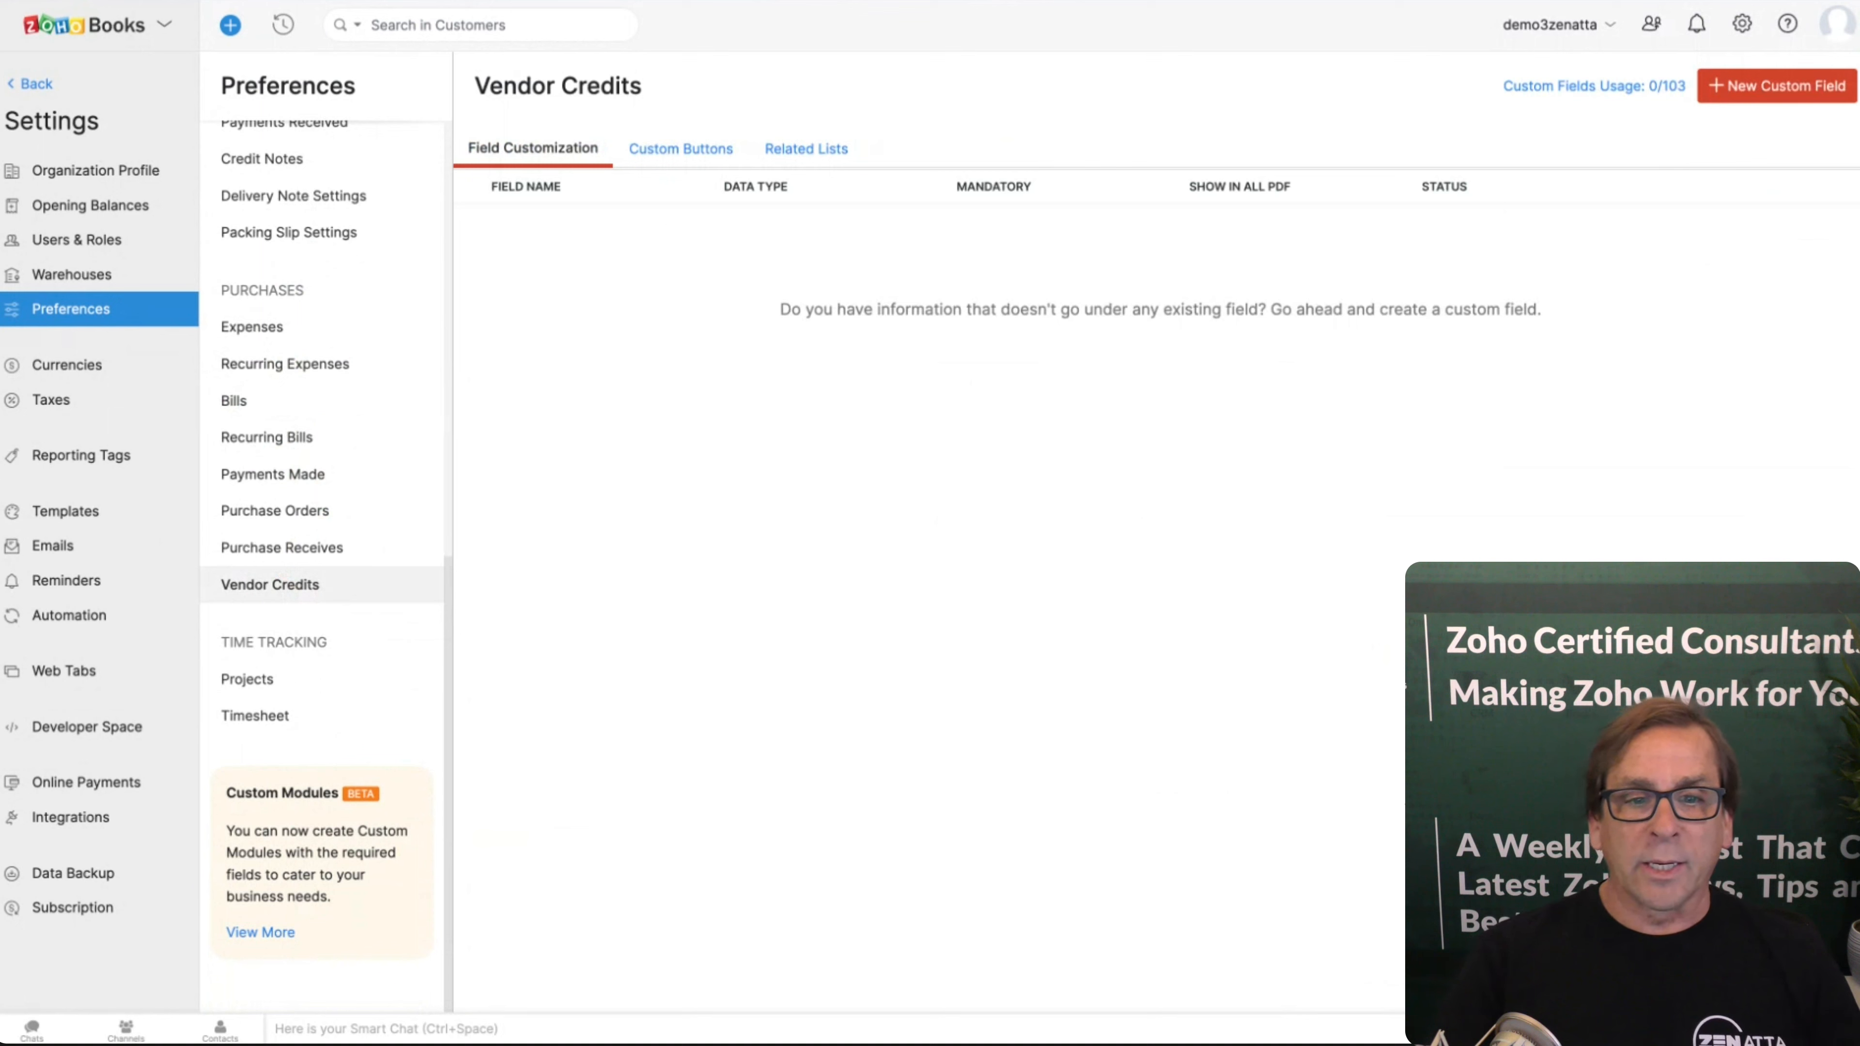
left_click(247, 678)
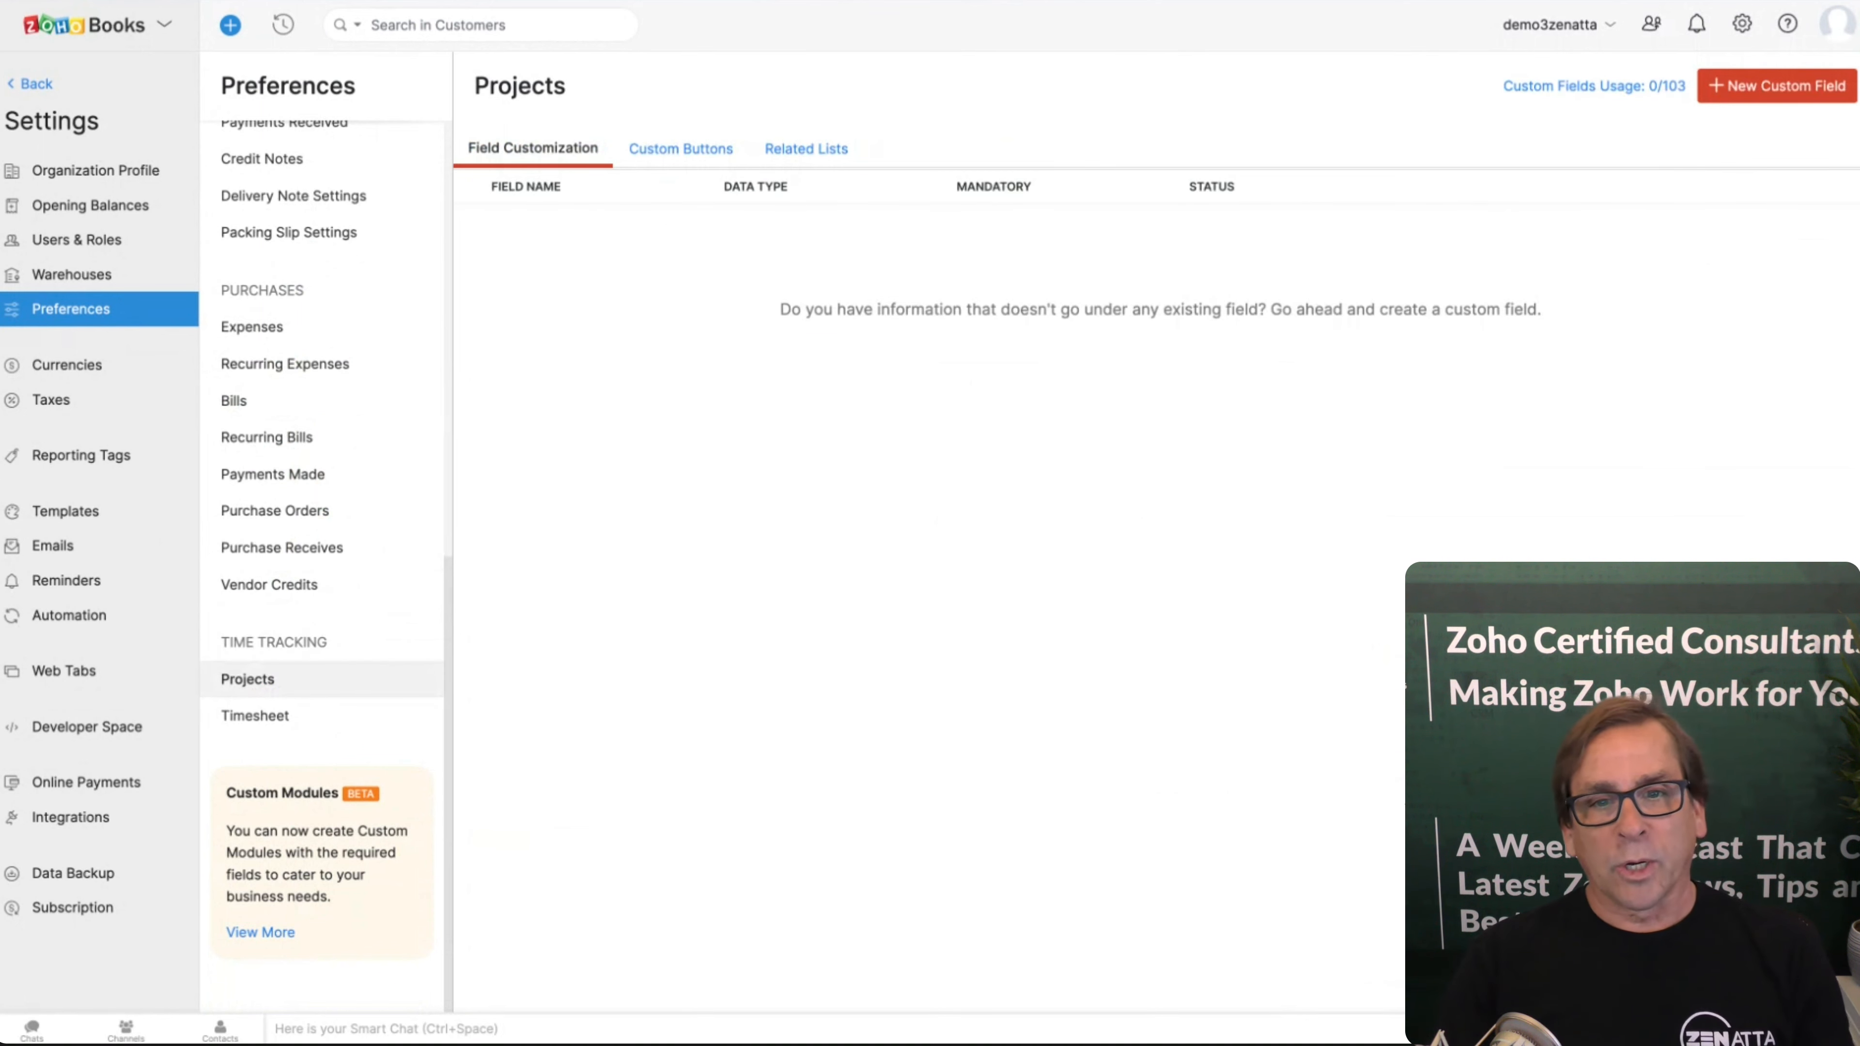
left_click(254, 715)
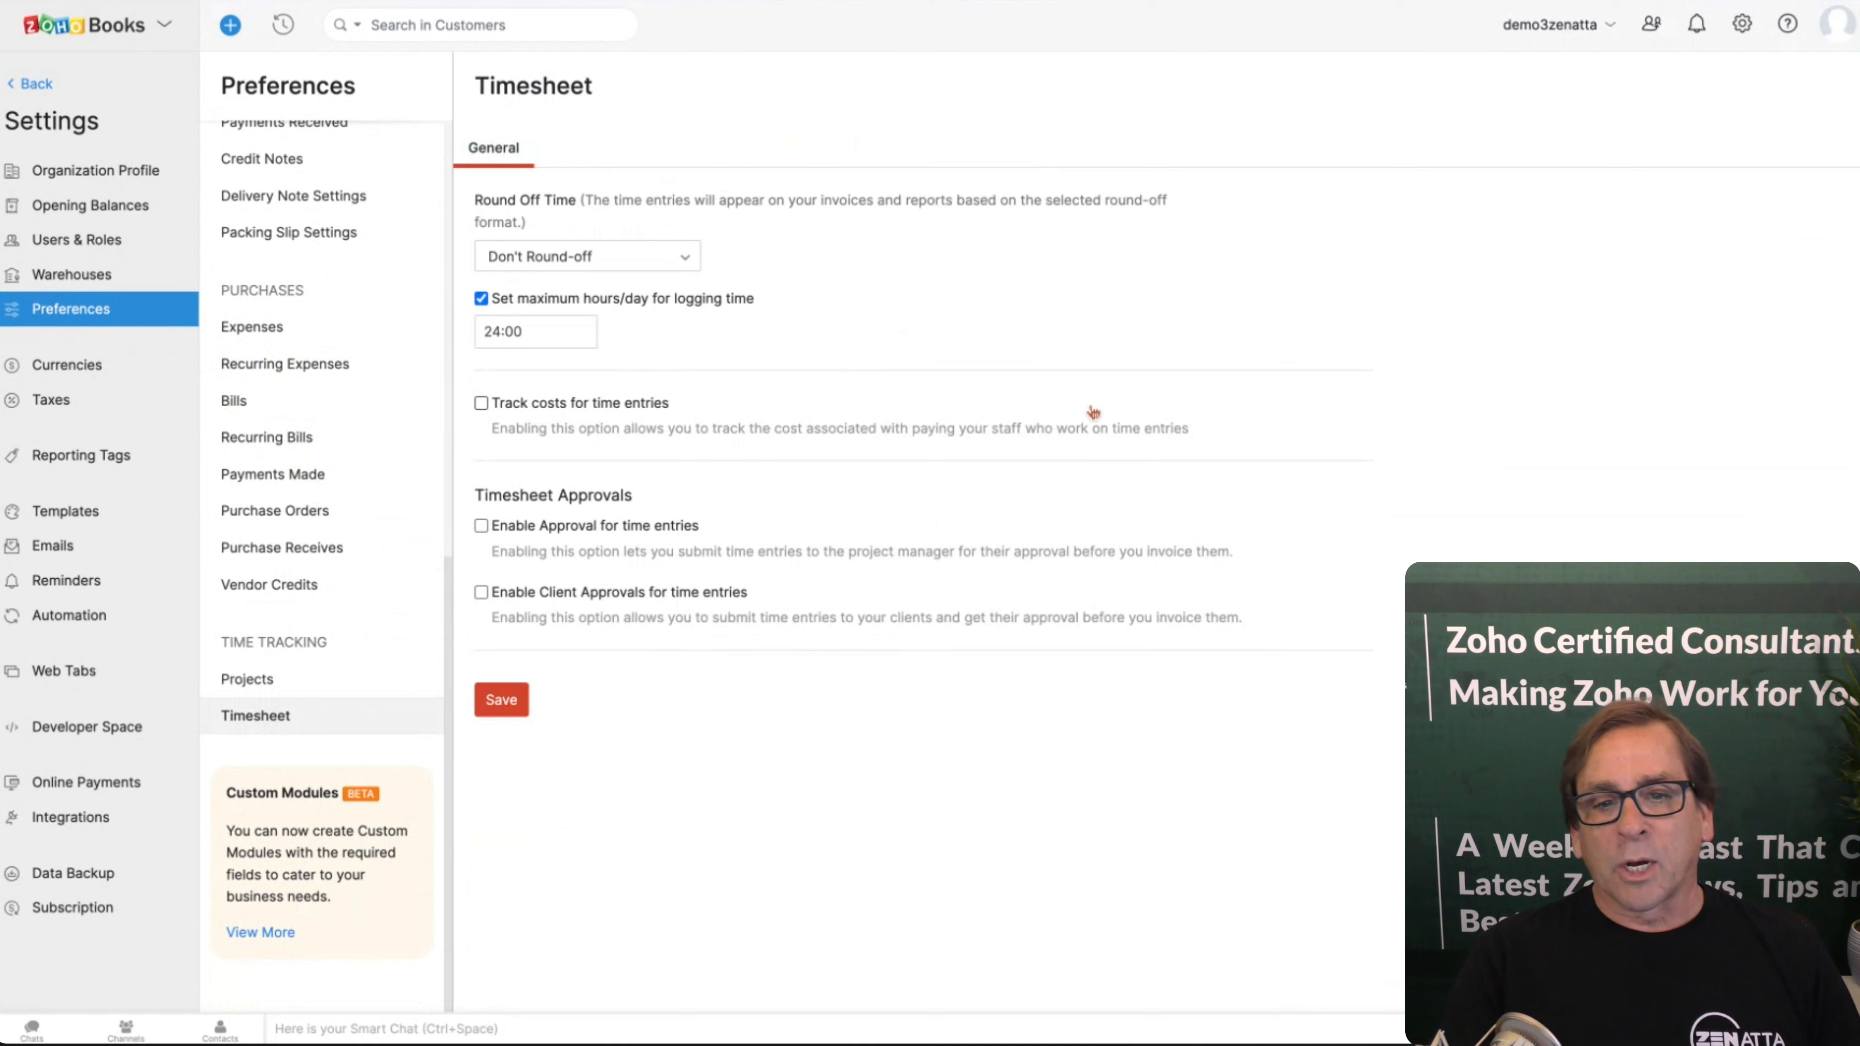
mouse_move(747, 701)
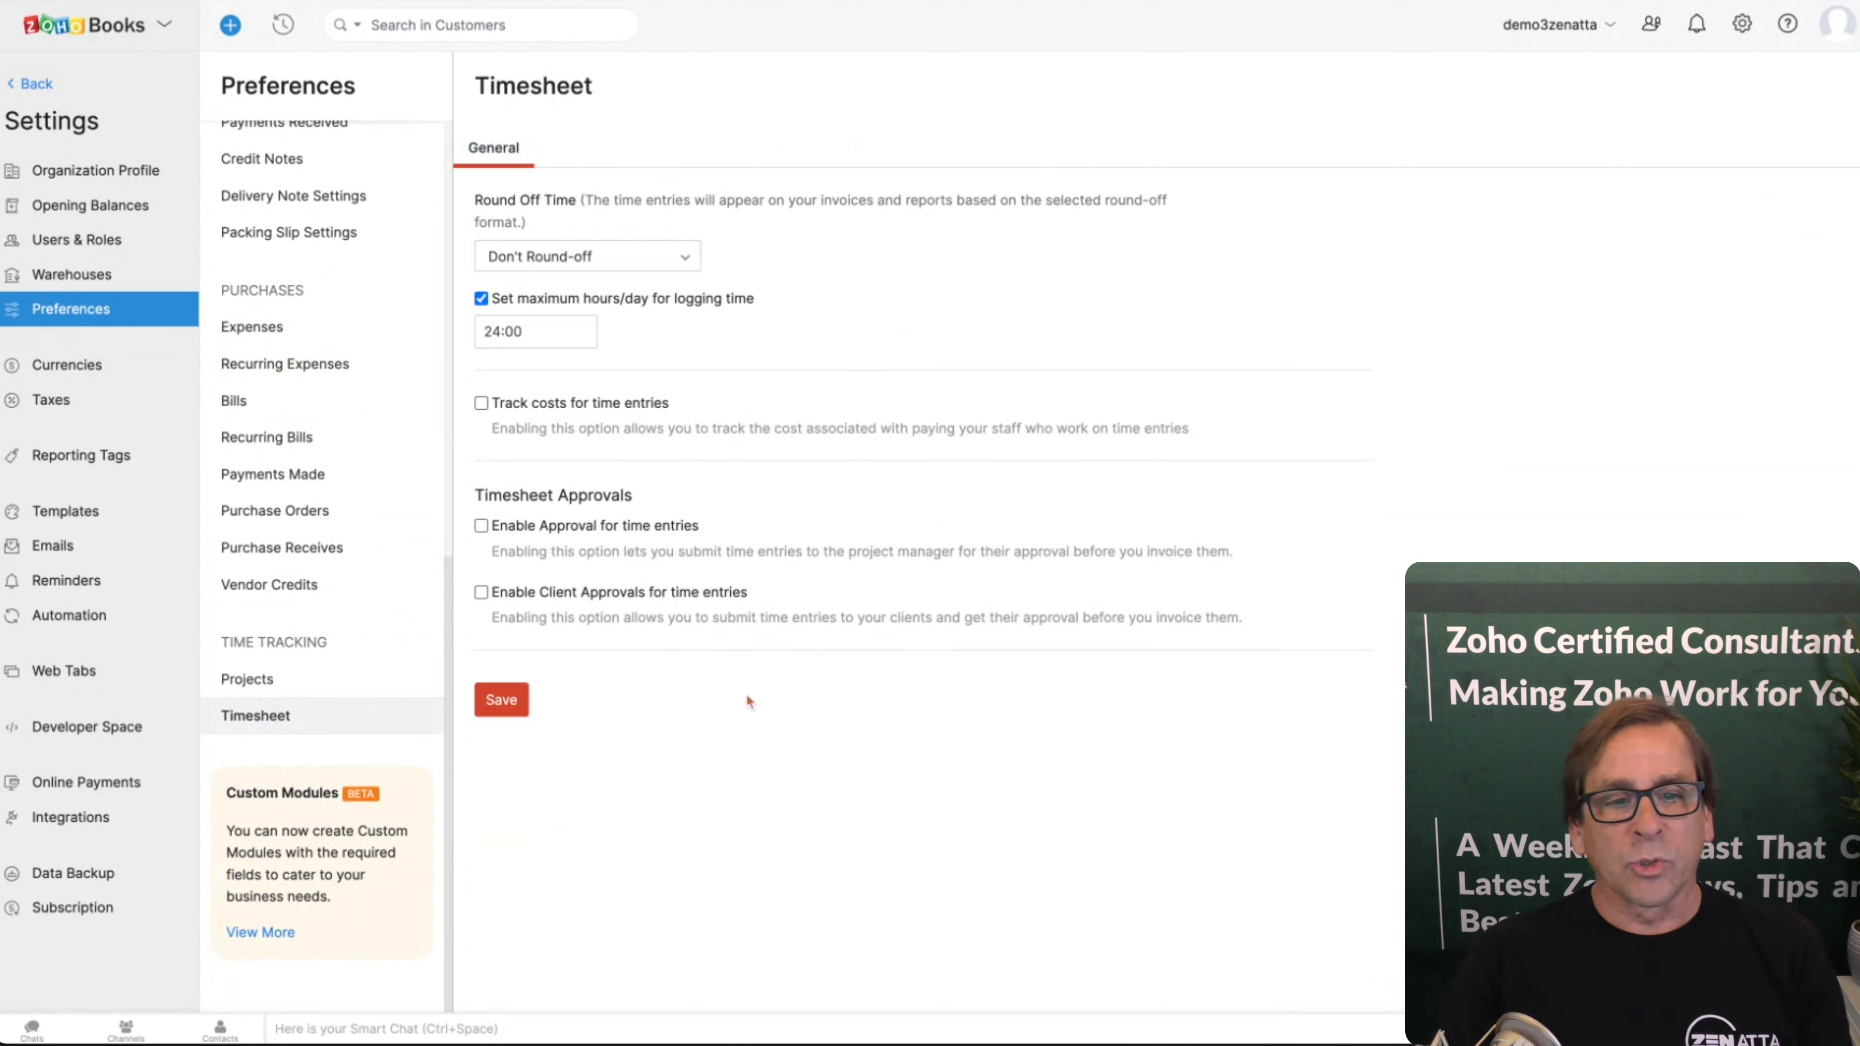
scroll("down", 3)
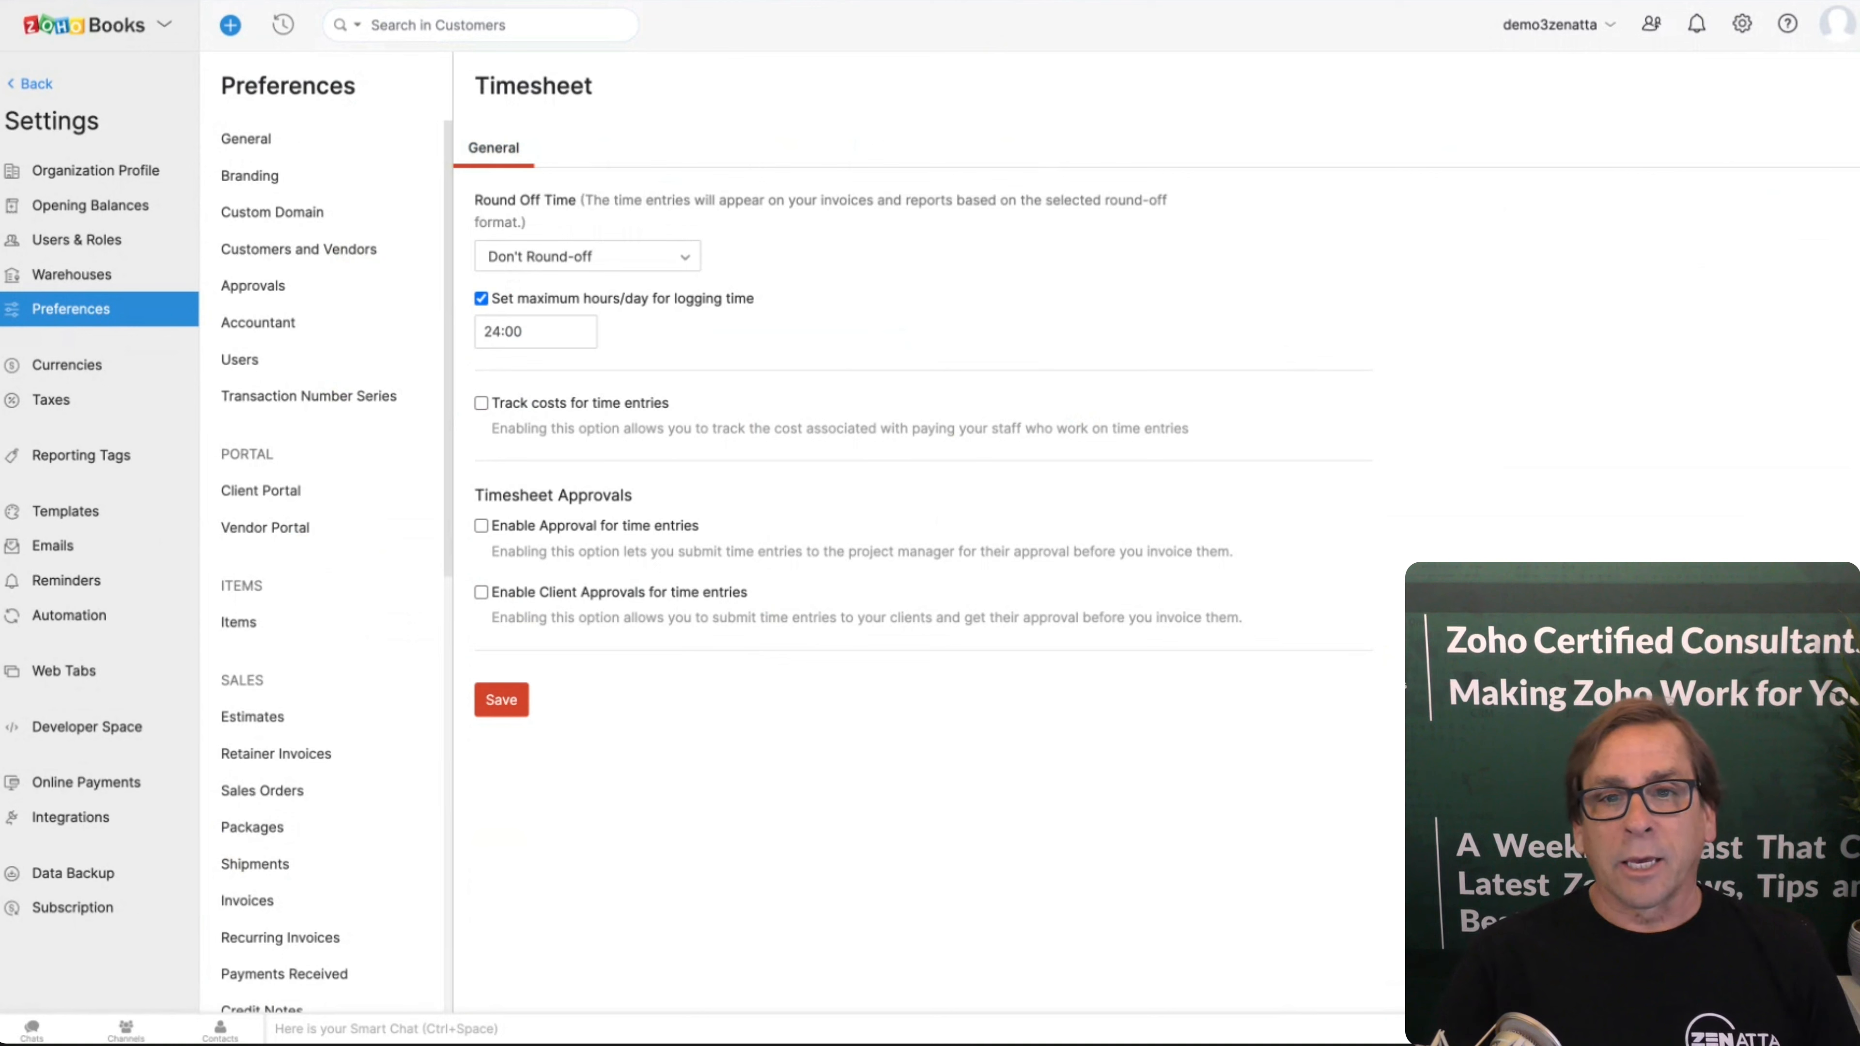
Step: Review the Currencies list with USD as base, then move to the Taxes settings
left_click(67, 365)
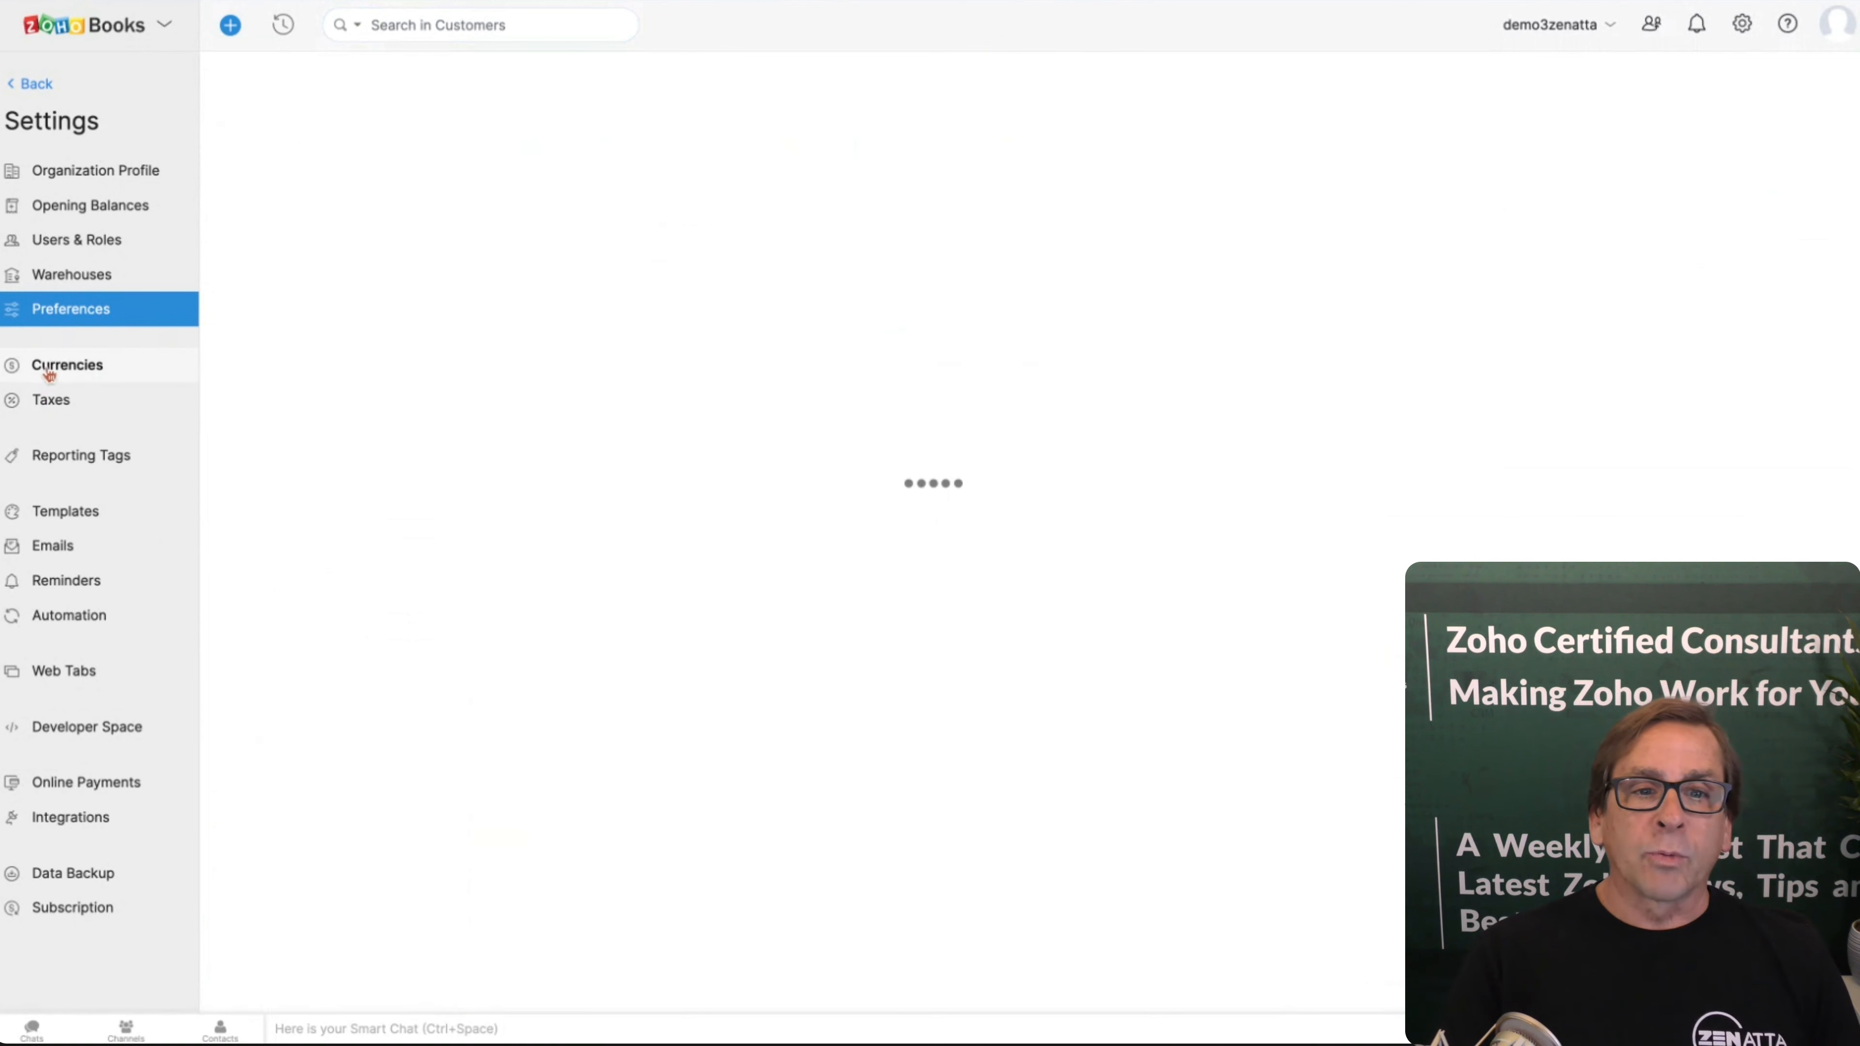
left_click(67, 365)
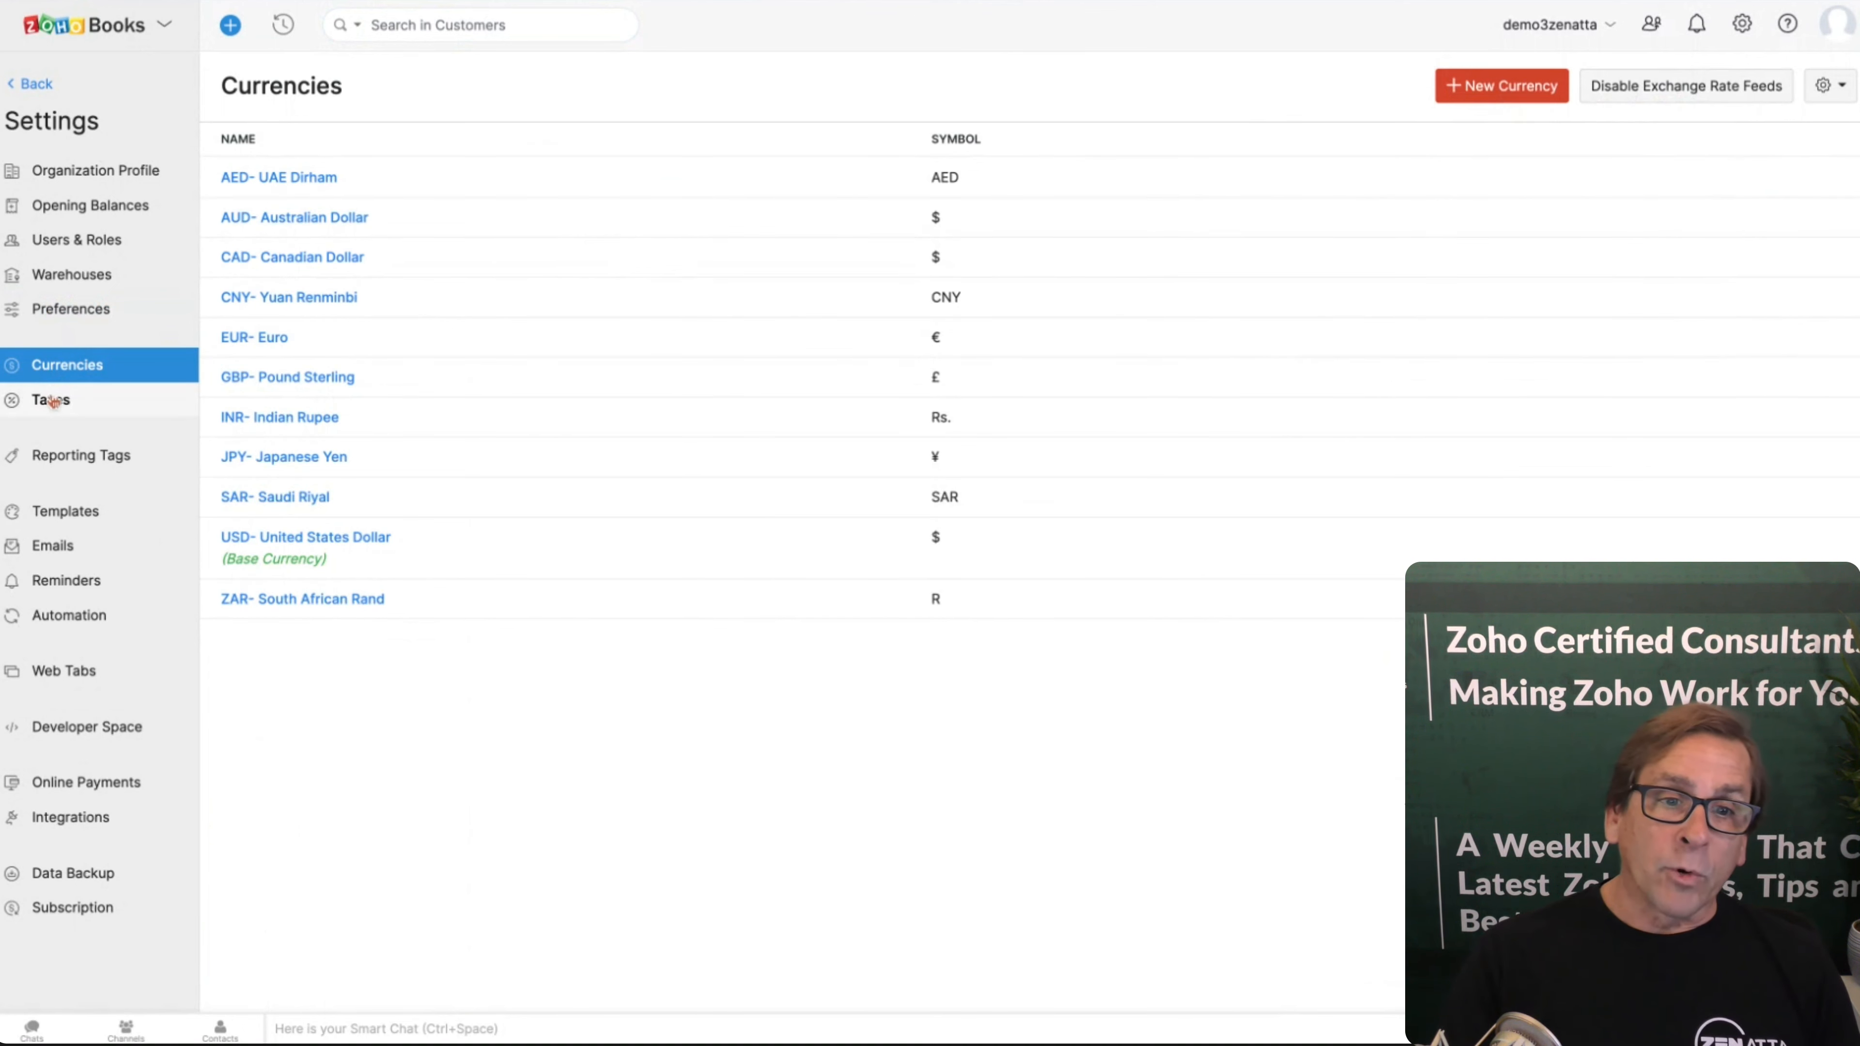
left_click(49, 400)
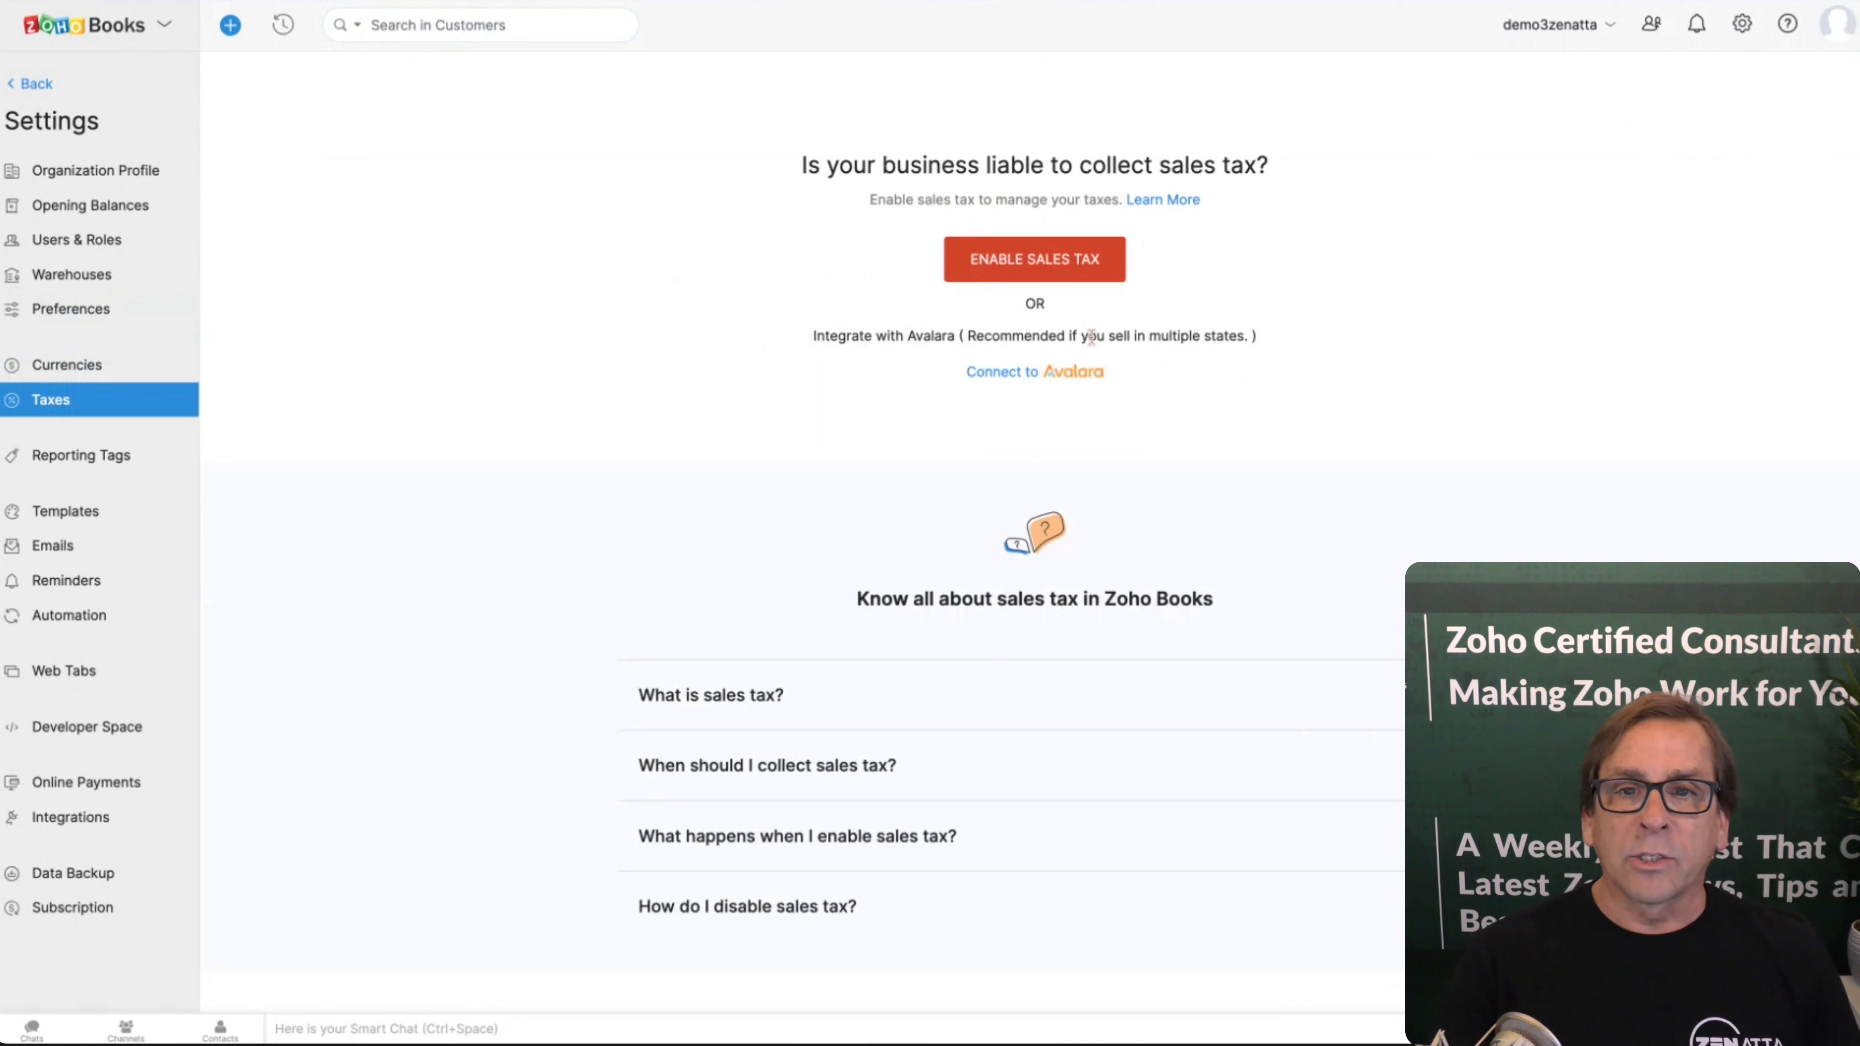
mouse_move(1328, 334)
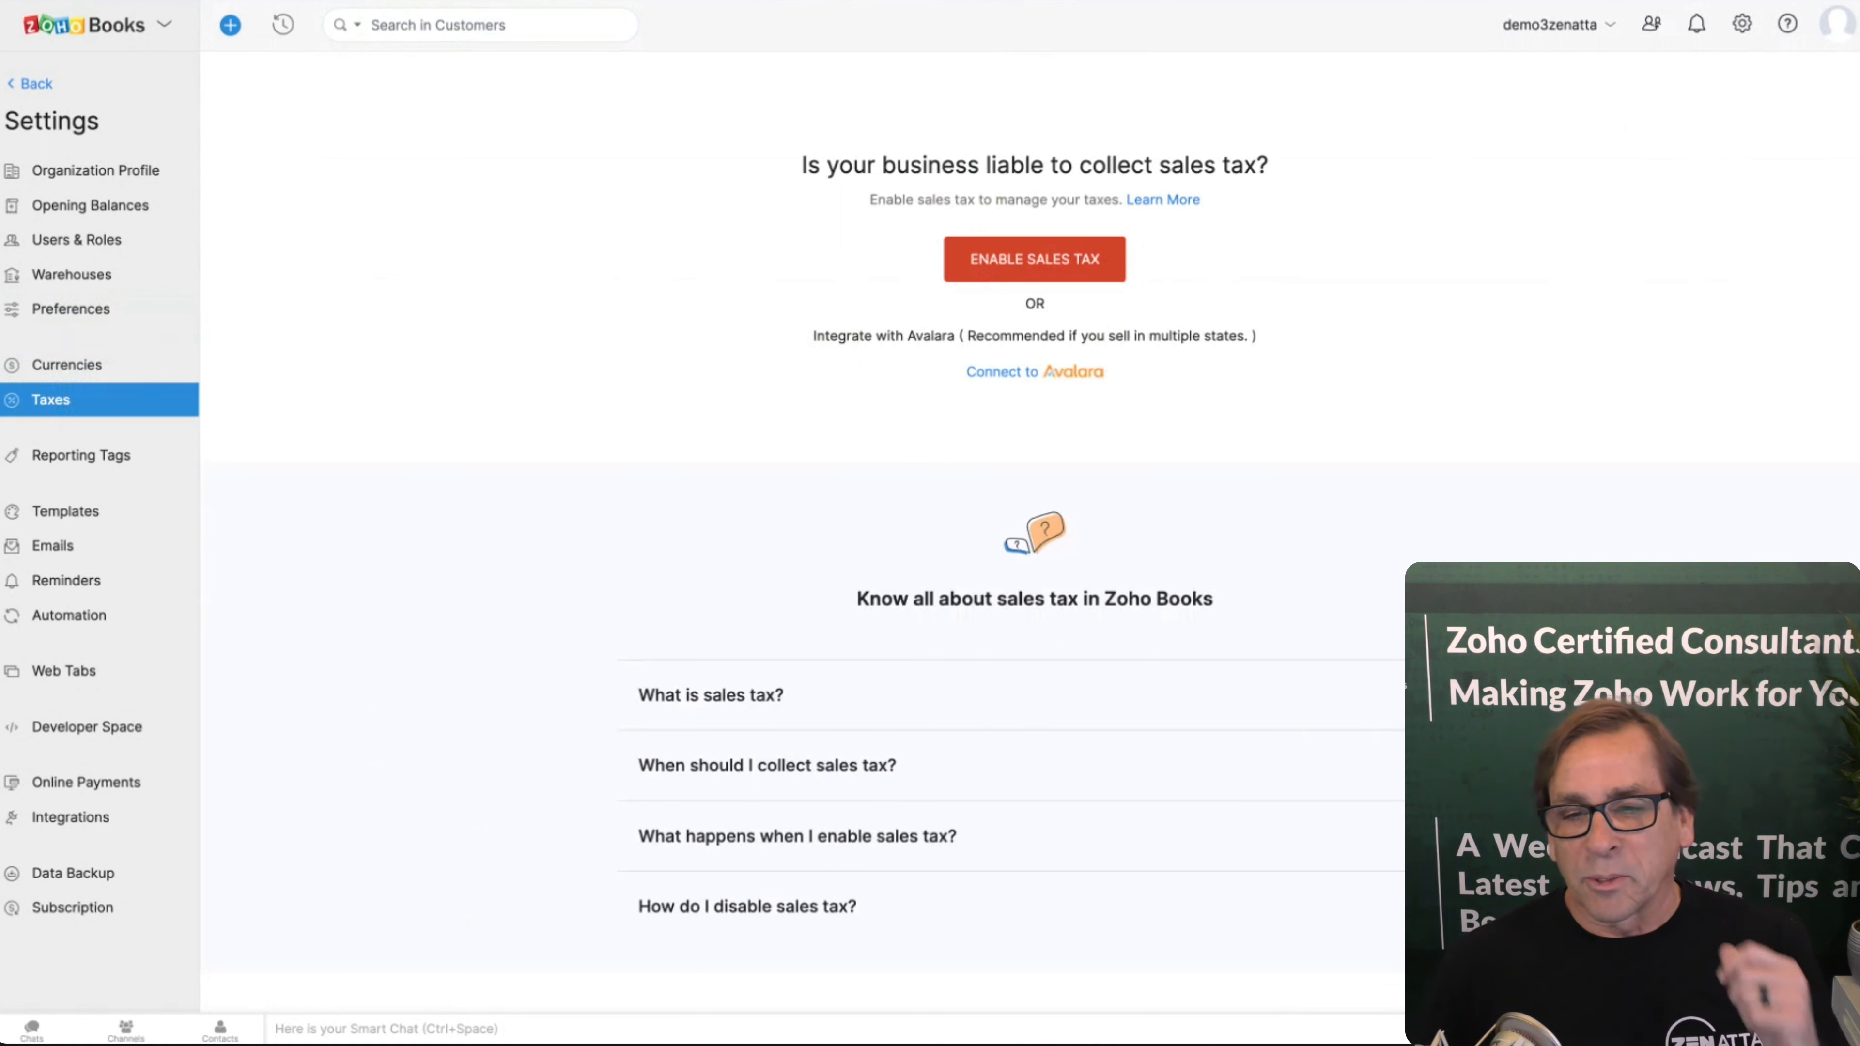
mouse_move(957, 357)
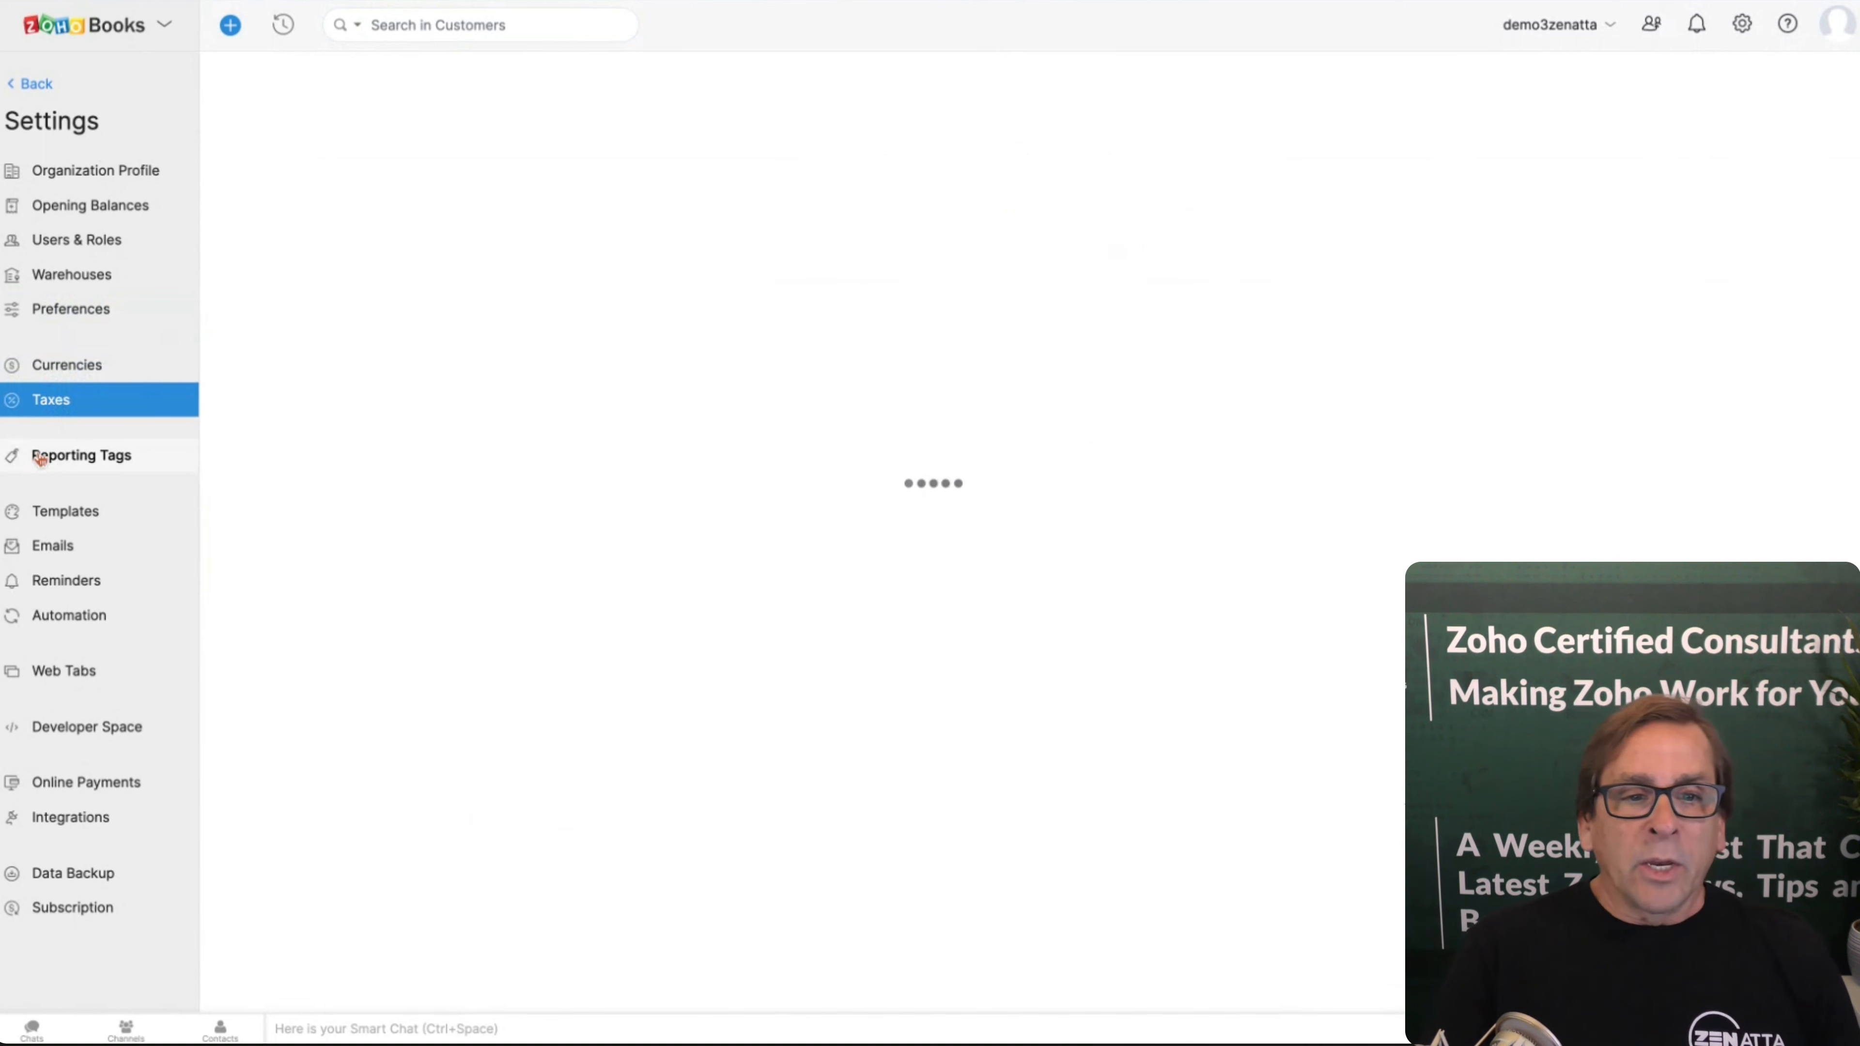
Step: View the Buyer Type reporting tag, then move to the Templates settings
left_click(81, 454)
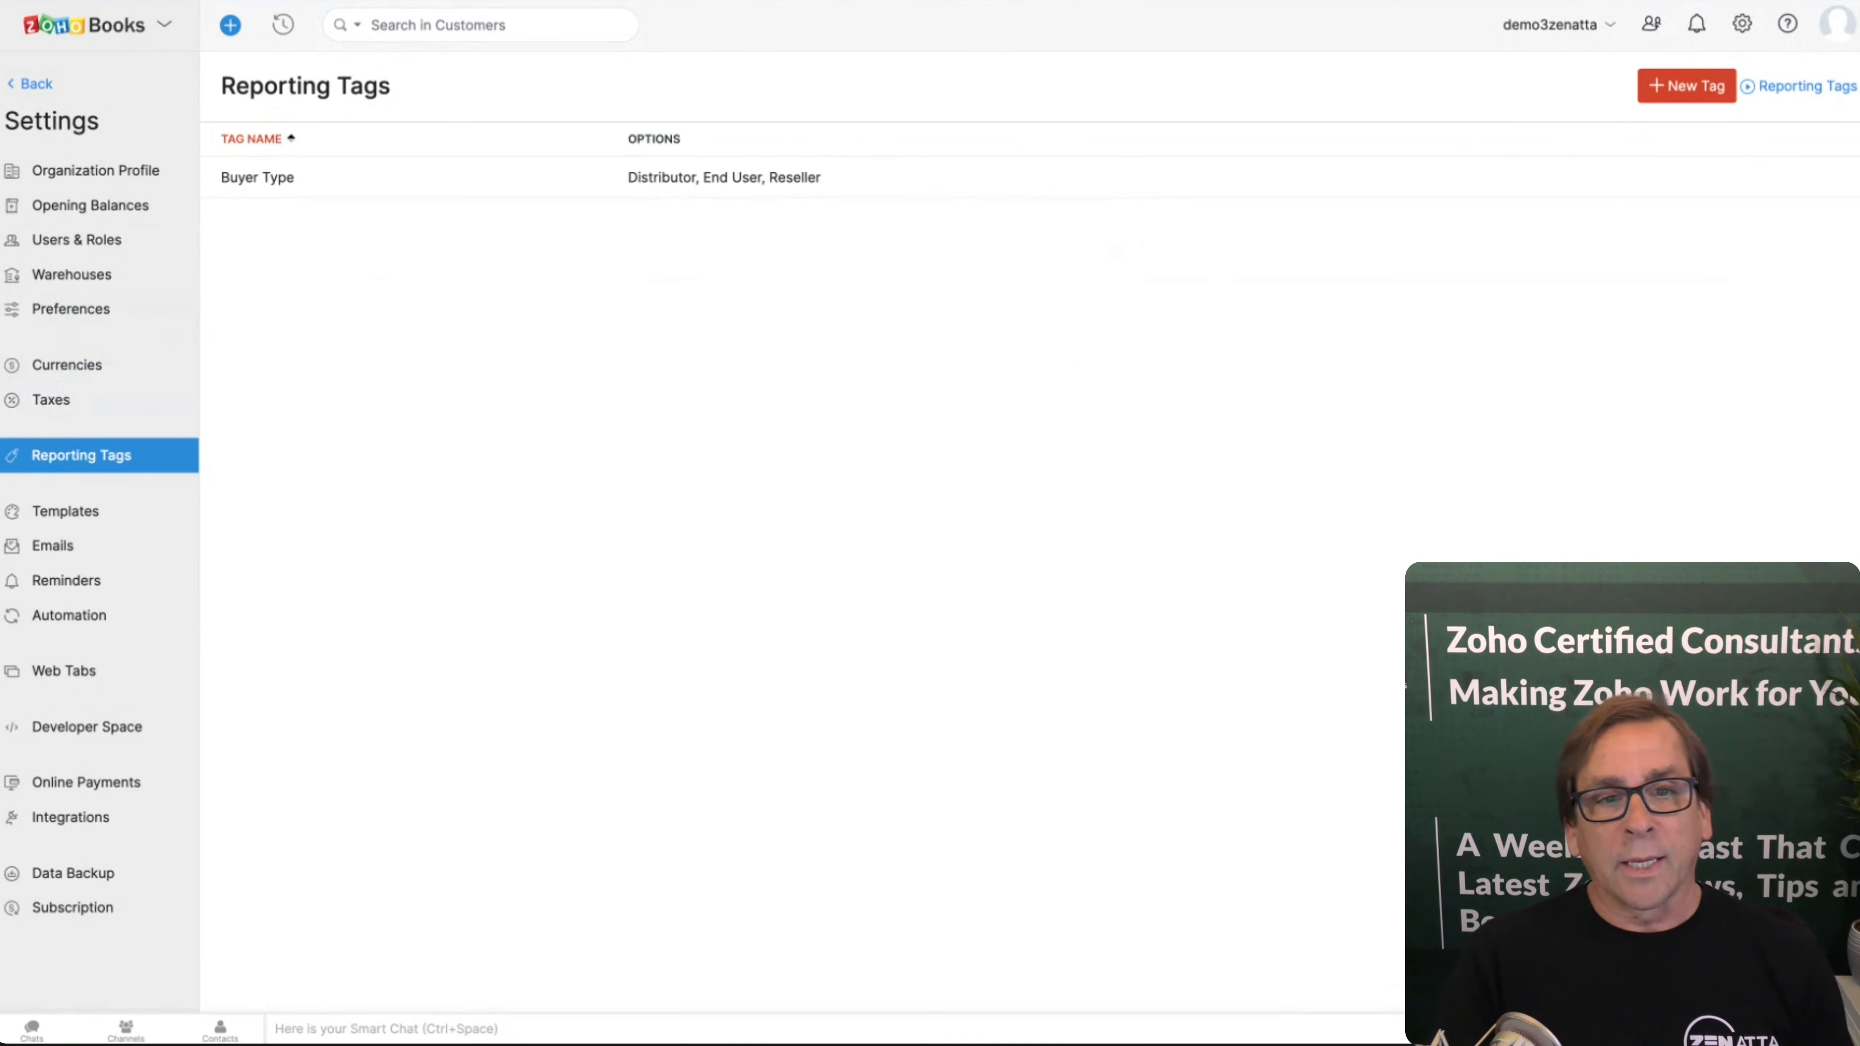
mouse_move(101, 500)
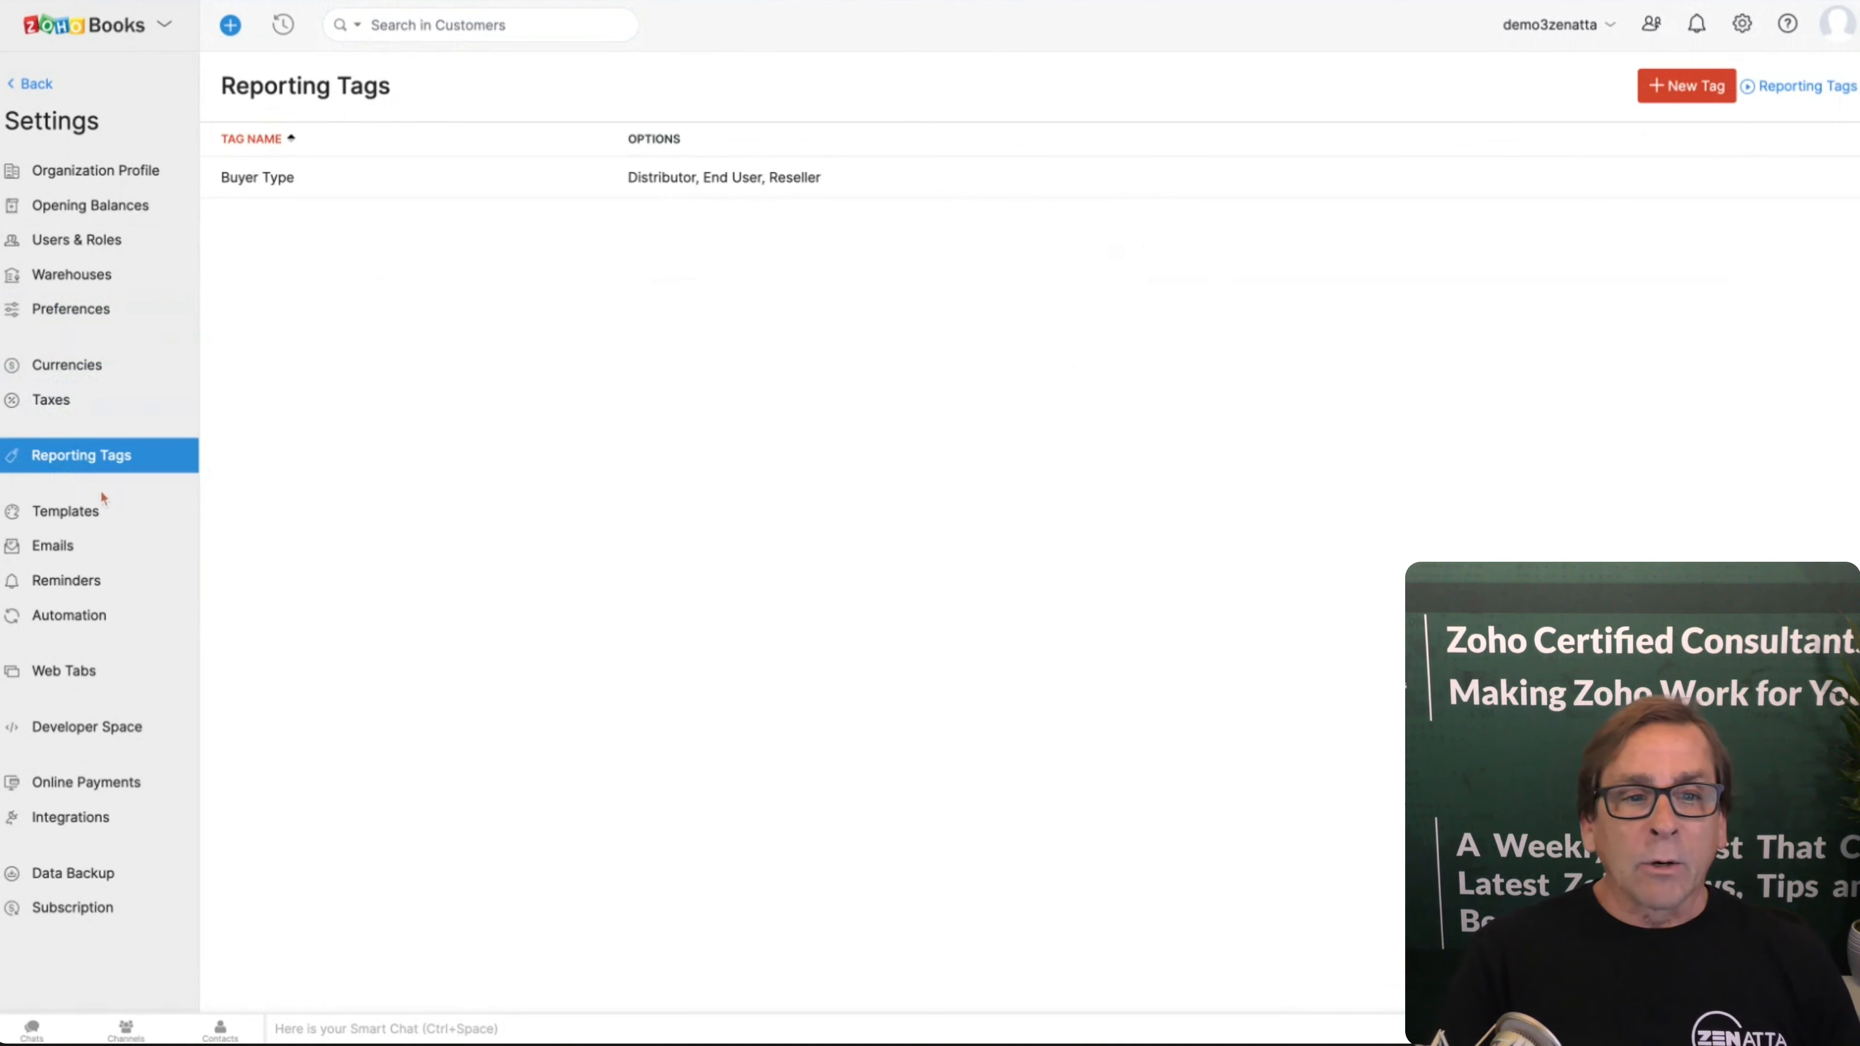
left_click(66, 511)
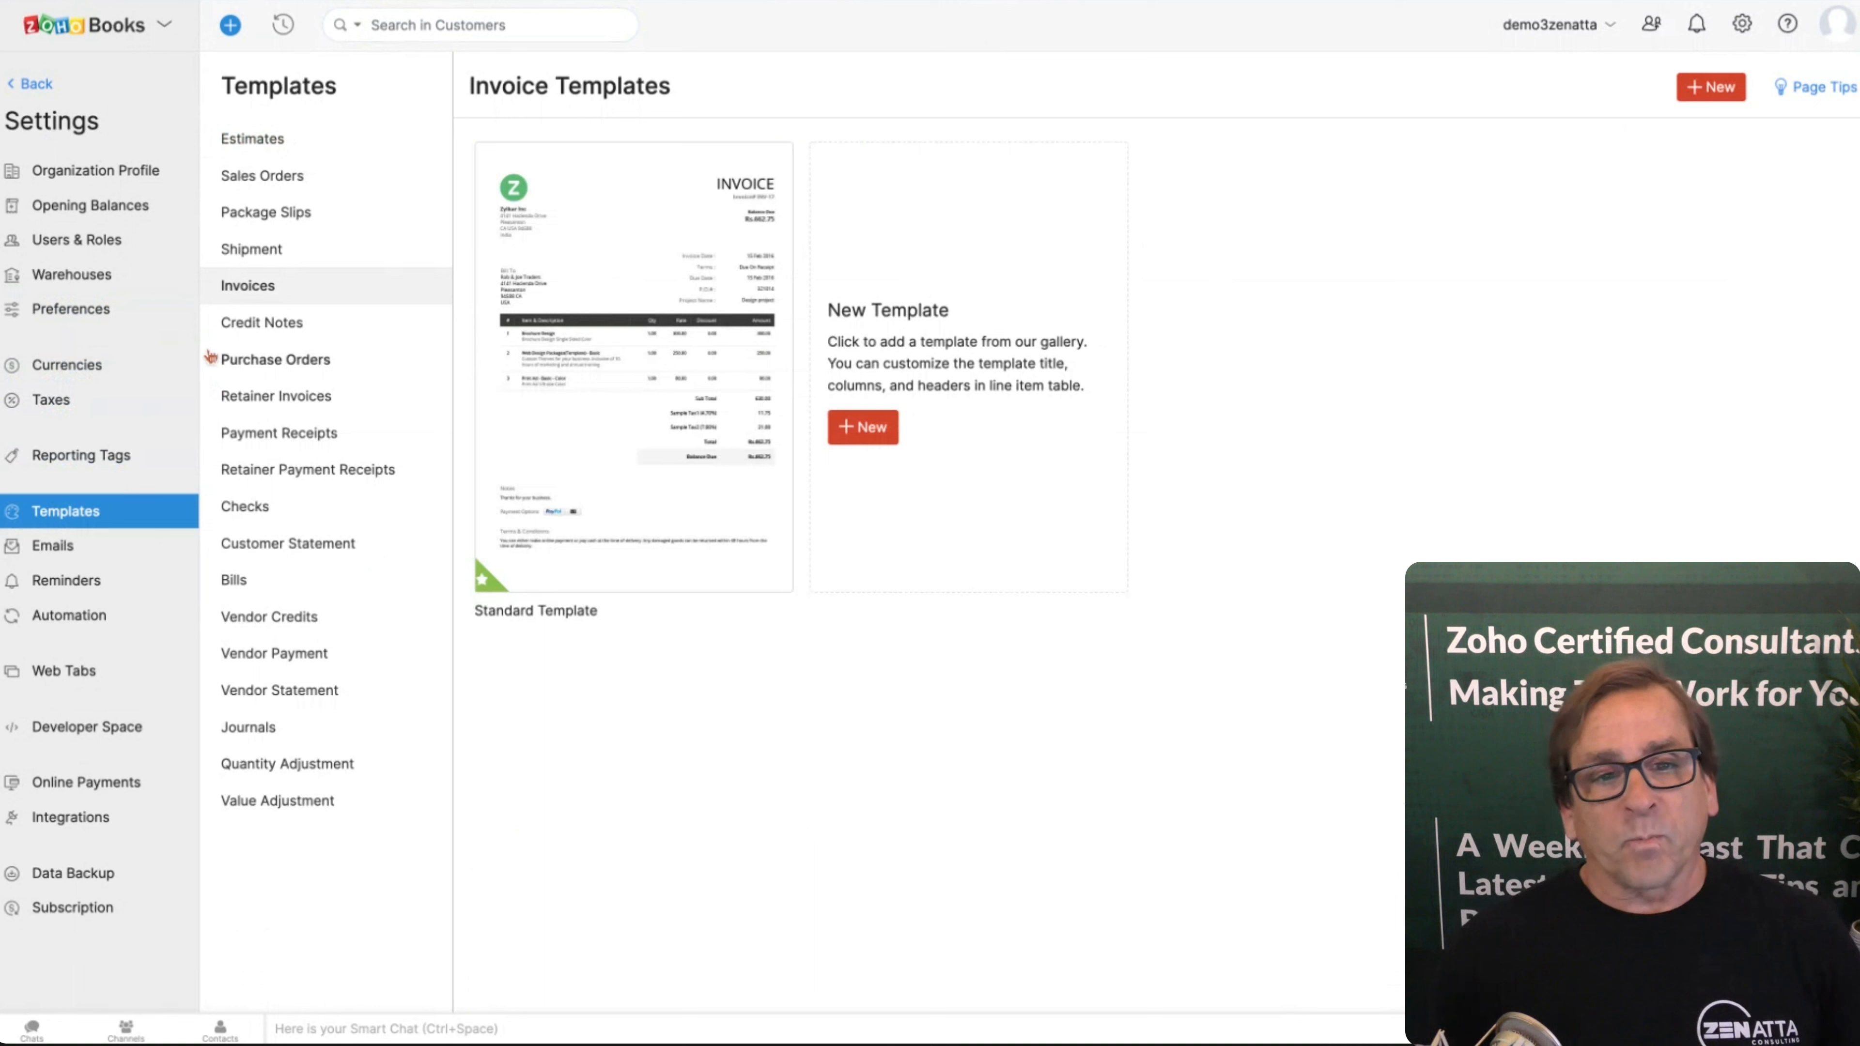
Step: Review the estimate template's Header, Item Table and Total sections, then close the editor
left_click(252, 138)
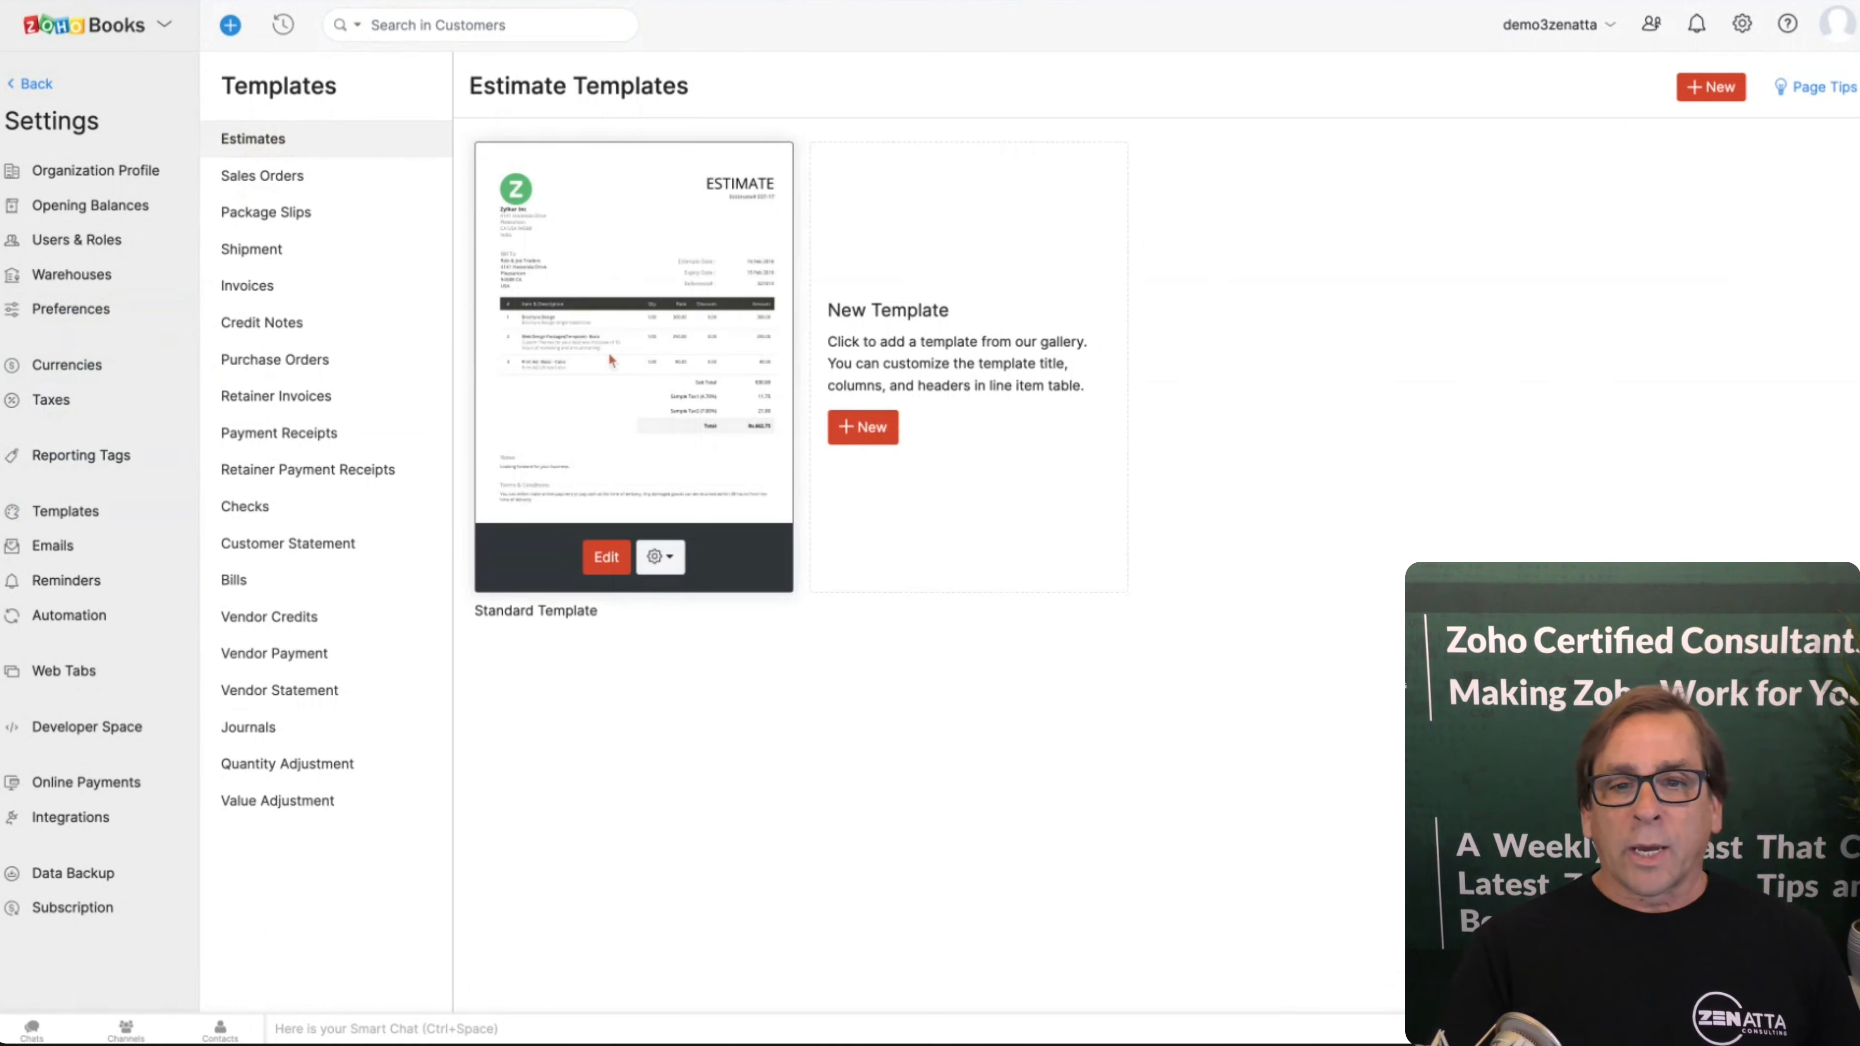
left_click(604, 556)
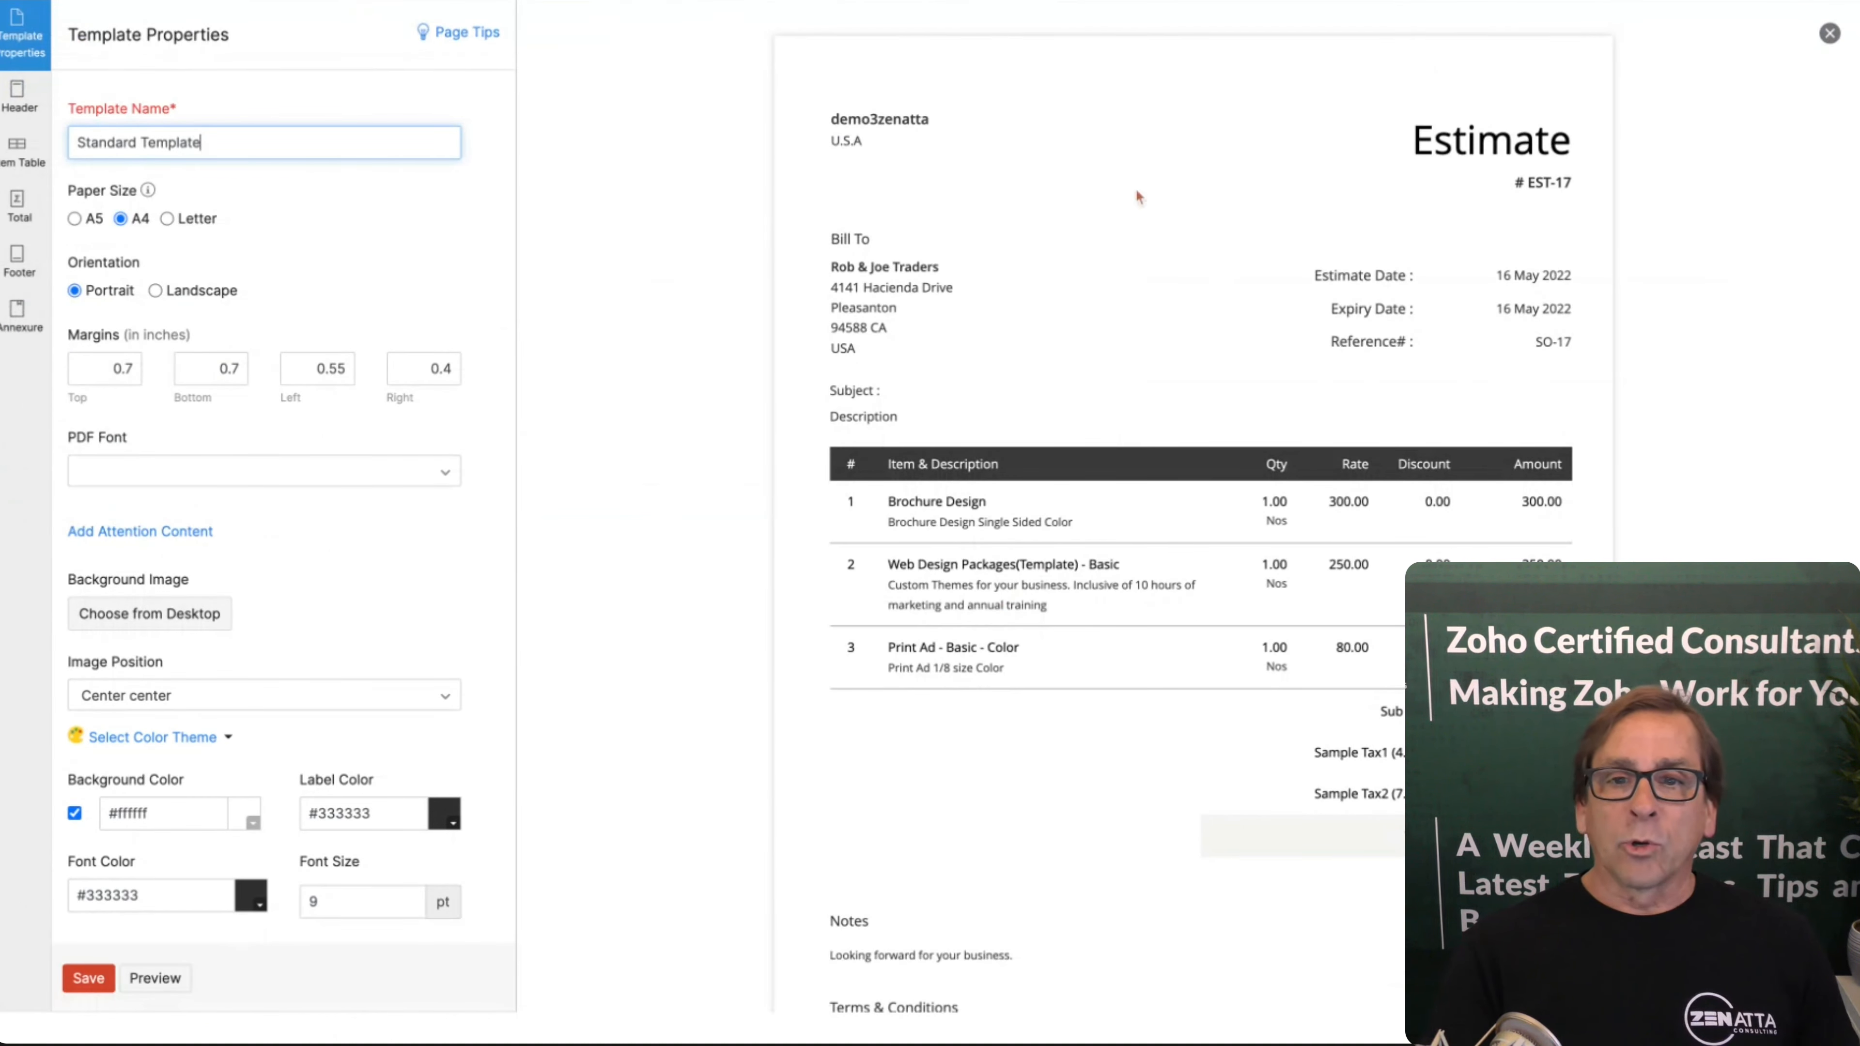
mouse_move(892, 388)
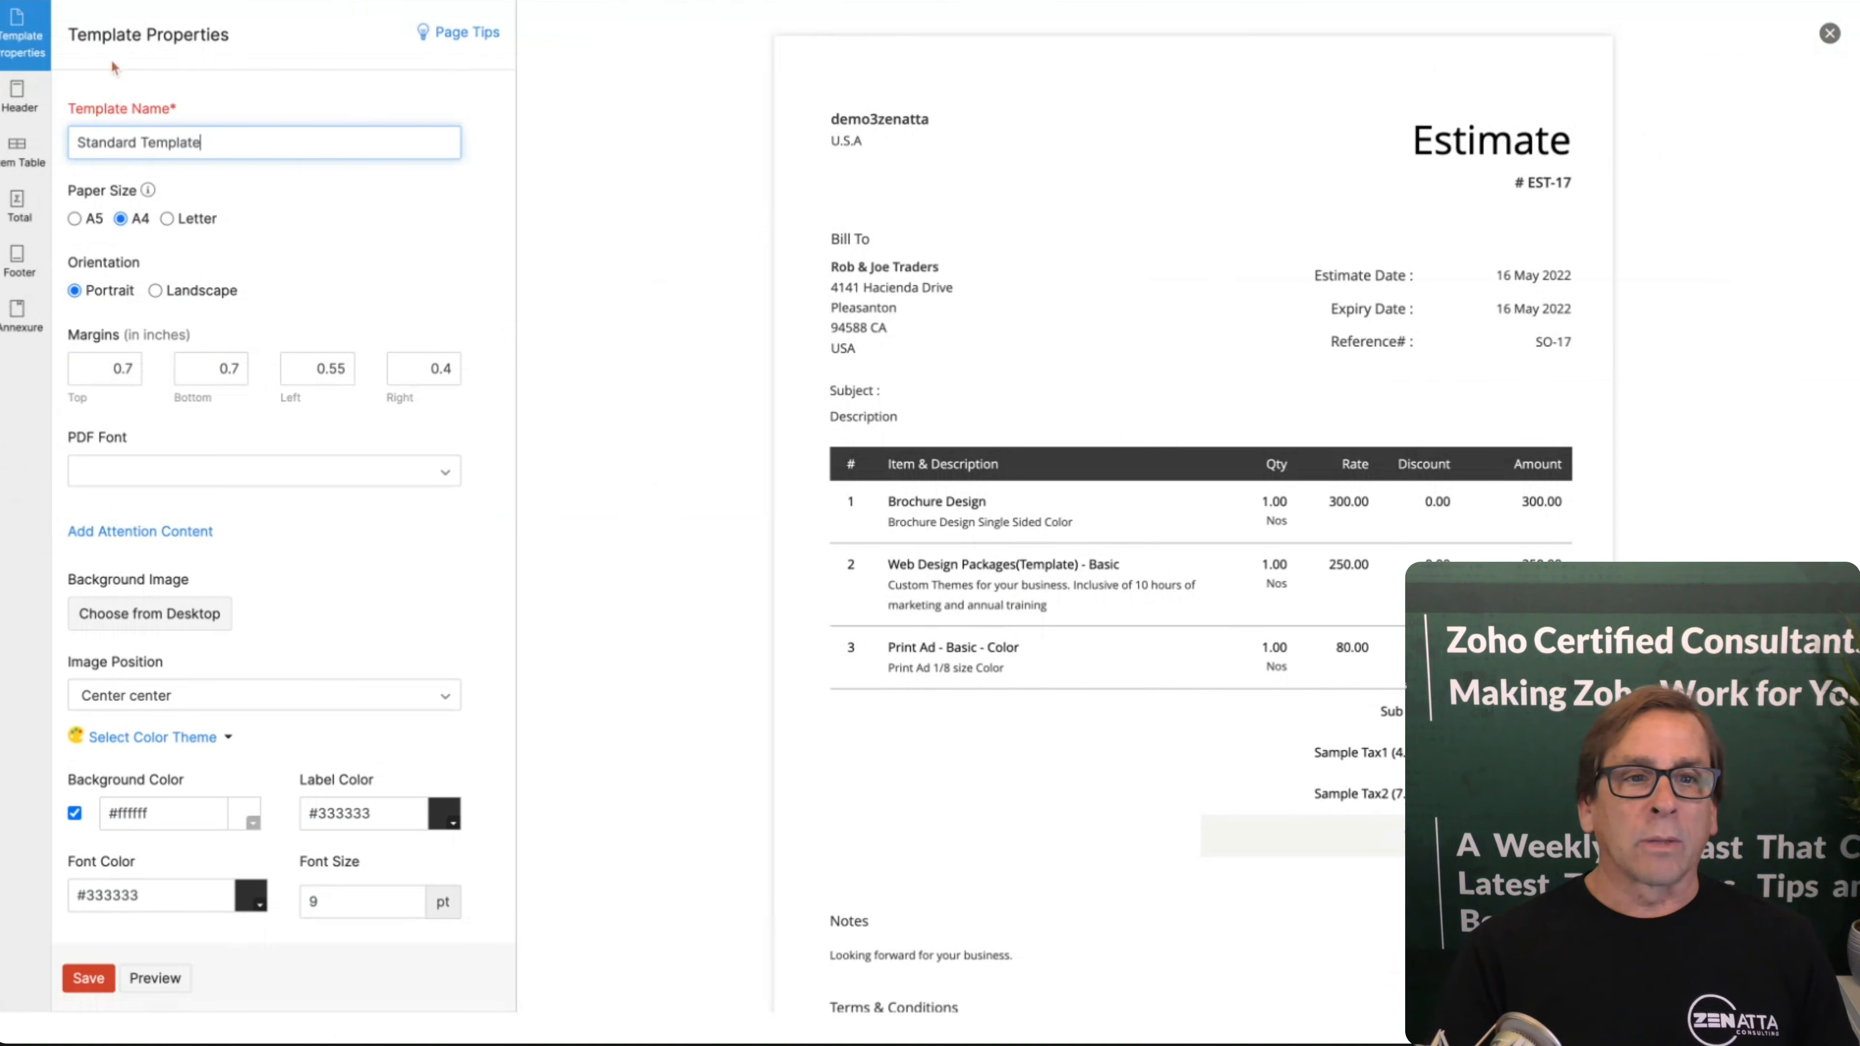
left_click(21, 99)
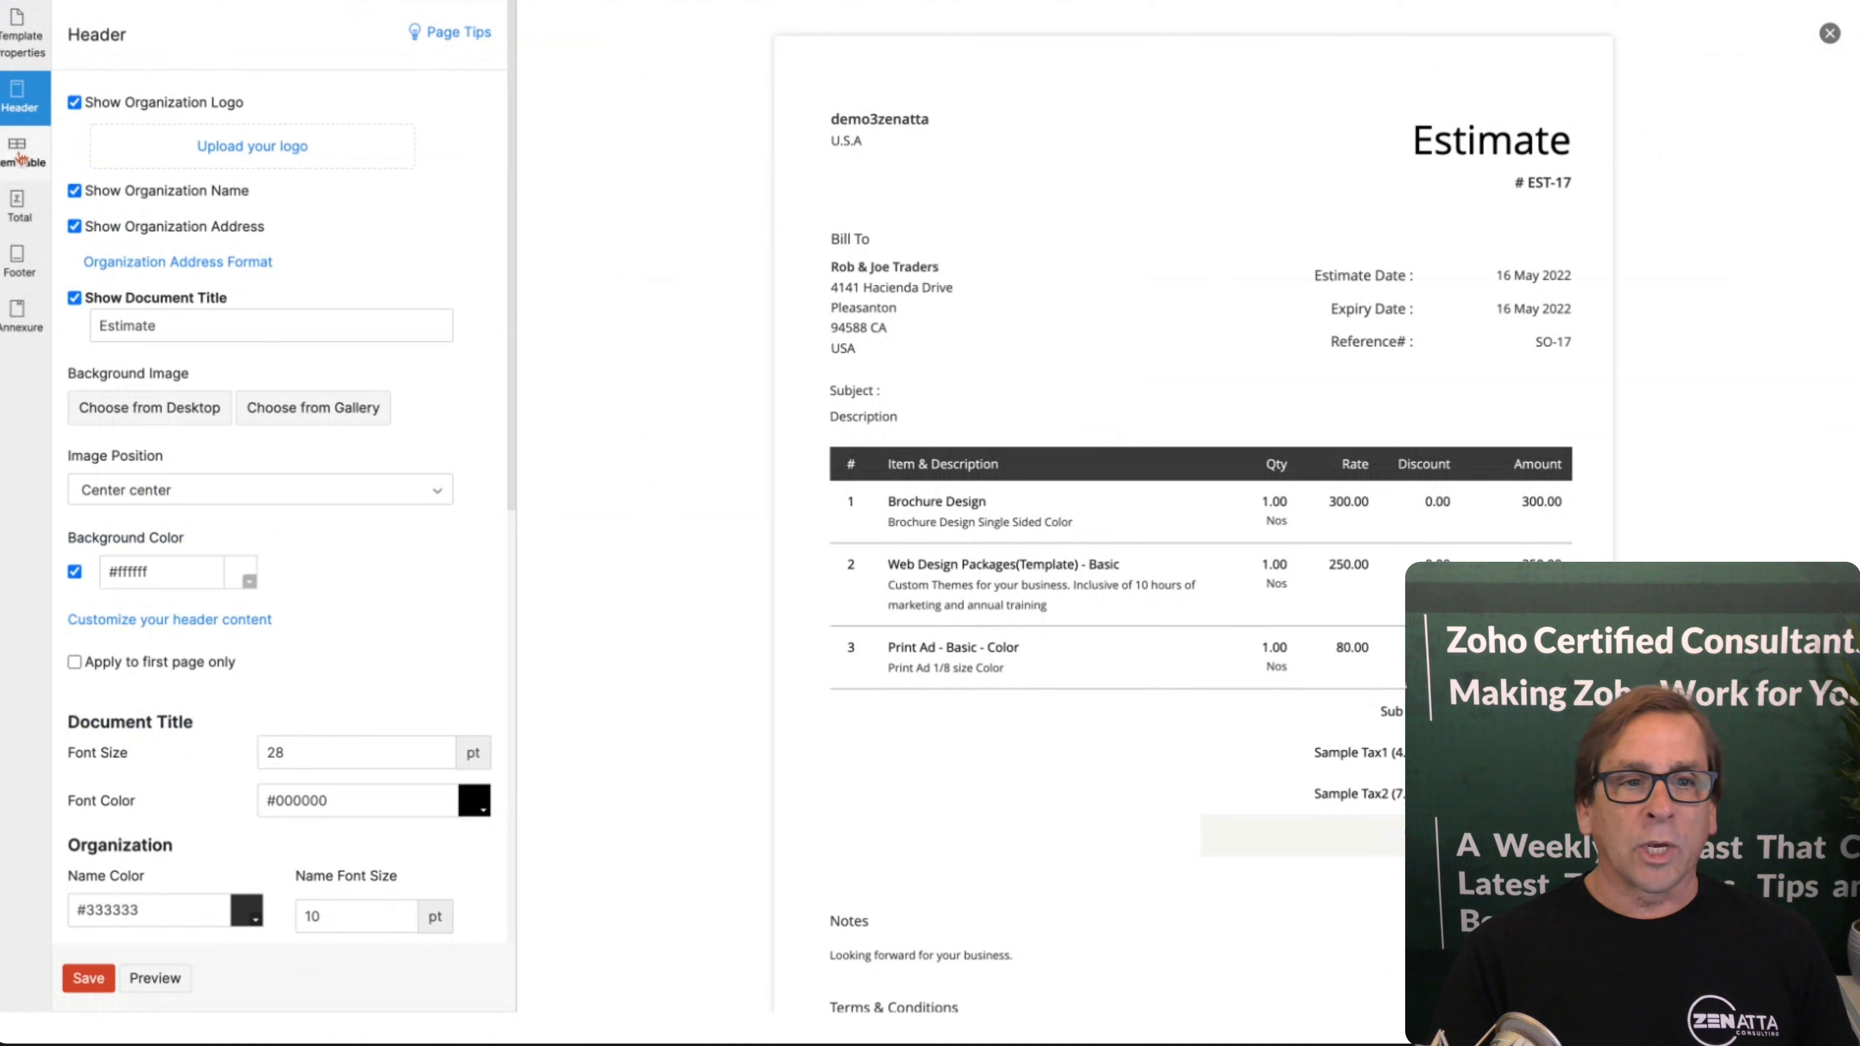
left_click(23, 154)
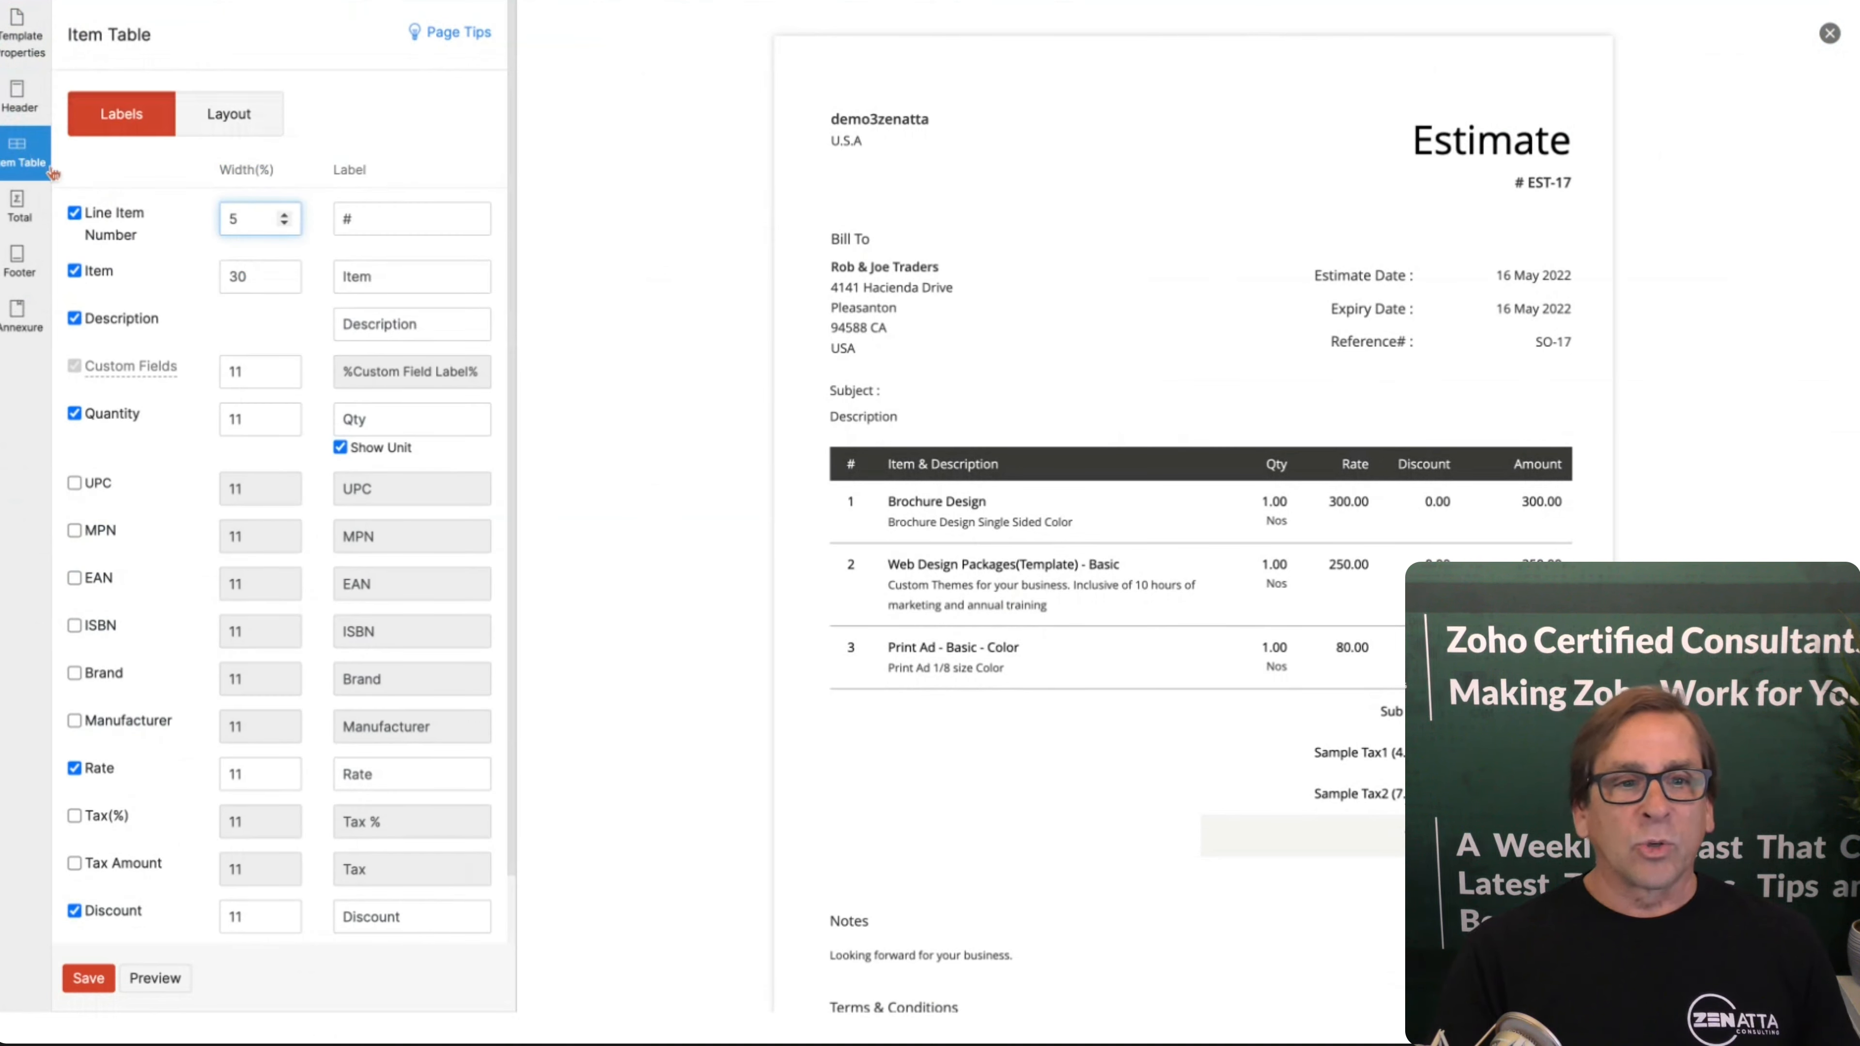
left_click(20, 210)
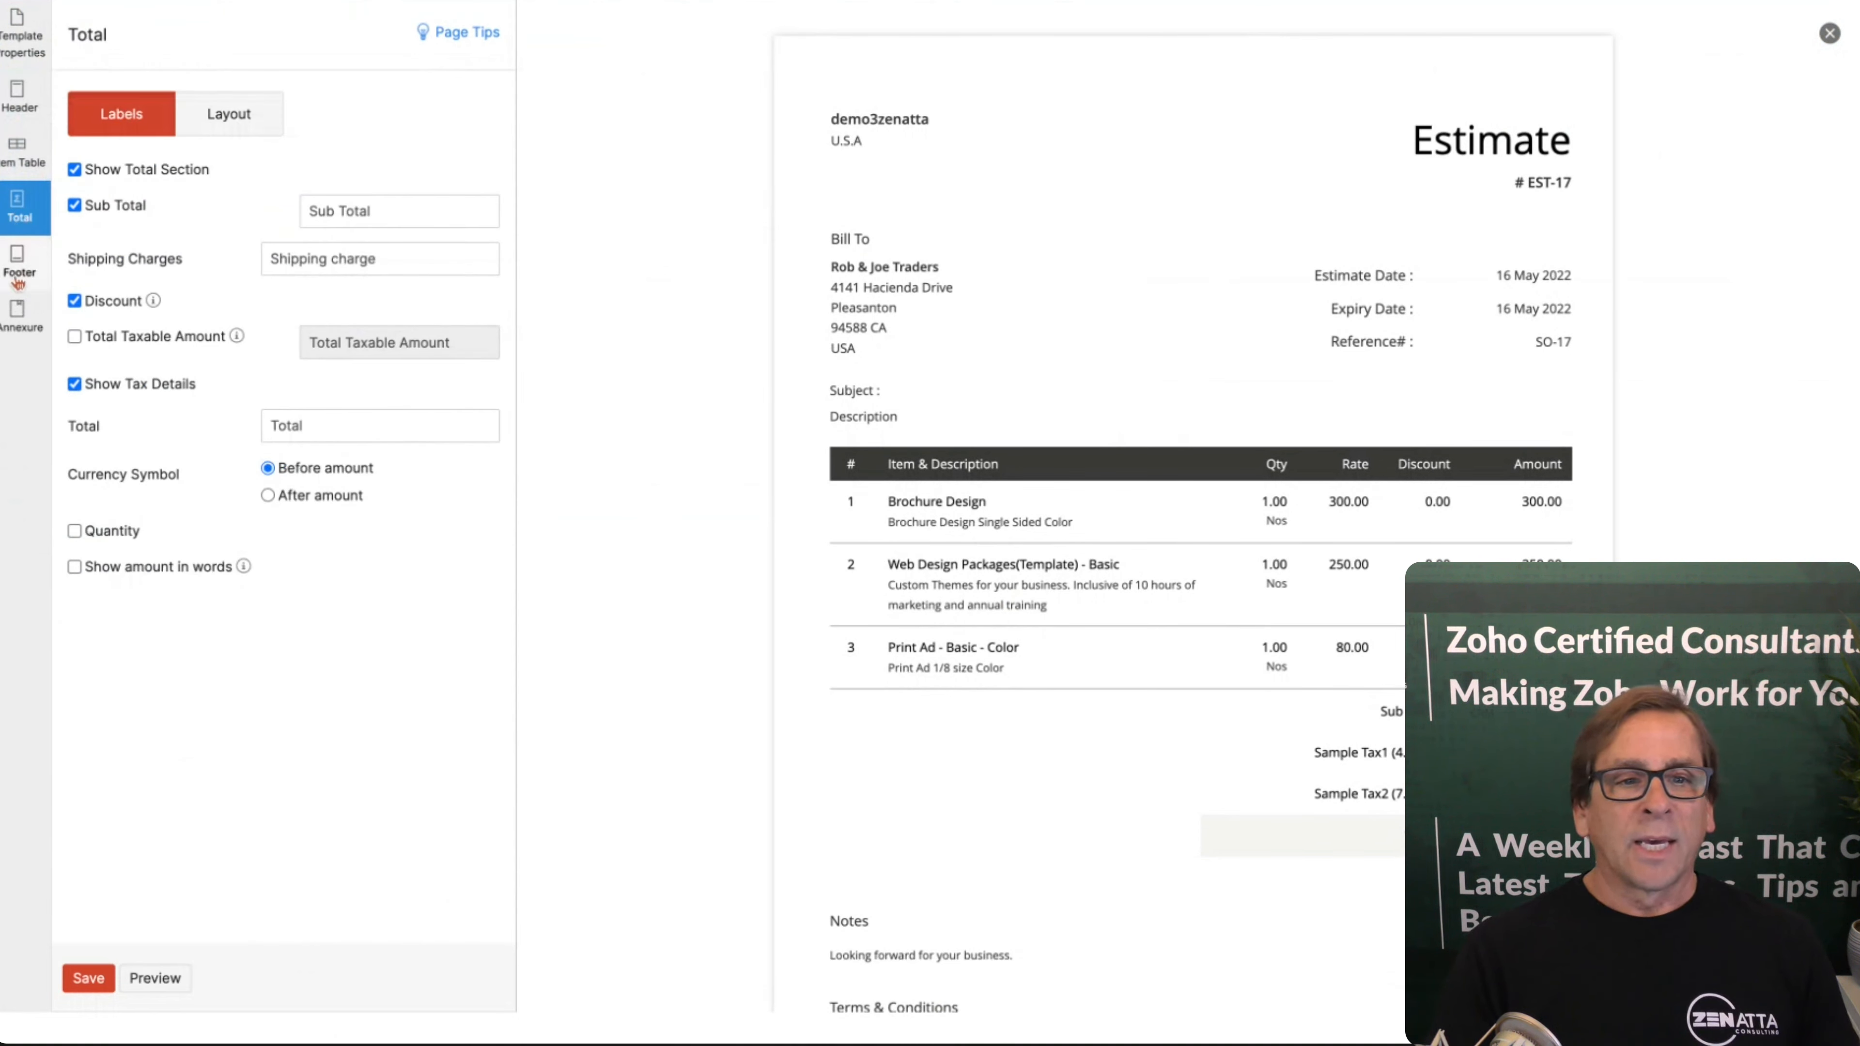
left_click(20, 317)
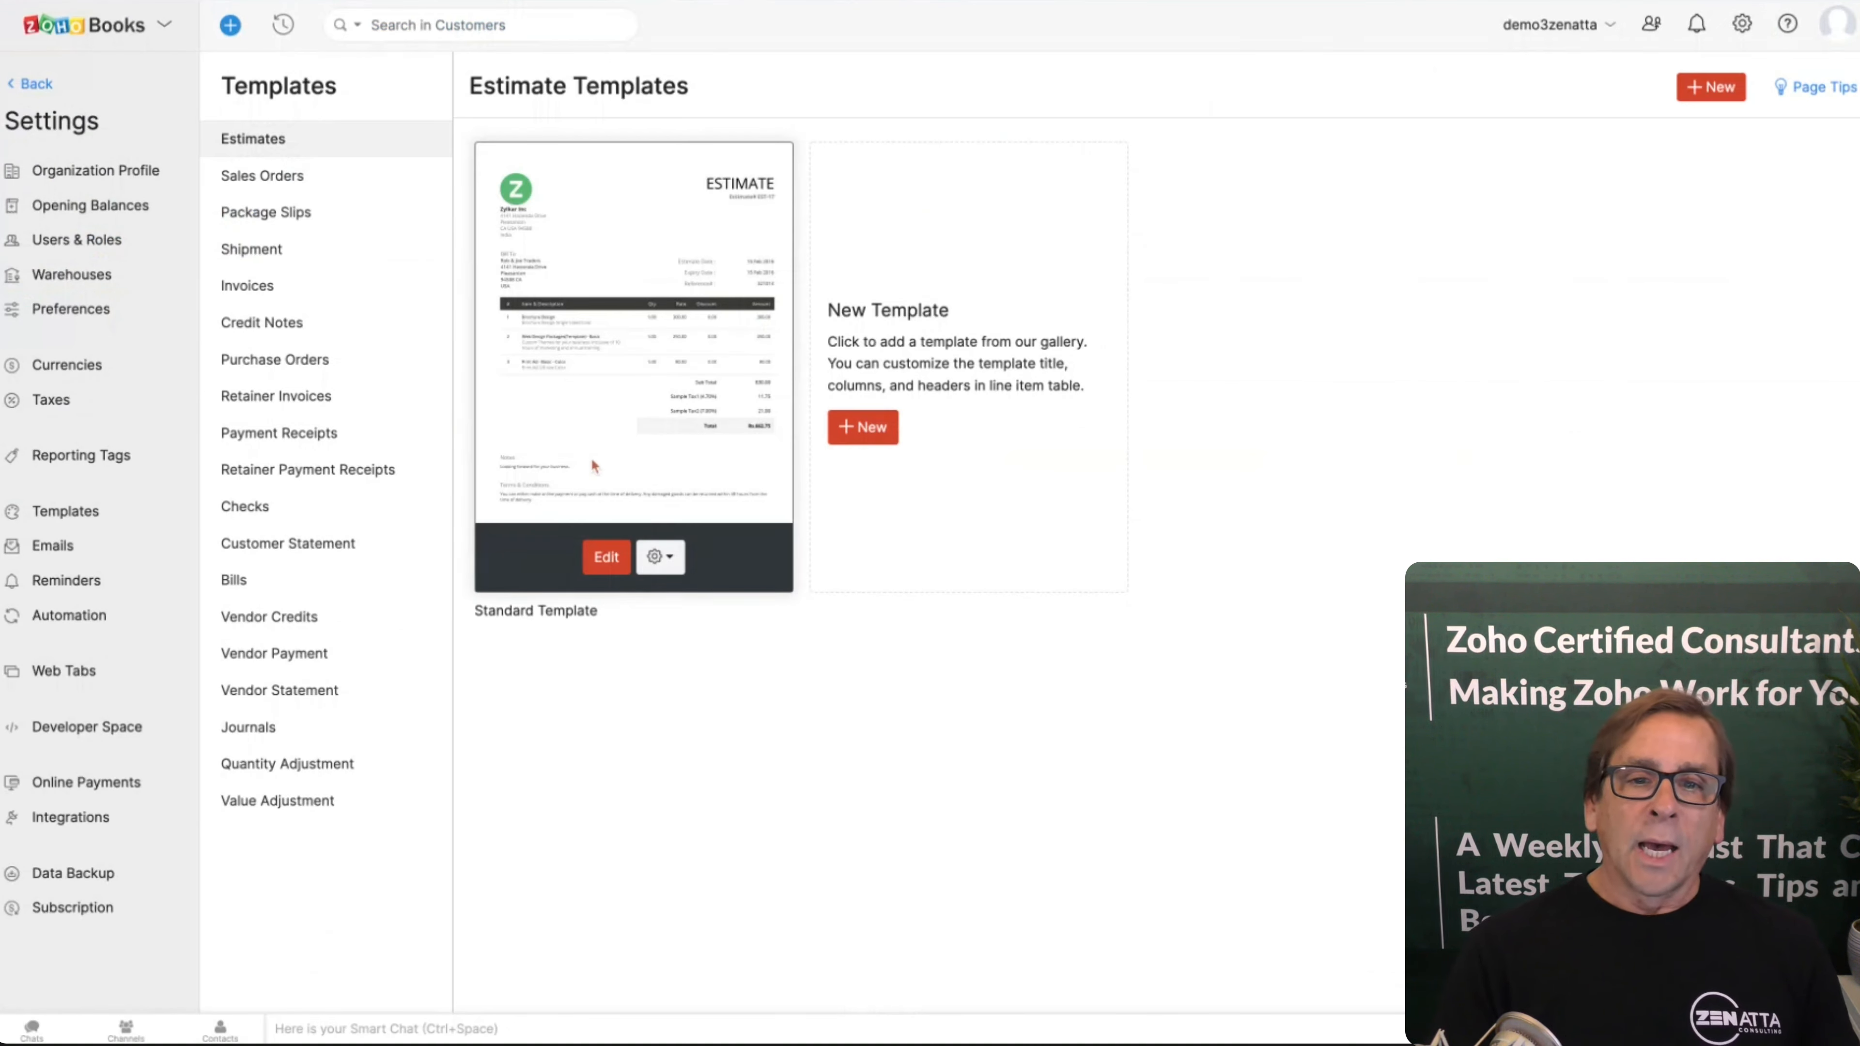
Step: Look through the Sales Order, Package Slip and Shipment templates, ending on Invoices
left_click(263, 175)
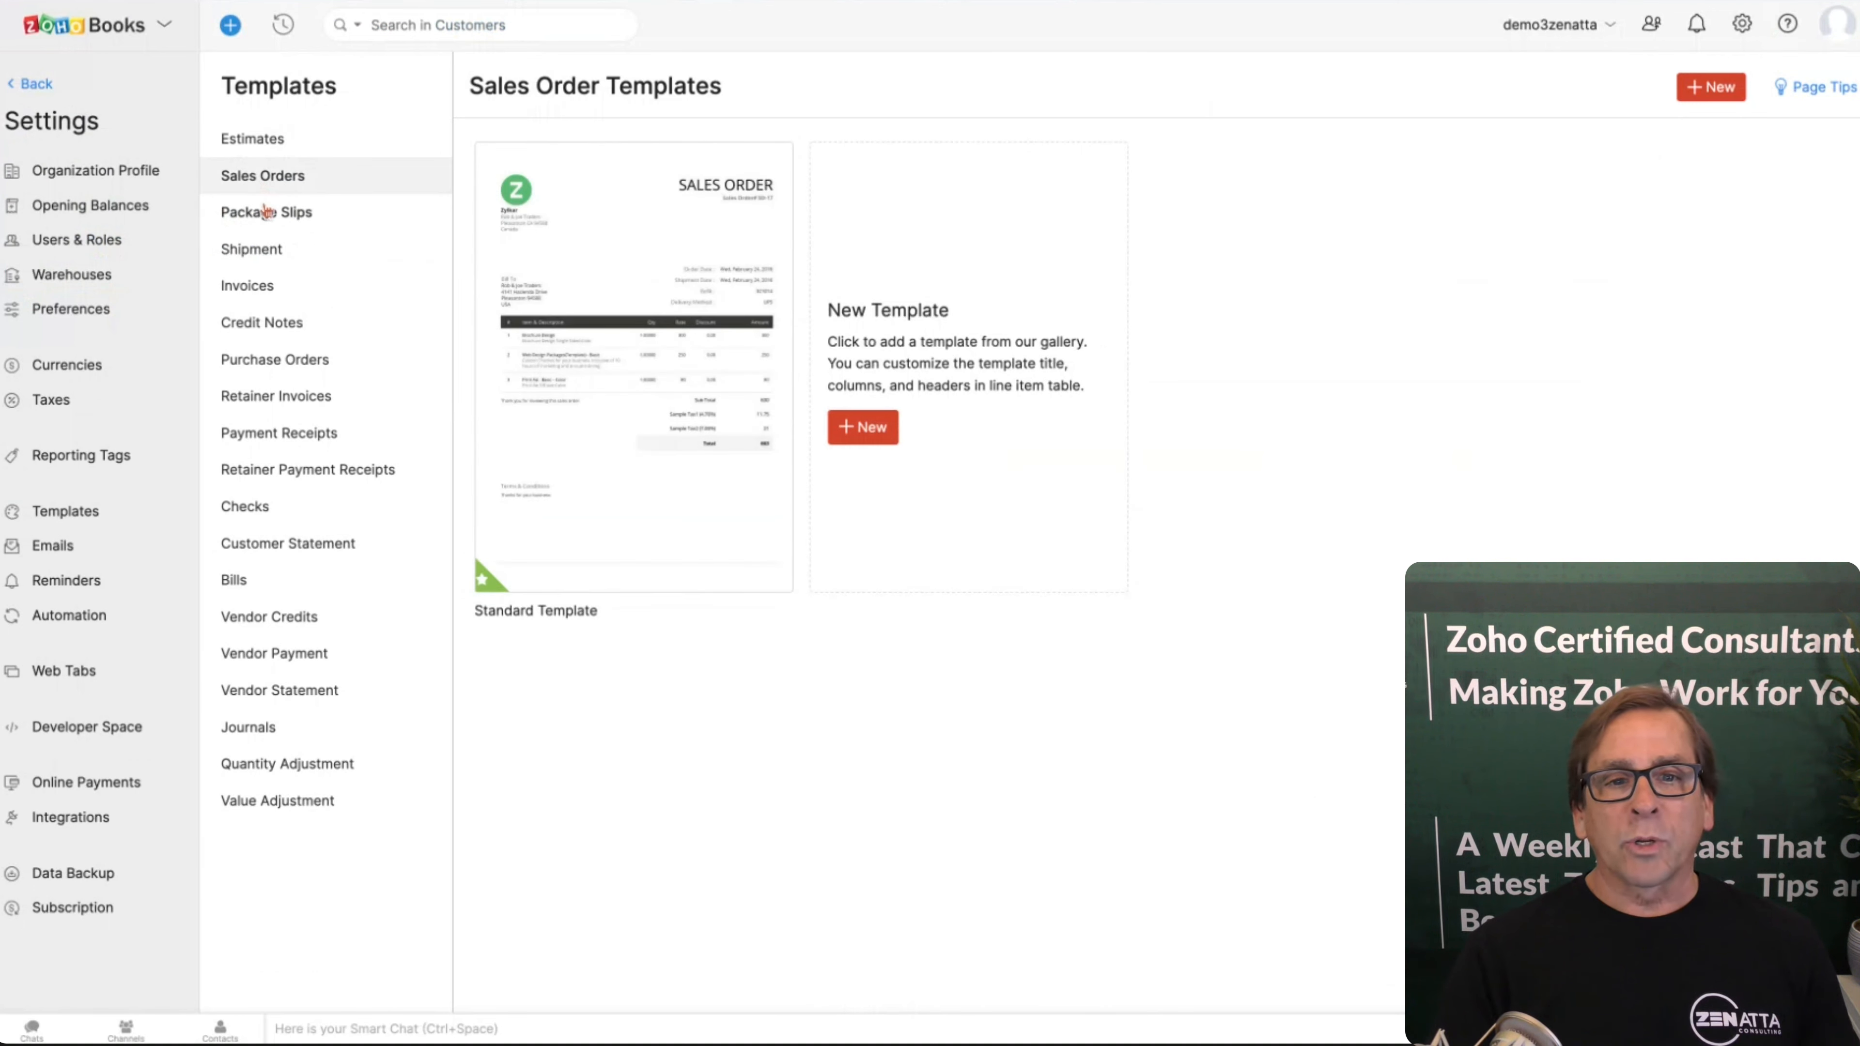
left_click(266, 212)
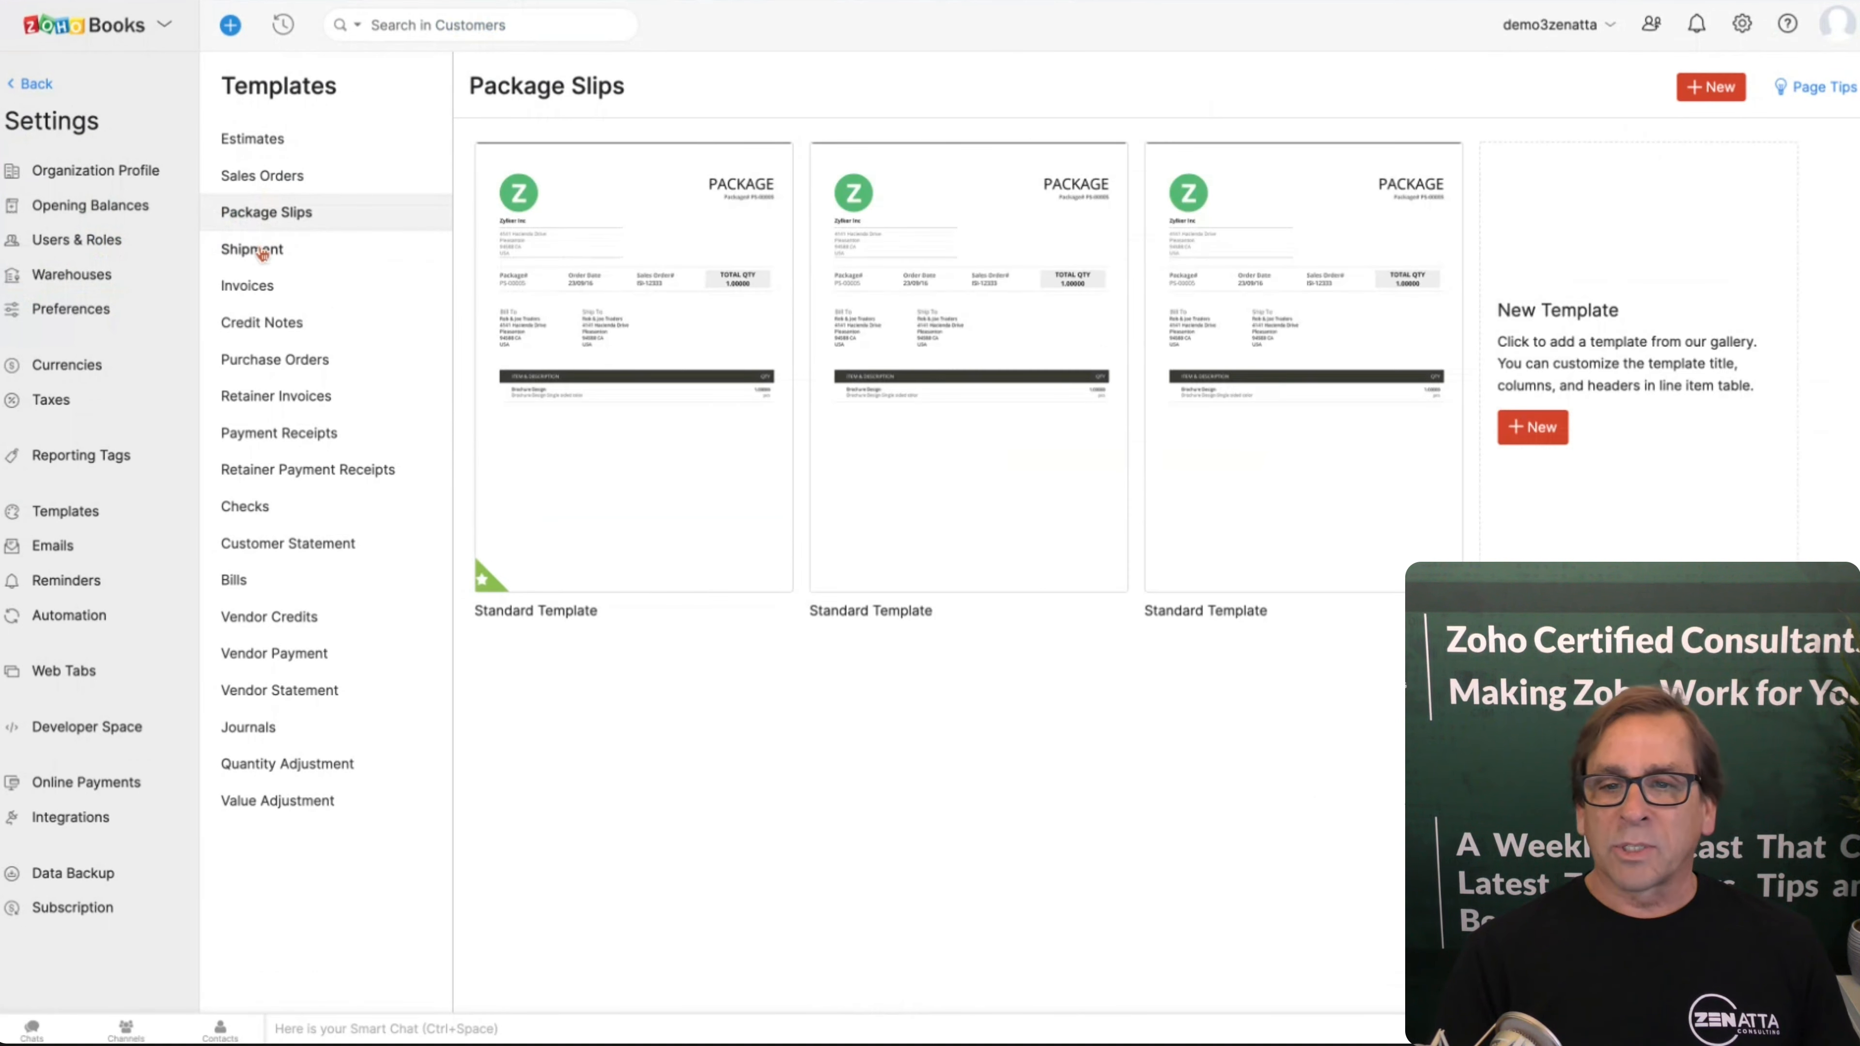
left_click(252, 249)
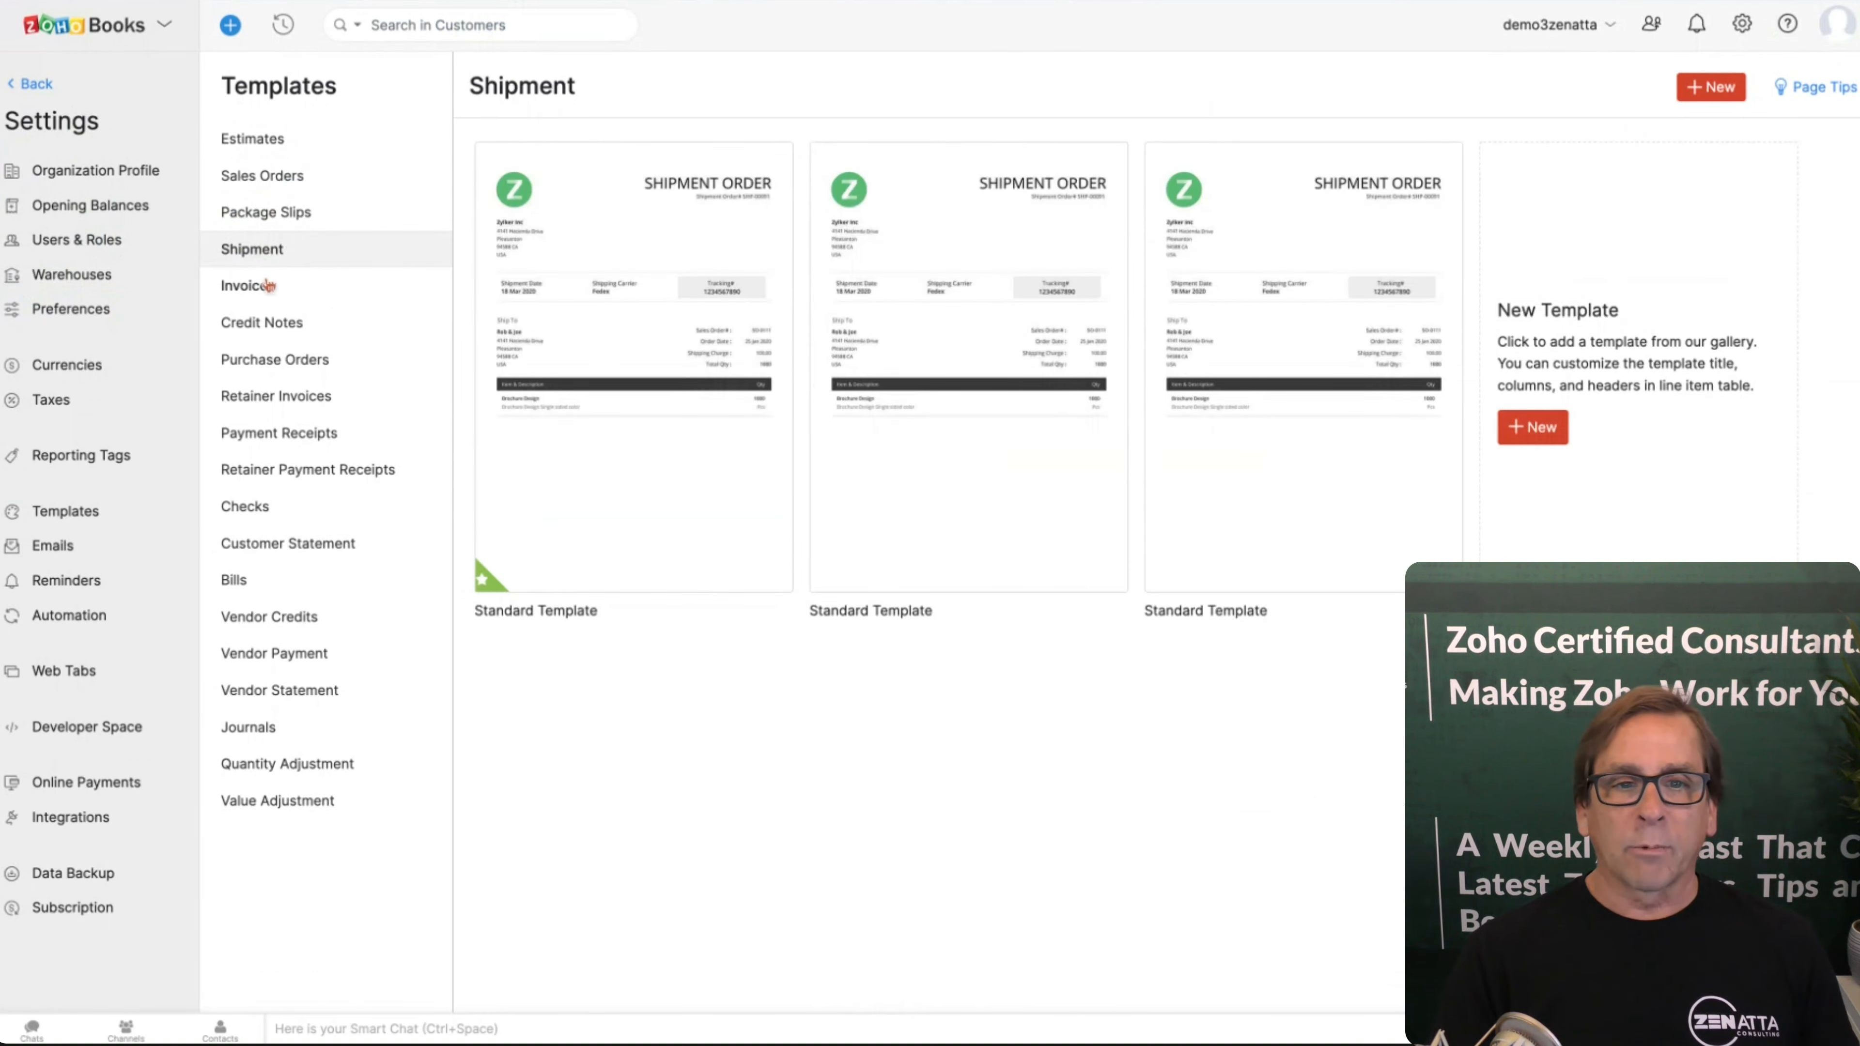
left_click(248, 285)
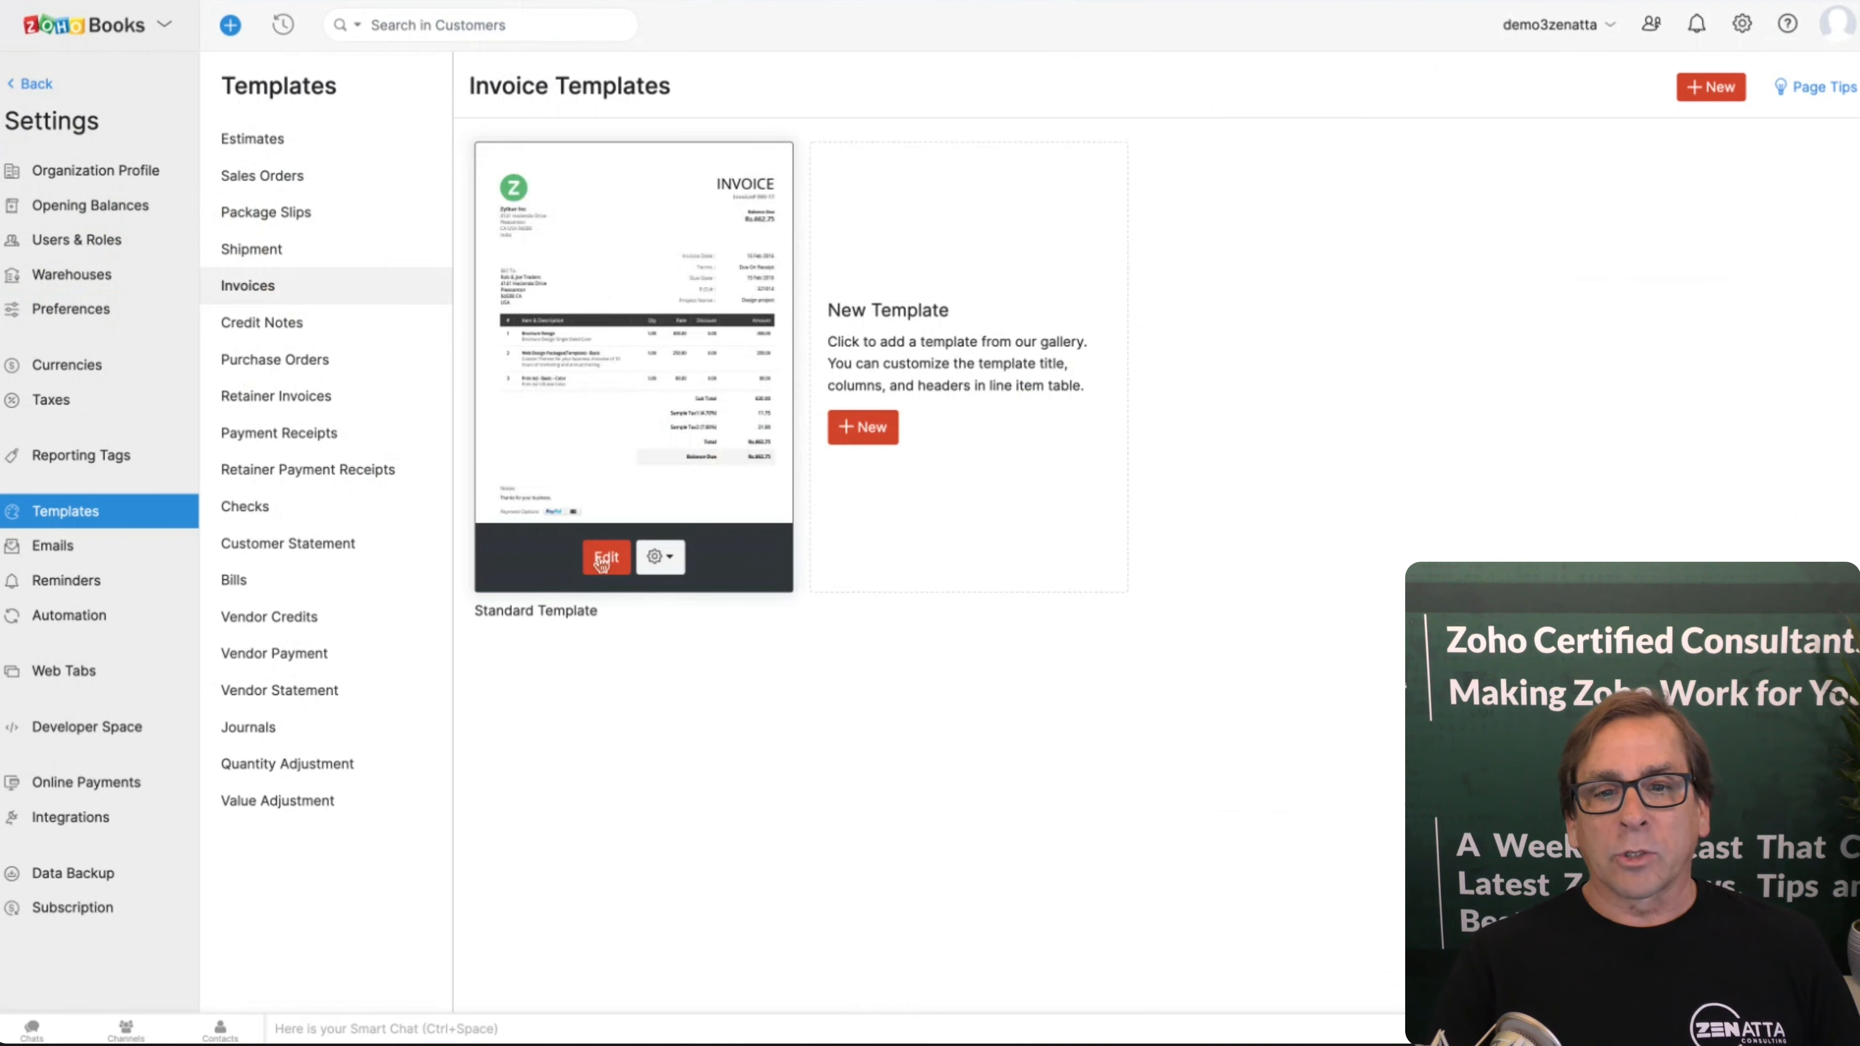
left_click(604, 558)
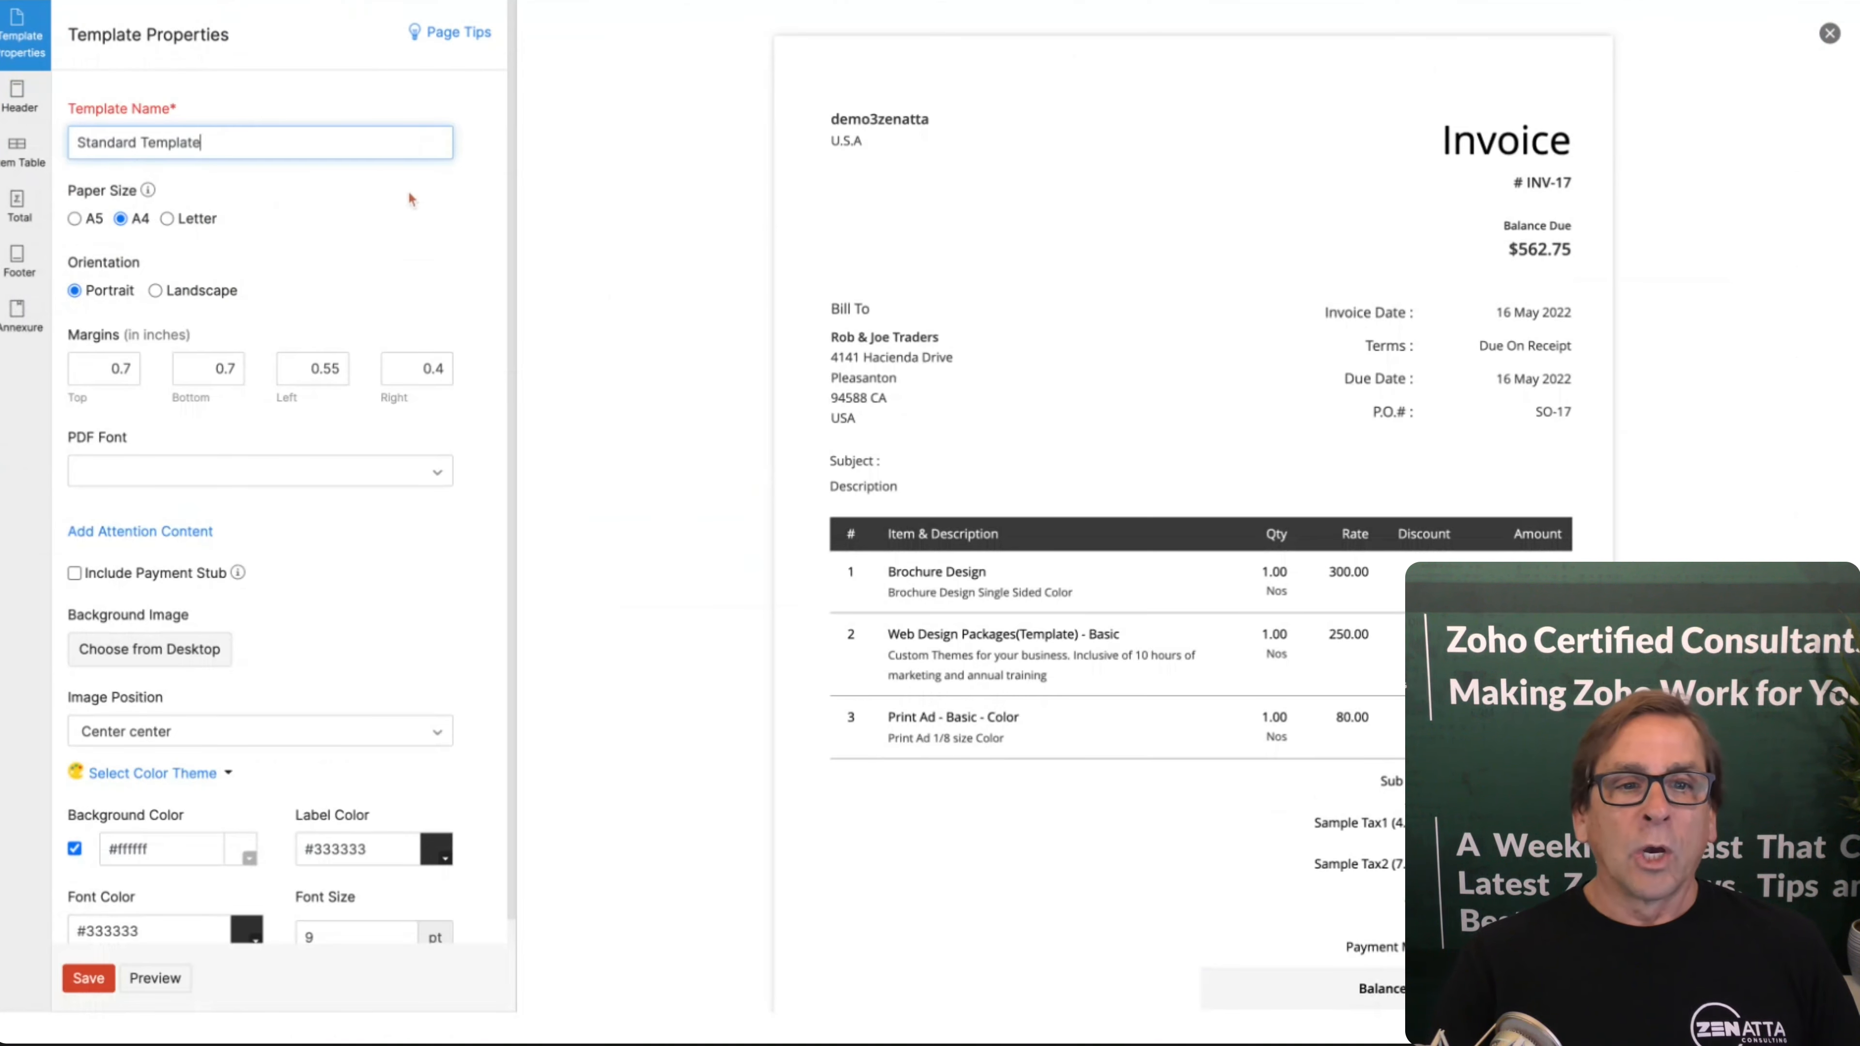
left_click(22, 95)
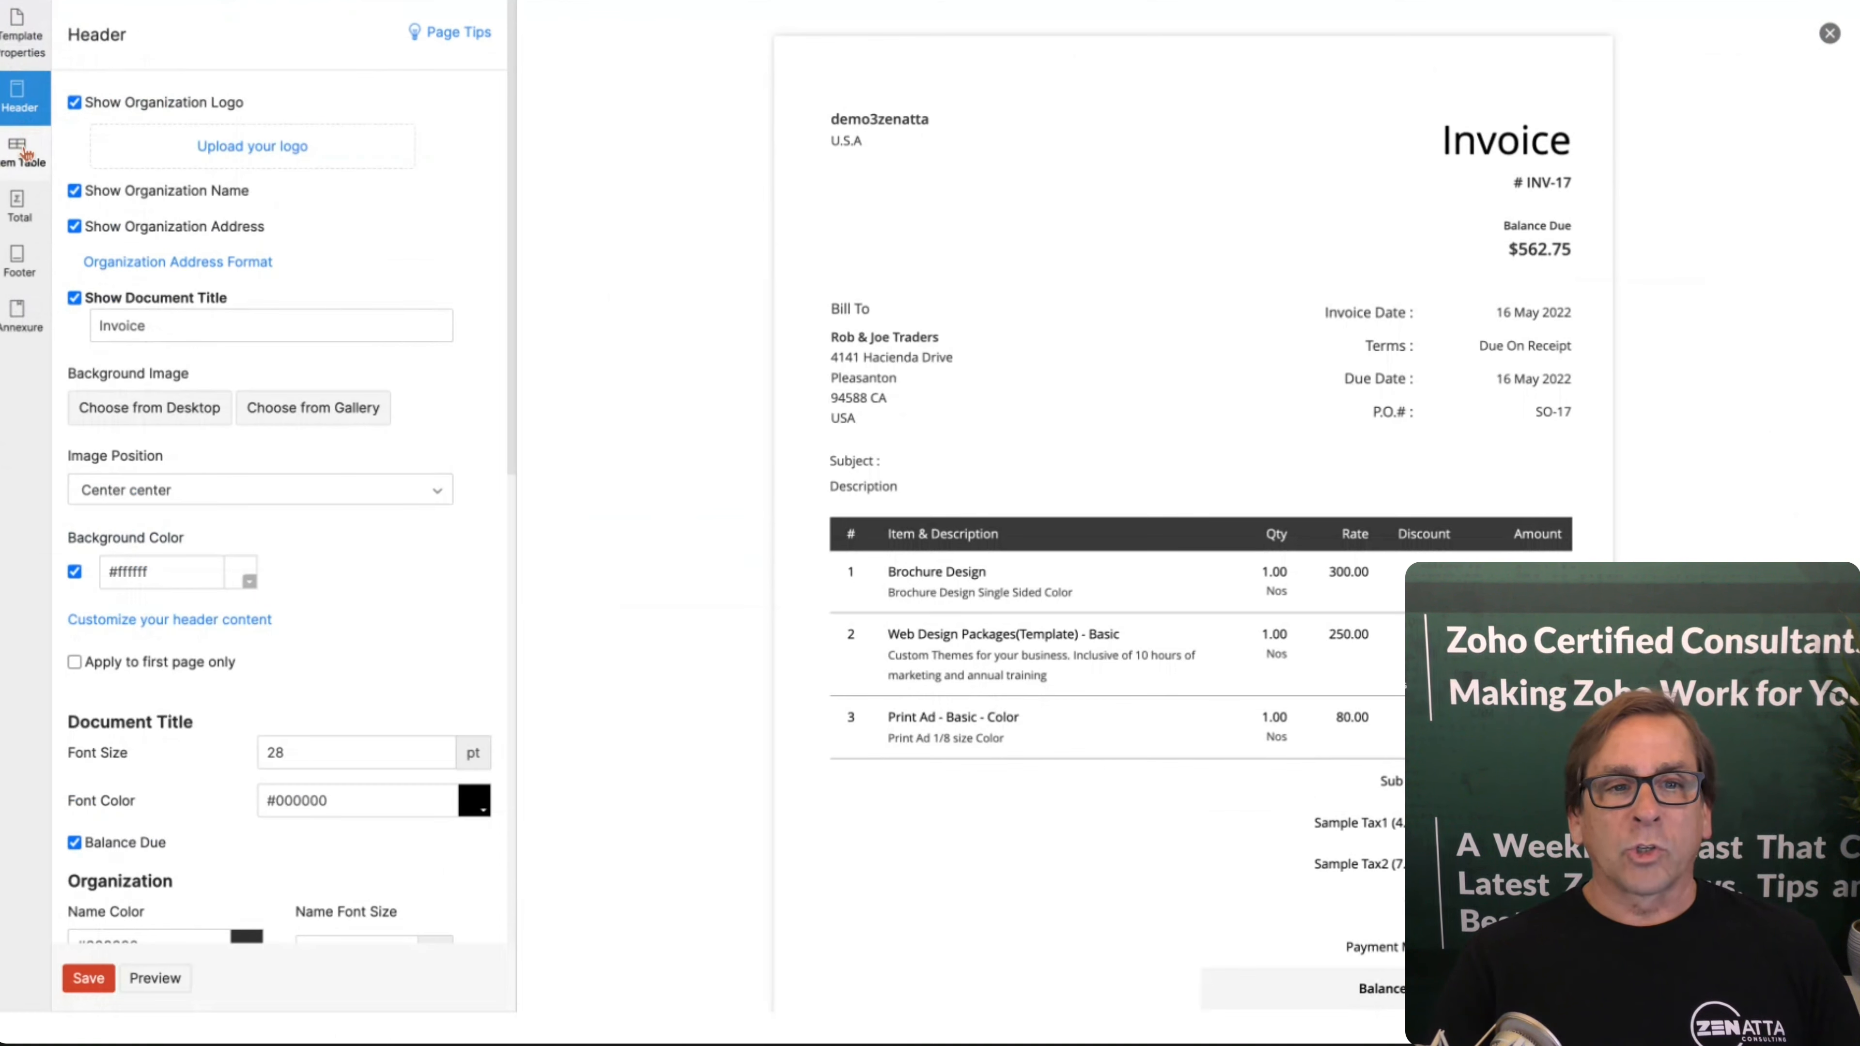
left_click(20, 207)
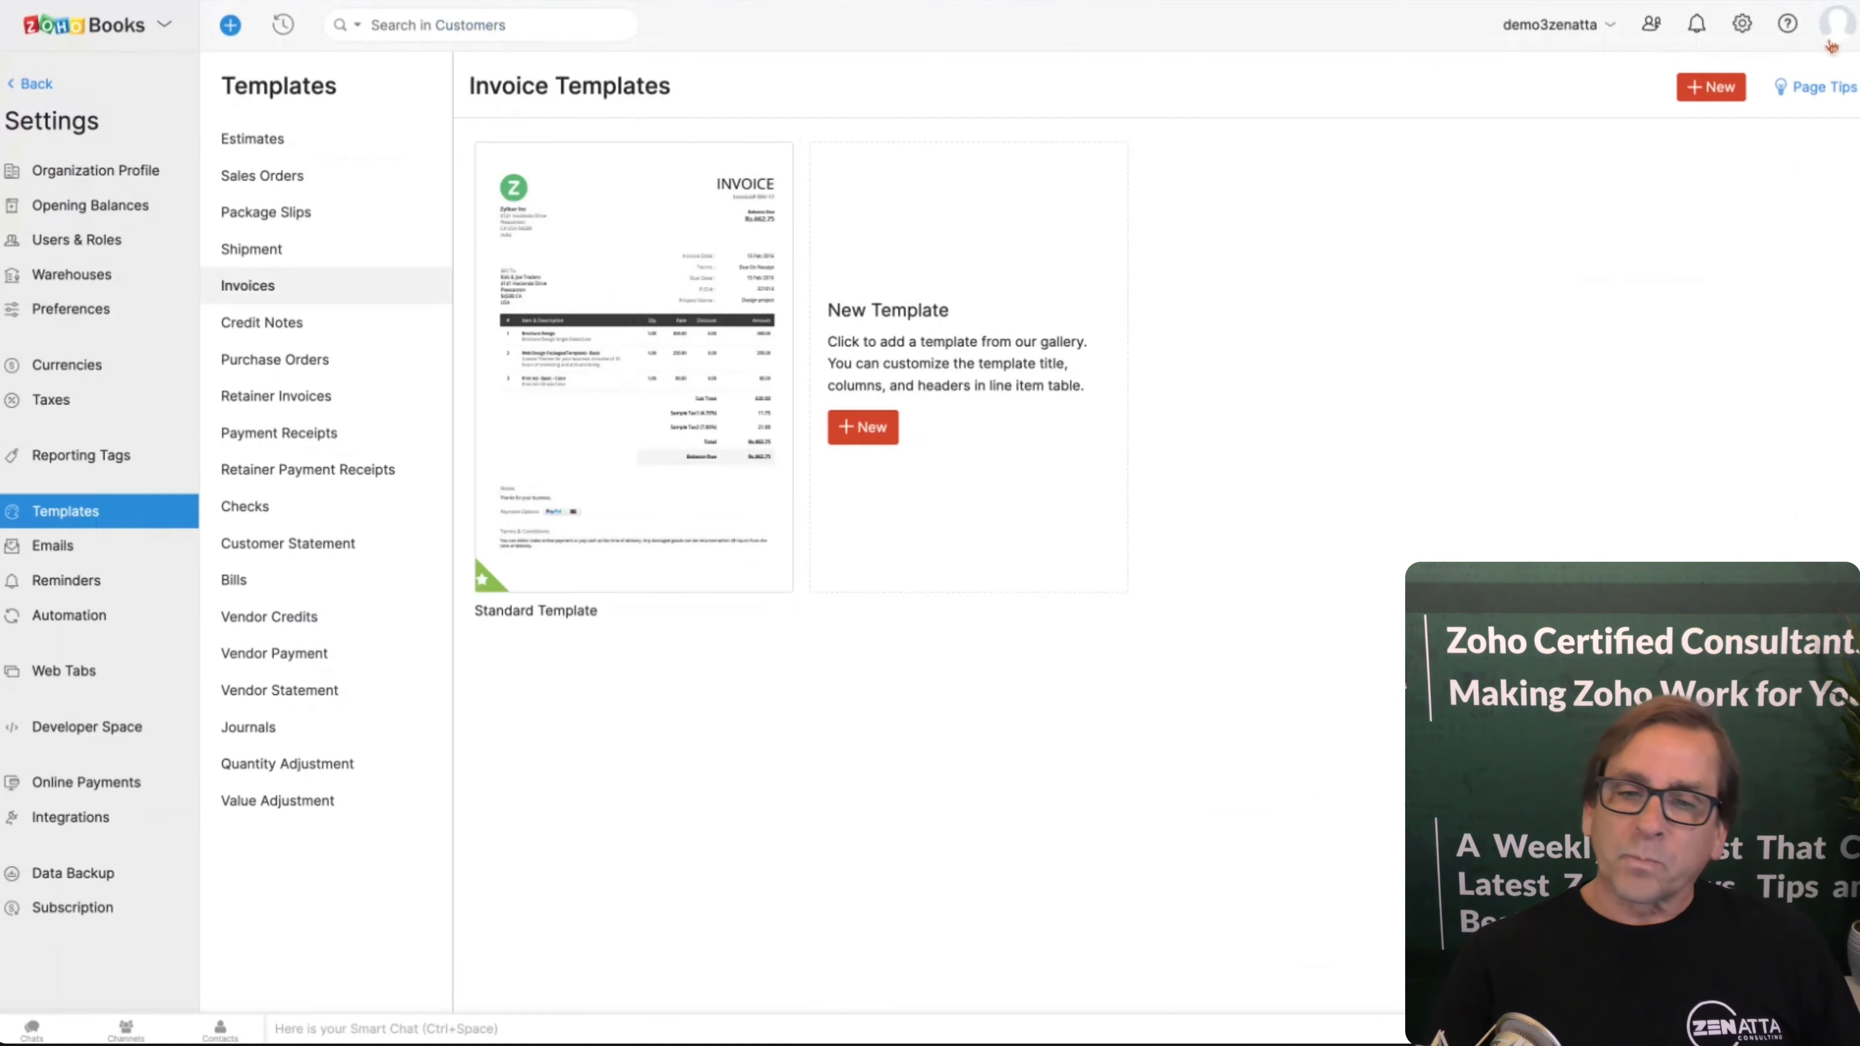
mouse_move(633, 355)
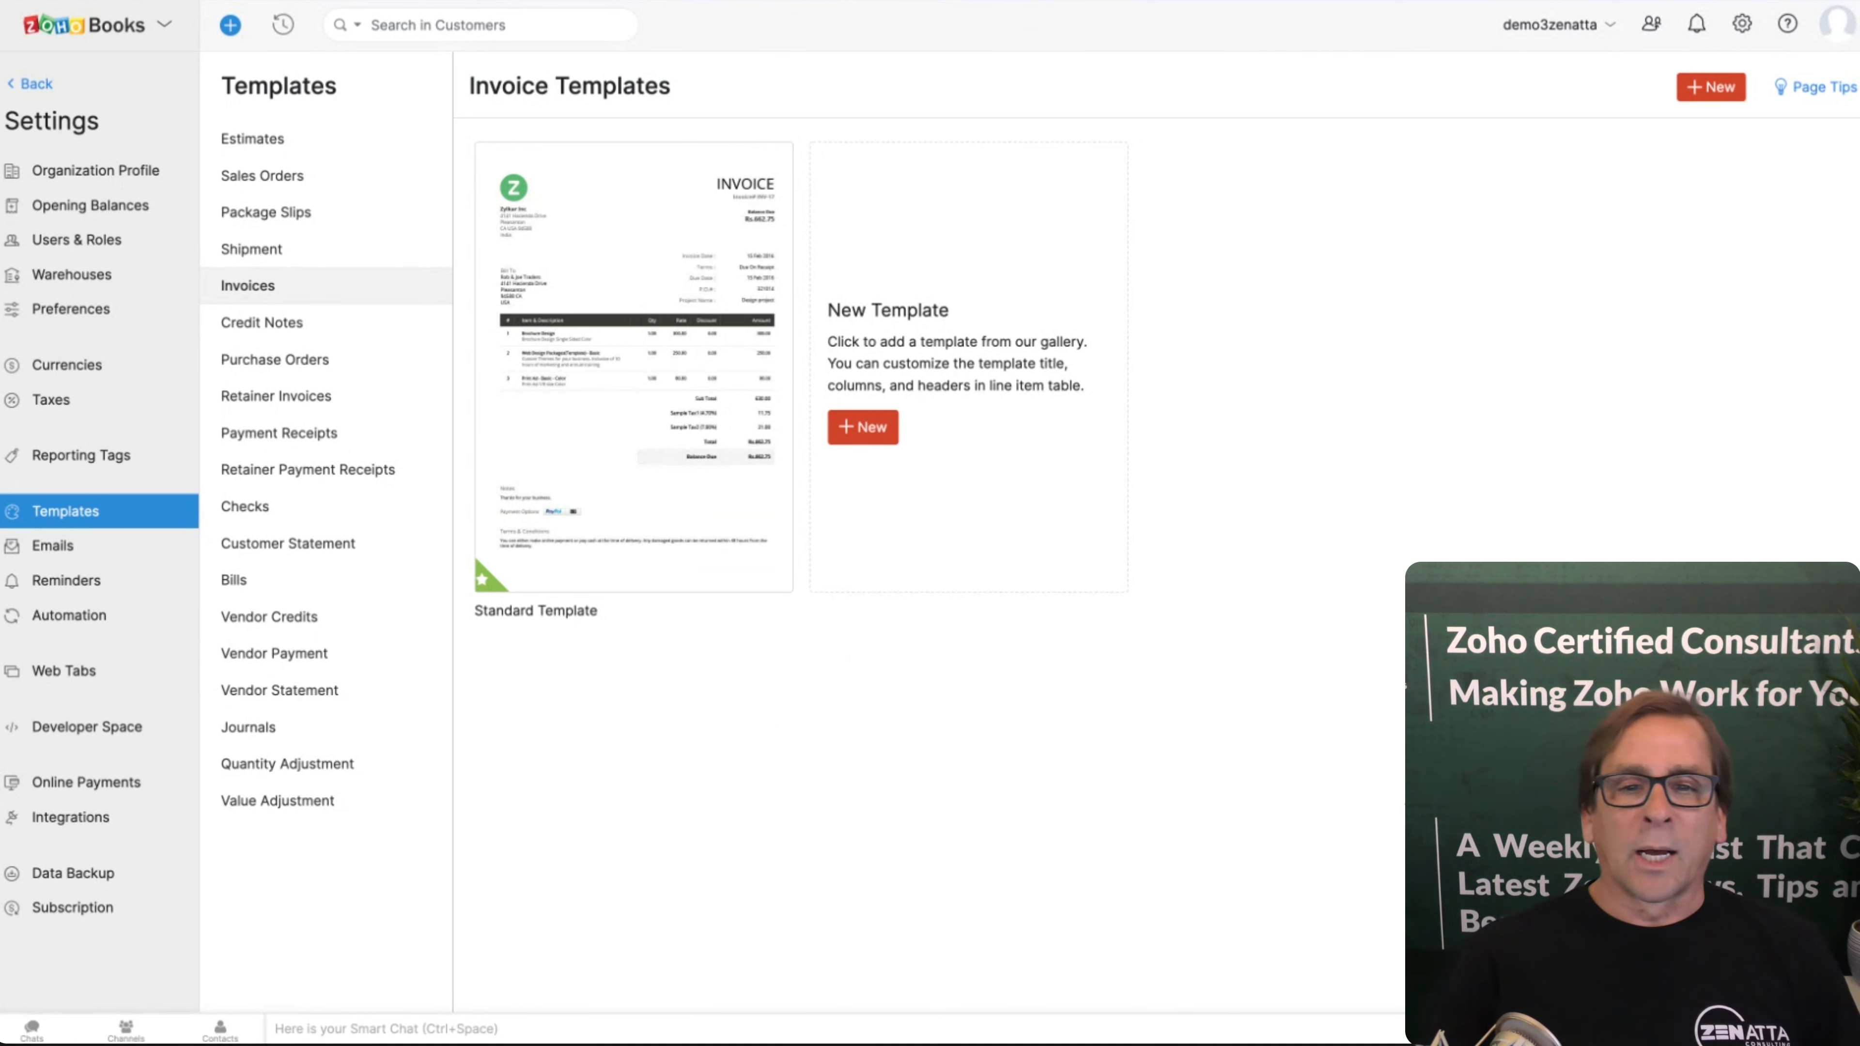
mouse_move(911, 712)
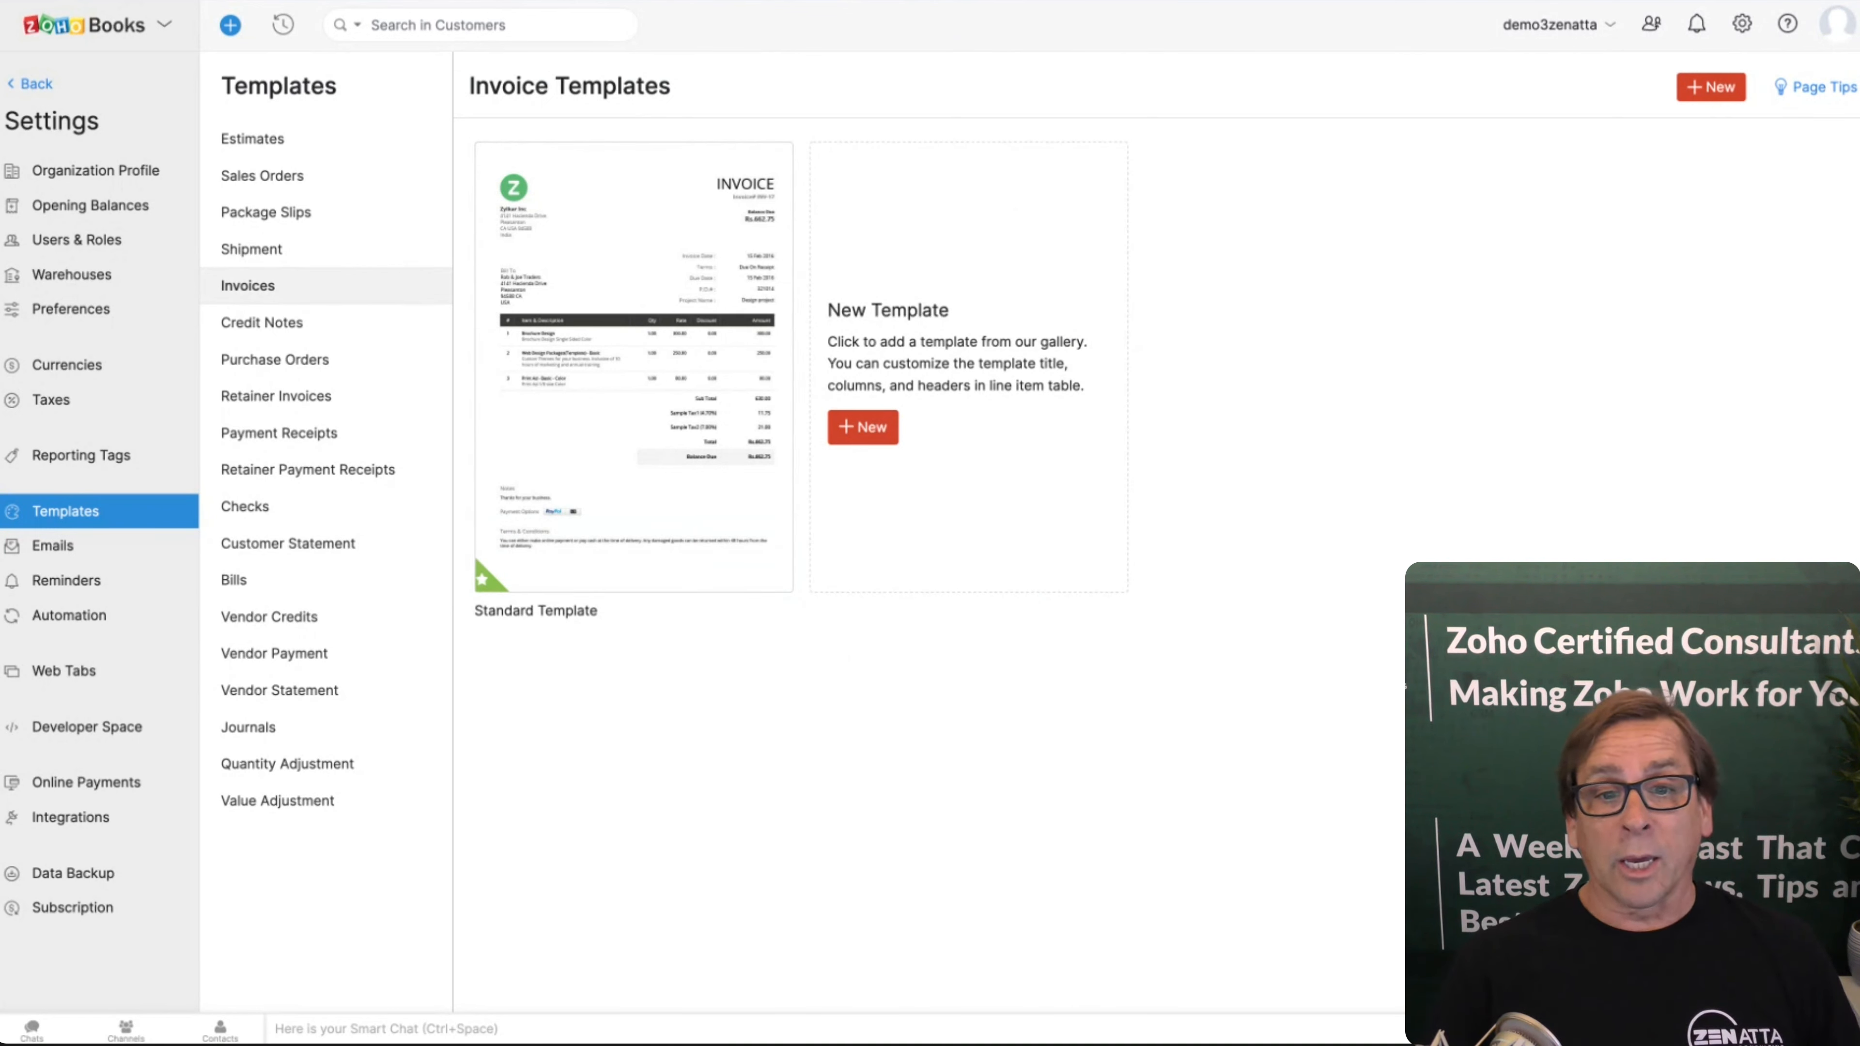
mouse_move(682, 644)
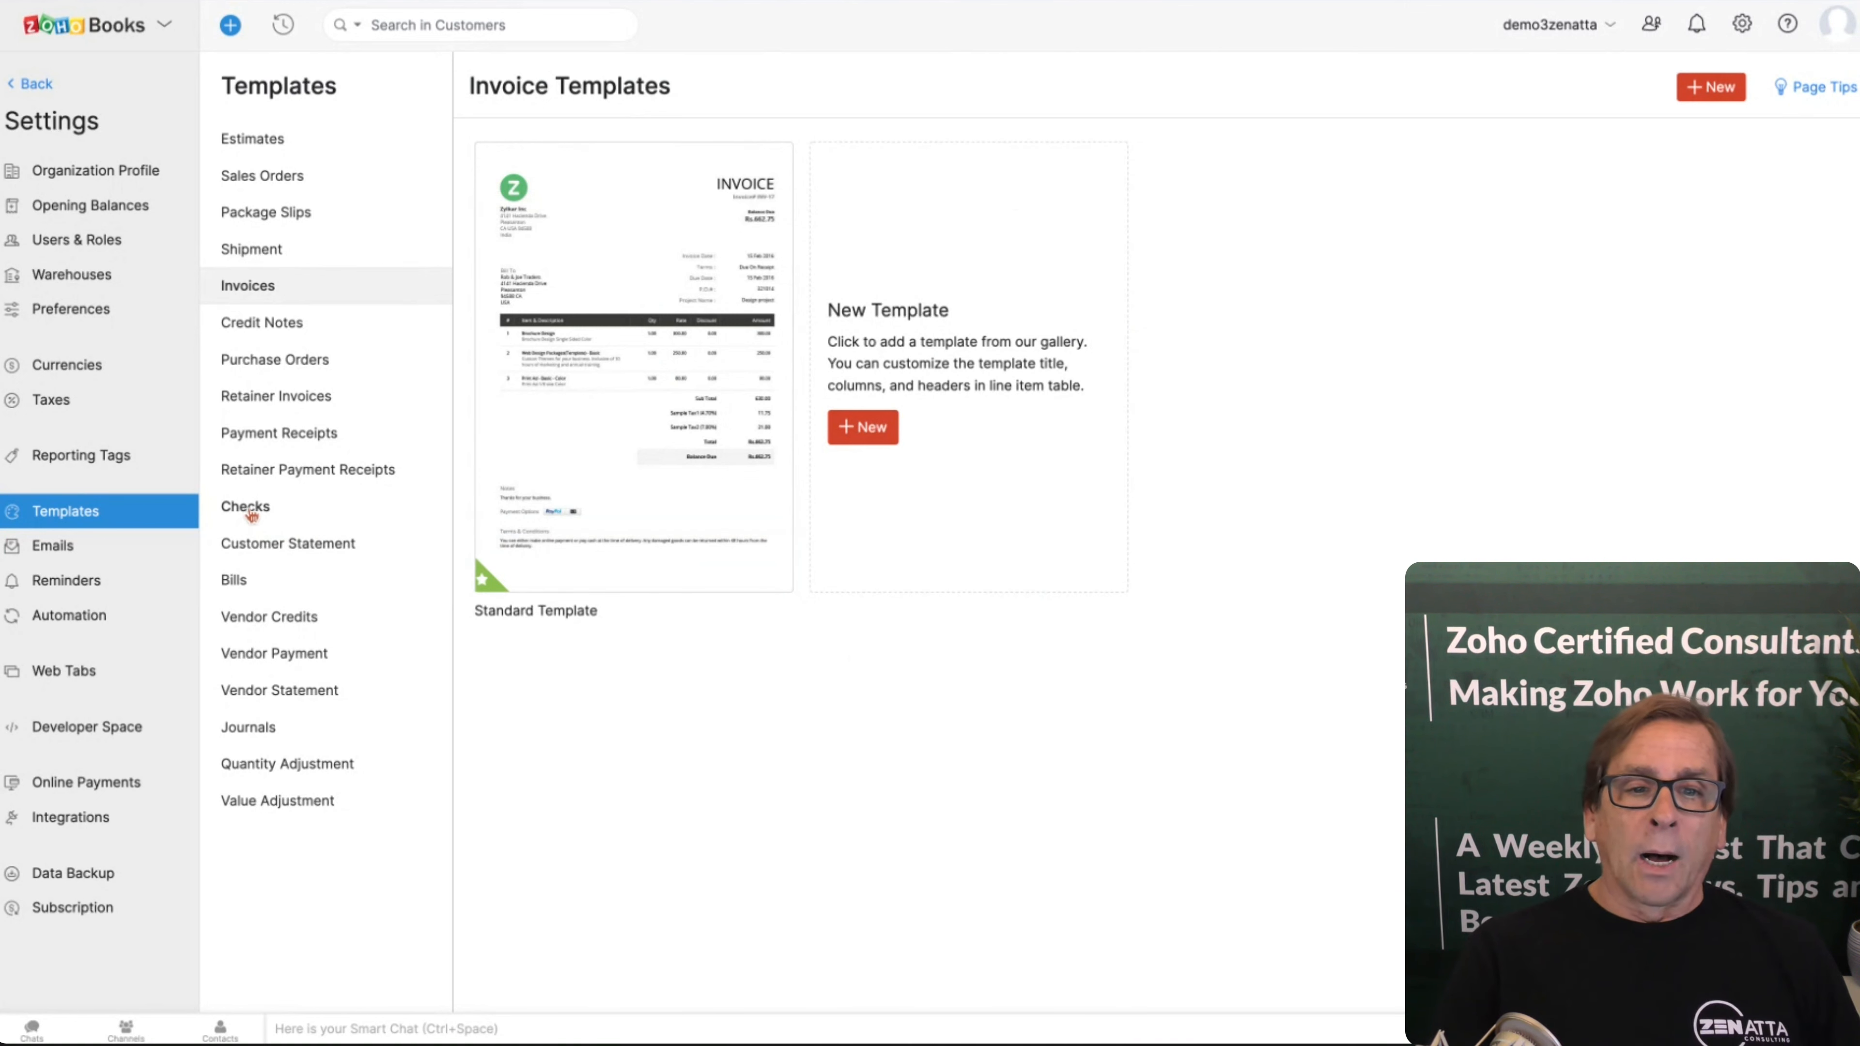
Step: Show the Checks template list with its single Voucher Check template
left_click(244, 507)
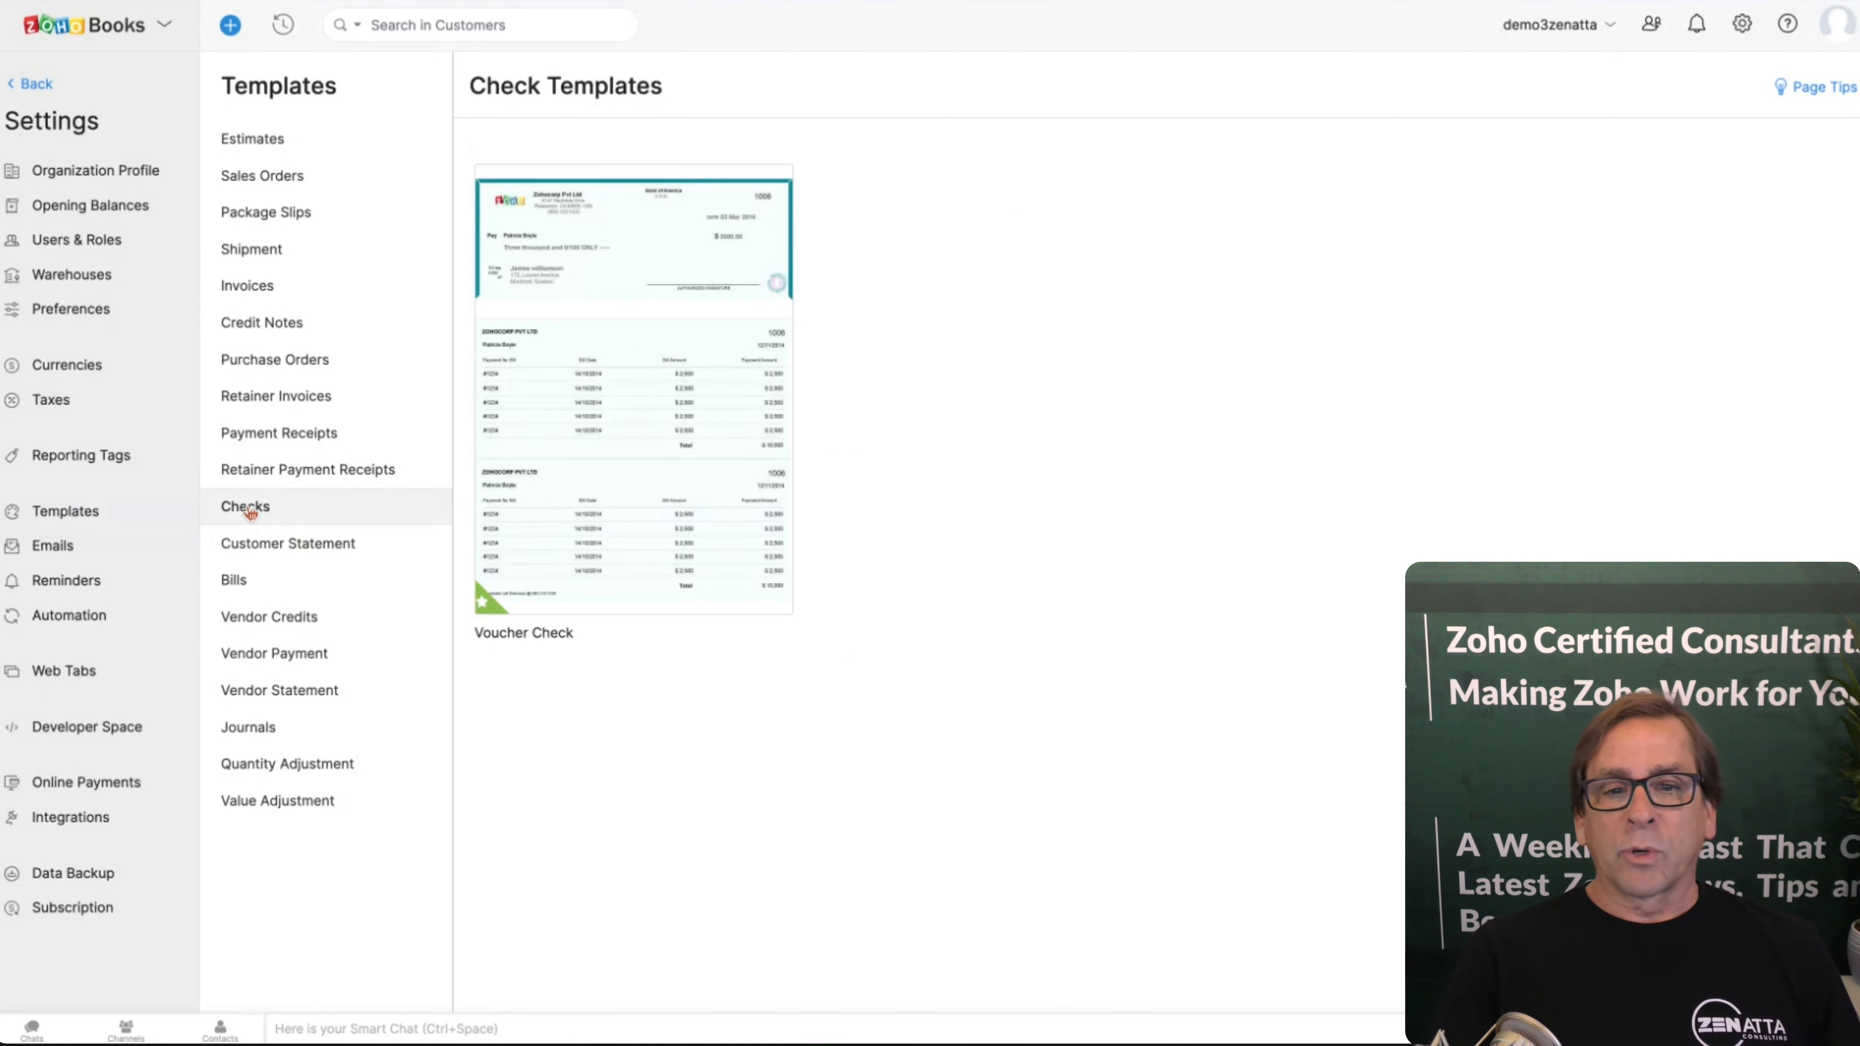
mouse_move(602, 421)
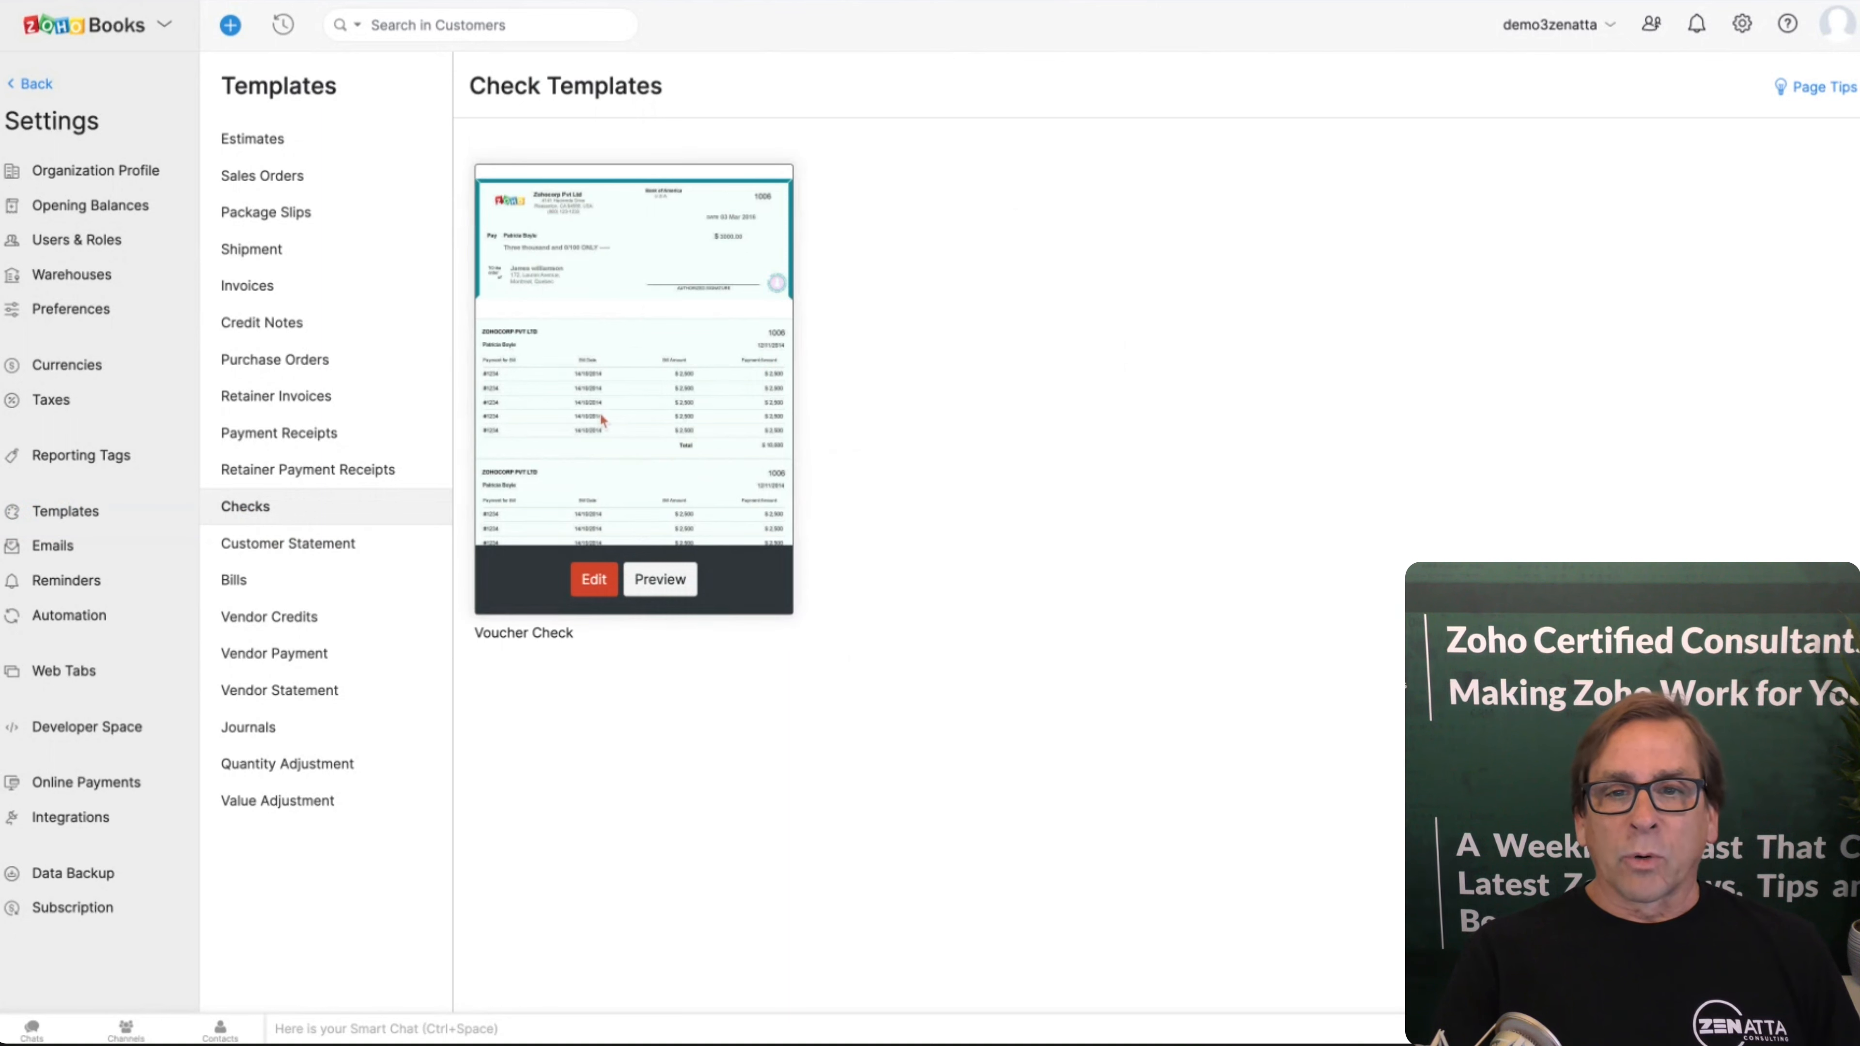
mouse_move(614, 337)
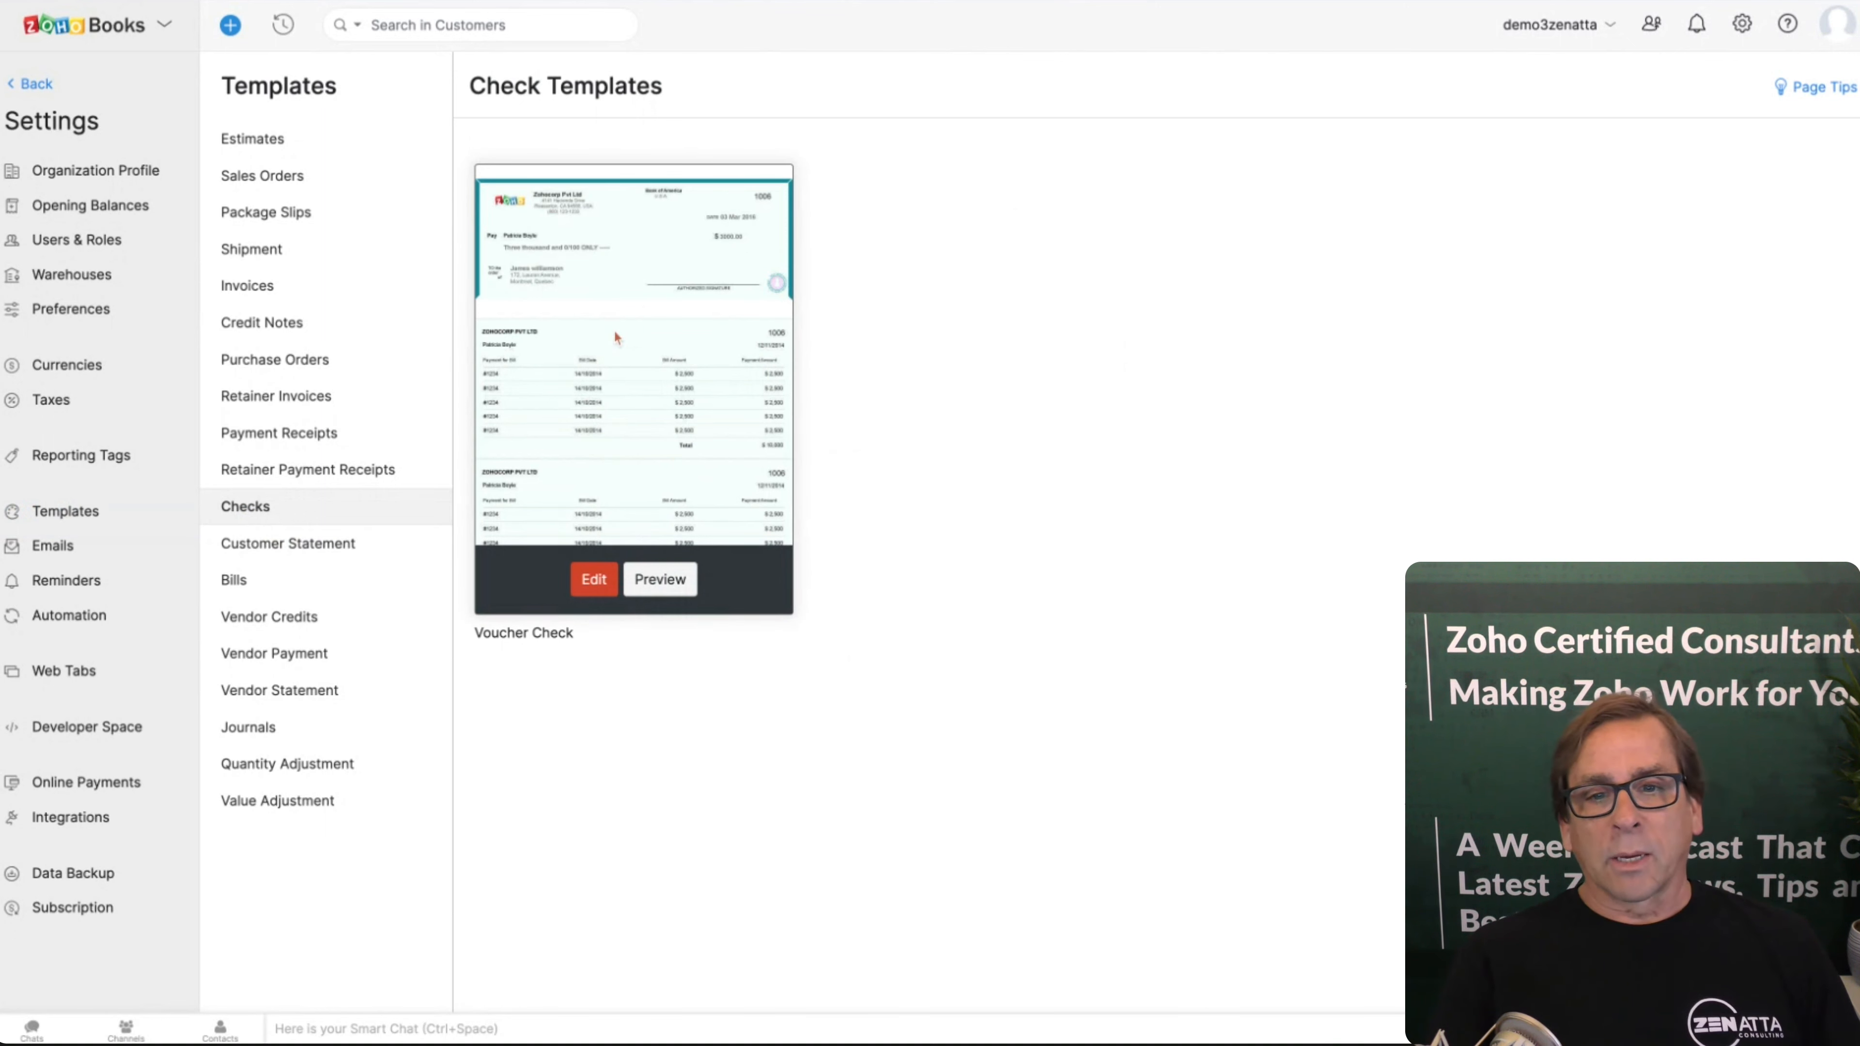
mouse_move(566, 400)
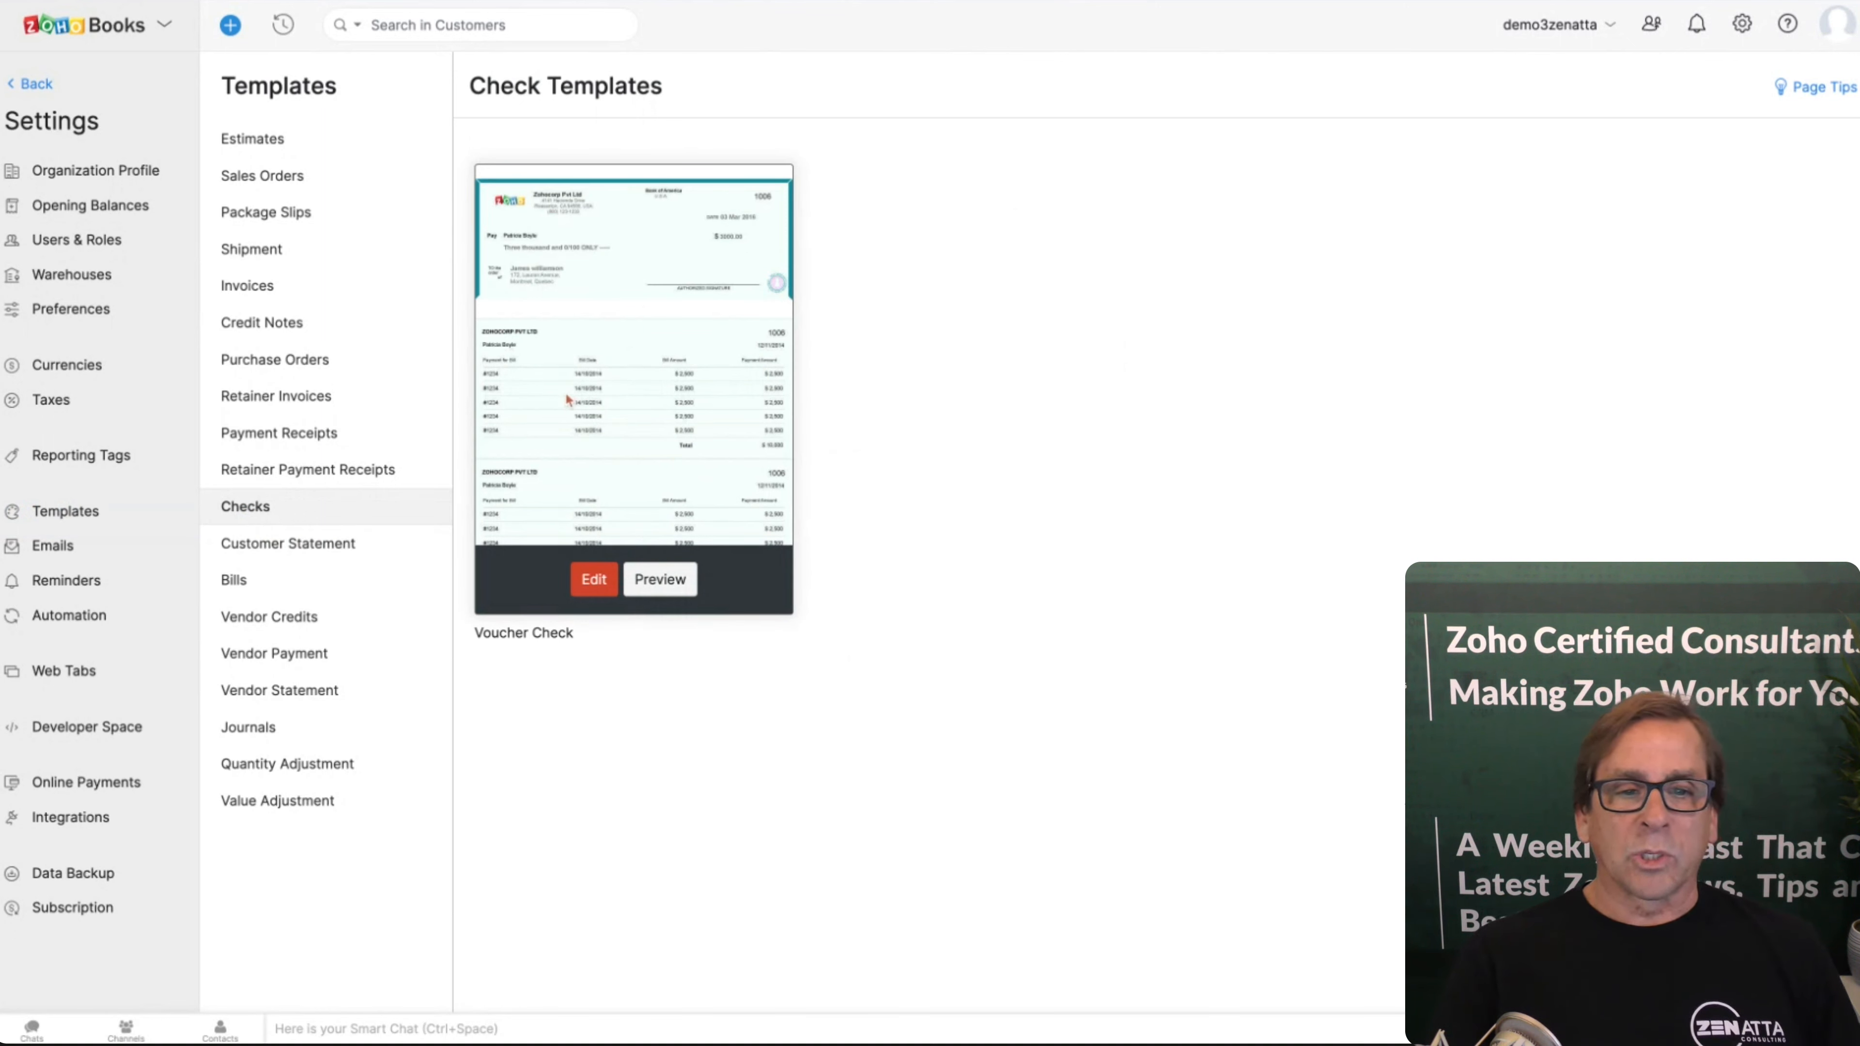
mouse_move(866, 775)
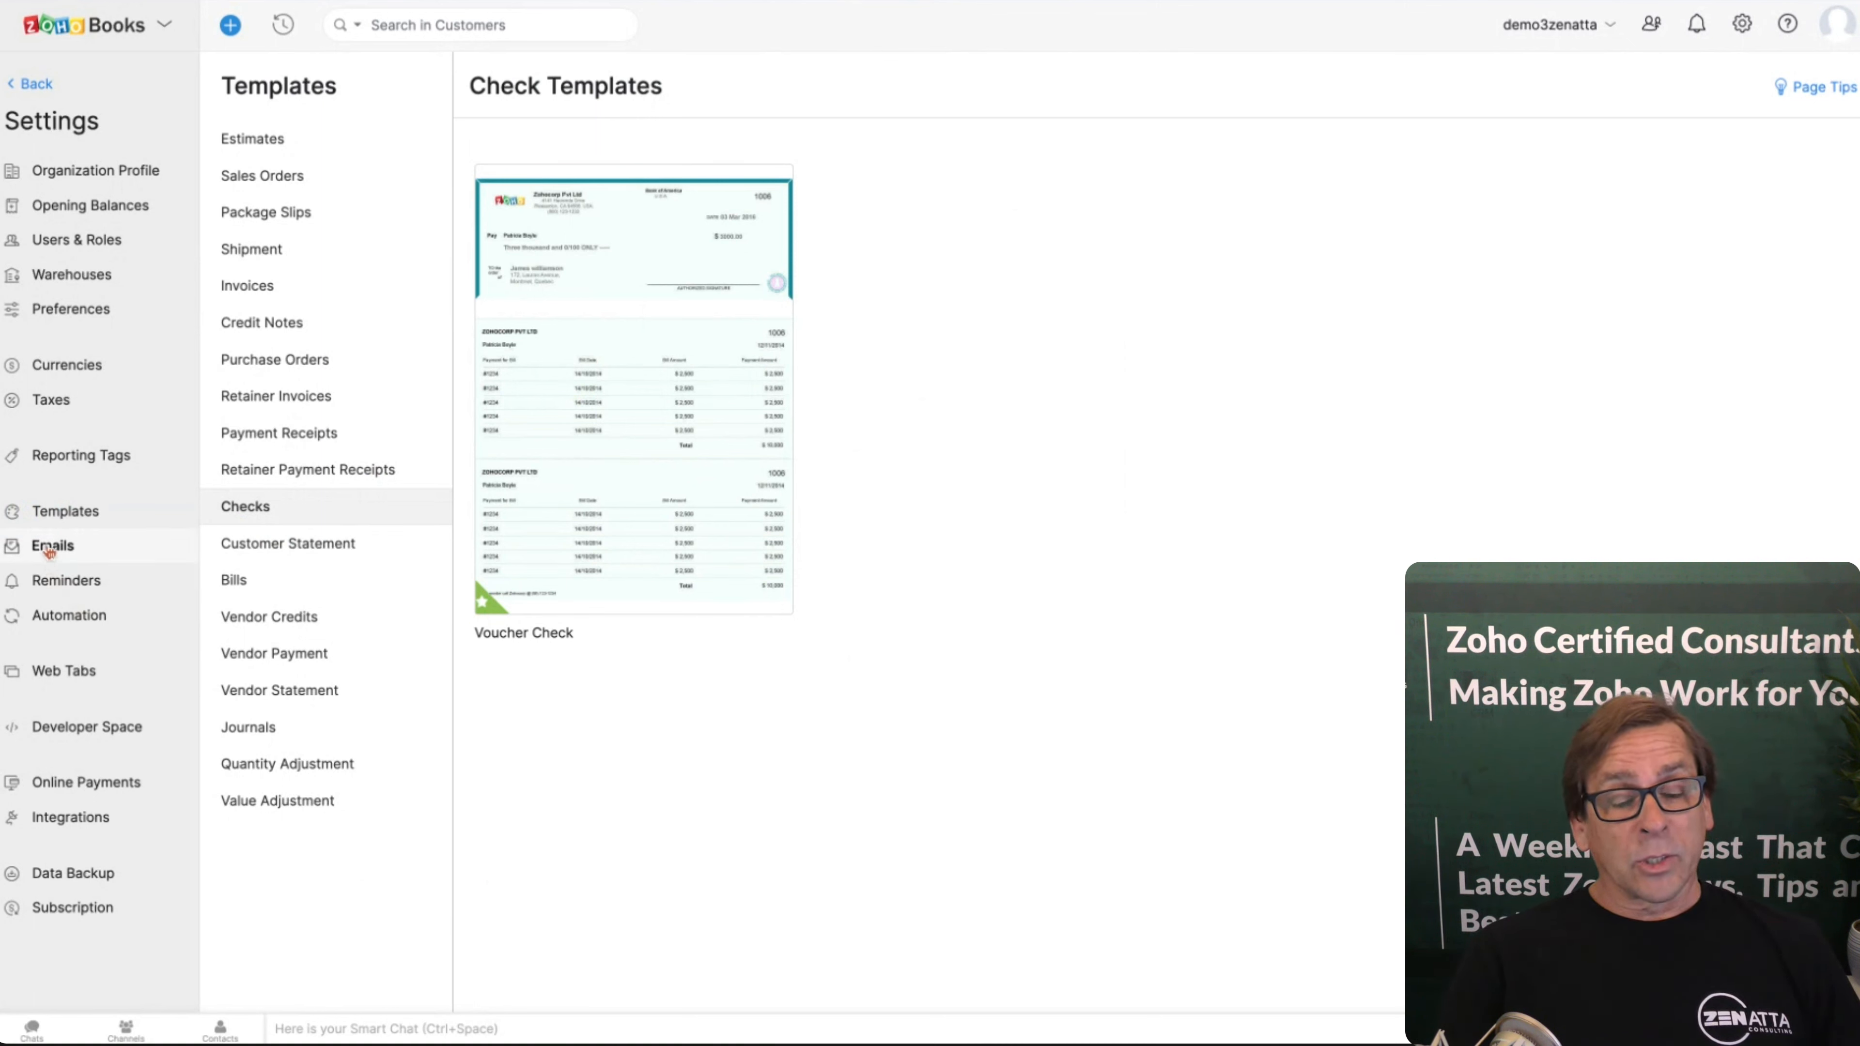
Step: Browse the User Invite, Client Portal Invitation and Client Portal Link email templates
left_click(52, 544)
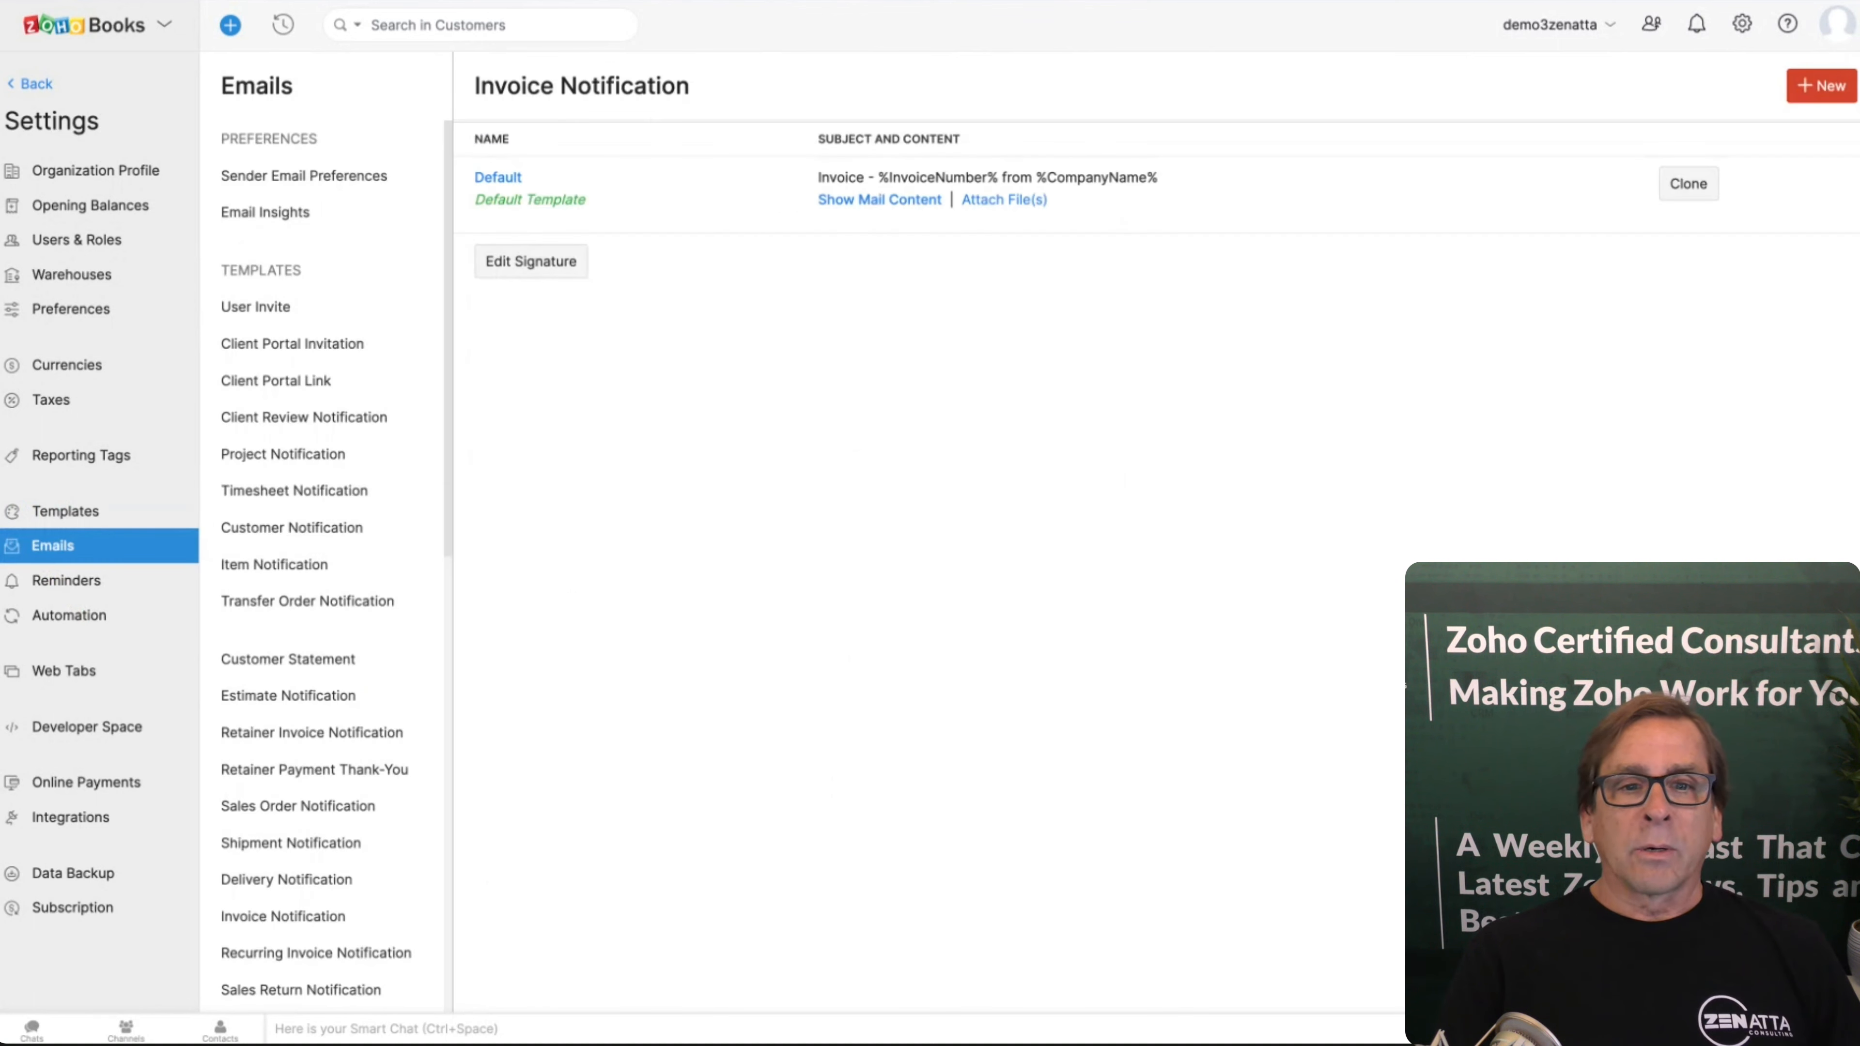
mouse_move(845, 516)
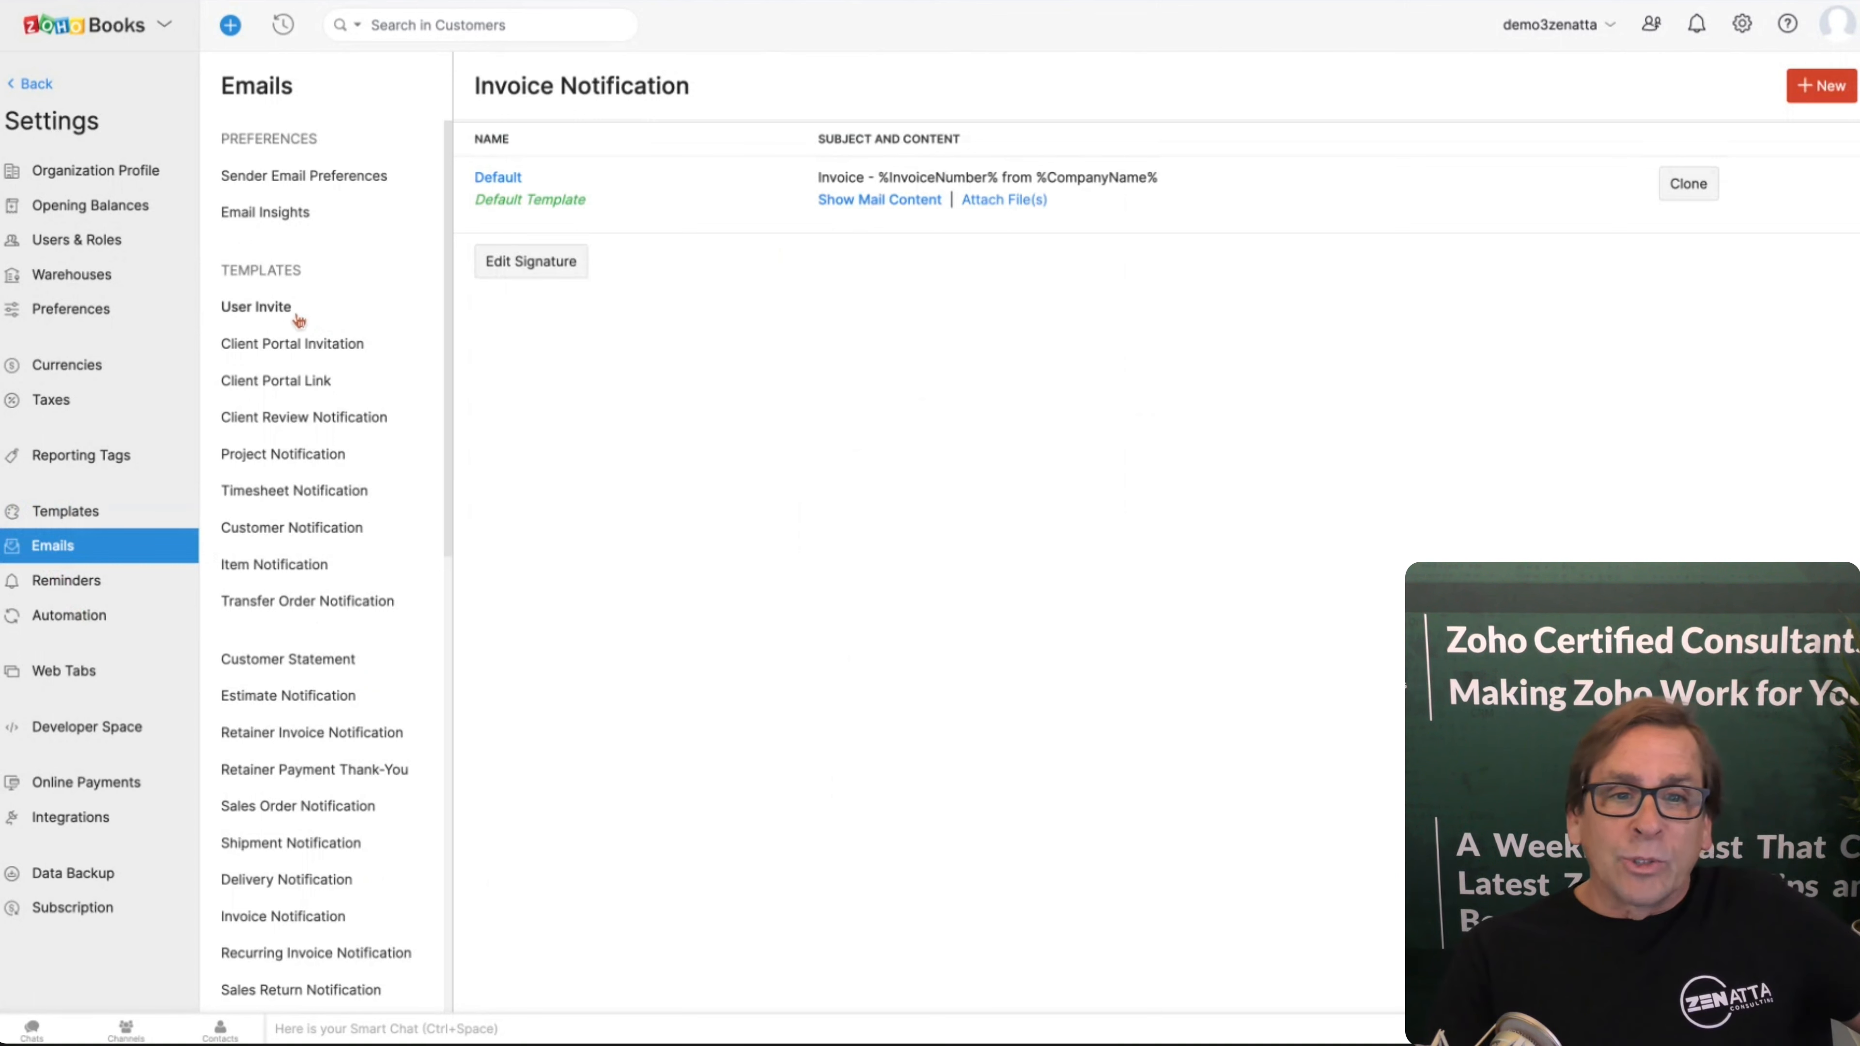
left_click(255, 306)
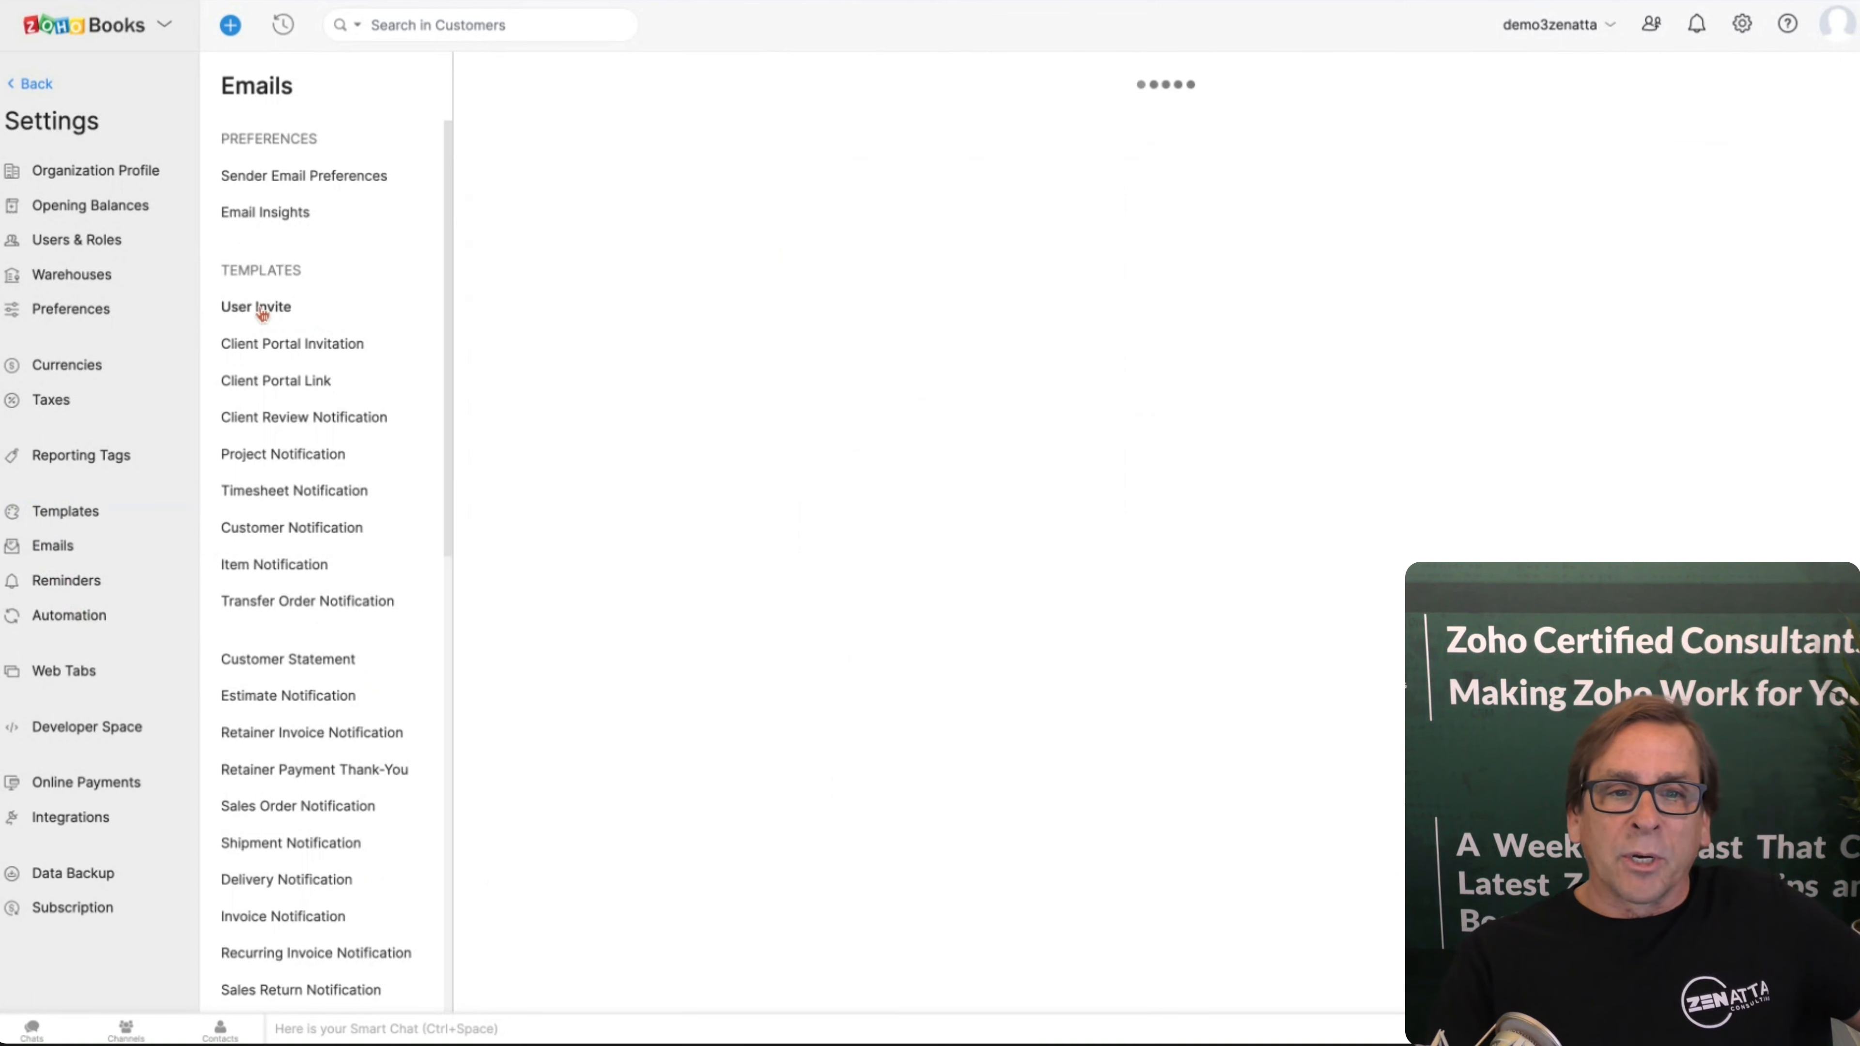
left_click(292, 343)
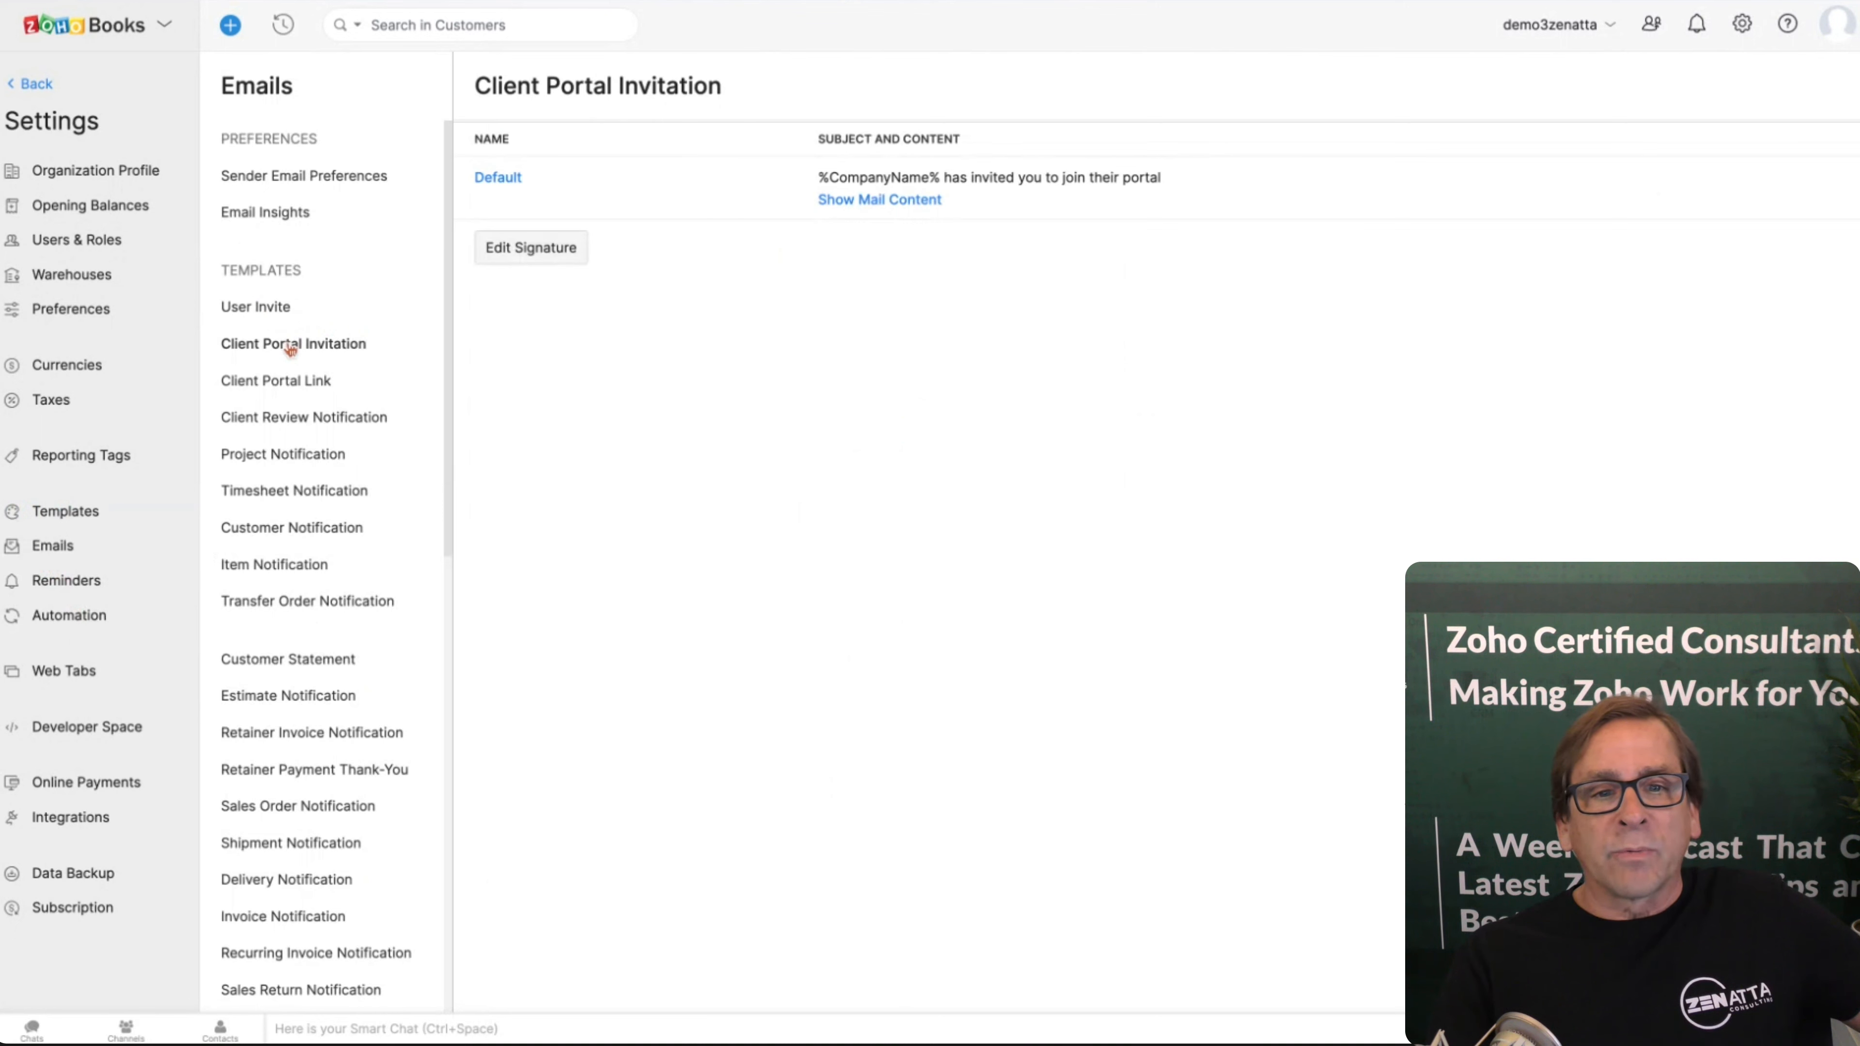
left_click(275, 380)
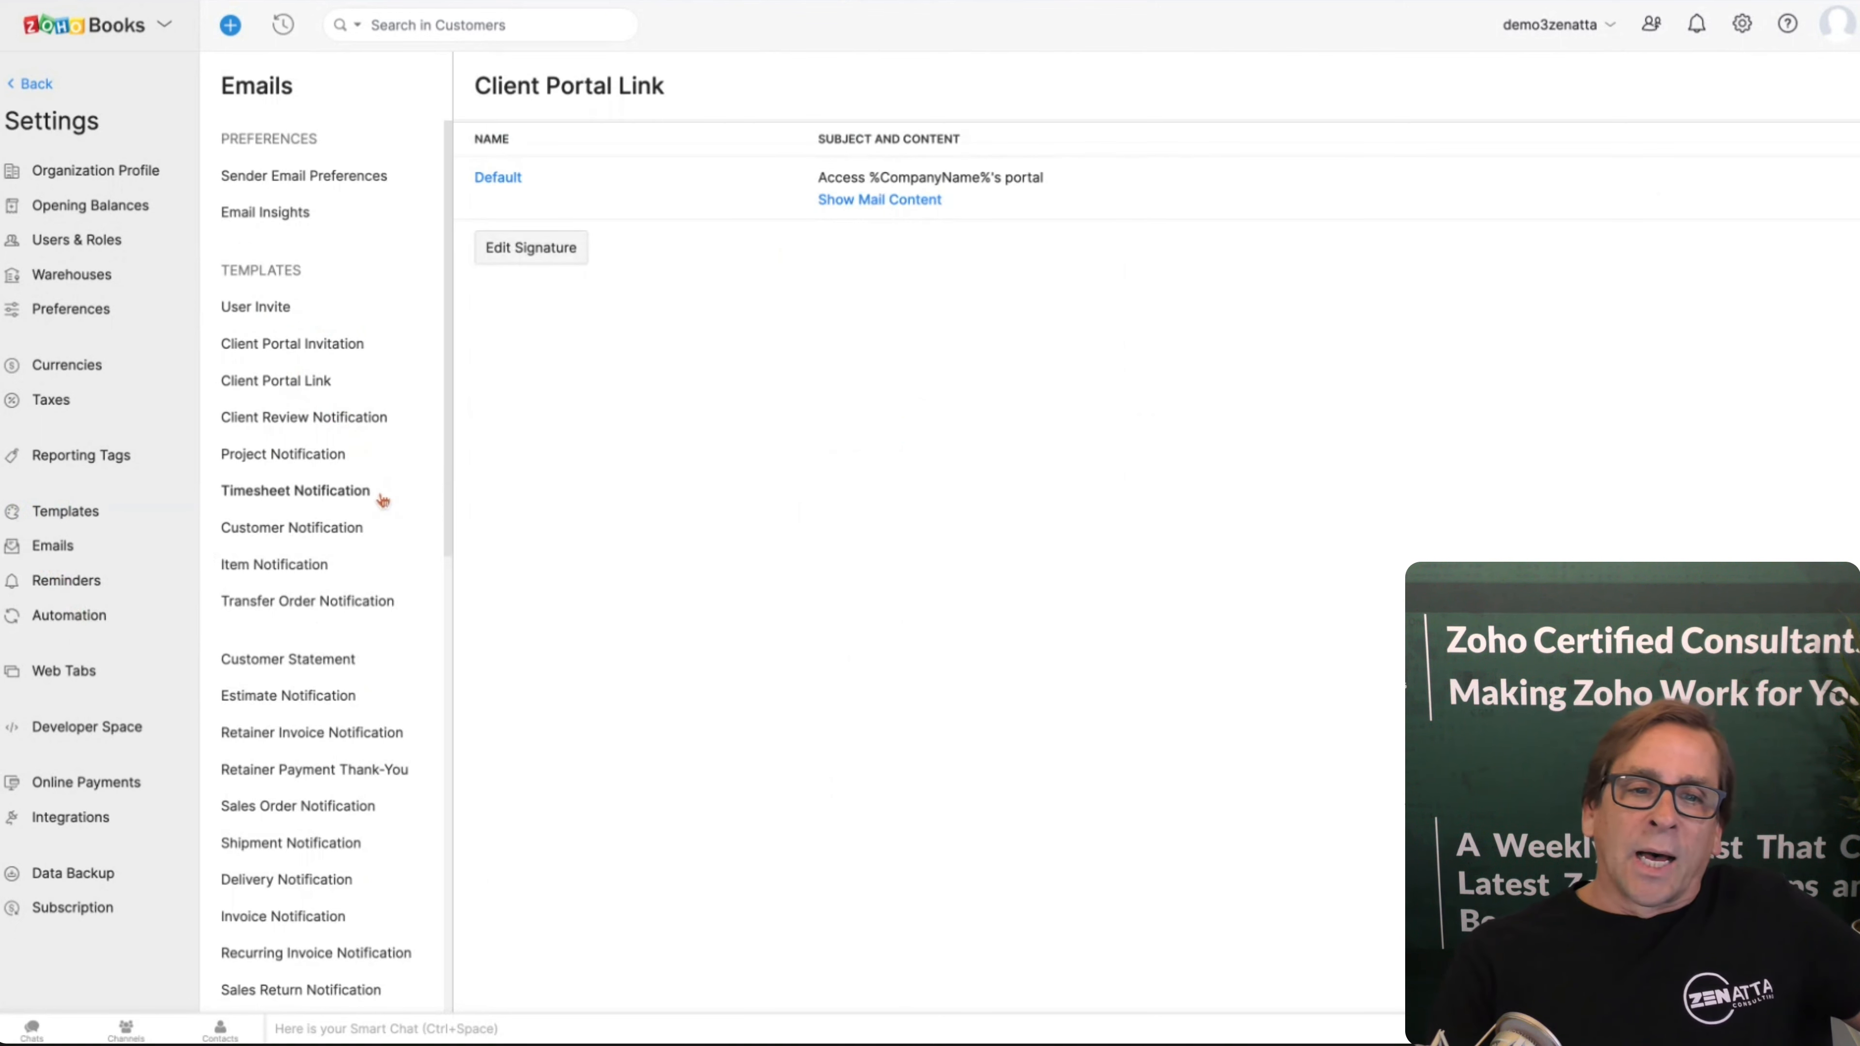
Step: Review the empty Card Payment and Owner Drawings notification templates, then head to Reminders
scroll("down", 3)
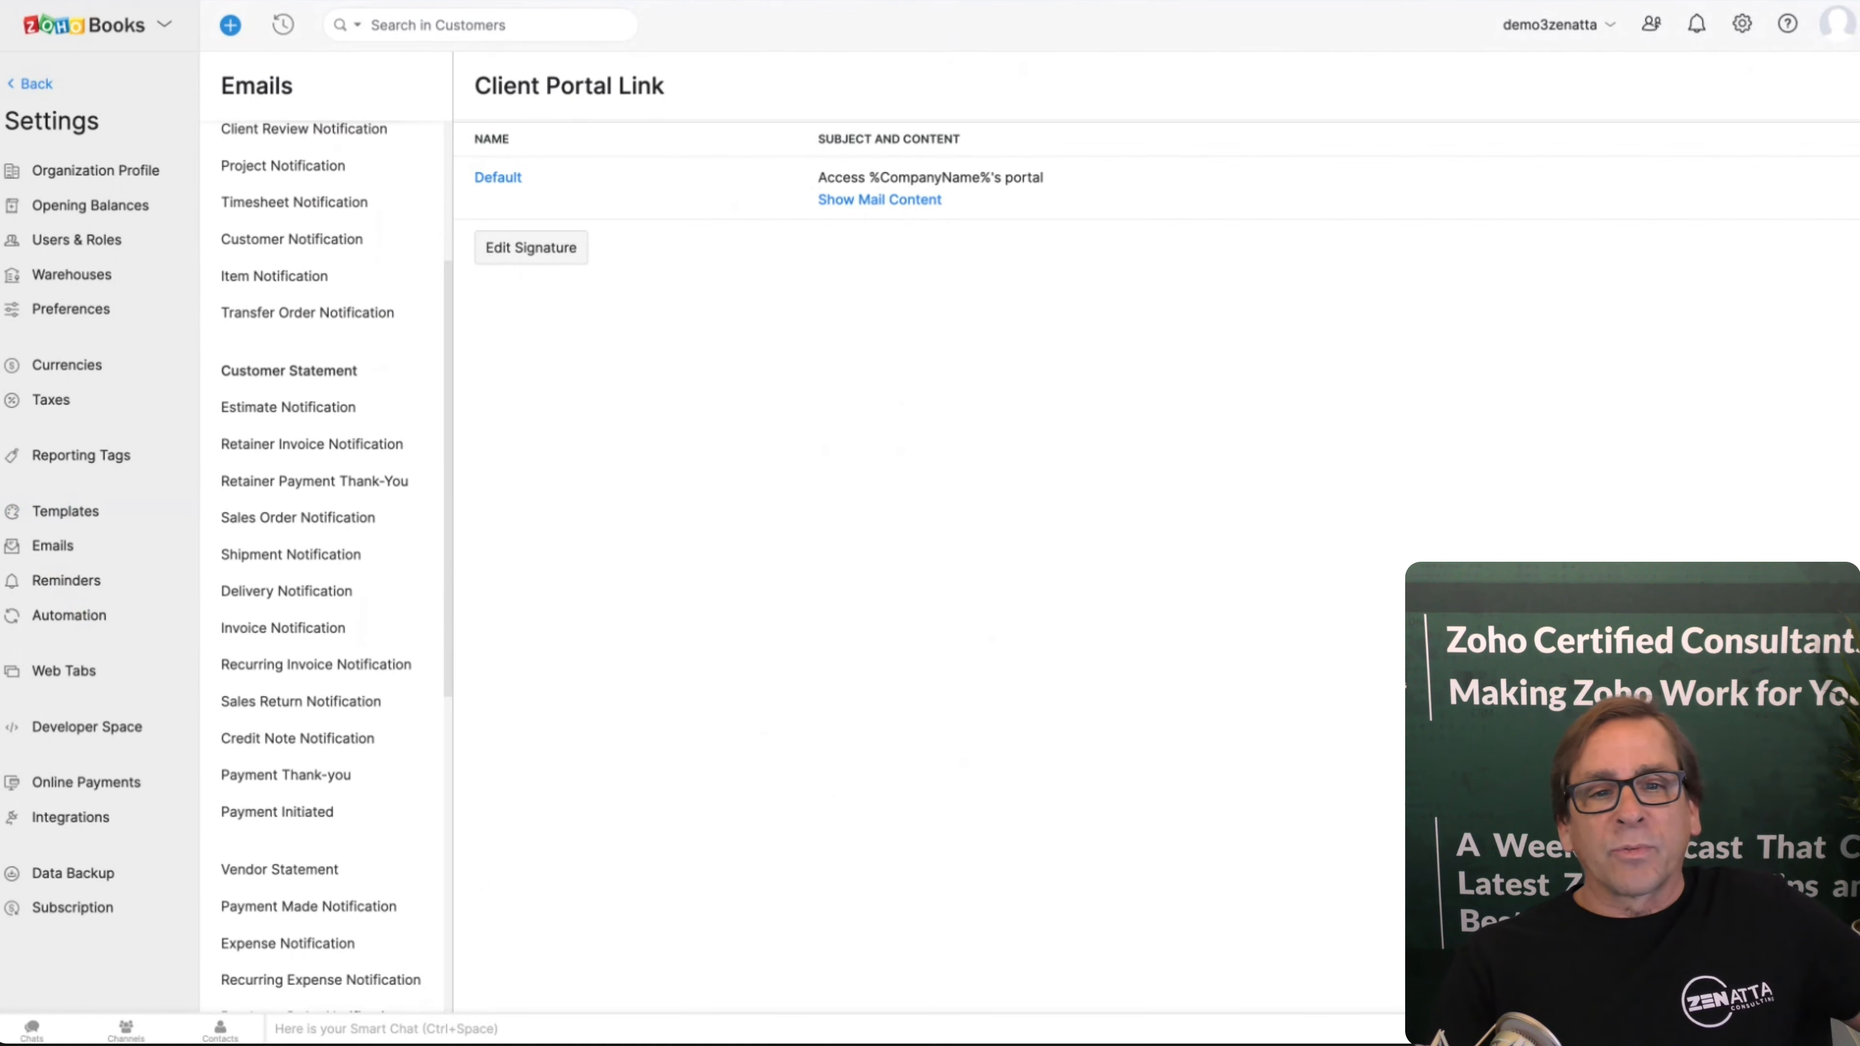
scroll("down", 3)
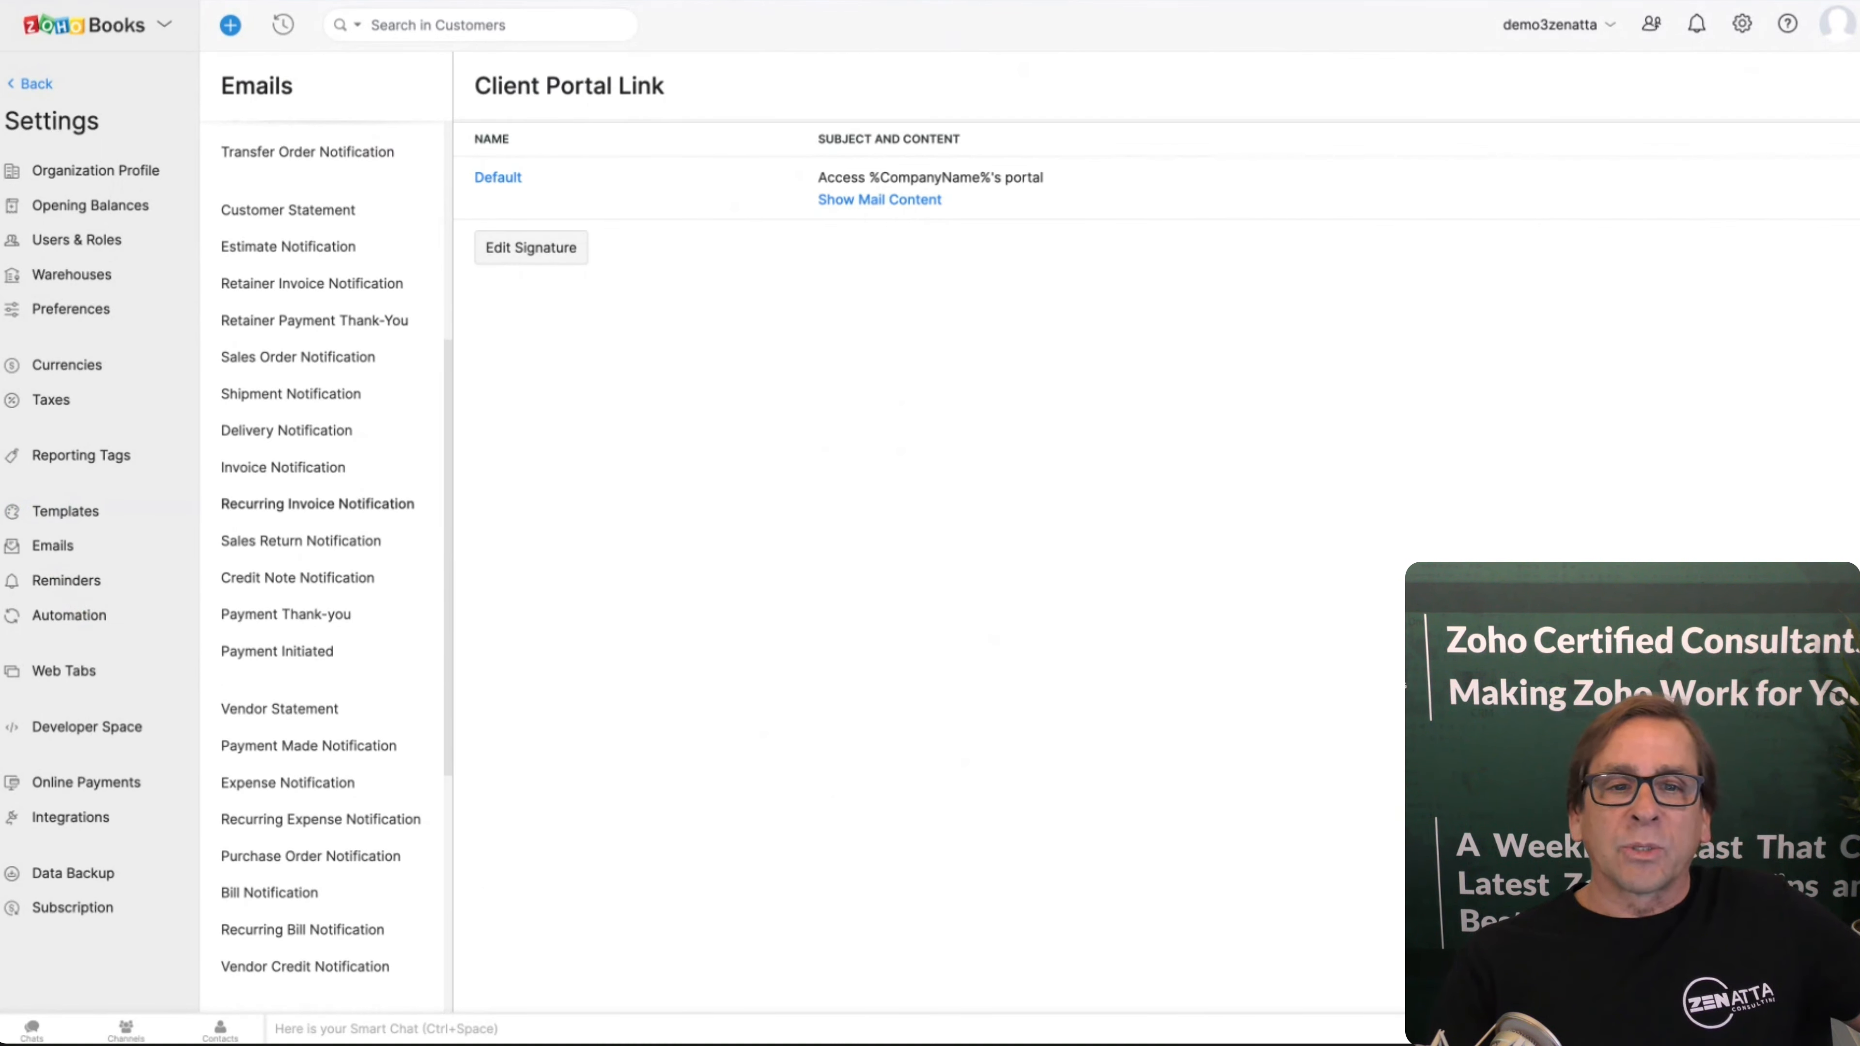
scroll("down", 3)
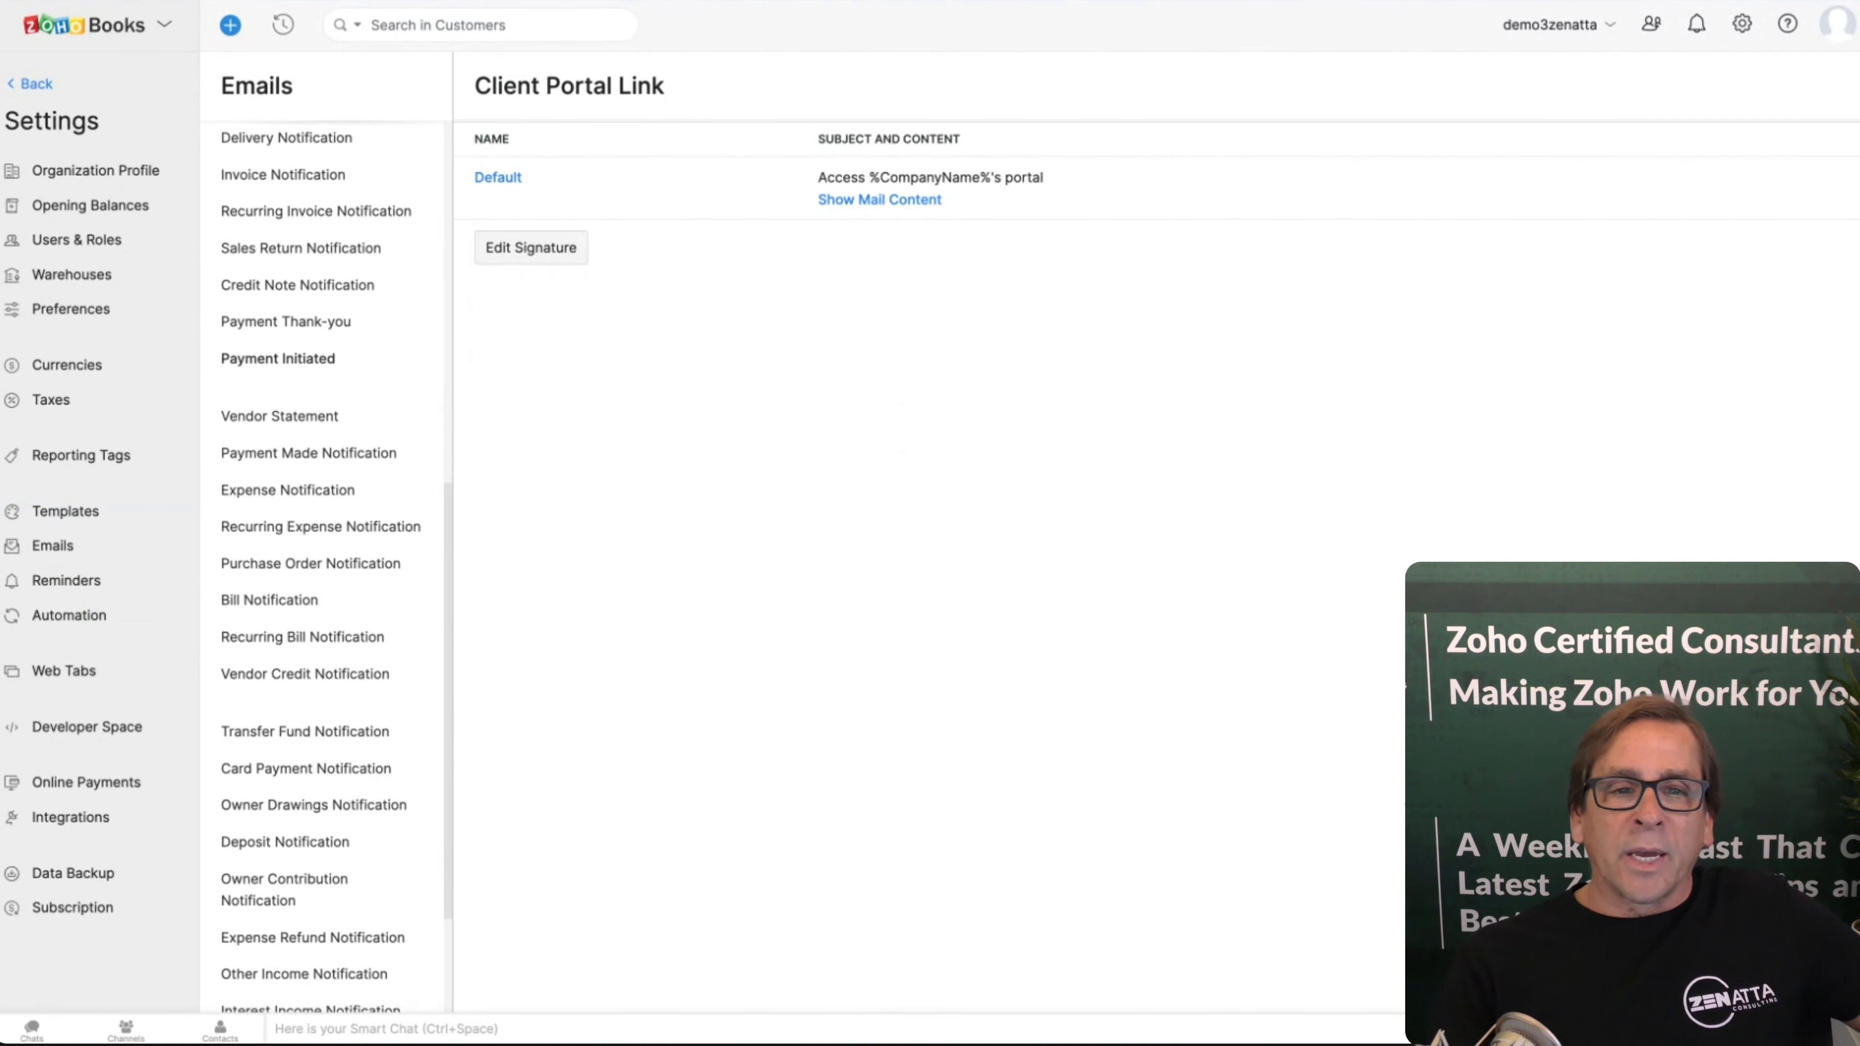
scroll("down", 3)
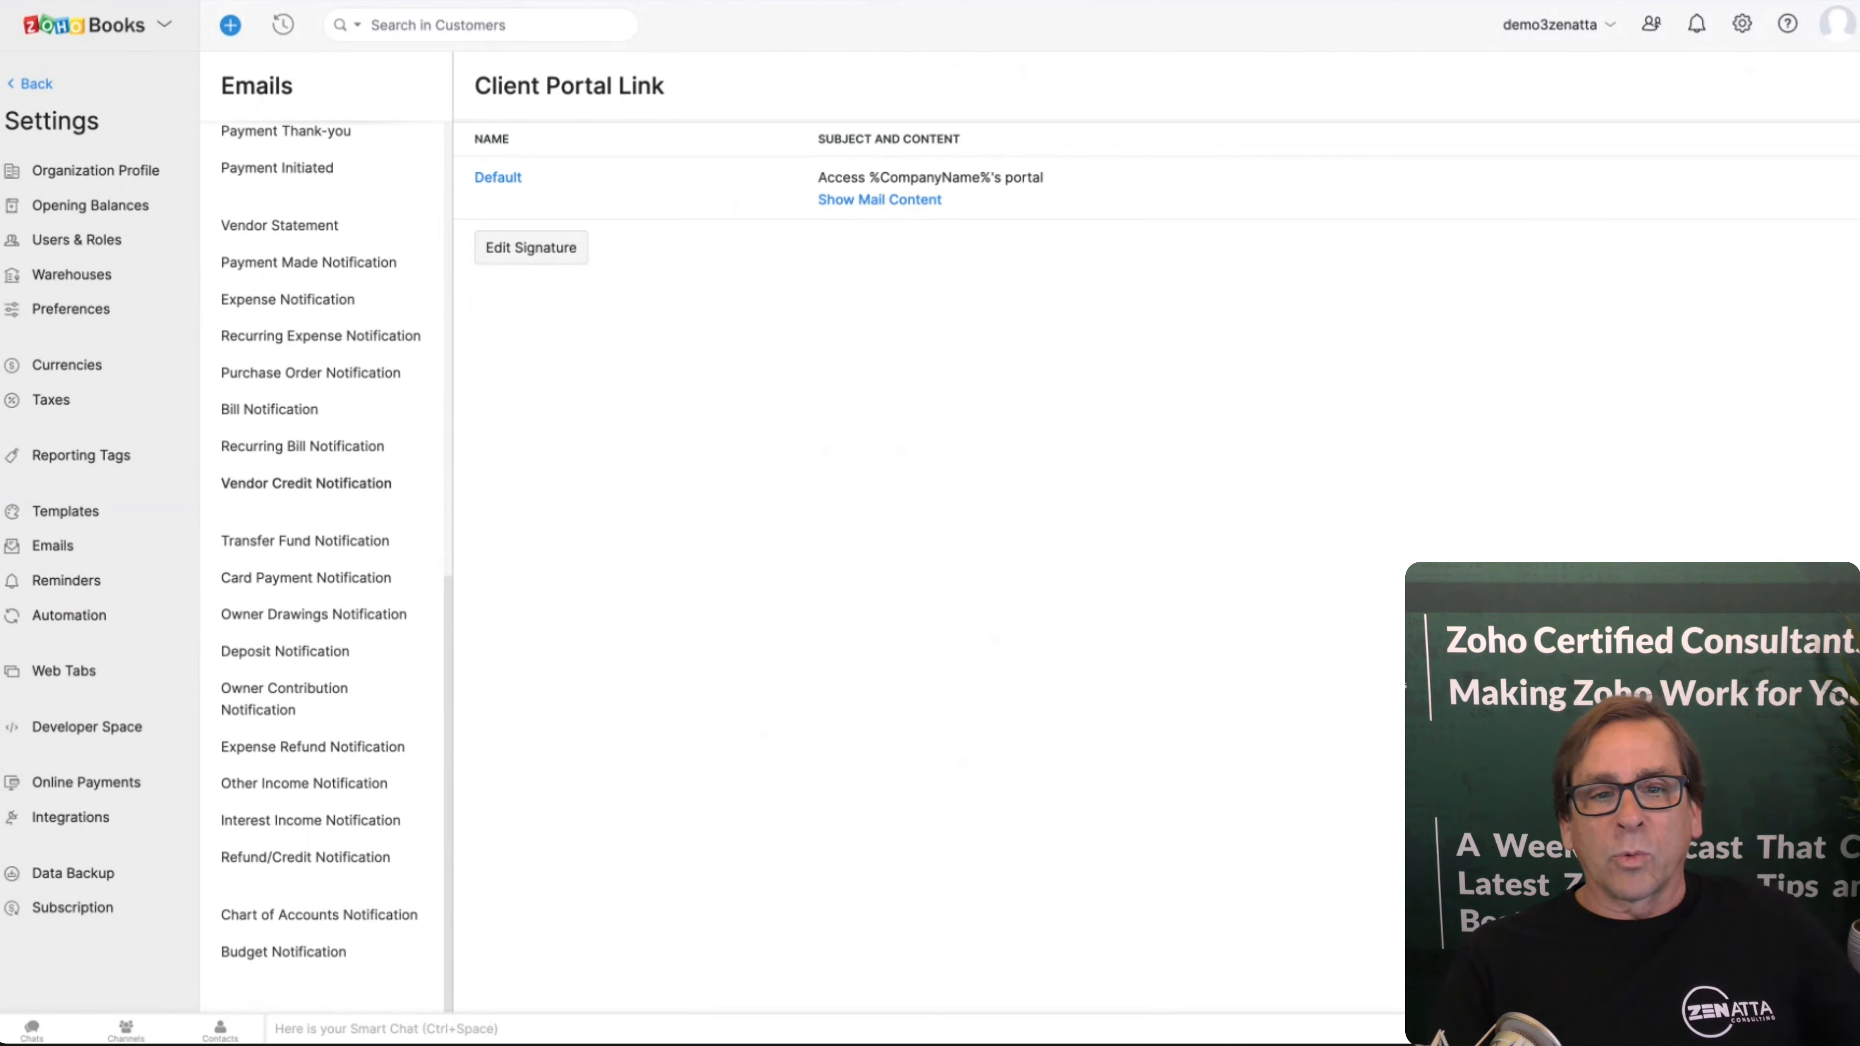
left_click(306, 577)
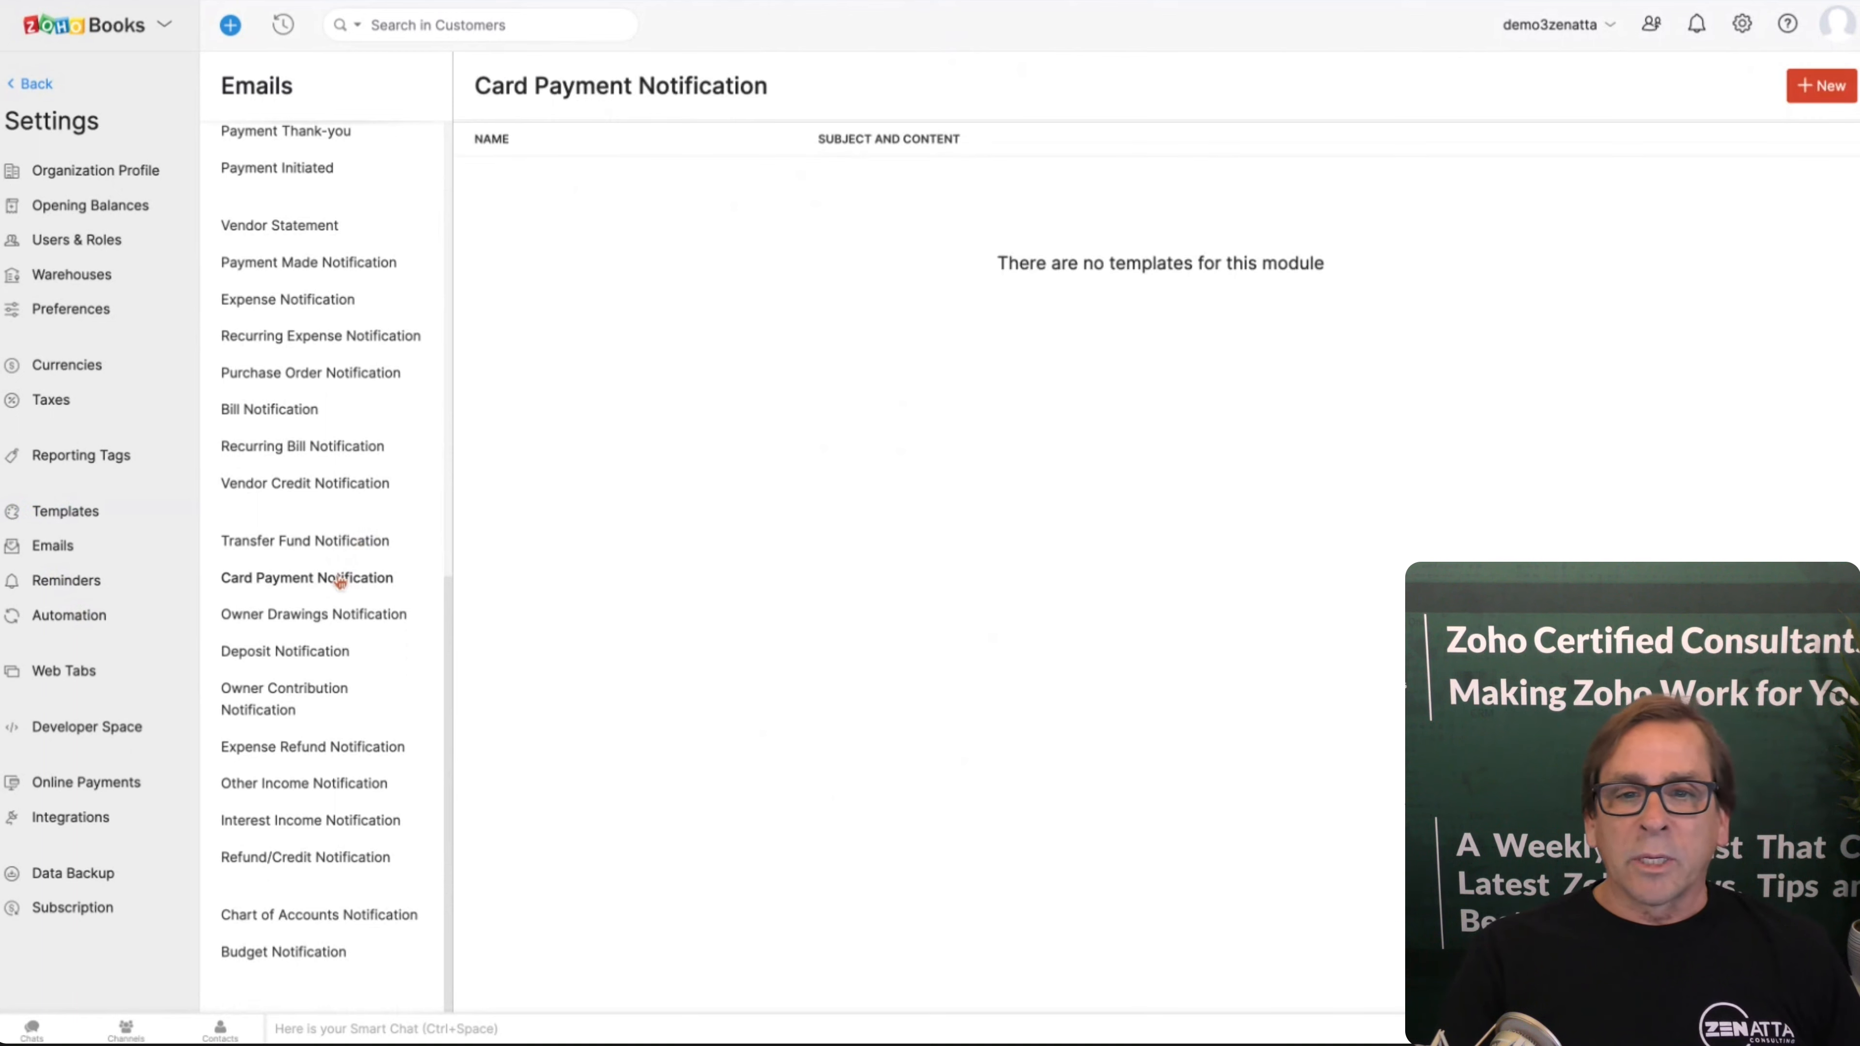
left_click(313, 614)
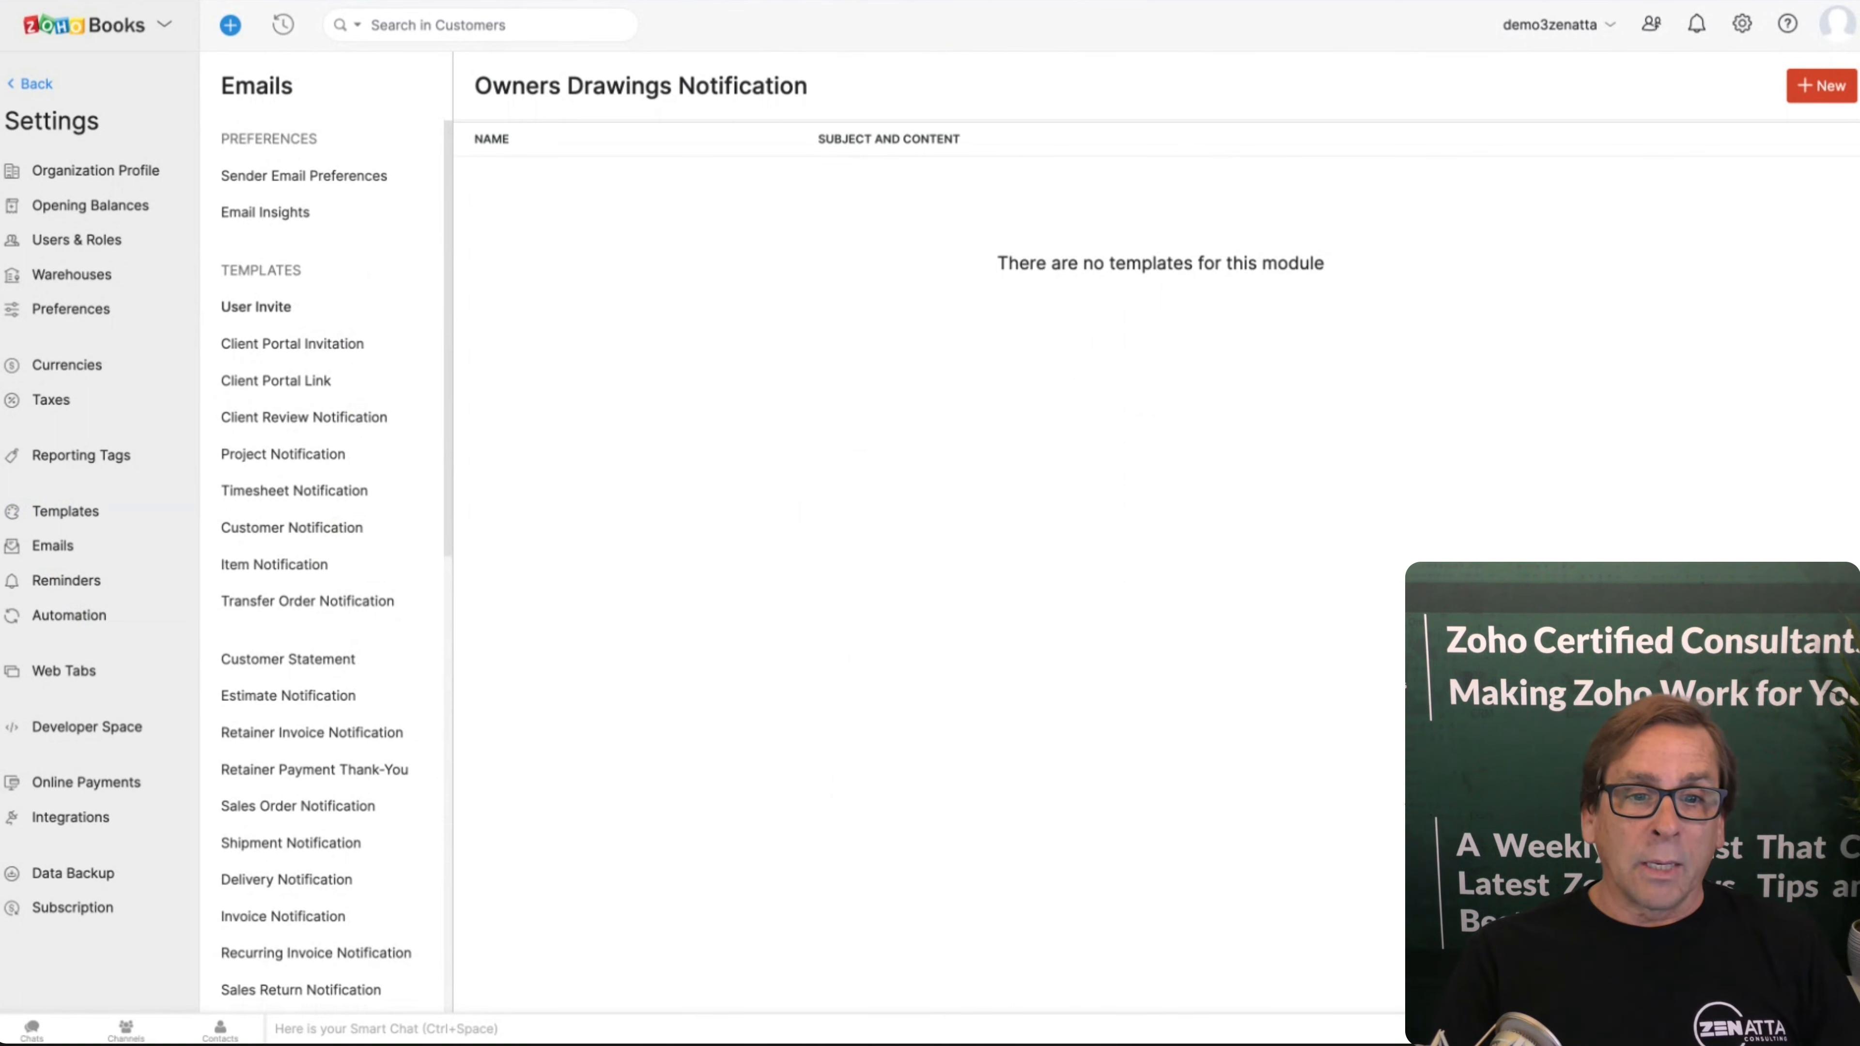
scroll("down", 3)
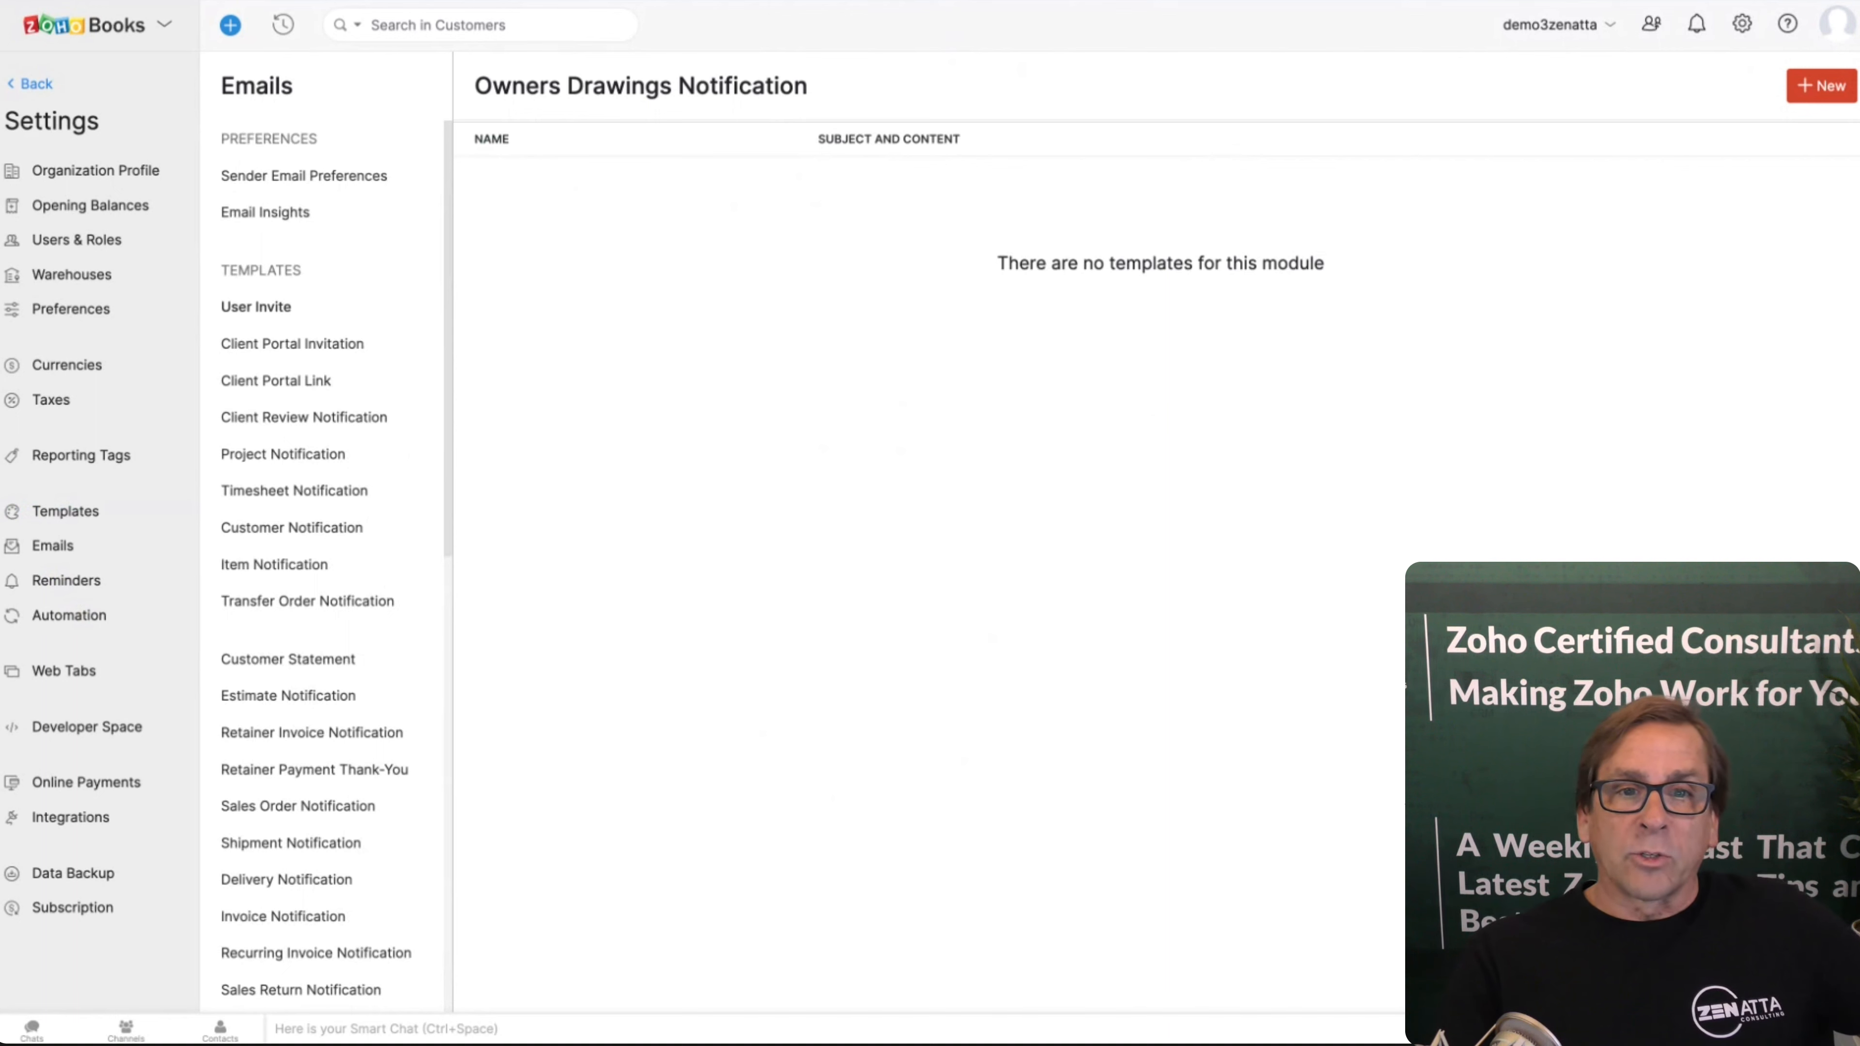
left_click(67, 580)
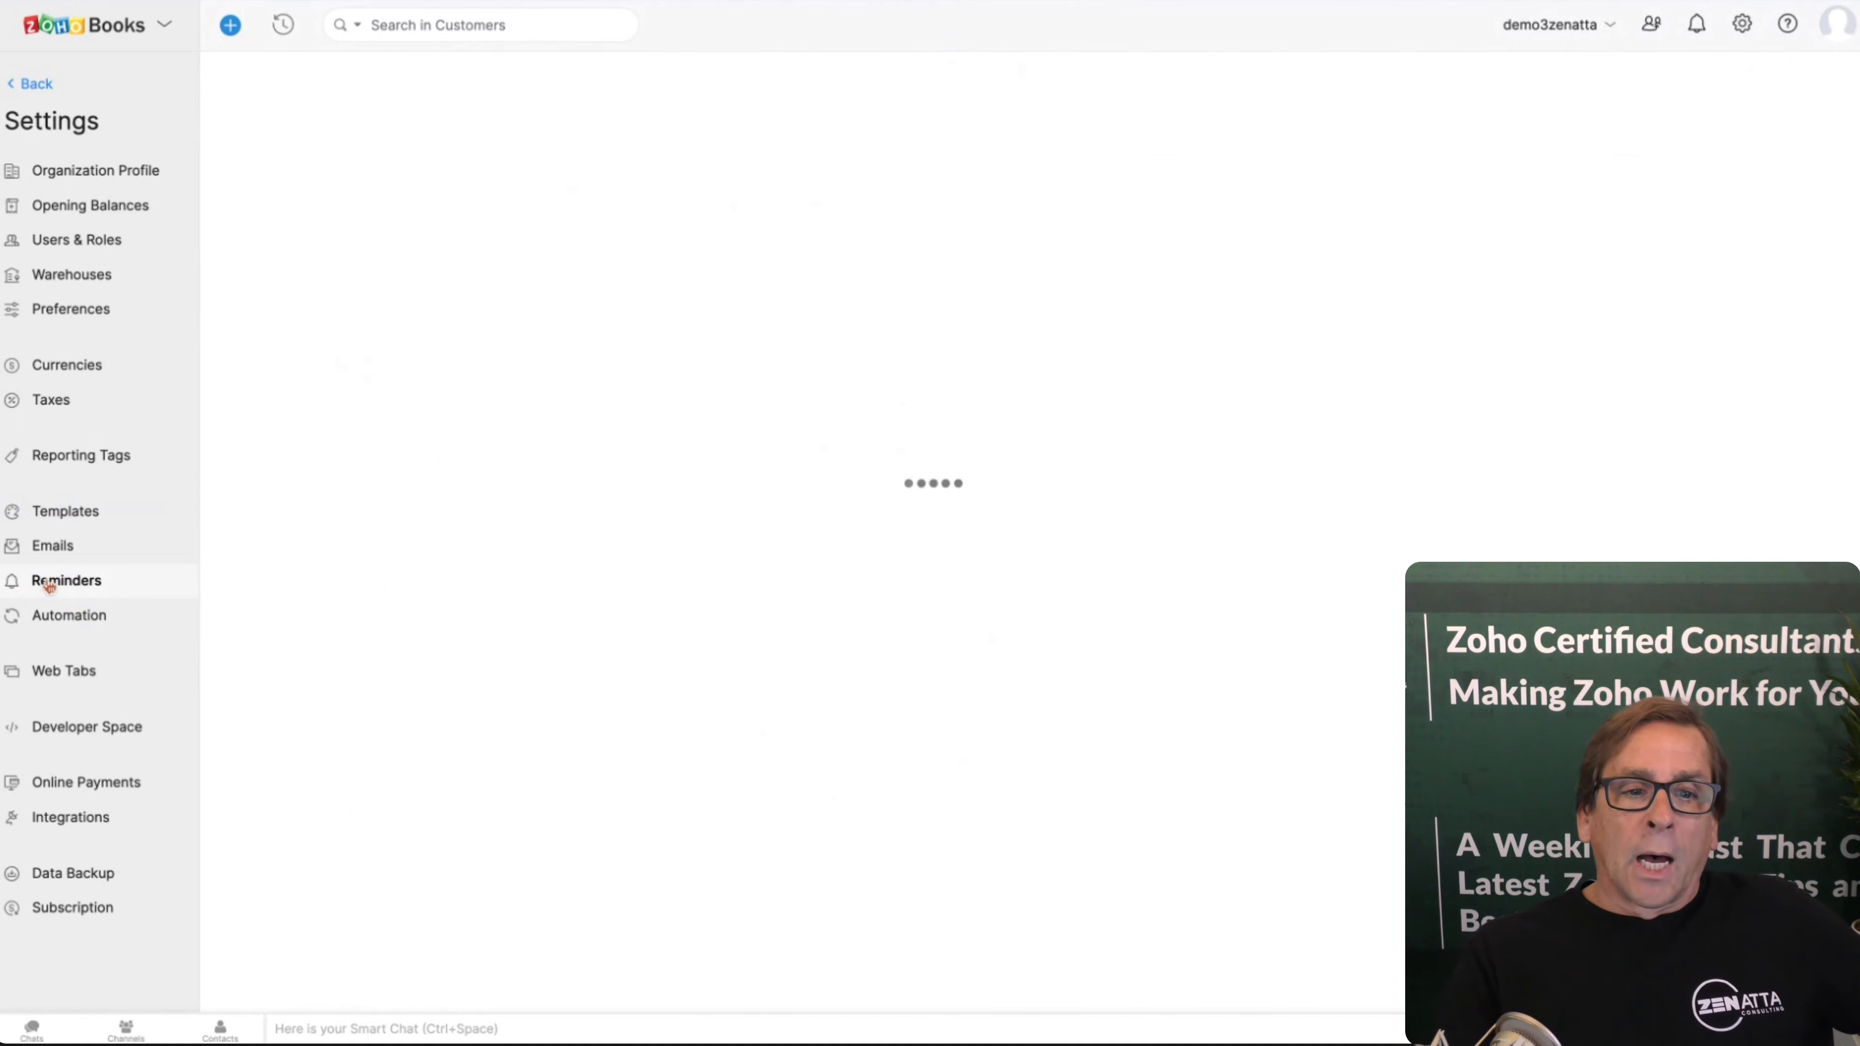
Step: Look through manual invoice reminders and the disabled automated invoice and bill reminders
left_click(67, 580)
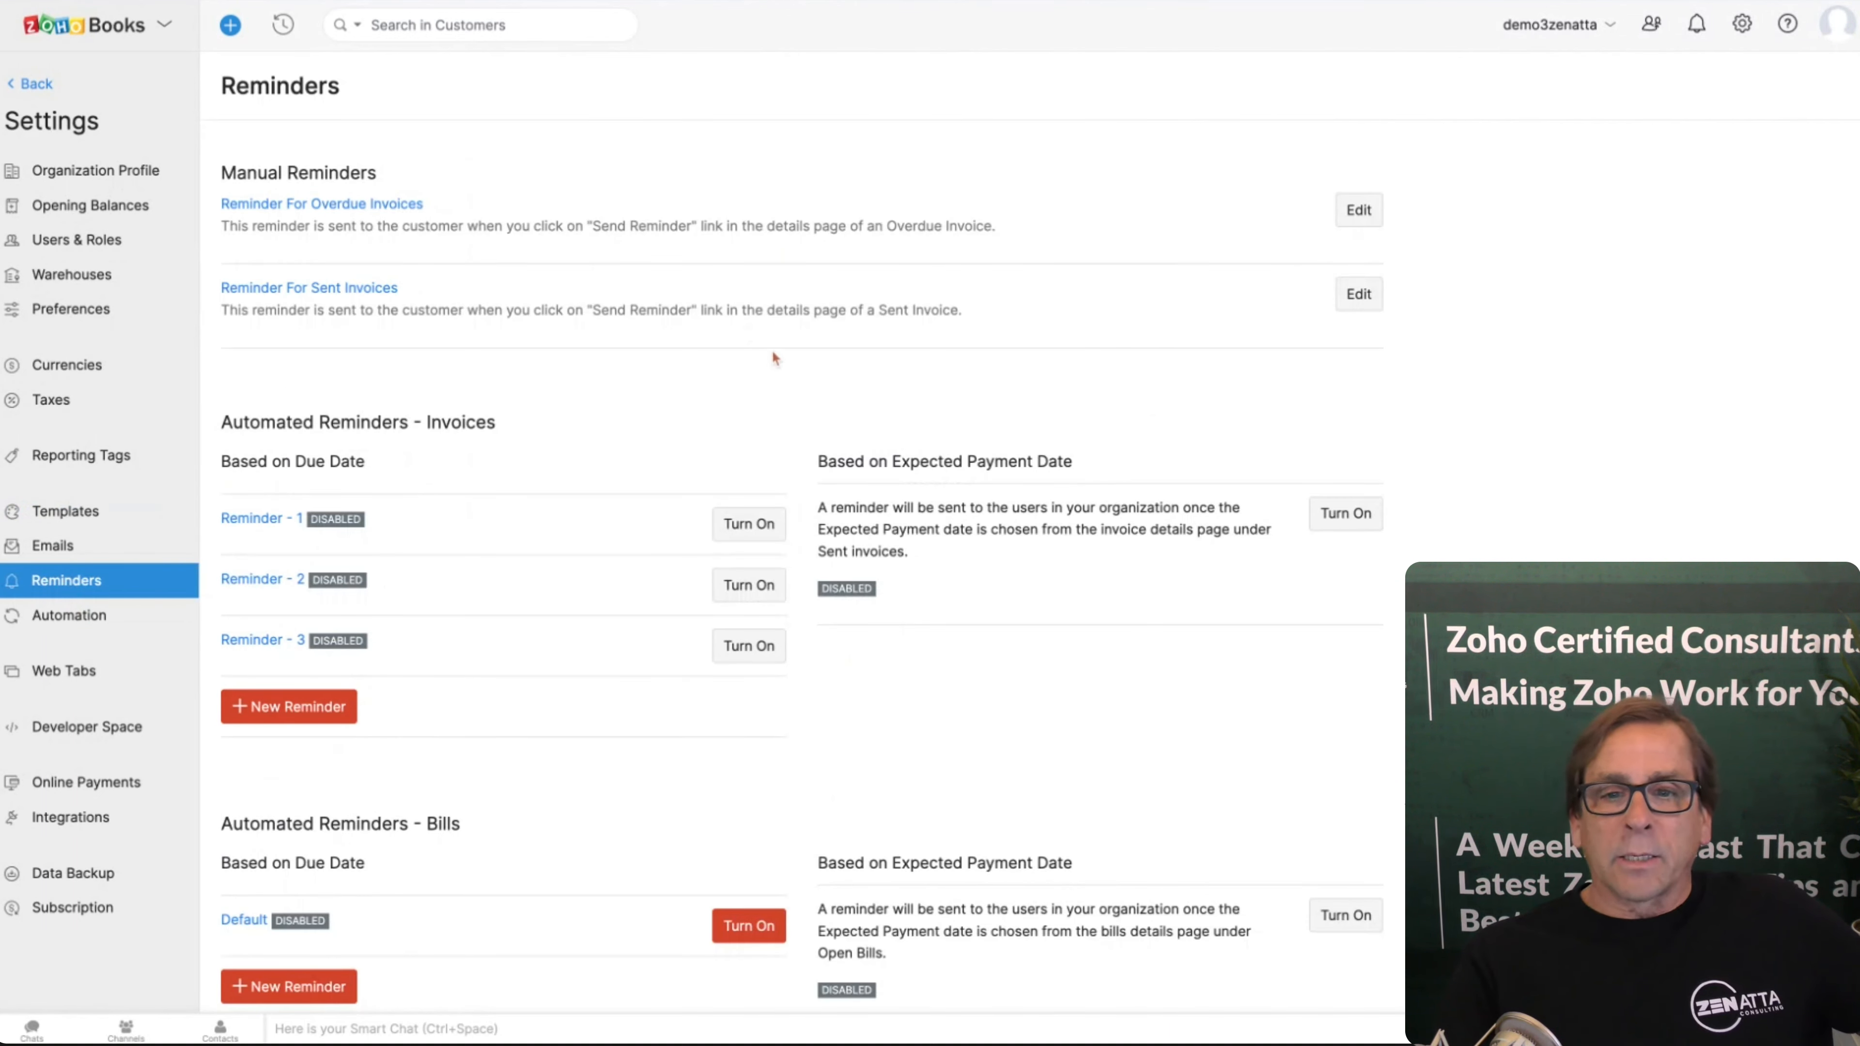
mouse_move(778, 361)
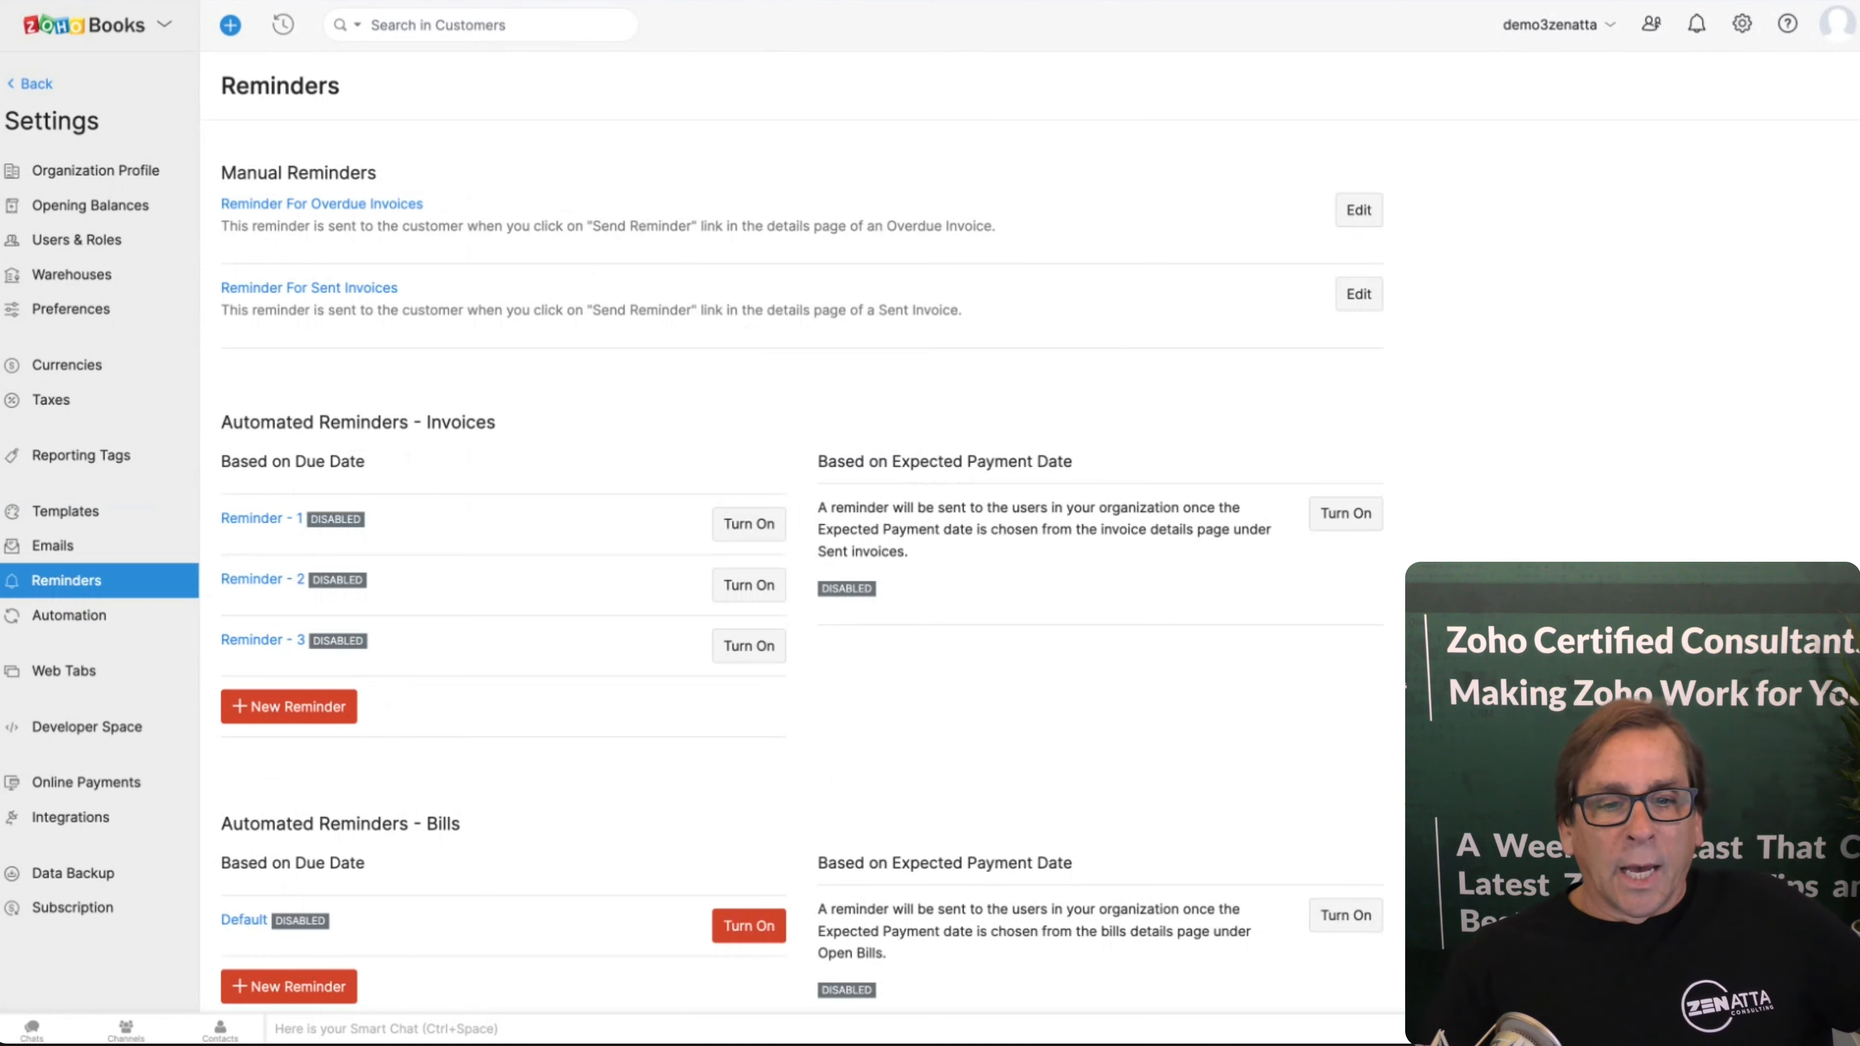
scroll("down", 3)
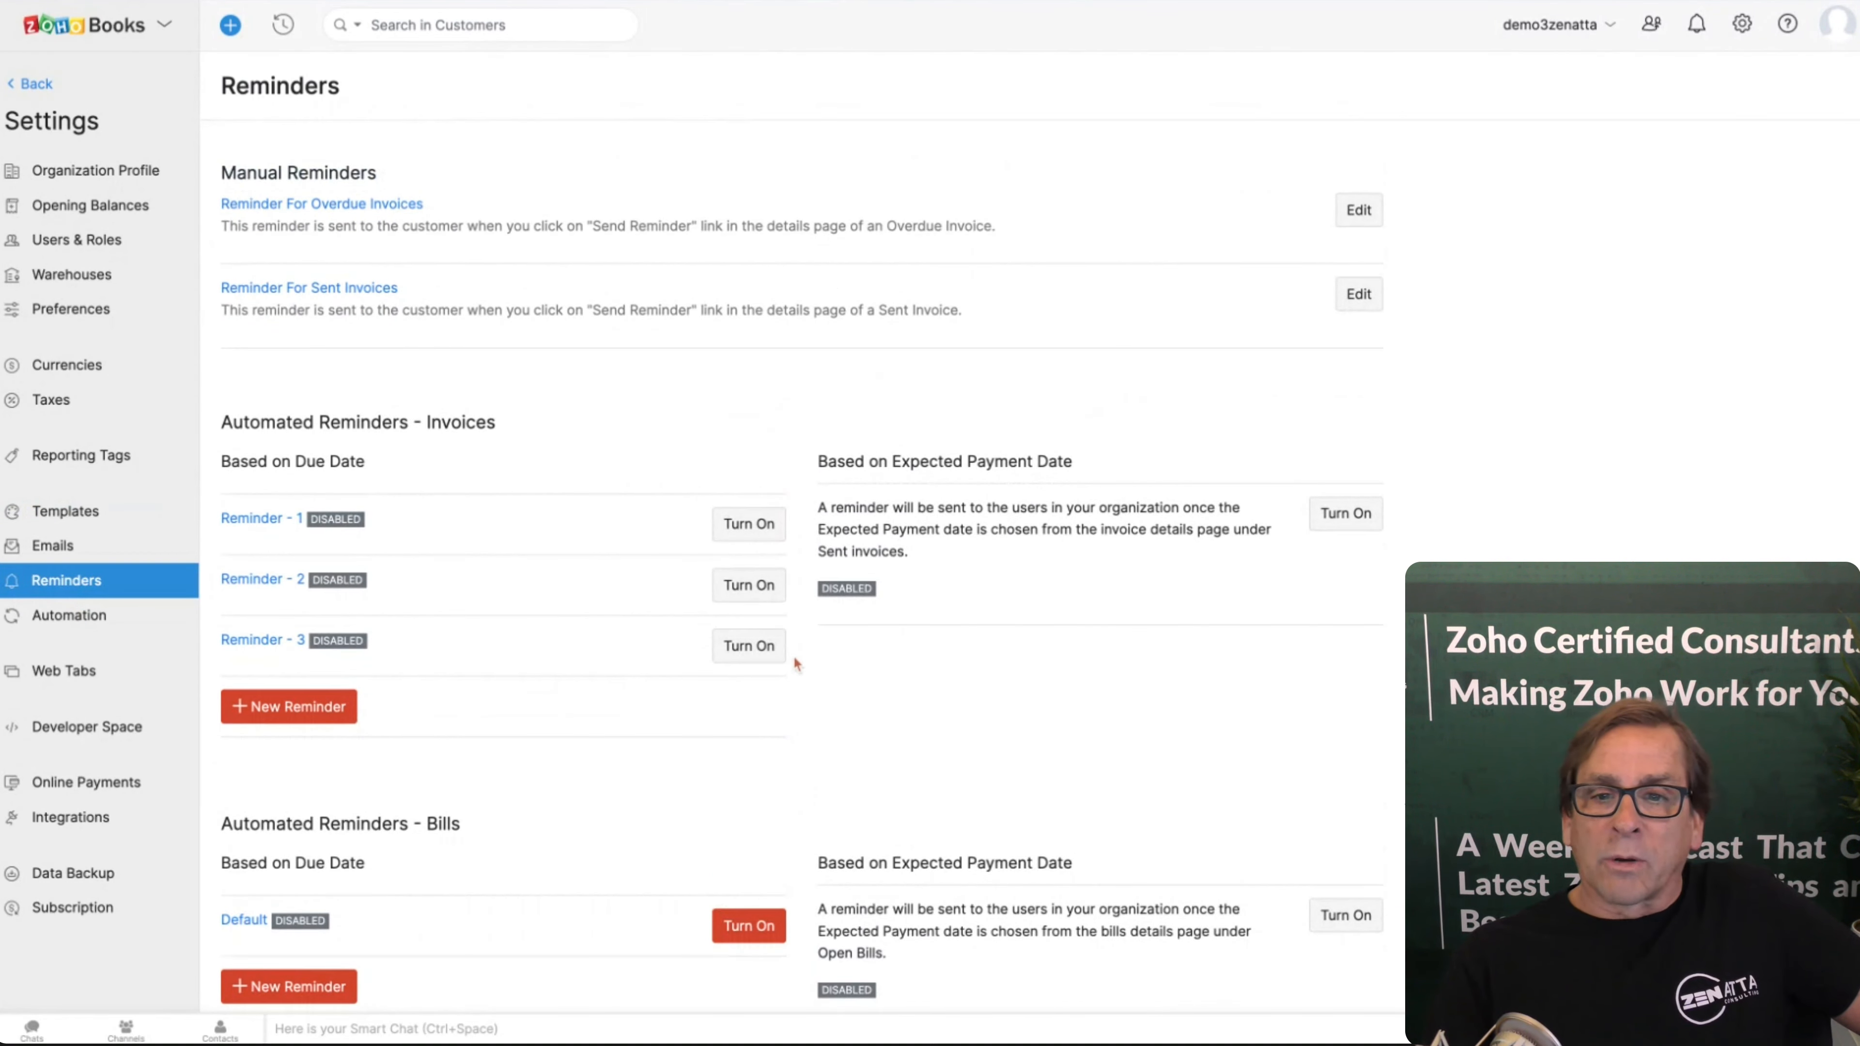
scroll("down", 3)
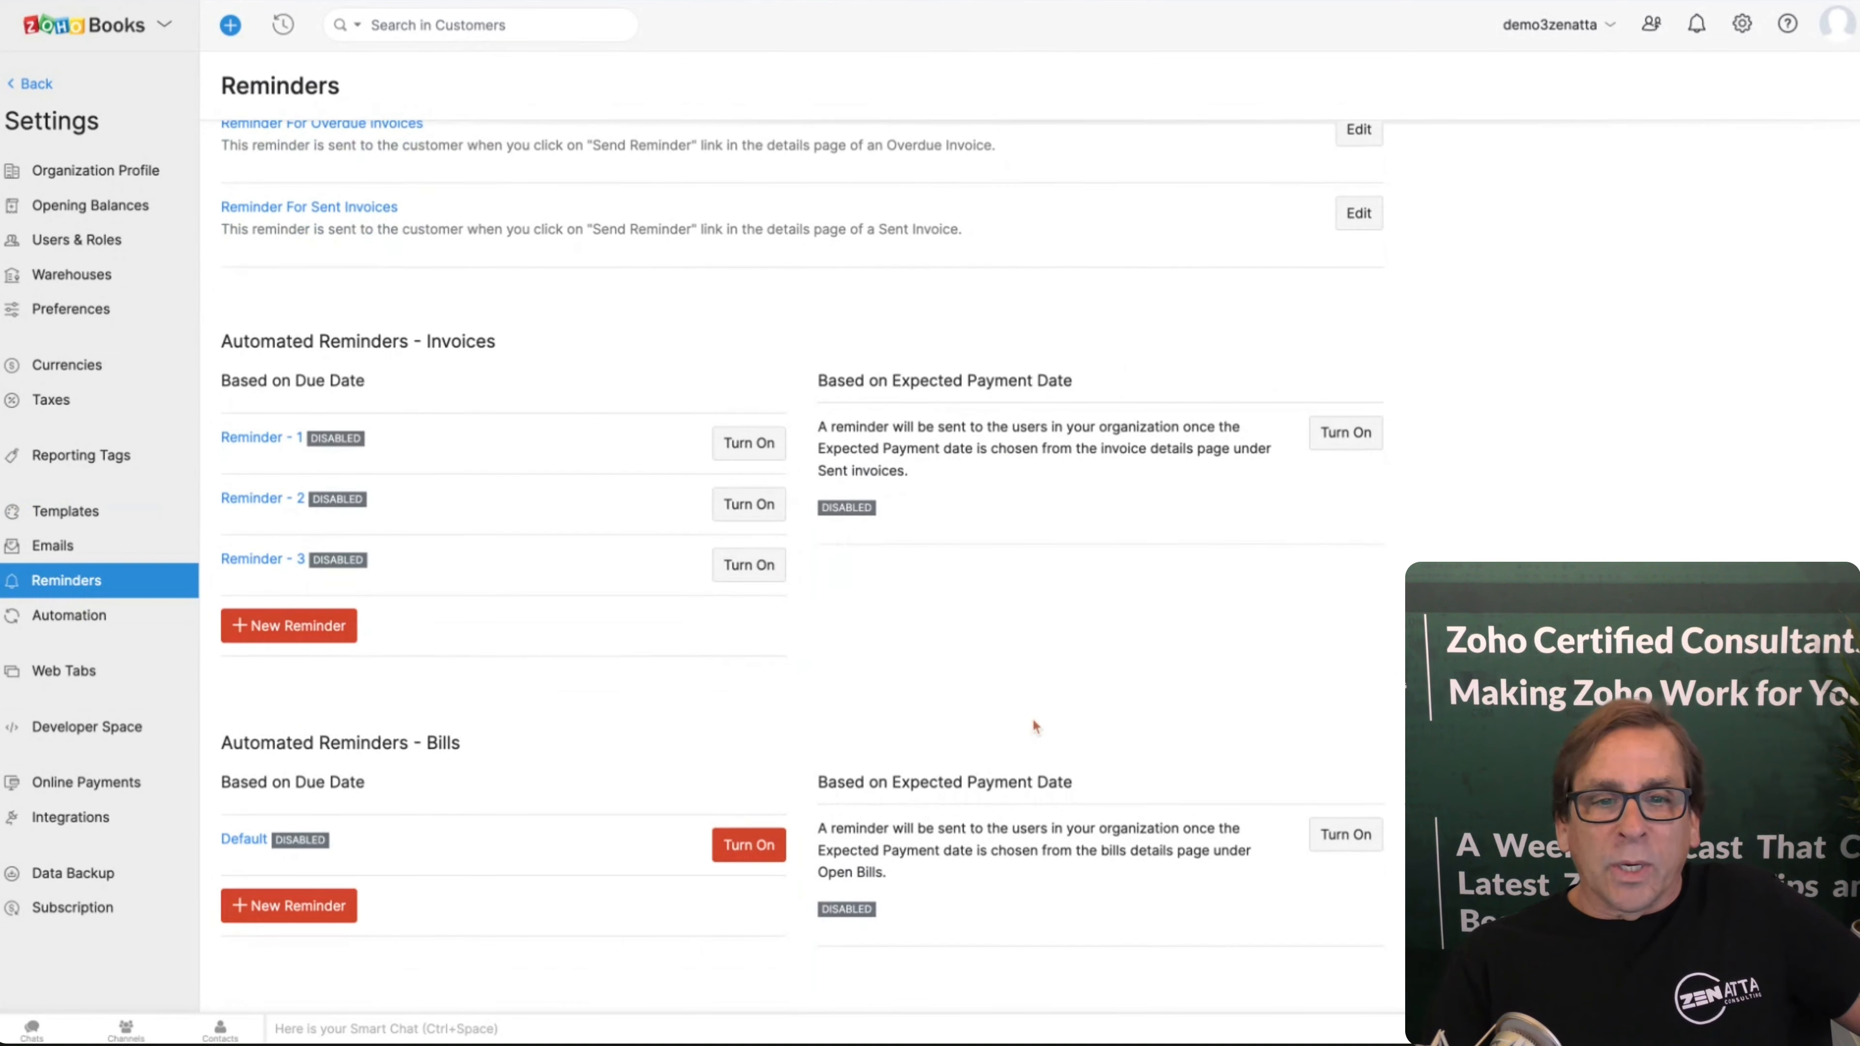
scroll("up", 3)
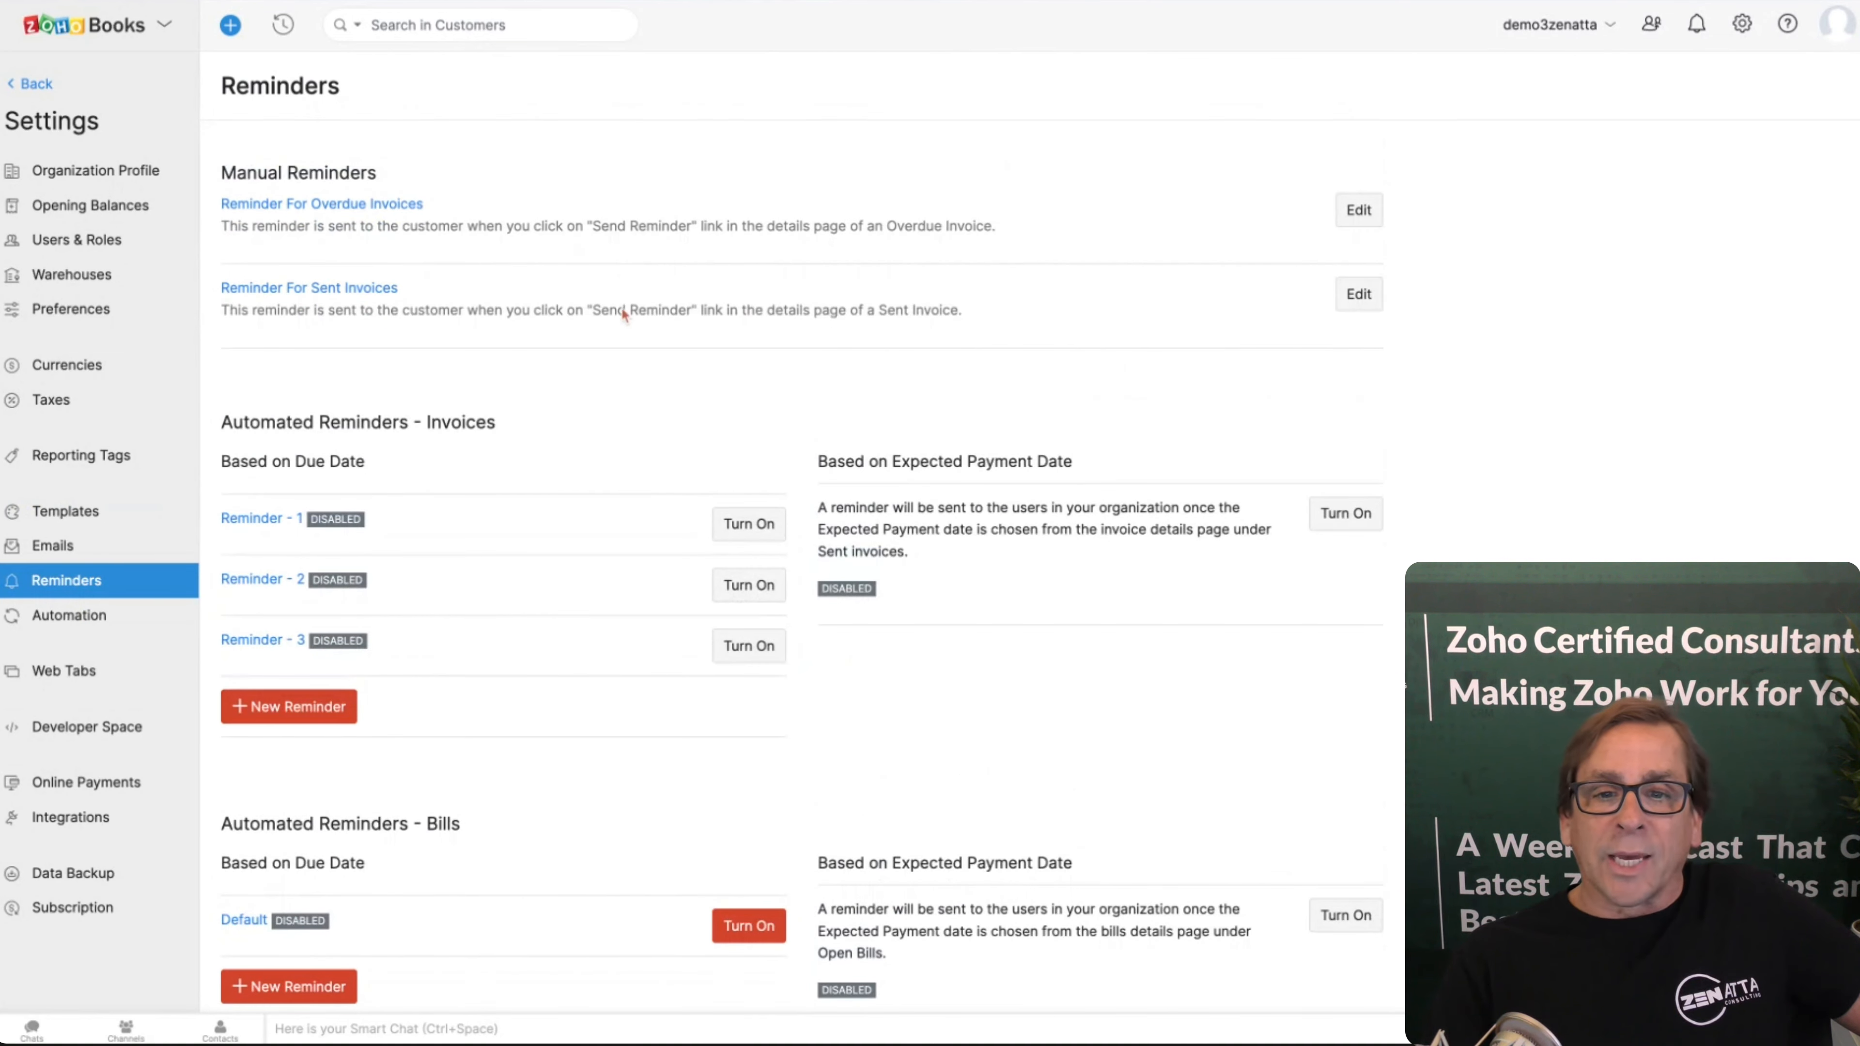
mouse_move(616, 386)
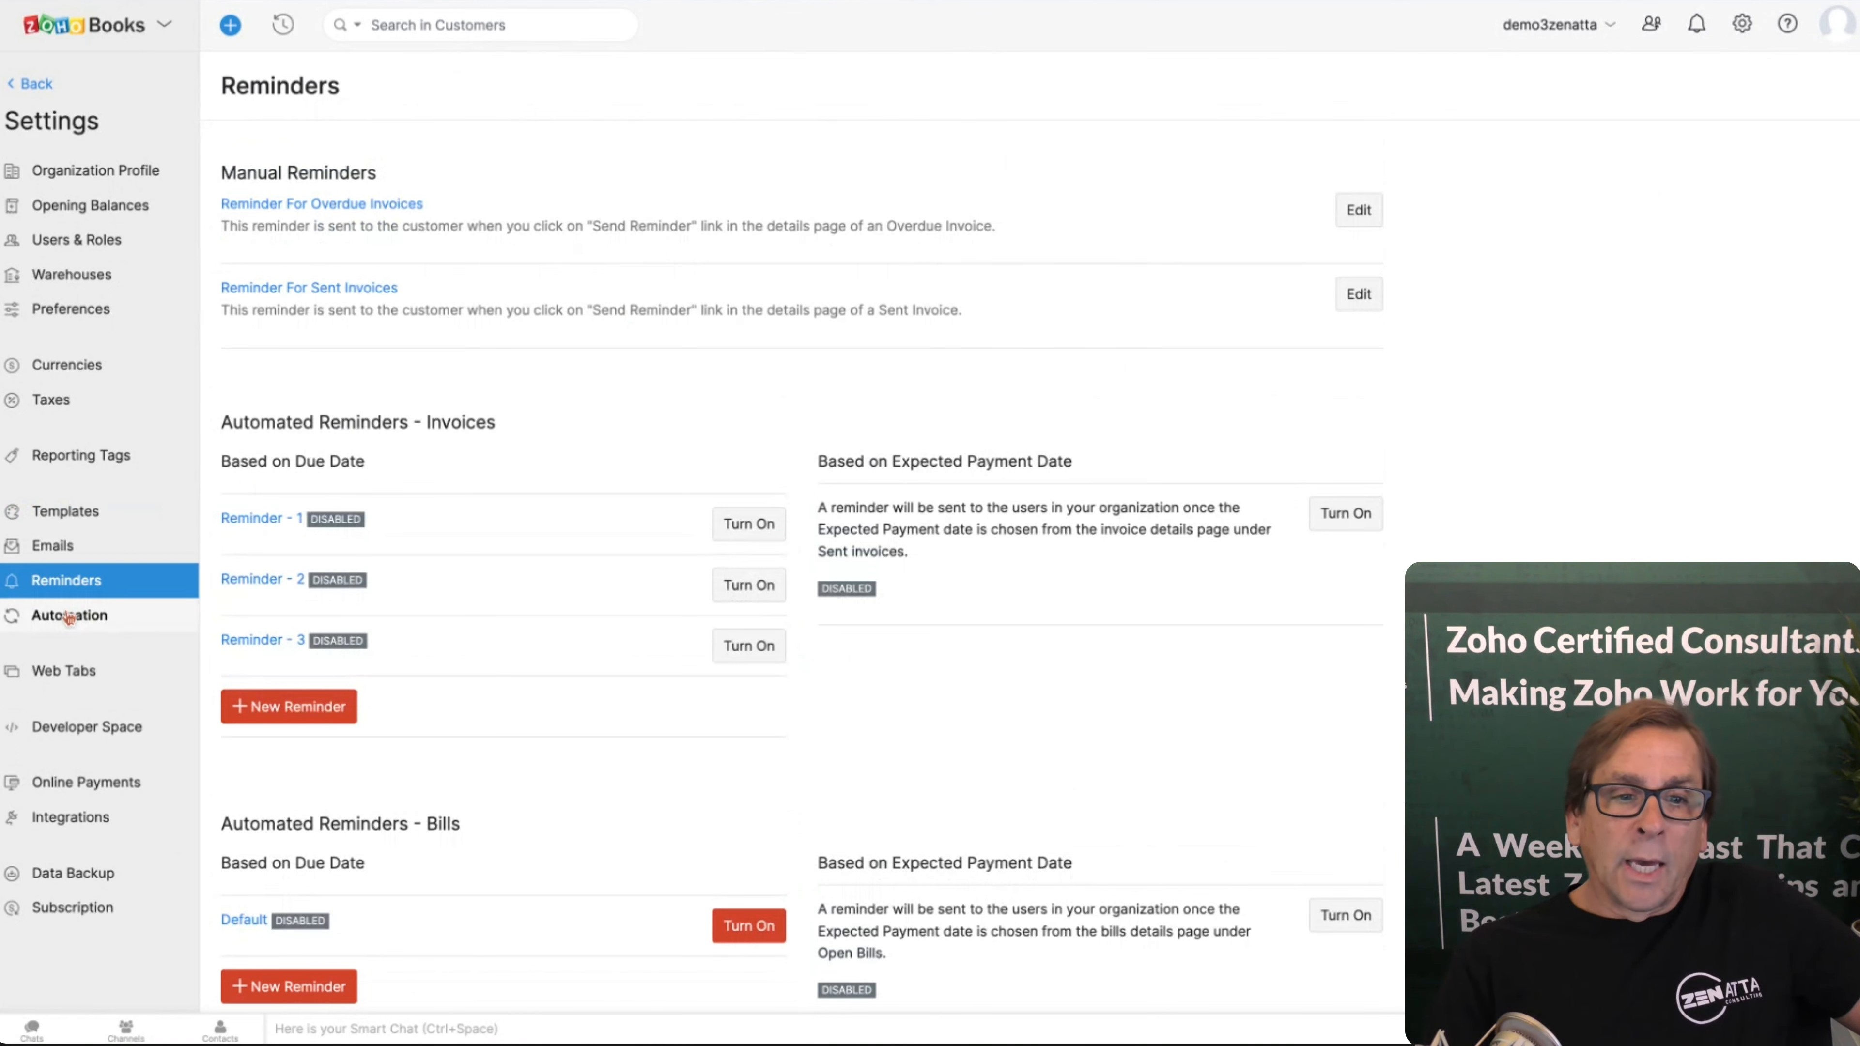
Step: View the invoice-to-deal workflow rule and custom function, then move to Web Tabs
left_click(68, 614)
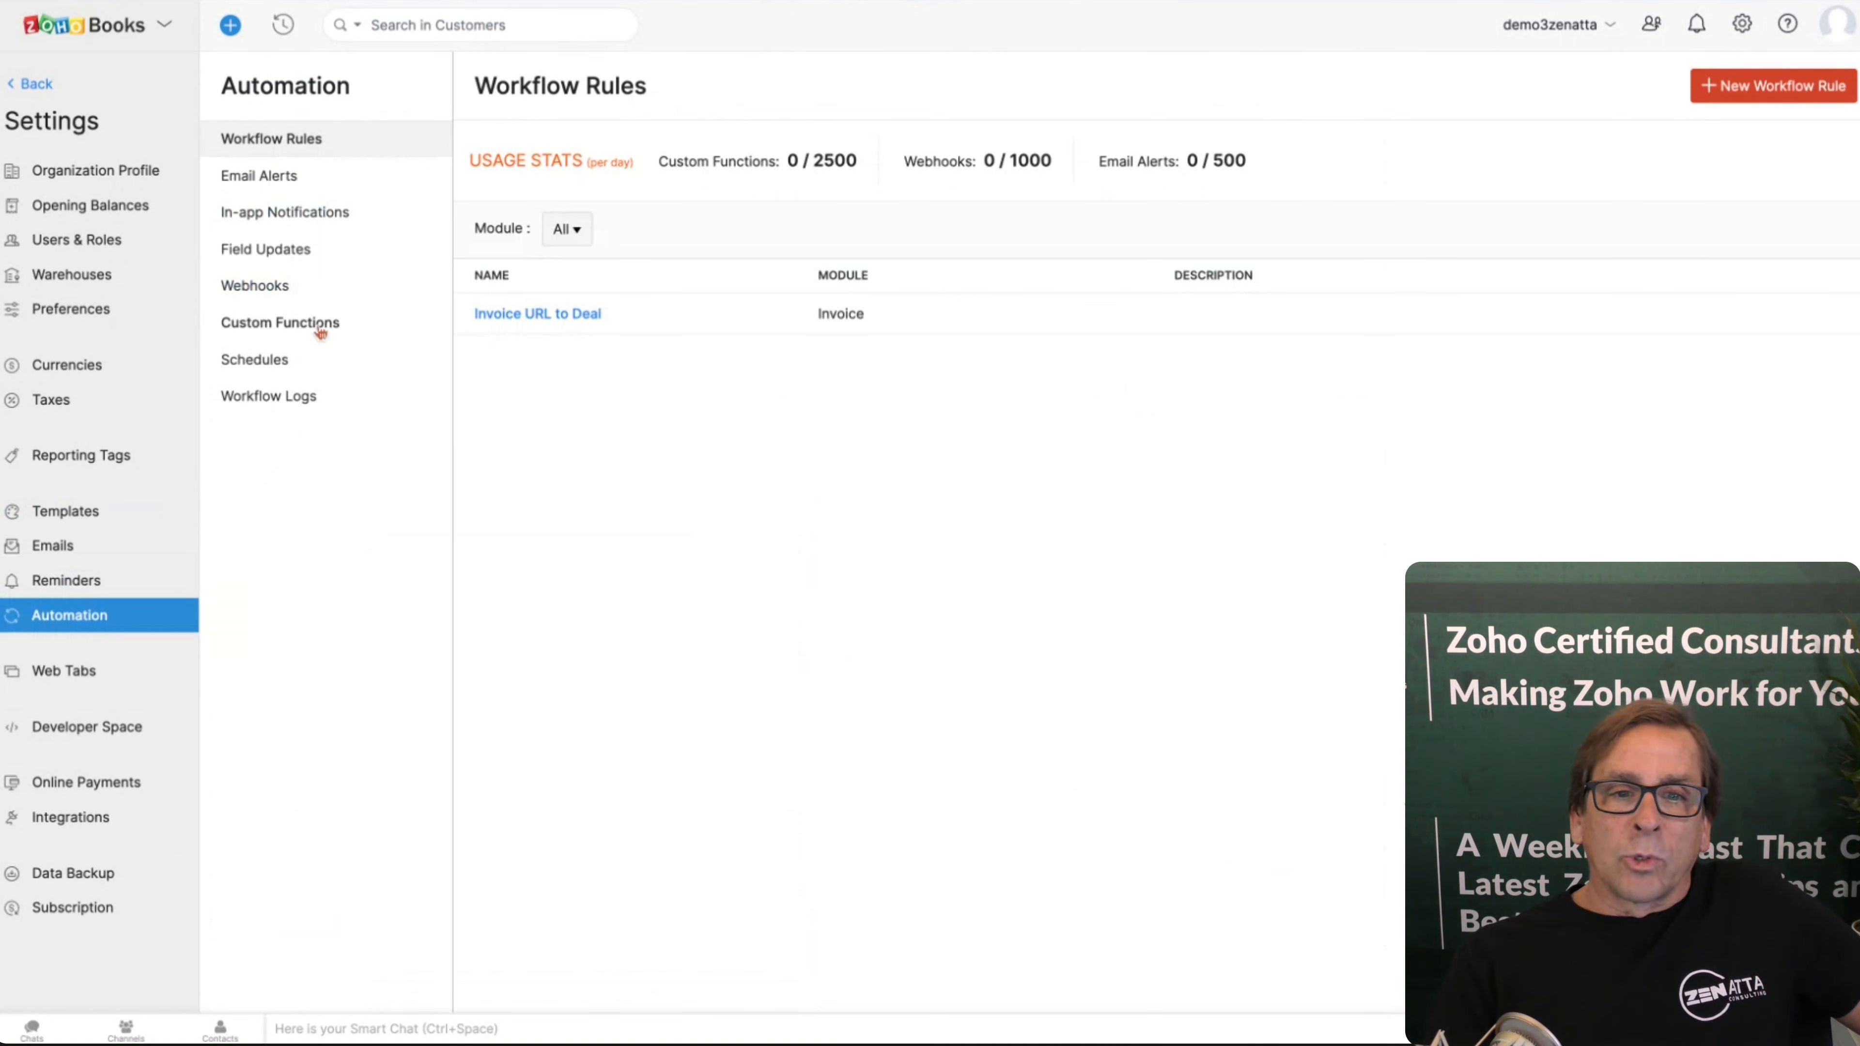
left_click(280, 321)
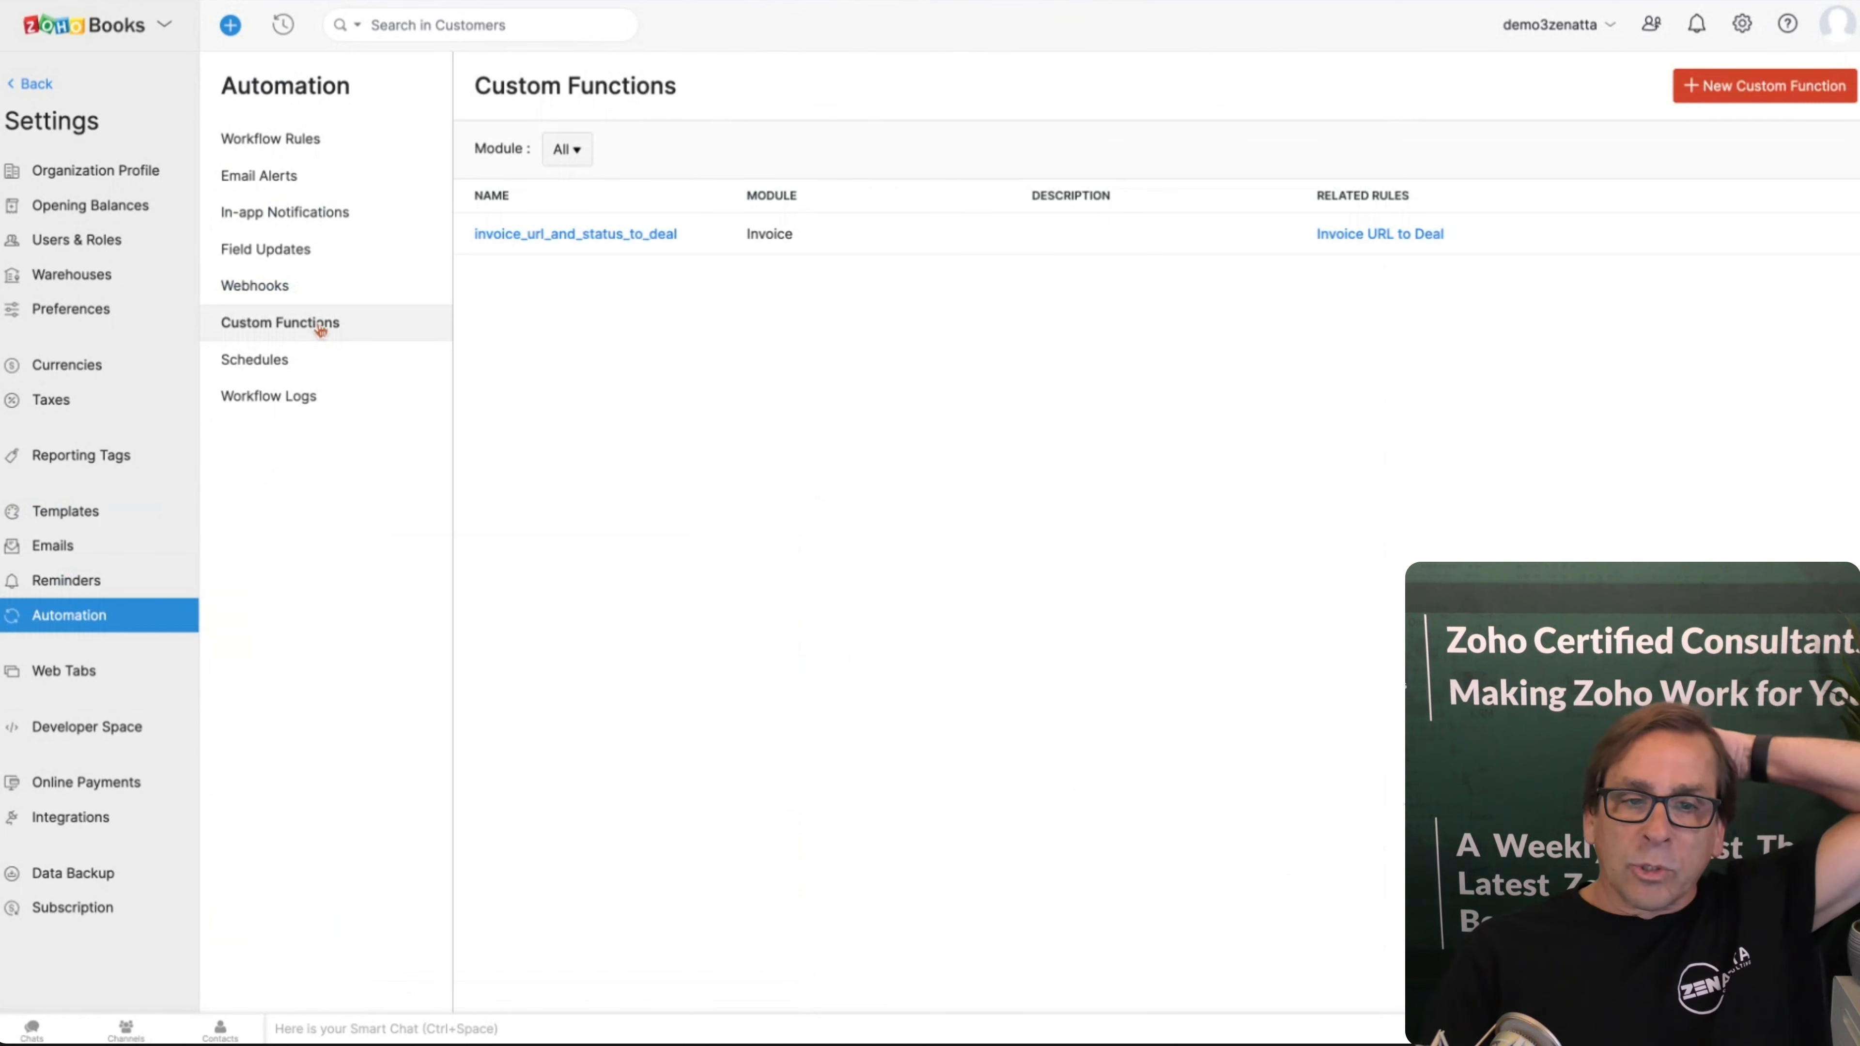
mouse_move(342, 495)
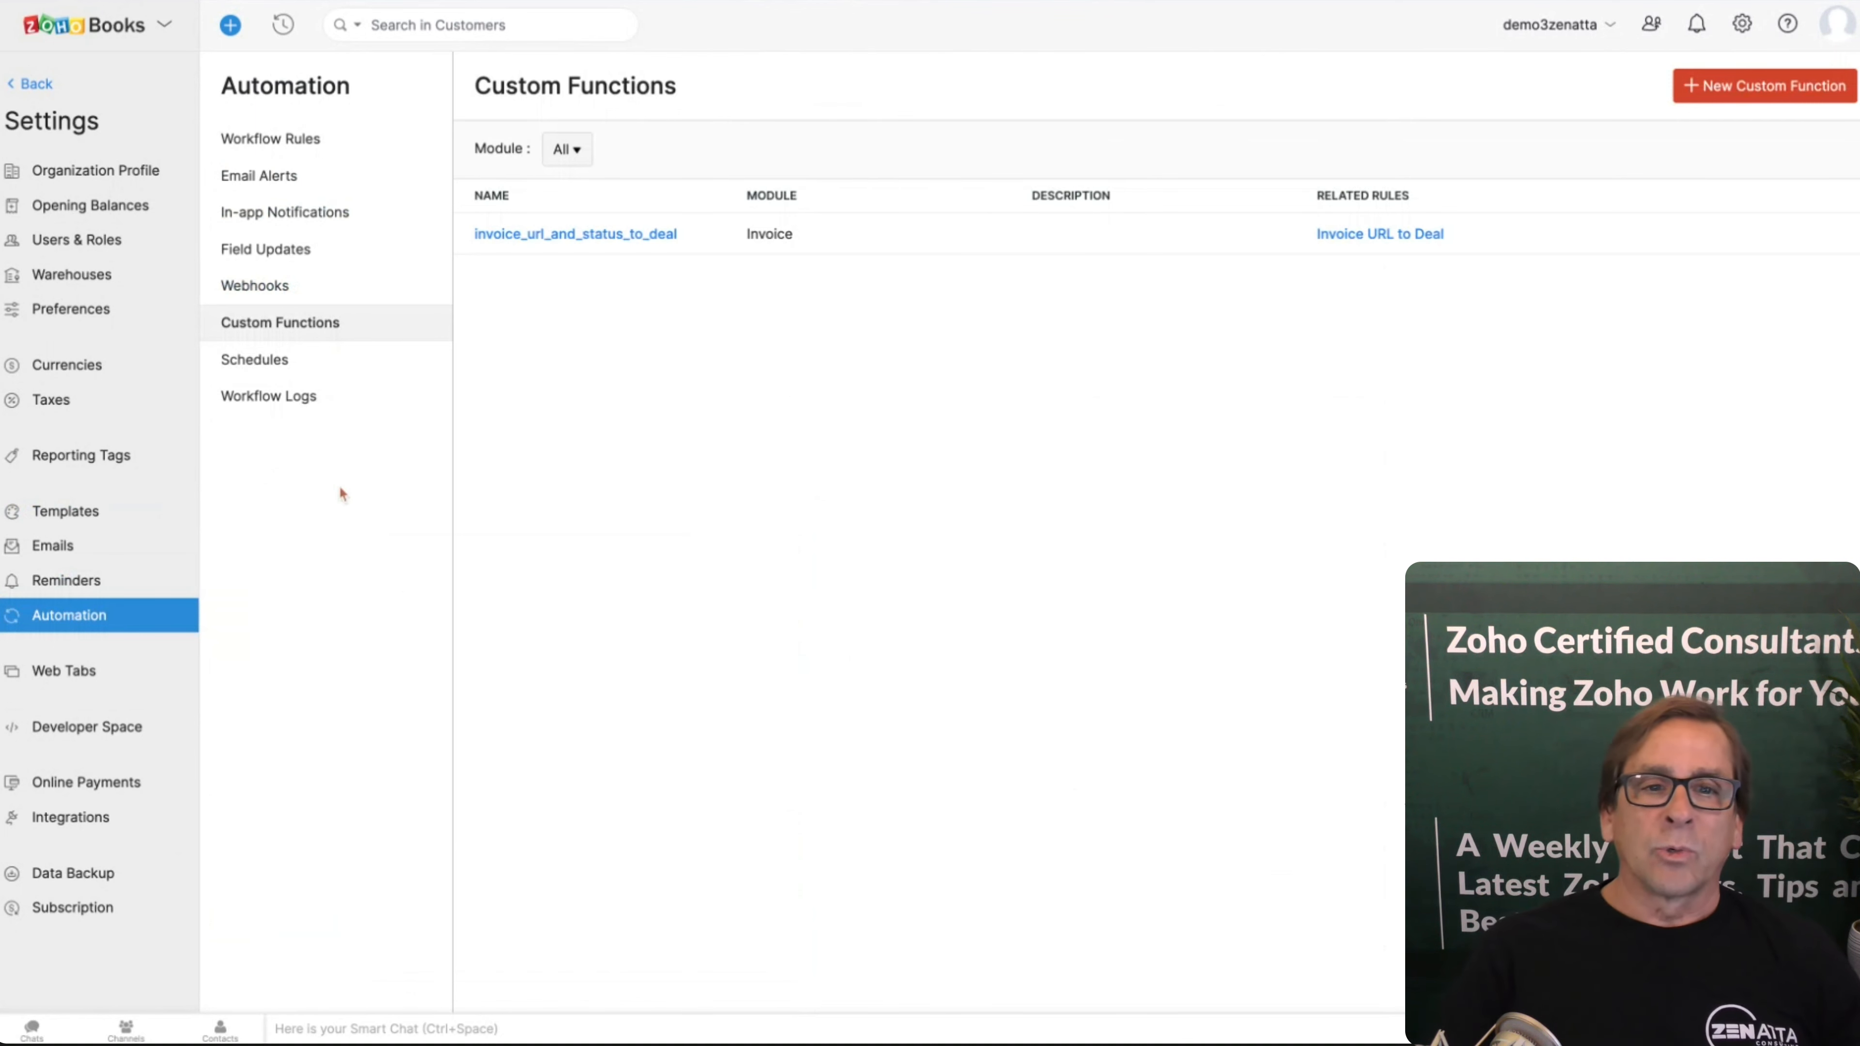
mouse_move(635, 435)
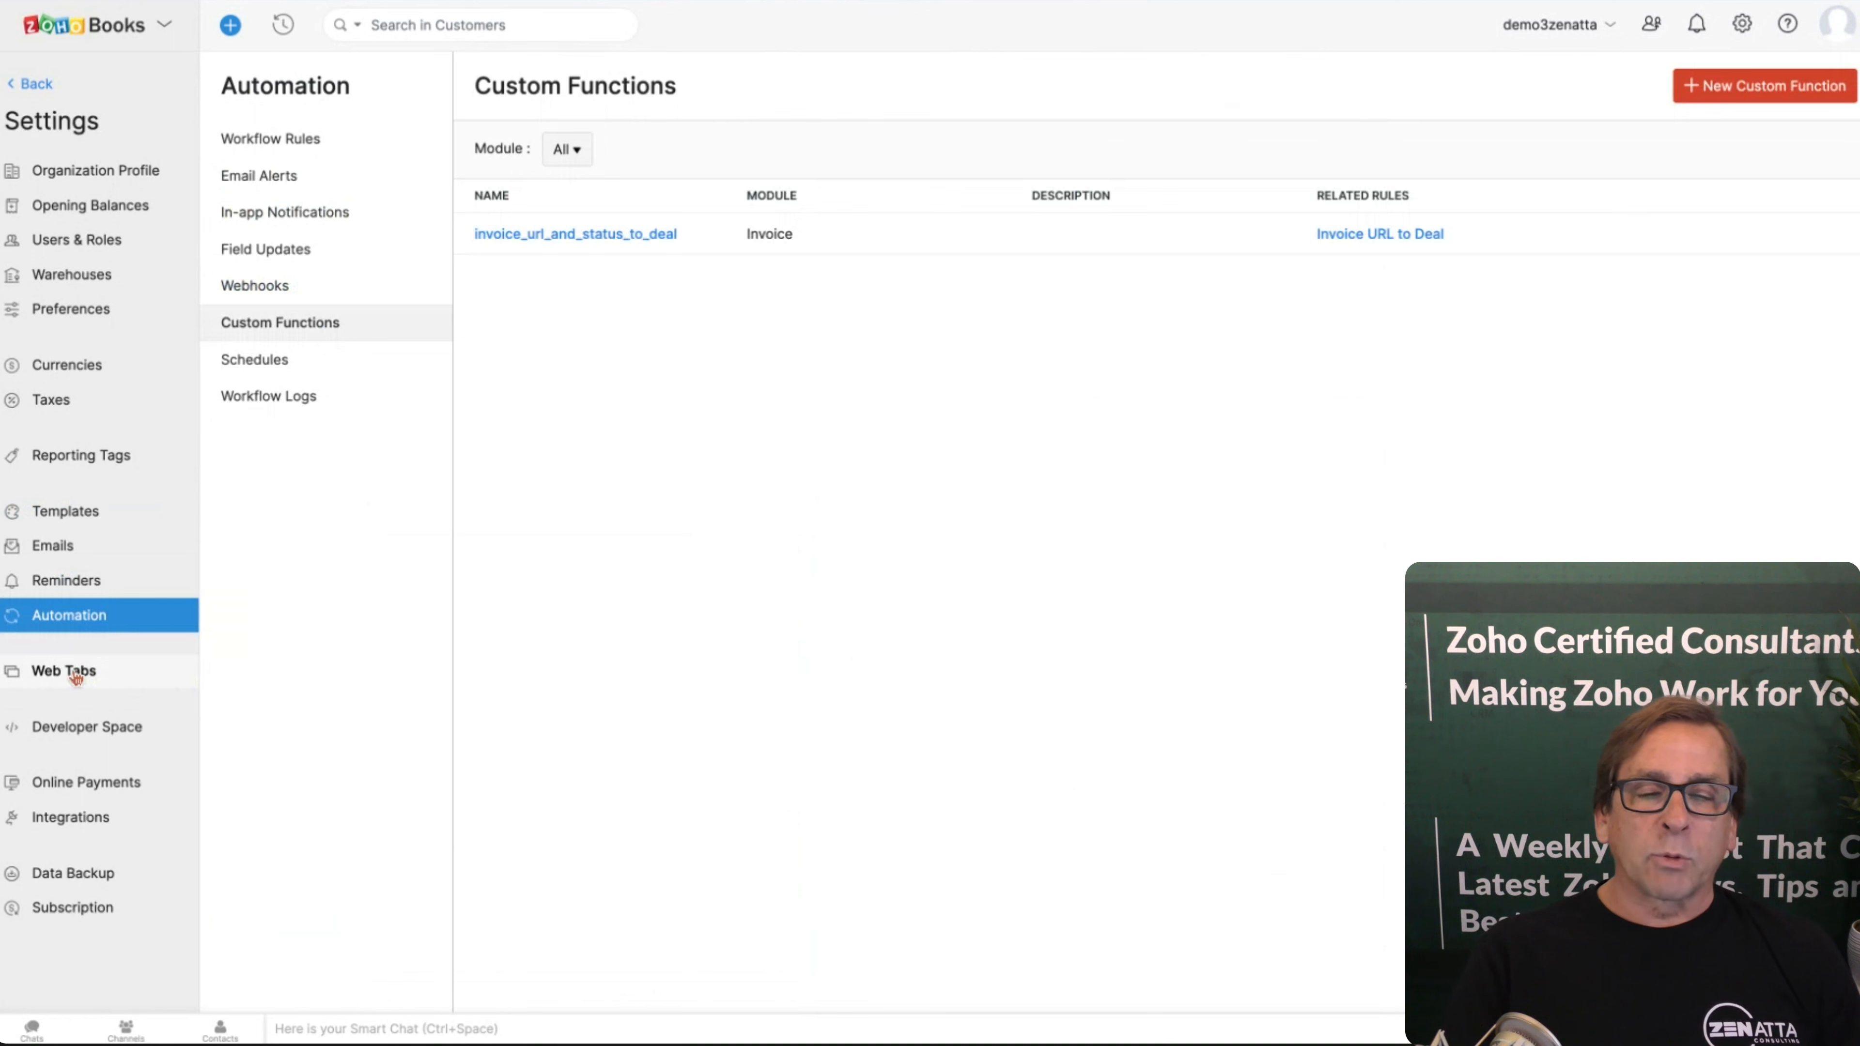
left_click(63, 671)
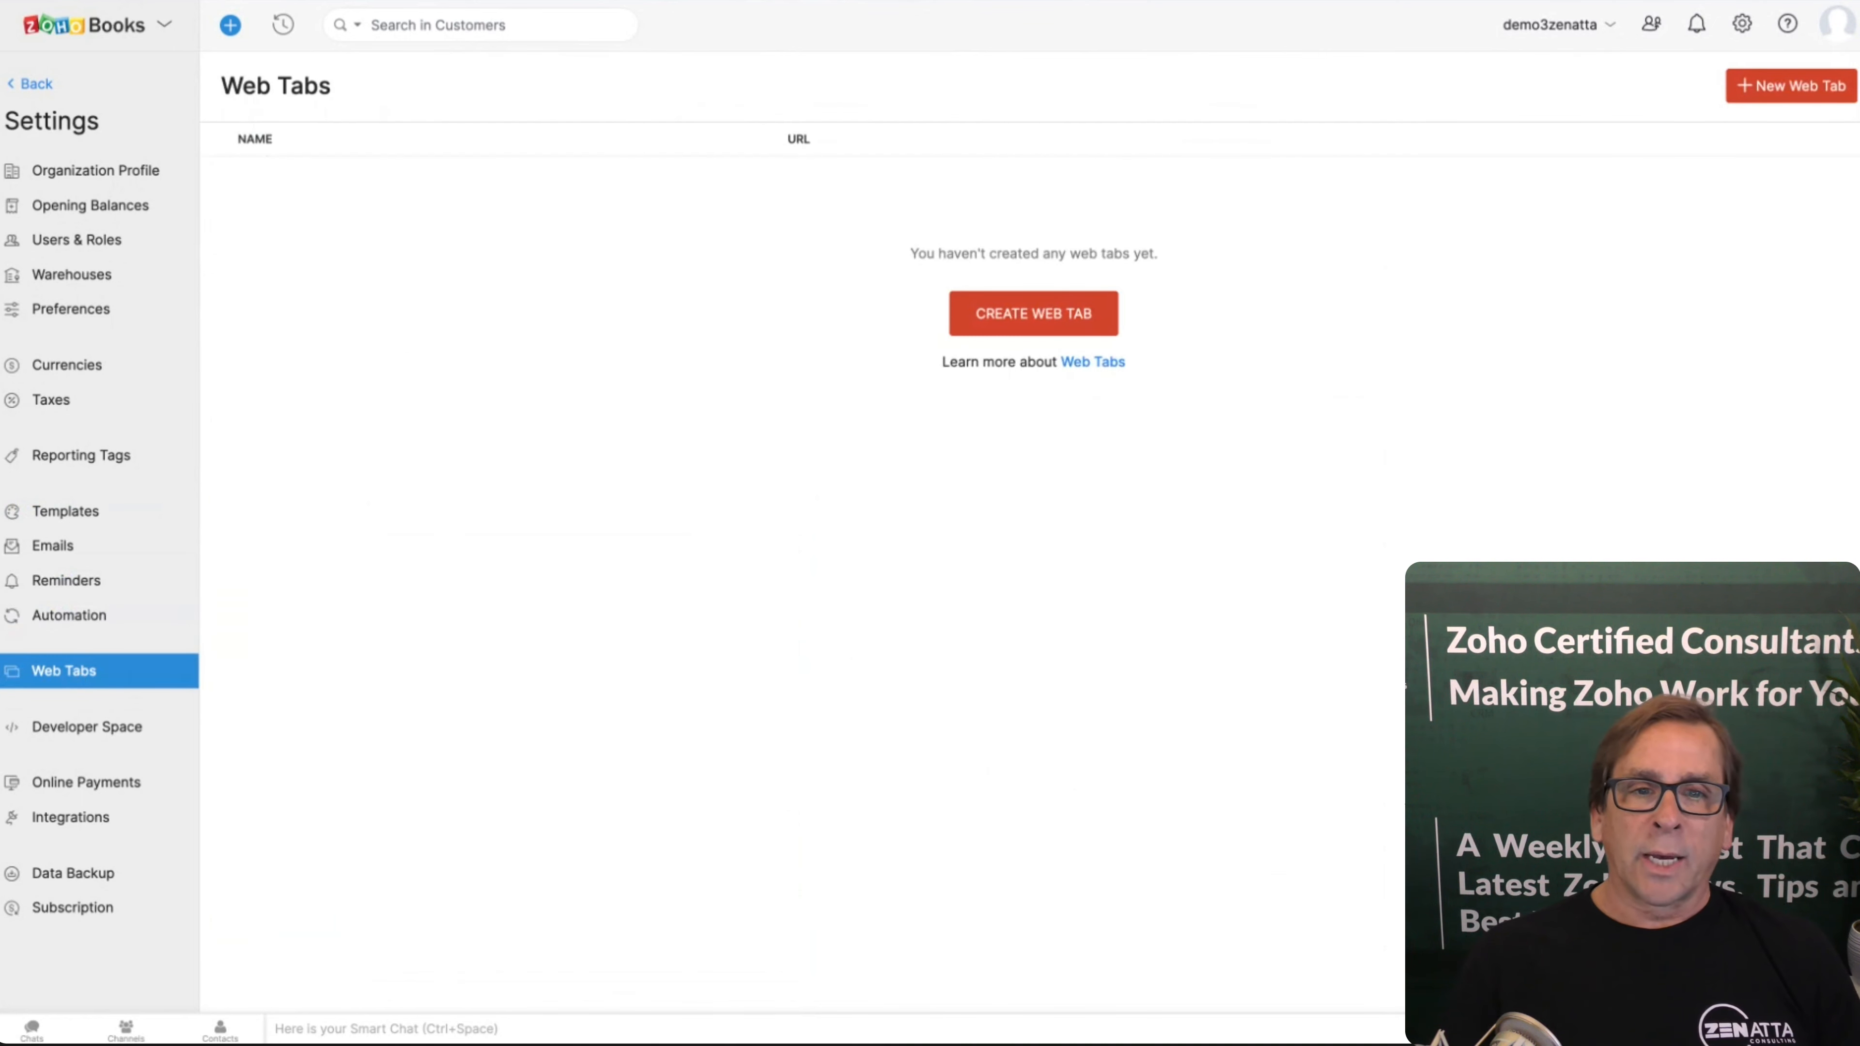
mouse_move(1050, 533)
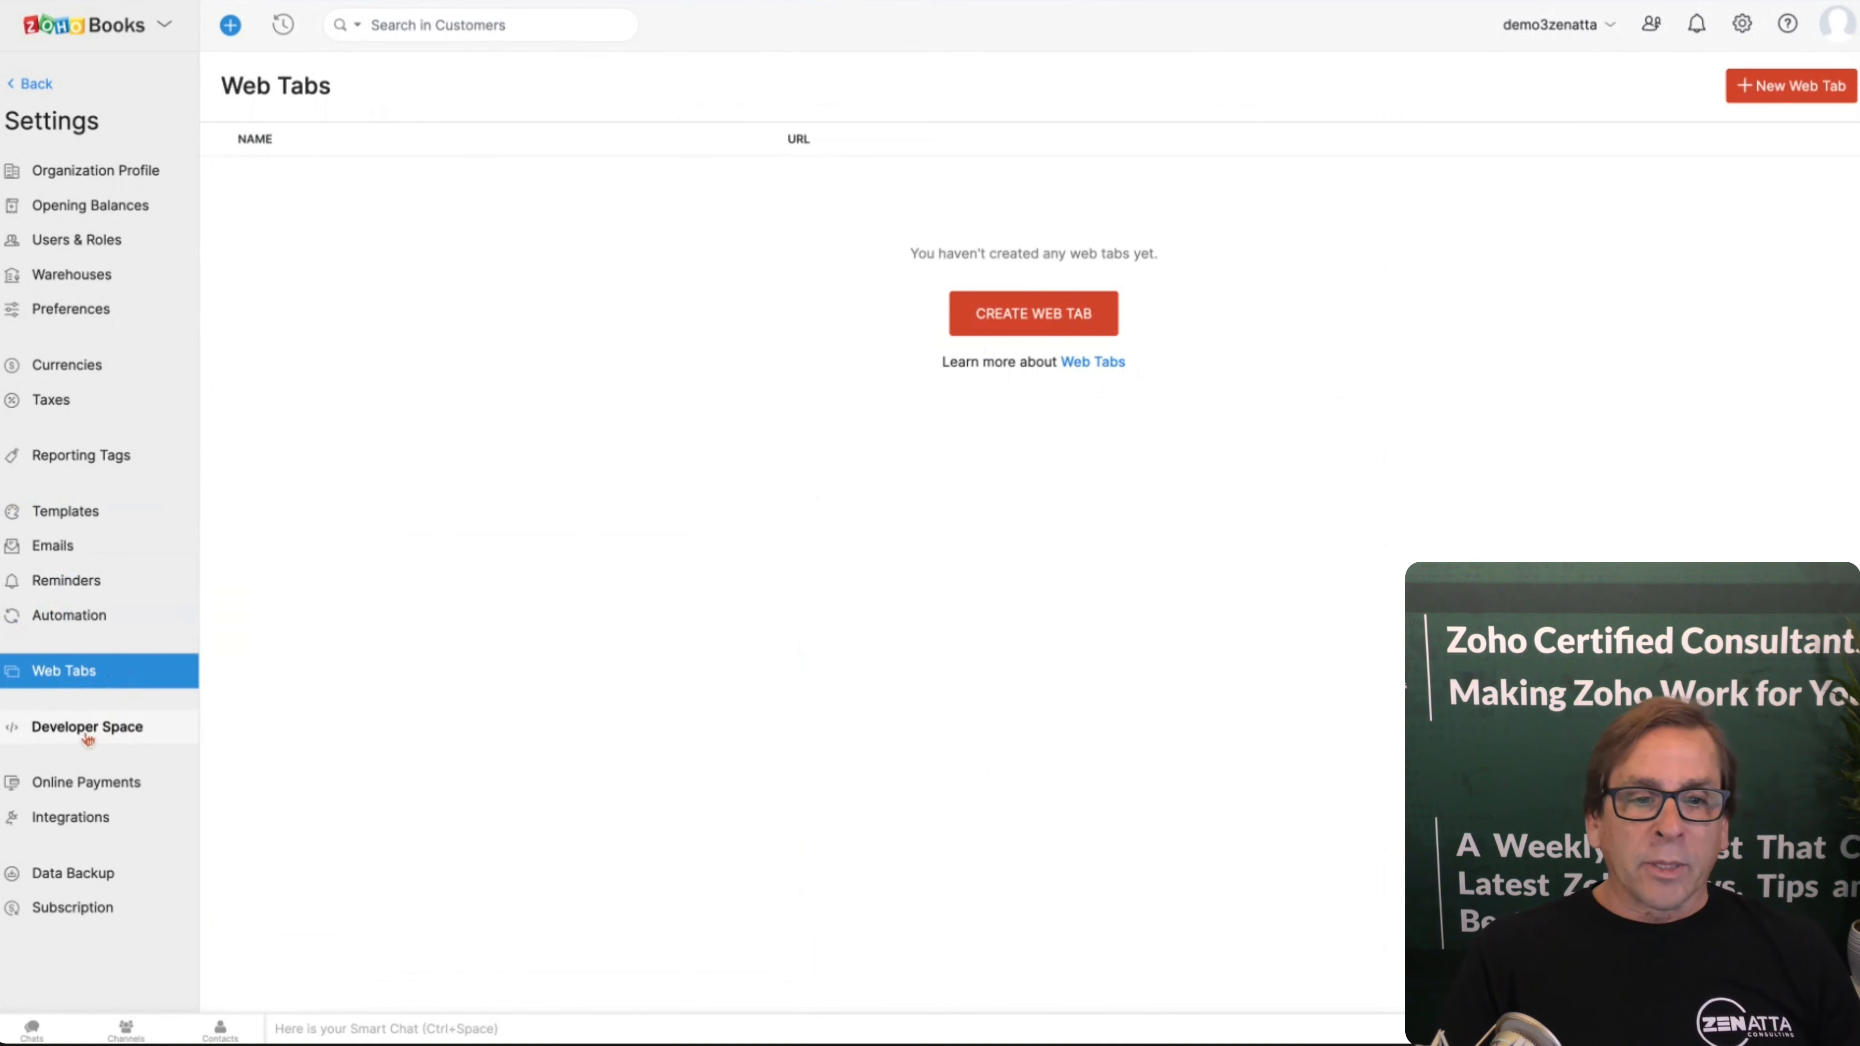
Step: Leave the empty Web Tabs page for the Developer Space settings
left_click(85, 726)
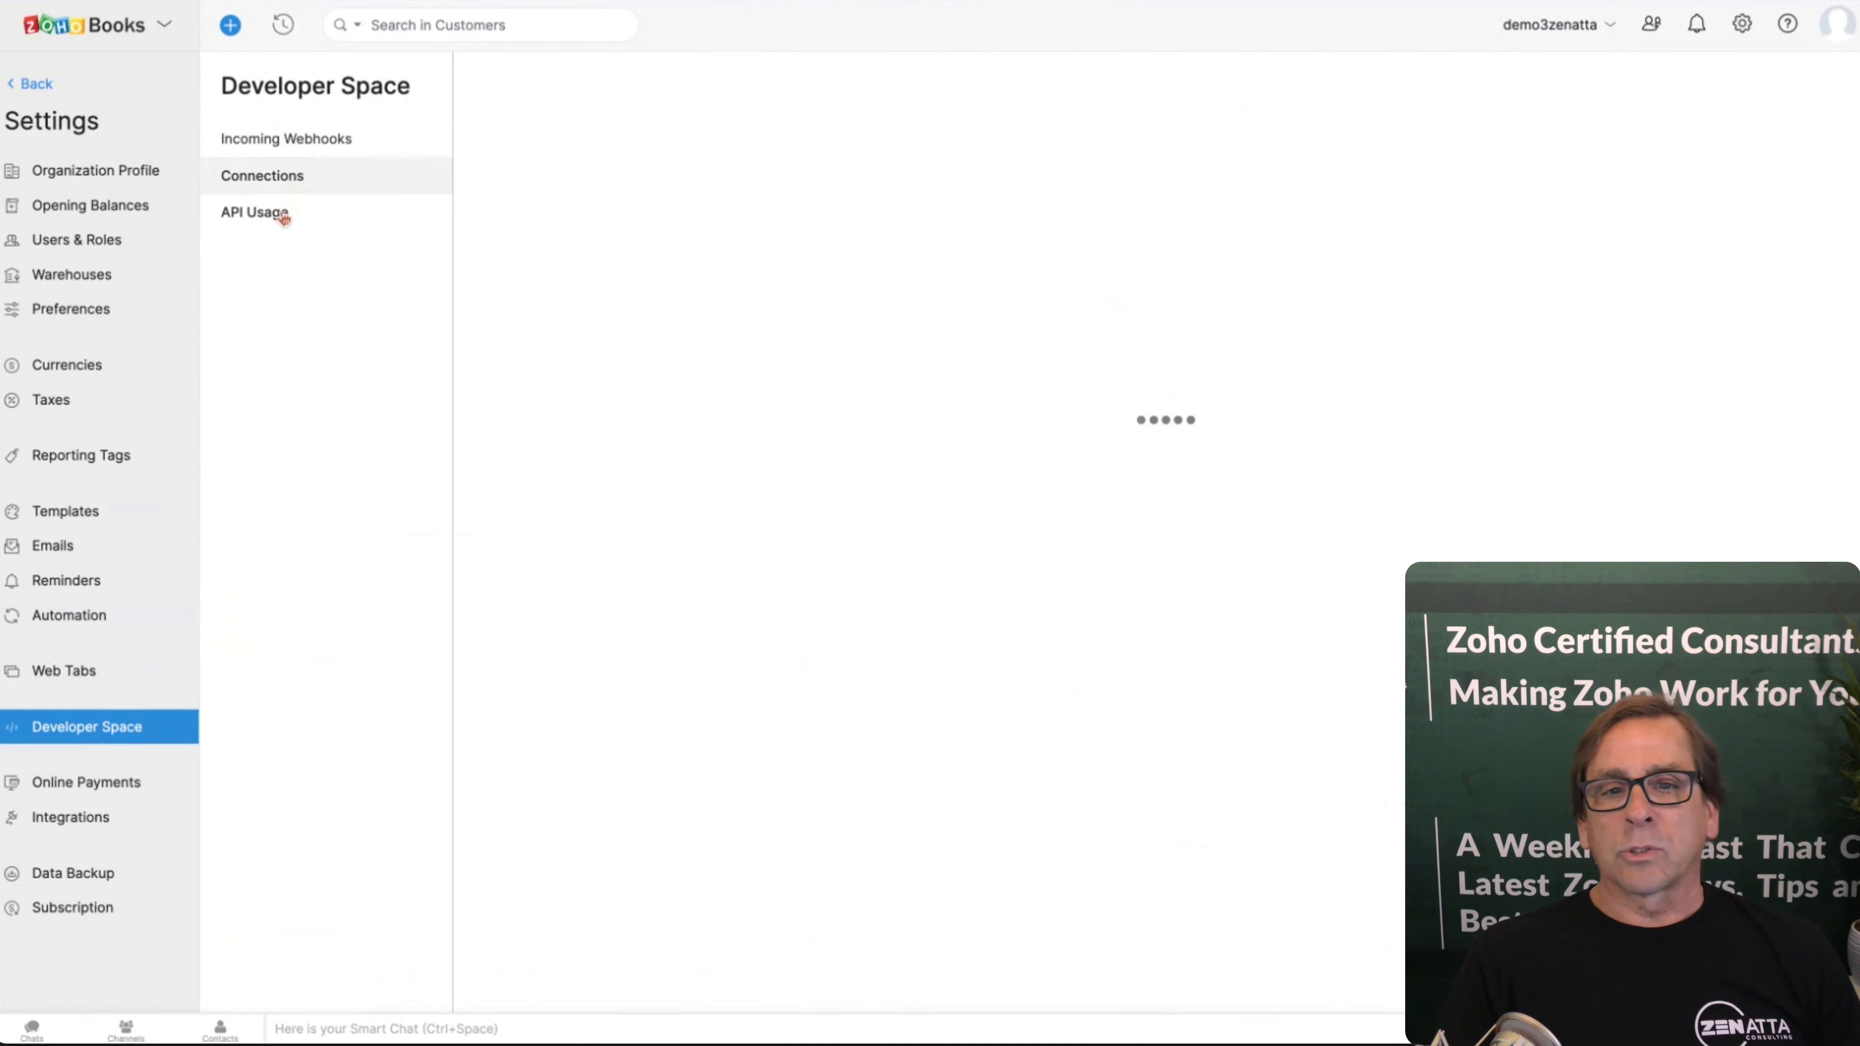
Step: Review API usage showing 0 of 5000 daily calls used, then go to Integrations
left_click(253, 212)
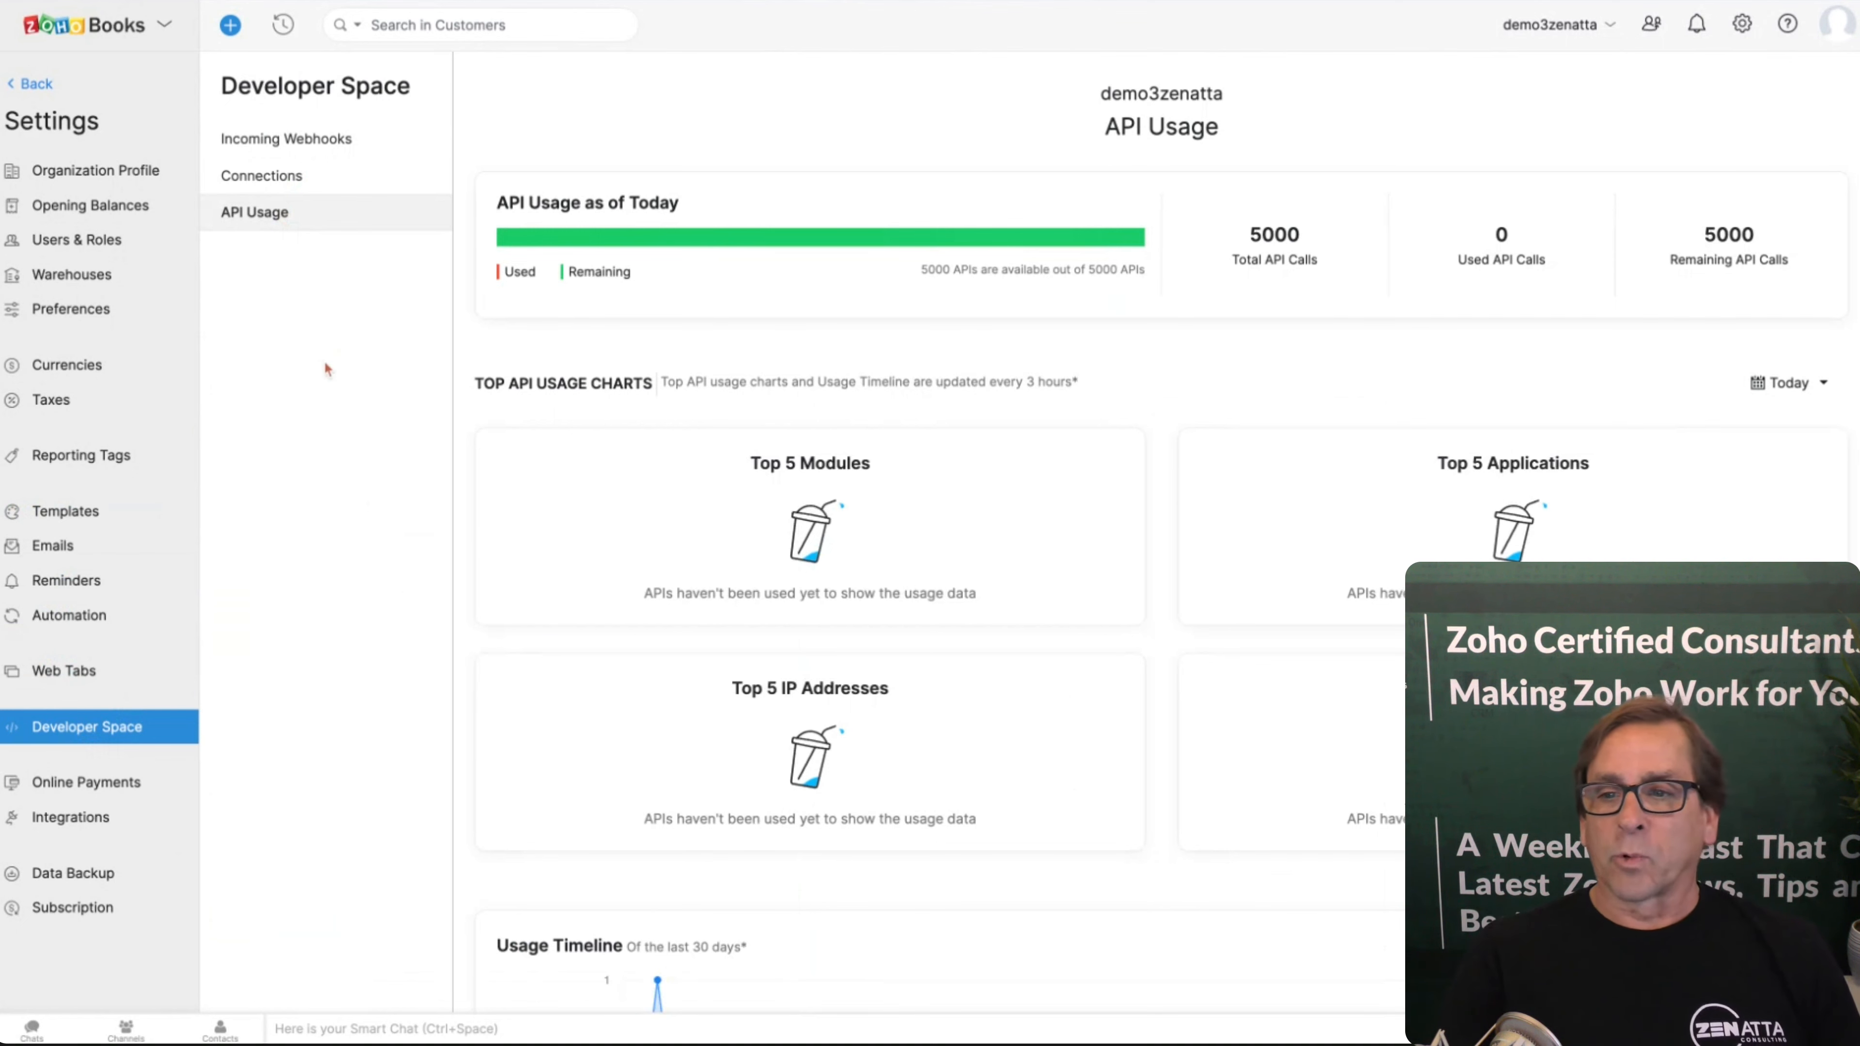
scroll("down", 3)
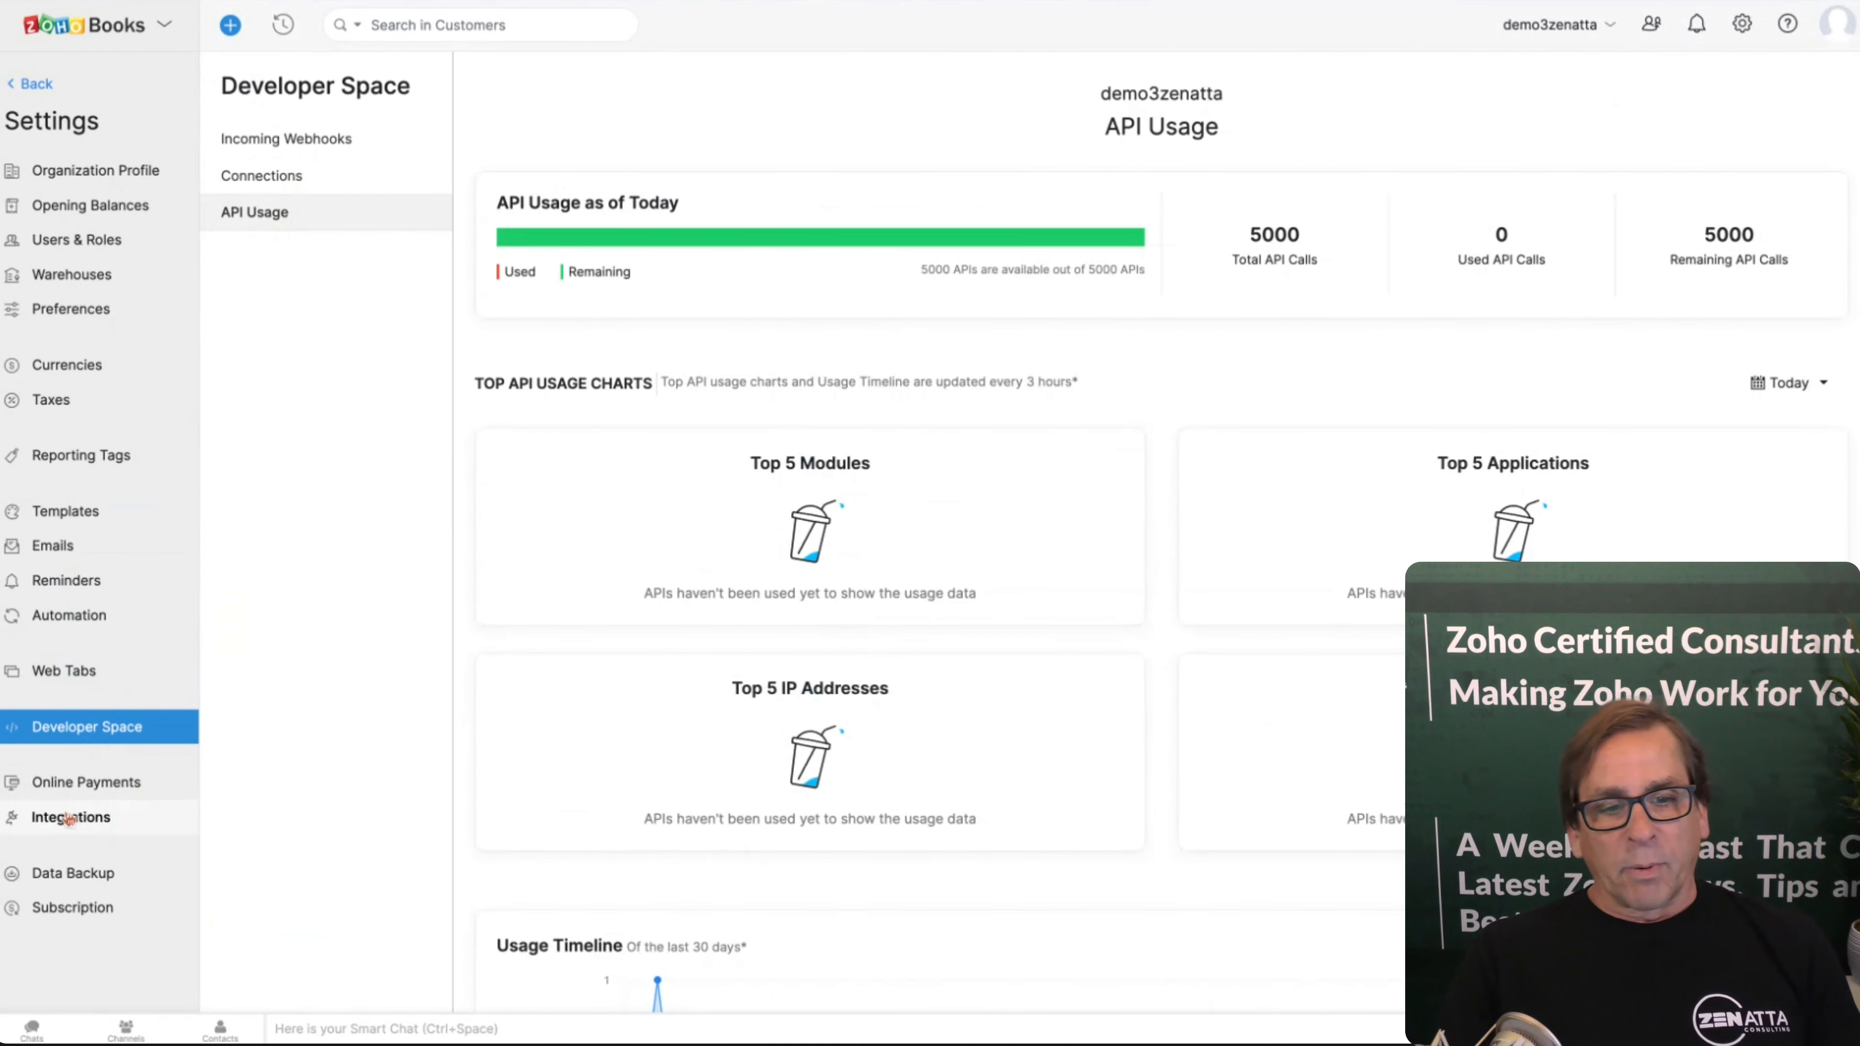
left_click(70, 817)
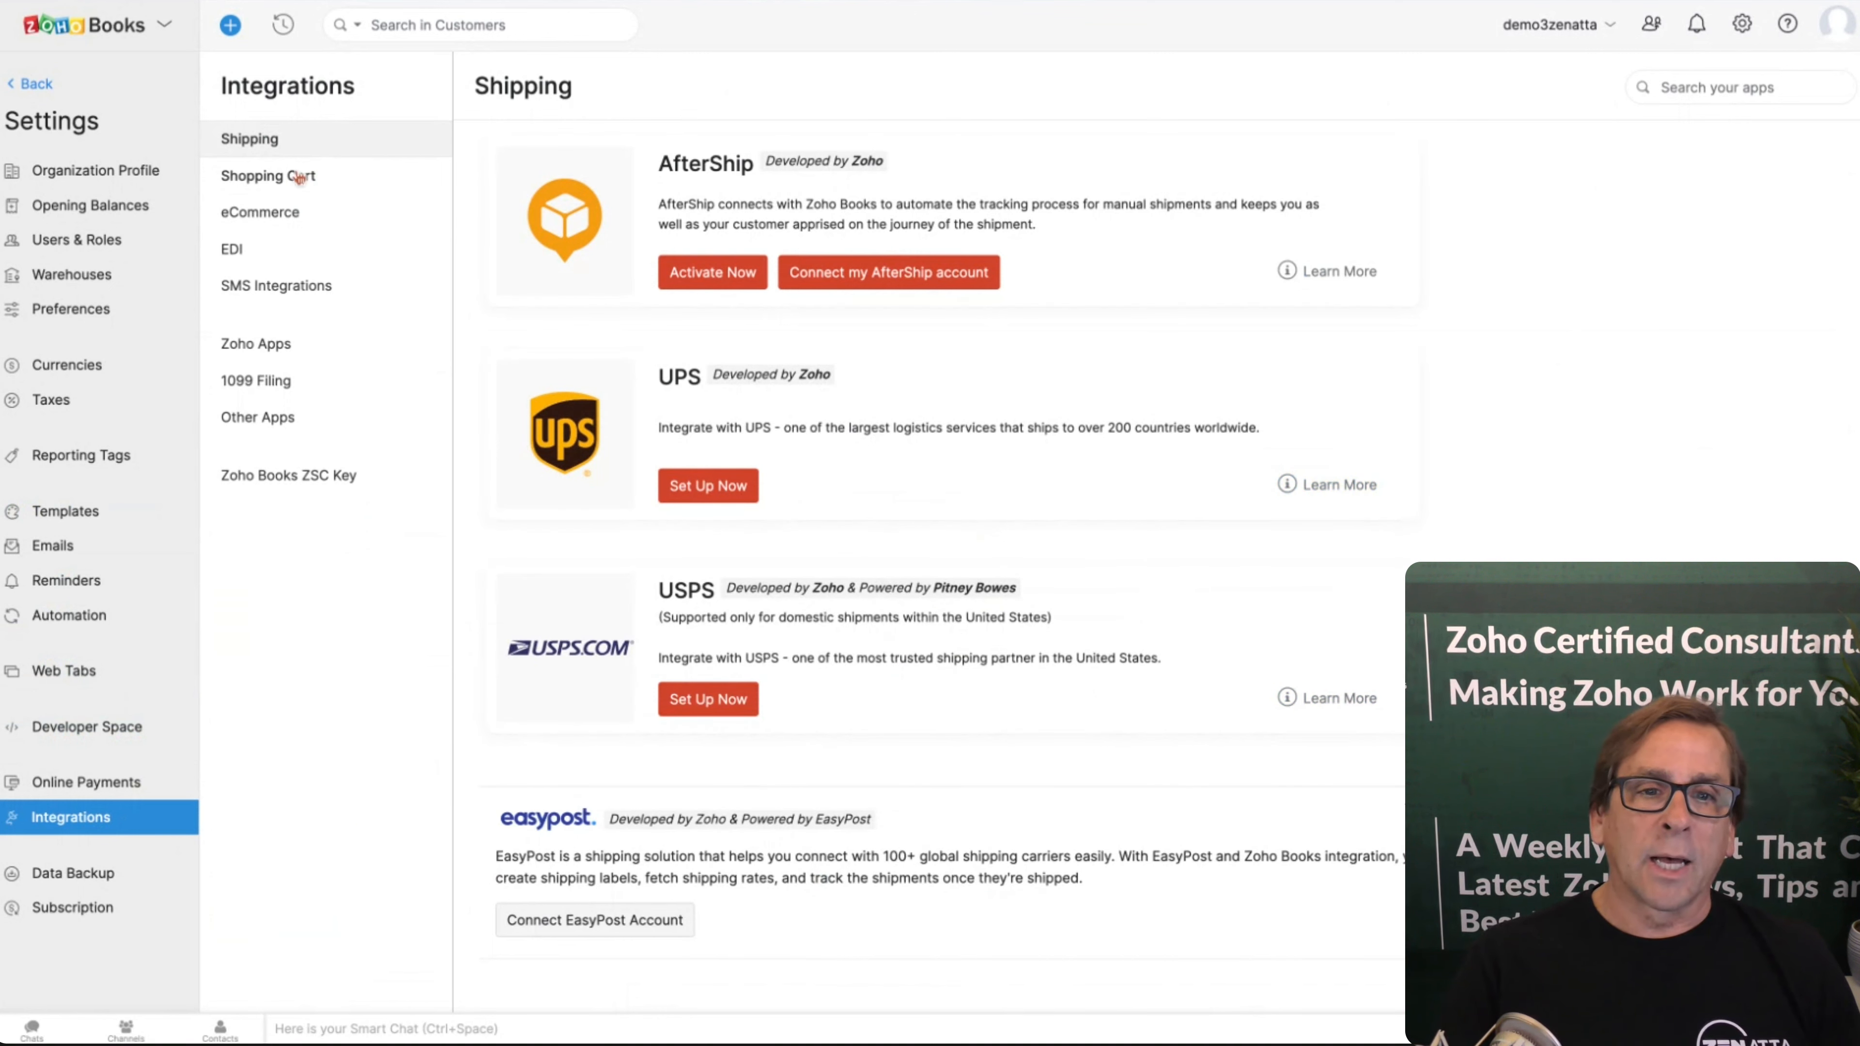
Step: Browse shopping cart, eCommerce marketplace and Twilio SMS integrations, then the Zoho Apps list
left_click(269, 175)
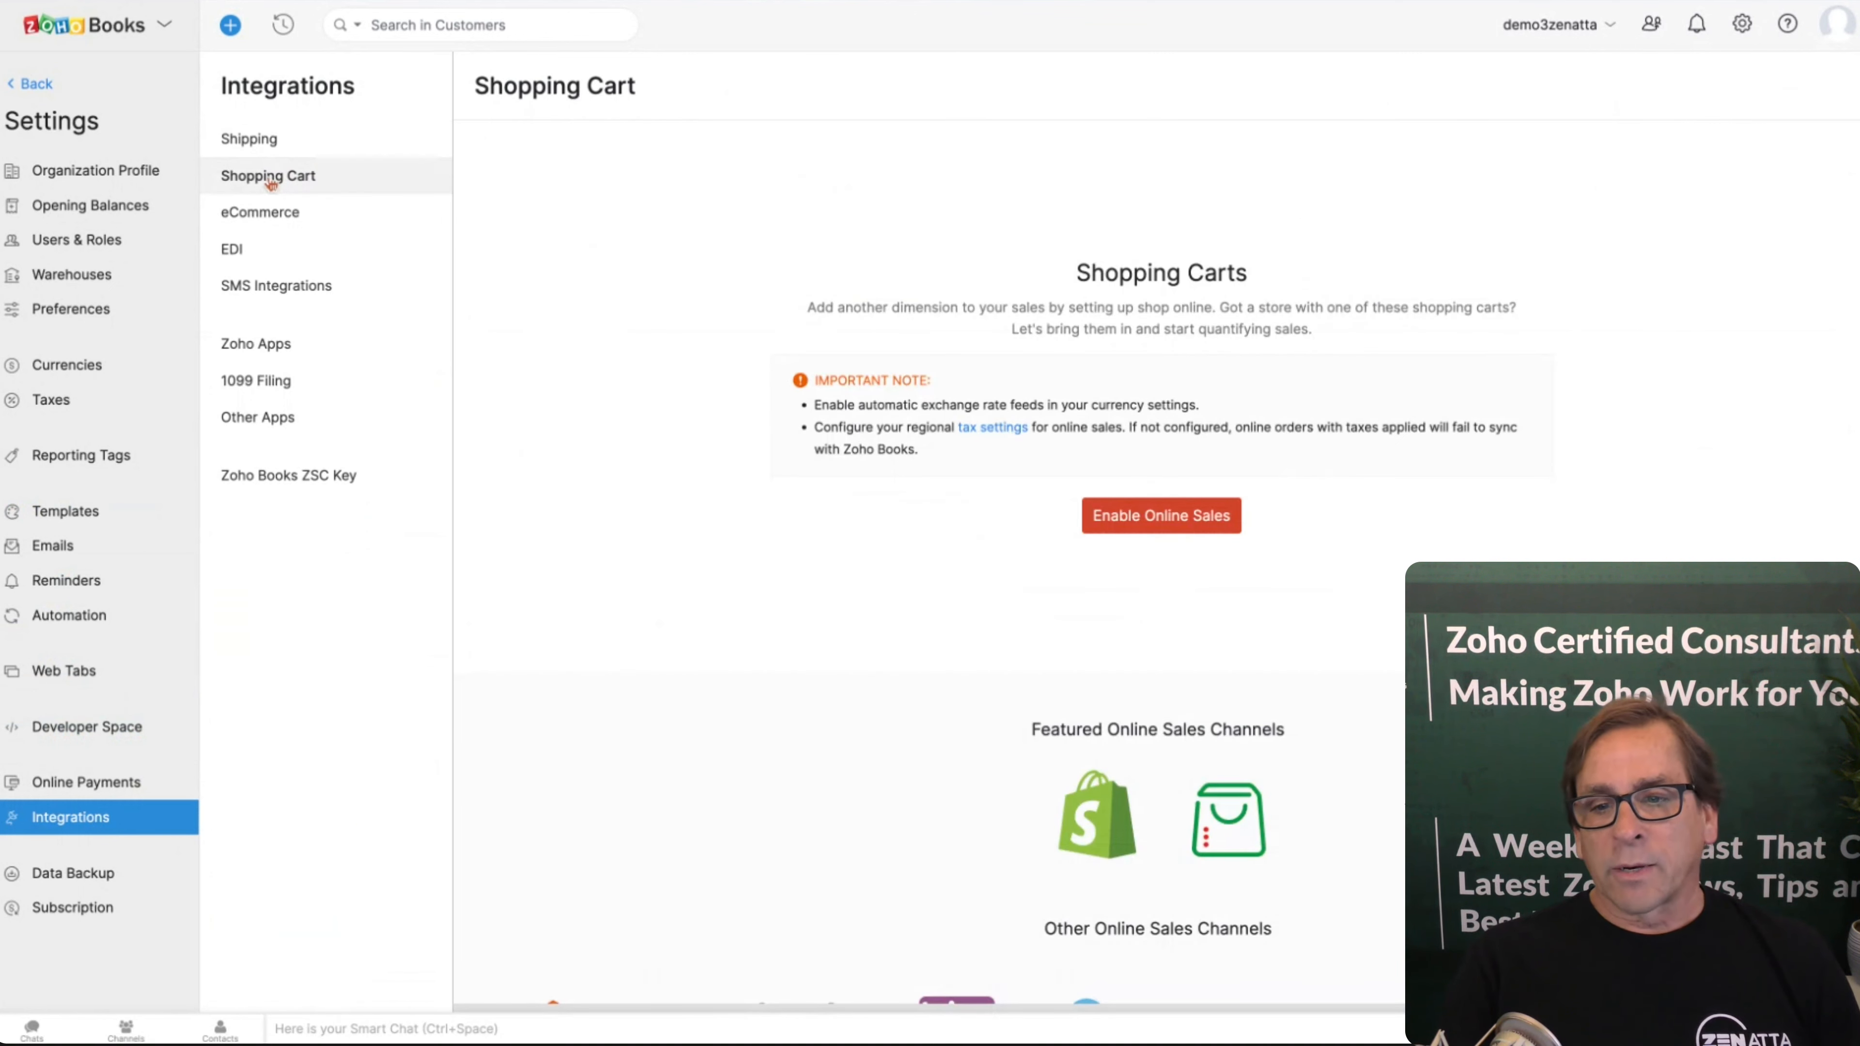
scroll("down", 3)
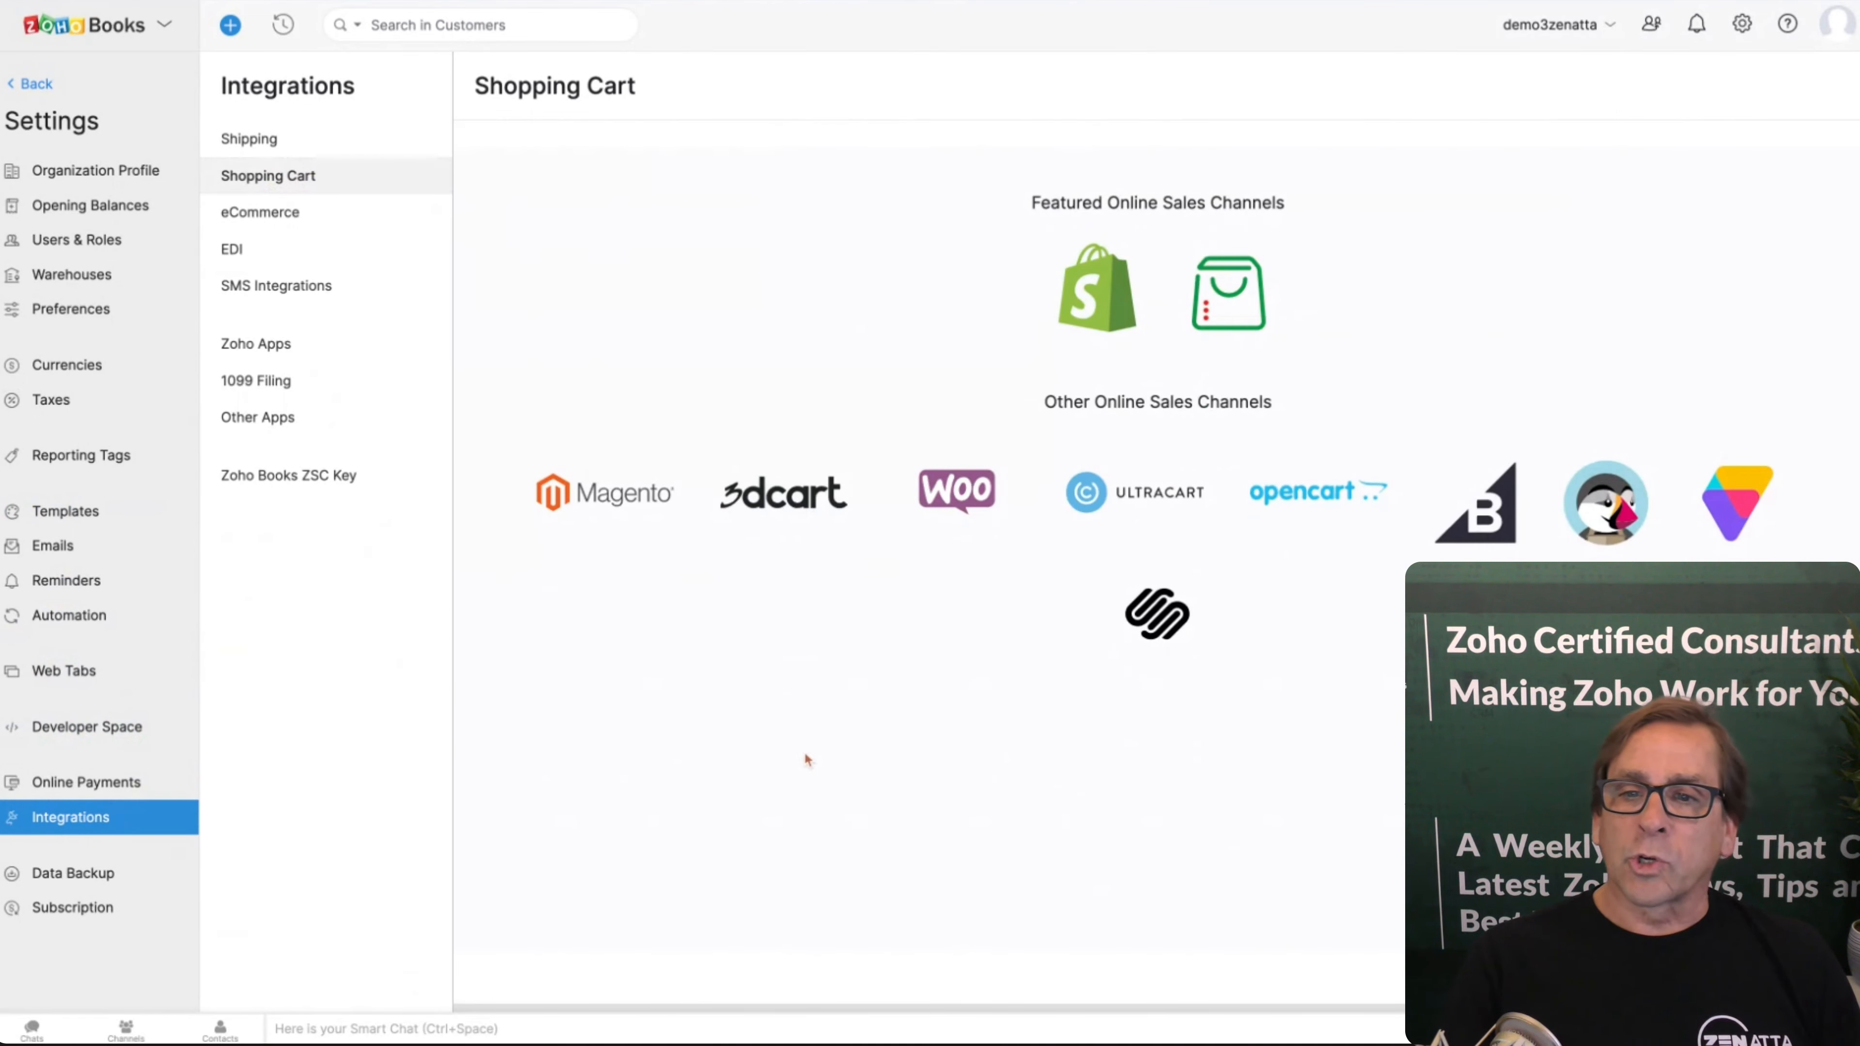
mouse_move(802, 743)
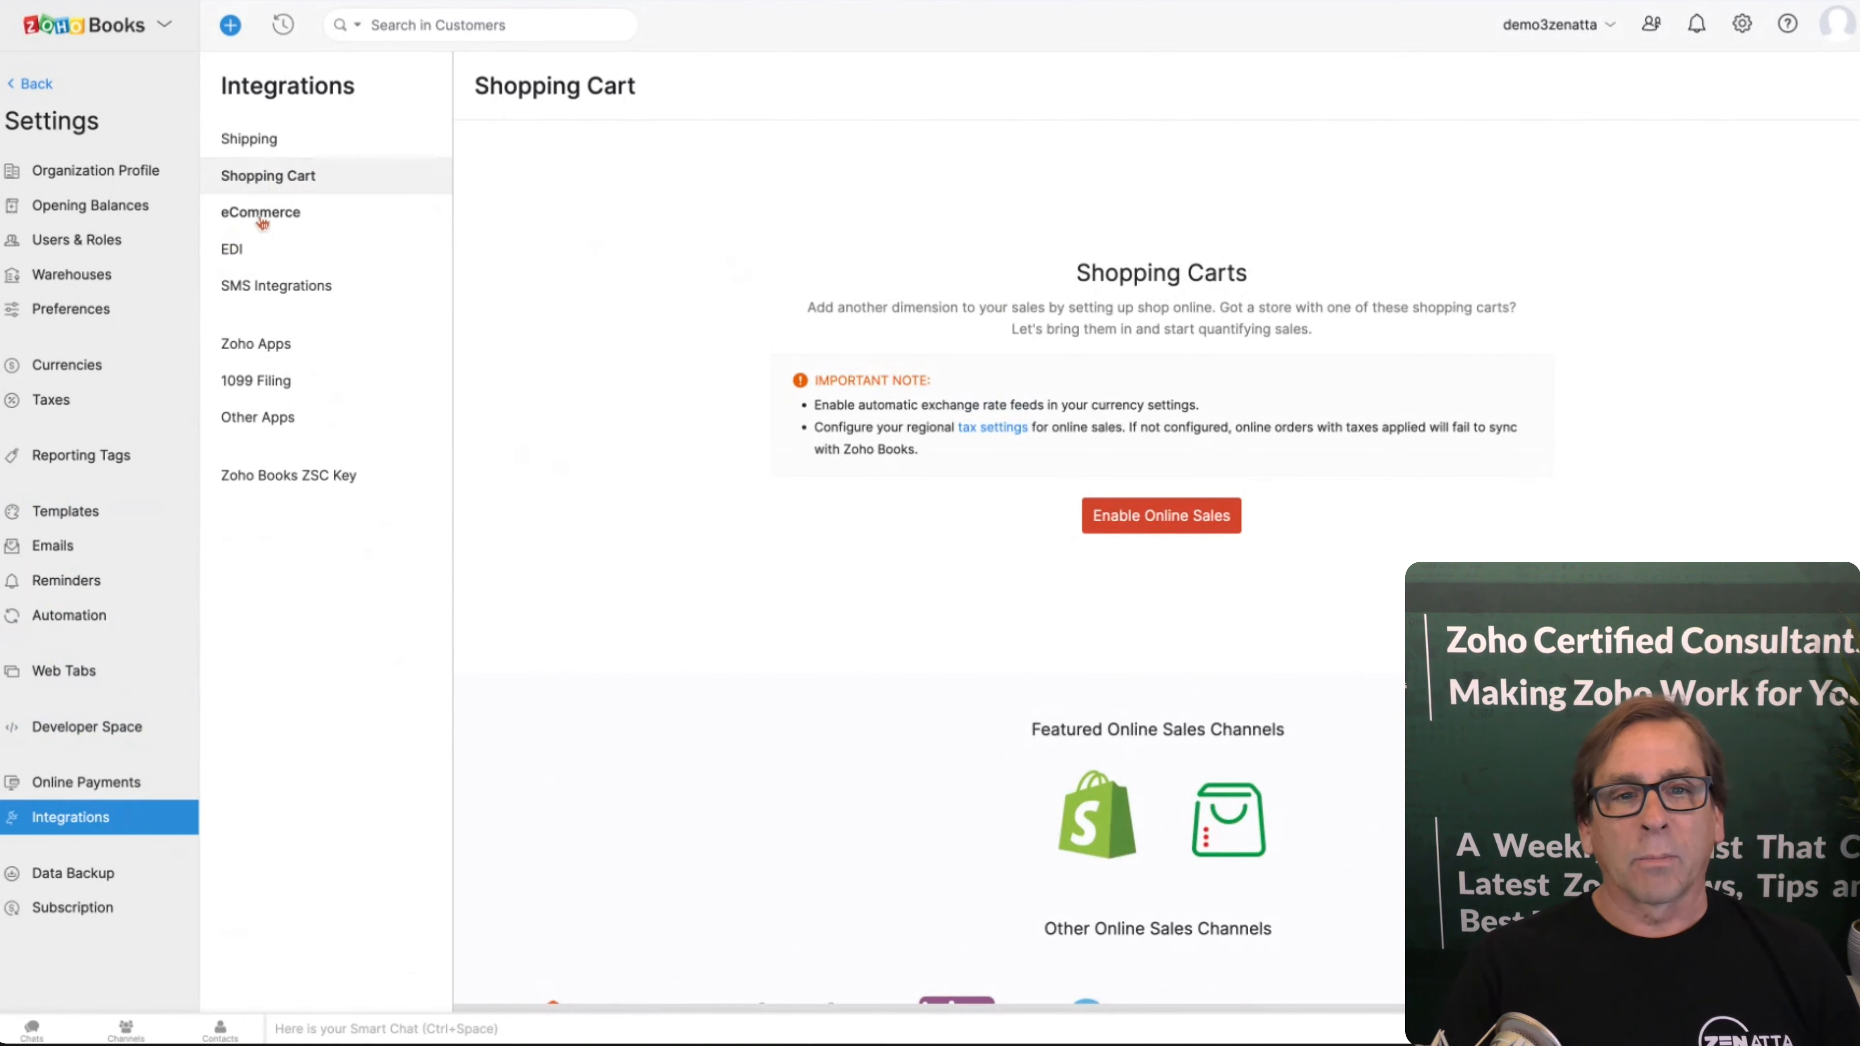
left_click(260, 211)
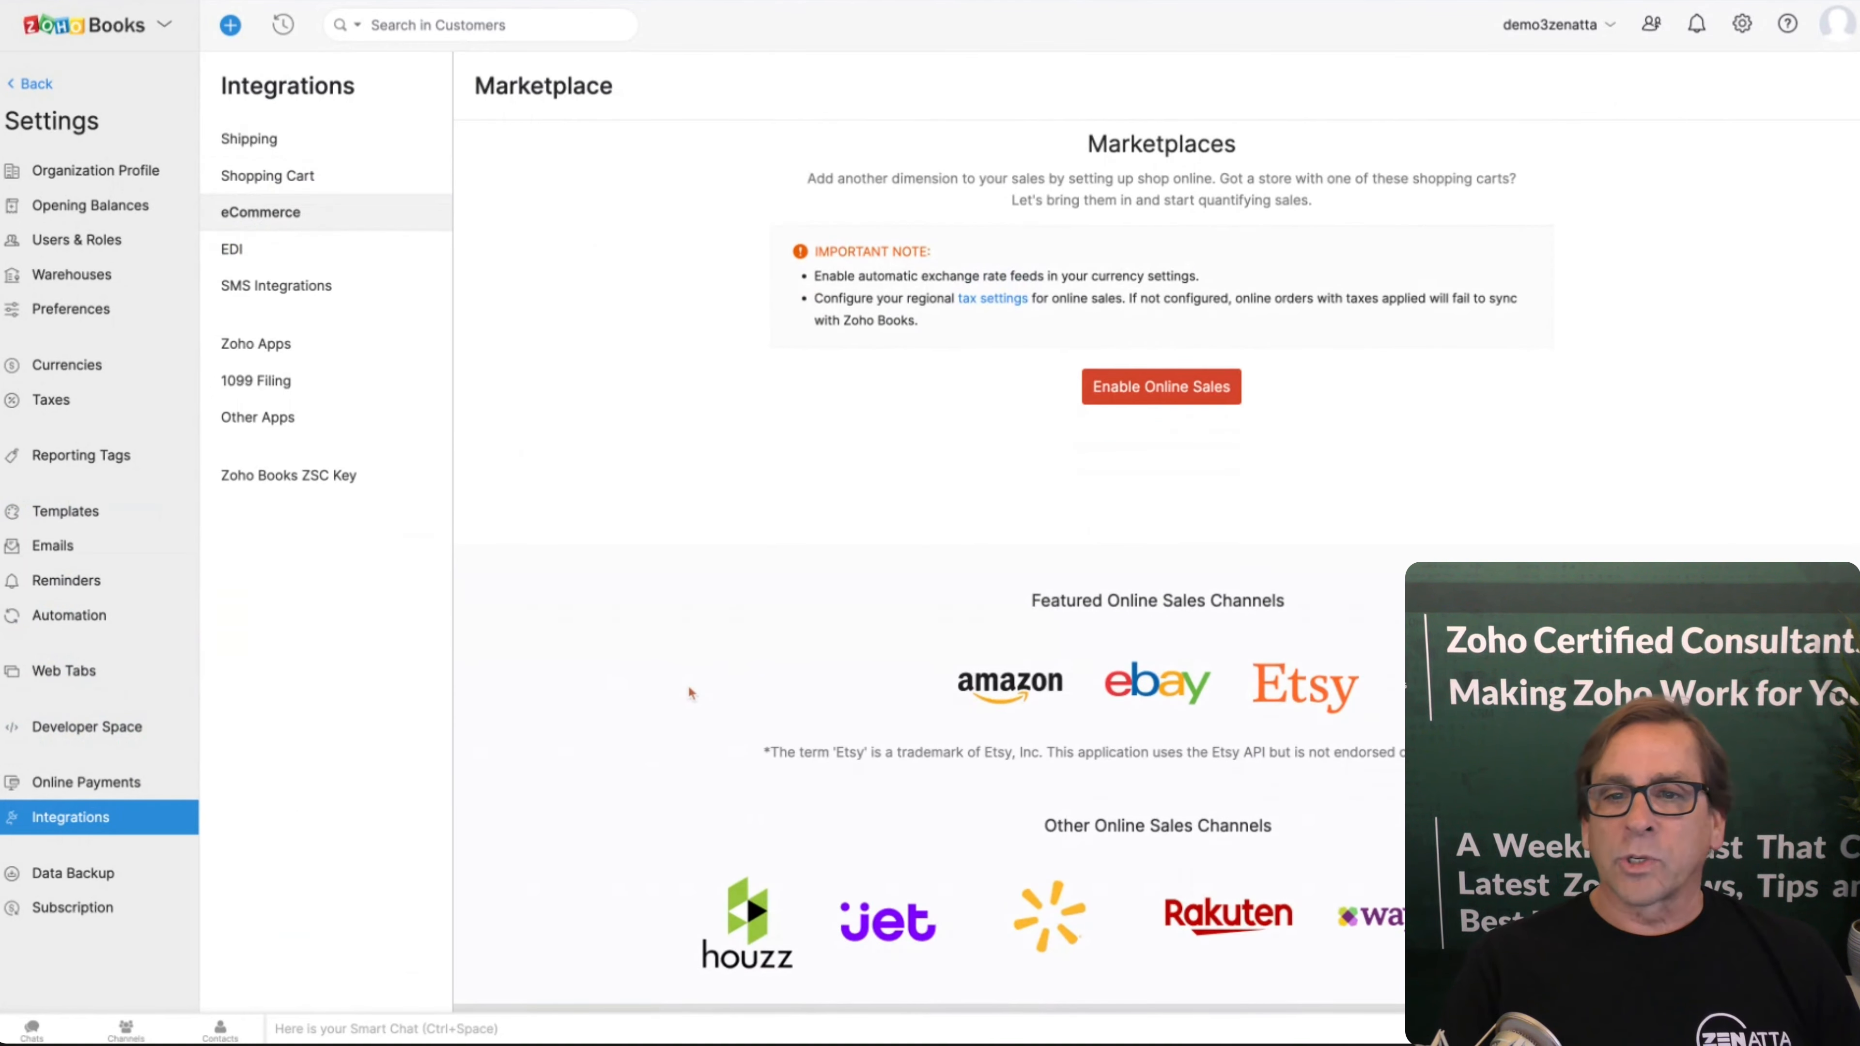
scroll("down", 3)
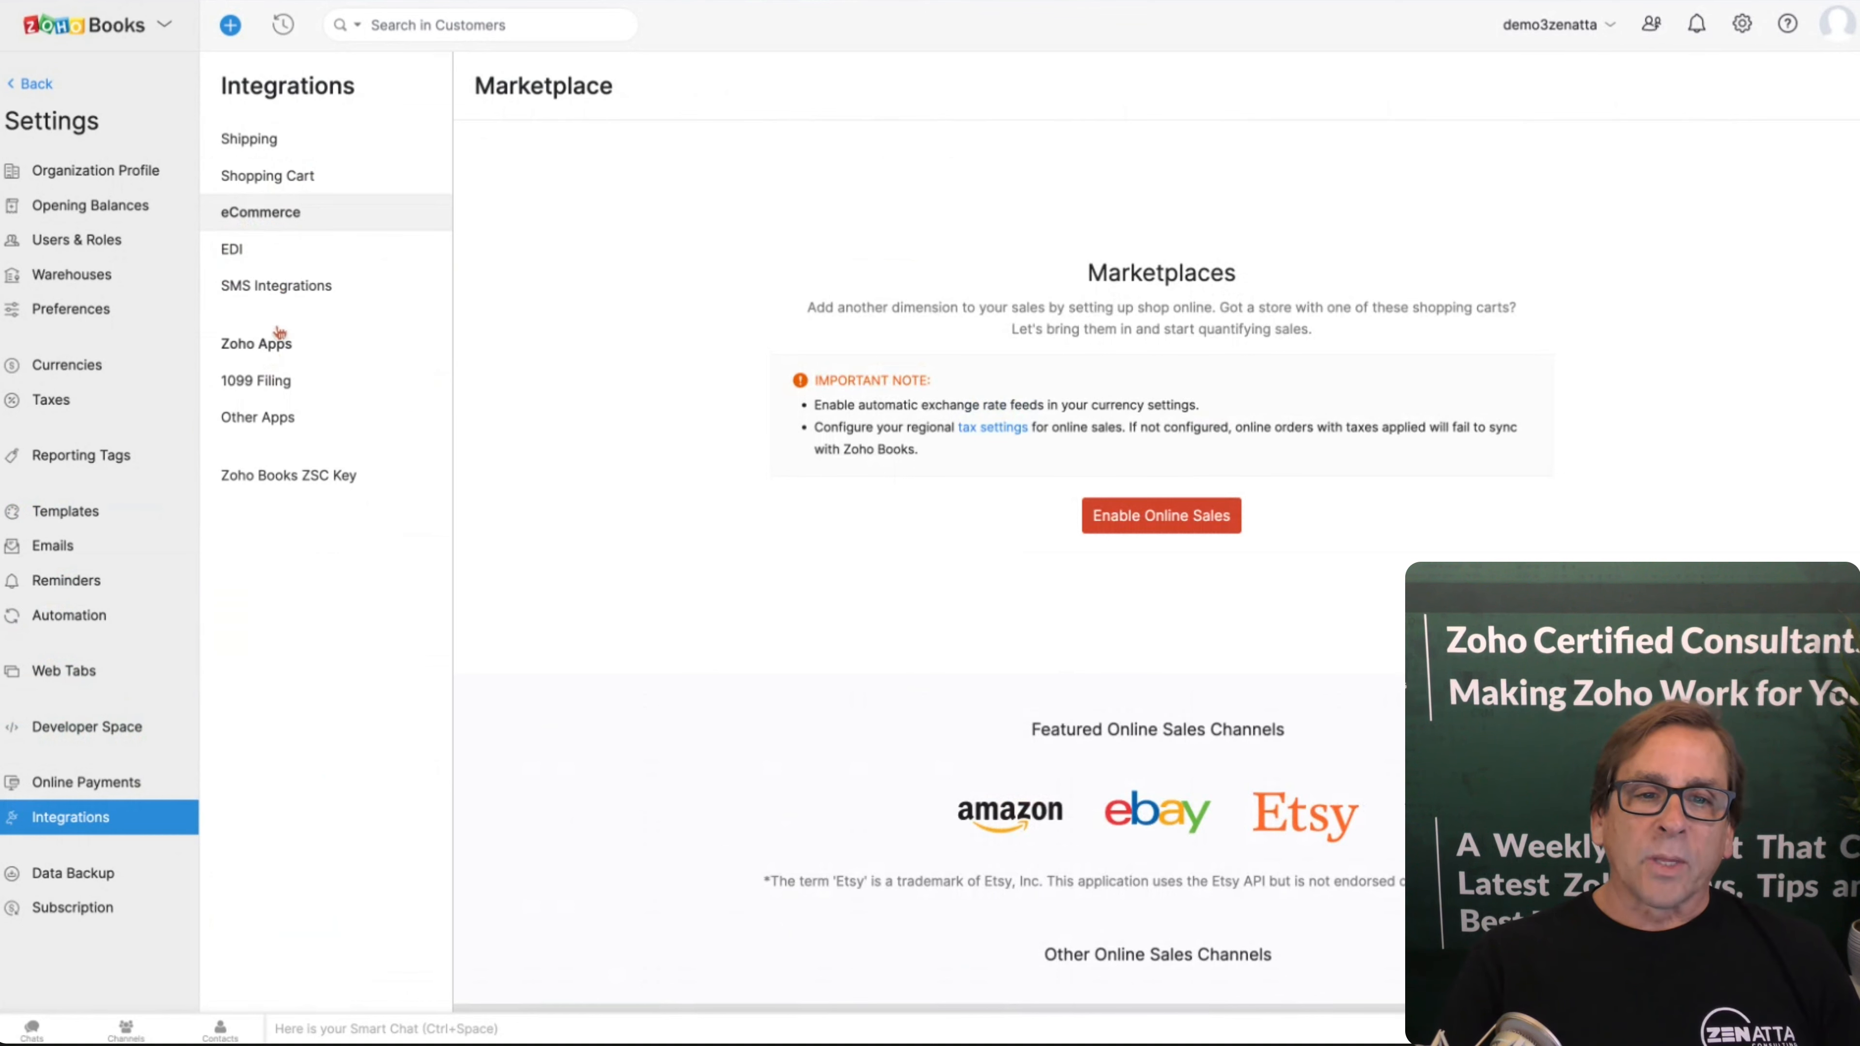
left_click(276, 285)
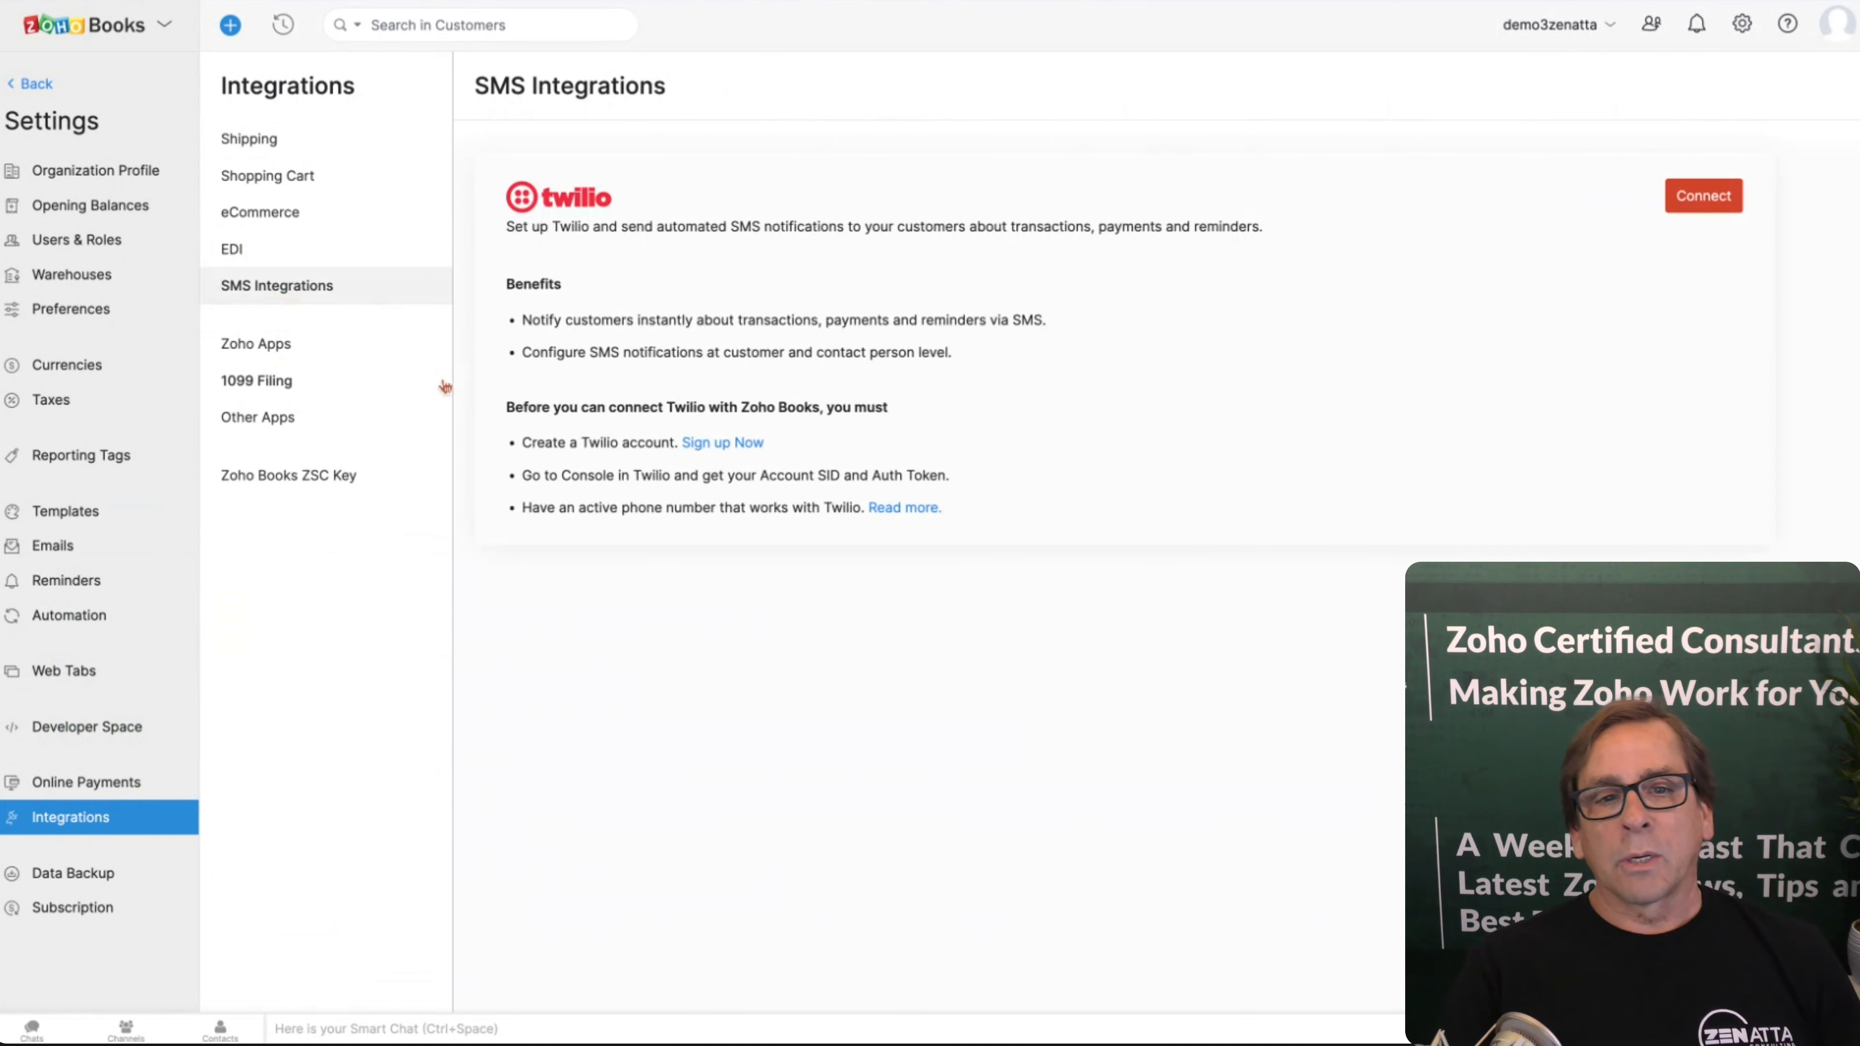
mouse_move(241, 369)
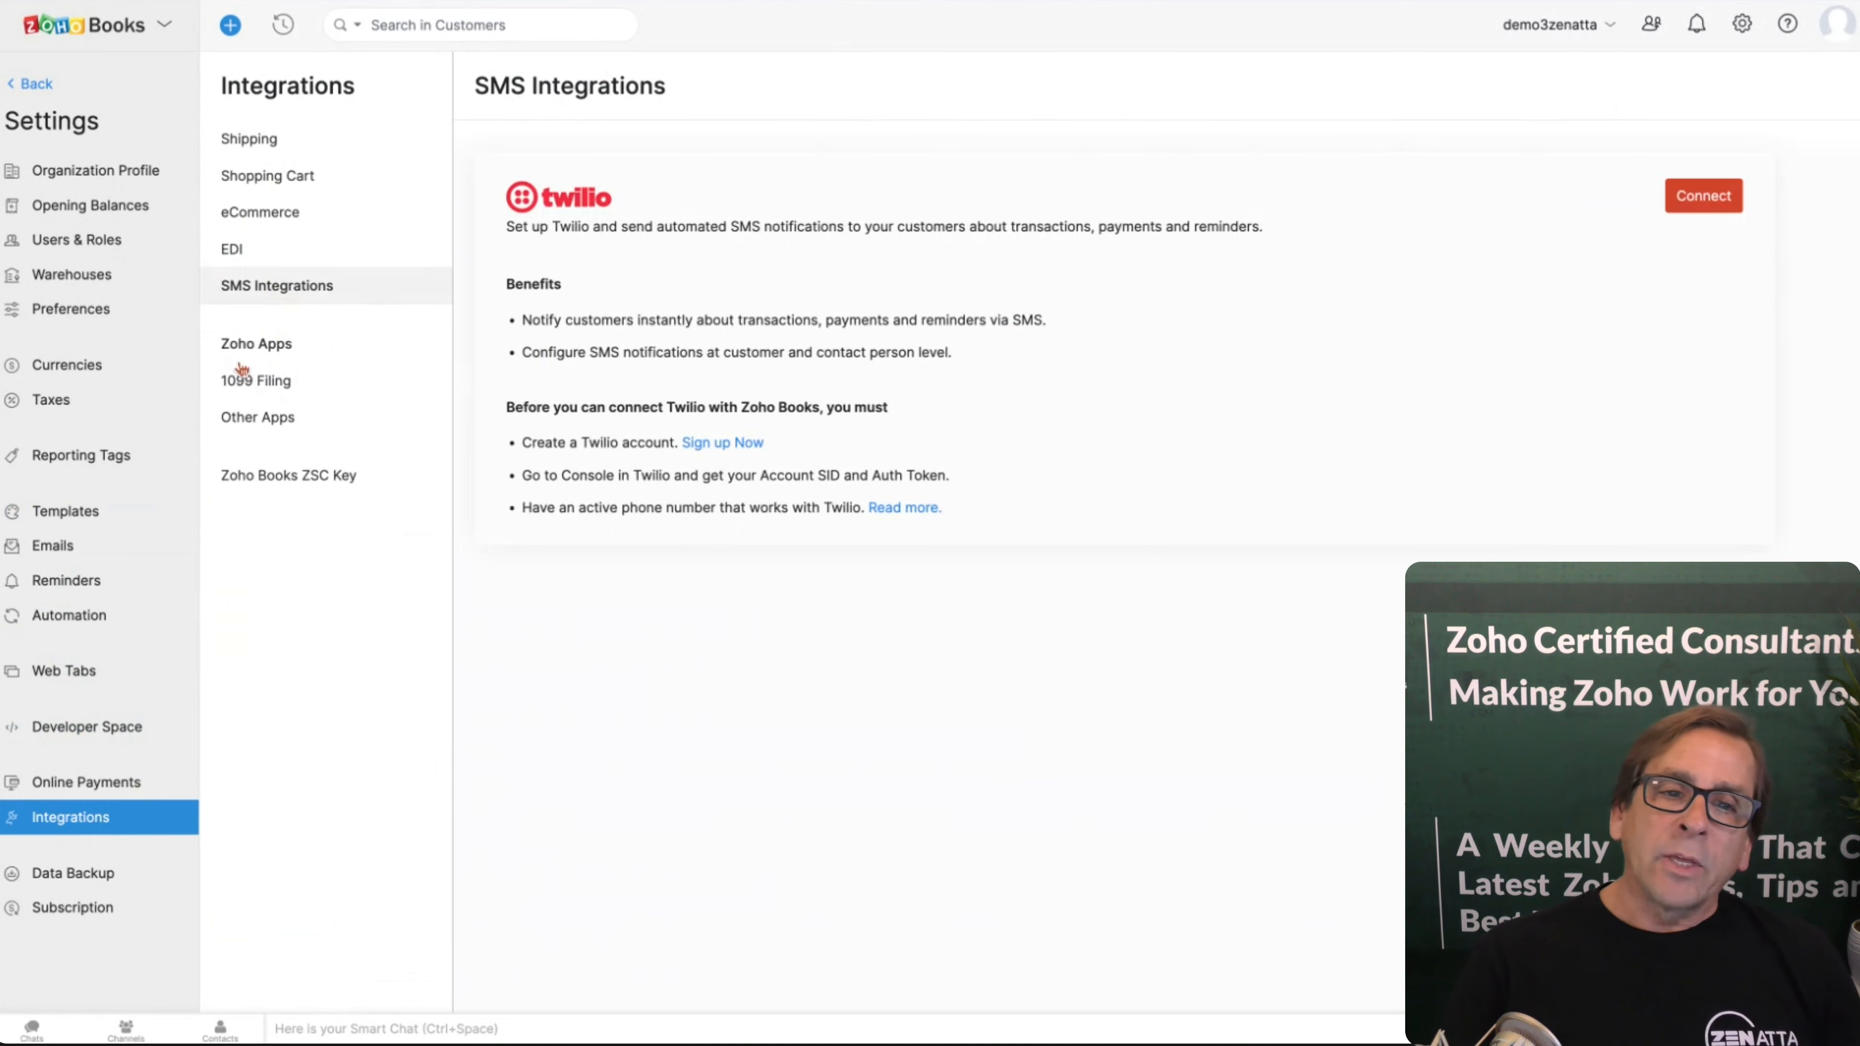
left_click(255, 344)
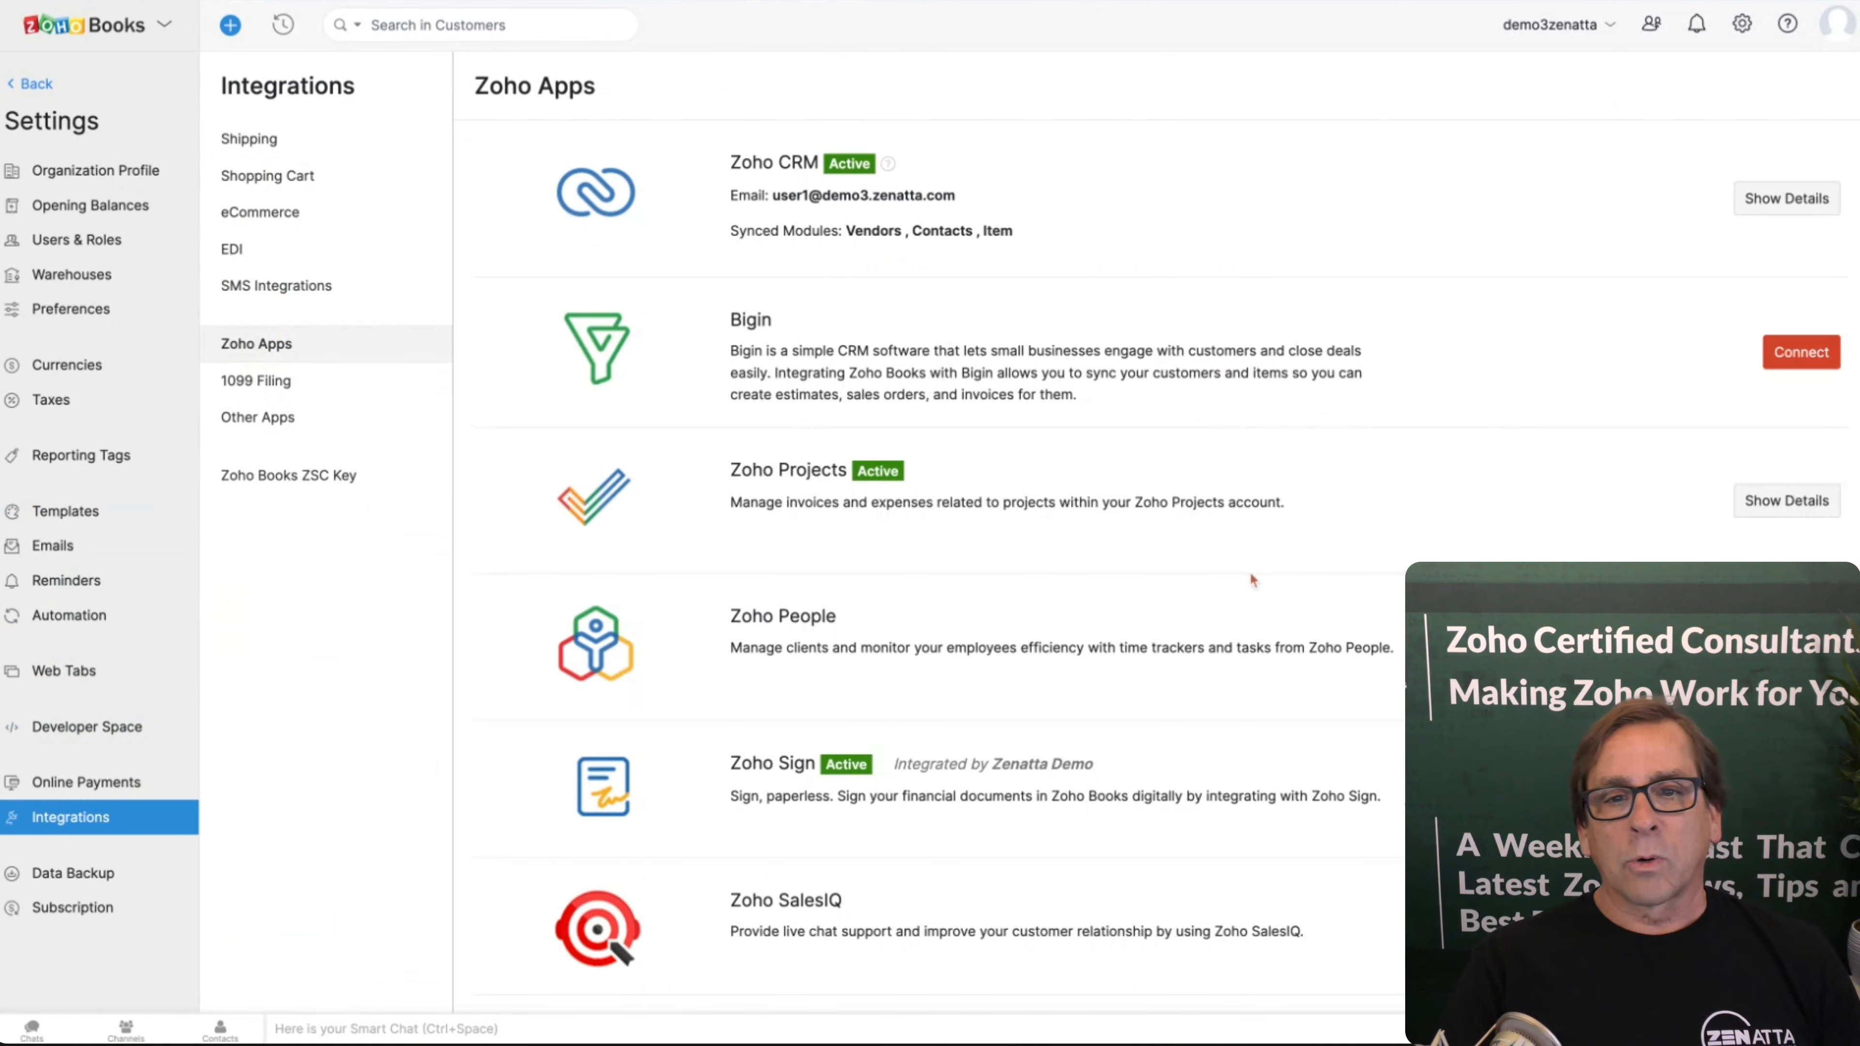
Step: Scroll the Zoho Apps cards showing Inventory, Analytics and Cliq active, then show 1099 Filing
scroll("down", 3)
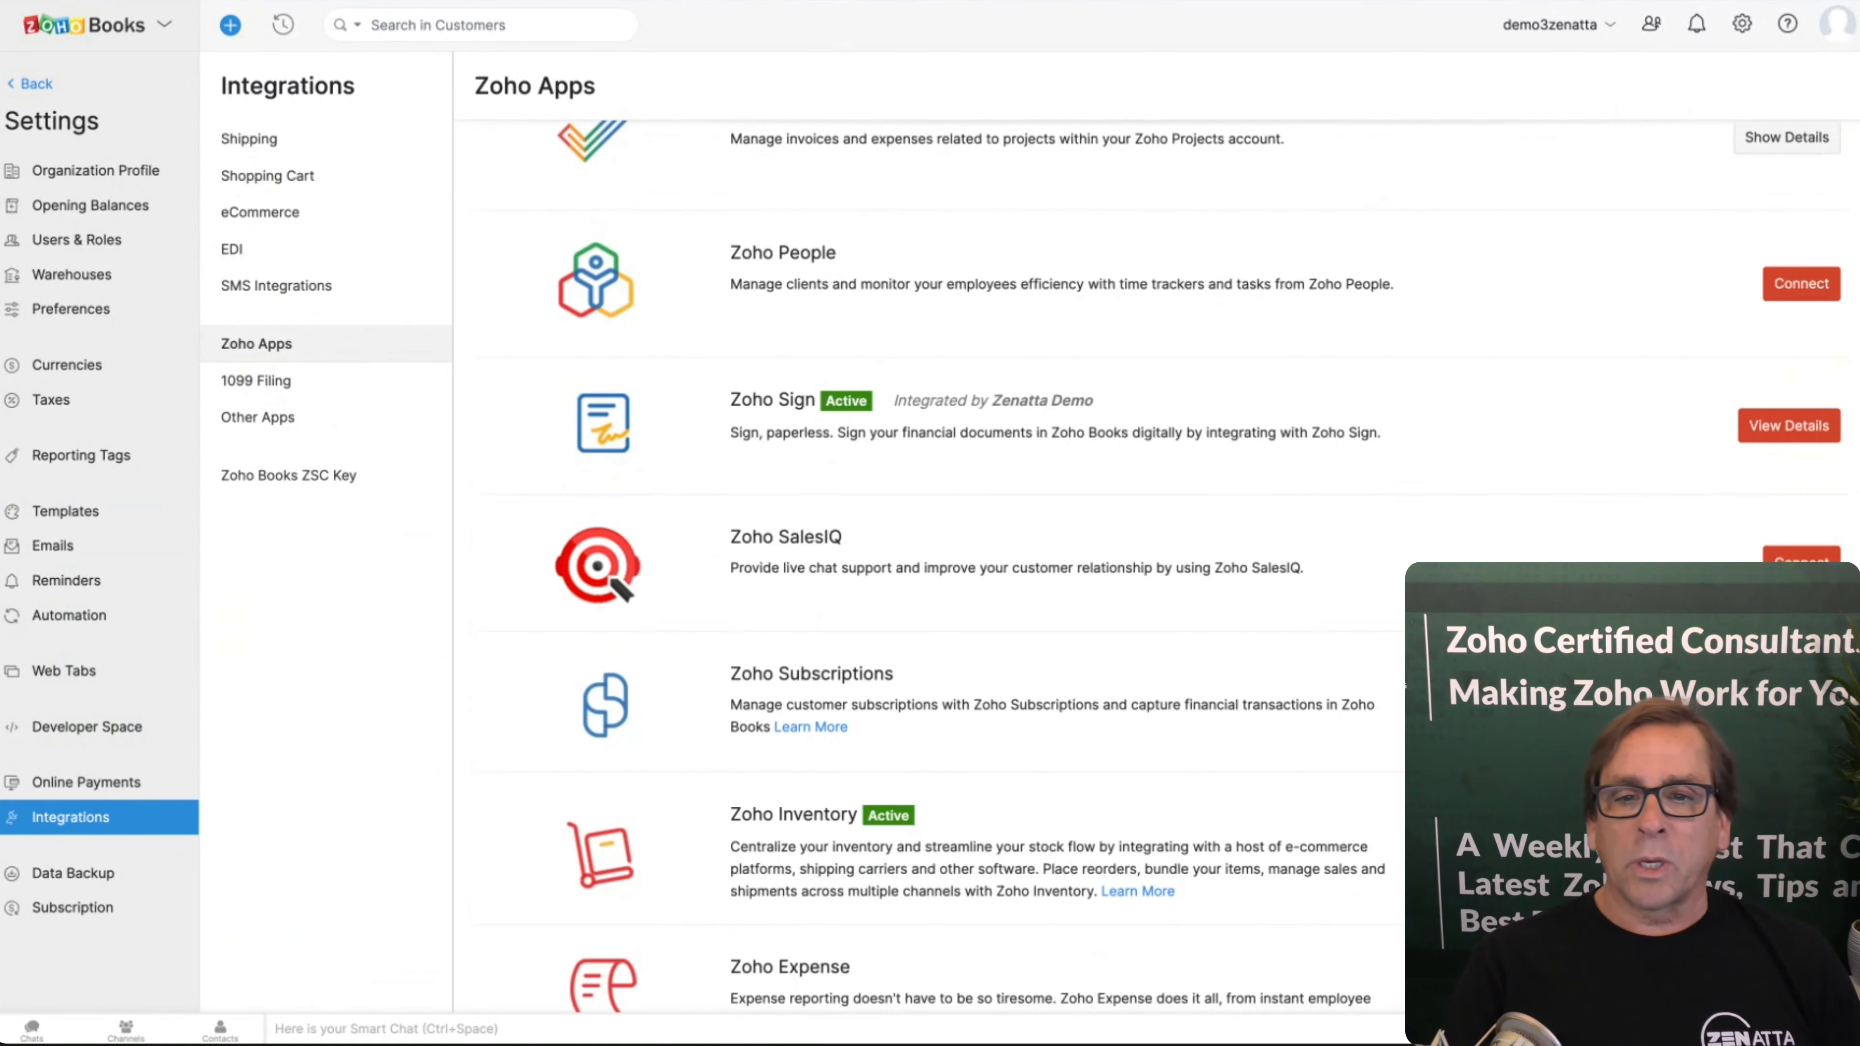
scroll("down", 3)
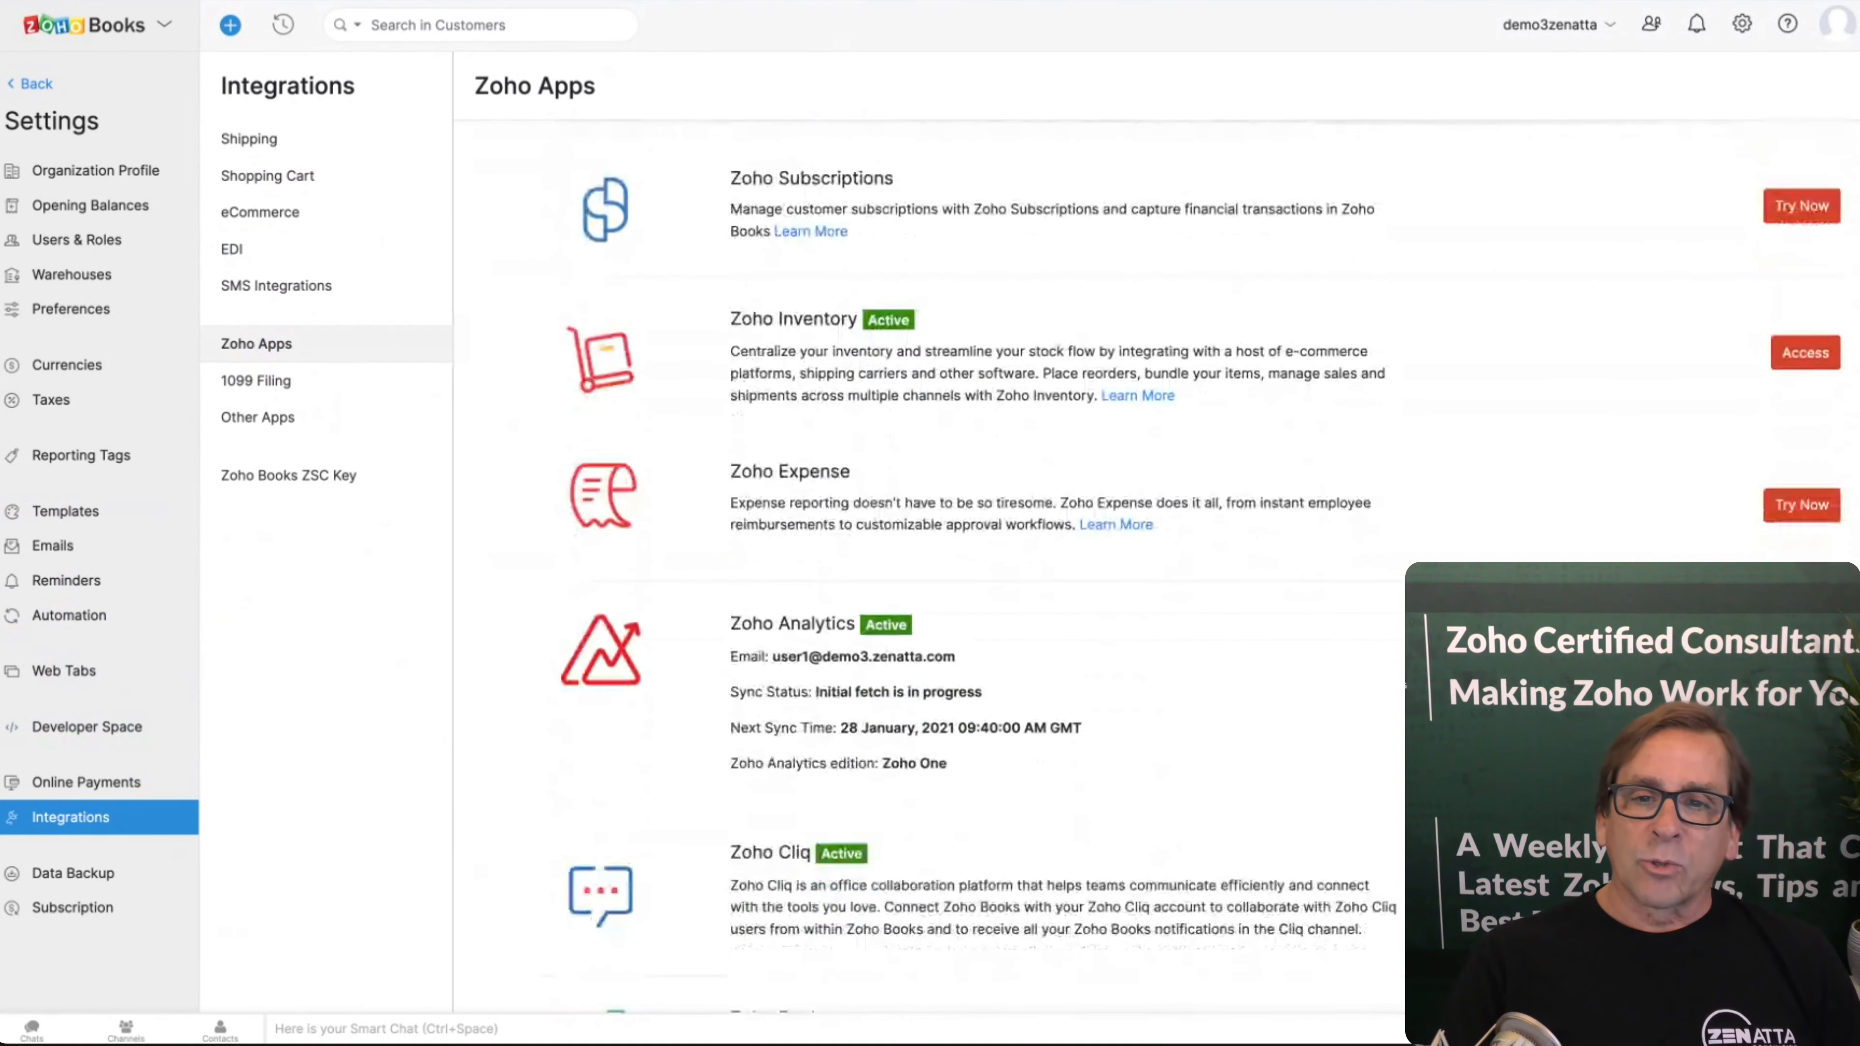
scroll("down", 3)
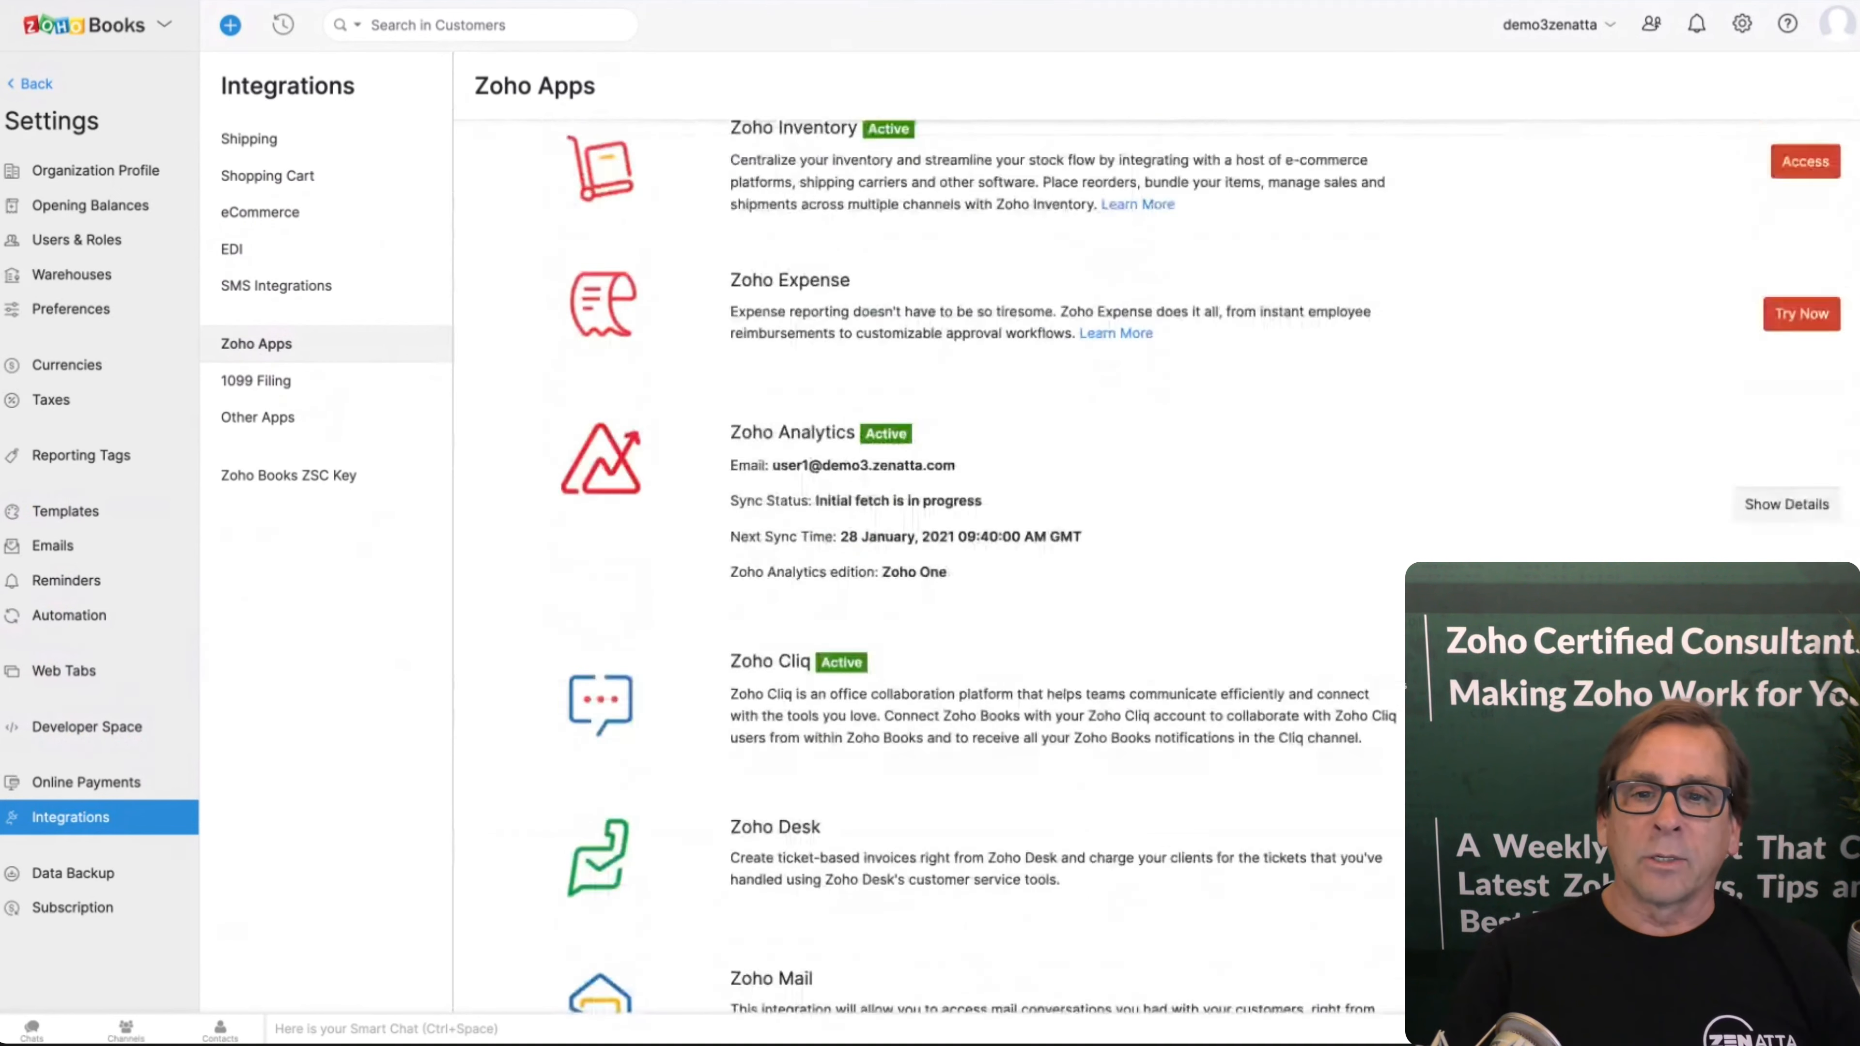
scroll("up", 3)
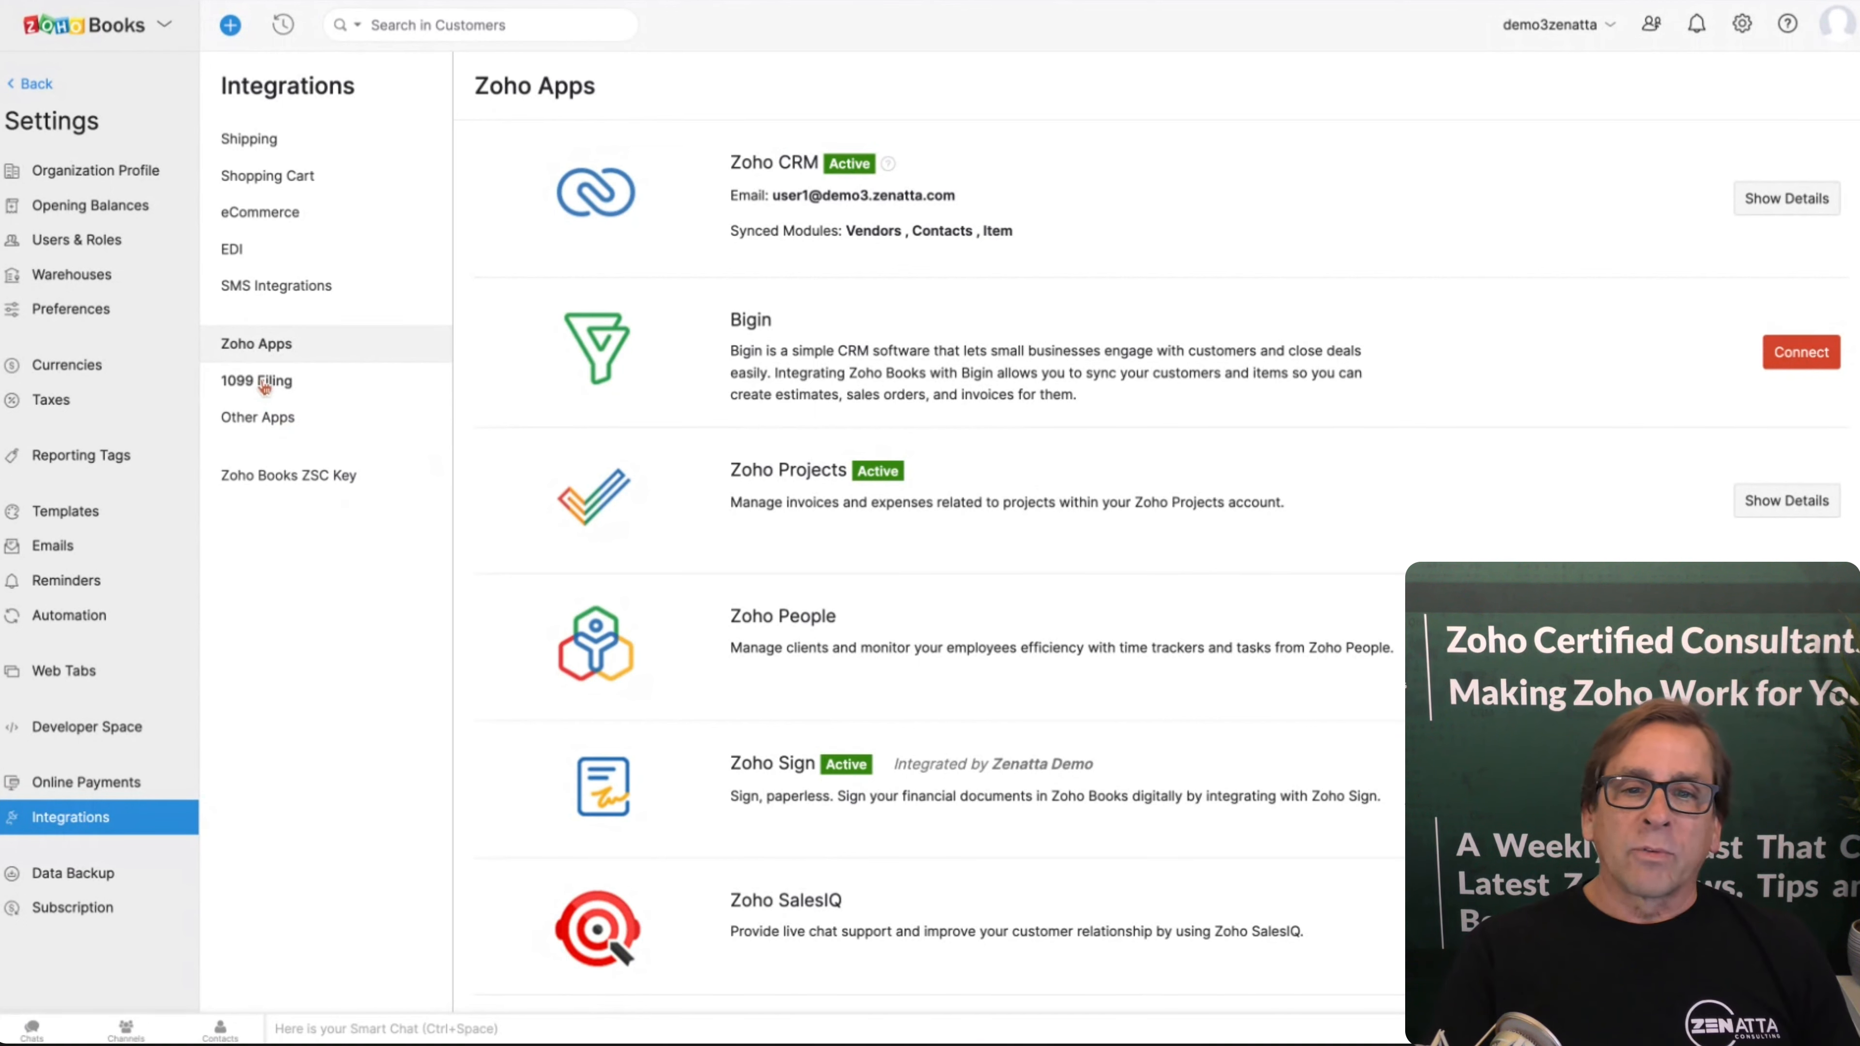
left_click(255, 380)
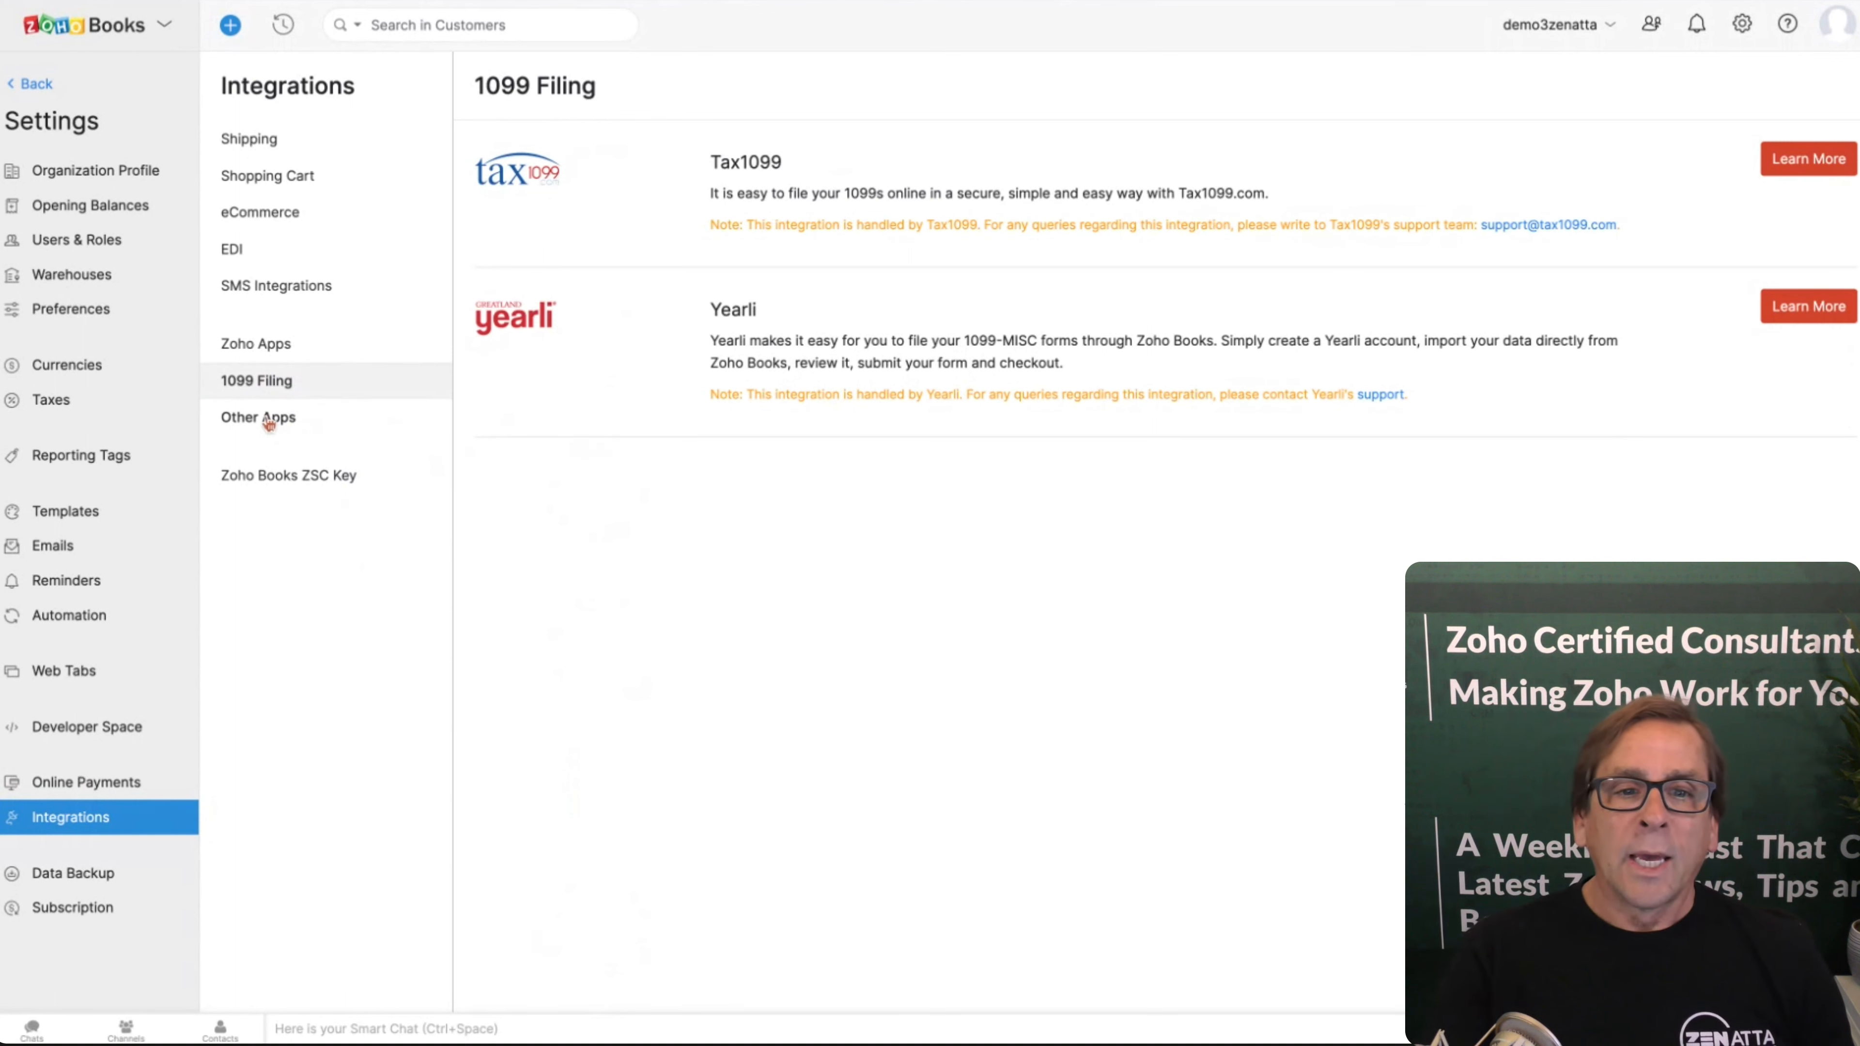
Step: Review Other Apps integrations and the ZSC Key details, then move to Online Payments
left_click(257, 418)
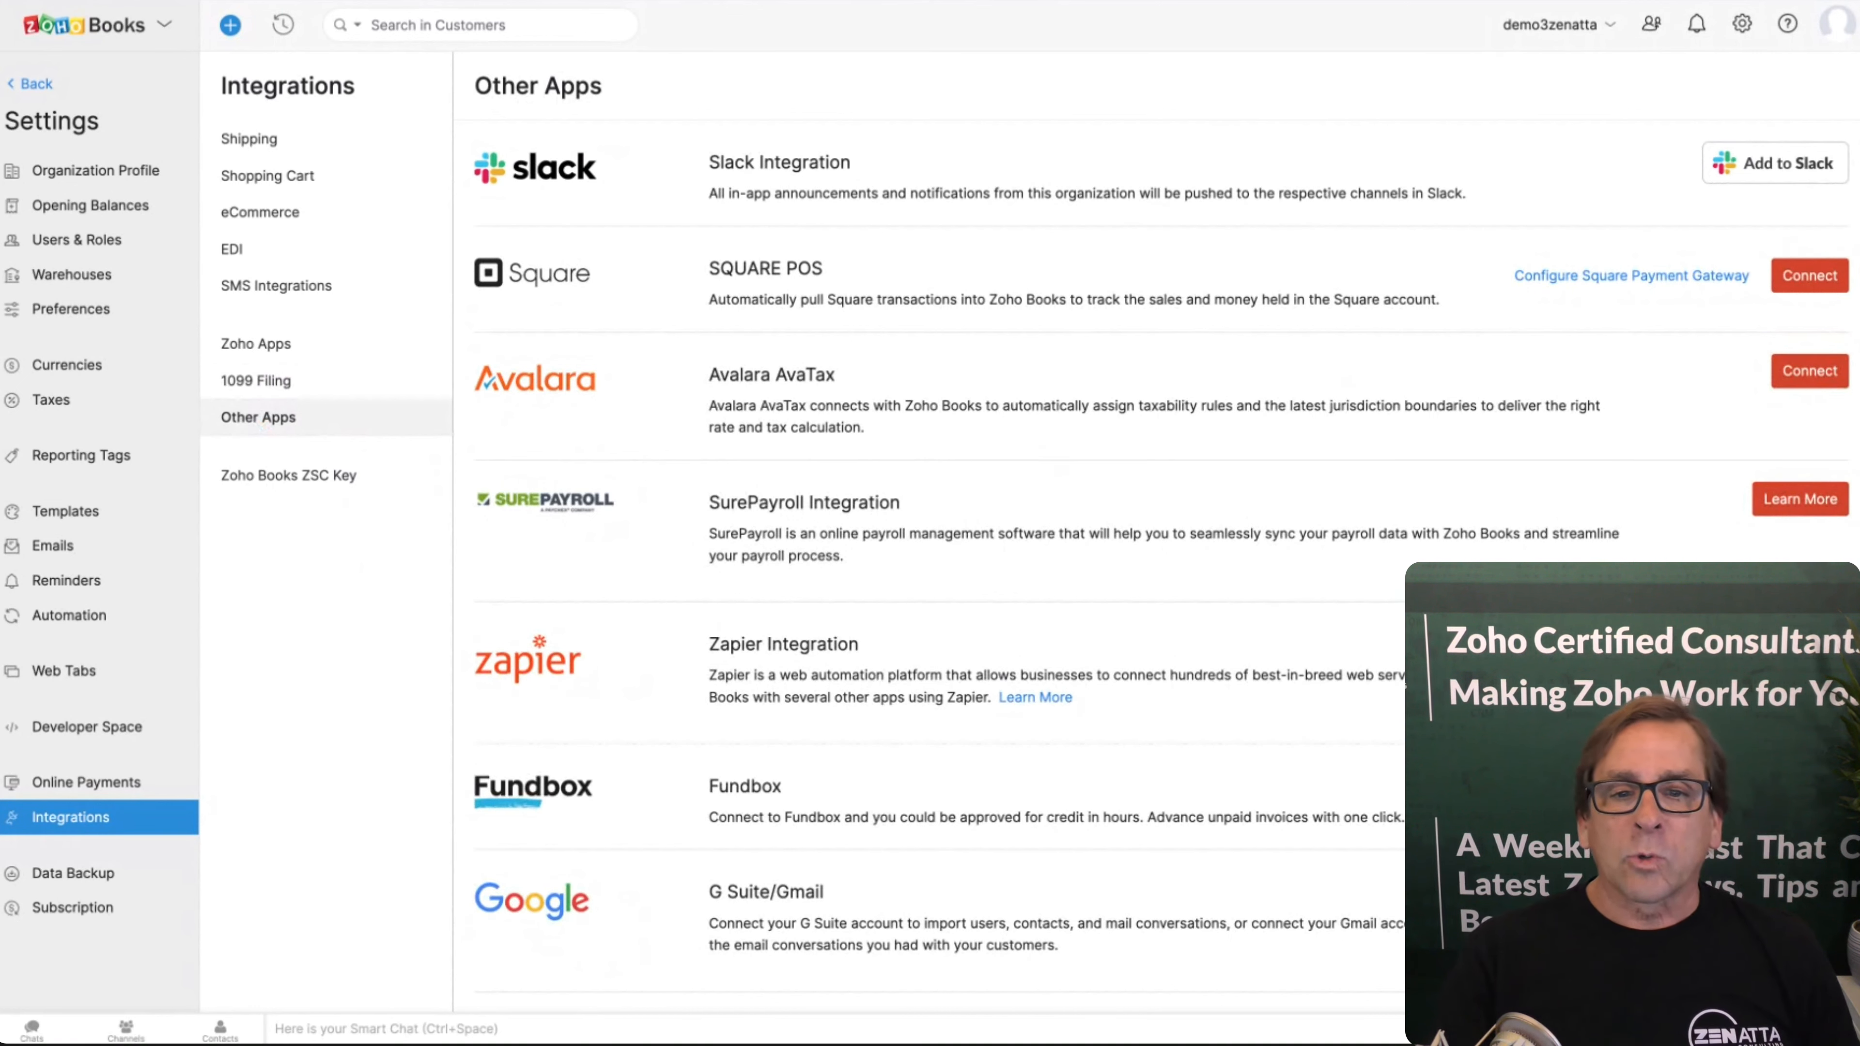
scroll("down", 3)
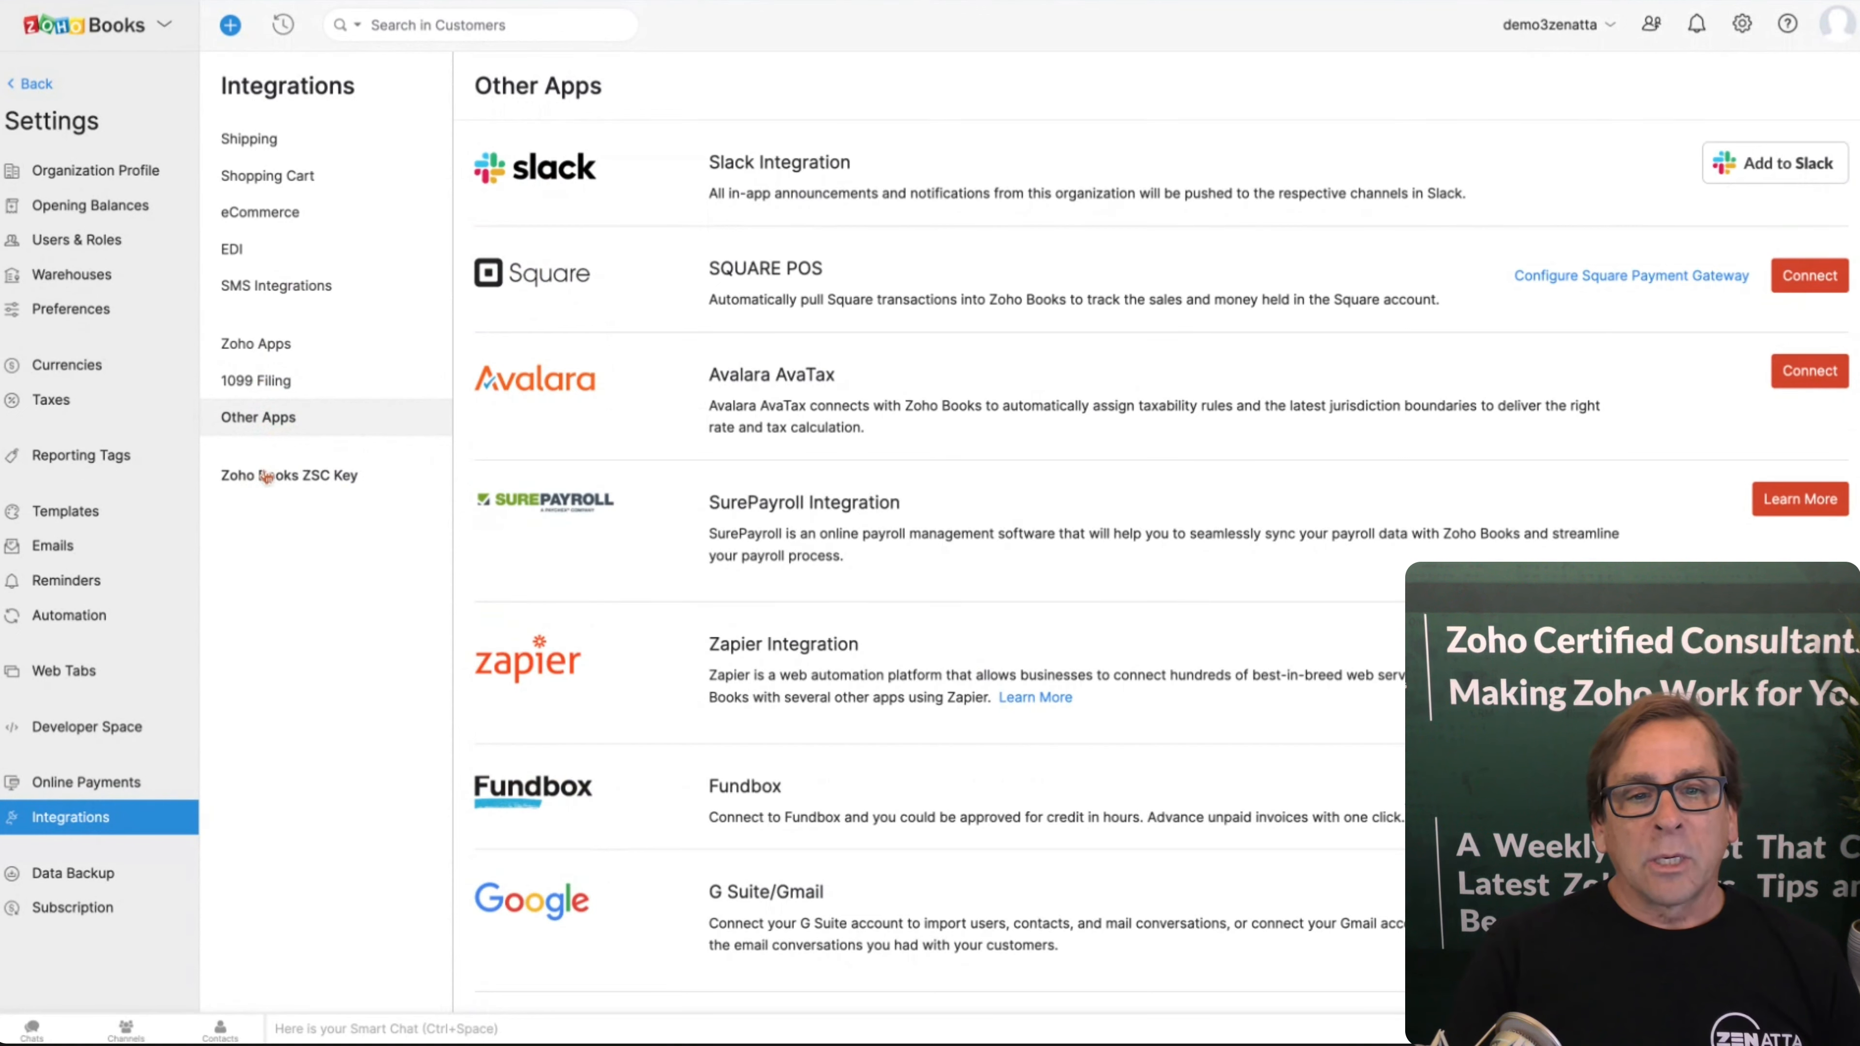
left_click(289, 474)
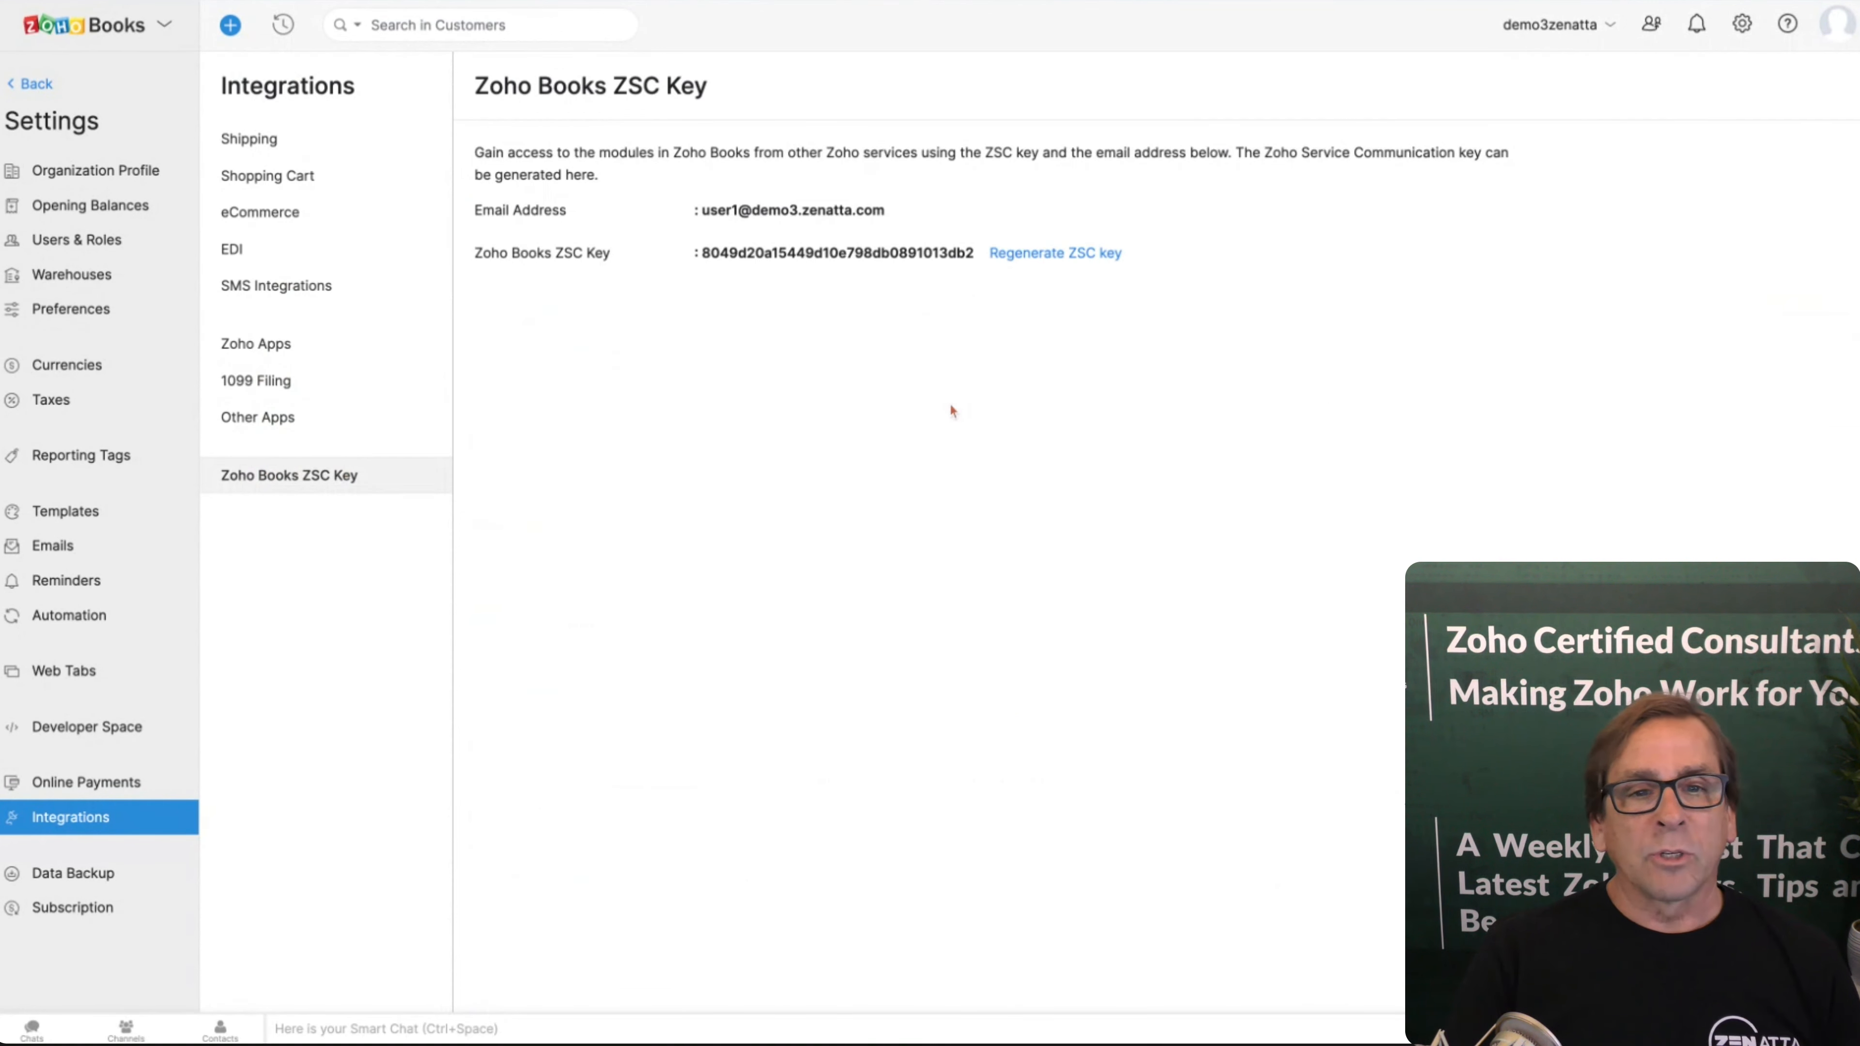
mouse_move(981, 295)
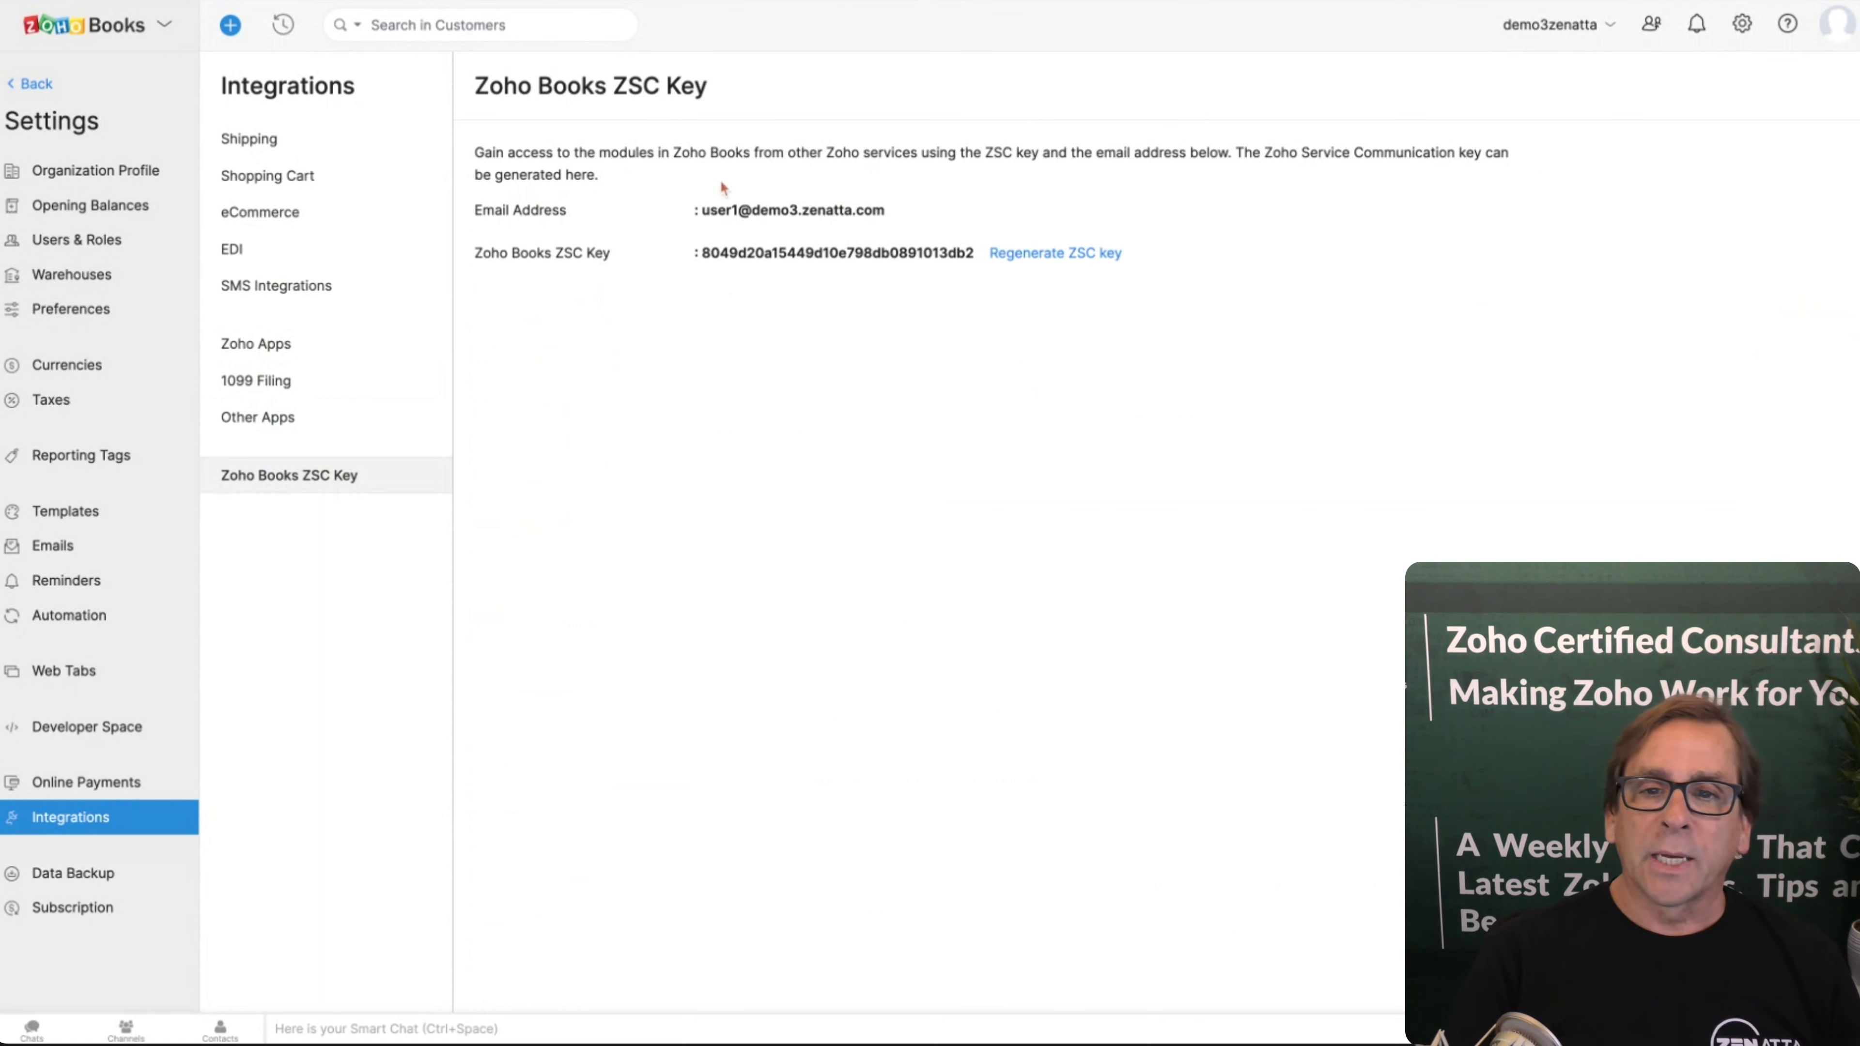
mouse_move(897, 330)
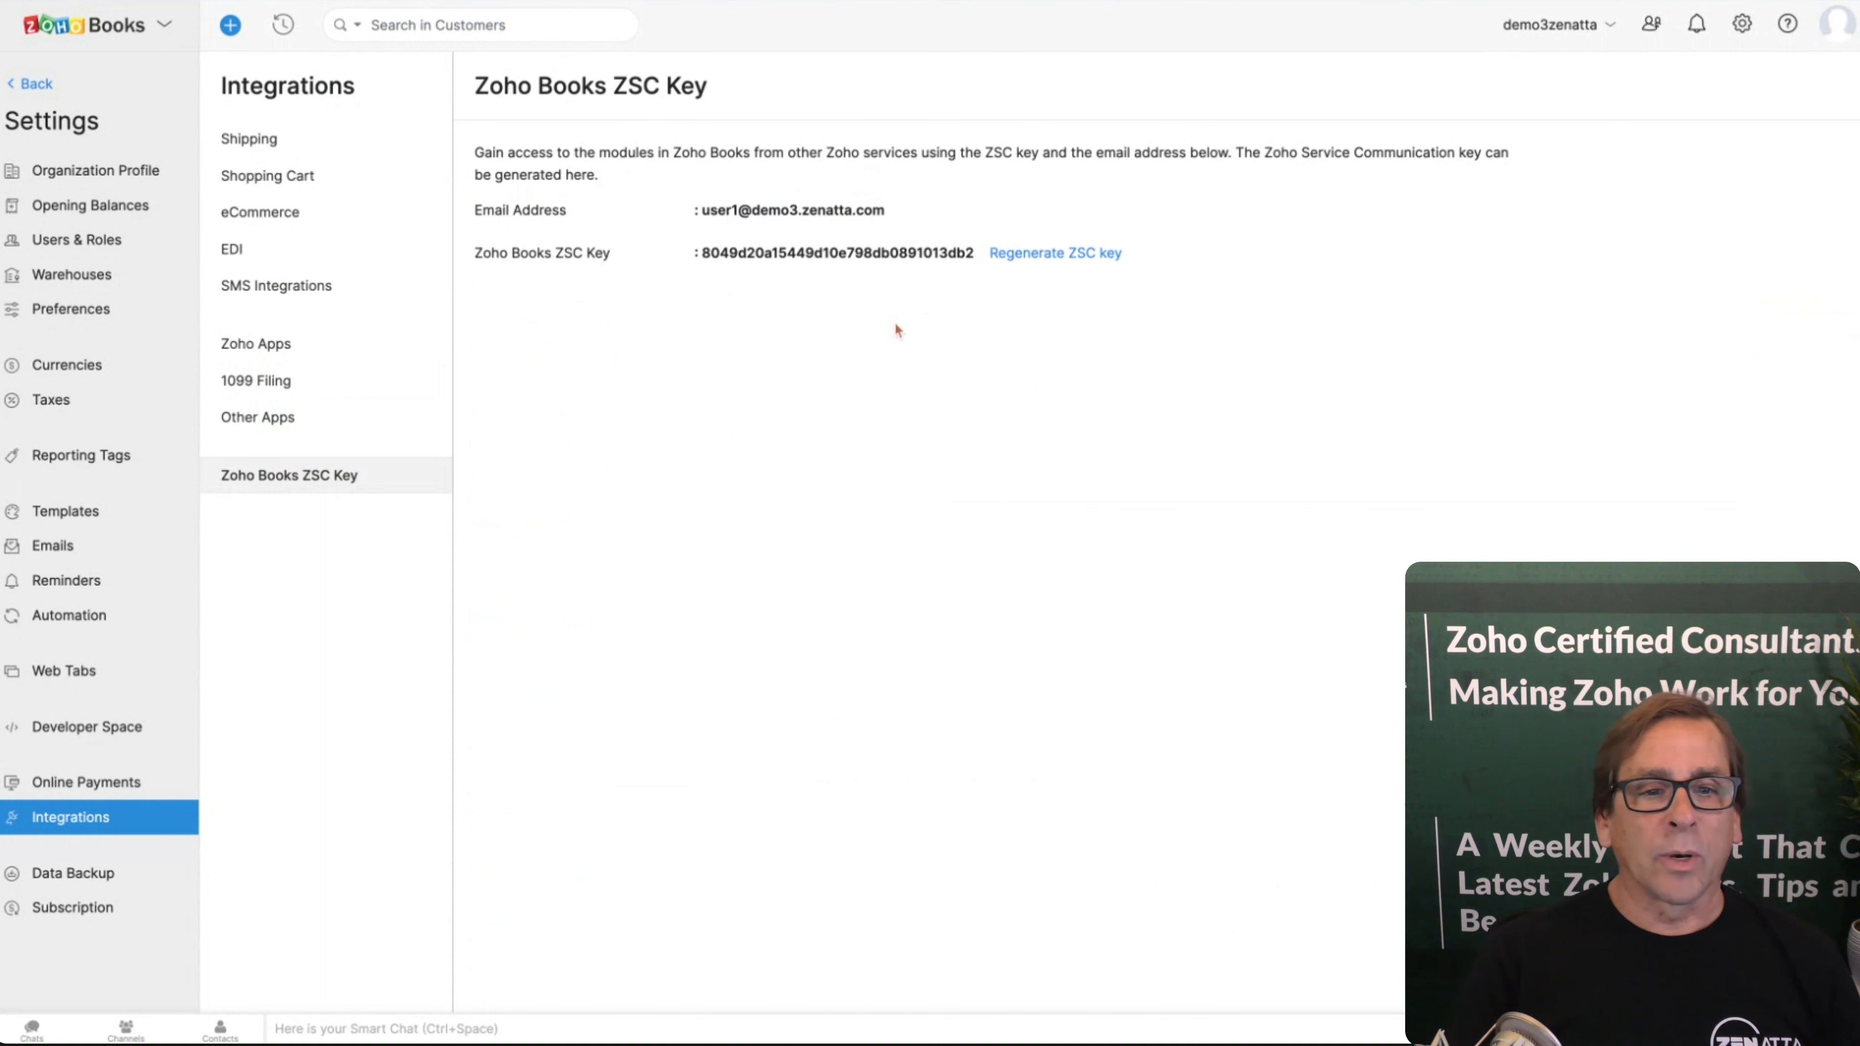
mouse_move(322, 654)
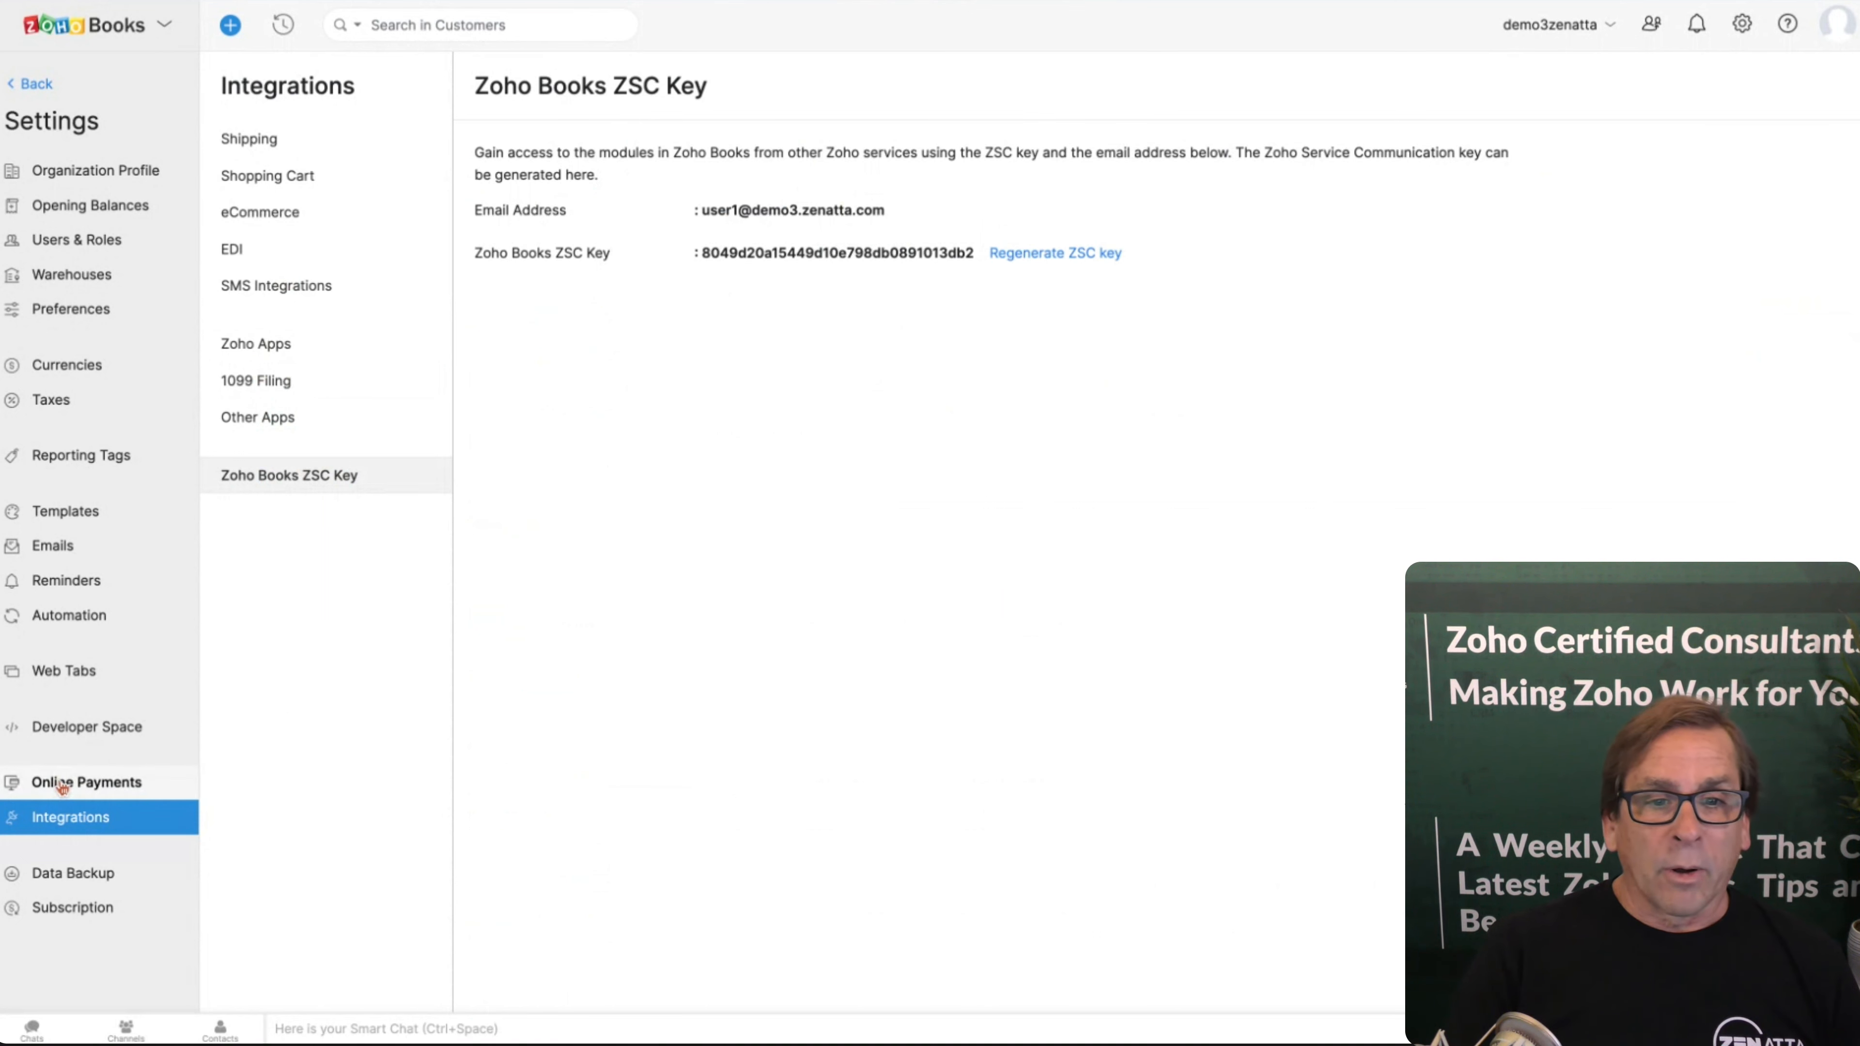
left_click(85, 781)
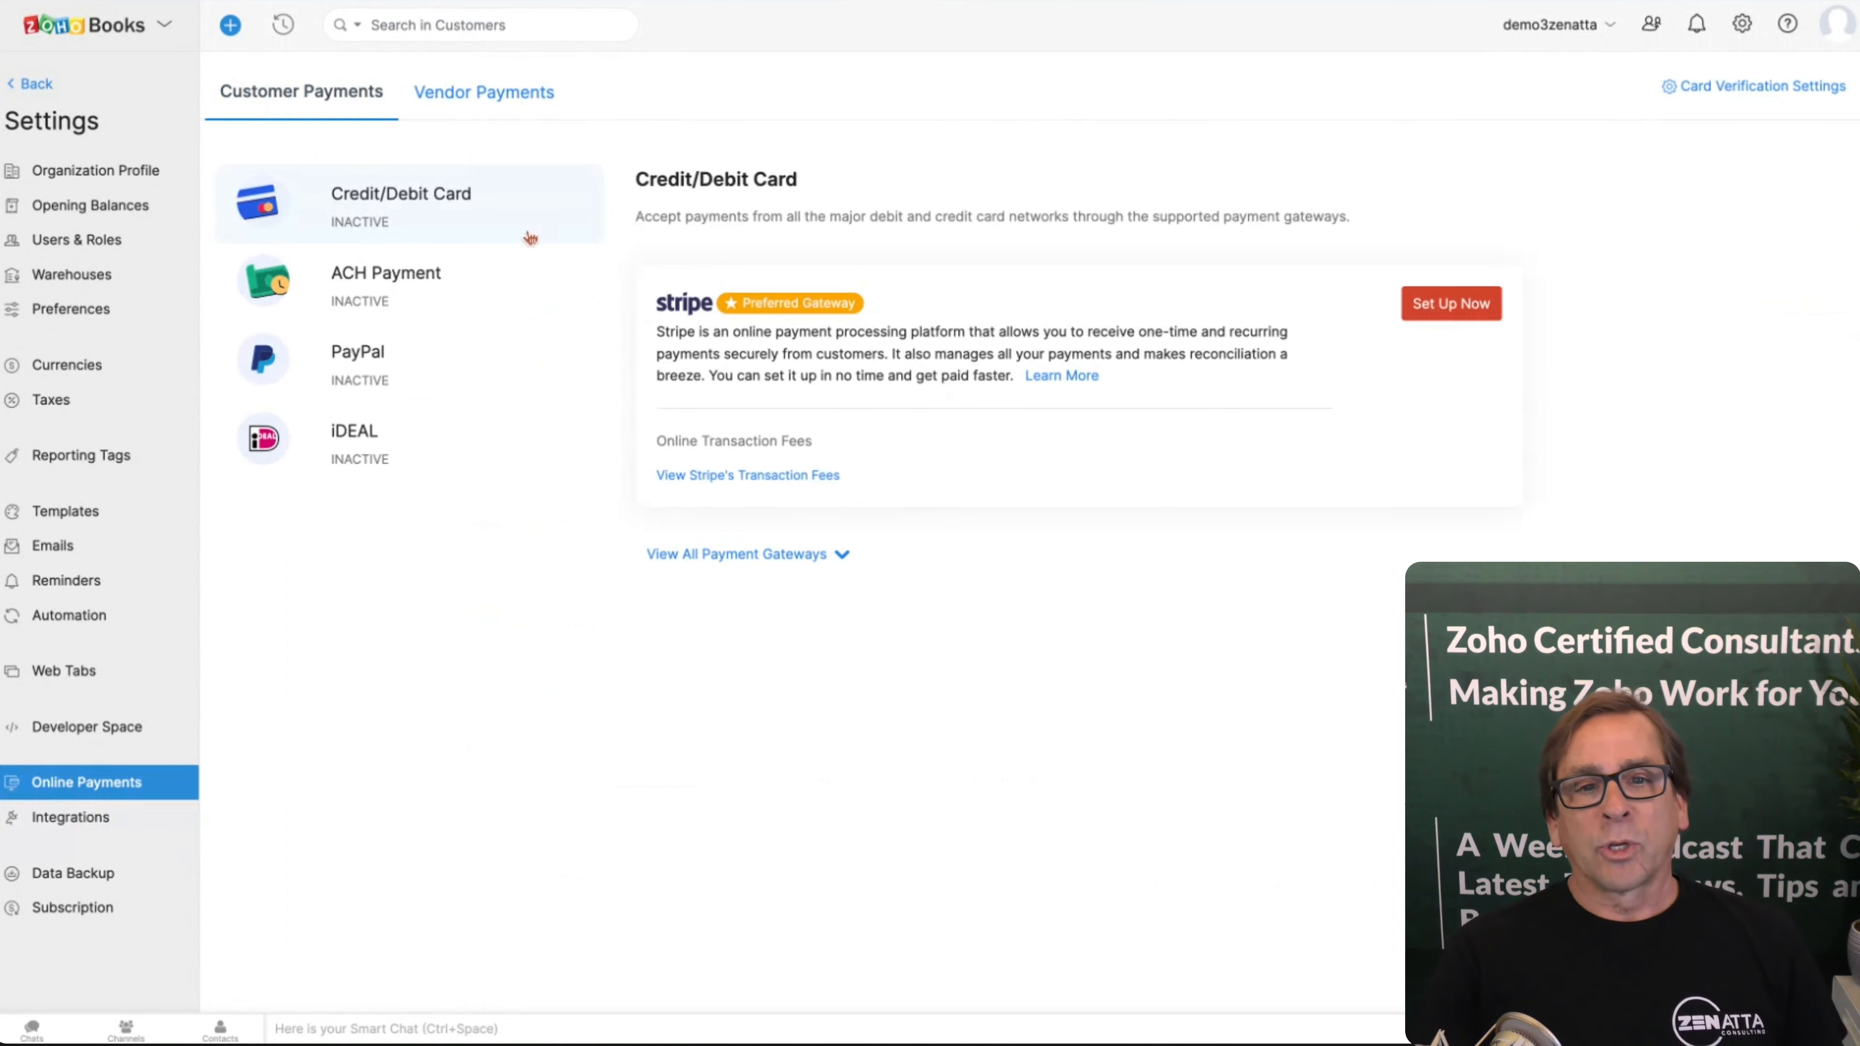
Step: Browse all credit/debit card gateways, then show ACH Payment with Stripe preferred
left_click(735, 554)
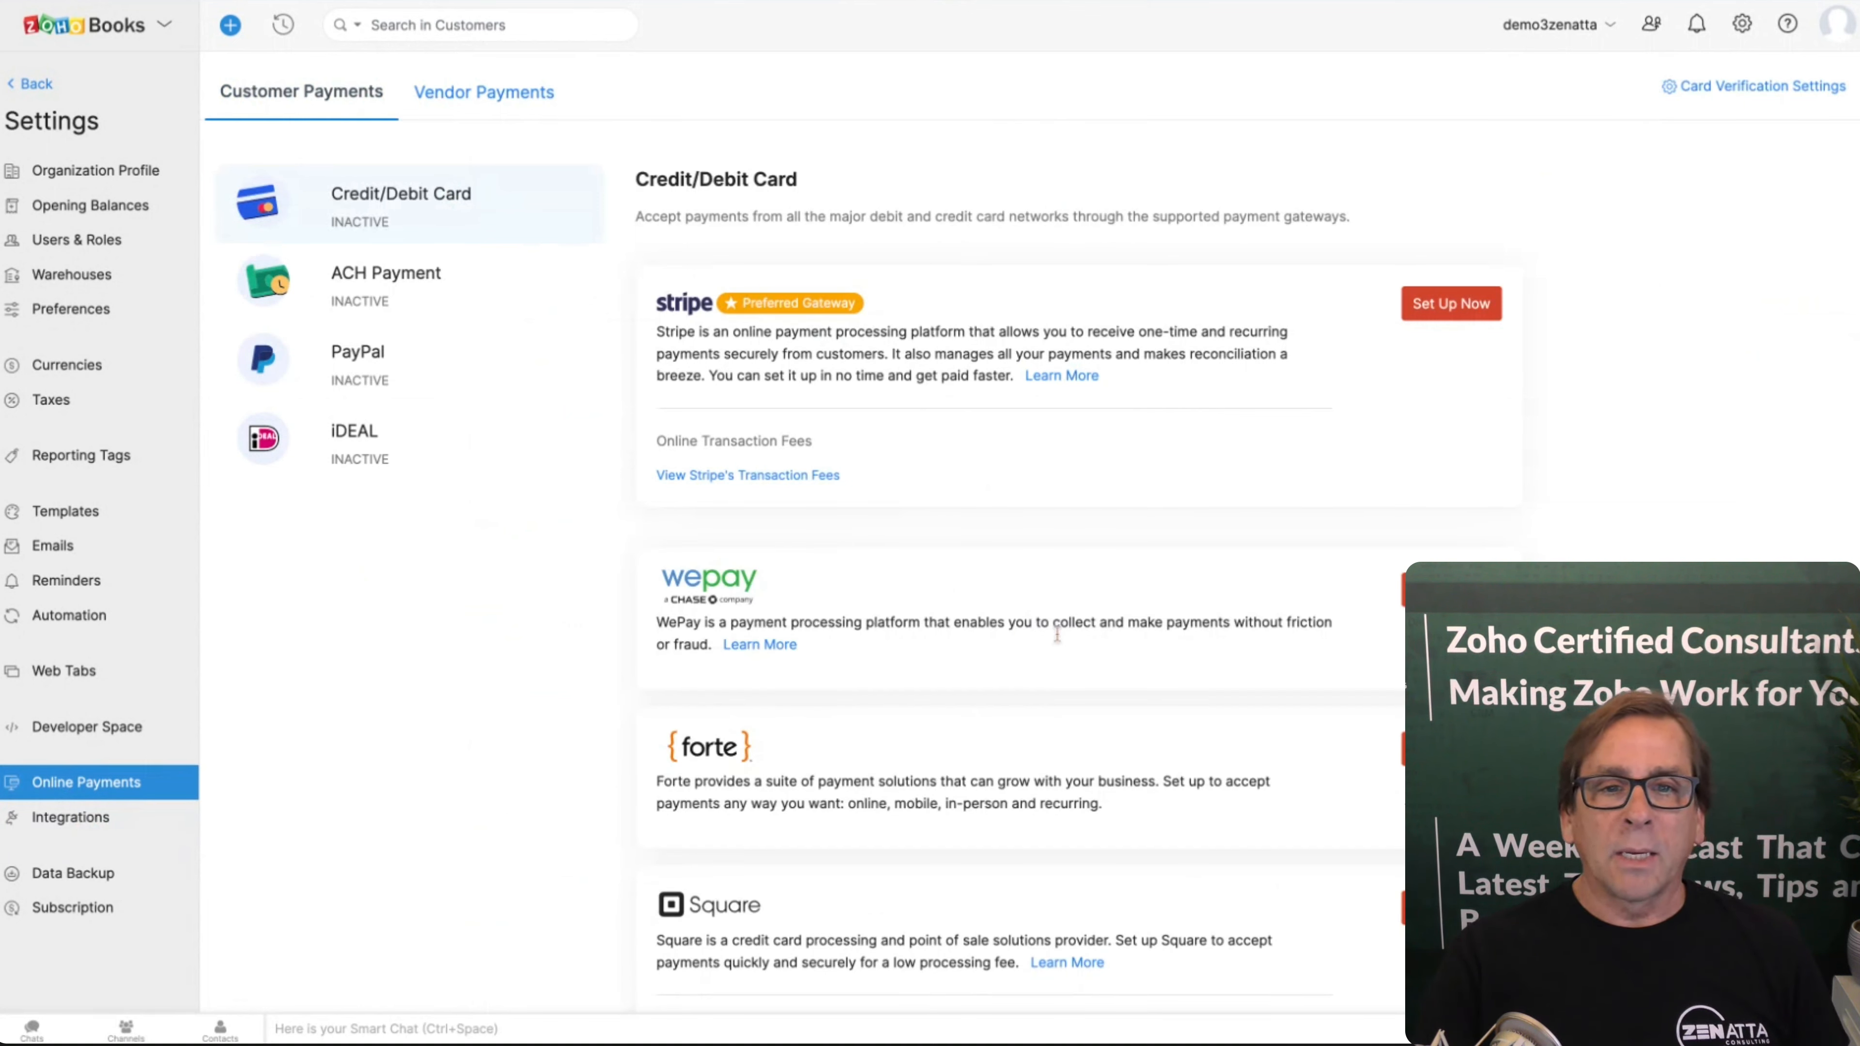
scroll("down", 3)
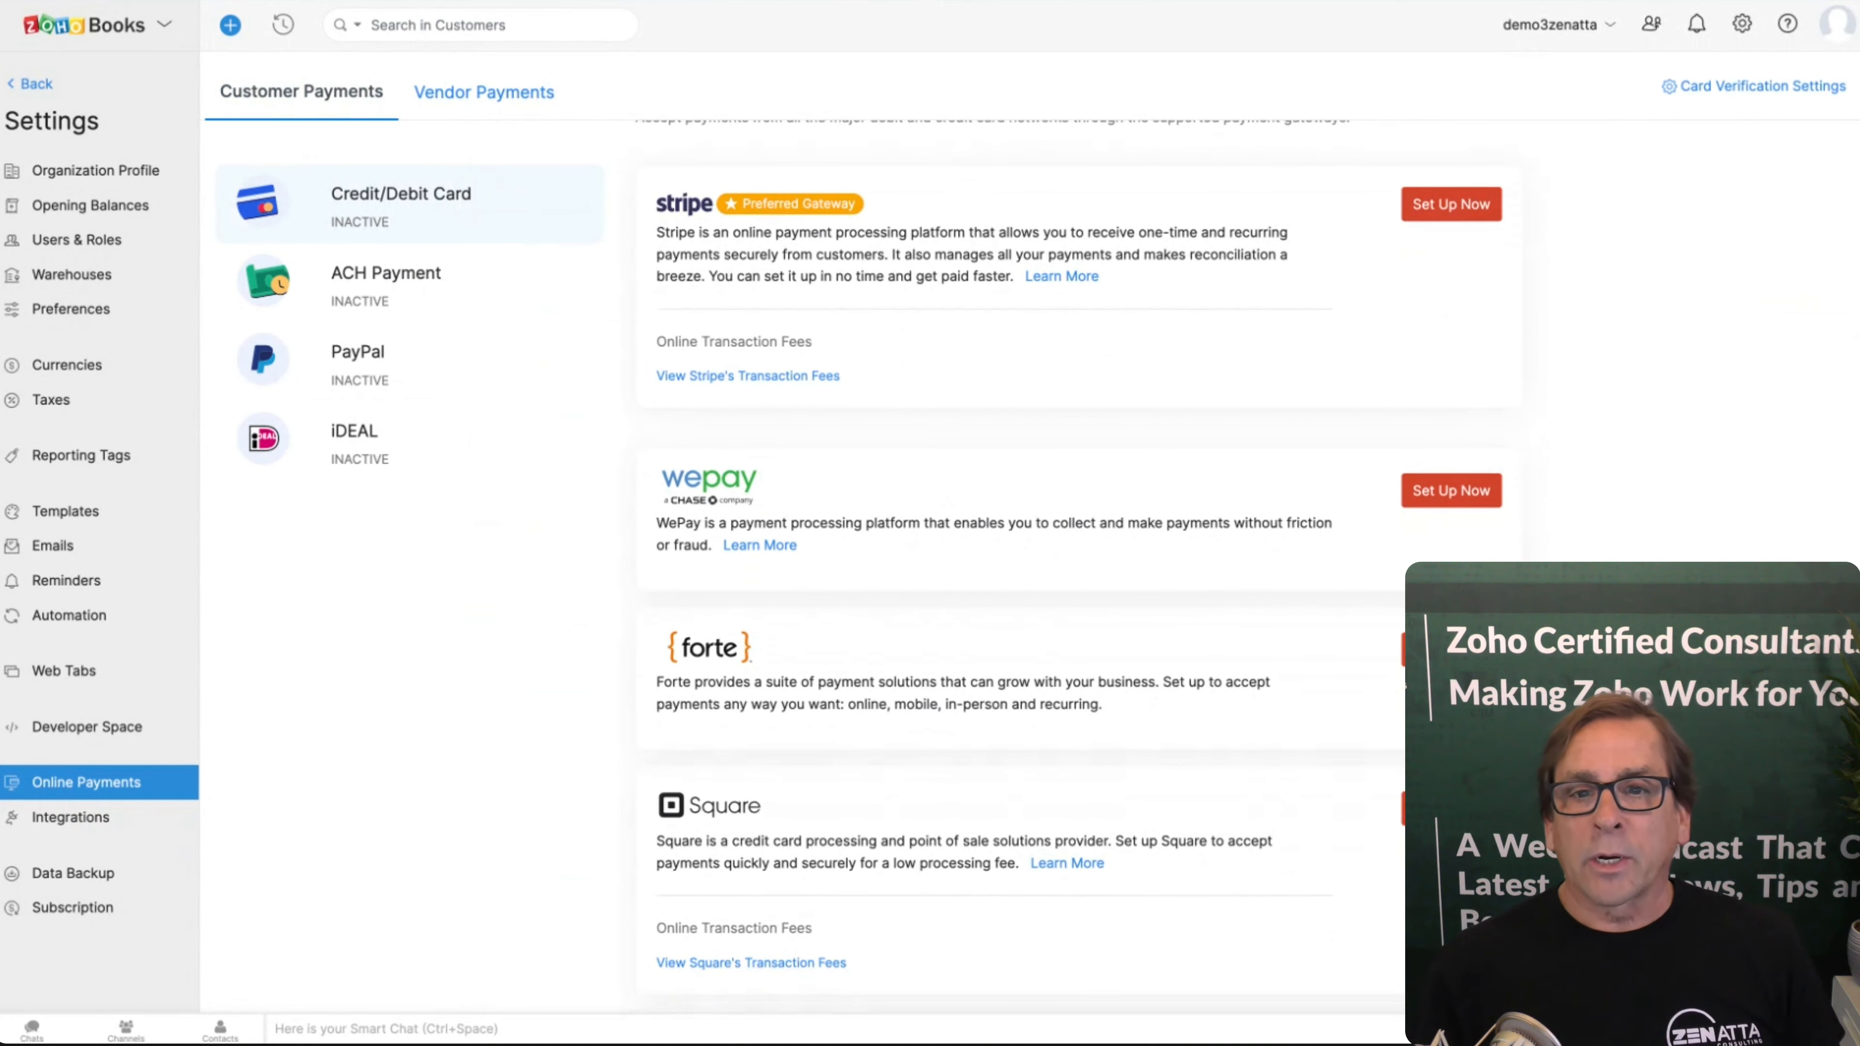
scroll("down", 3)
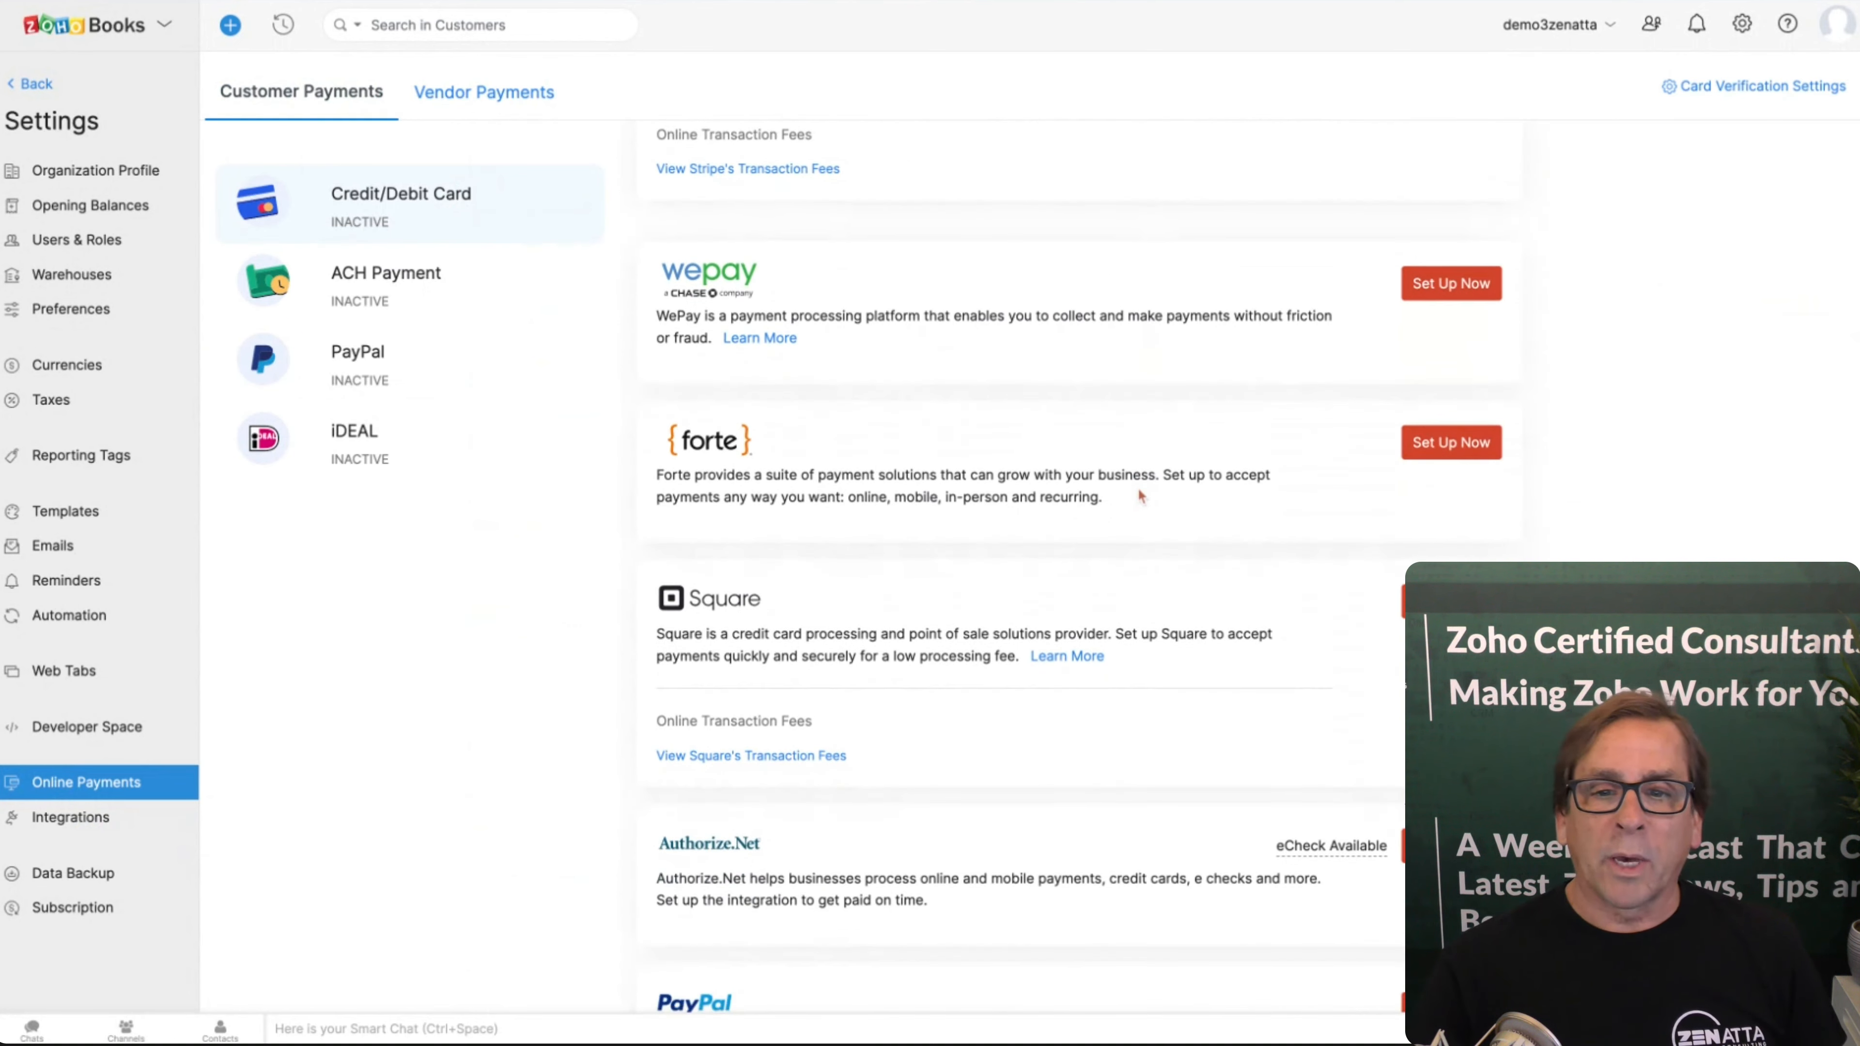
scroll("down", 3)
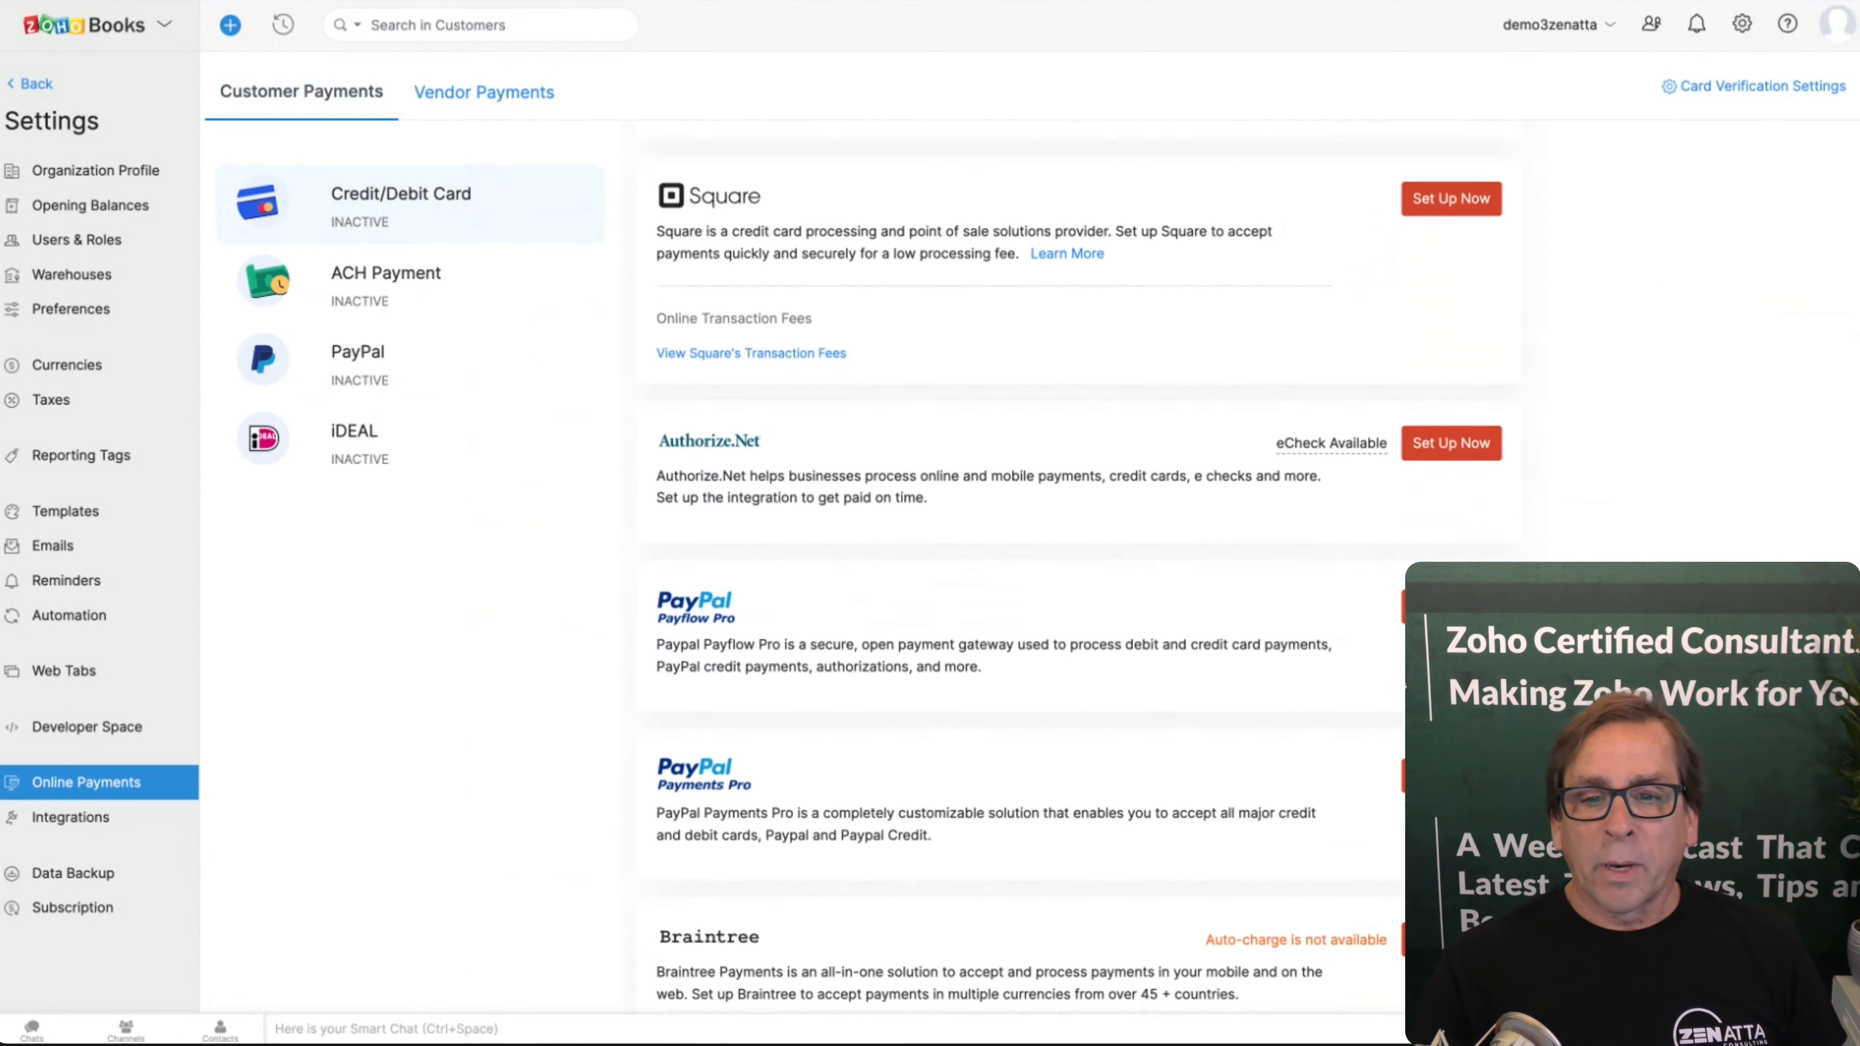
scroll("down", 3)
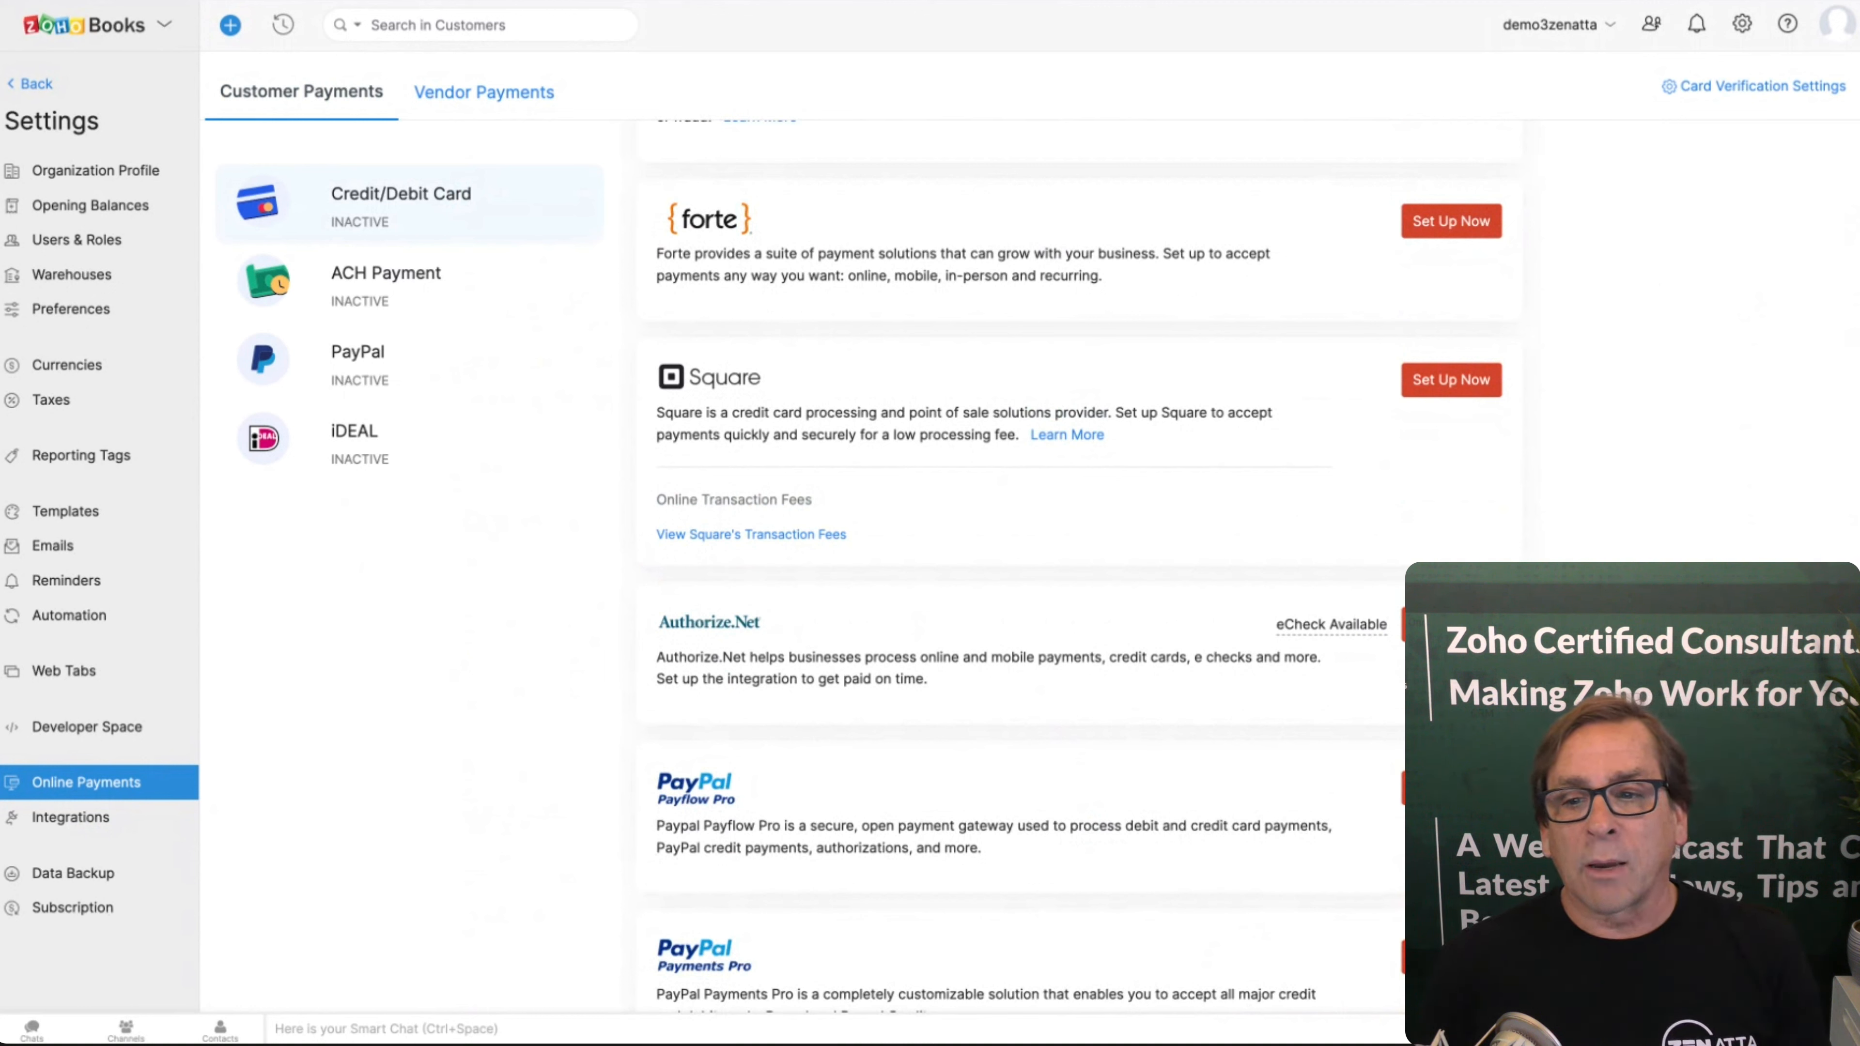
mouse_move(1088, 527)
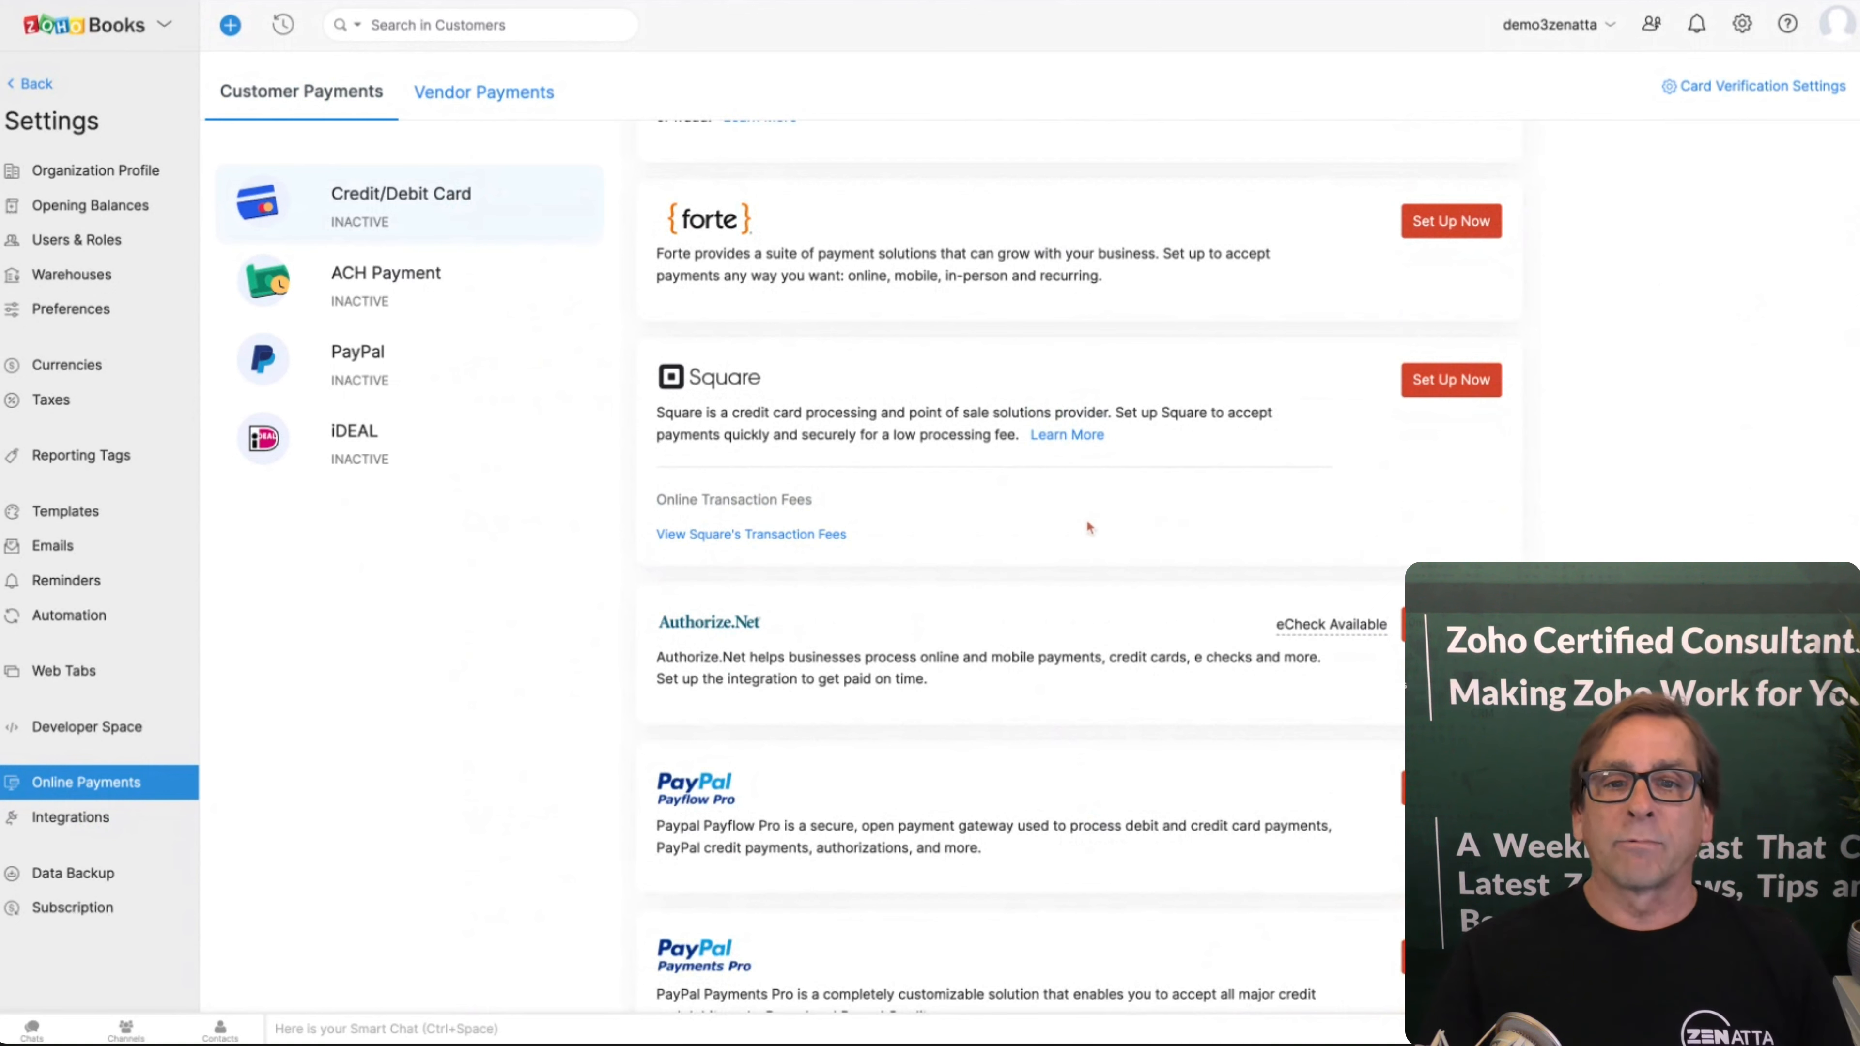
left_click(385, 284)
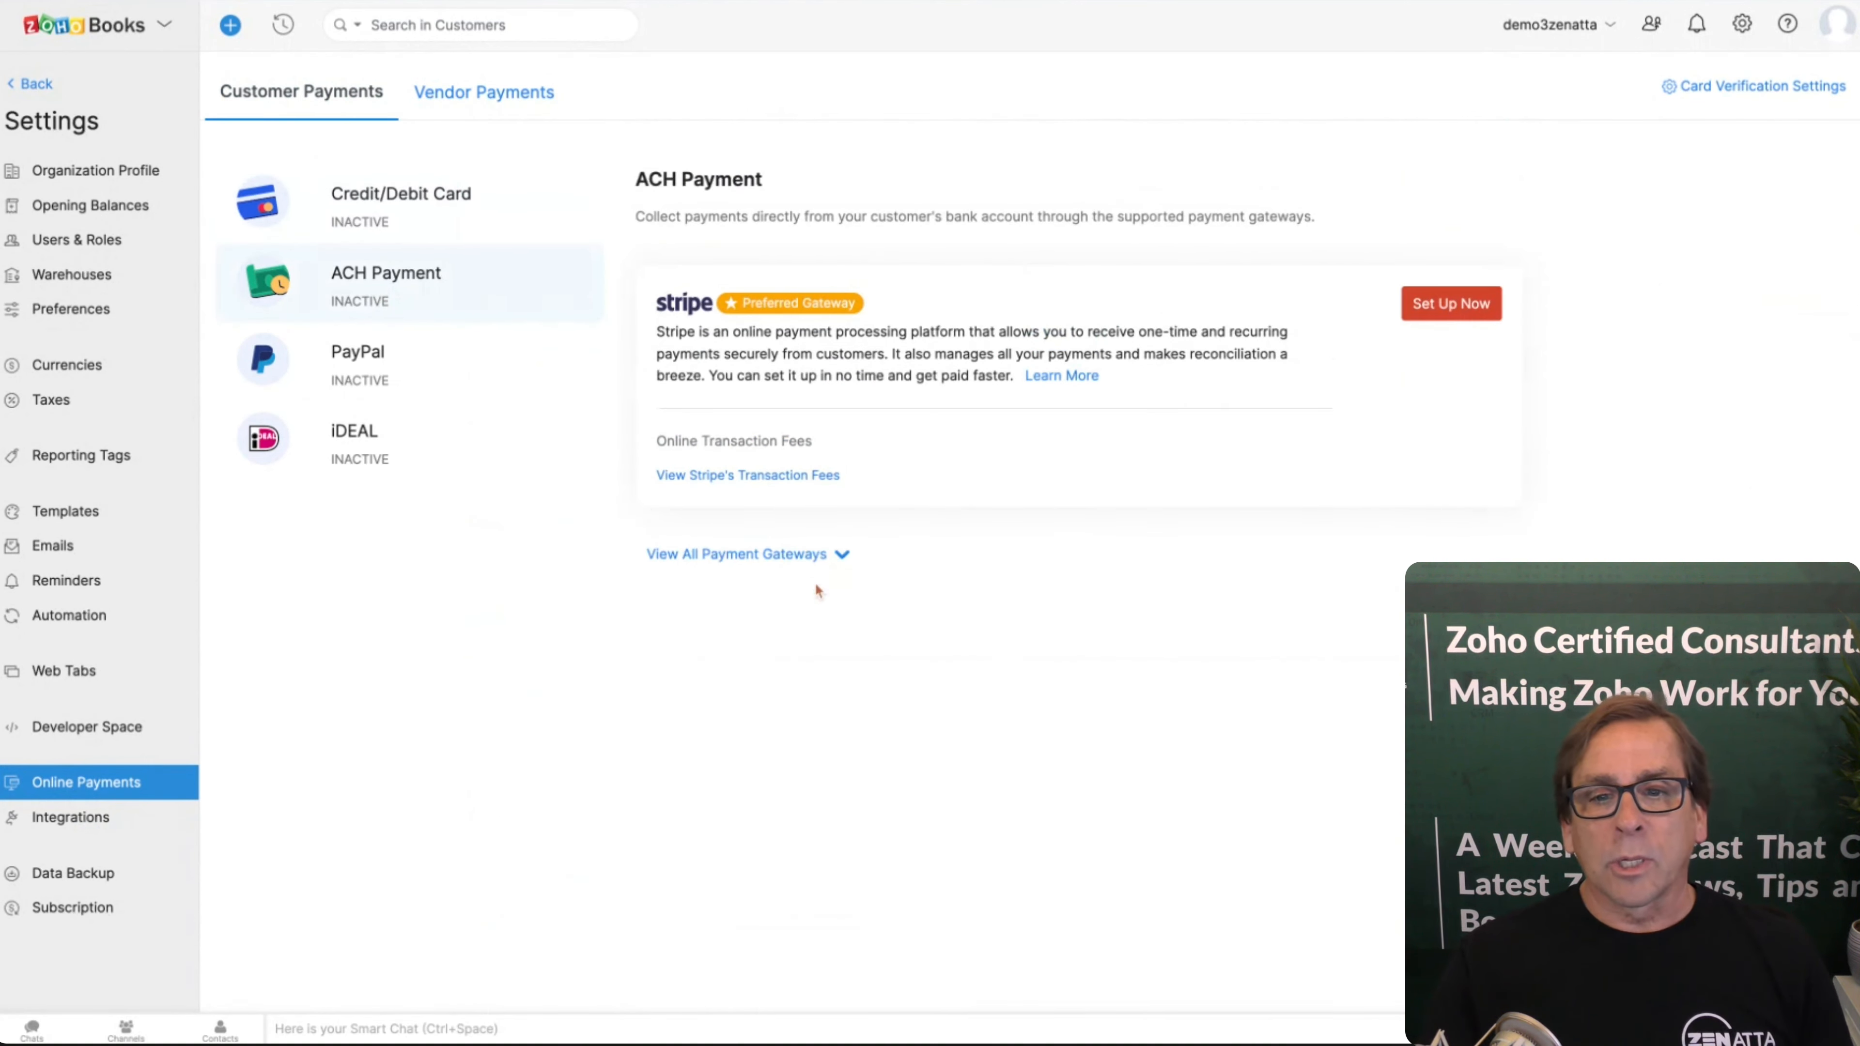
Step: View all ACH gateways, then the PayPal and iDEAL payment options, iDEAL showing Stripe as preferred
left_click(736, 555)
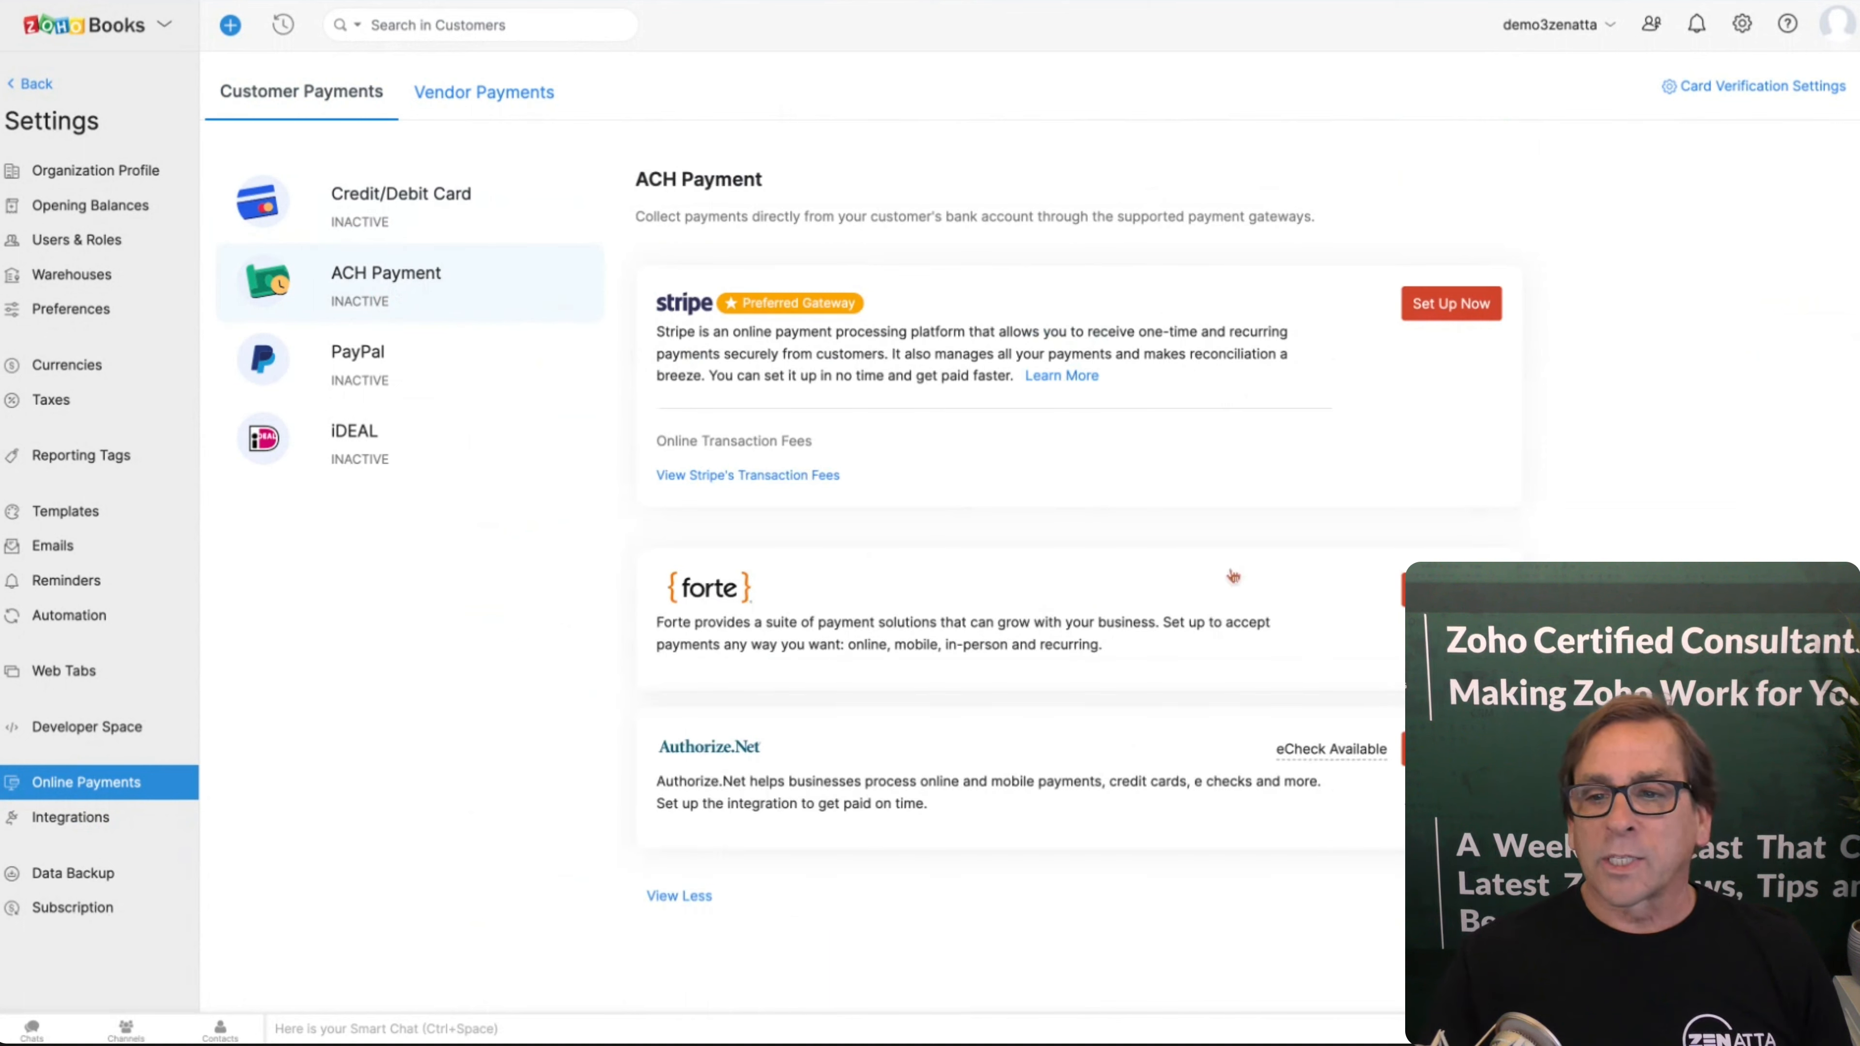
mouse_move(1180, 559)
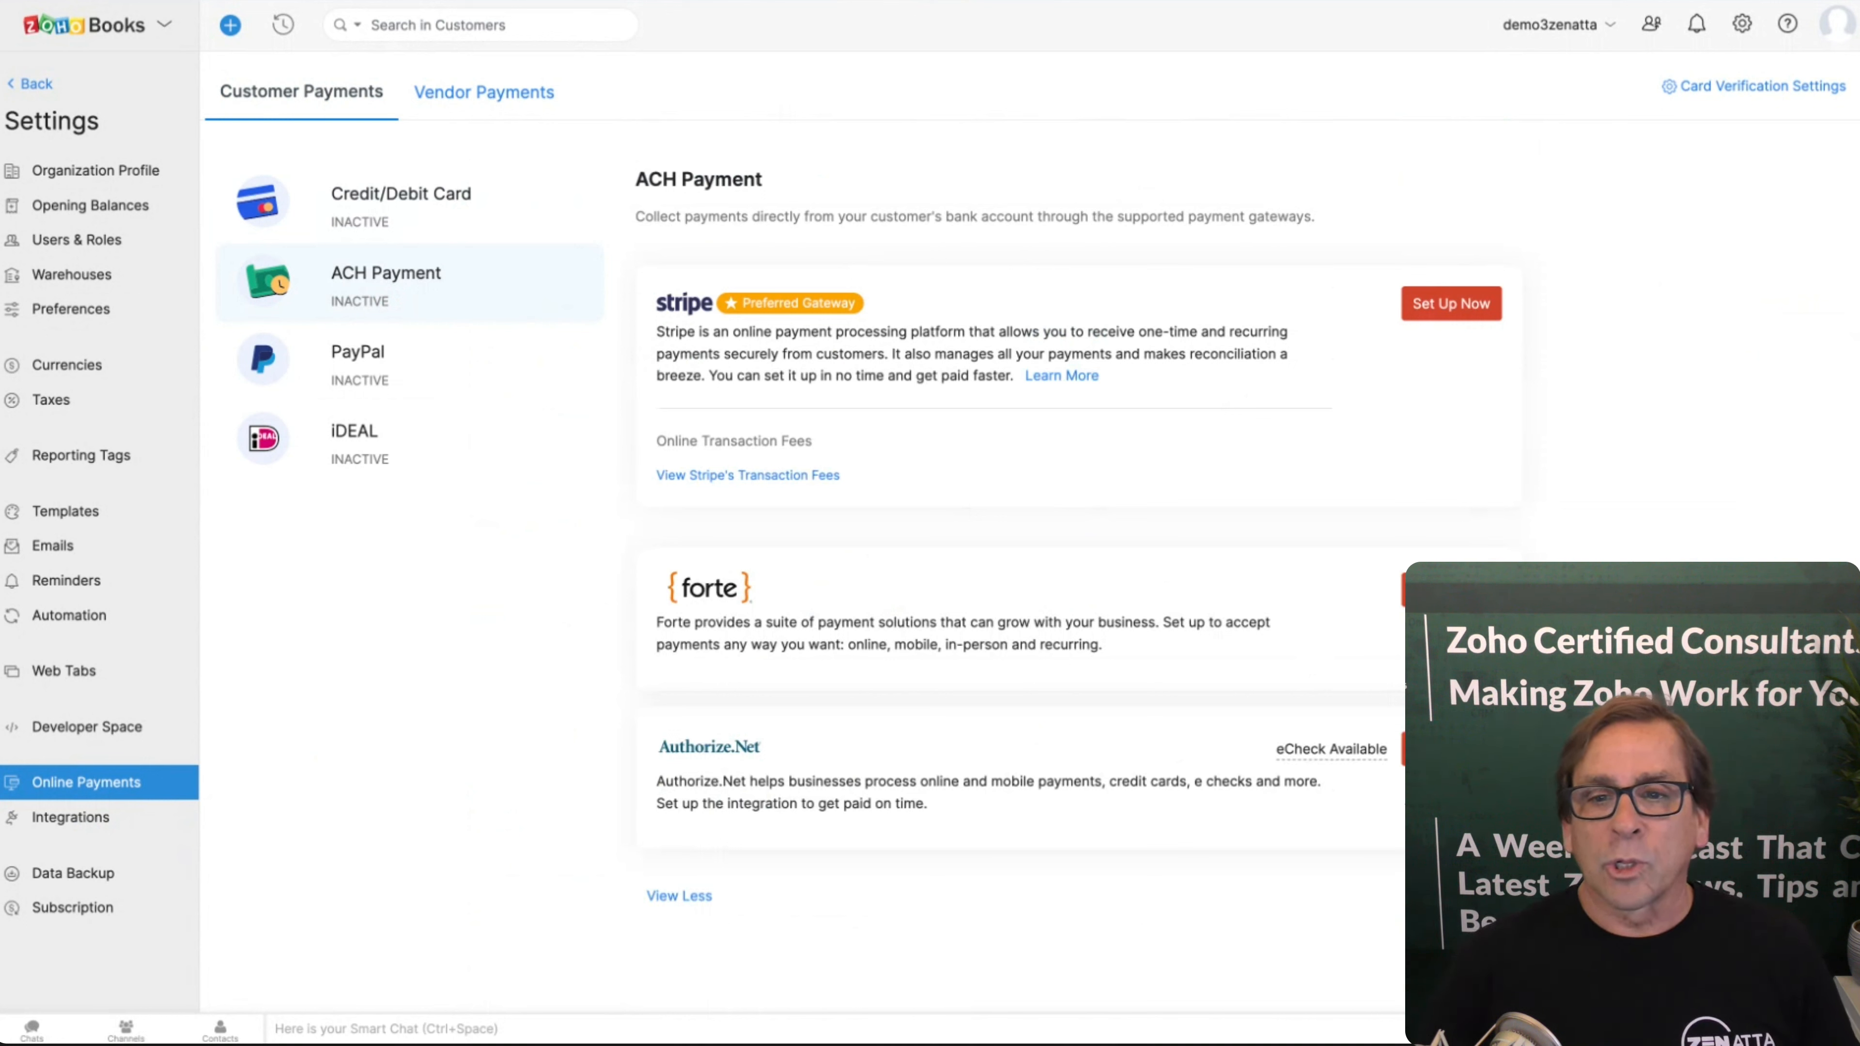
left_click(357, 364)
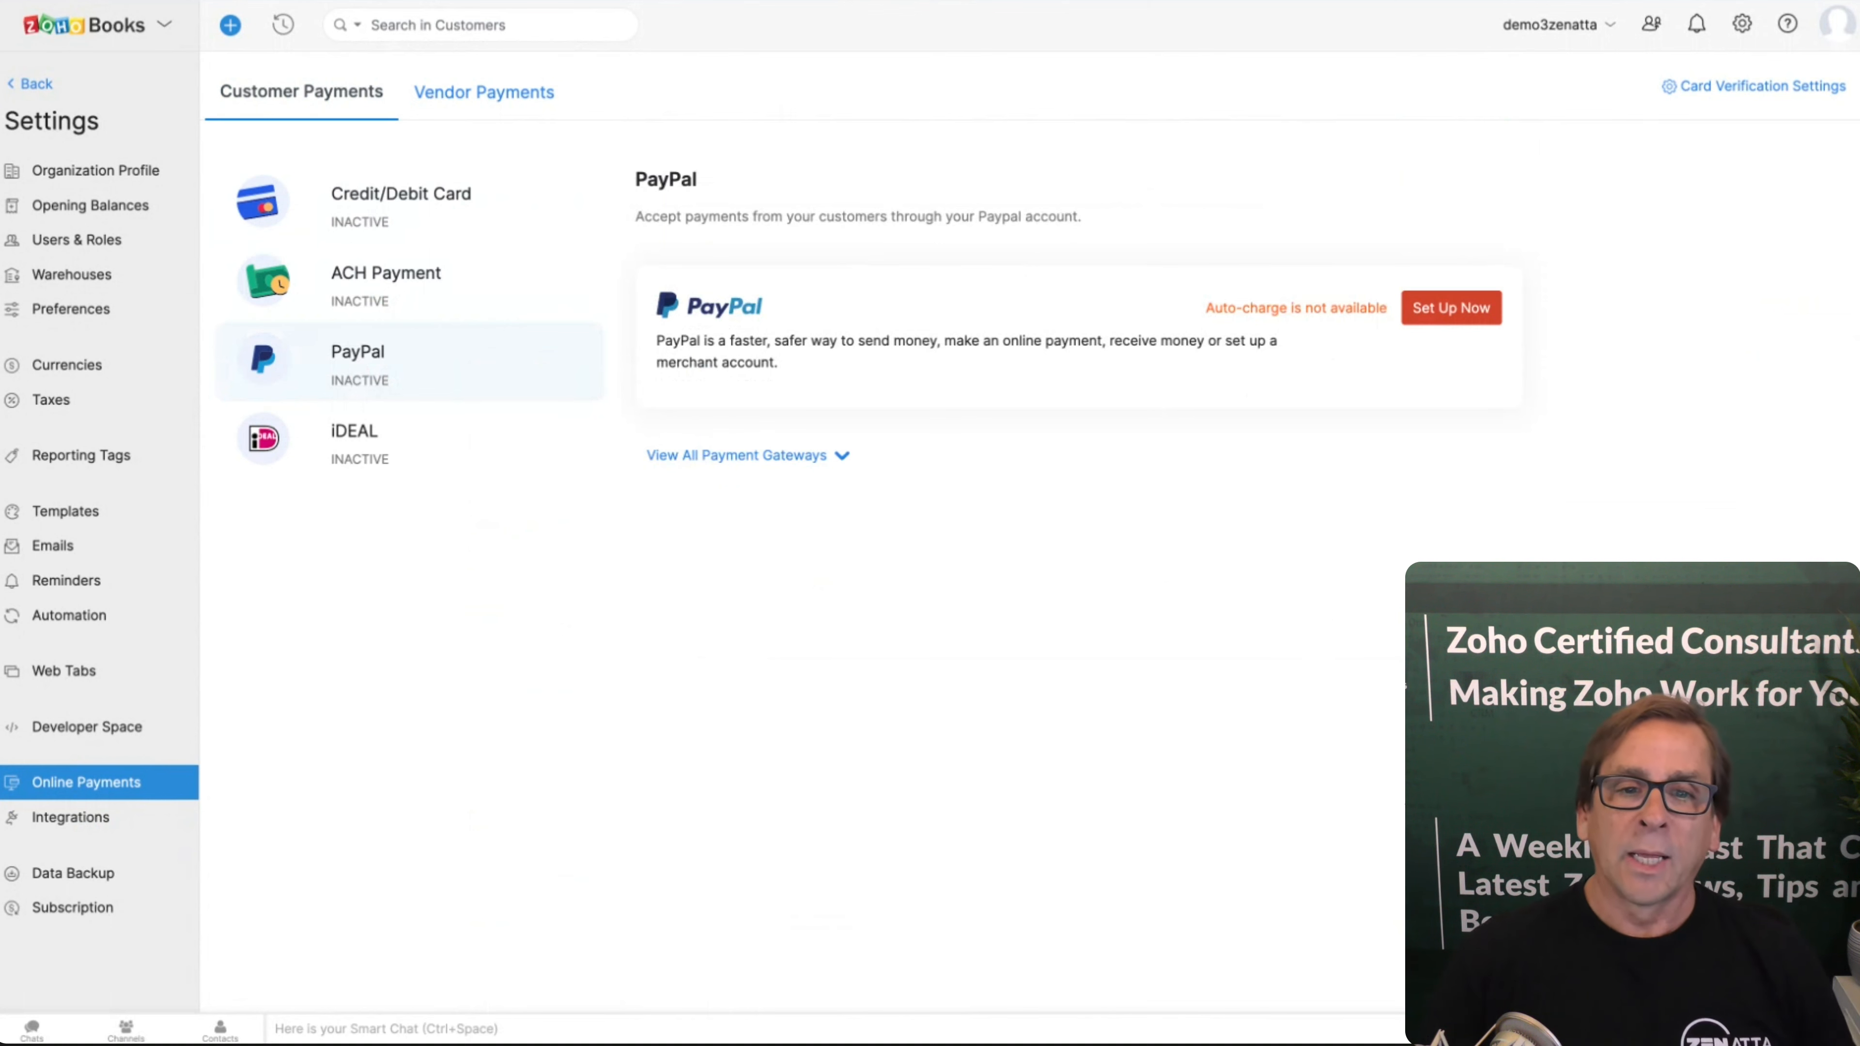
left_click(353, 438)
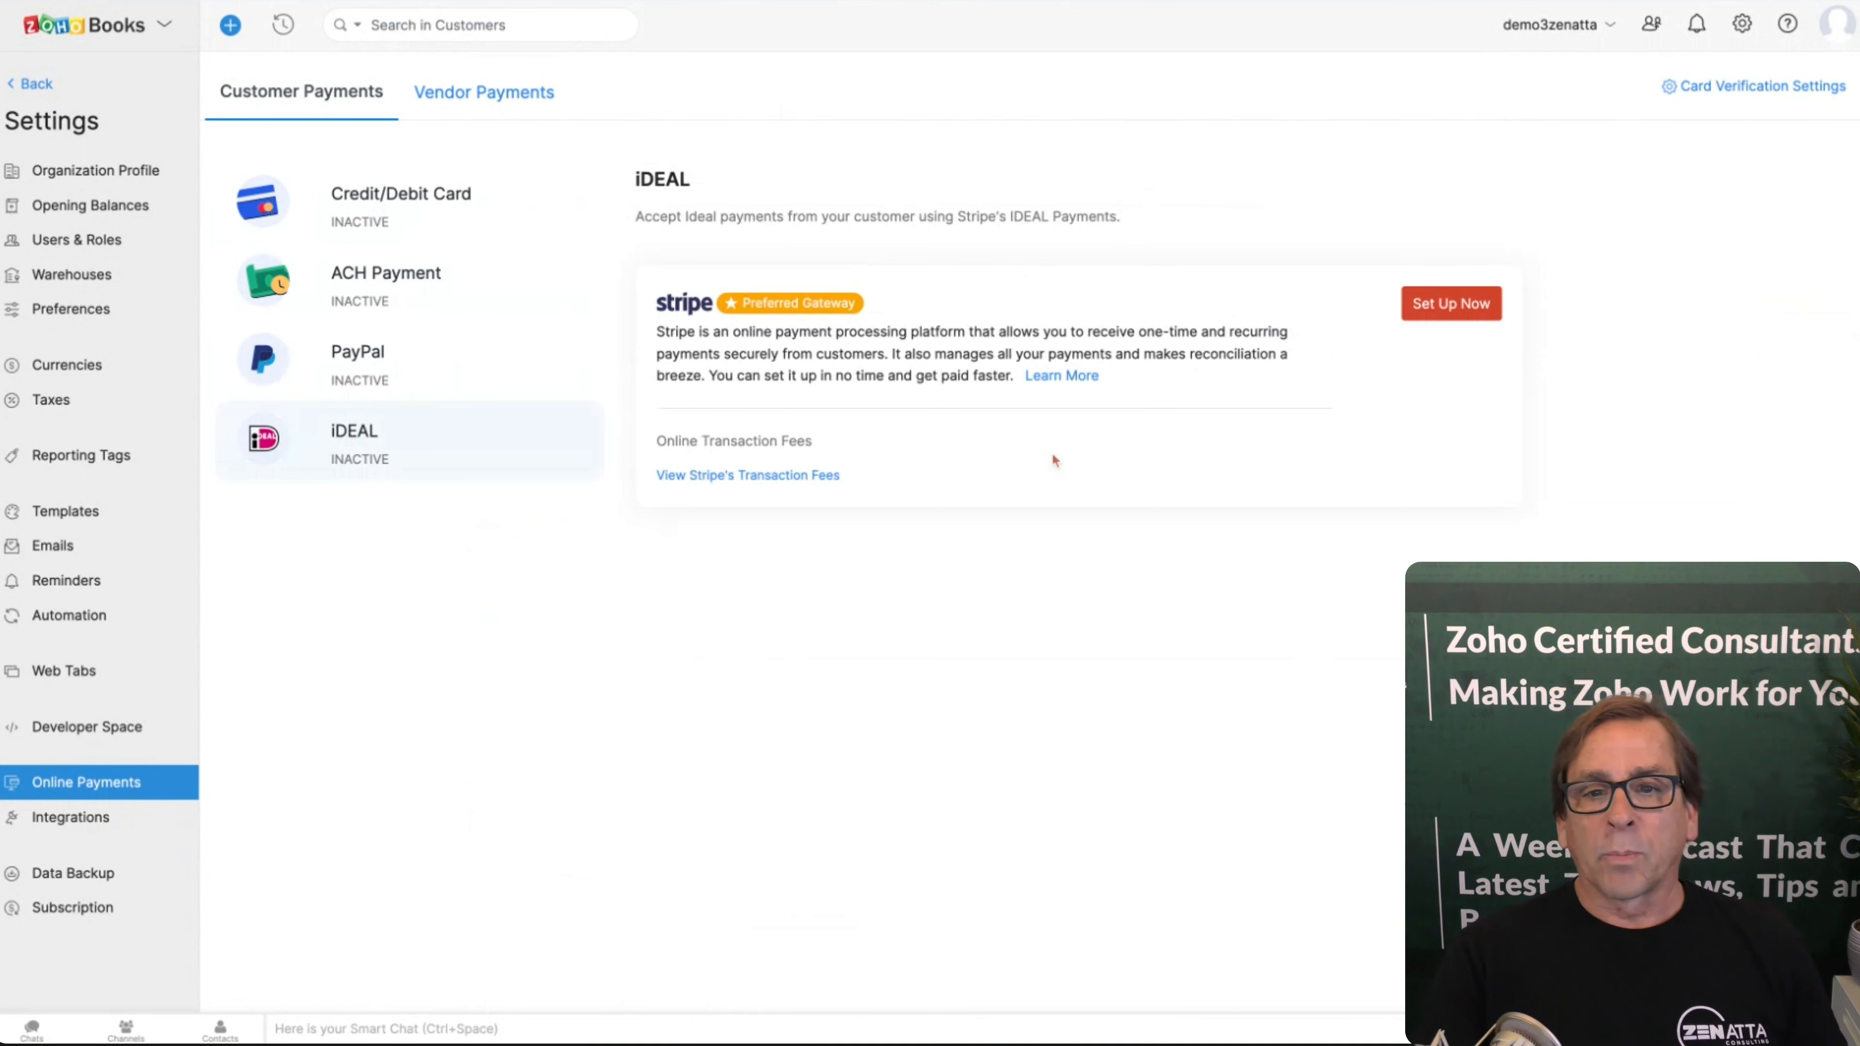
mouse_move(1145, 407)
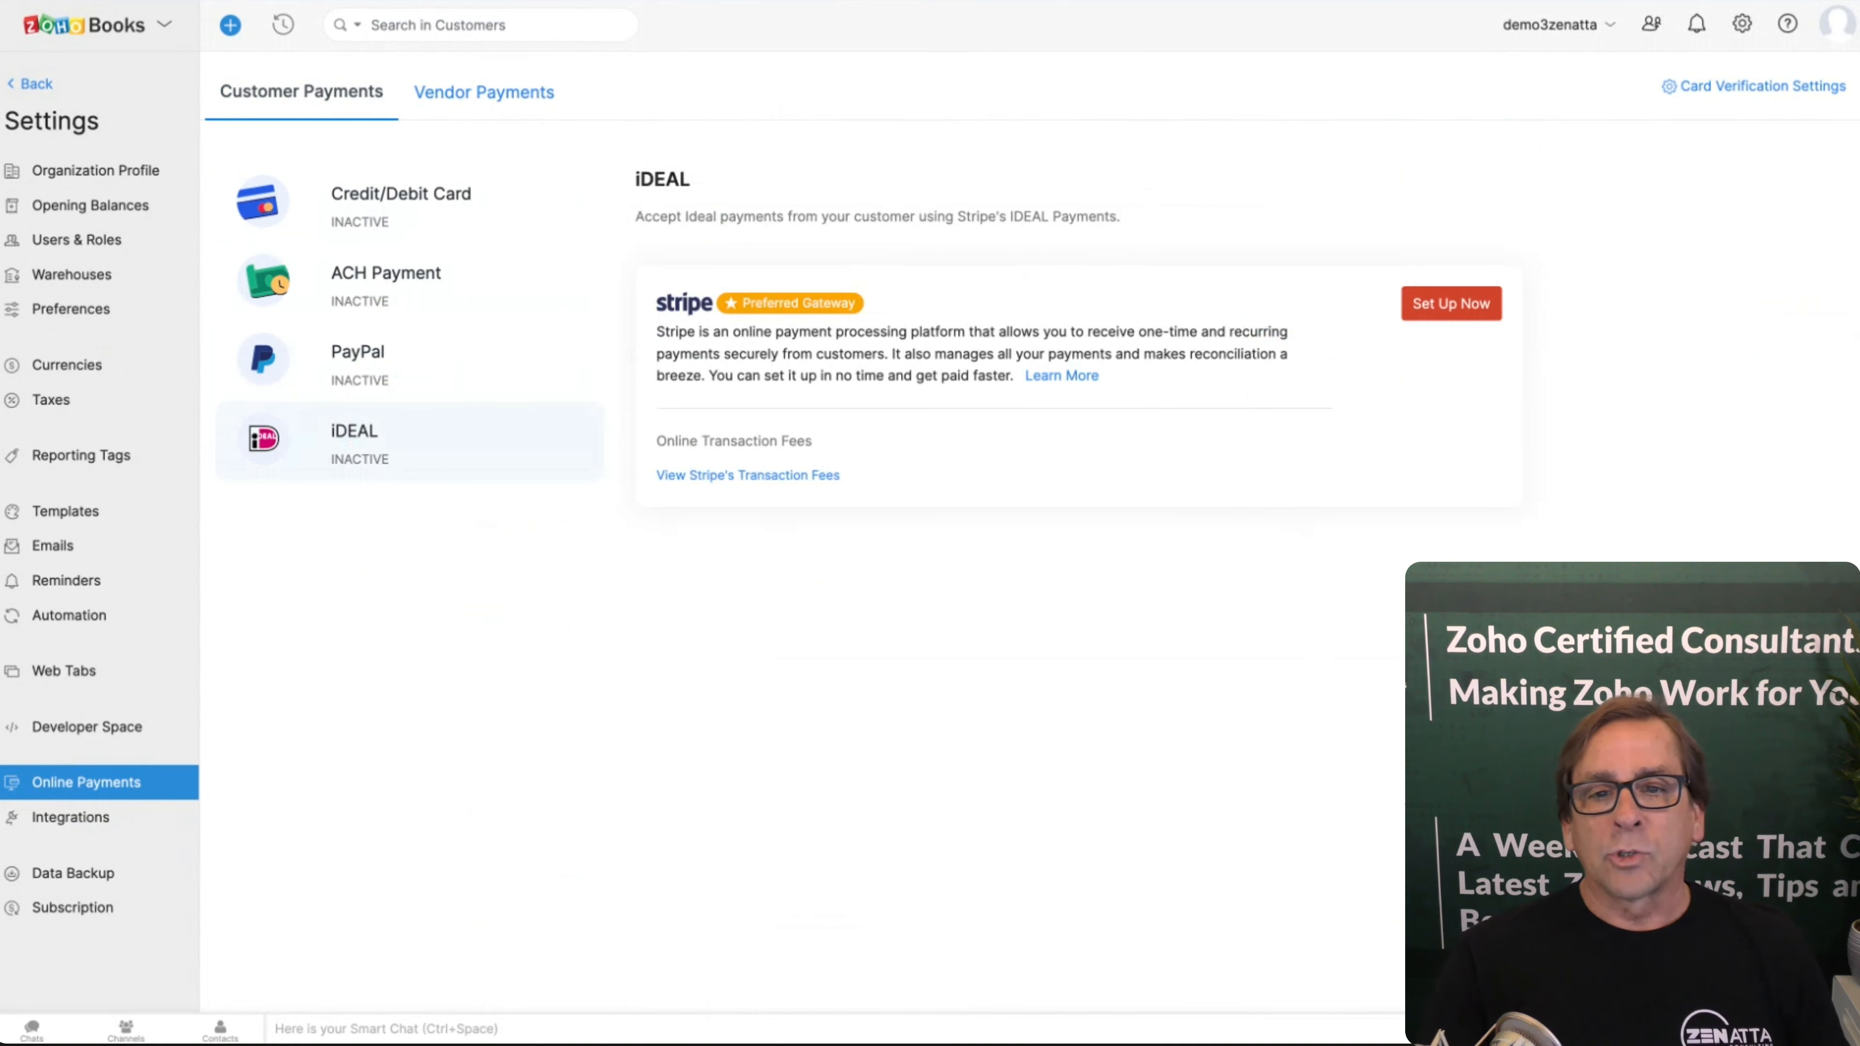
mouse_move(663, 646)
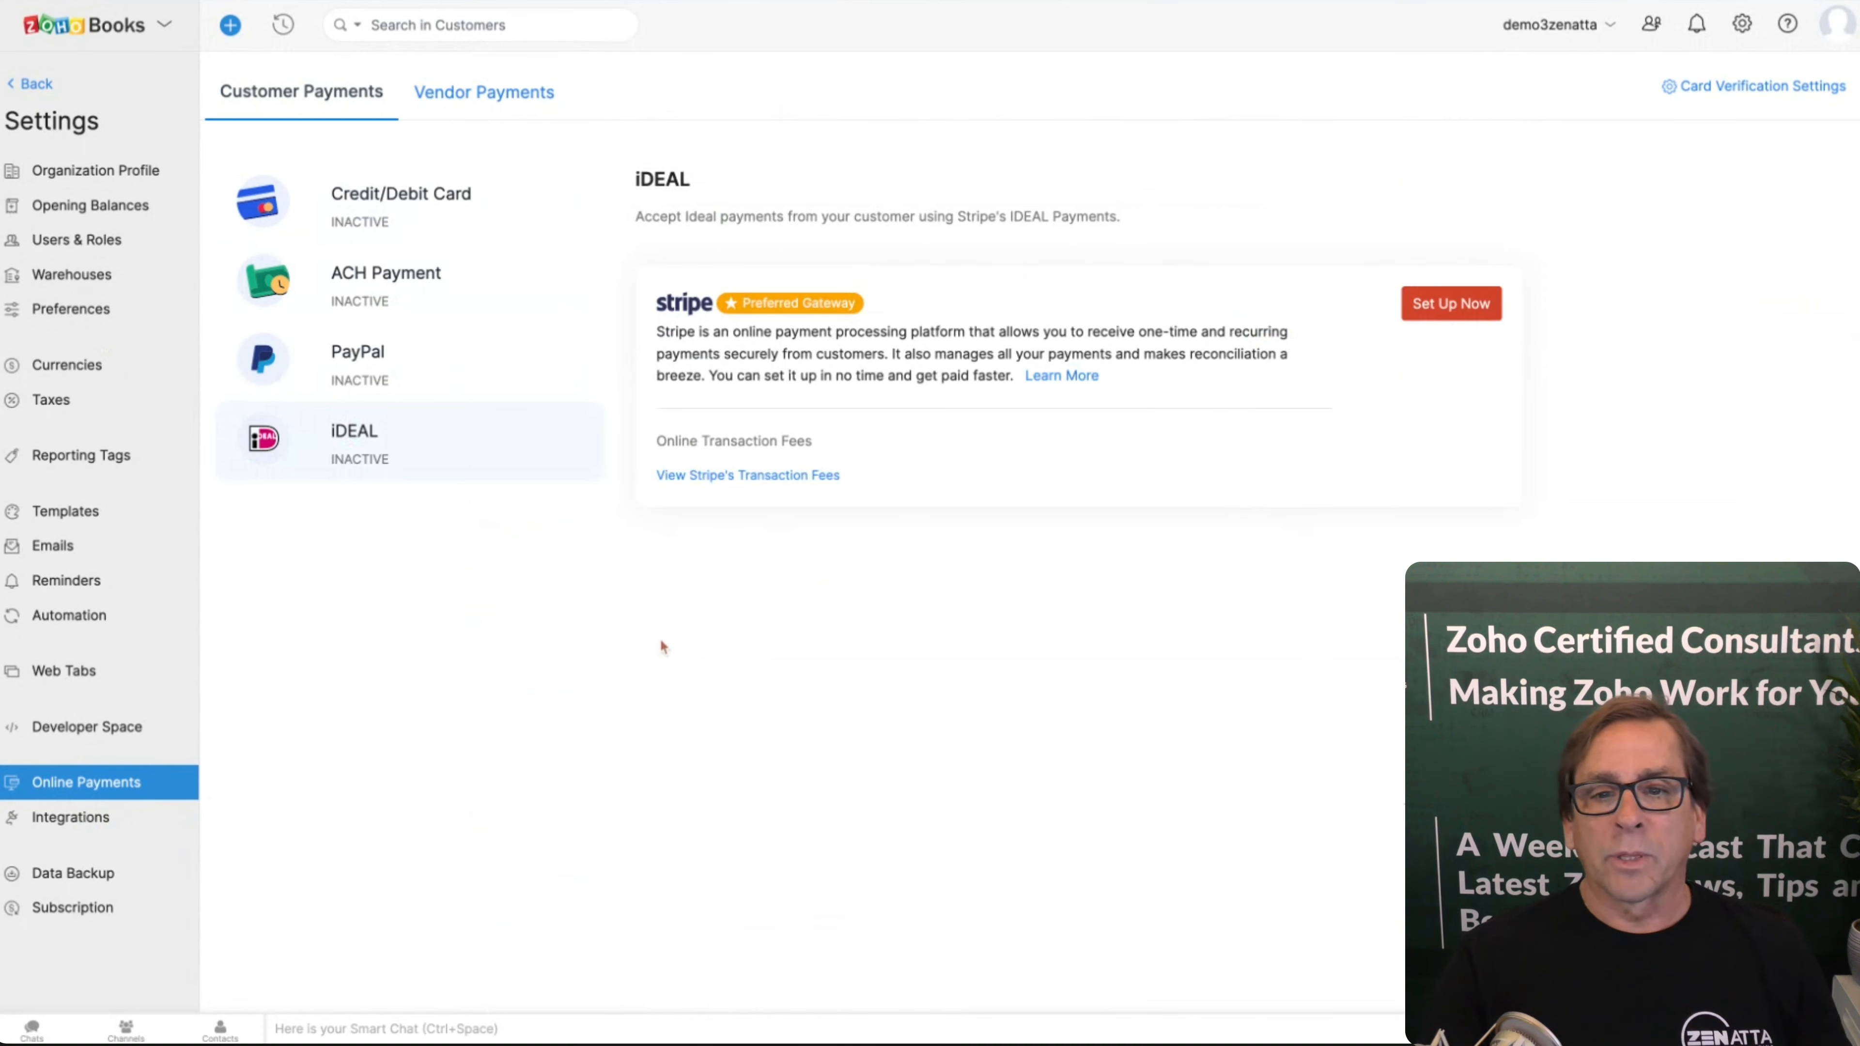